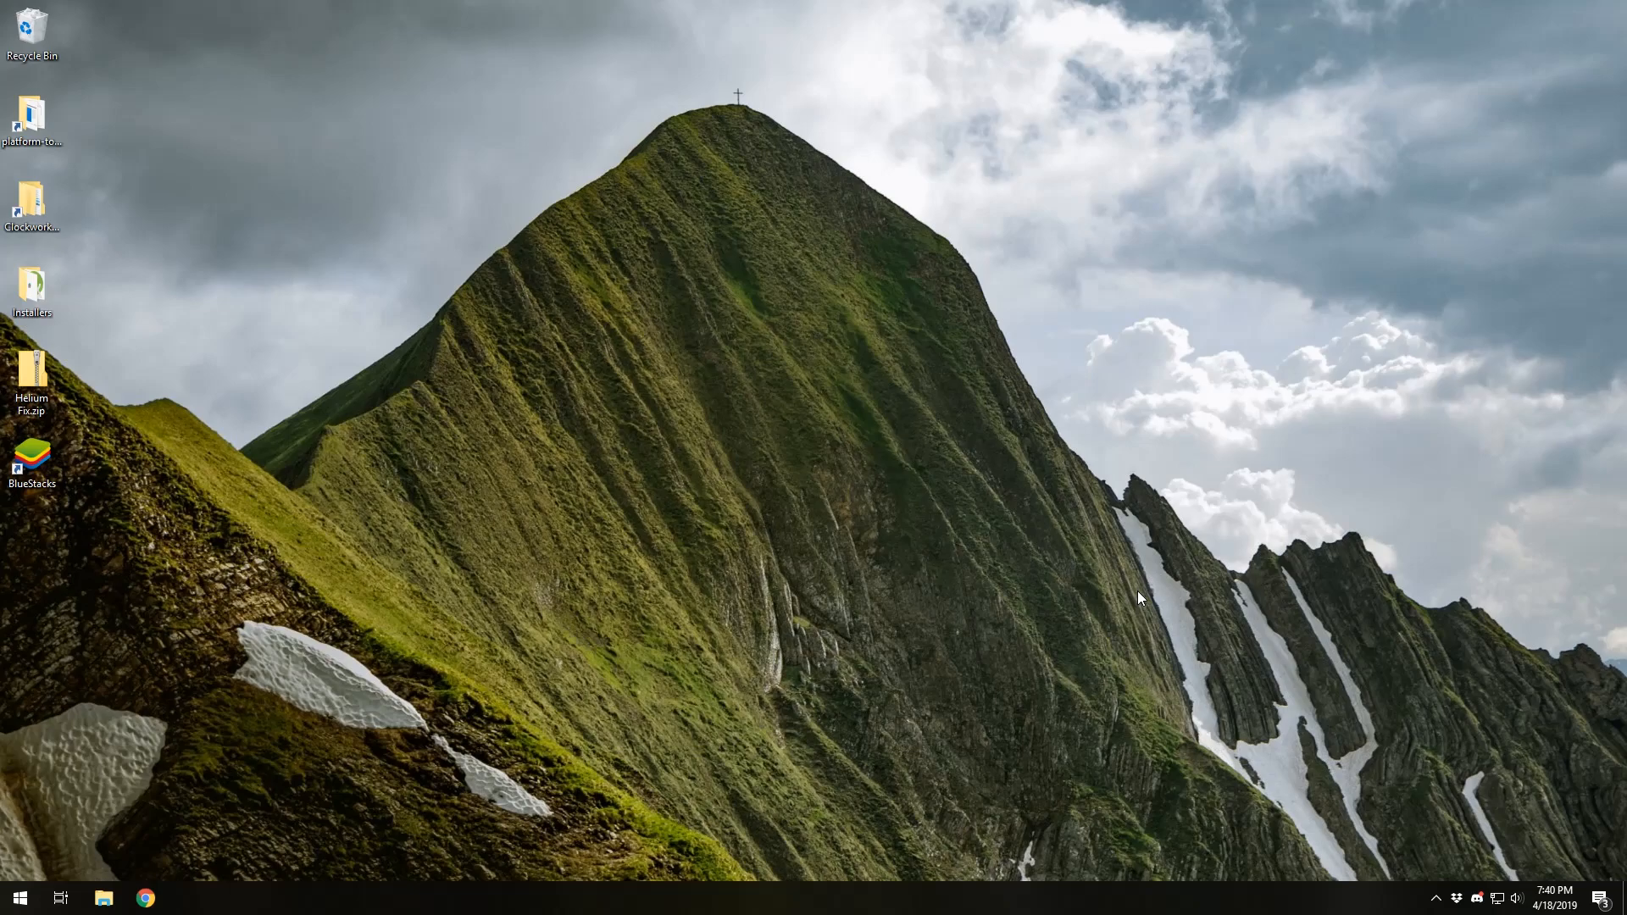
{"action": "mouse_move", "coordinate": [1146, 597]}
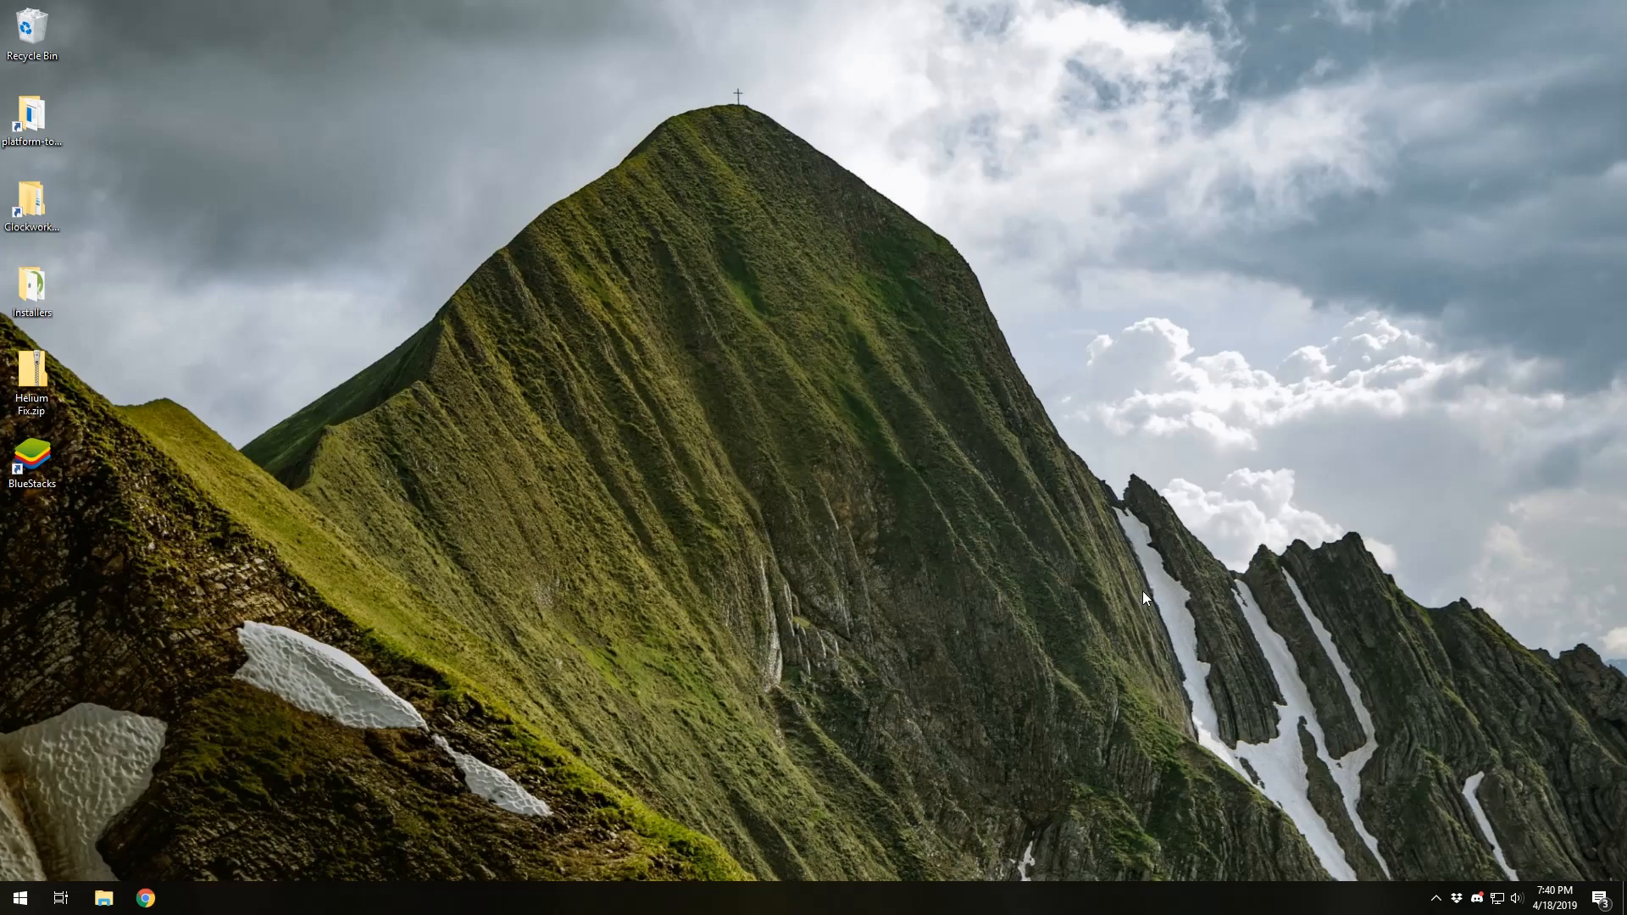
{"action": "mouse_move", "coordinate": [789, 617]}
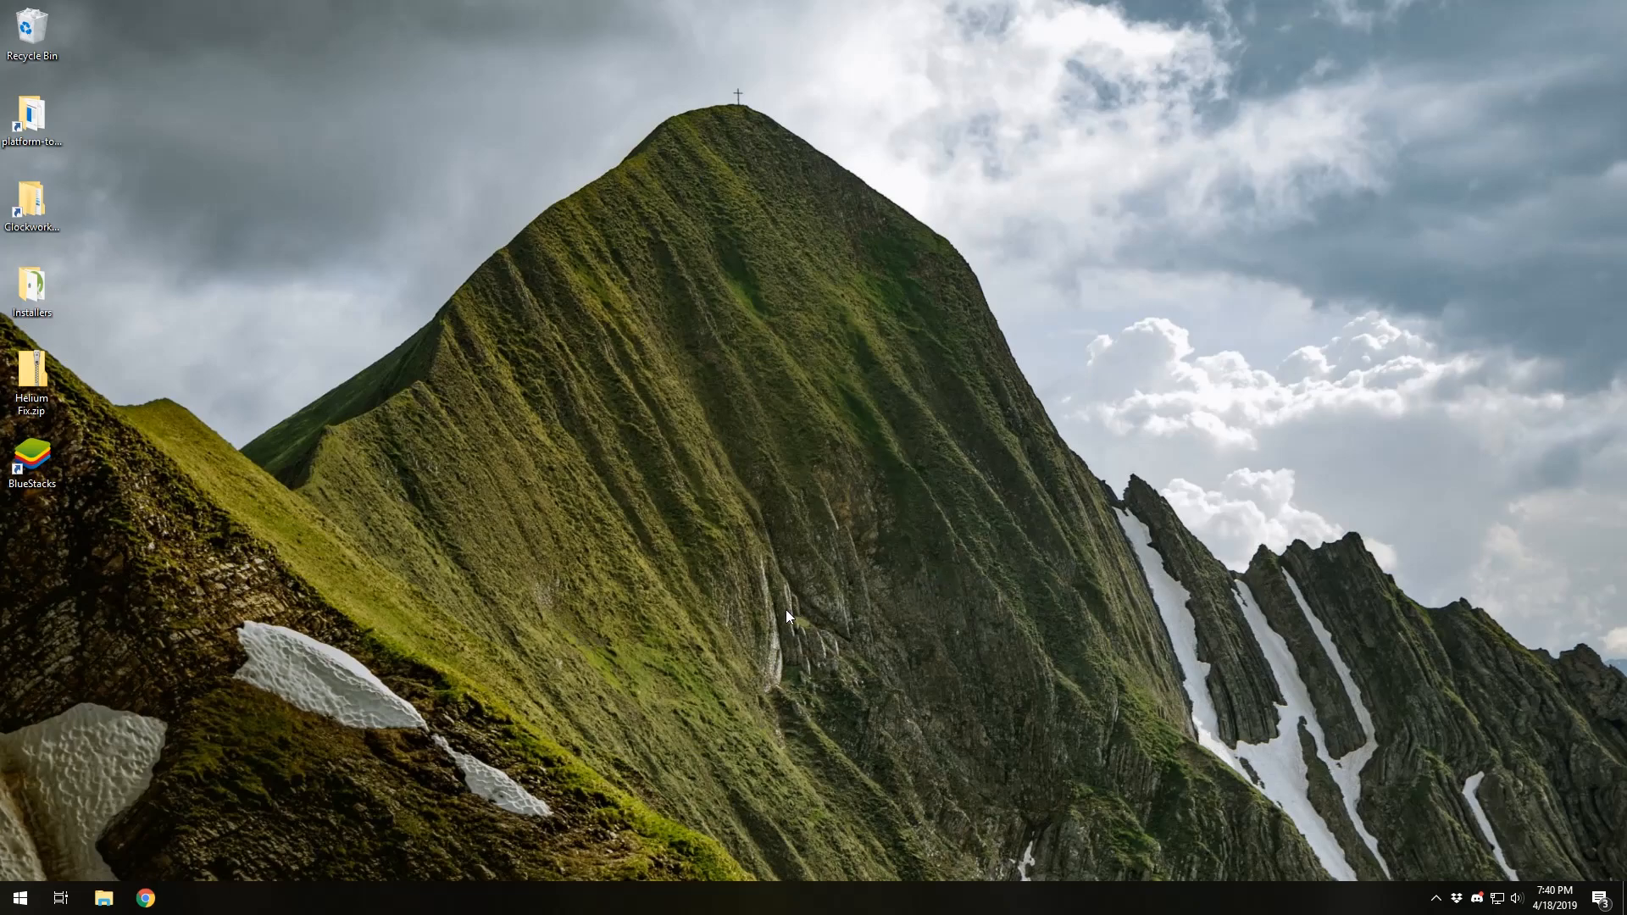
{"action": "mouse_move", "coordinate": [776, 616]}
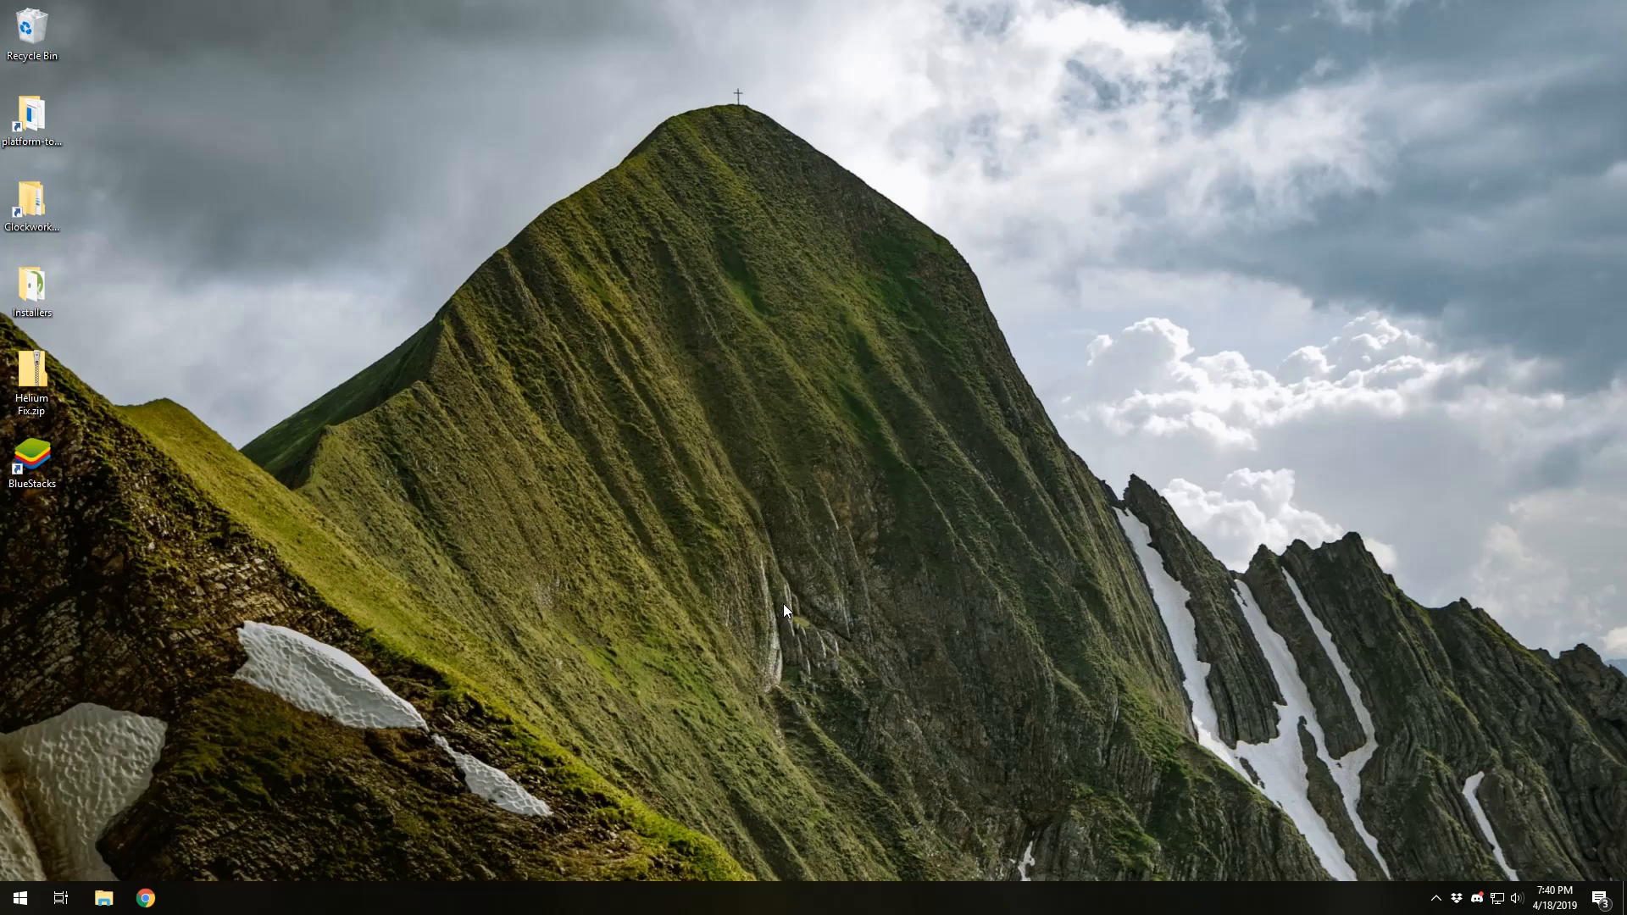
{"action": "mouse_move", "coordinate": [733, 615]}
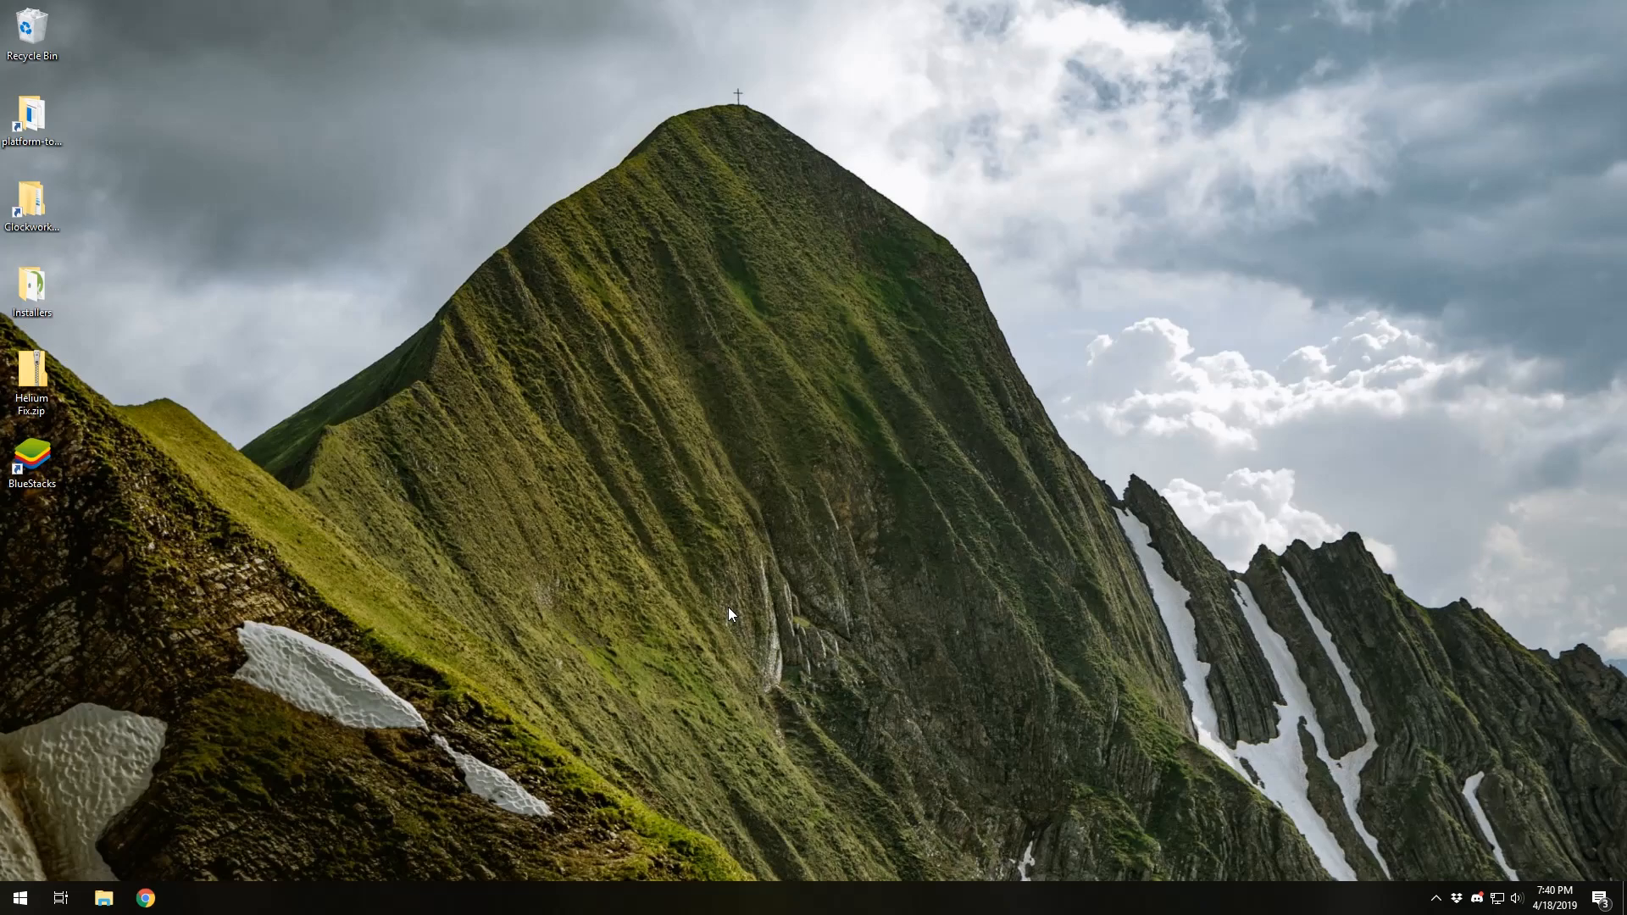
{"action": "mouse_move", "coordinate": [459, 581]}
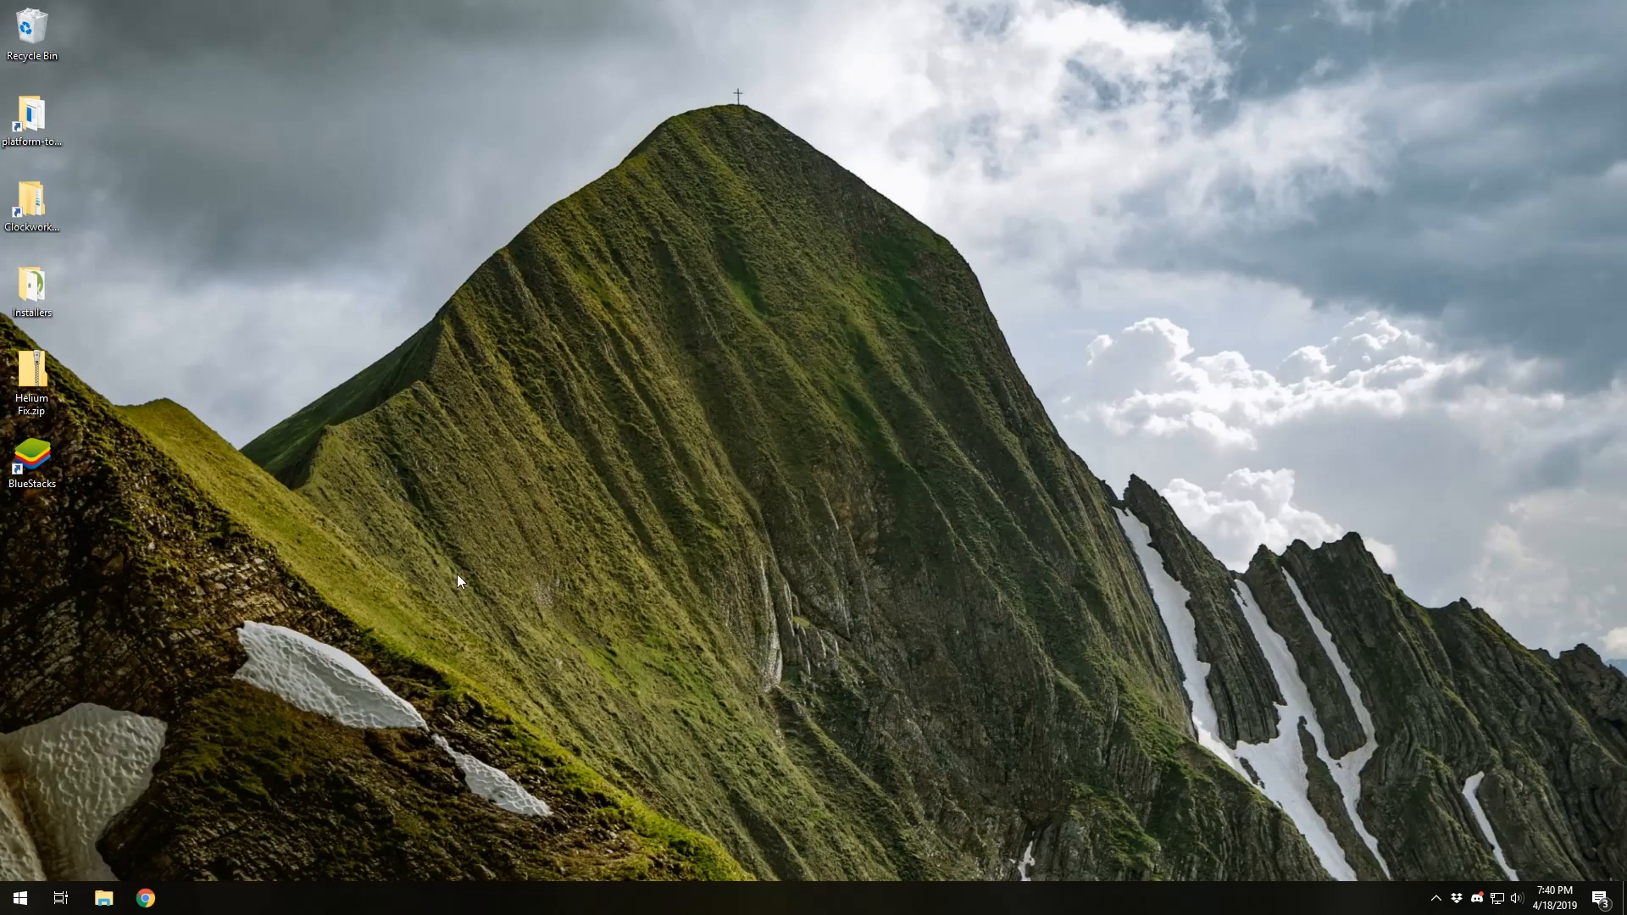
{"action": "mouse_move", "coordinate": [394, 586]}
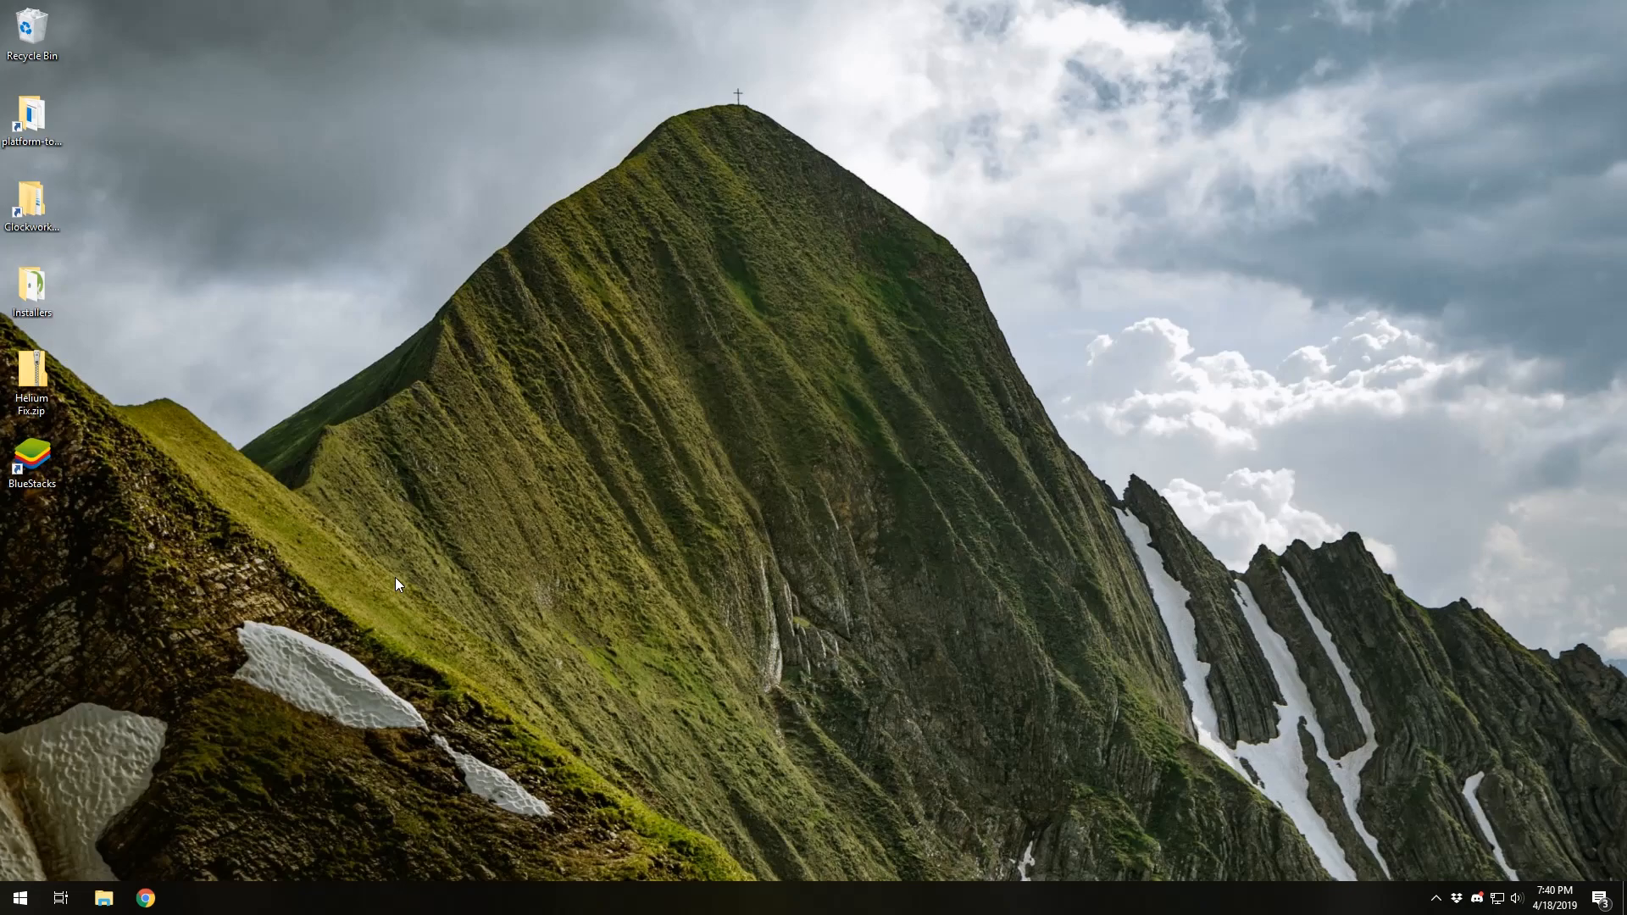
{"action": "mouse_move", "coordinate": [394, 593]}
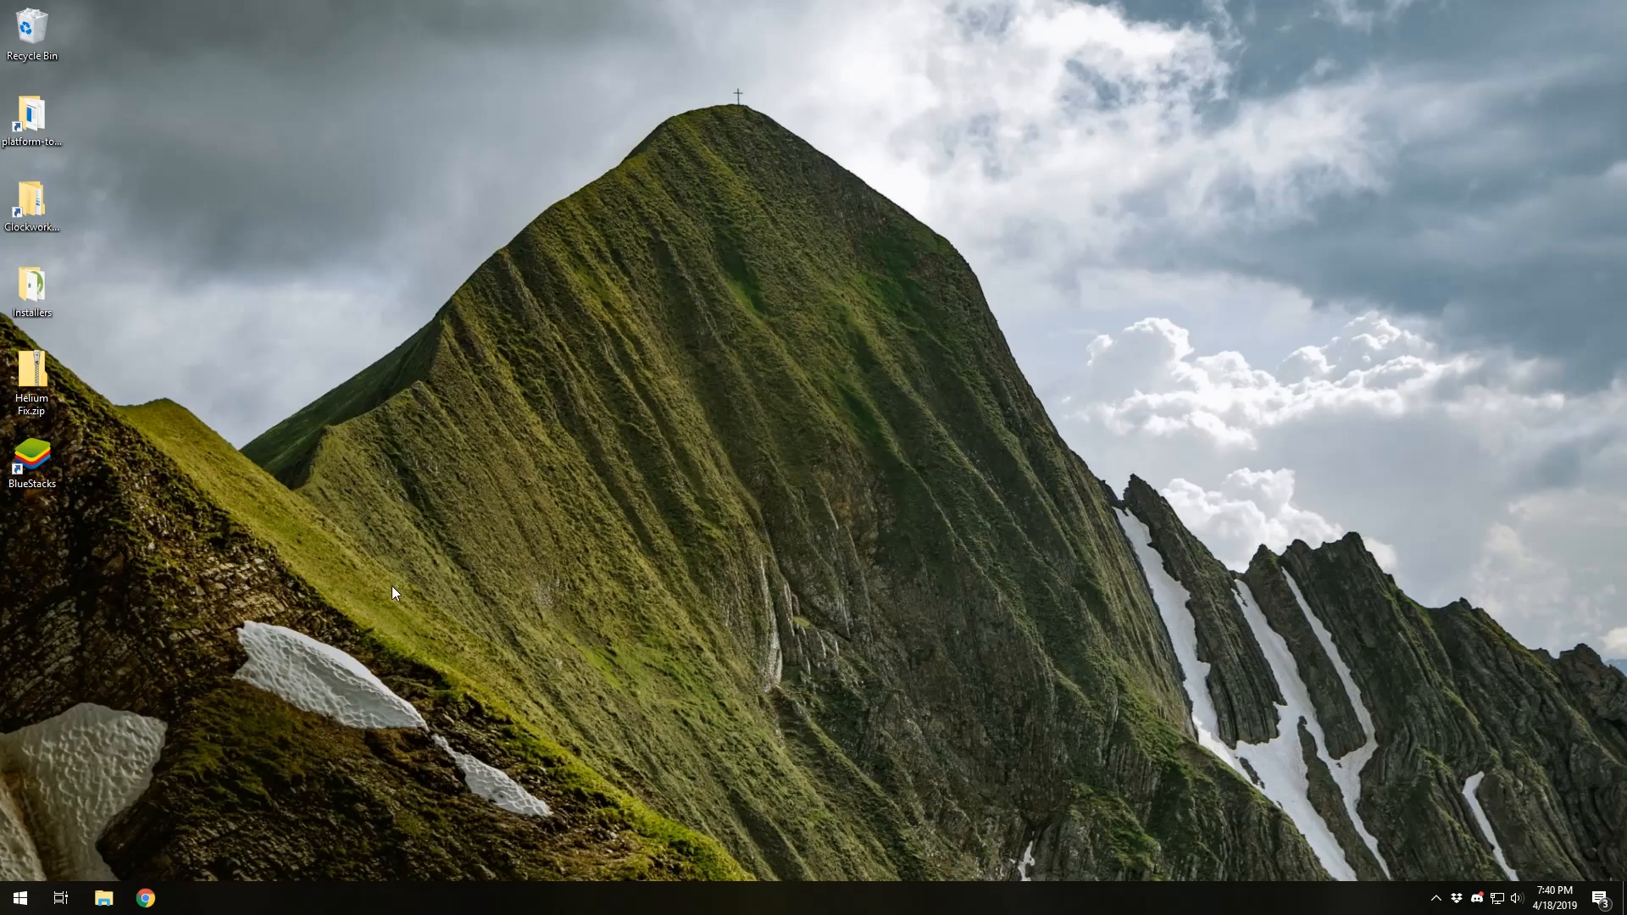
{"action": "mouse_move", "coordinate": [548, 501]}
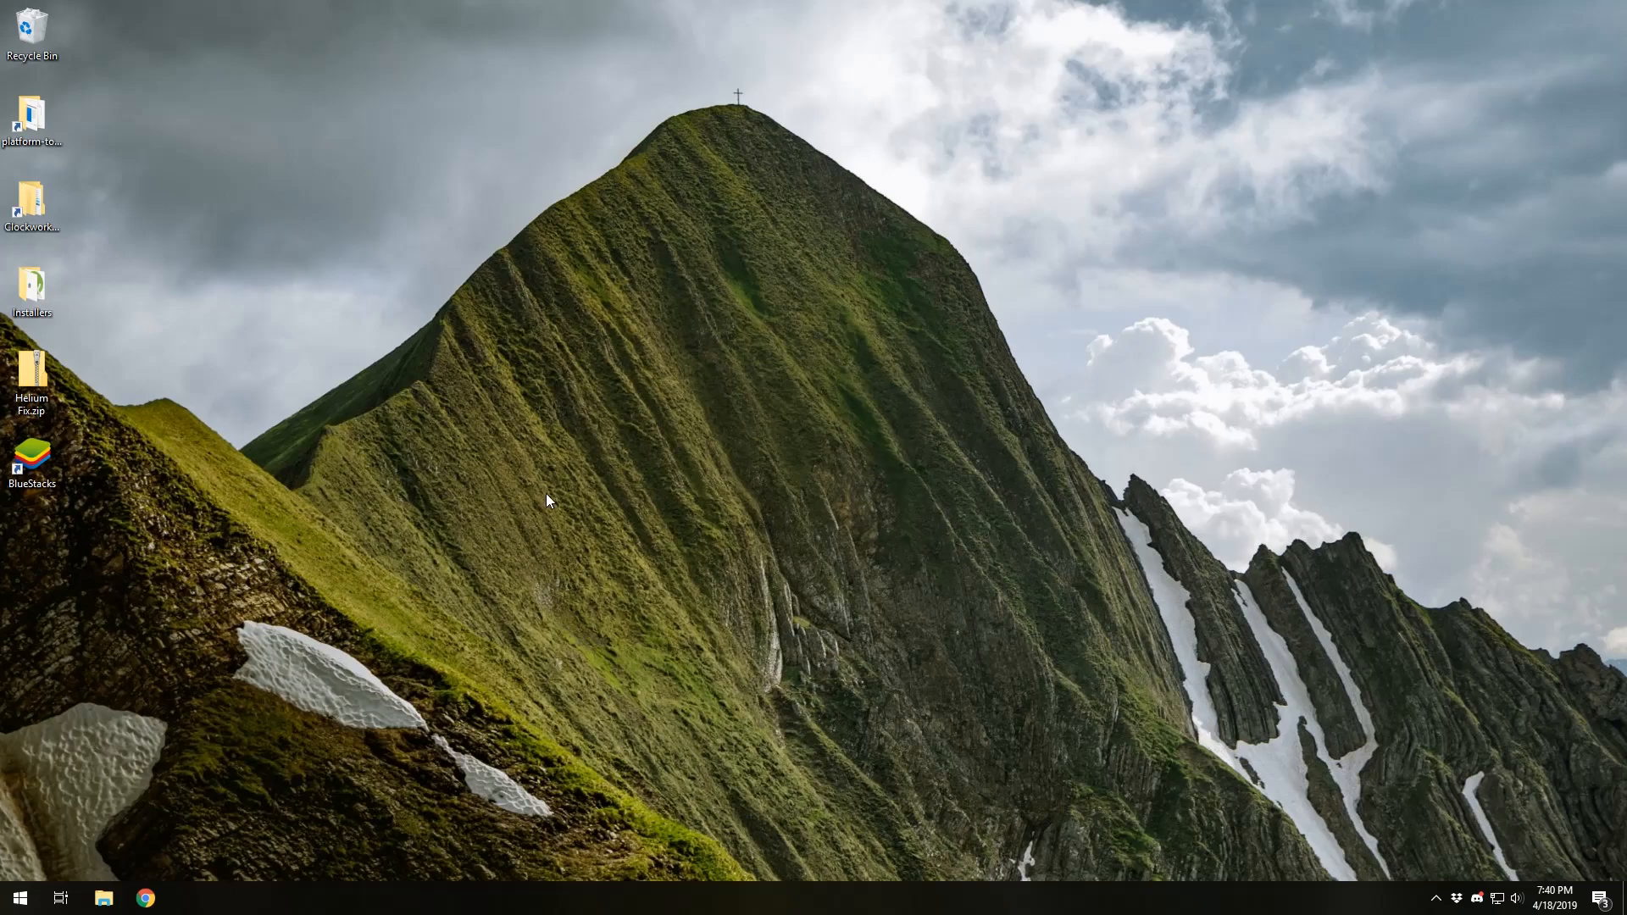
{"action": "mouse_move", "coordinate": [494, 467]}
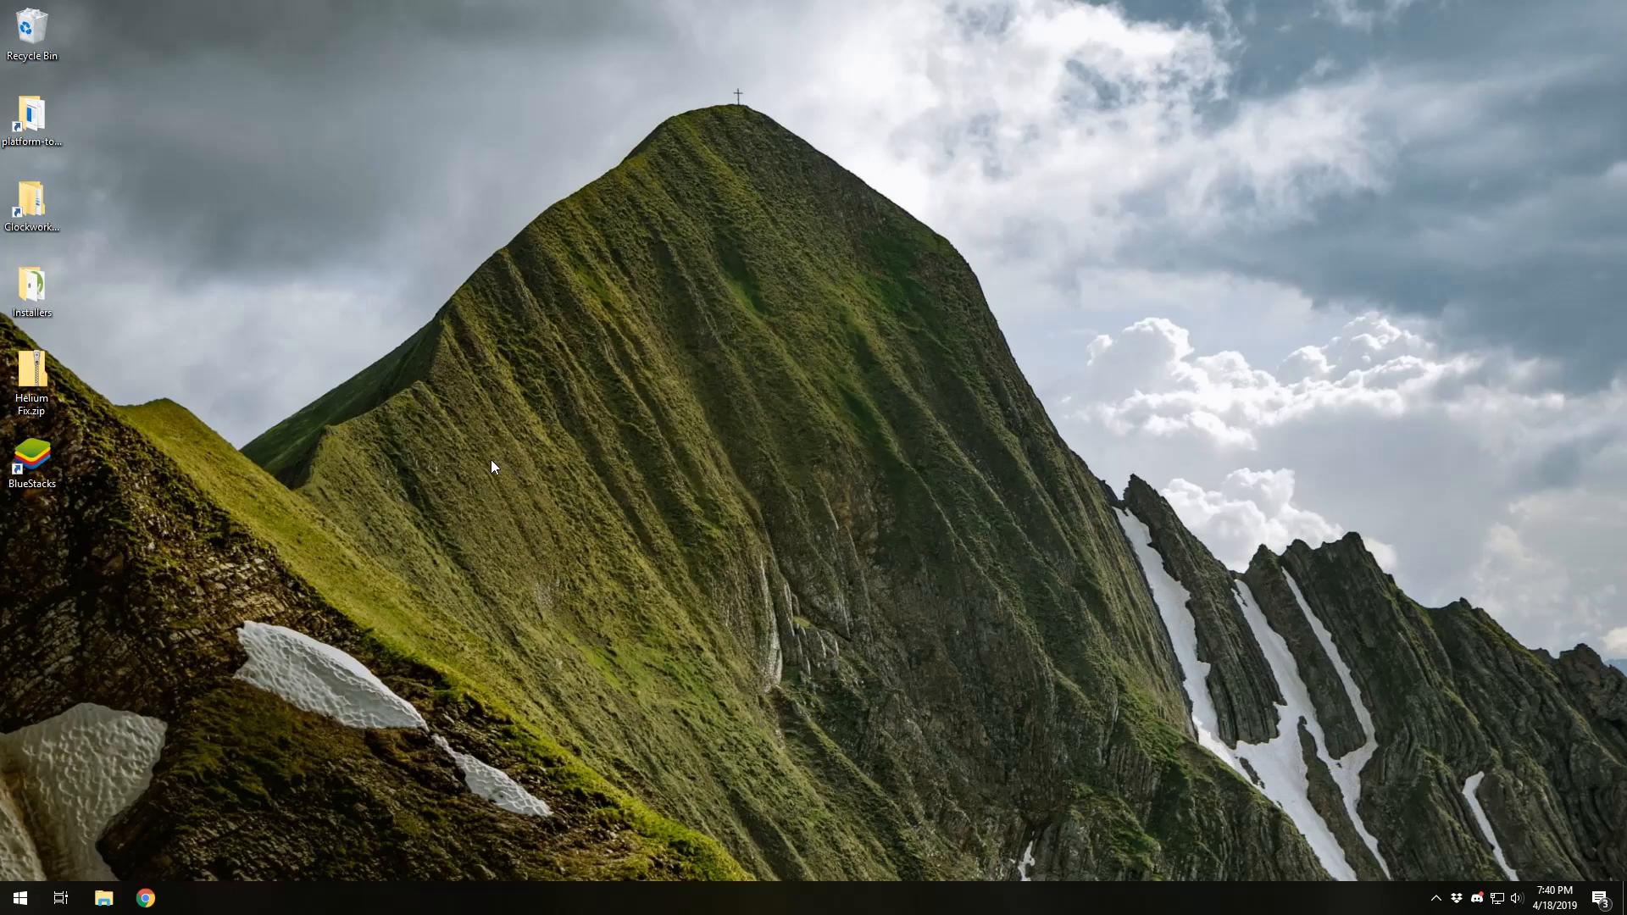
{"action": "mouse_move", "coordinate": [453, 454]}
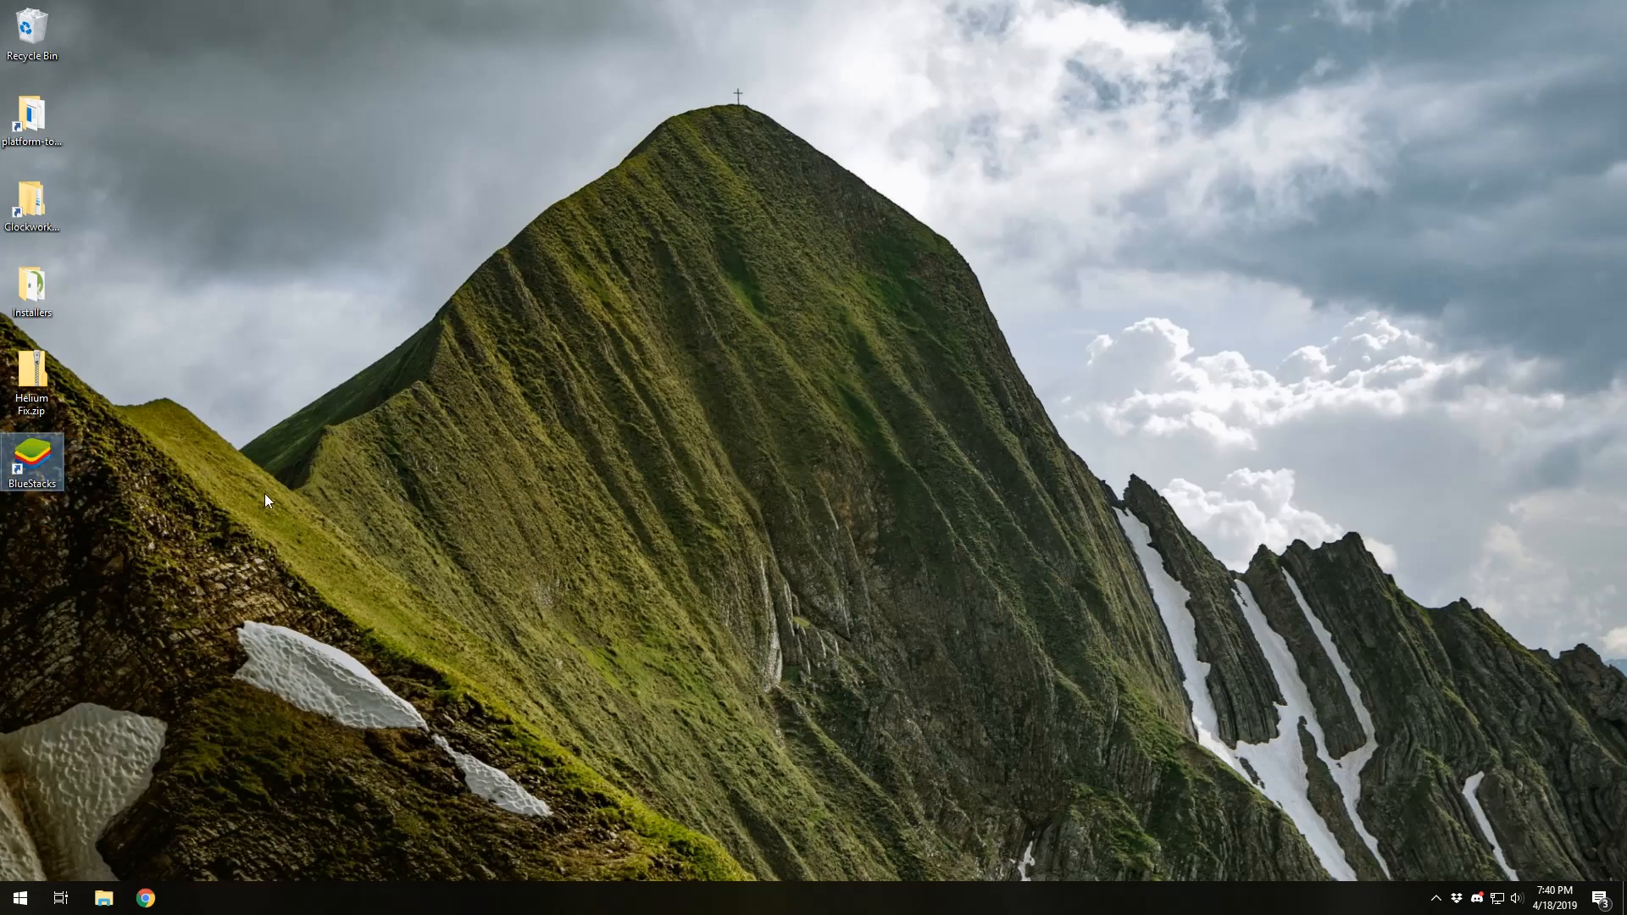
{"action": "mouse_move", "coordinate": [83, 495]}
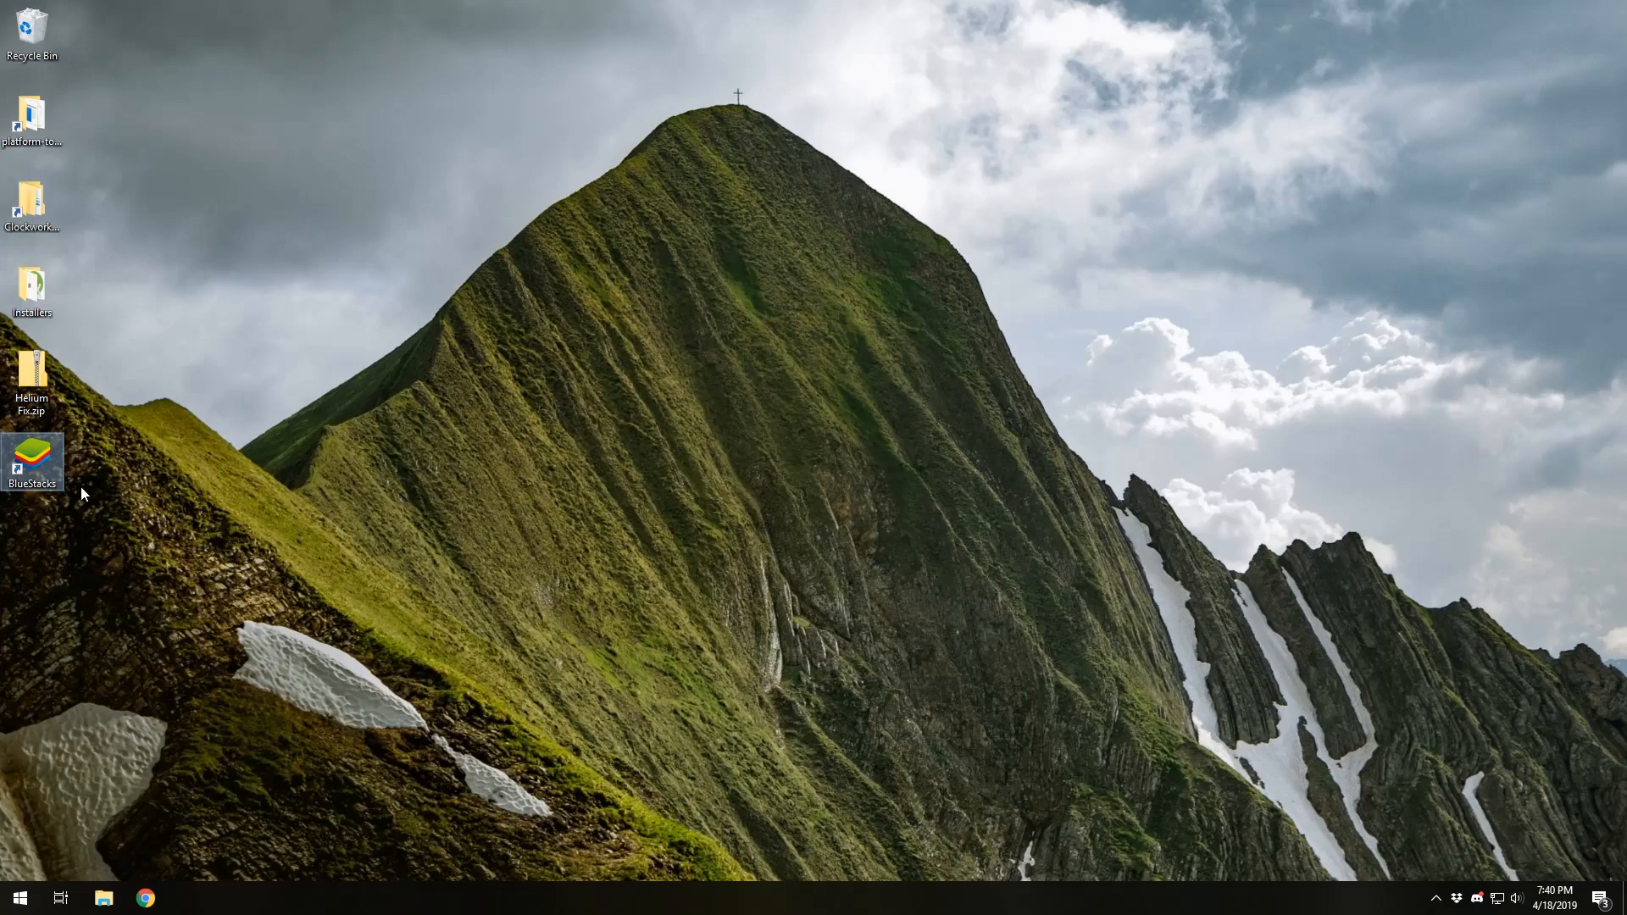
{"action": "mouse_move", "coordinate": [689, 424]}
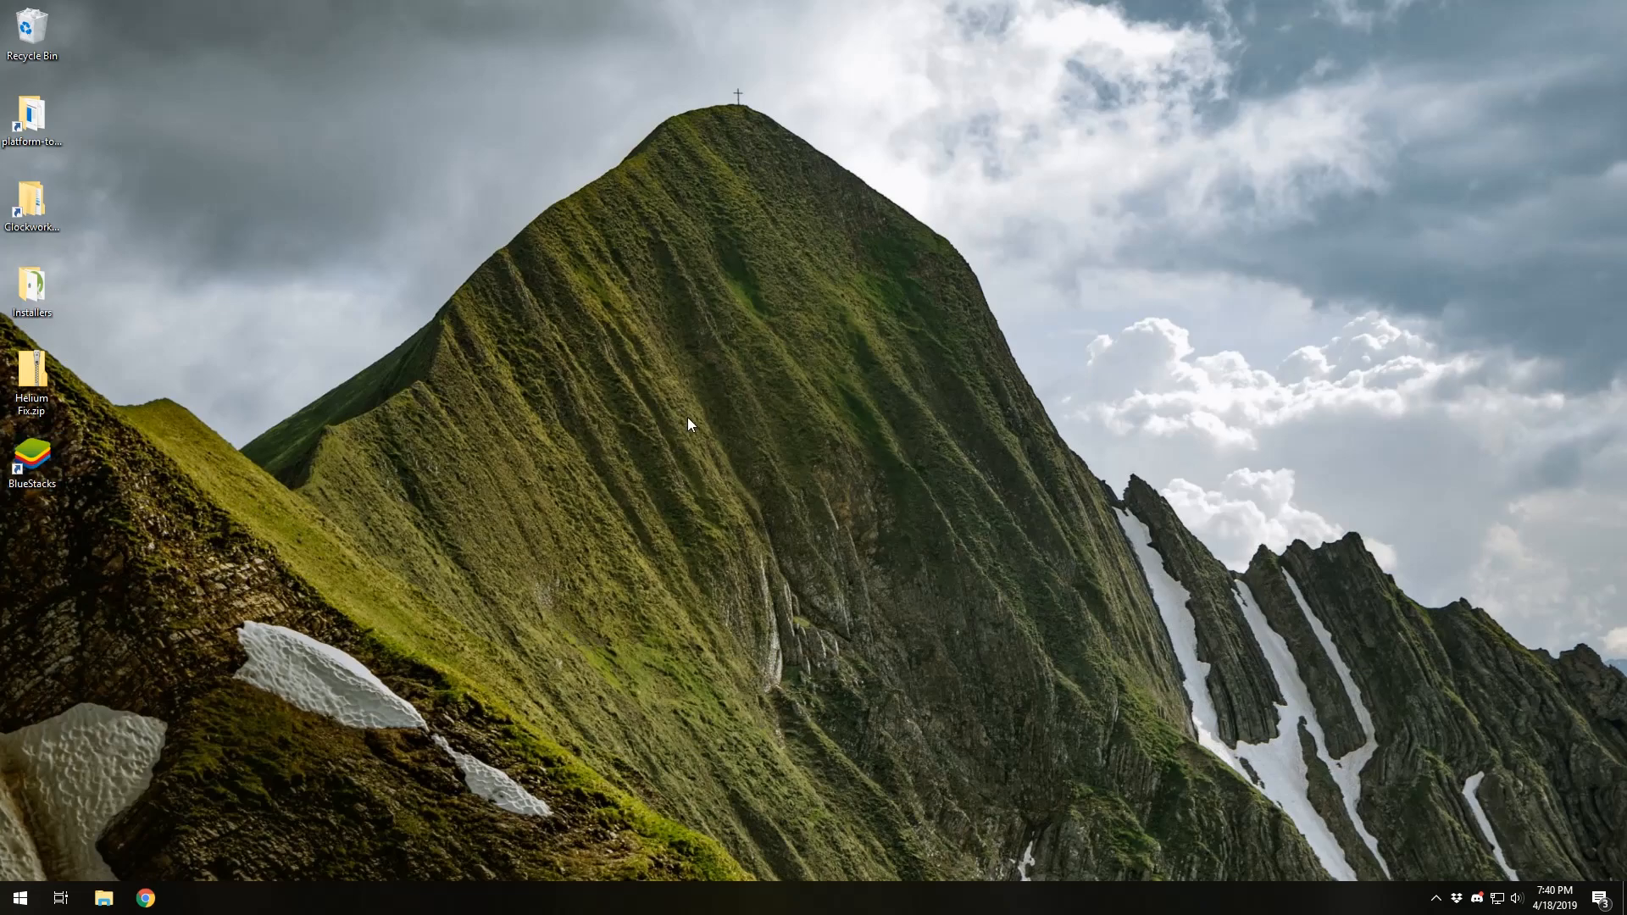
{"action": "mouse_move", "coordinate": [697, 522]}
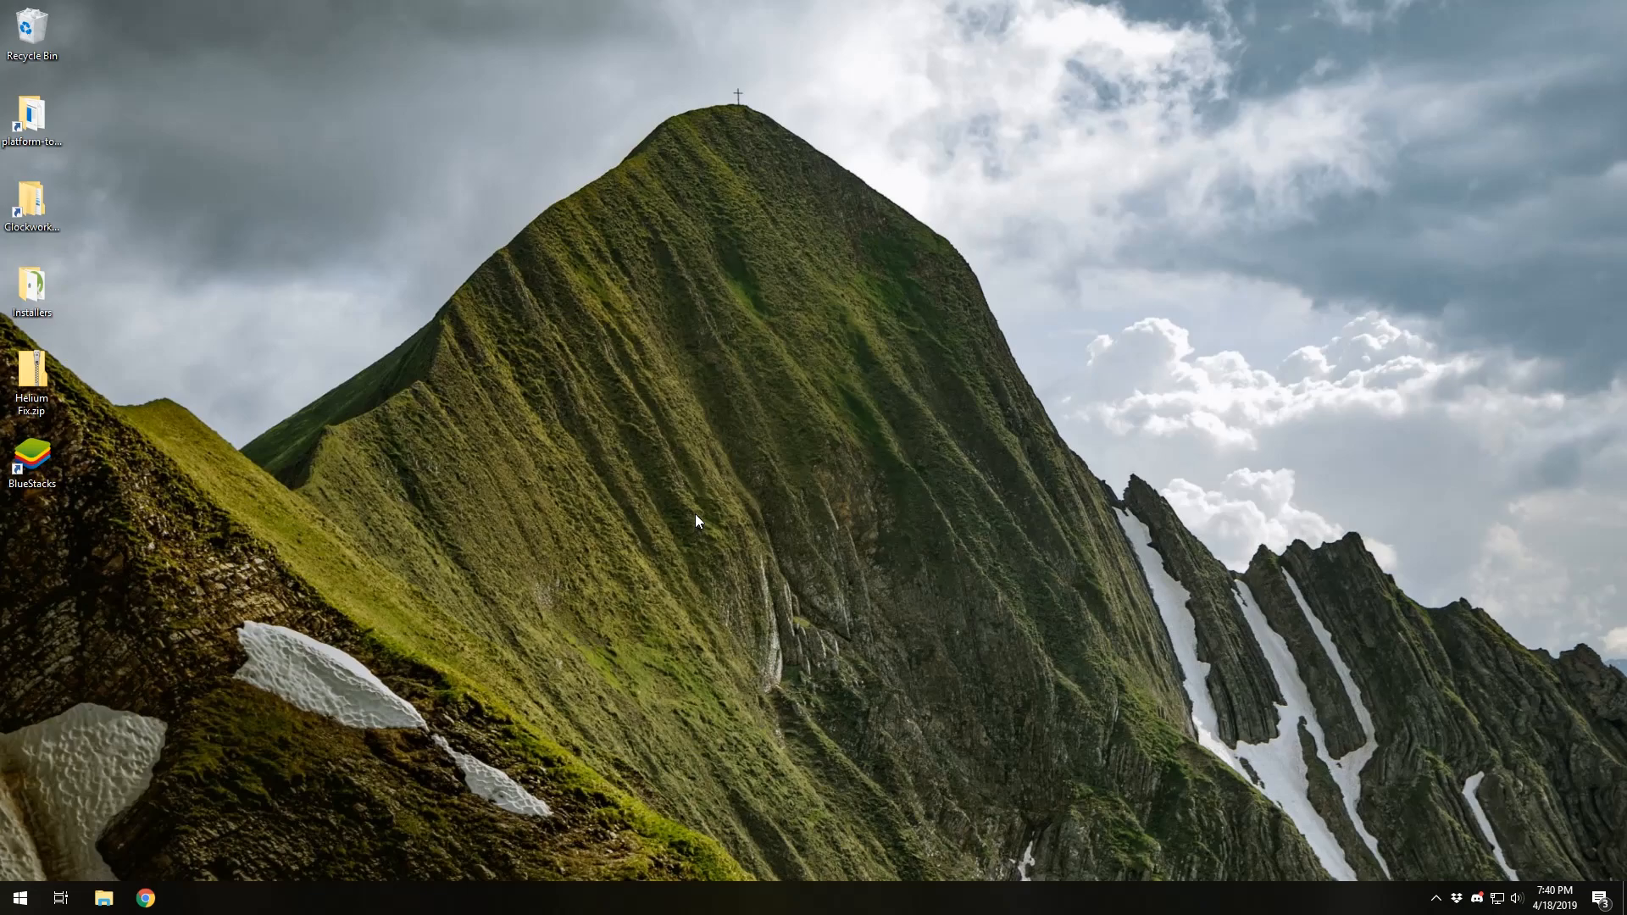
{"action": "mouse_move", "coordinate": [1428, 113]}
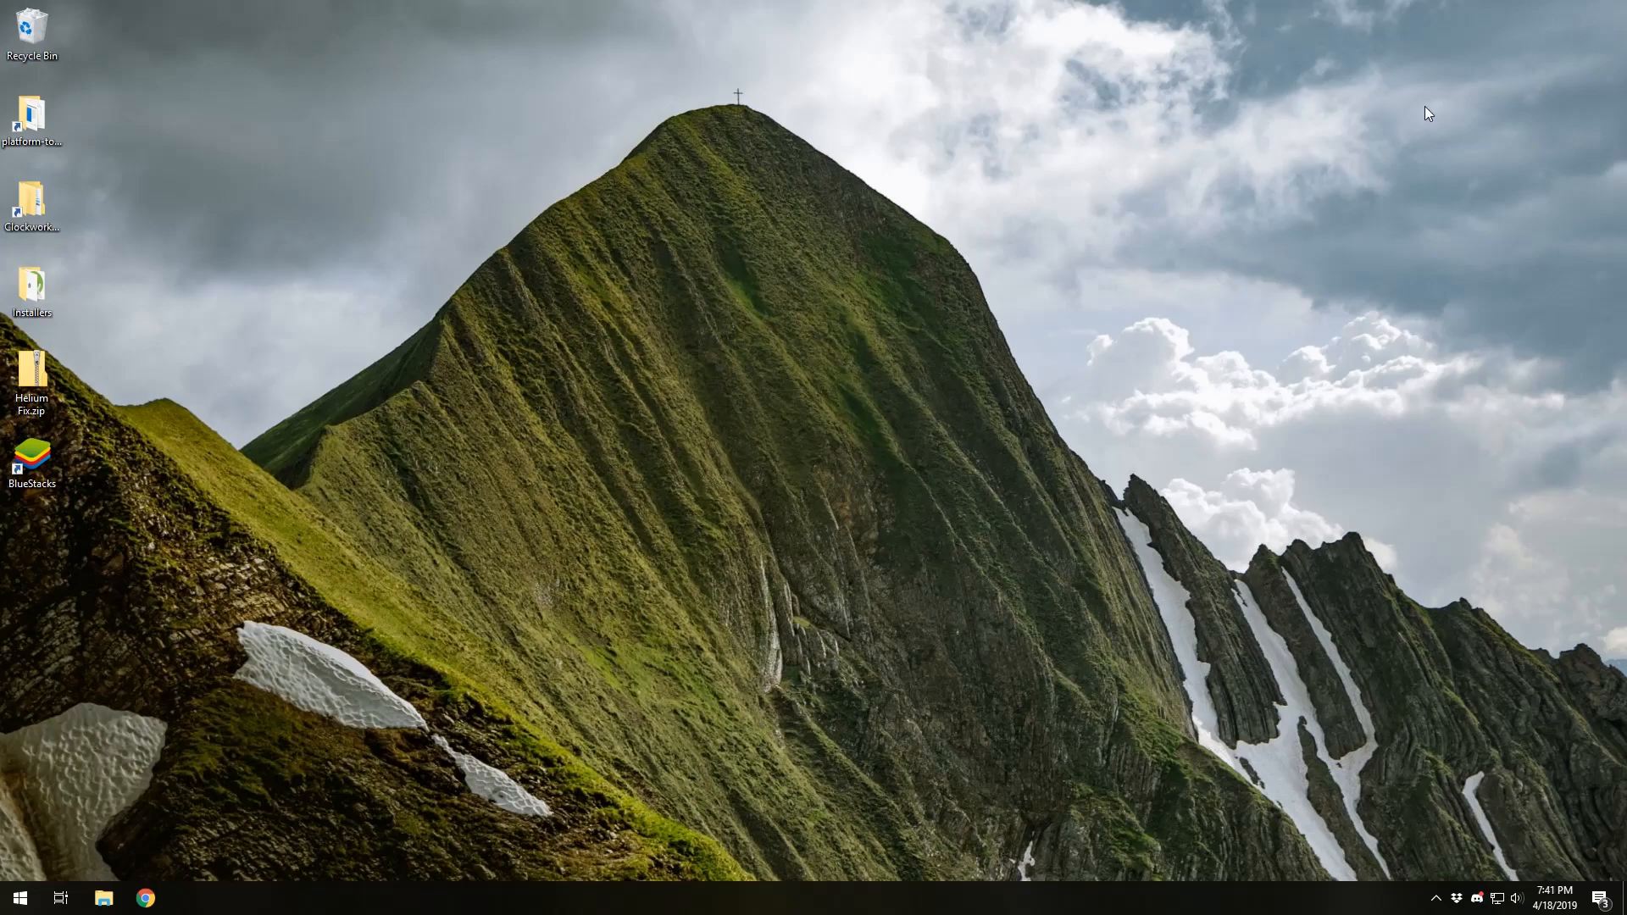
{"action": "mouse_move", "coordinate": [1265, 69]}
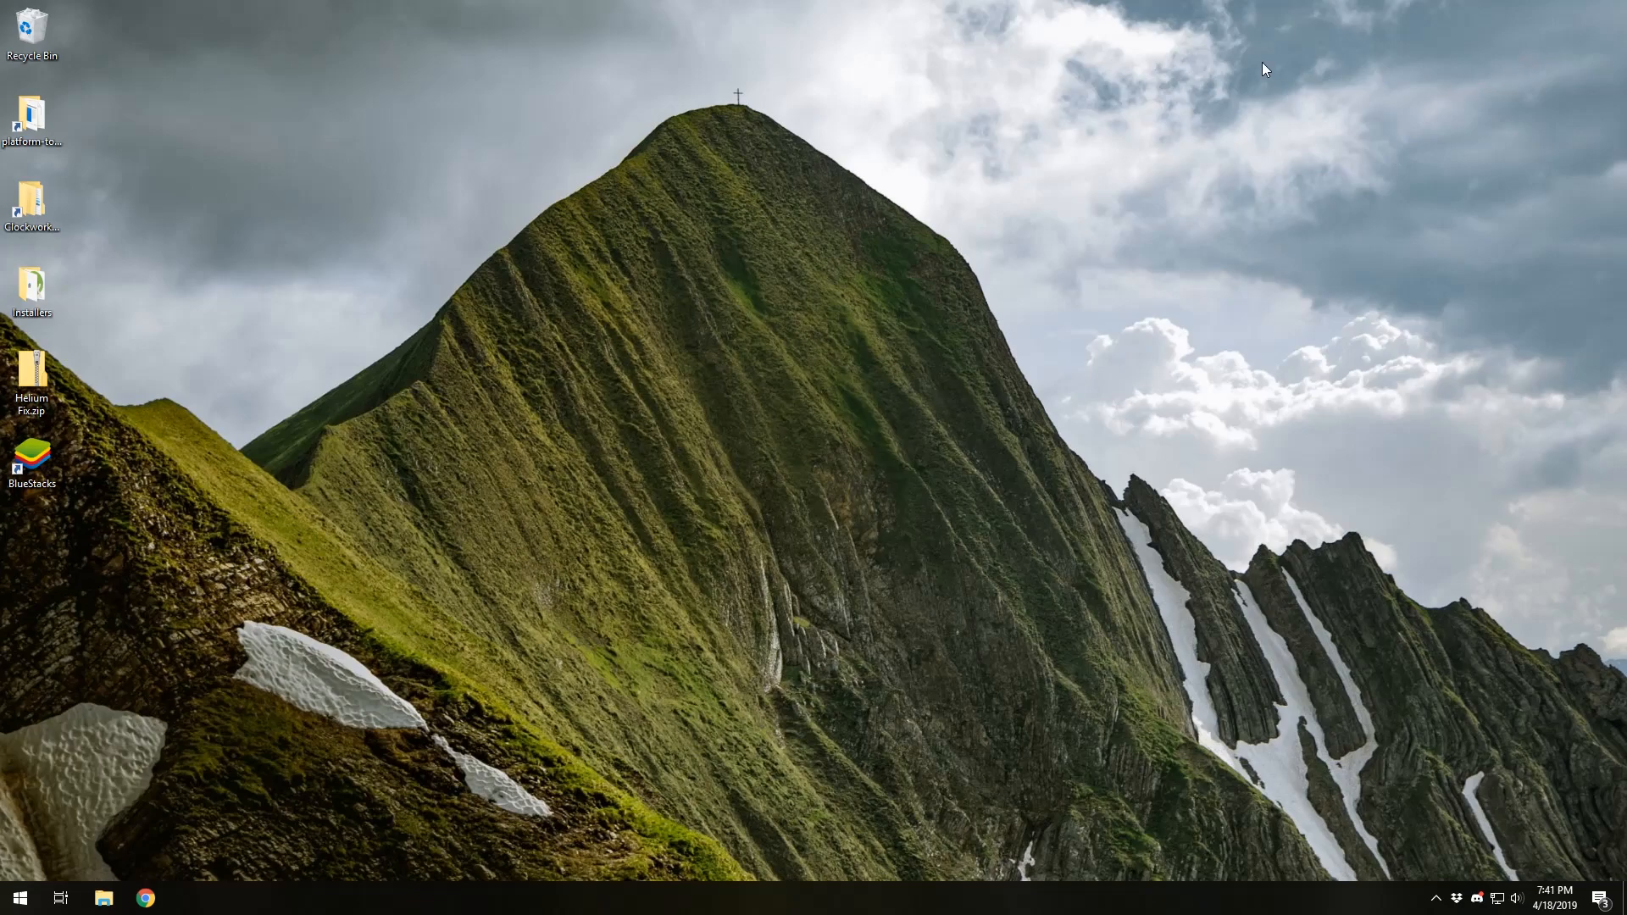
{"action": "mouse_move", "coordinate": [794, 491]}
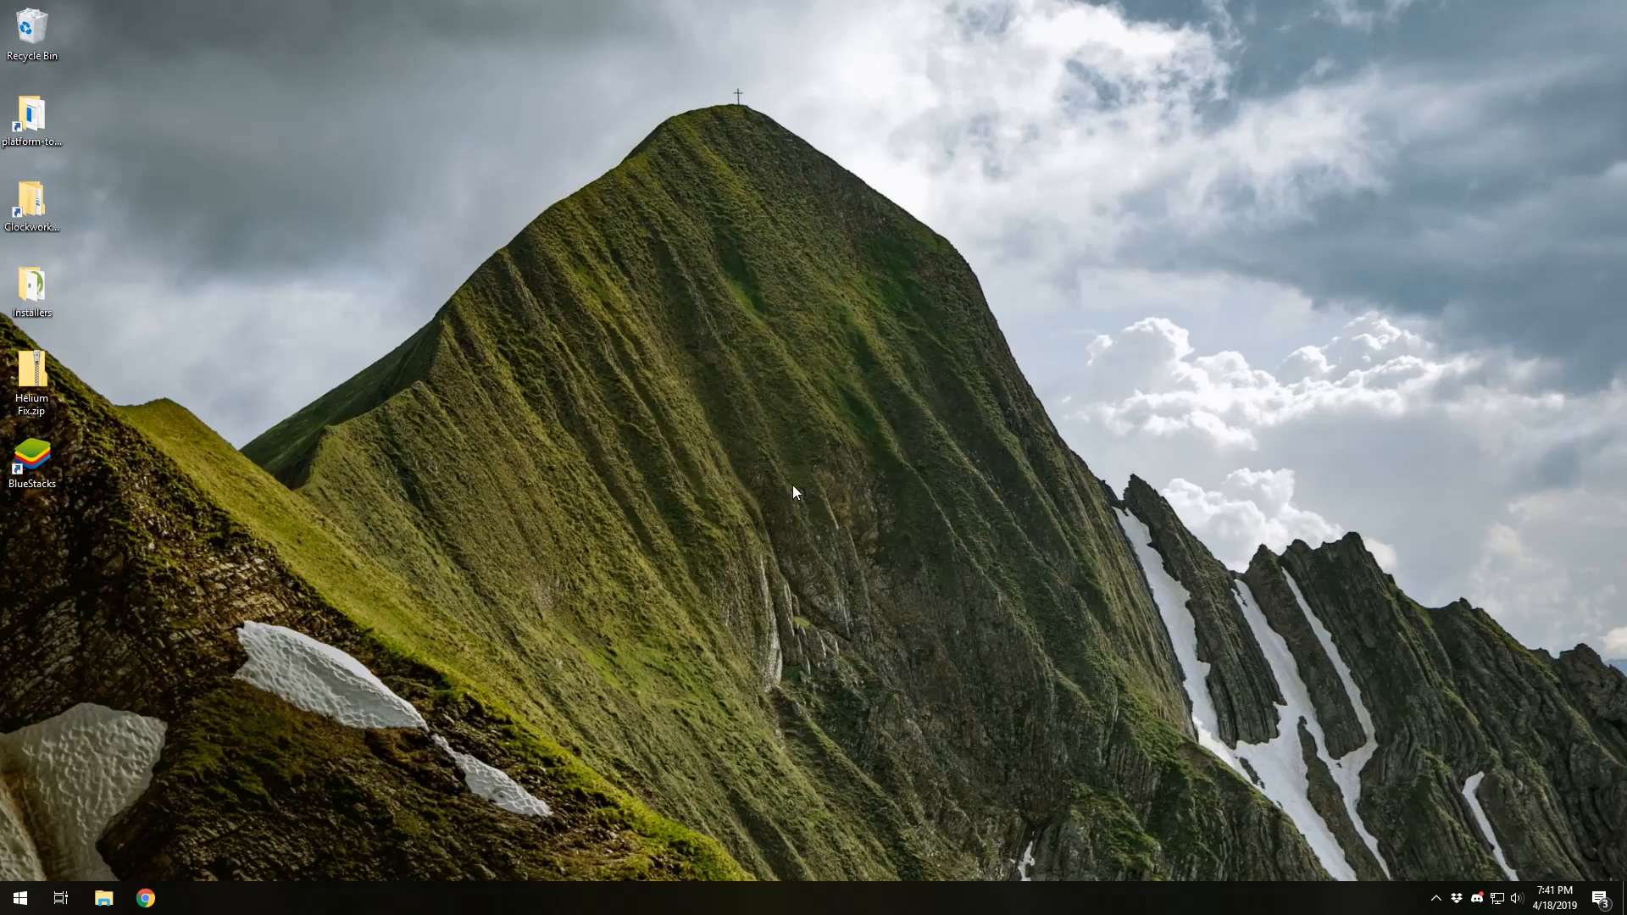
{"action": "mouse_move", "coordinate": [774, 492]}
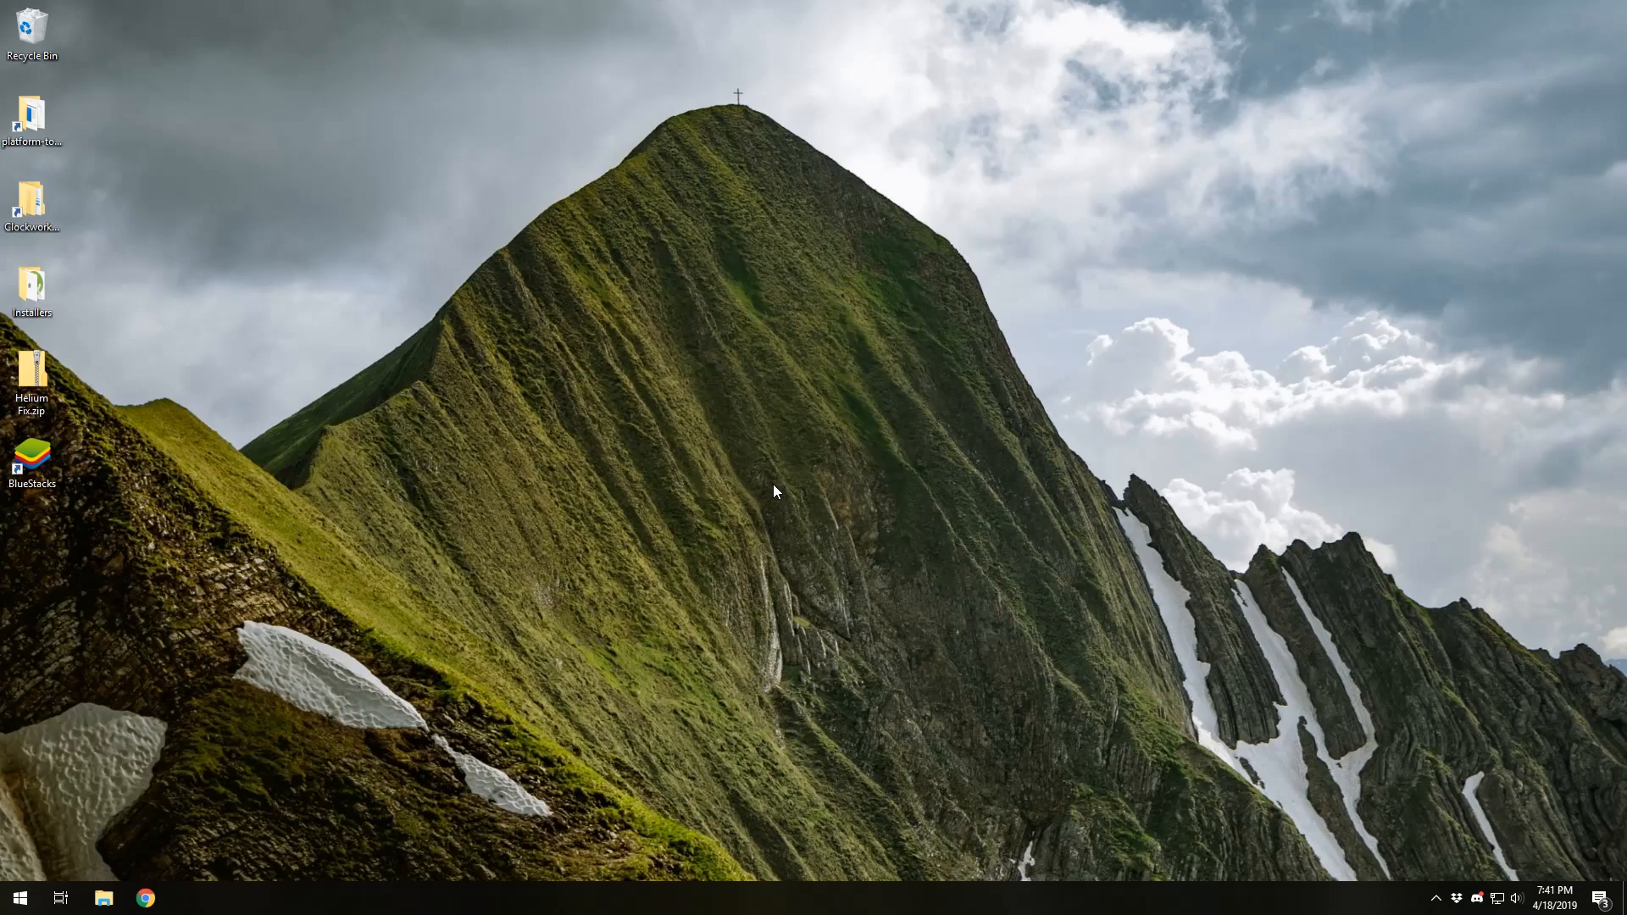
{"action": "mouse_move", "coordinate": [795, 496]}
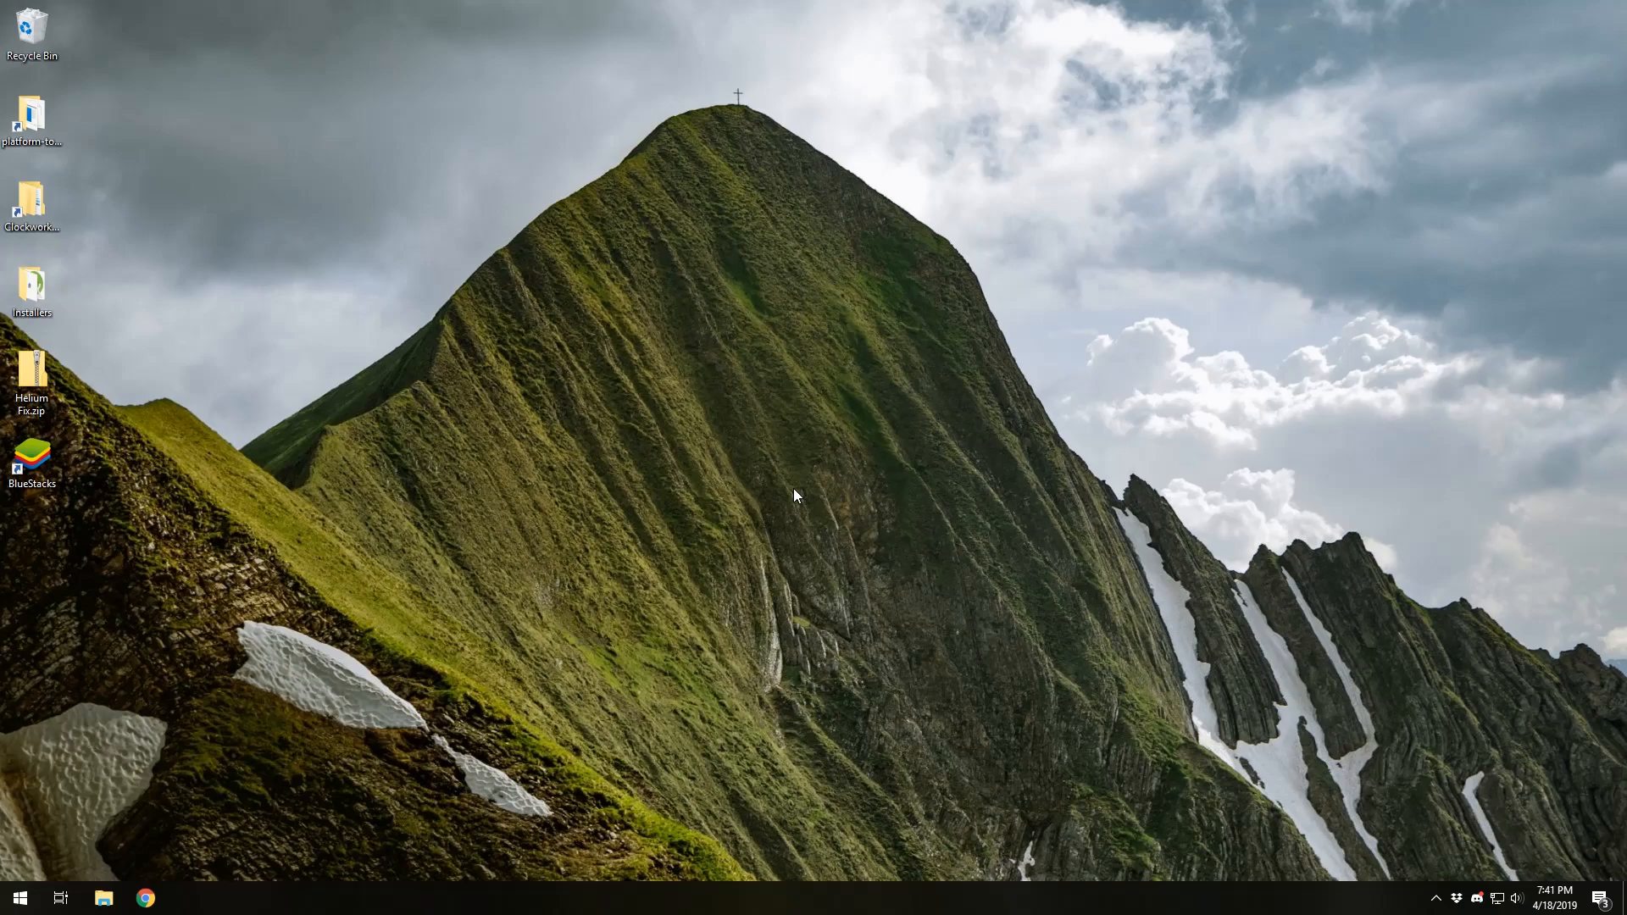
{"action": "mouse_move", "coordinate": [478, 629]}
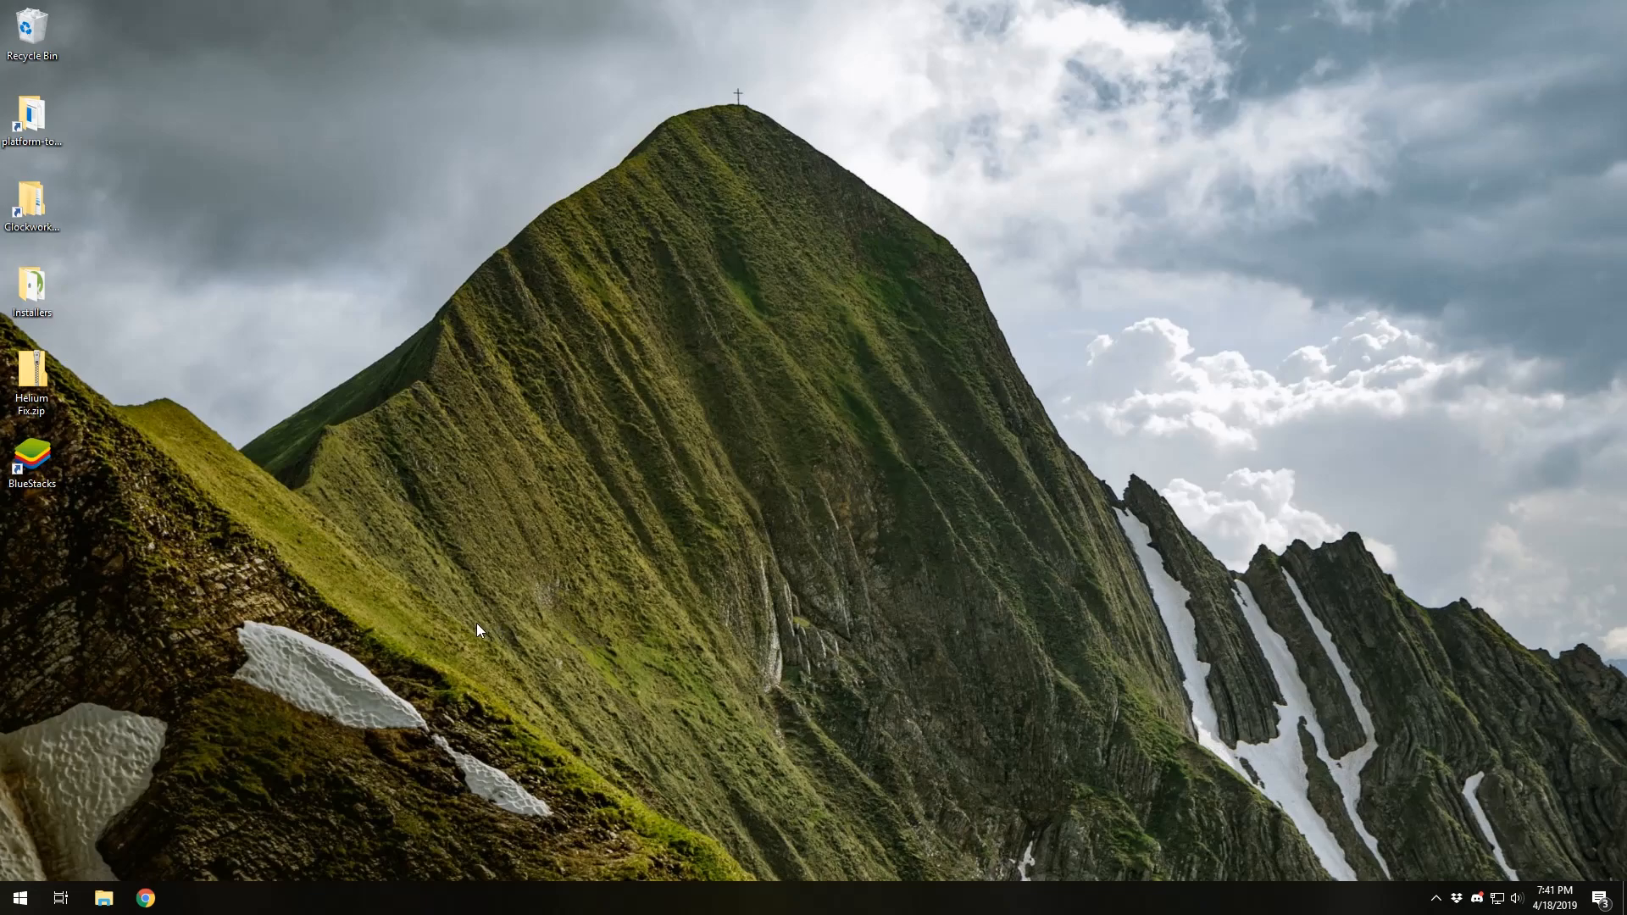
{"action": "mouse_move", "coordinate": [351, 579]}
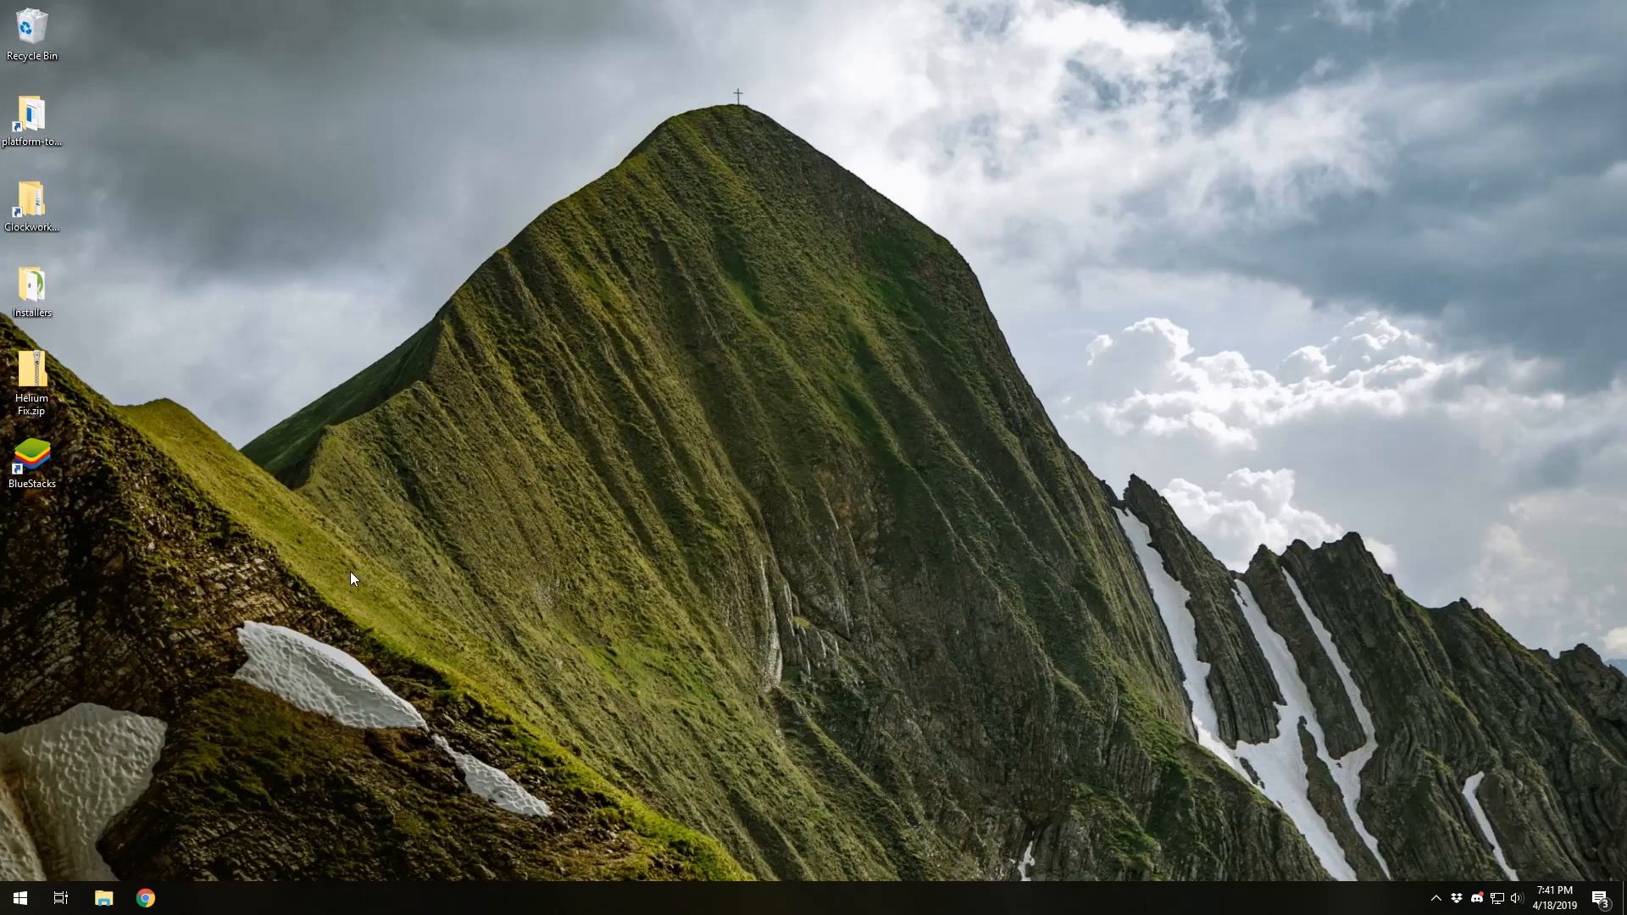
{"action": "mouse_move", "coordinate": [371, 493]}
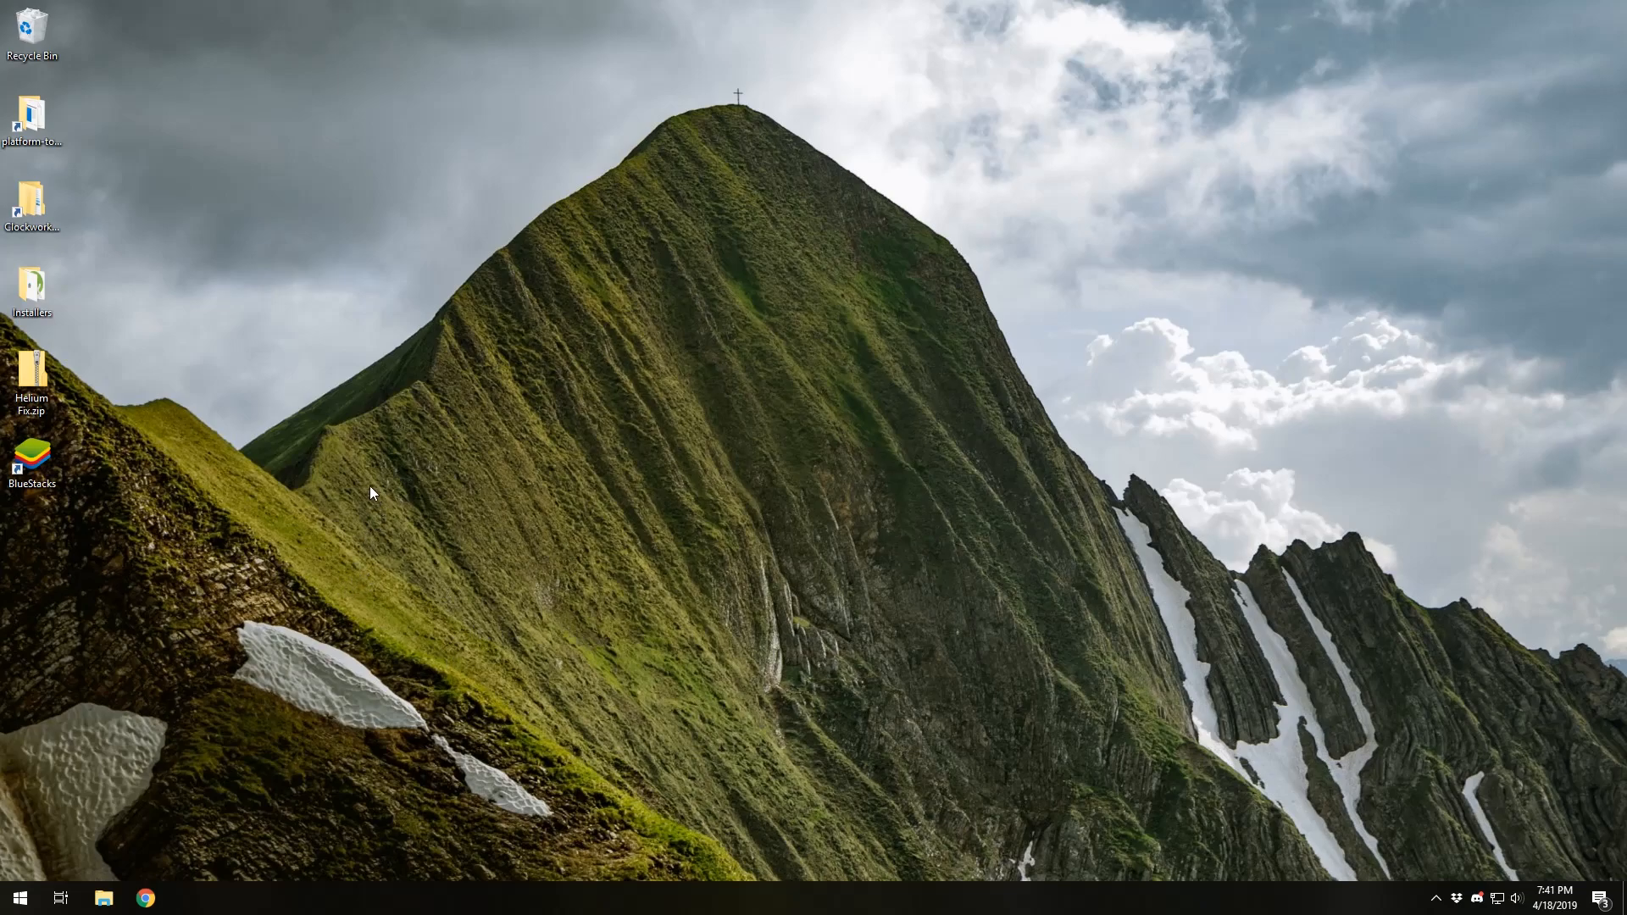
{"action": "mouse_move", "coordinate": [590, 476]}
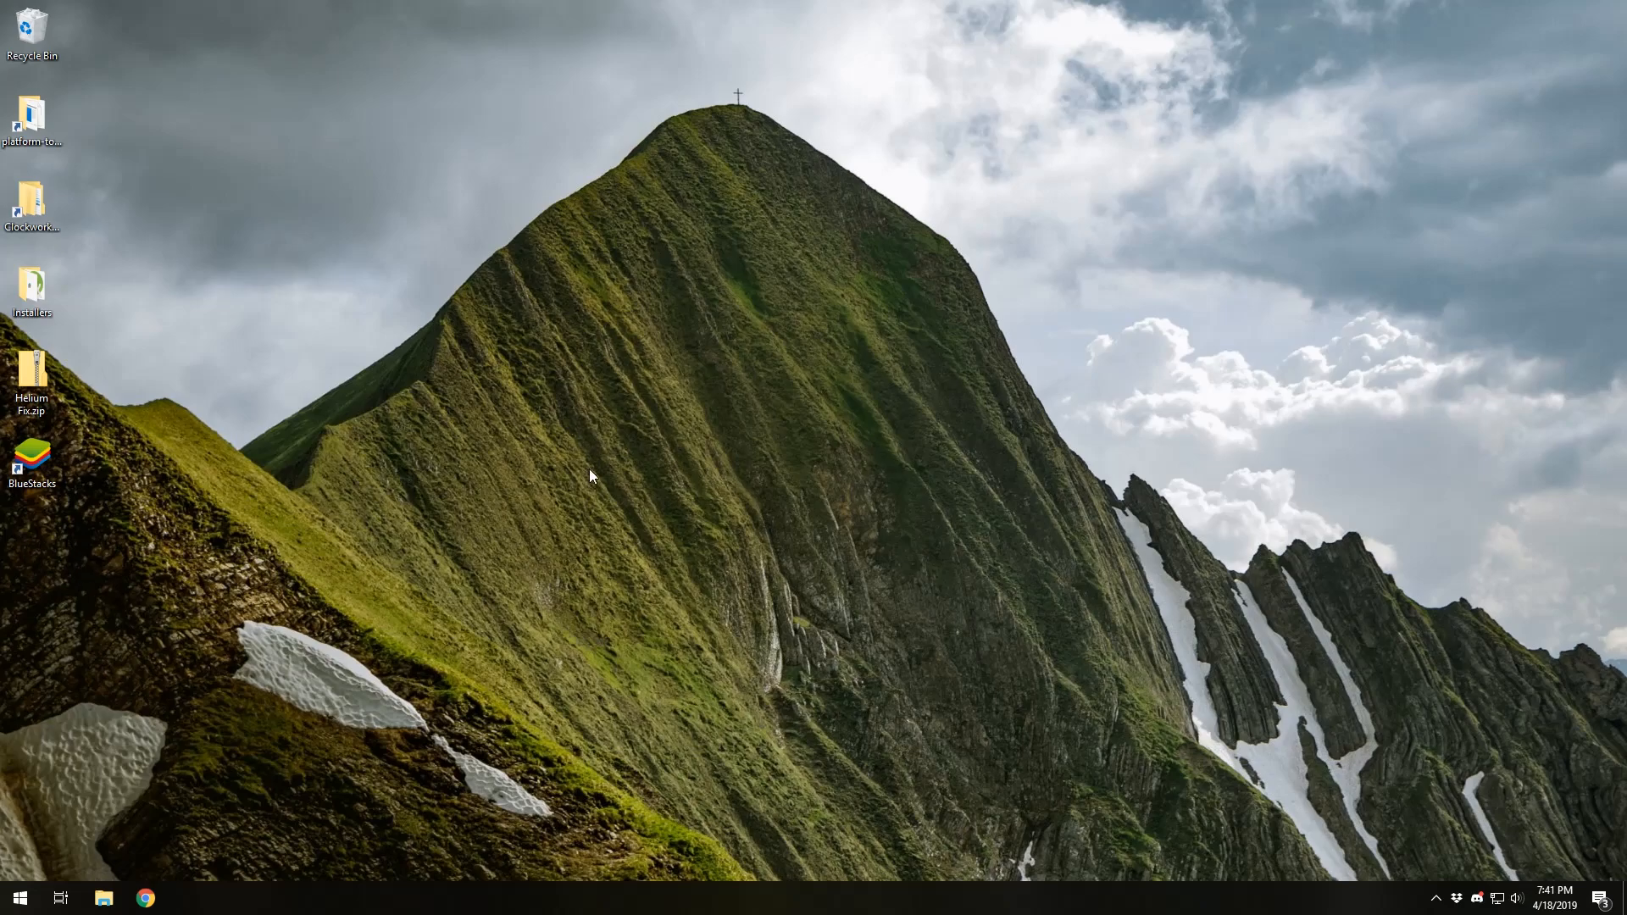
{"action": "mouse_move", "coordinate": [587, 512]}
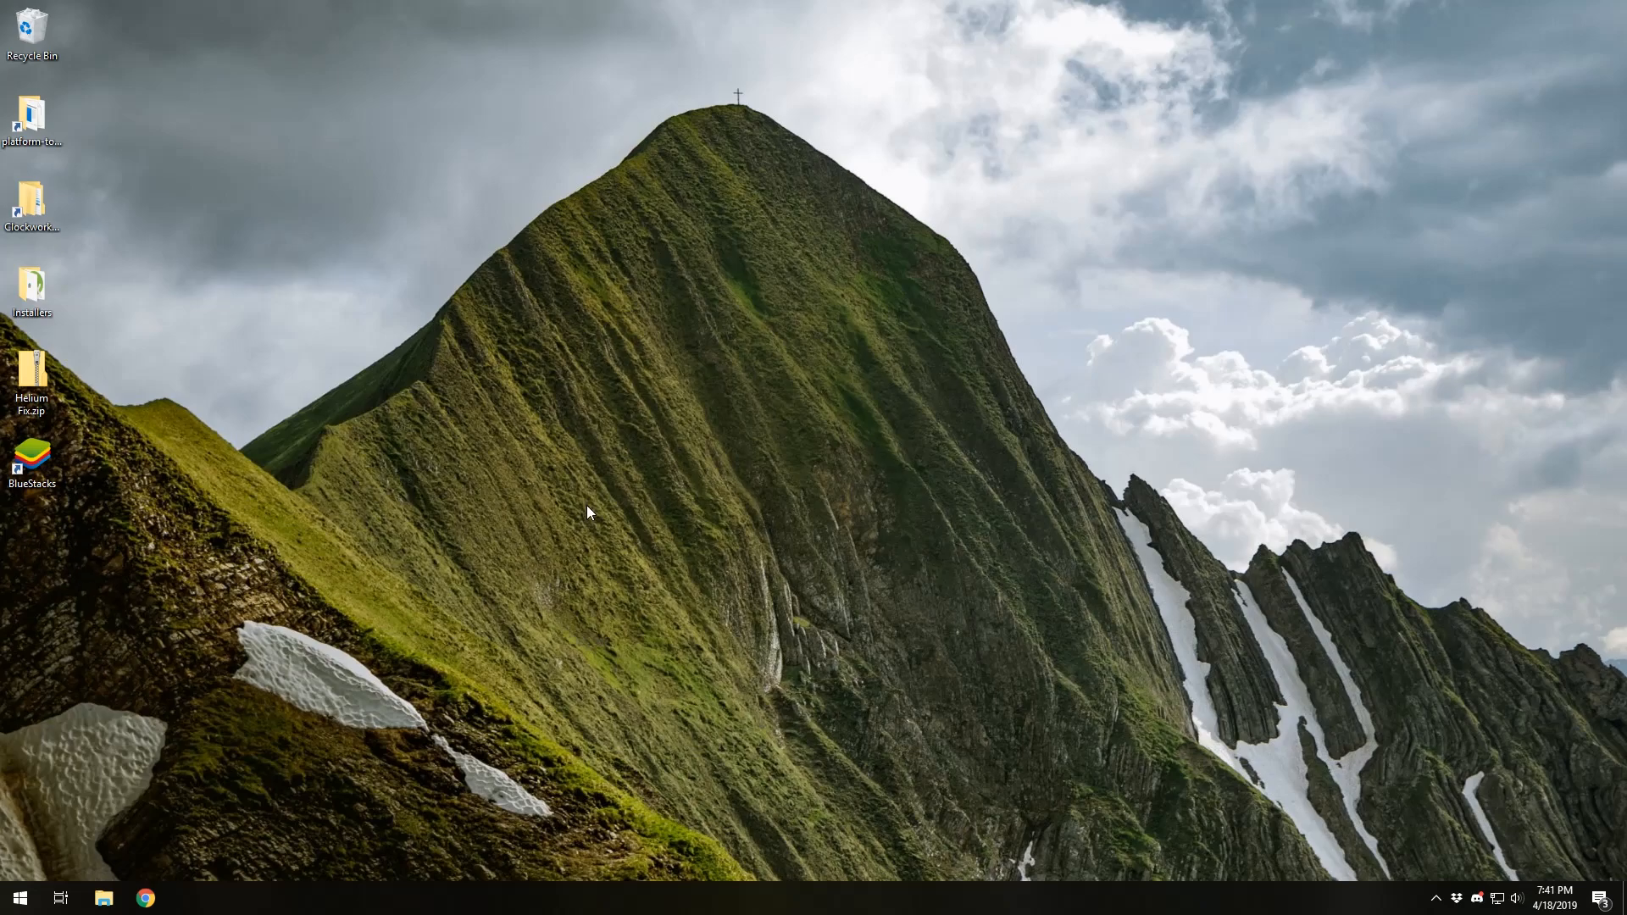
{"action": "mouse_move", "coordinate": [151, 560]}
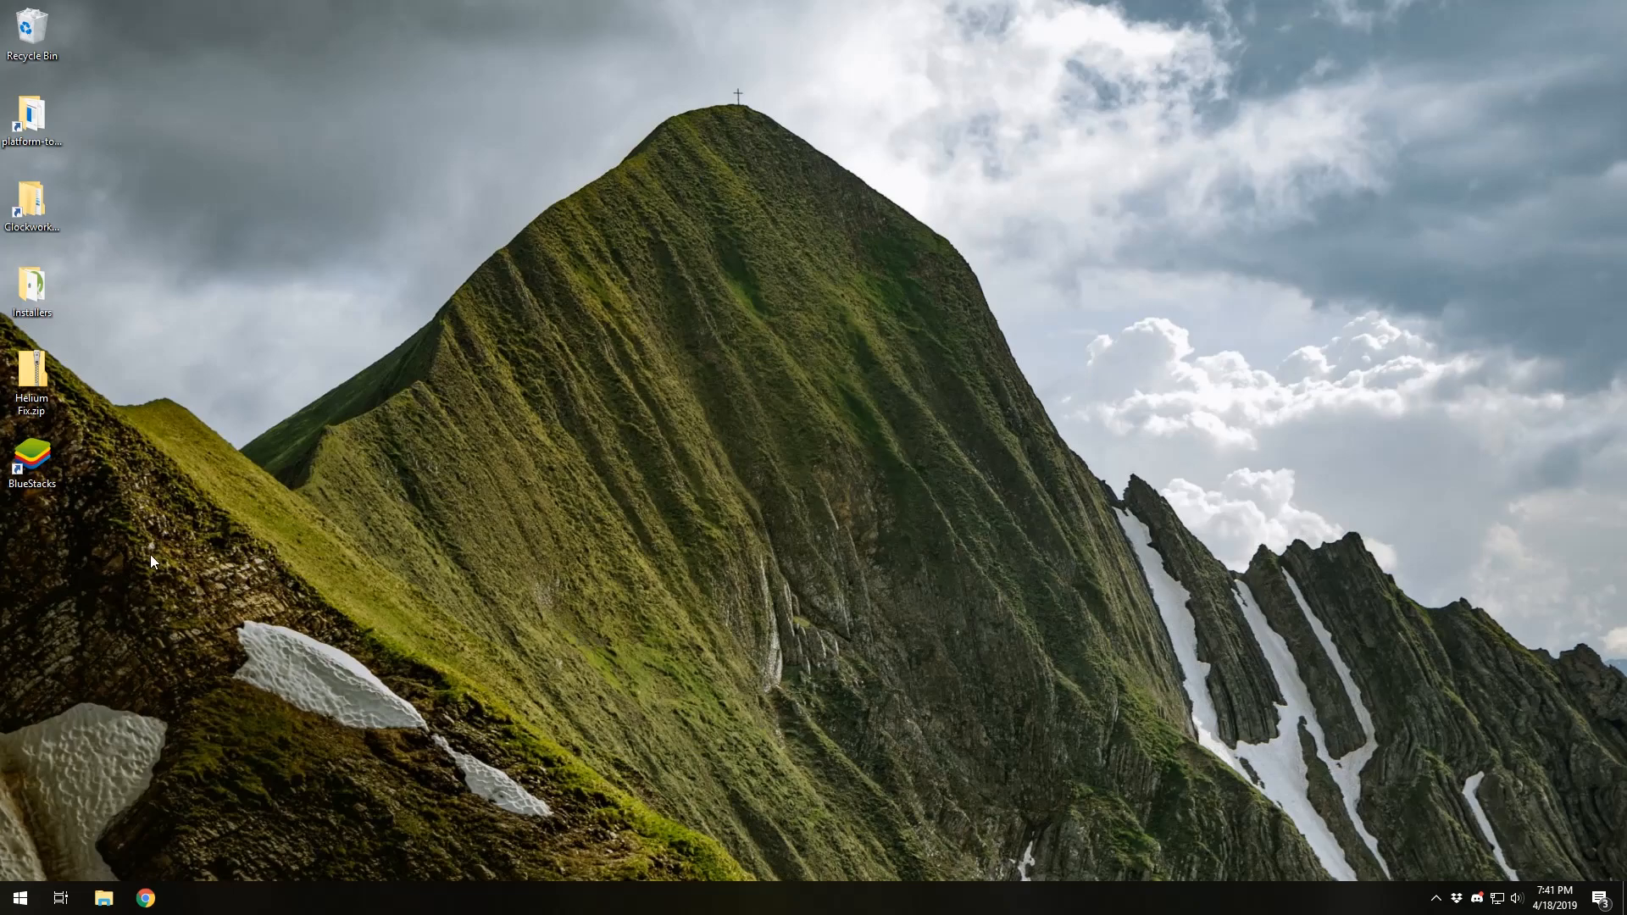
{"action": "mouse_move", "coordinate": [54, 549]}
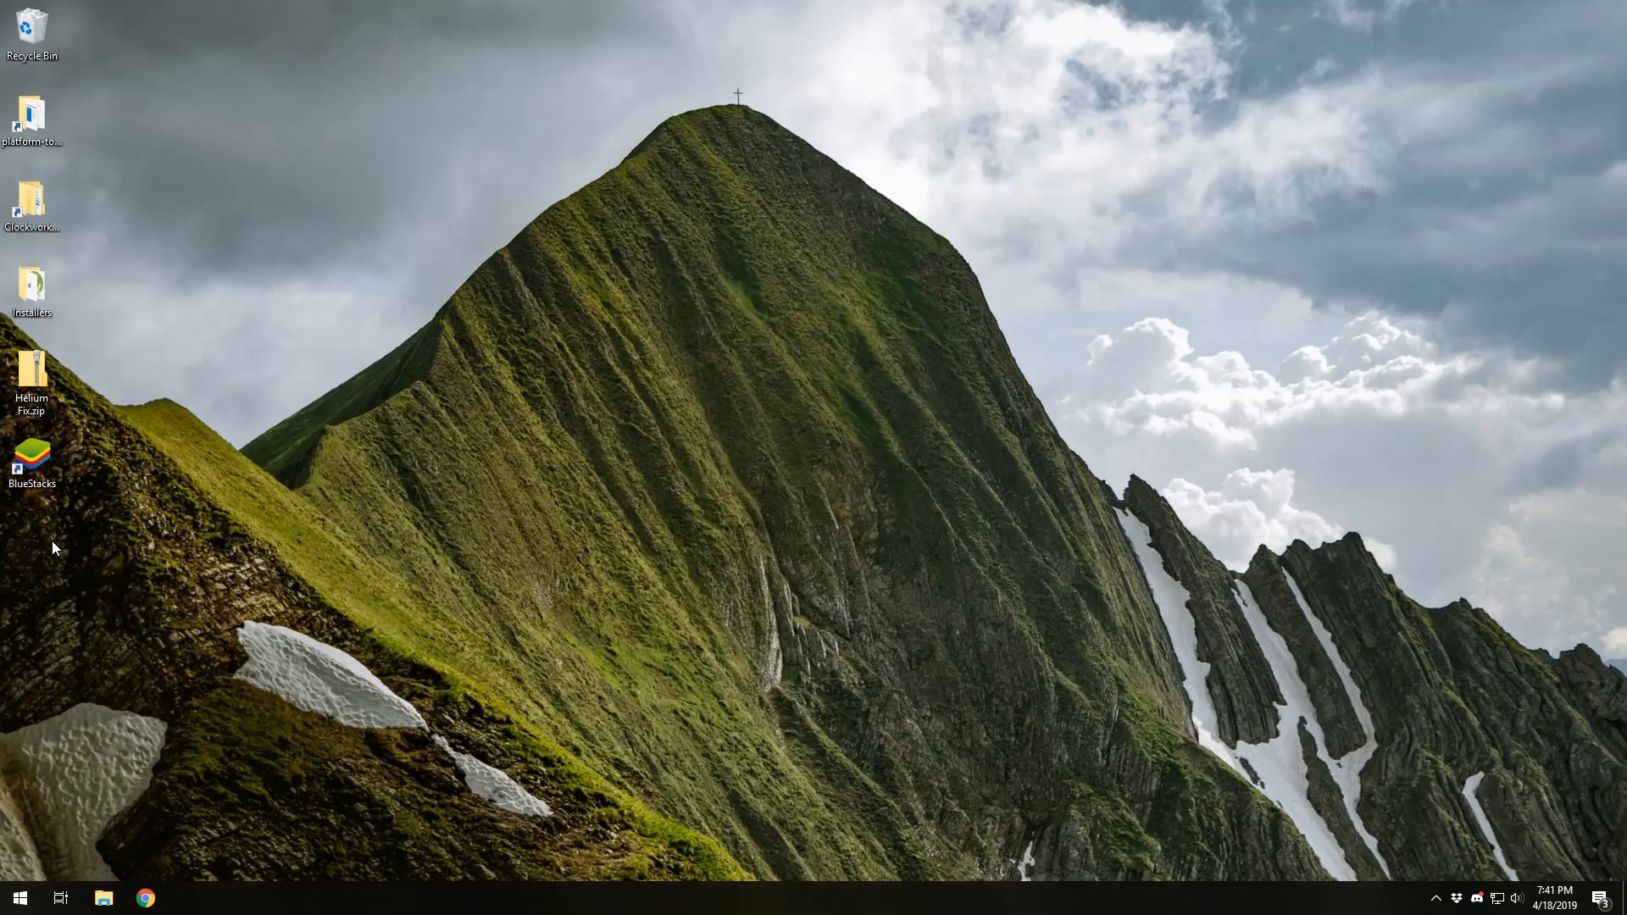
{"action": "mouse_move", "coordinate": [671, 440]}
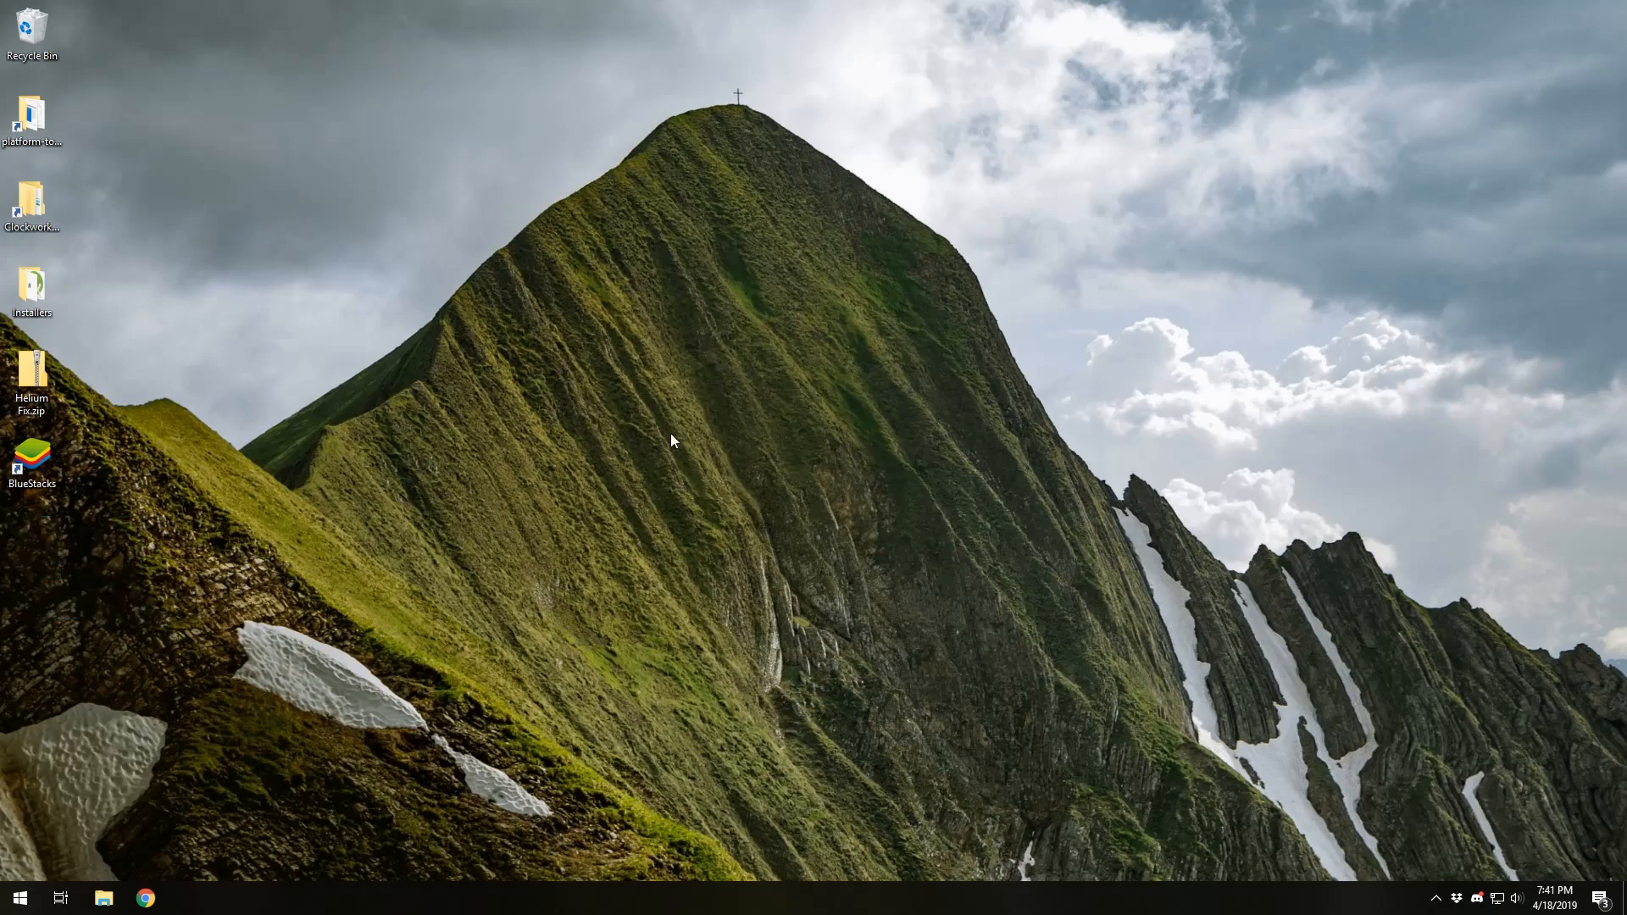
{"action": "mouse_move", "coordinate": [743, 469]}
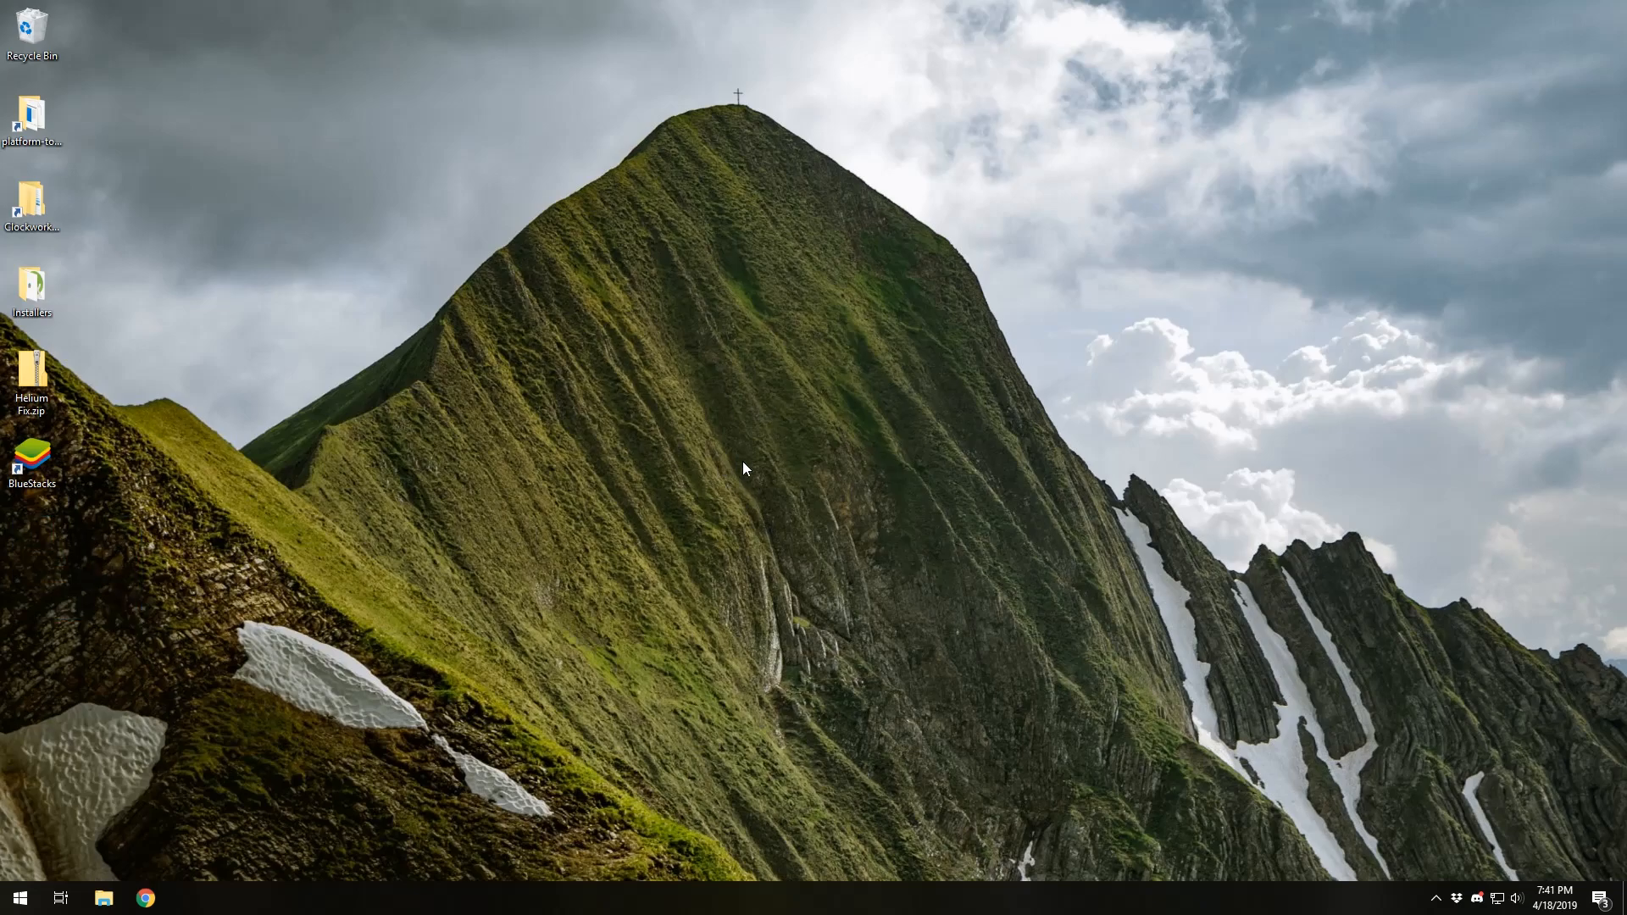
{"action": "mouse_move", "coordinate": [840, 396]}
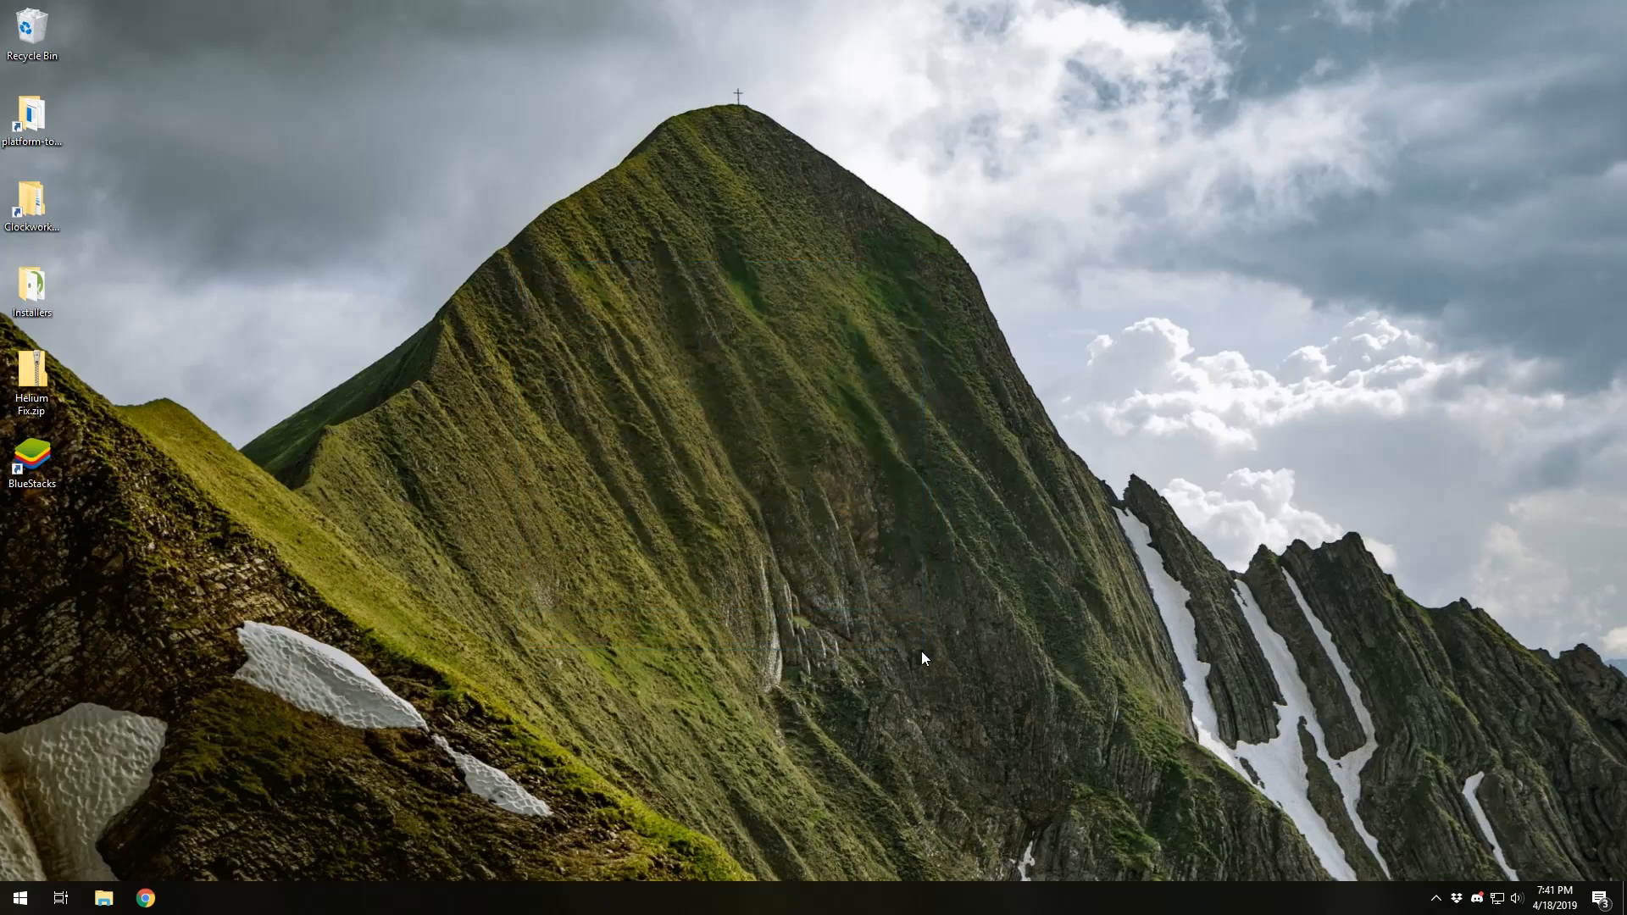
{"action": "mouse_move", "coordinate": [590, 595]}
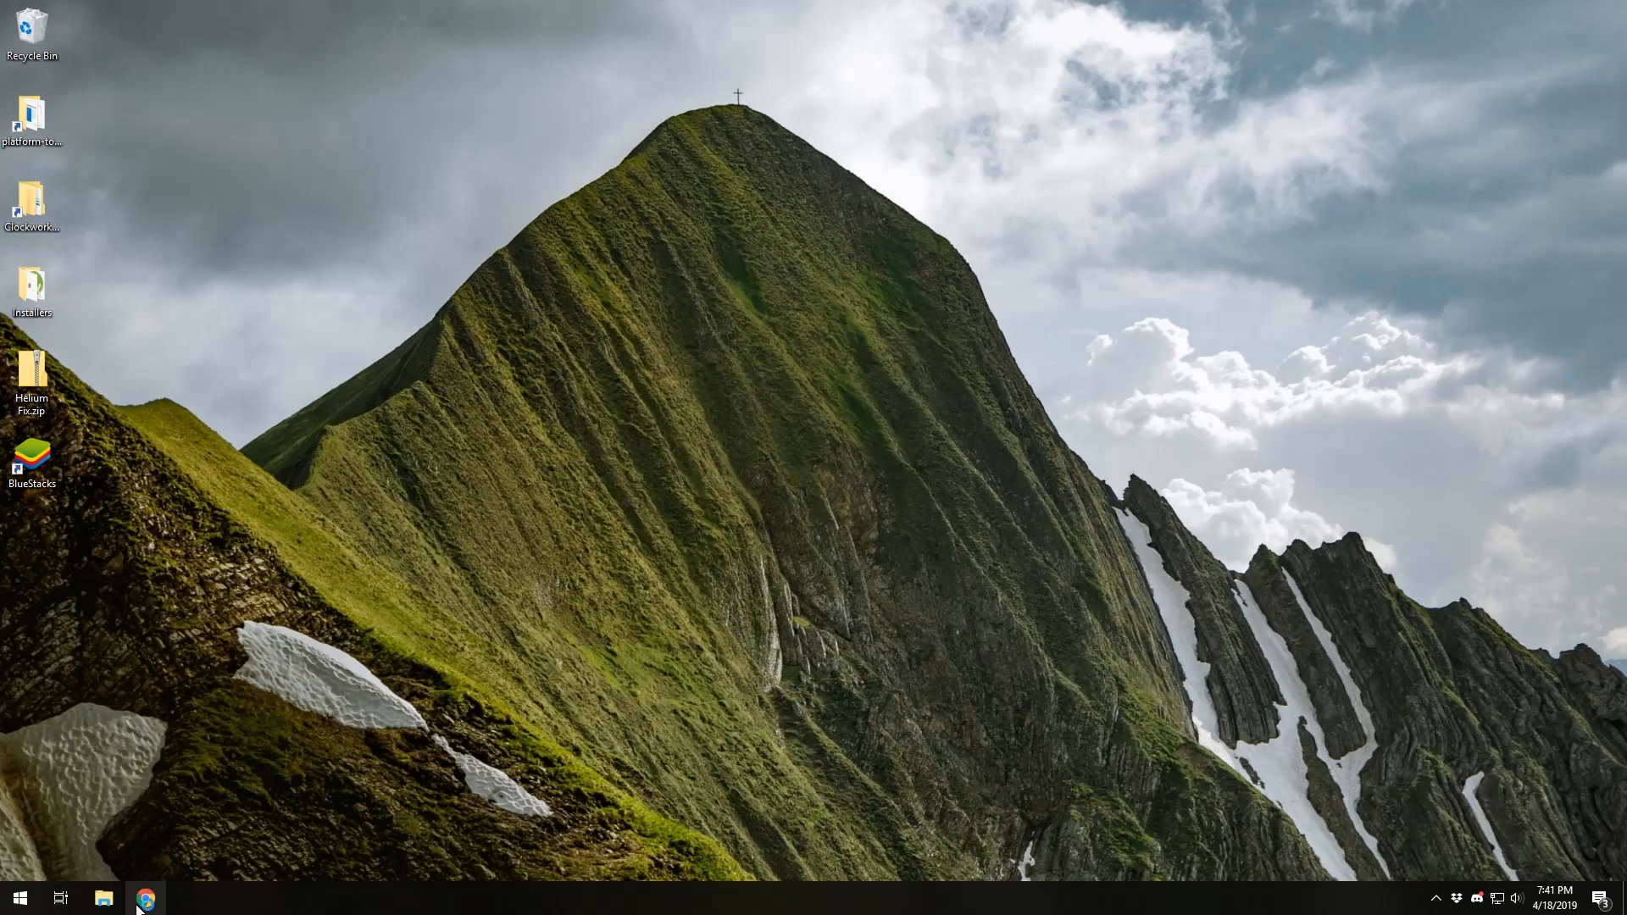
Search Google for 'helium desktop app' and open the ClockworkMod website result.
{"action": "left_click", "coordinate": [145, 898]}
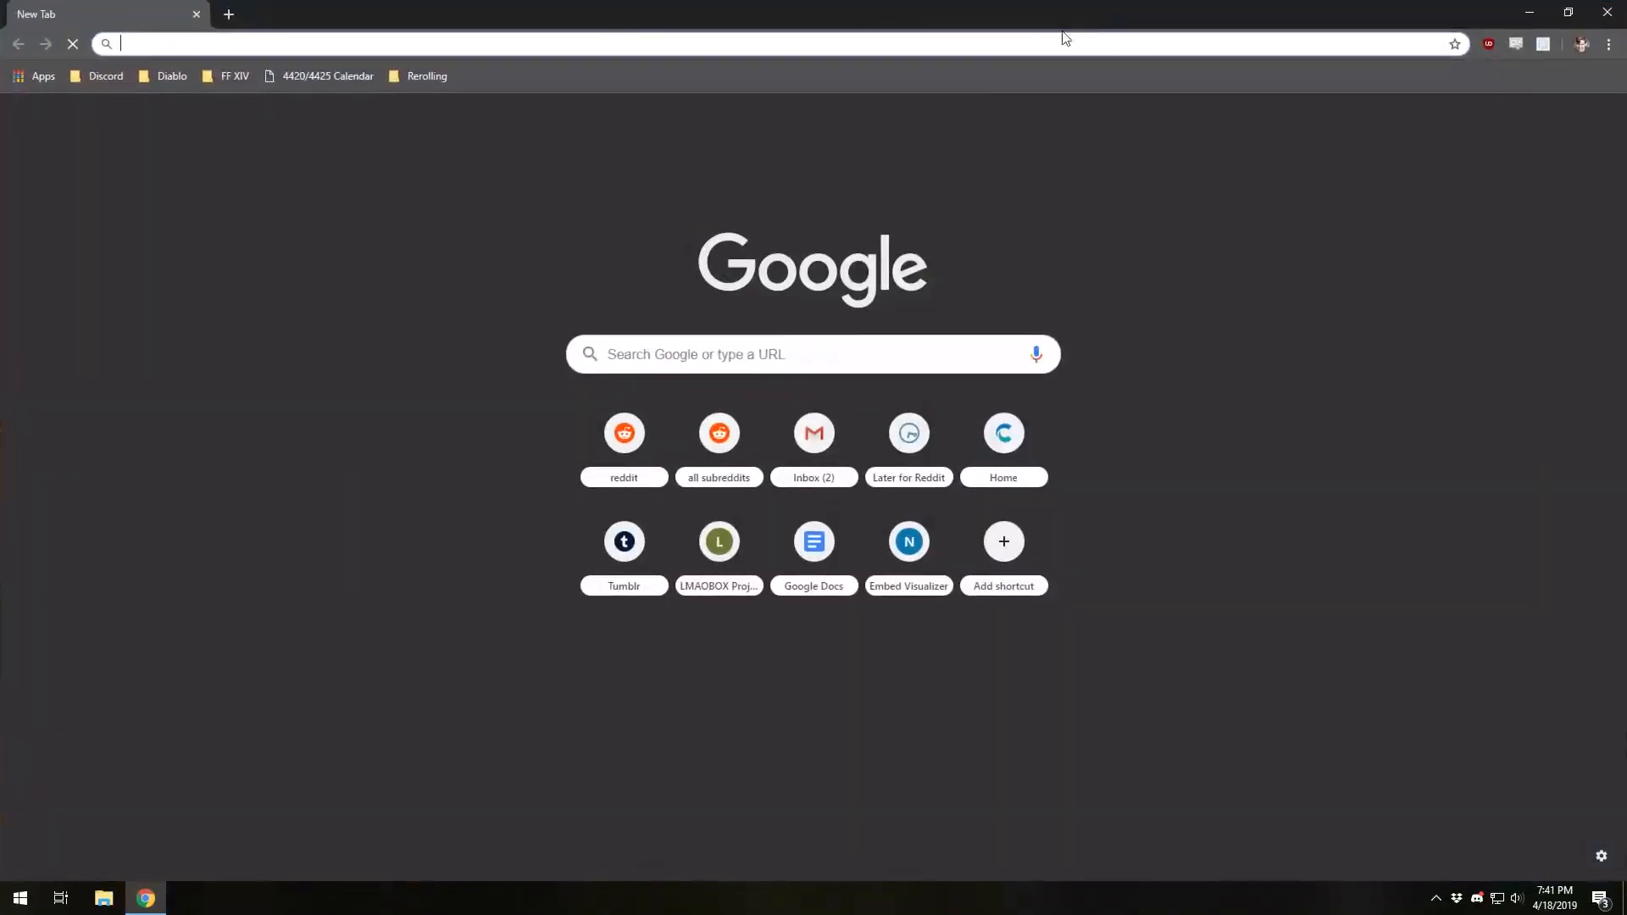
{"action": "type", "text": "helium desktop app"}
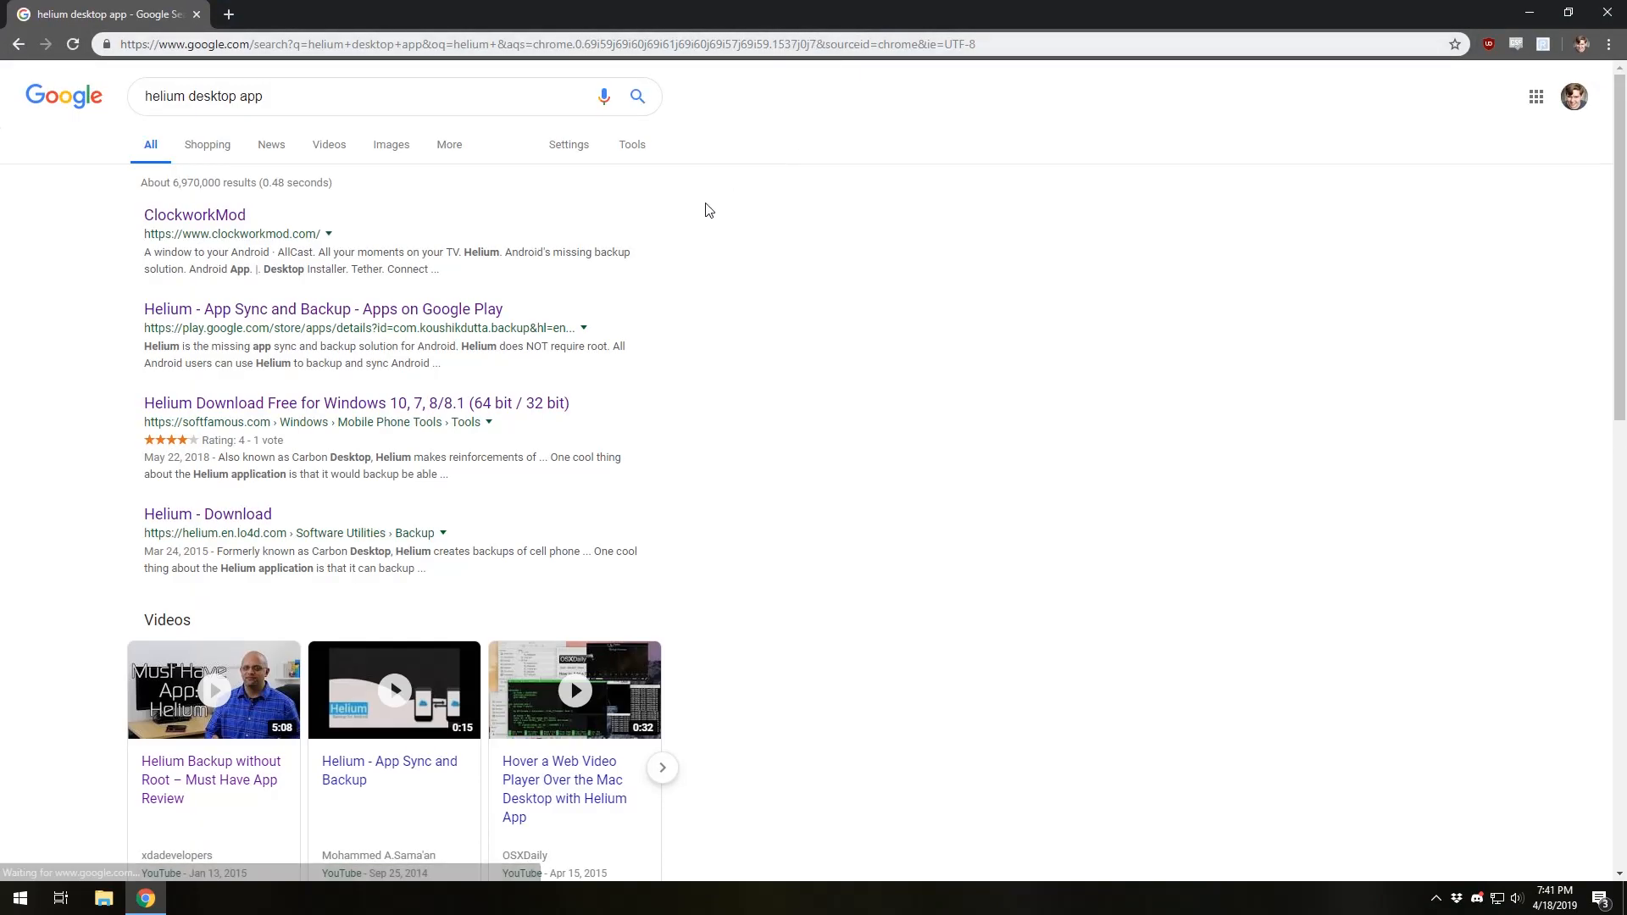
{"action": "left_click", "coordinate": [194, 215]}
{"action": "type", "text": "helium d"}
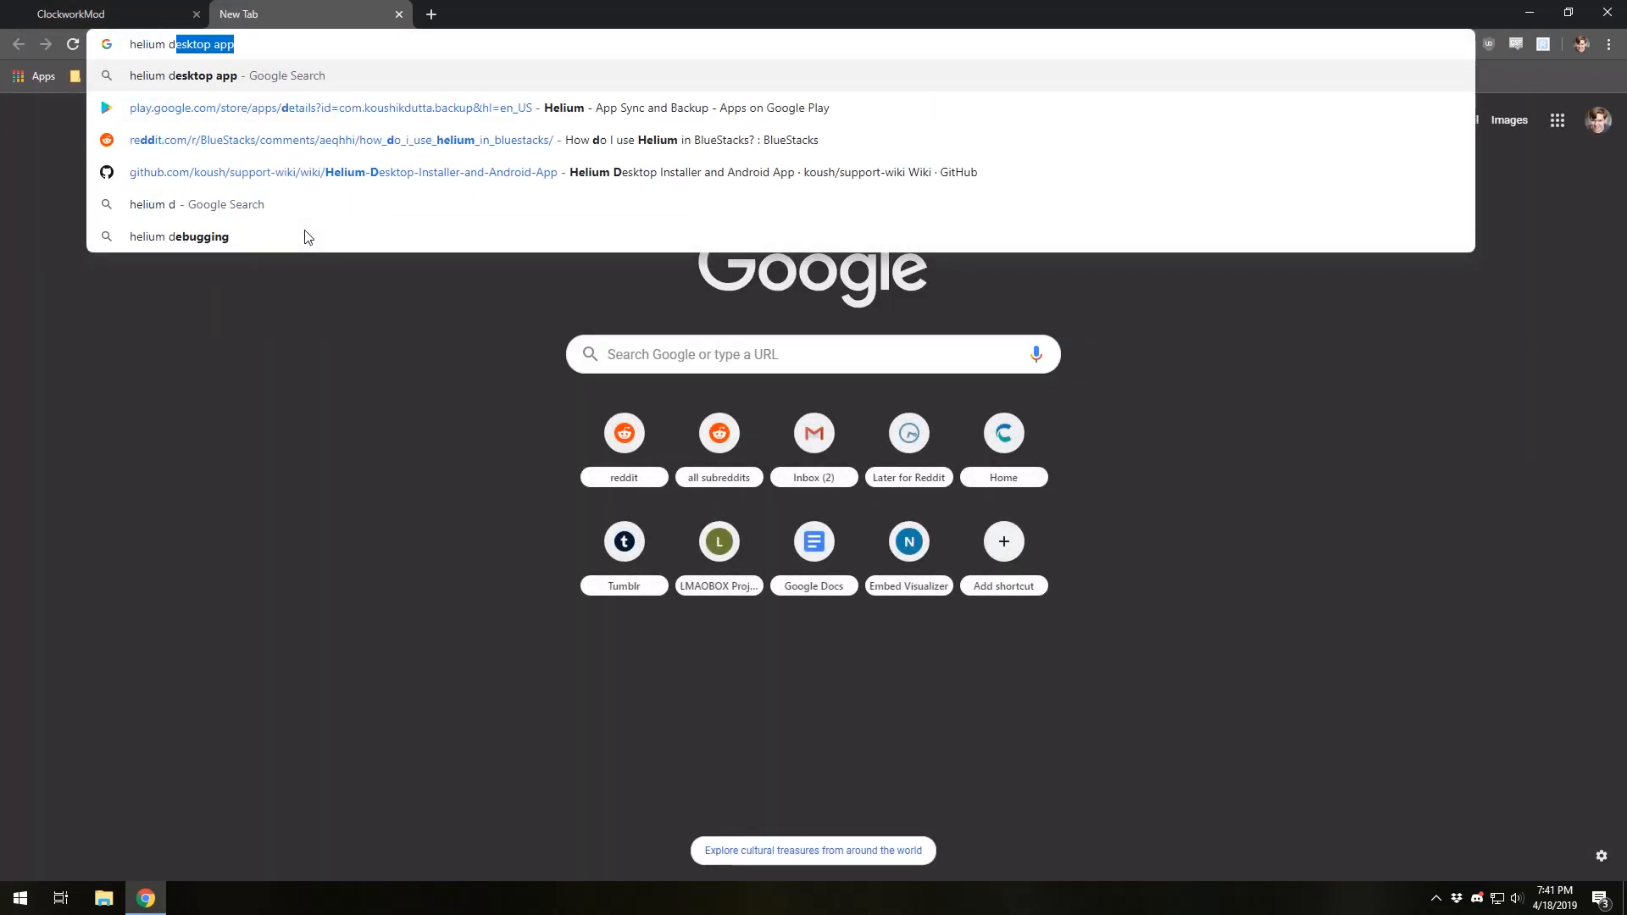
{"action": "key", "text": "Return"}
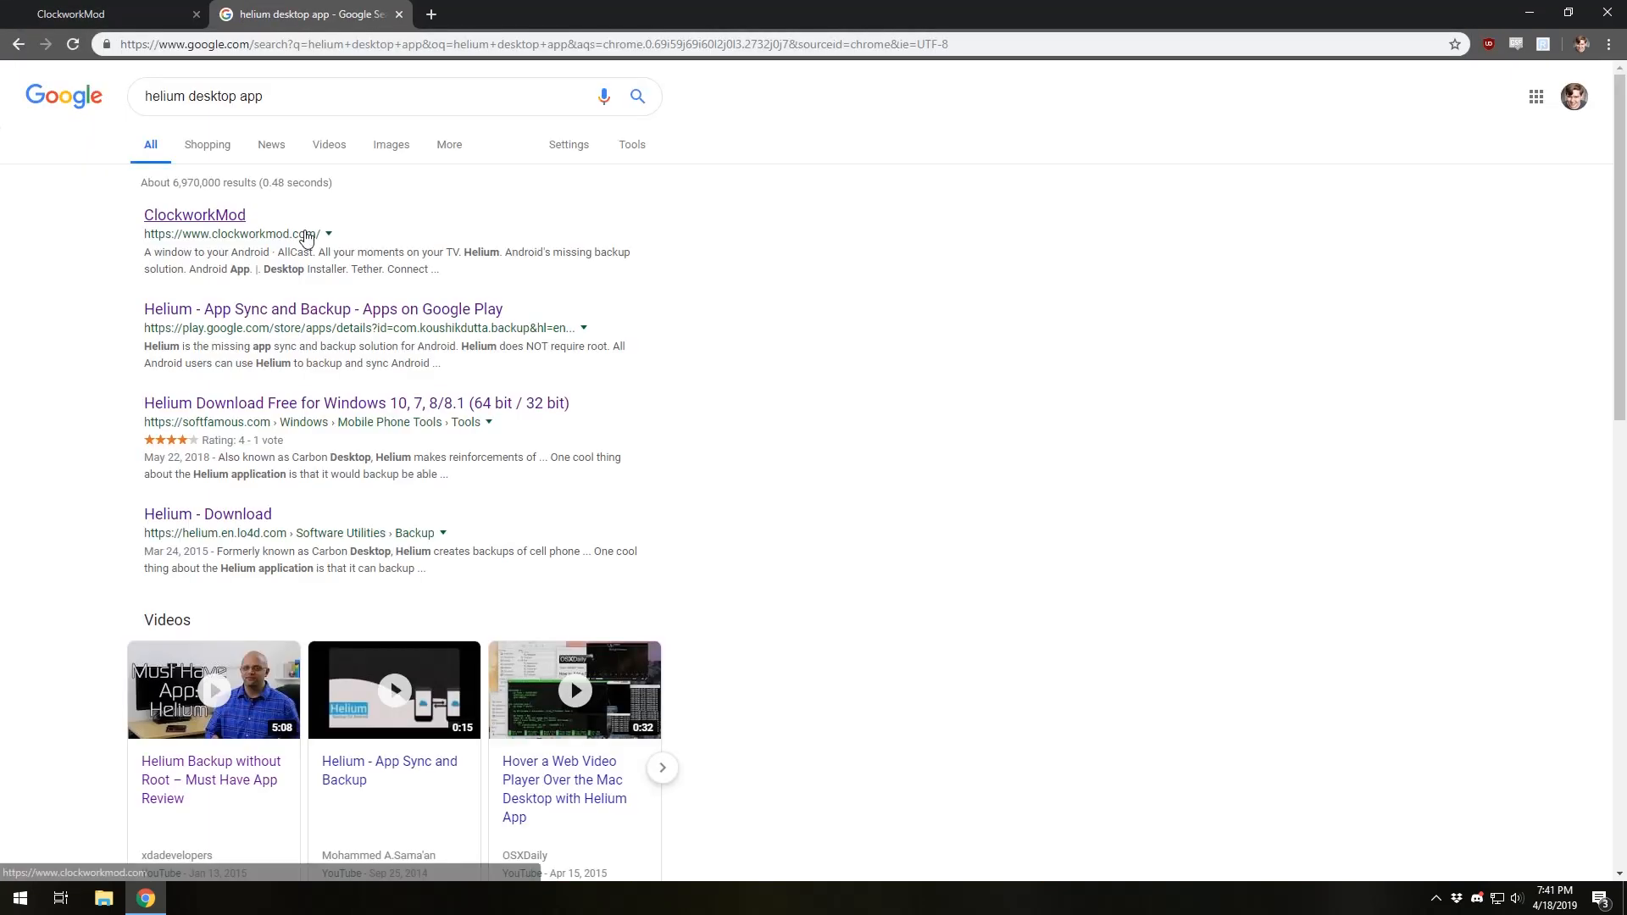
{"action": "left_click", "coordinate": [194, 214]}
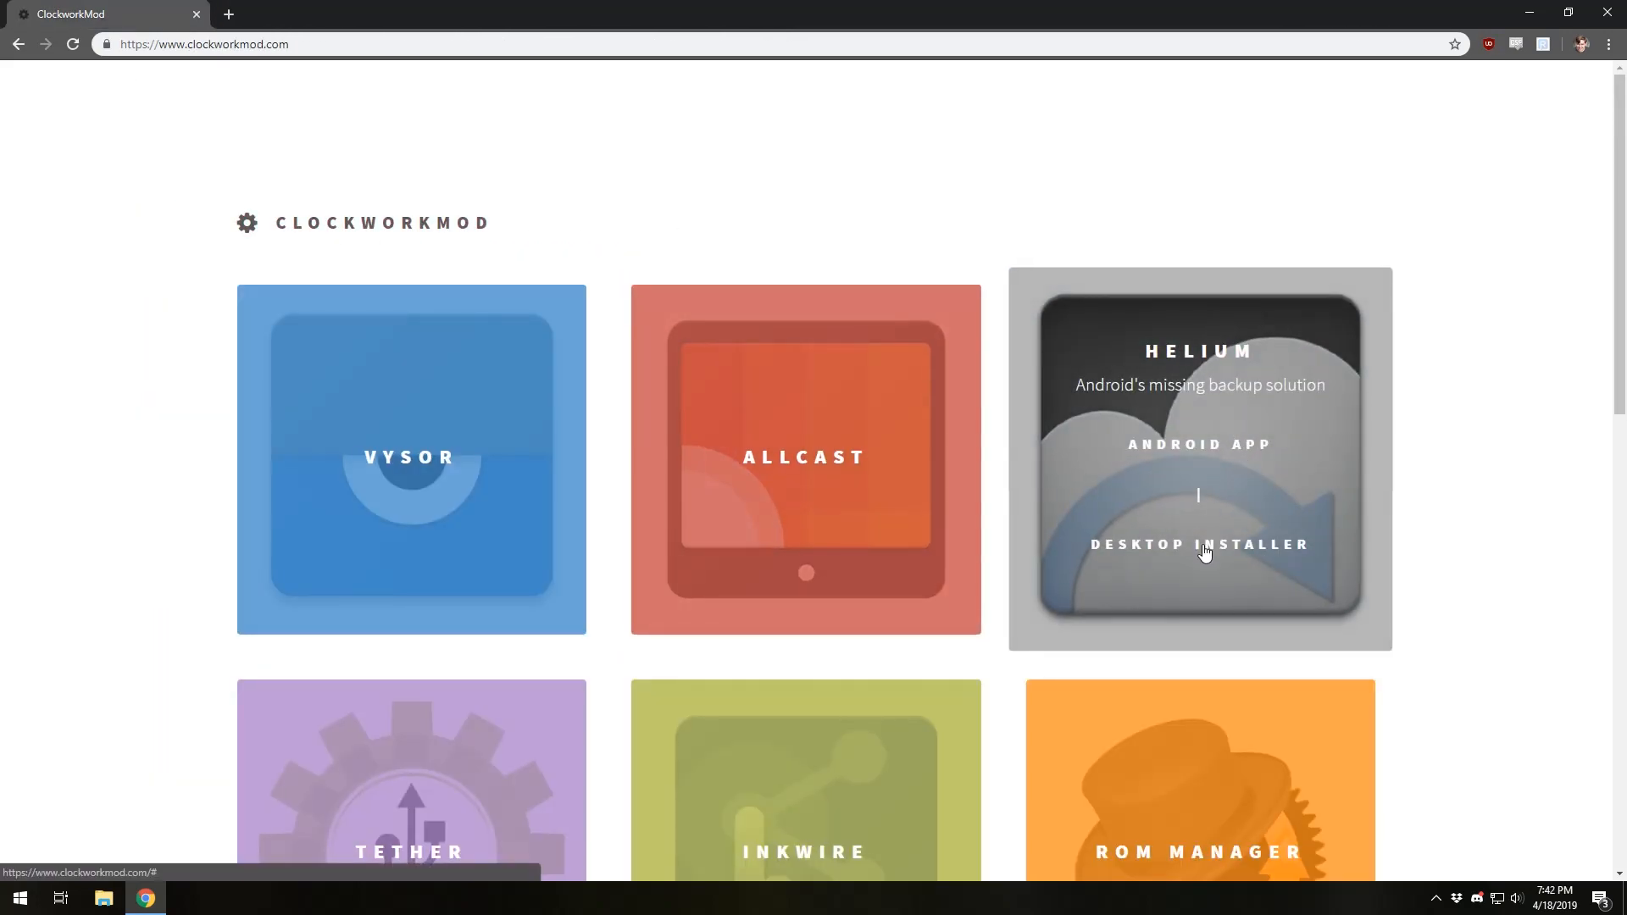
View the Helium Desktop Installer wiki page, then open its Android ADB Drivers page.
{"action": "left_click", "coordinate": [1200, 545]}
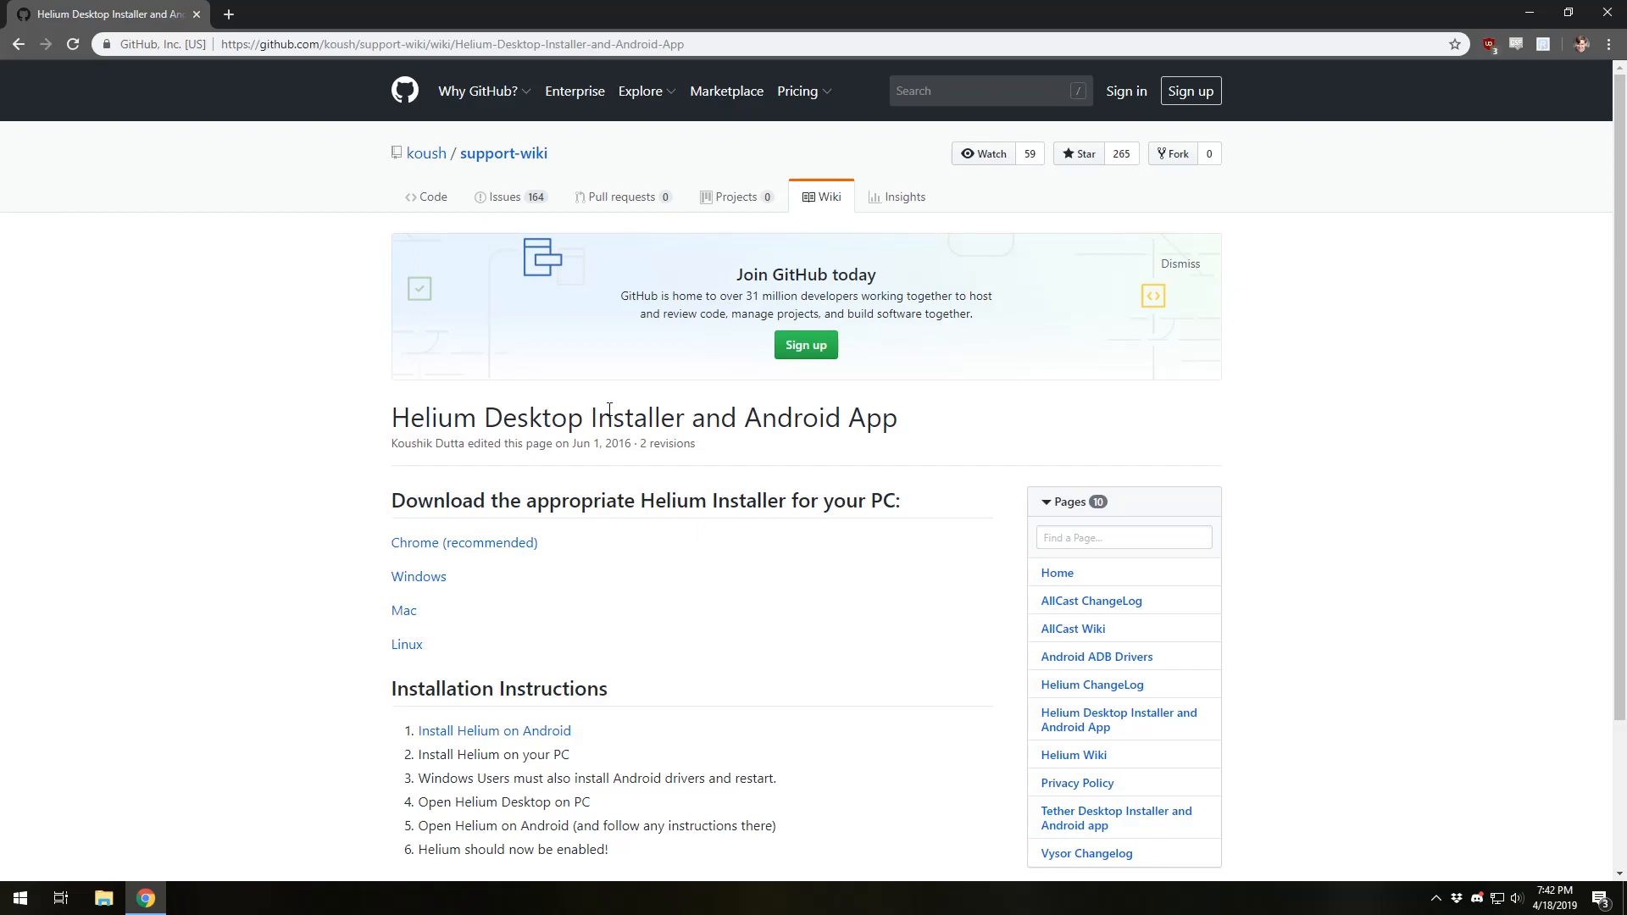
{"action": "mouse_move", "coordinate": [558, 501]}
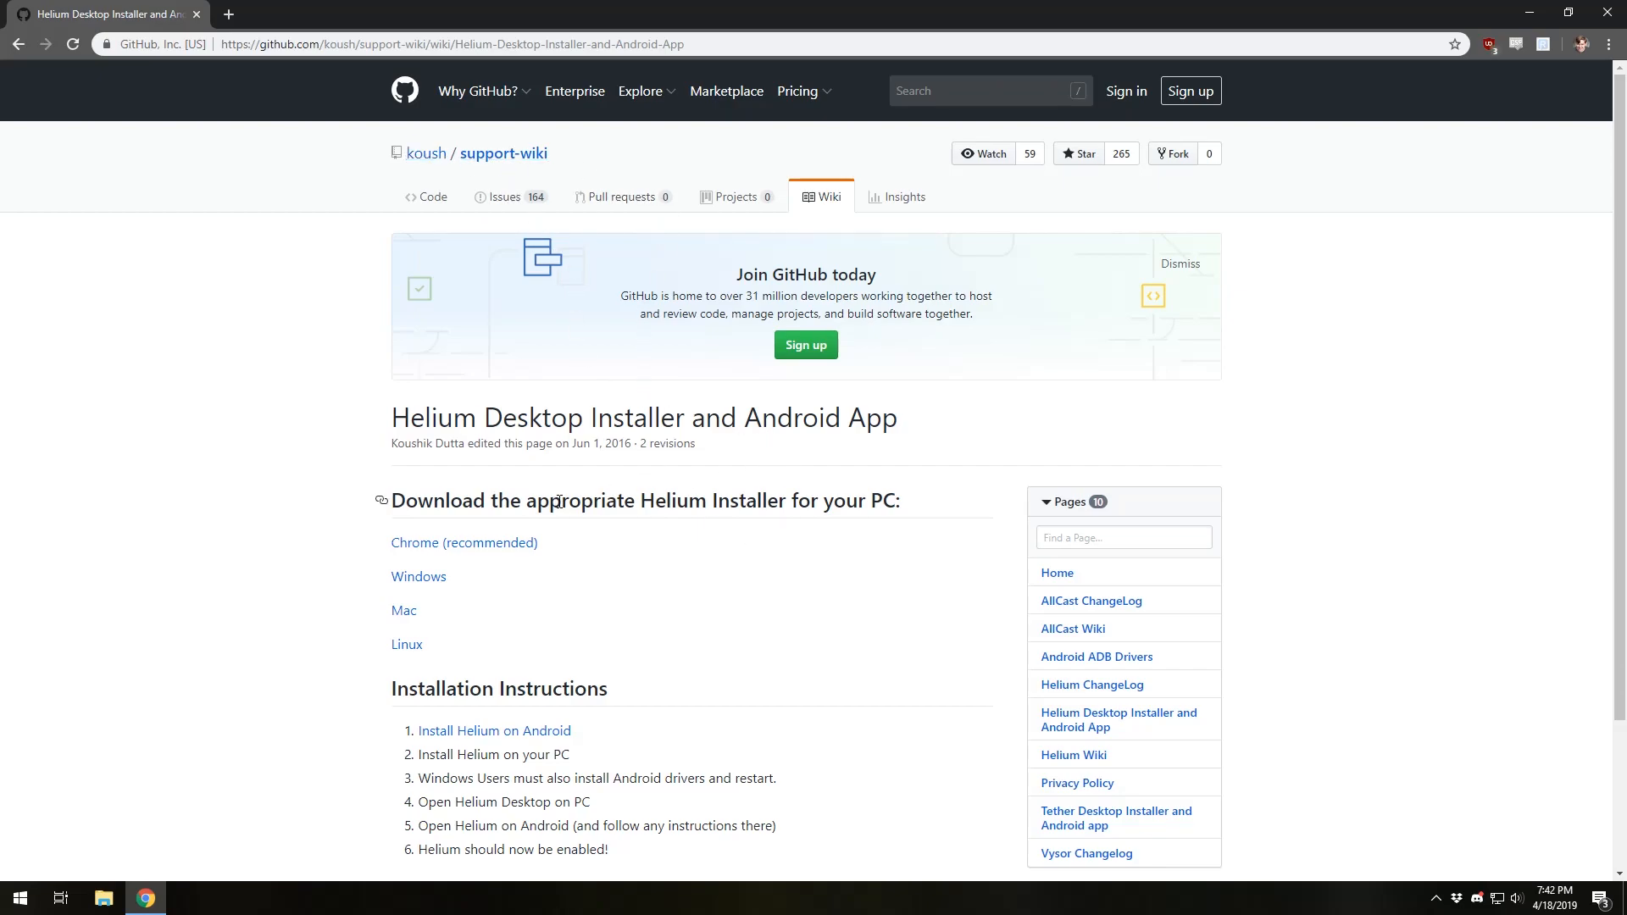
{"action": "scroll", "scroll_direction": "down", "scroll_amount": 3}
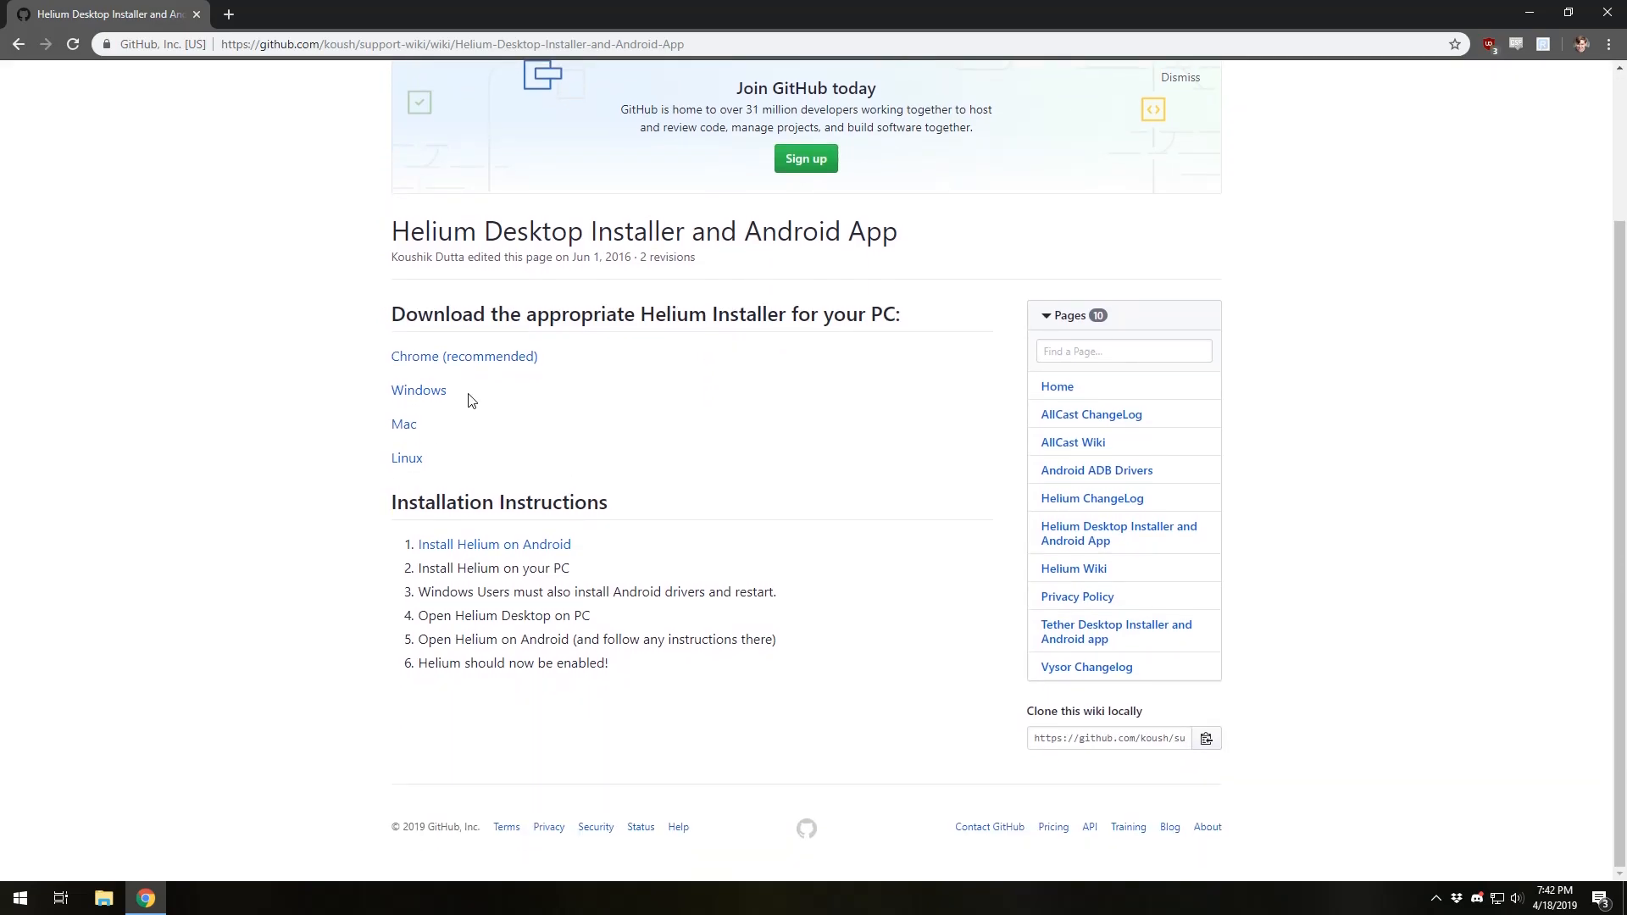
{"action": "mouse_move", "coordinate": [418, 389]}
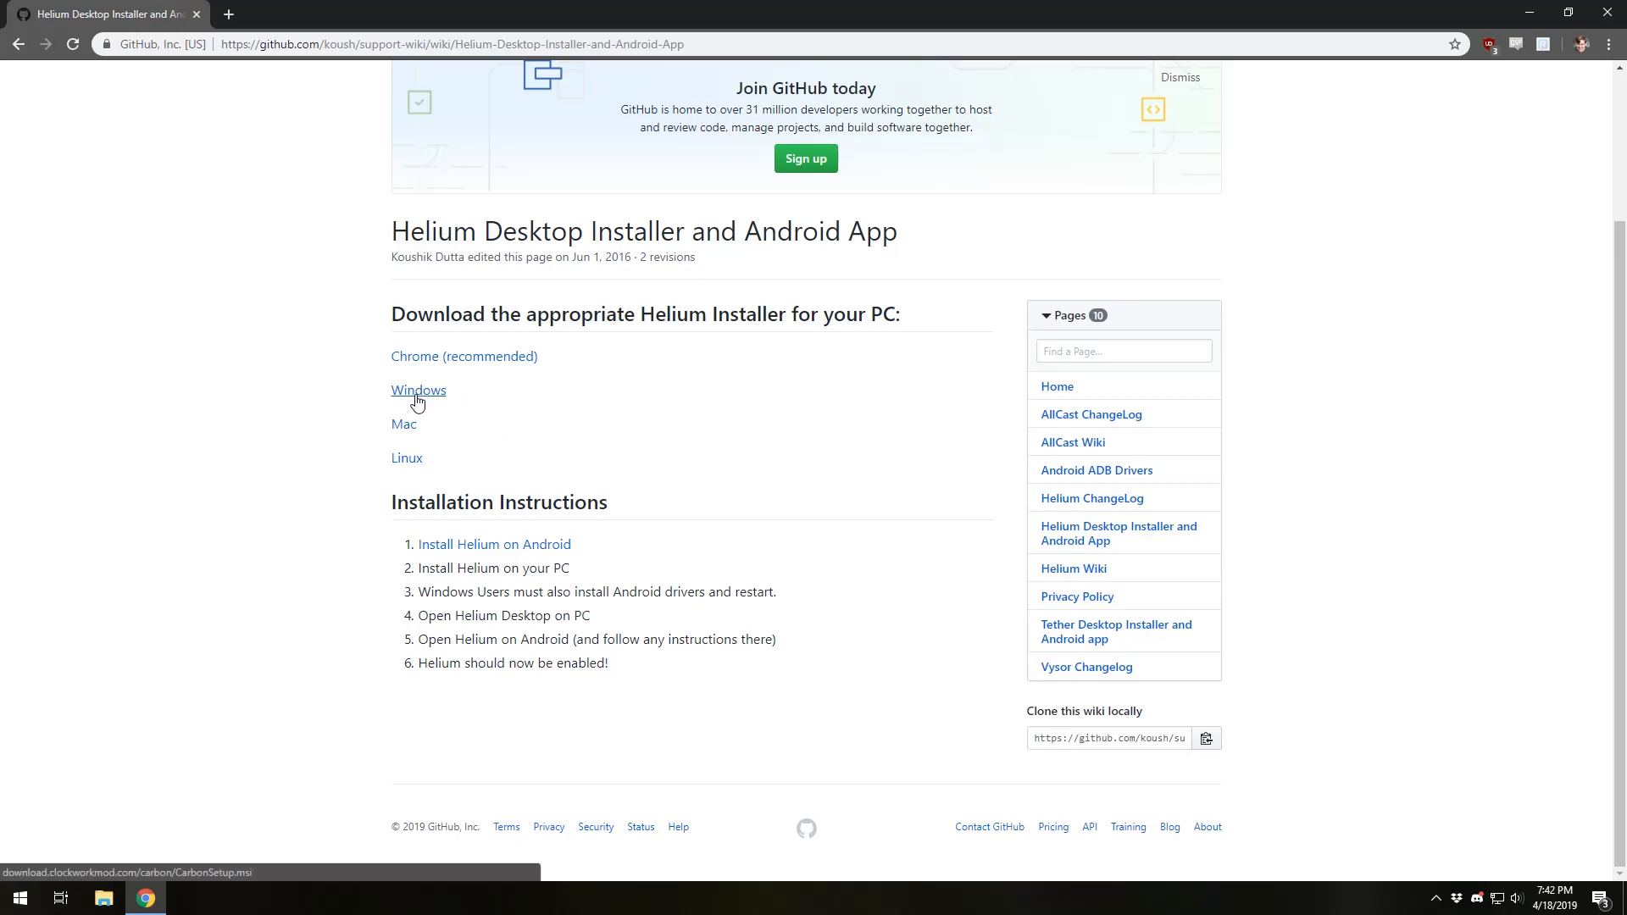
{"action": "mouse_move", "coordinate": [469, 397]}
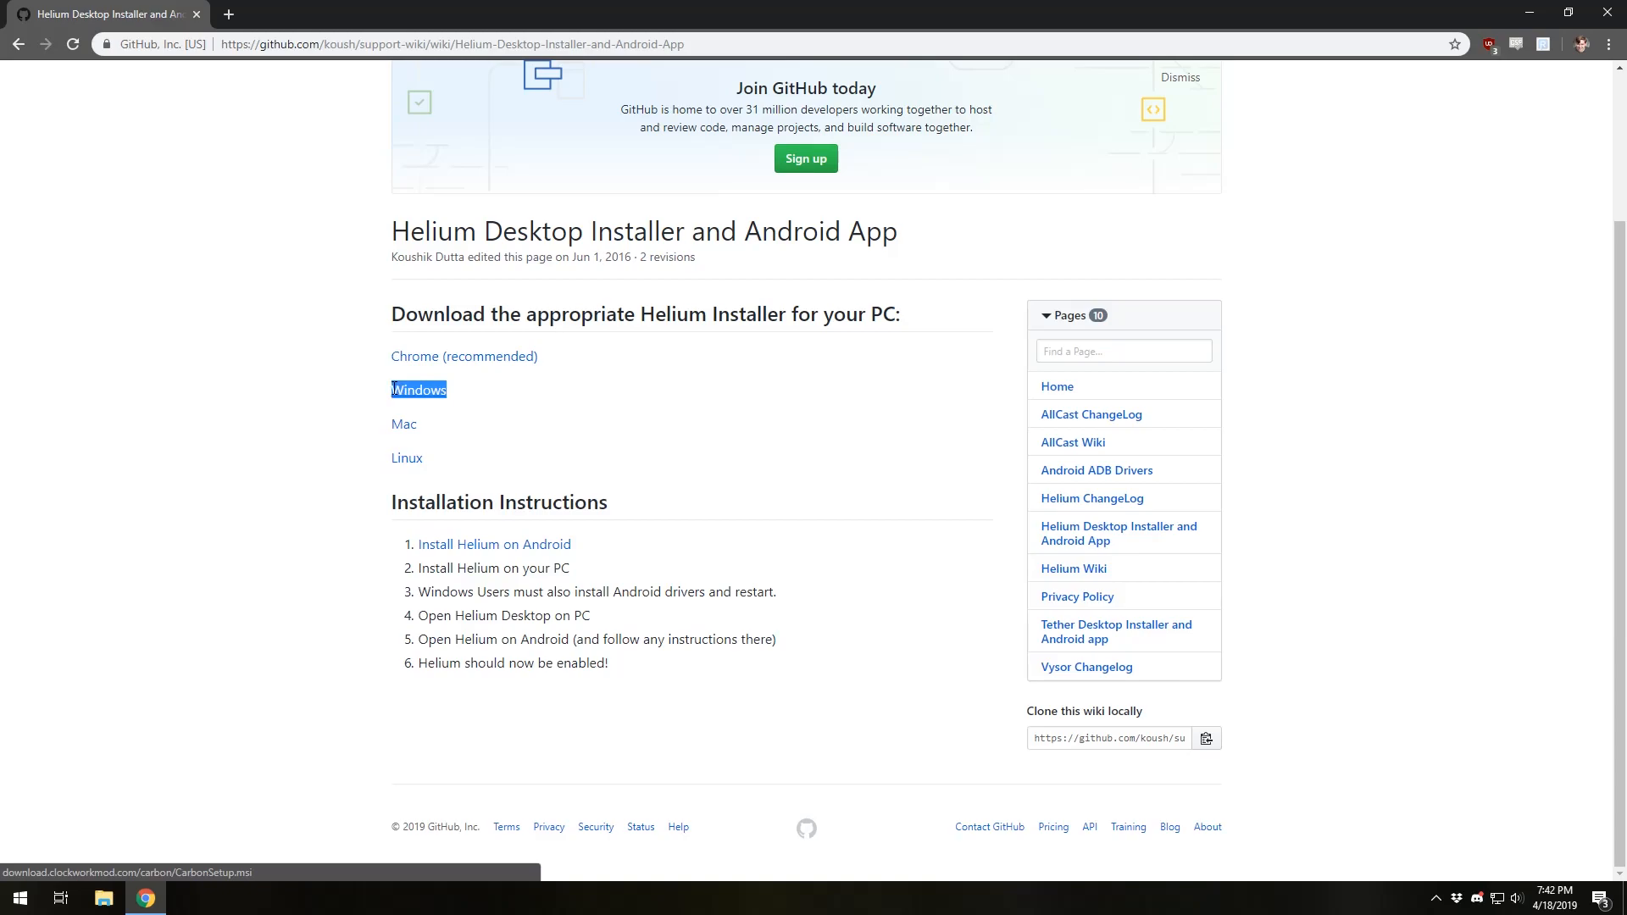
{"action": "left_click", "coordinate": [652, 489]}
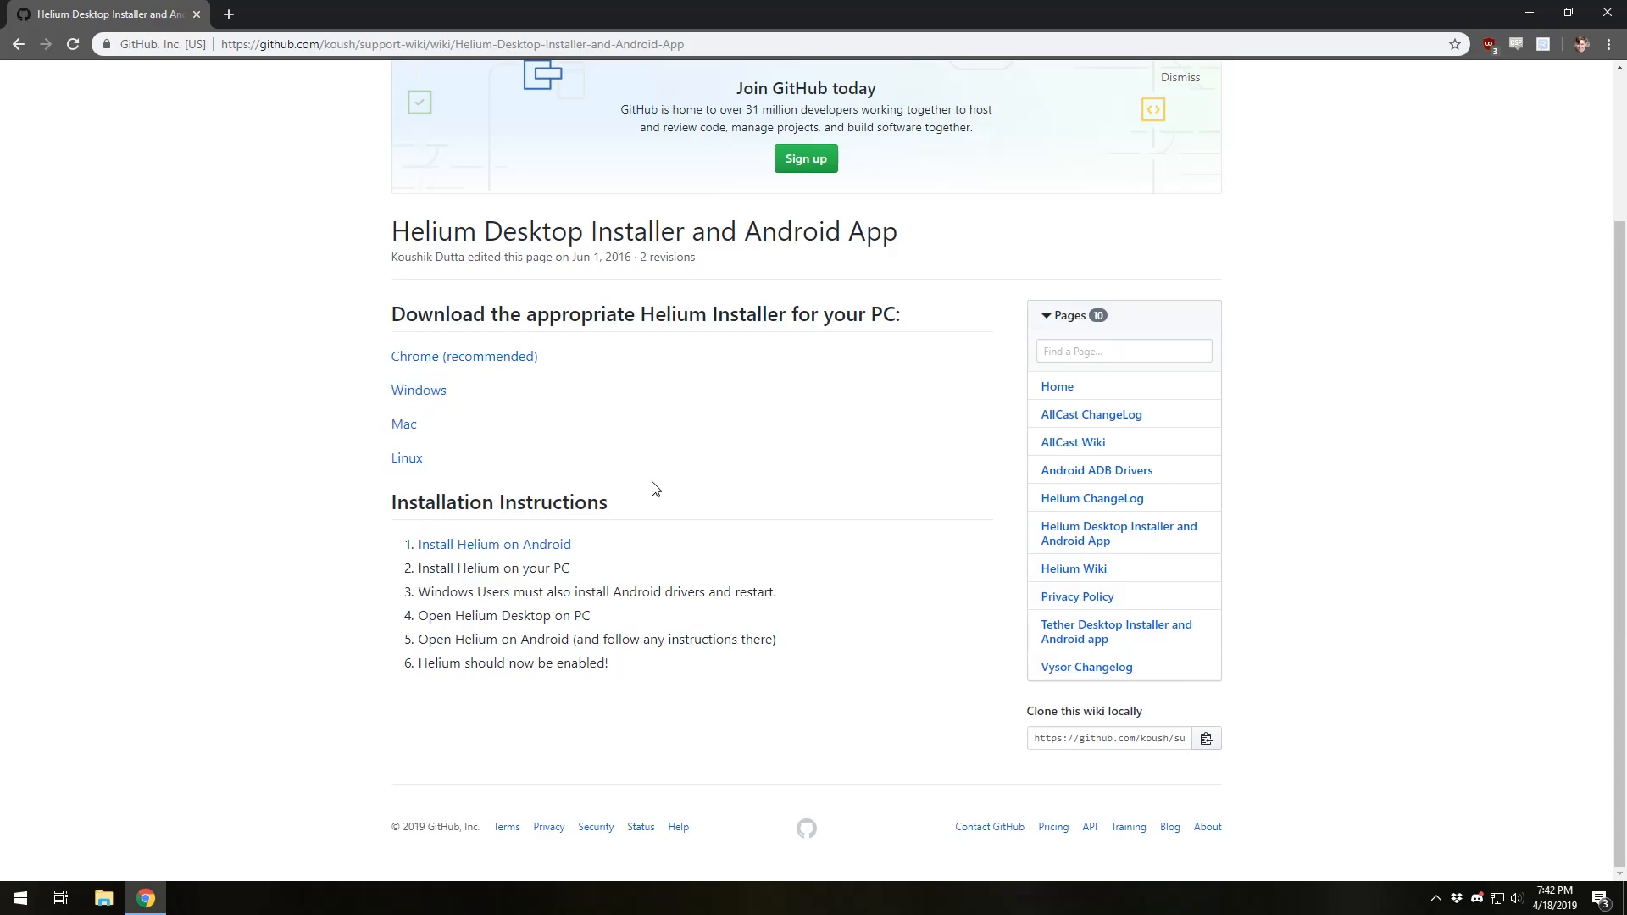
{"action": "mouse_move", "coordinate": [684, 475]}
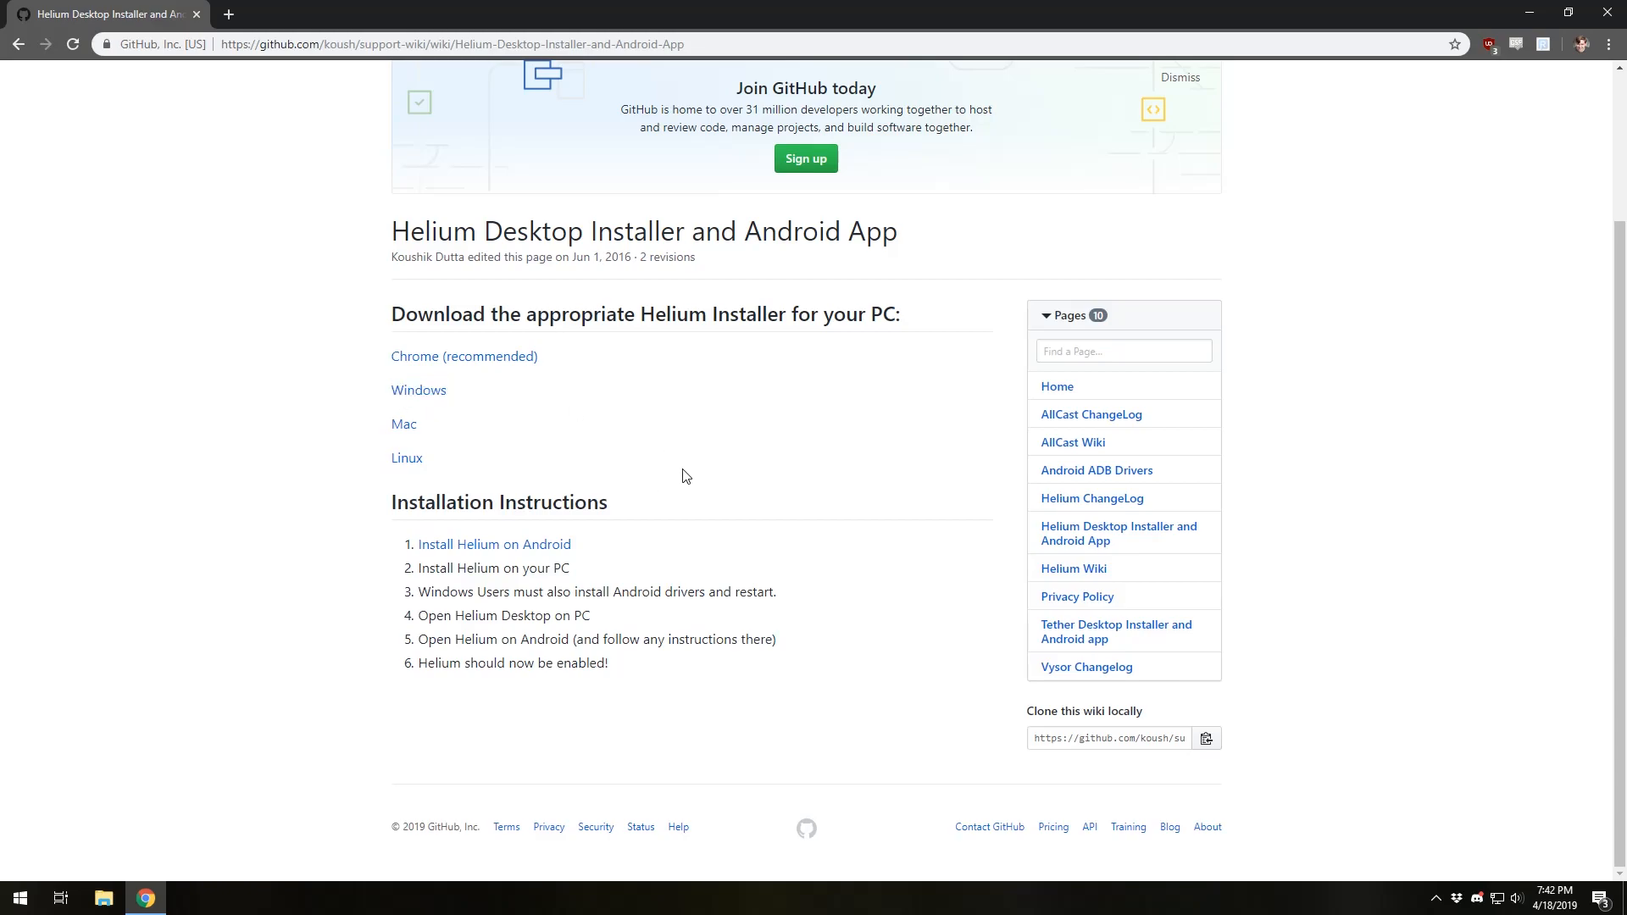
{"action": "mouse_move", "coordinate": [638, 567]}
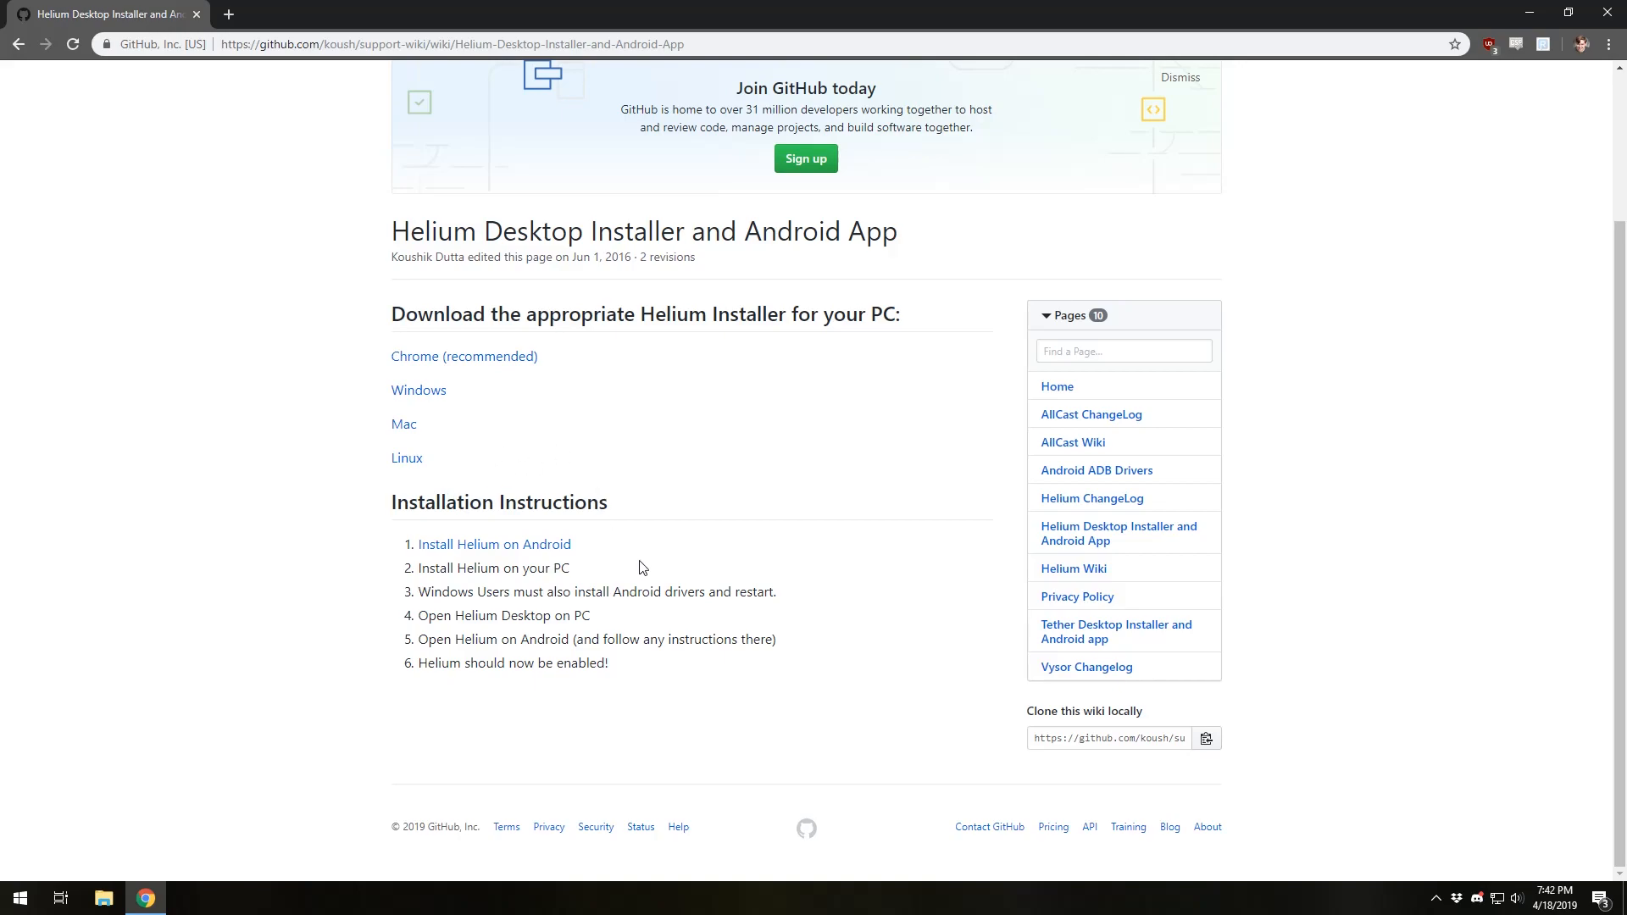
{"action": "mouse_move", "coordinate": [1096, 470]}
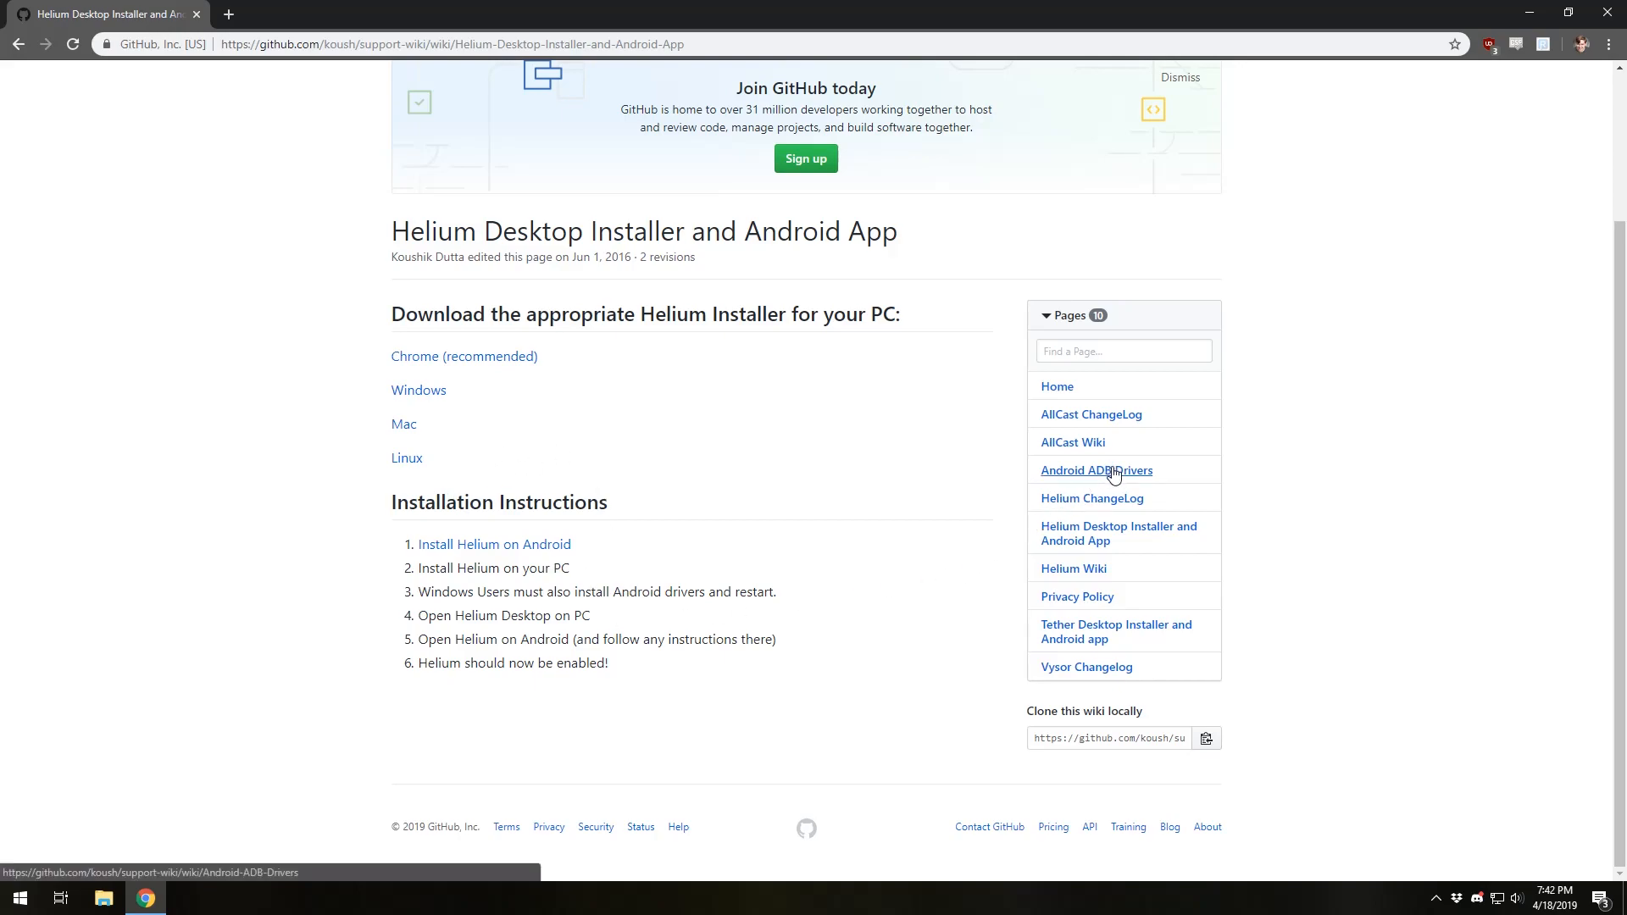
{"action": "scroll", "scroll_direction": "up", "scroll_amount": 3}
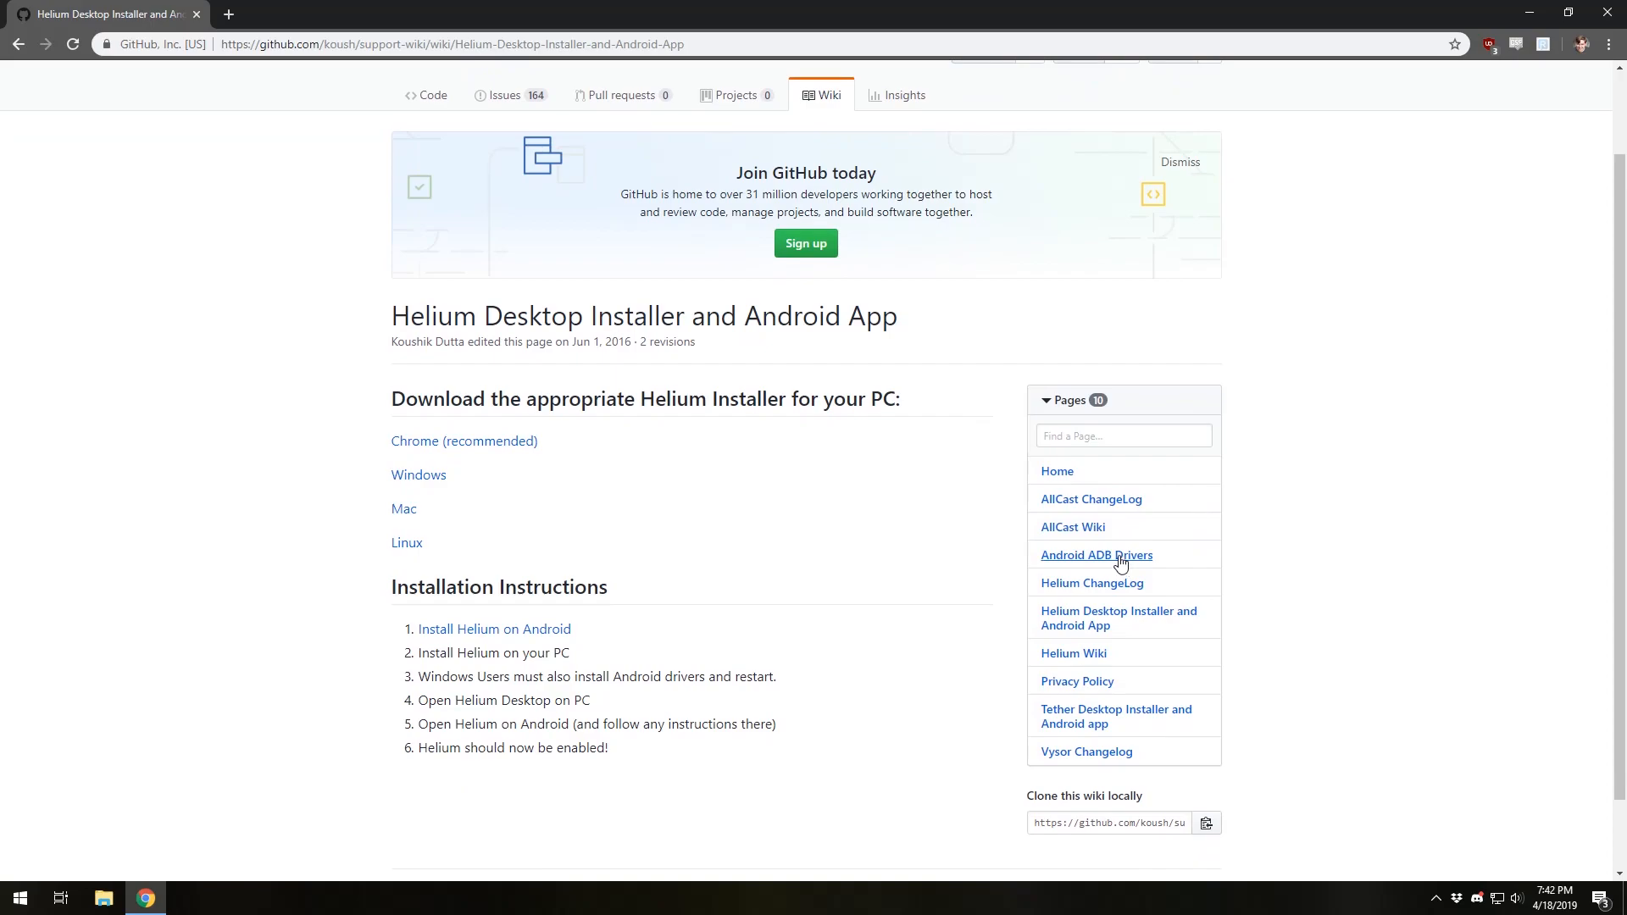
{"action": "left_click", "coordinate": [1096, 555]}
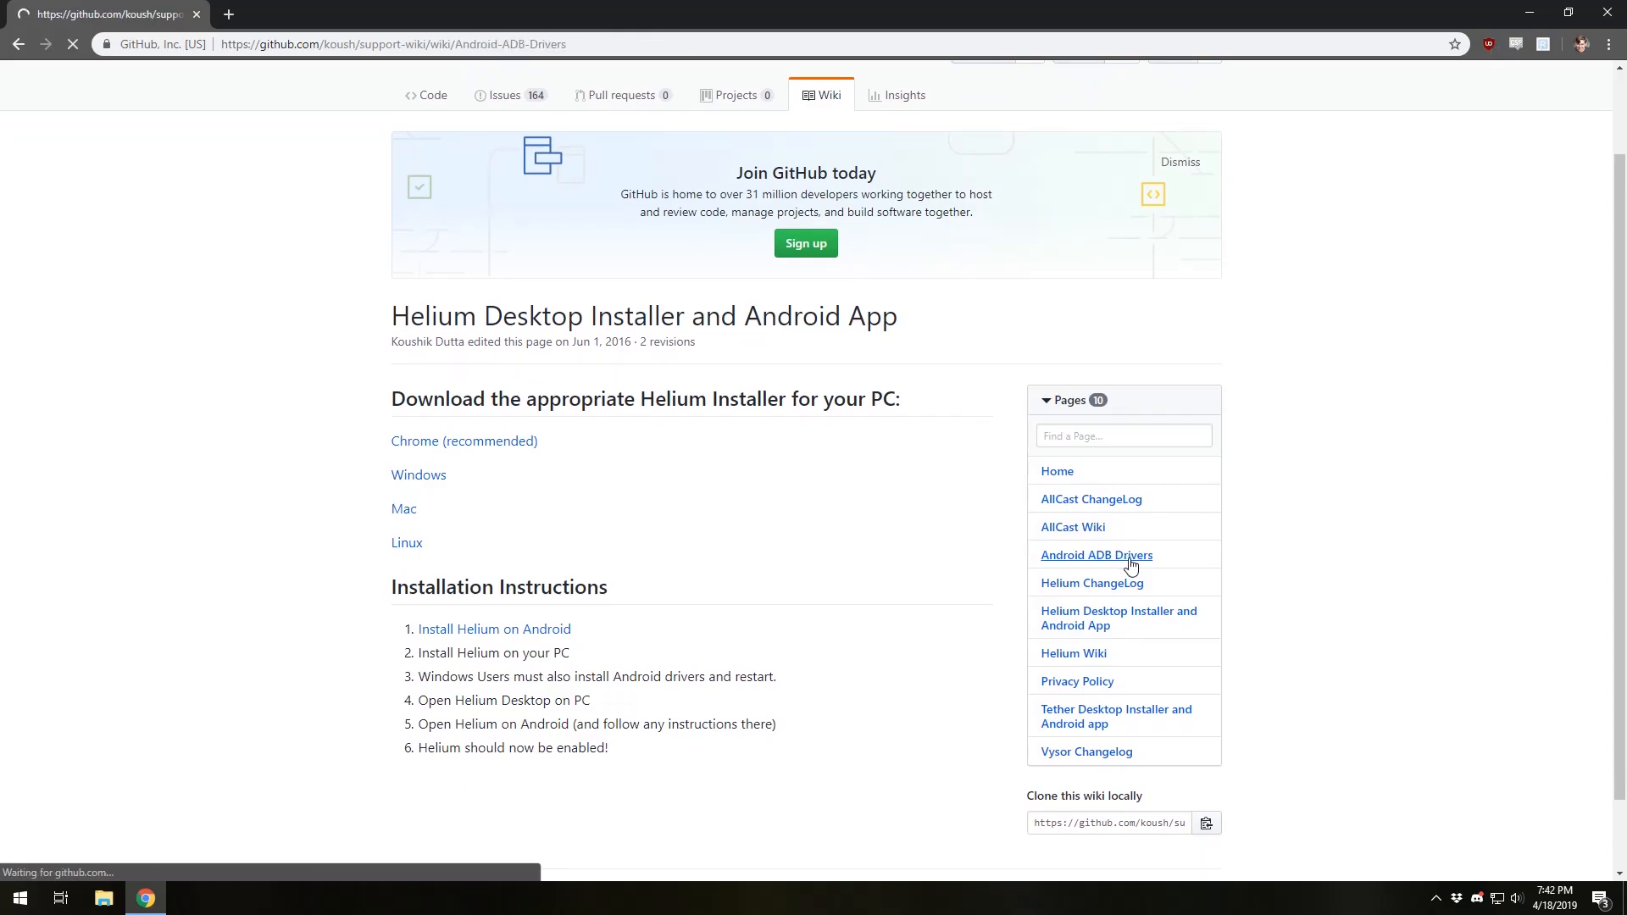
{"action": "left_click", "coordinate": [1096, 555]}
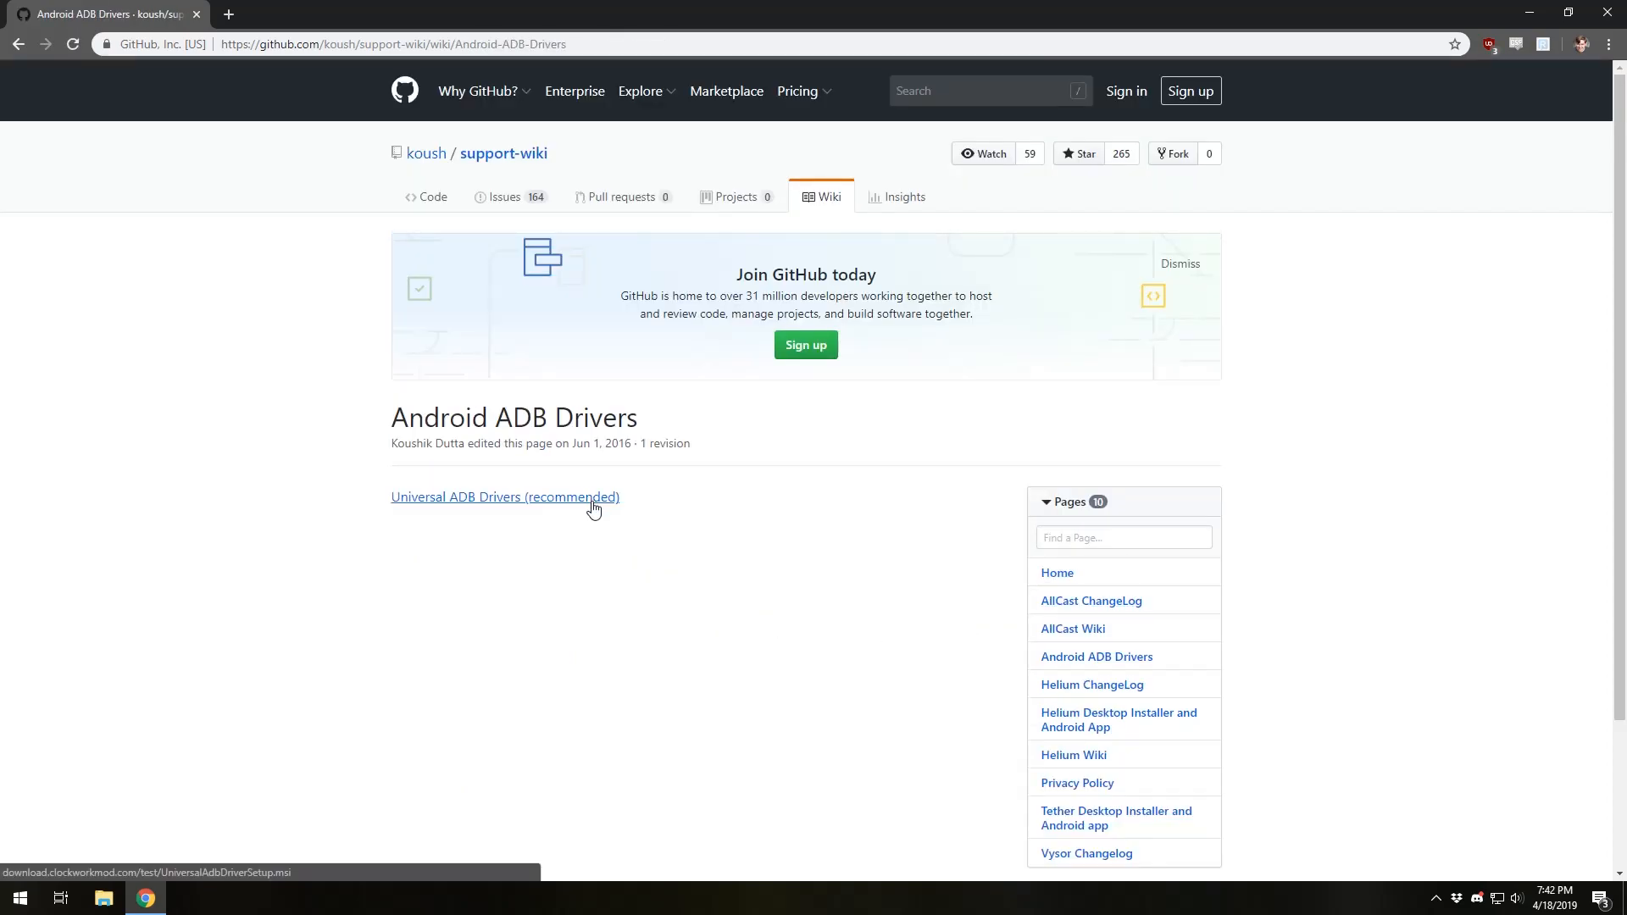
{"action": "mouse_move", "coordinate": [1514, 85]}
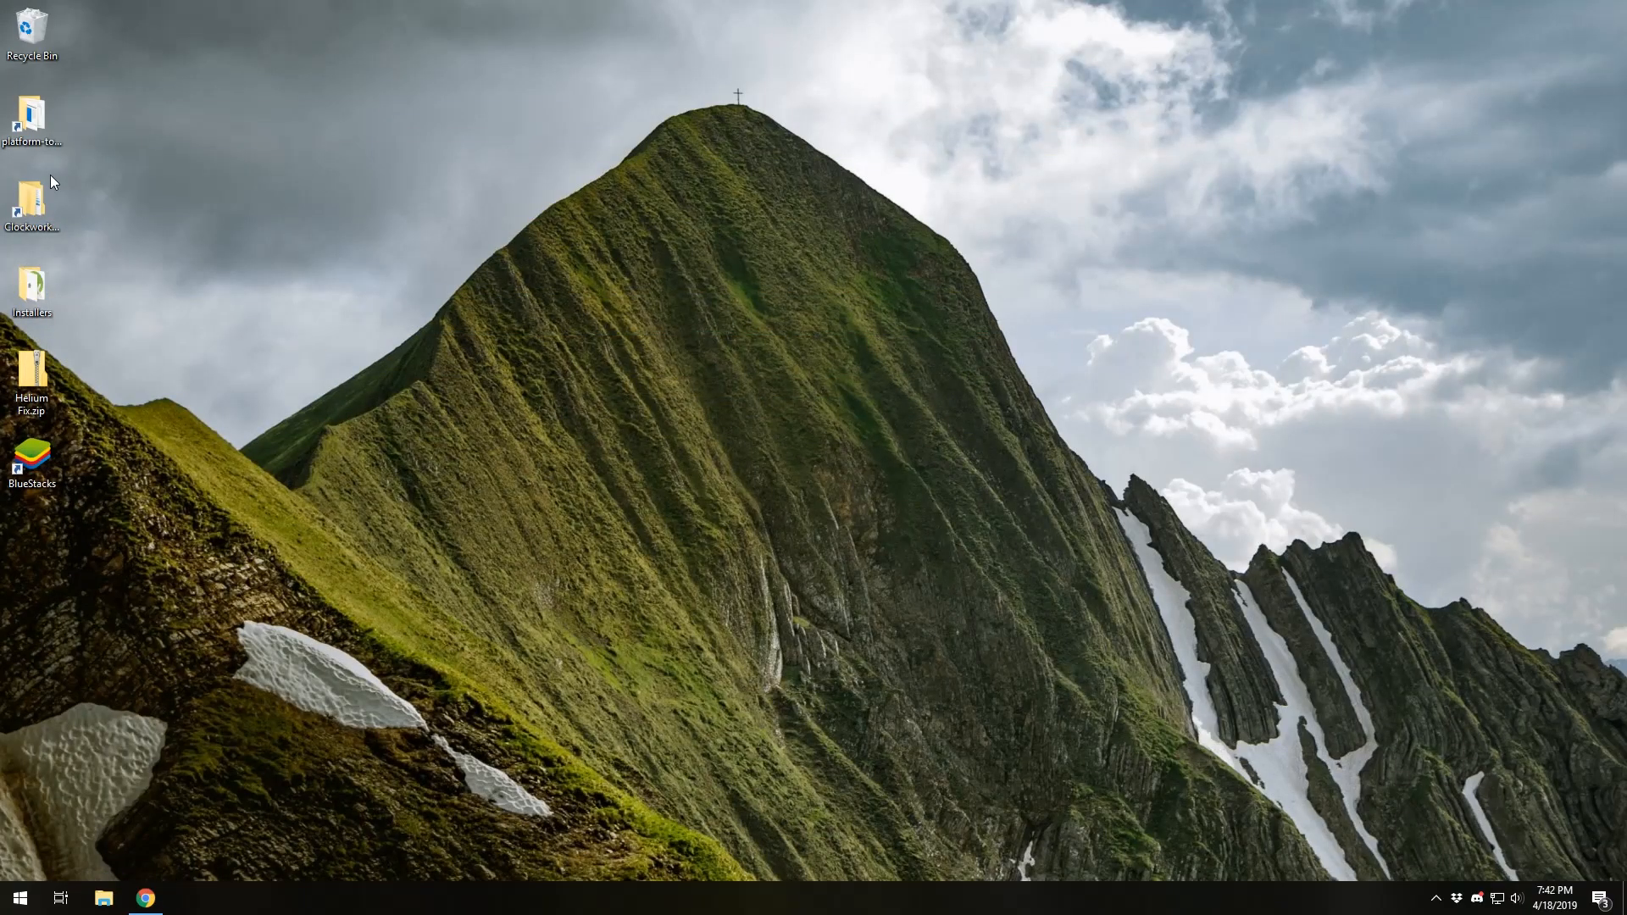
Run CarbonSetup.msi to install Helium into D:\Program Files (x86)\ClockworkMod\Helium\.
{"action": "double_click", "coordinate": [31, 288]}
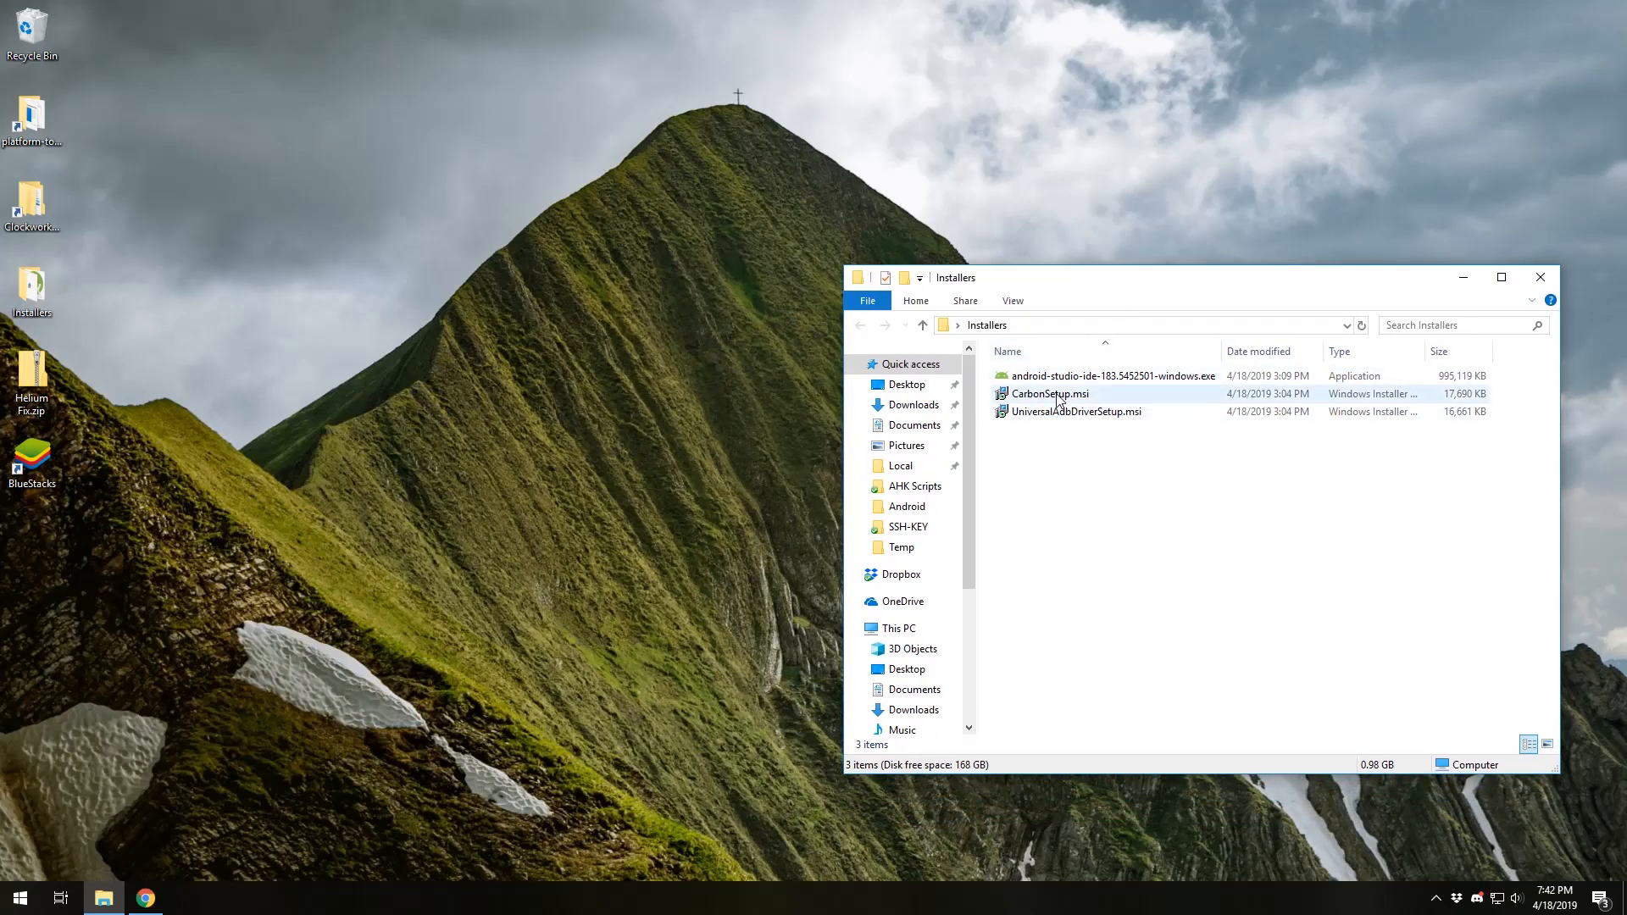
{"action": "left_click", "coordinate": [1045, 393]}
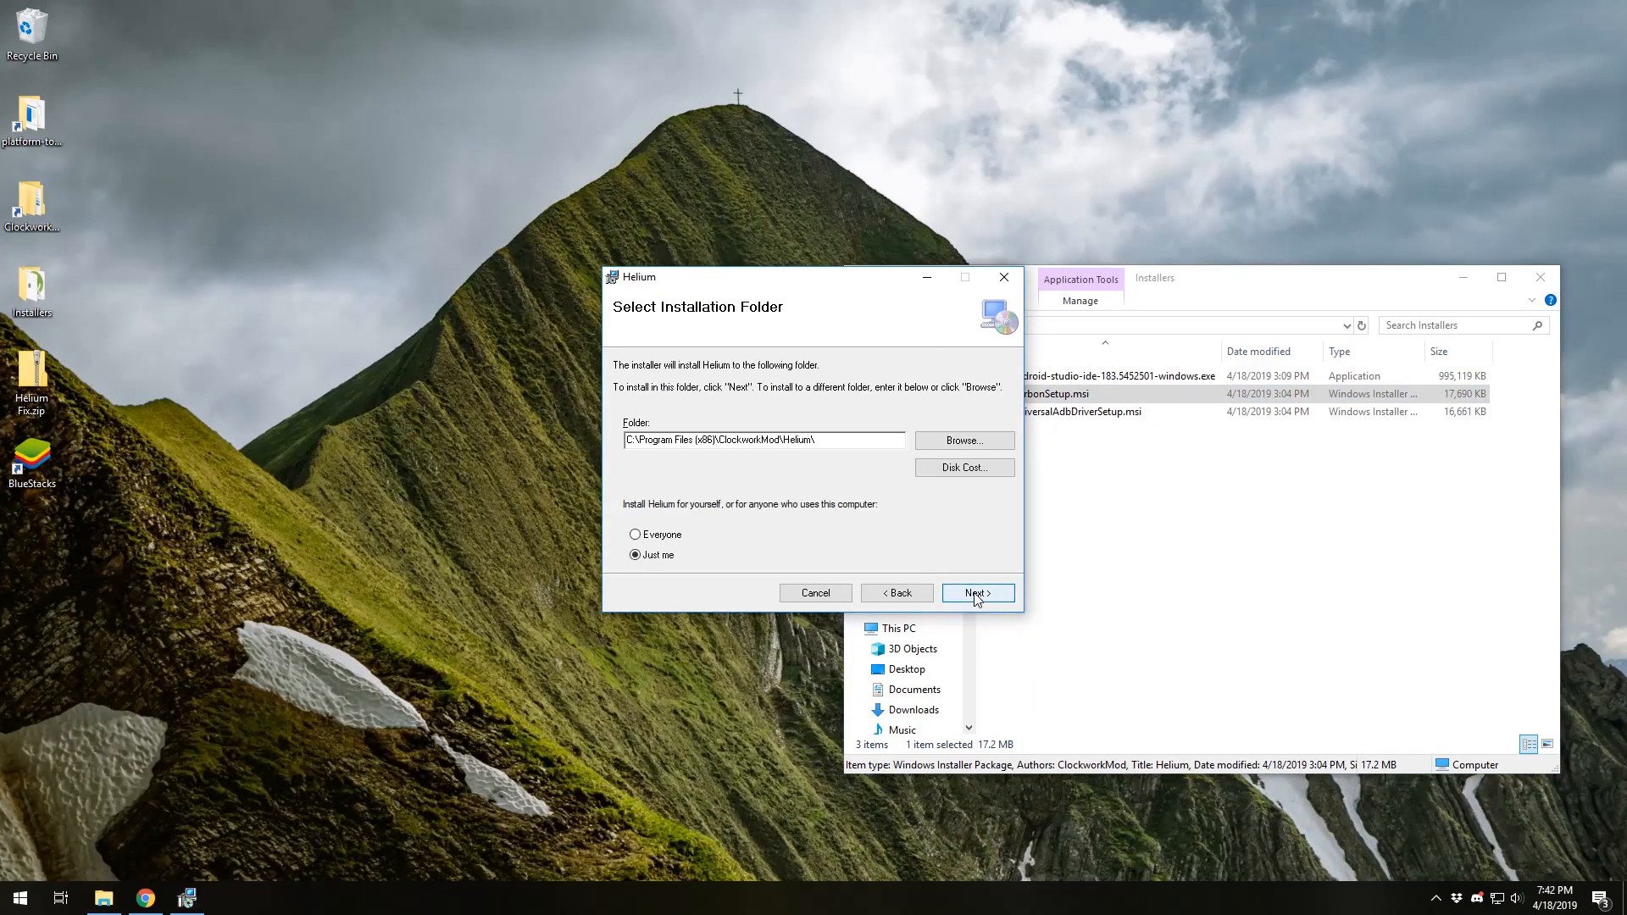
{"action": "mouse_move", "coordinate": [794, 702]}
{"action": "type", "text": "D"}
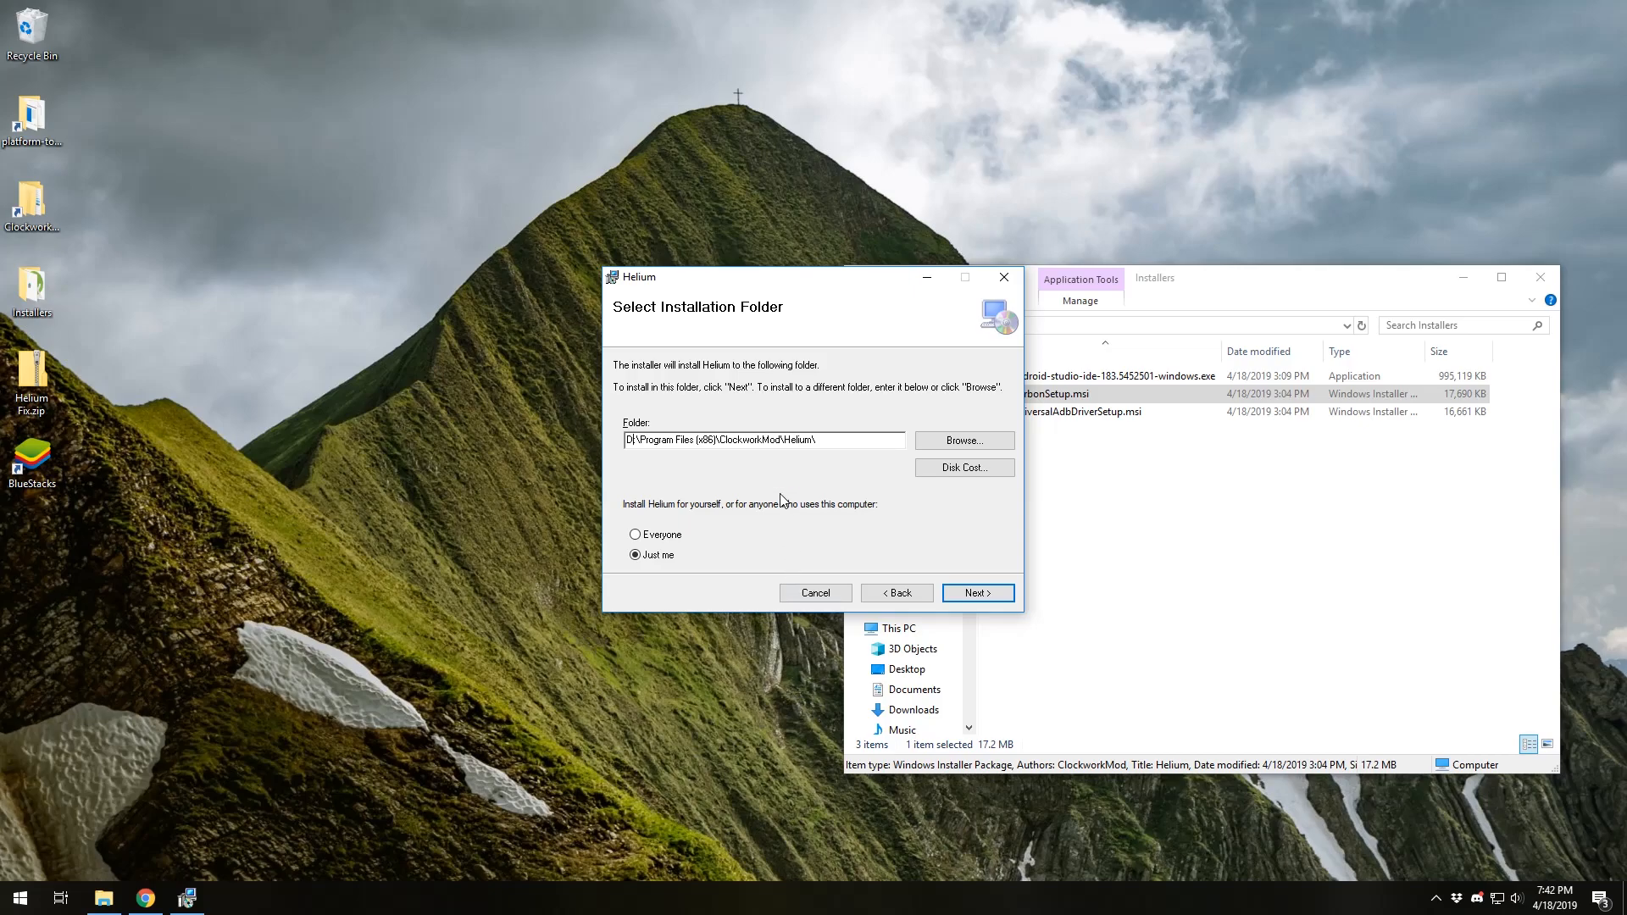
{"action": "mouse_move", "coordinate": [771, 430]}
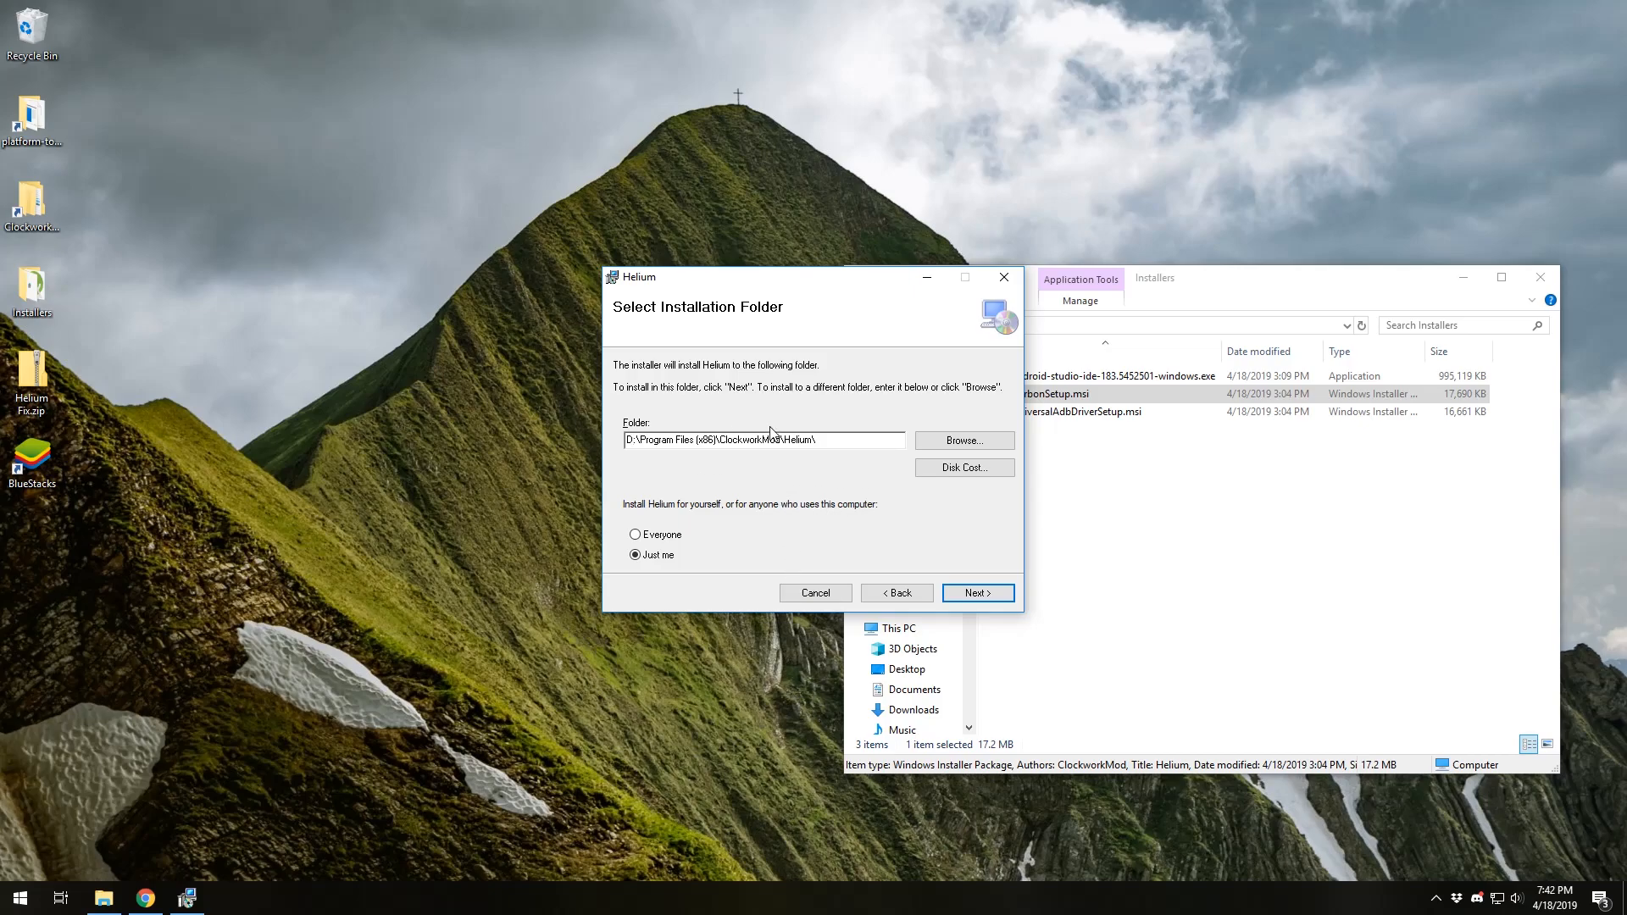
{"action": "left_click", "coordinate": [976, 593]}
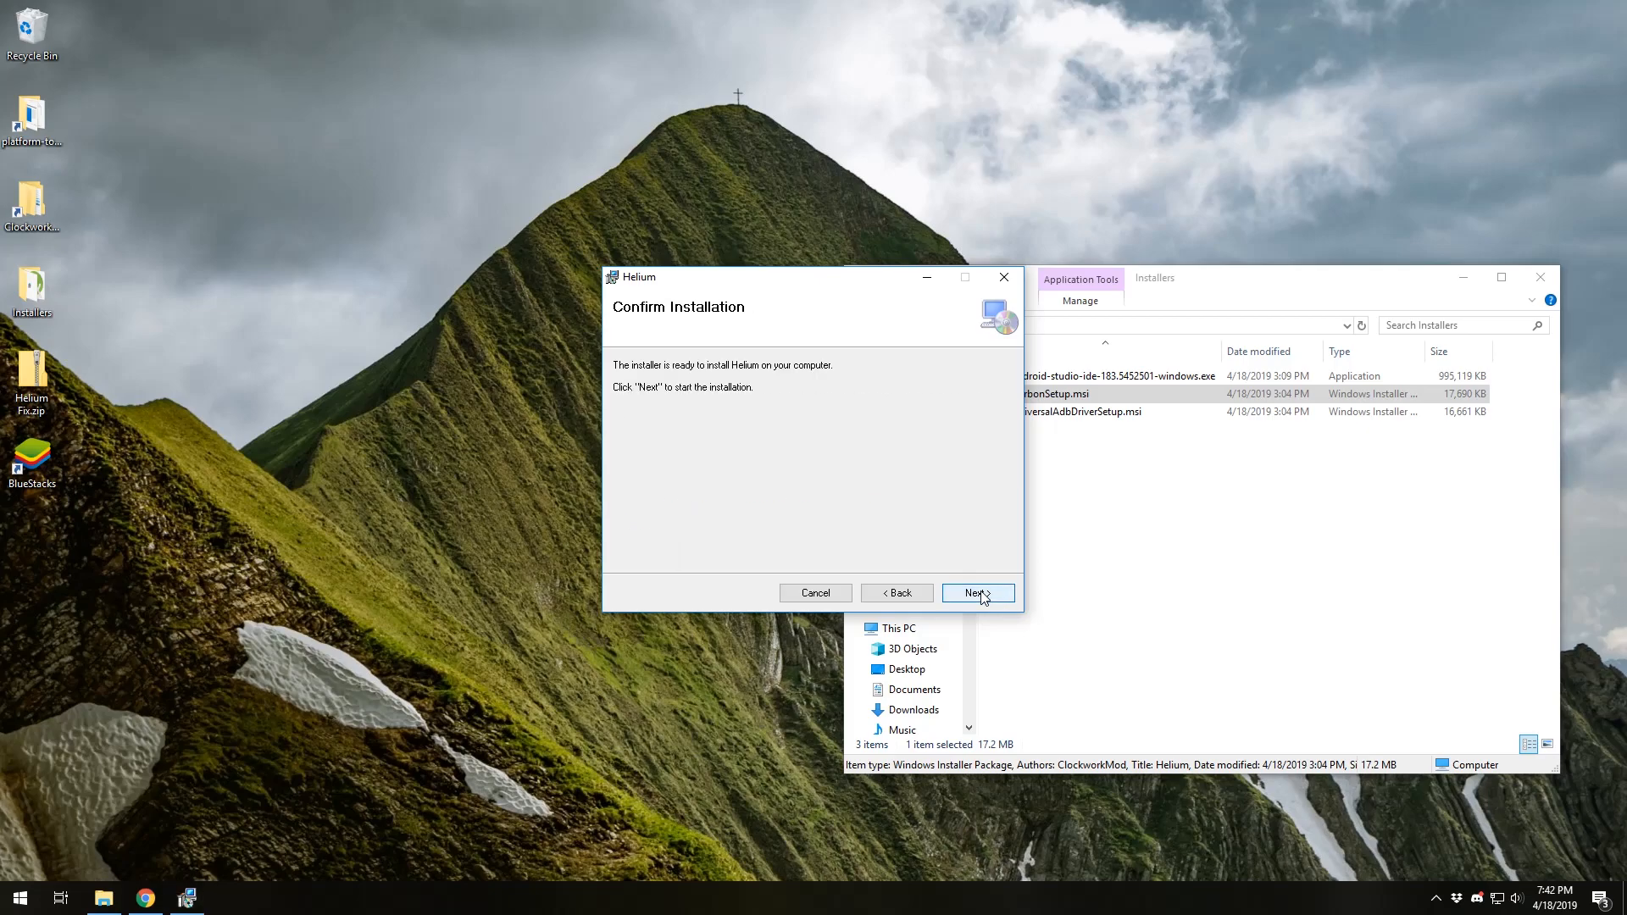
{"action": "left_click", "coordinate": [977, 592]}
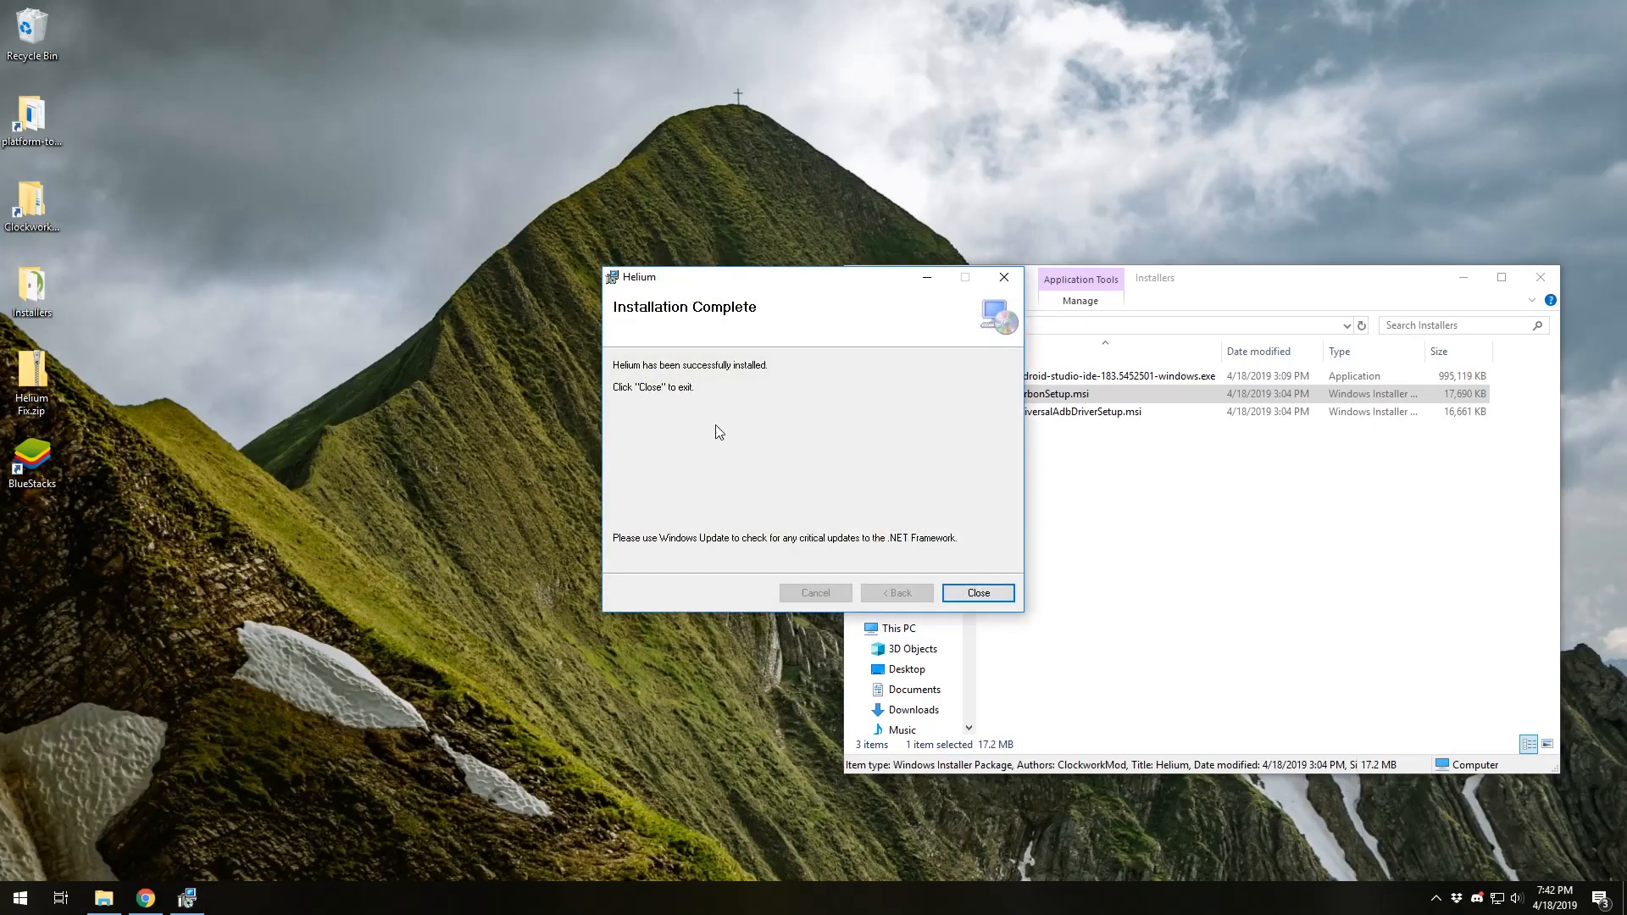
{"action": "mouse_move", "coordinate": [942, 579]}
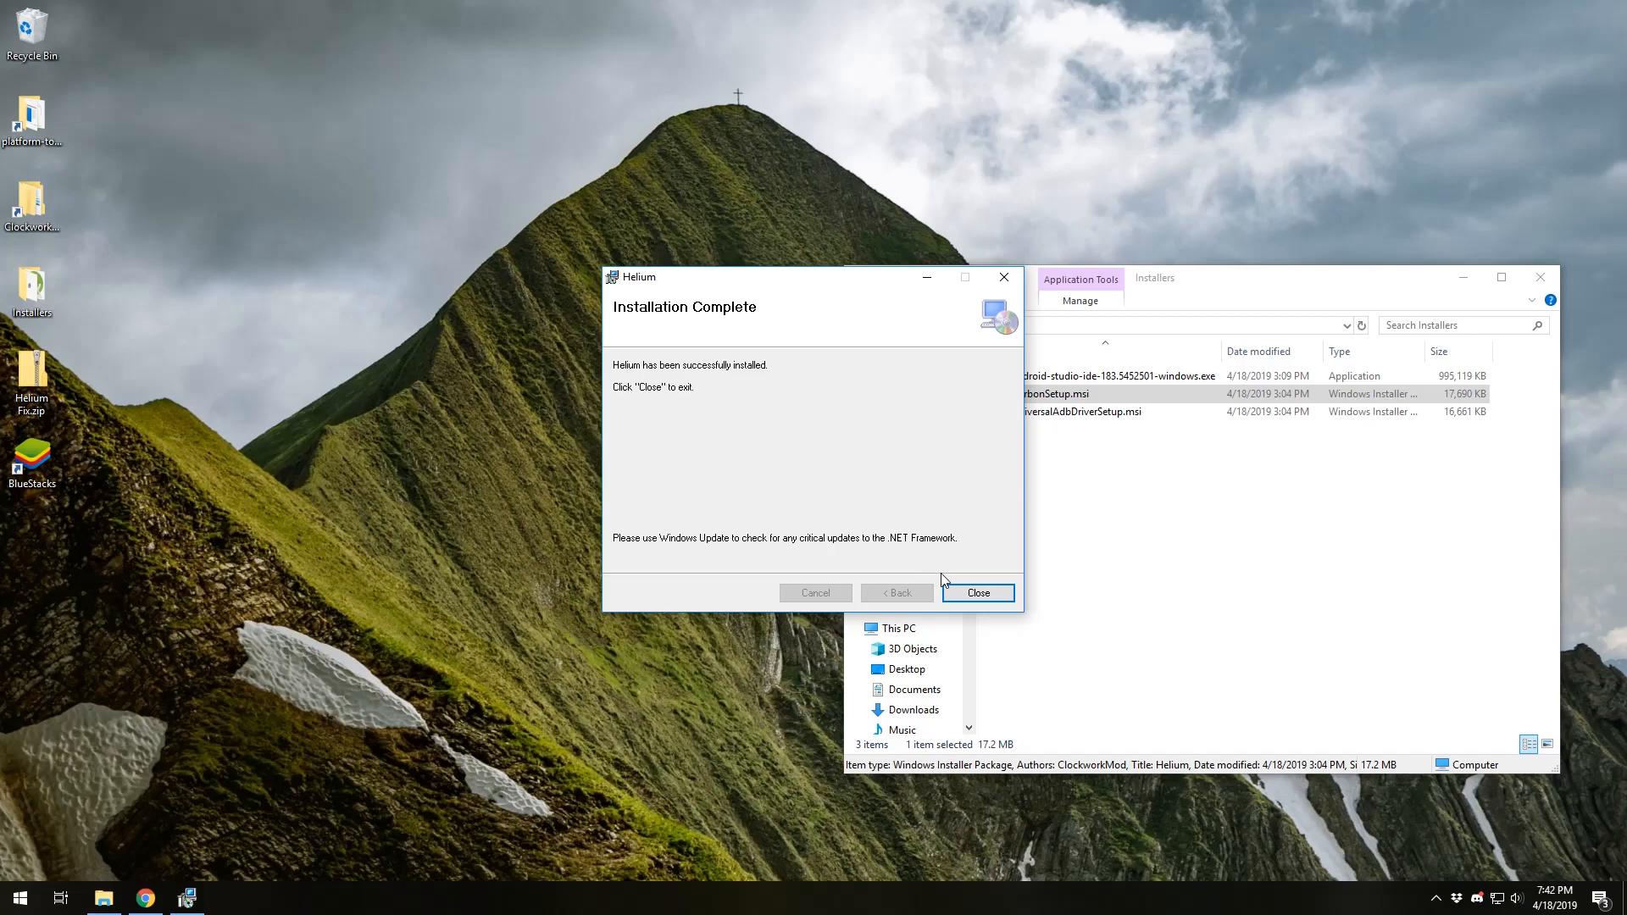
{"action": "left_click", "coordinate": [976, 593]}
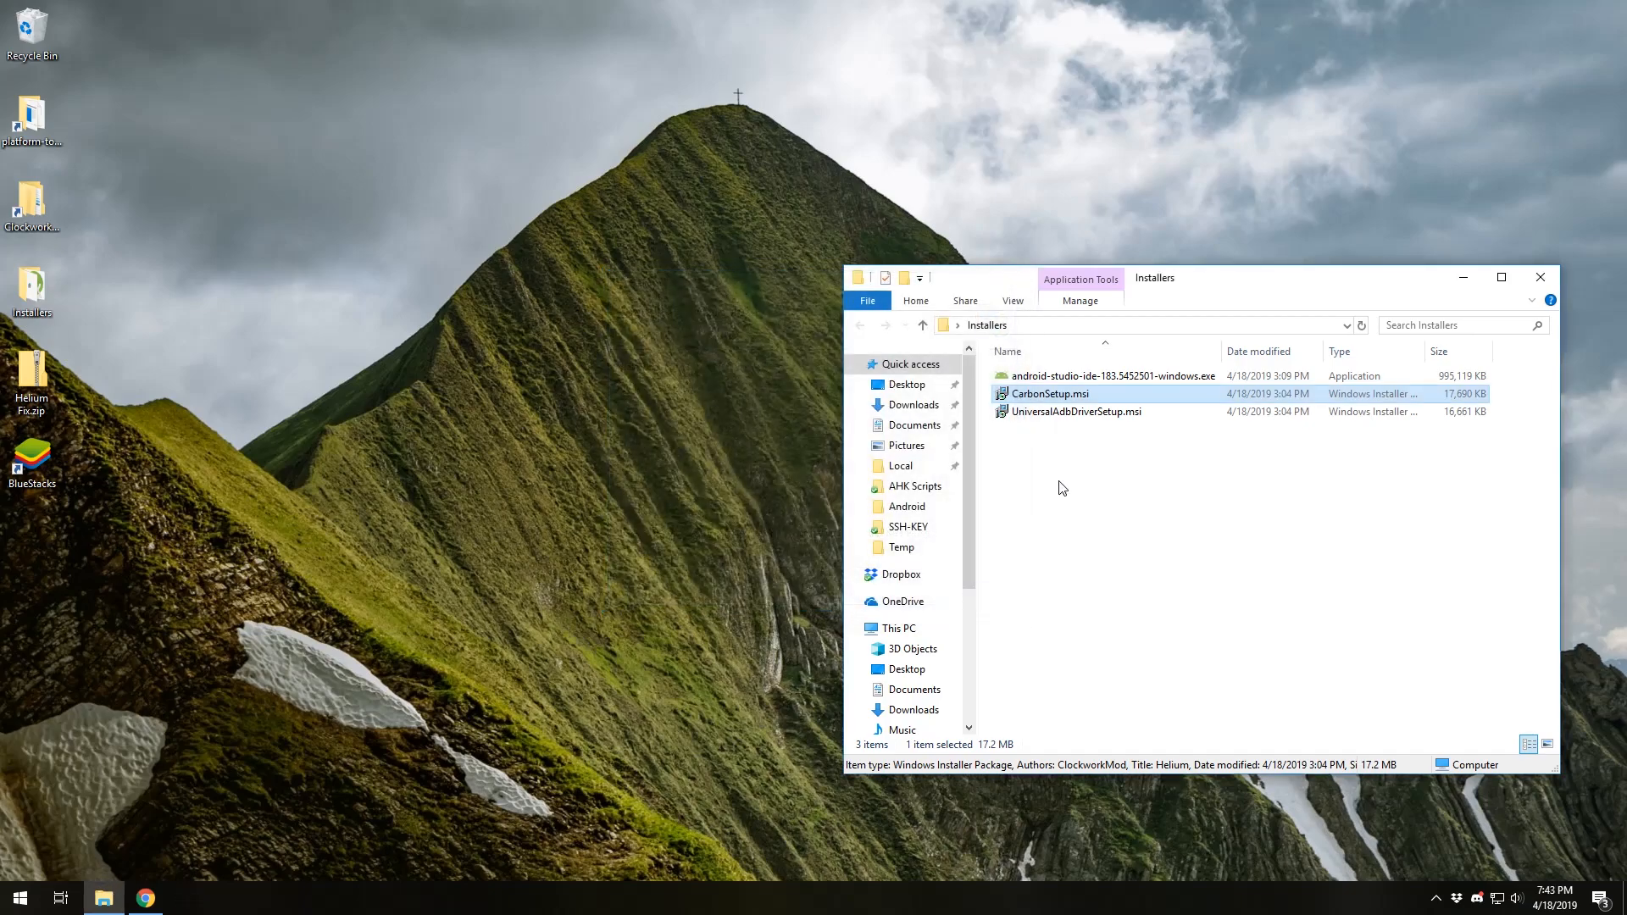
Run UniversalAdbDriverSetup.msi, installing for everyone into D:\Program Files (x86)\ClockworkMod.
{"action": "left_click", "coordinate": [1076, 411]}
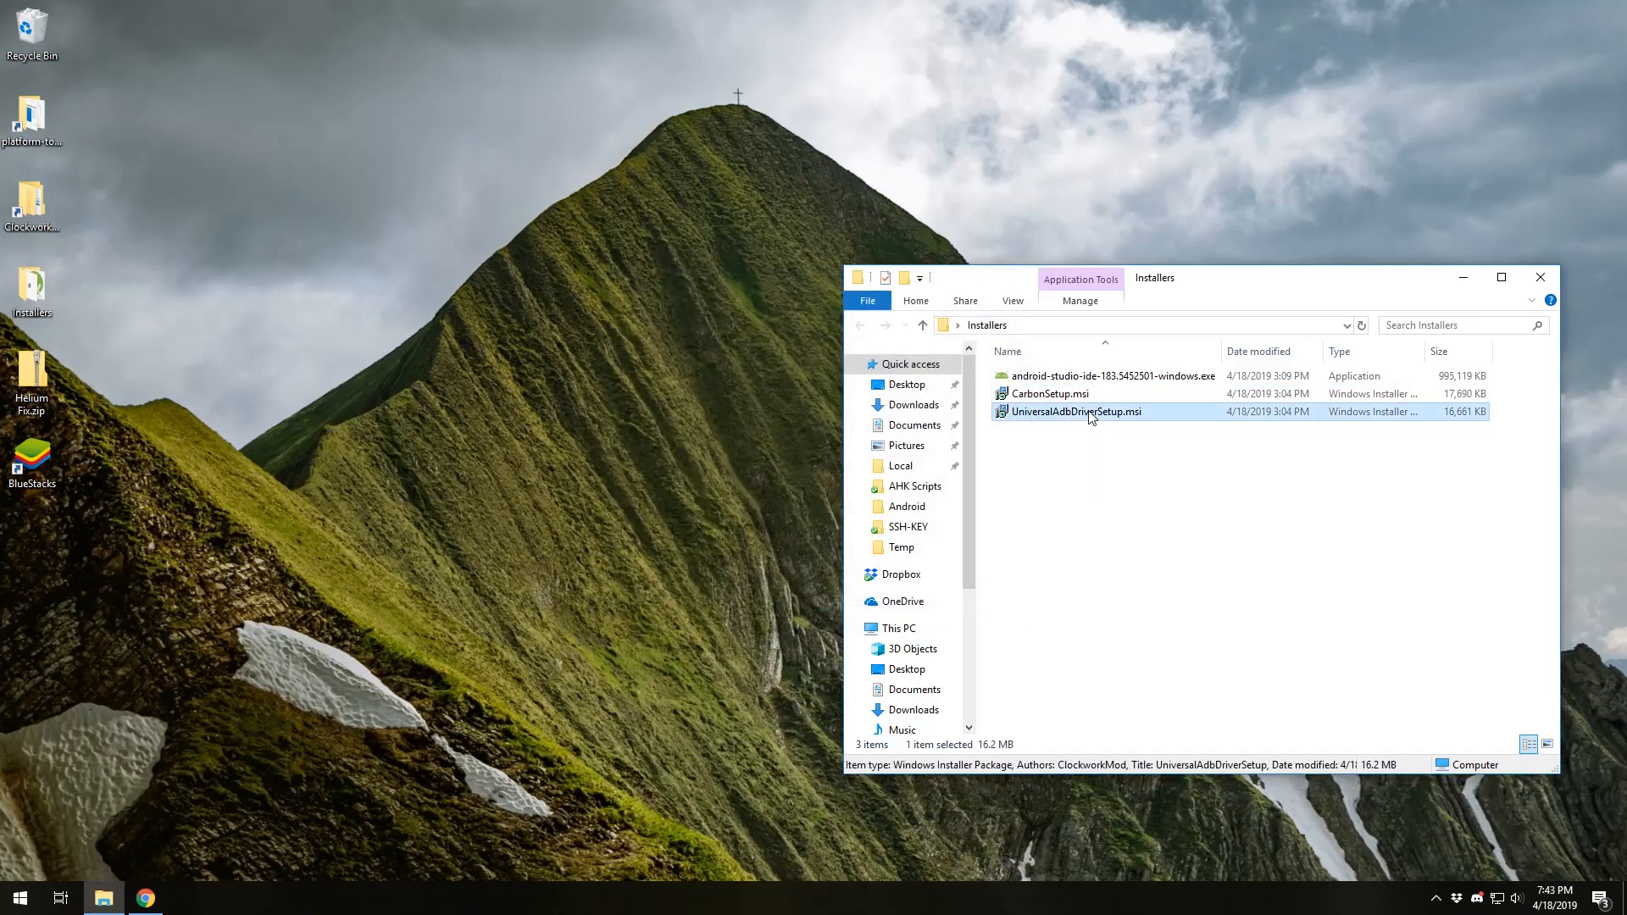
{"action": "double_click", "coordinate": [1076, 411]}
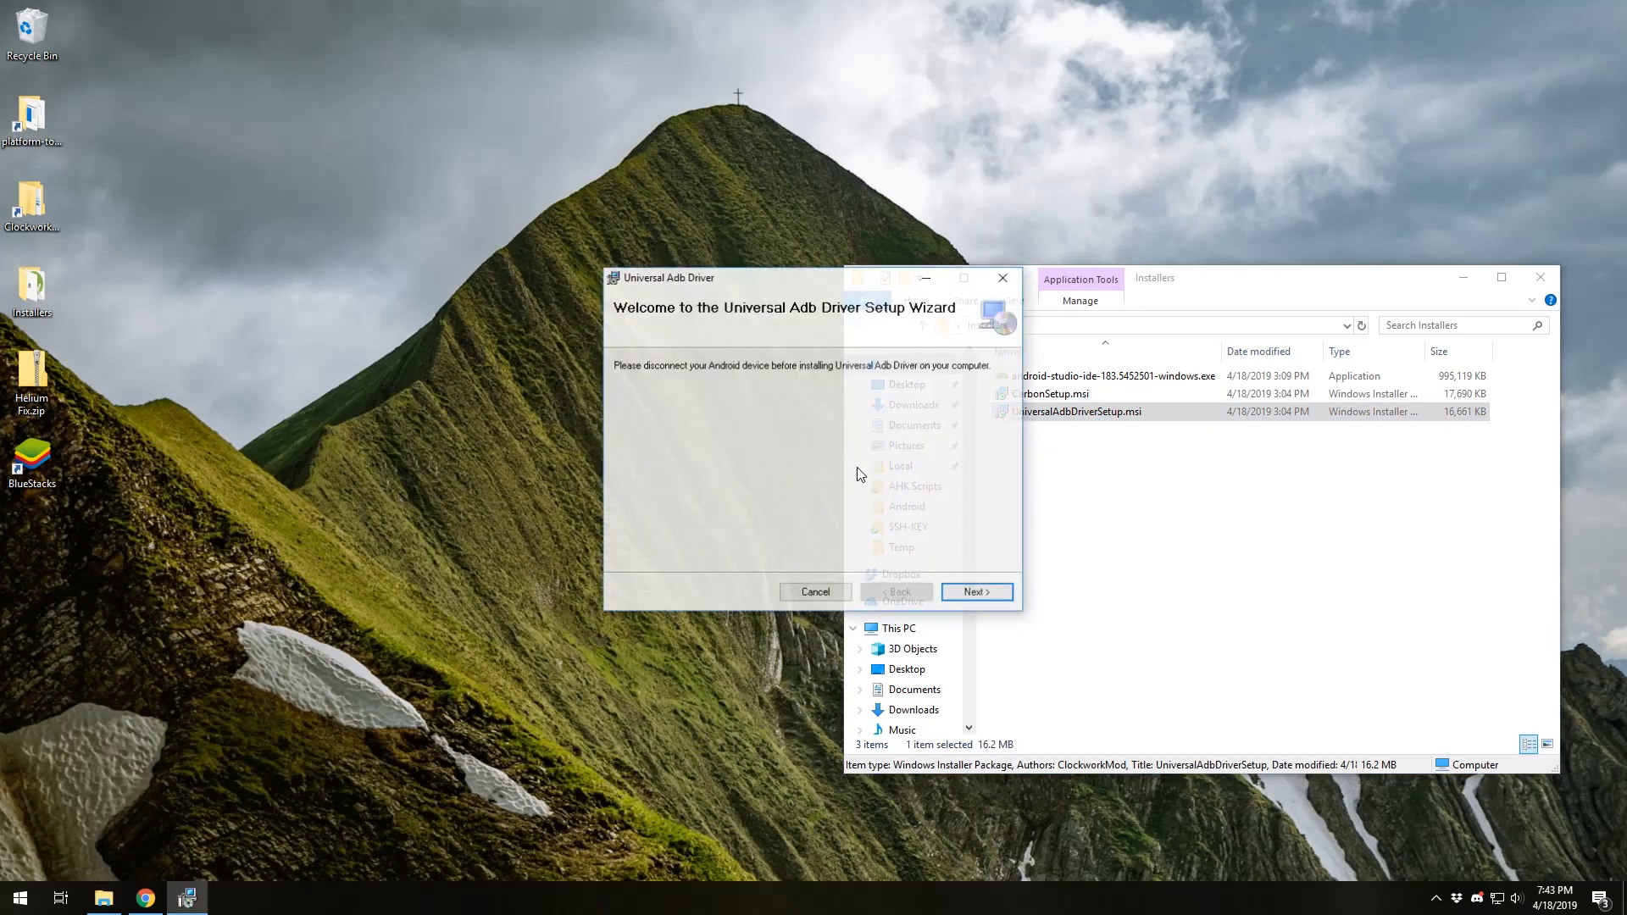
{"action": "left_click", "coordinate": [975, 592]}
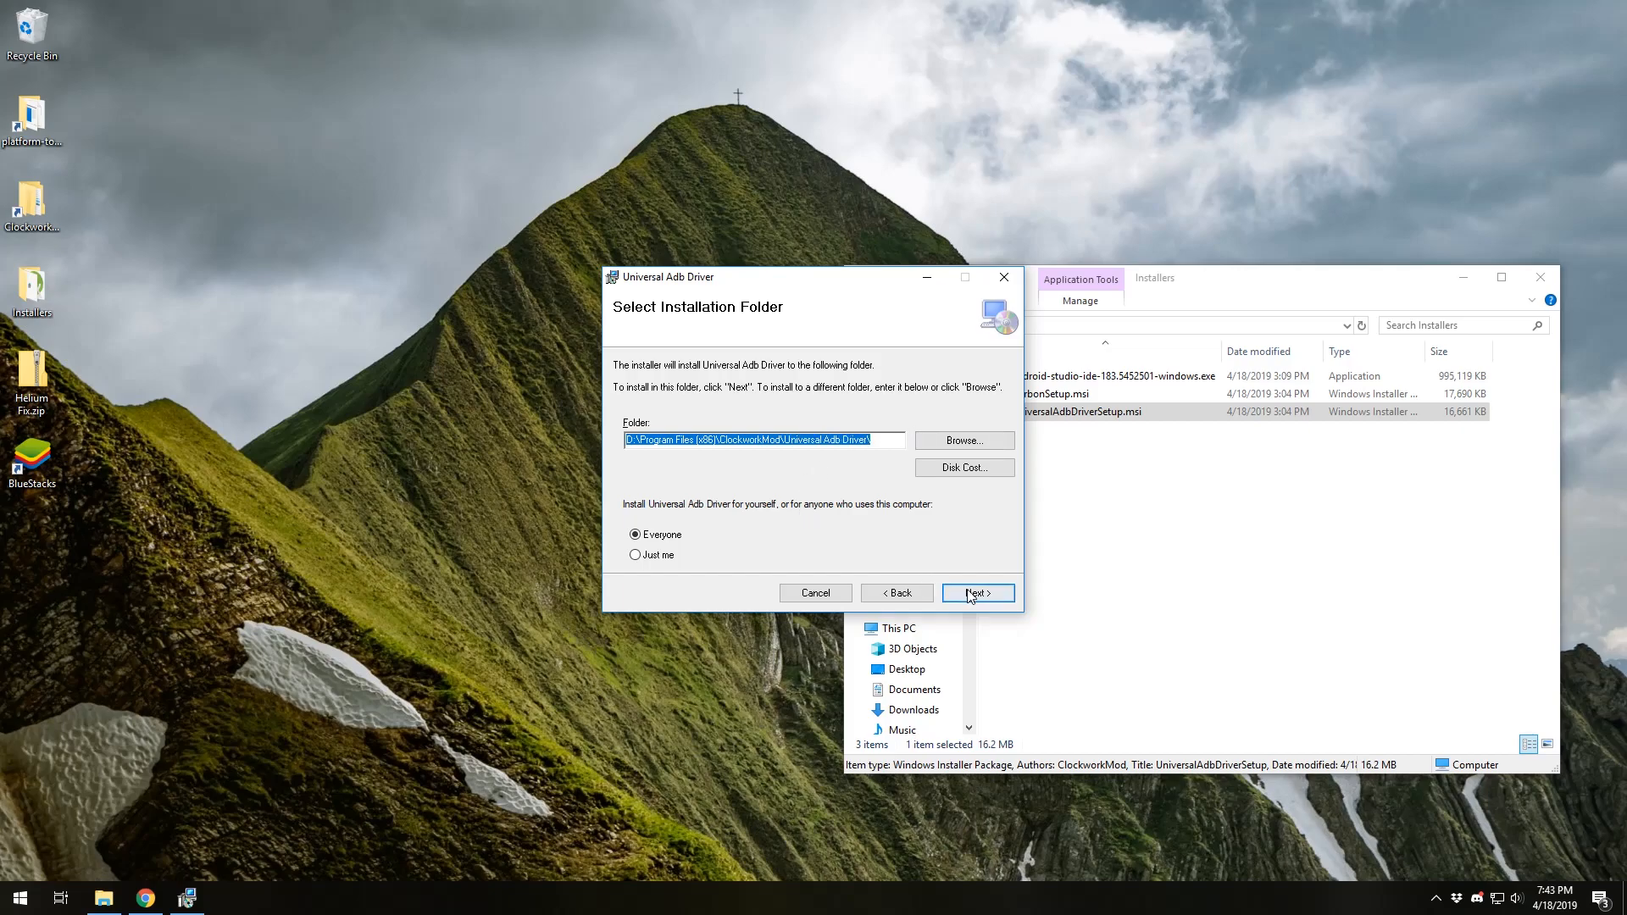
{"action": "left_click", "coordinate": [976, 592]}
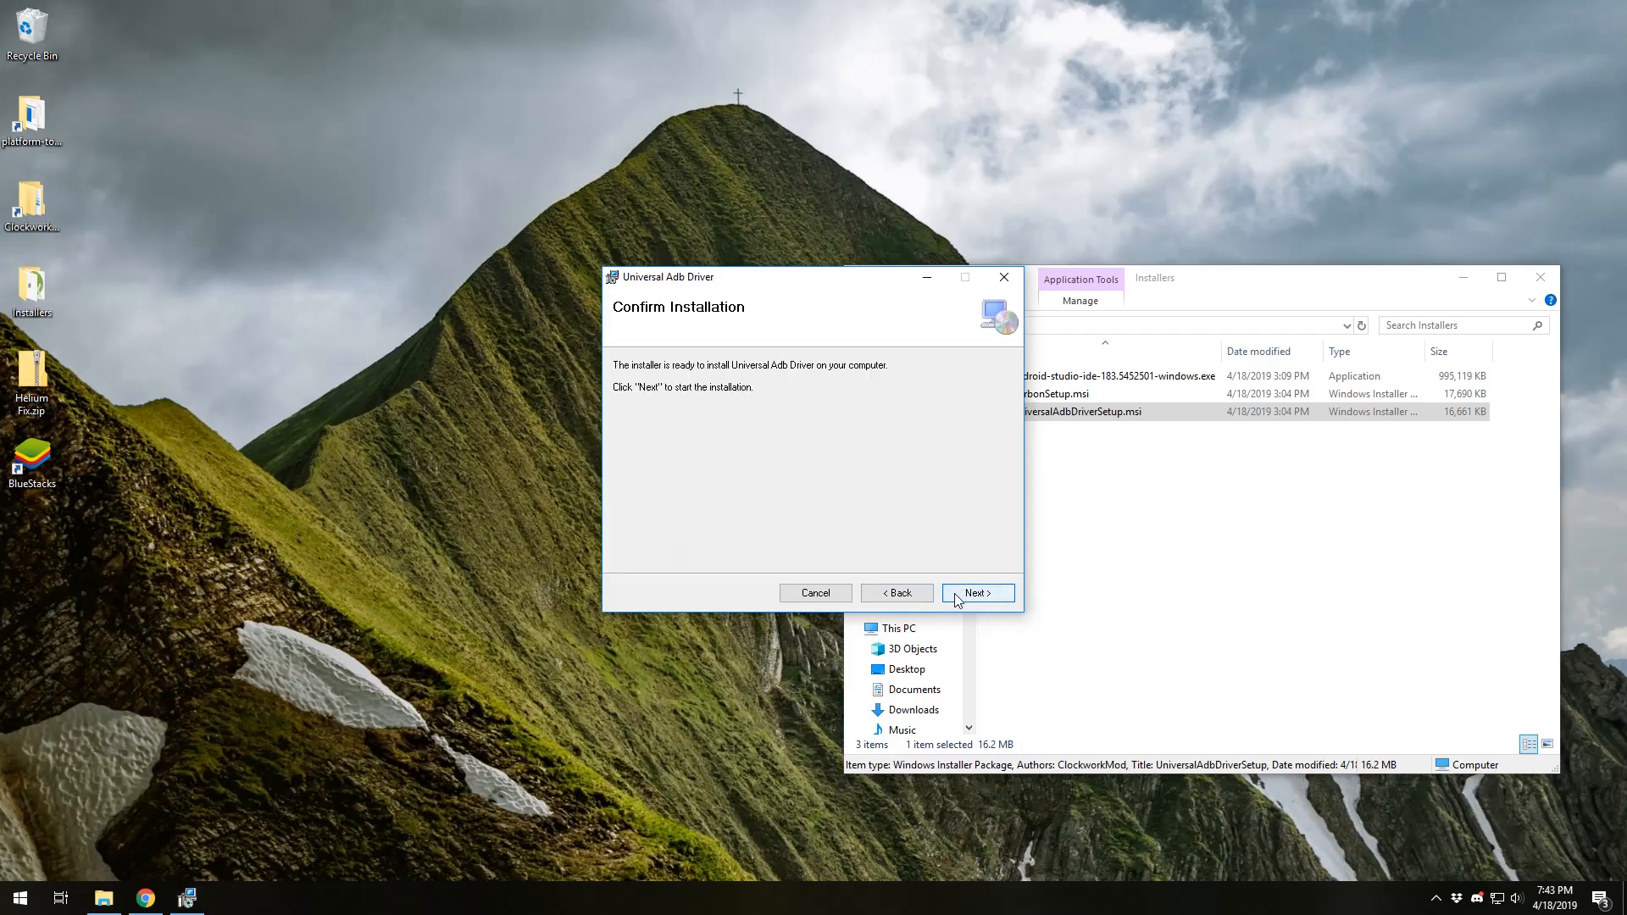
{"action": "left_click", "coordinate": [976, 593]}
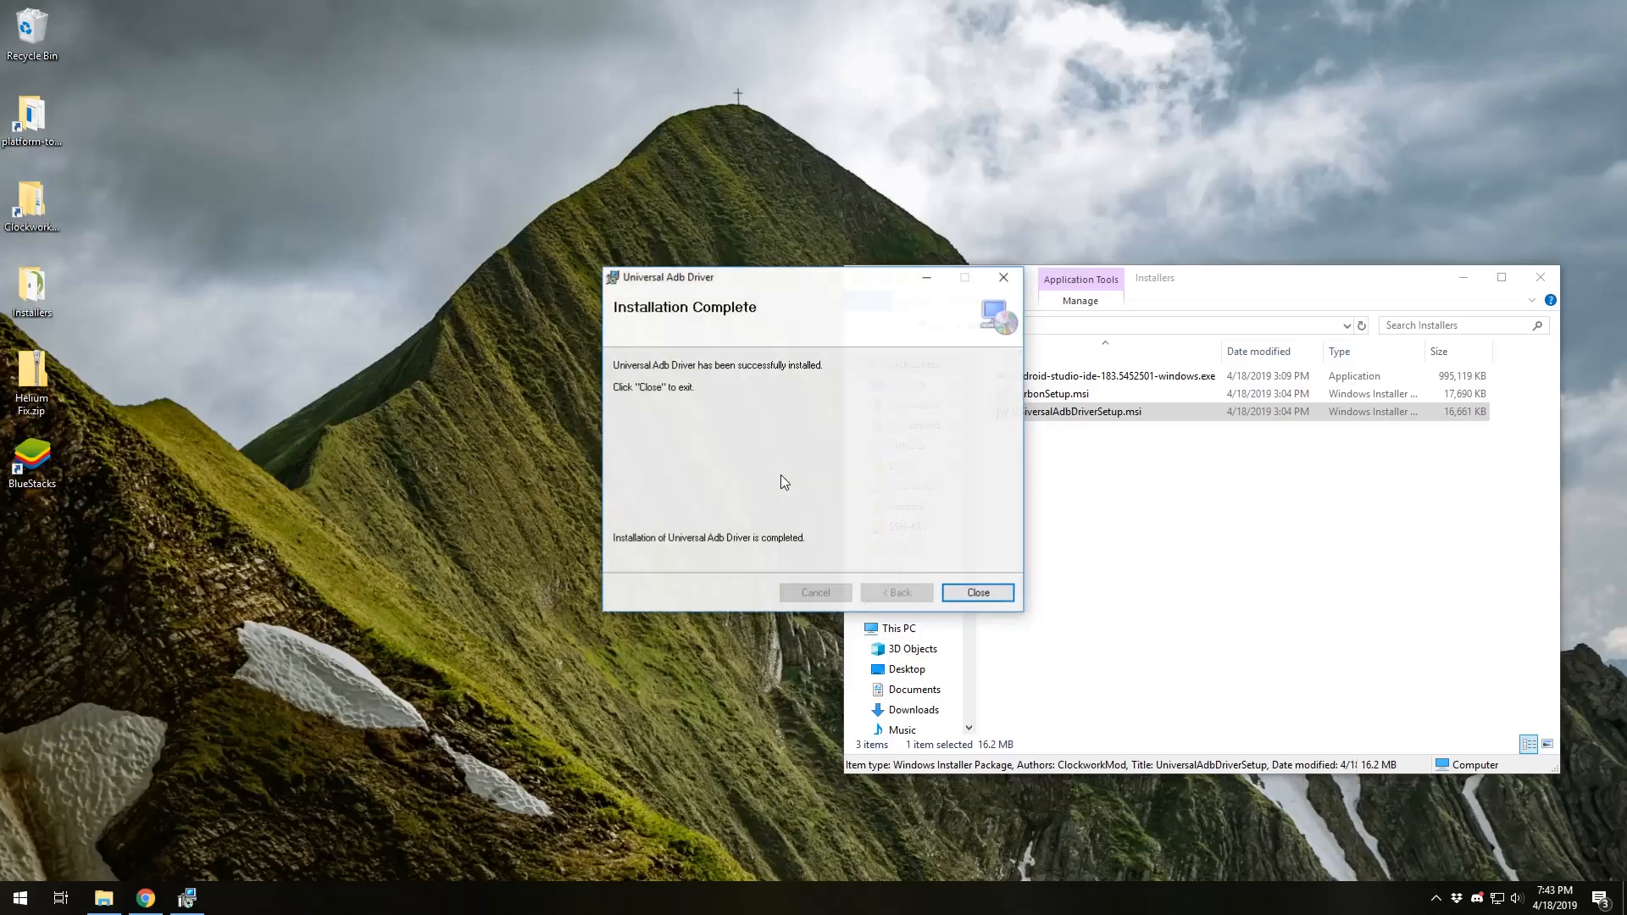
{"action": "left_click", "coordinate": [975, 593]}
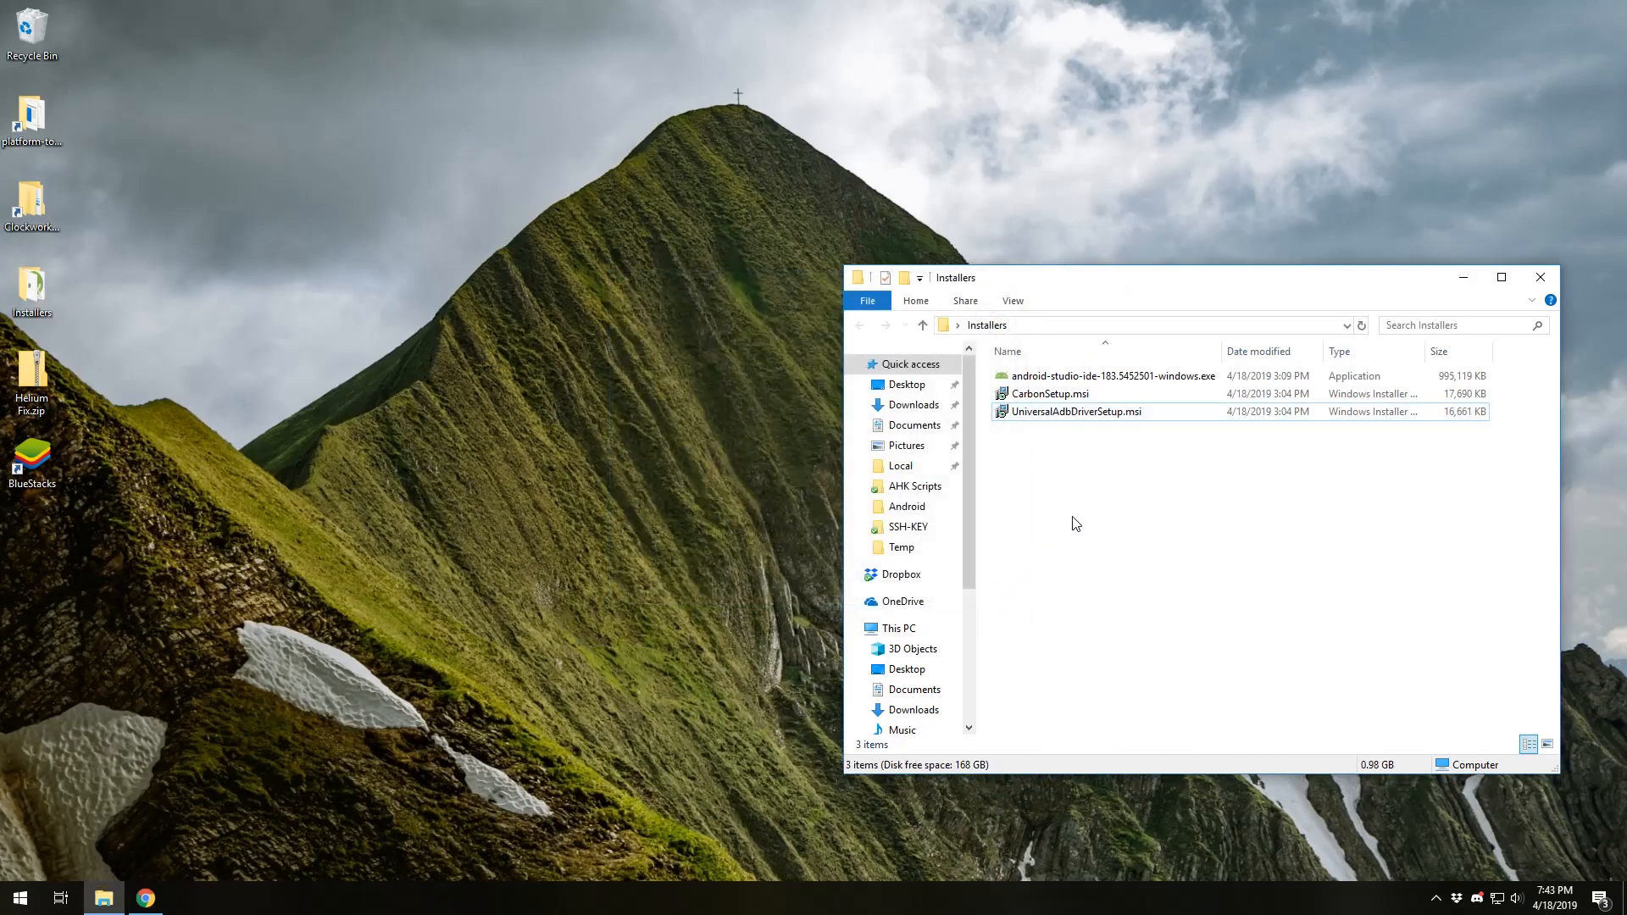
{"action": "mouse_move", "coordinate": [1057, 468]}
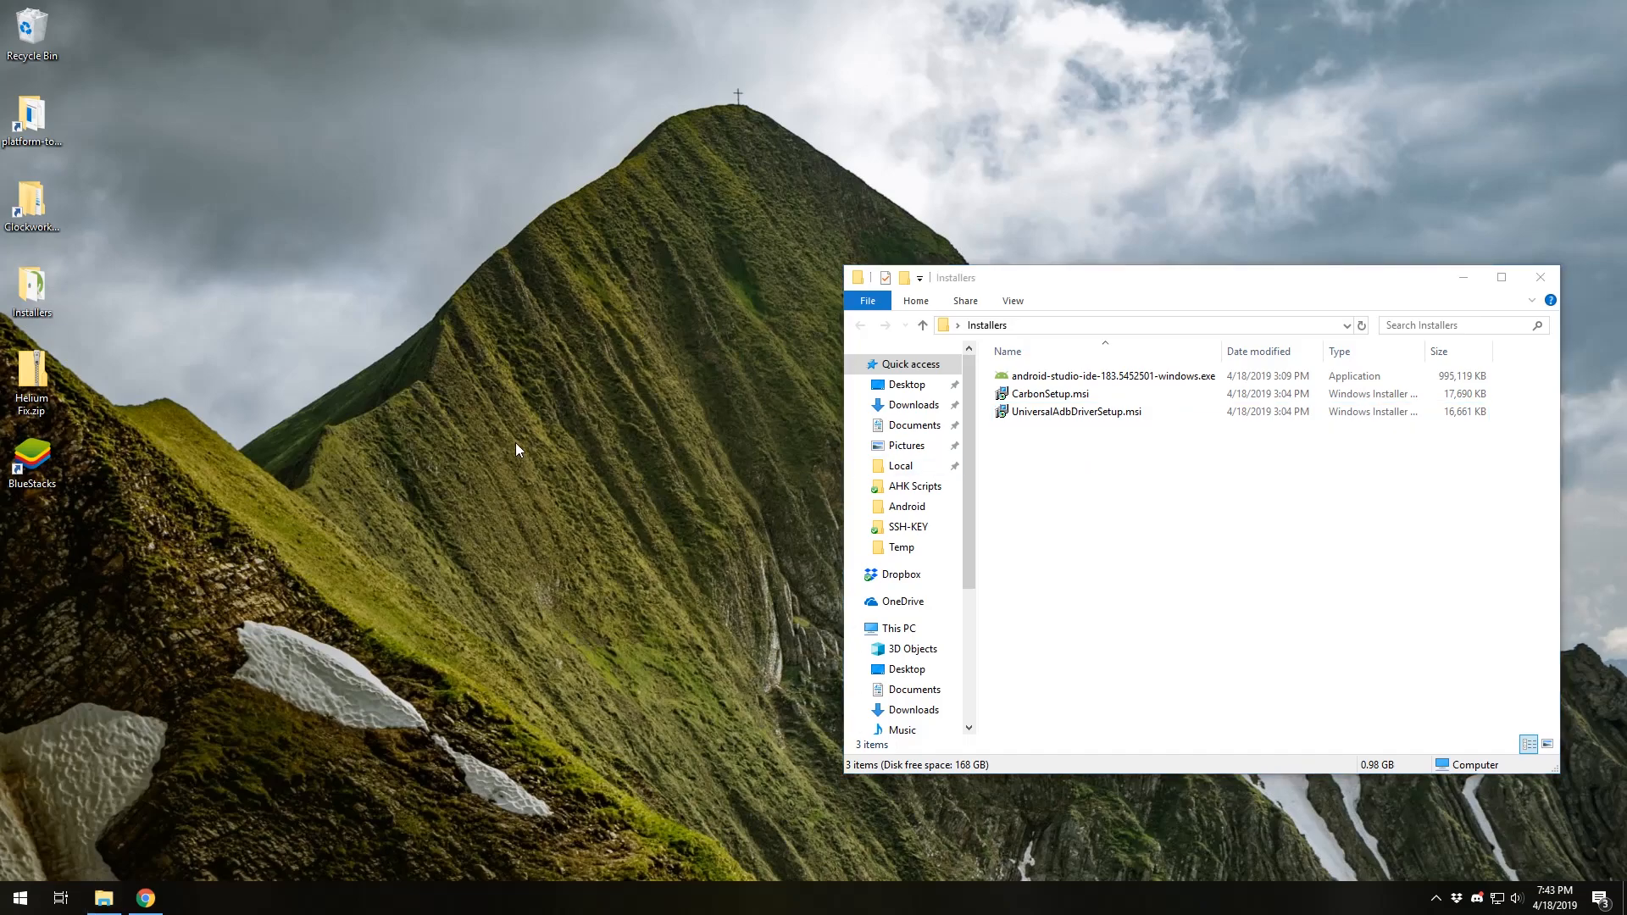
{"action": "mouse_move", "coordinate": [161, 353]}
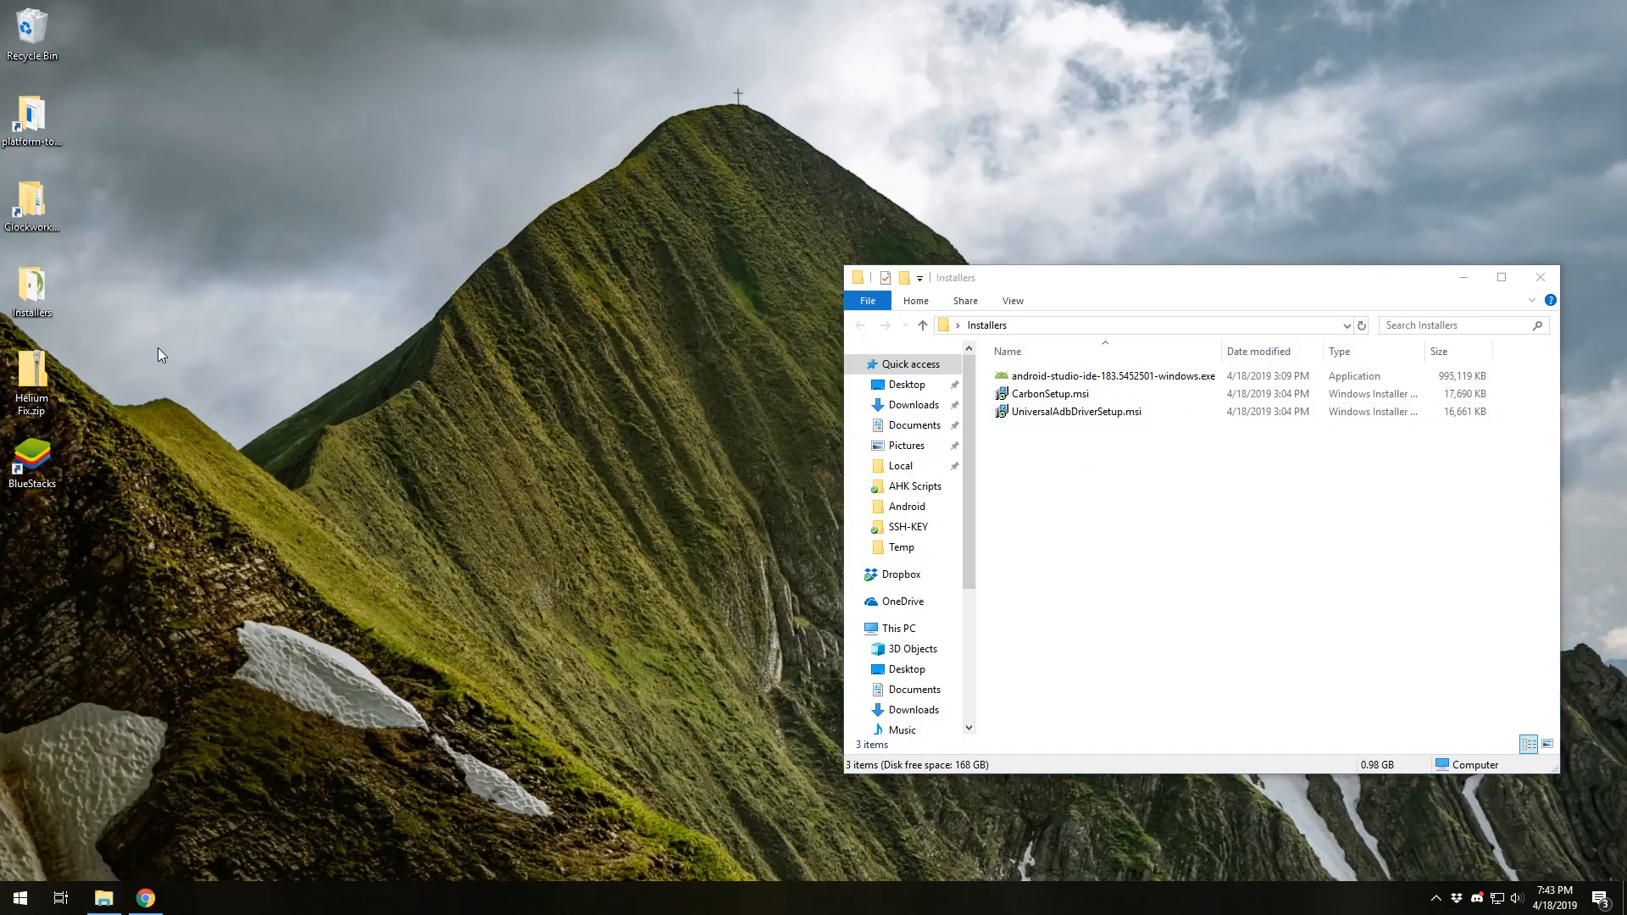
{"action": "left_click", "coordinate": [32, 379]}
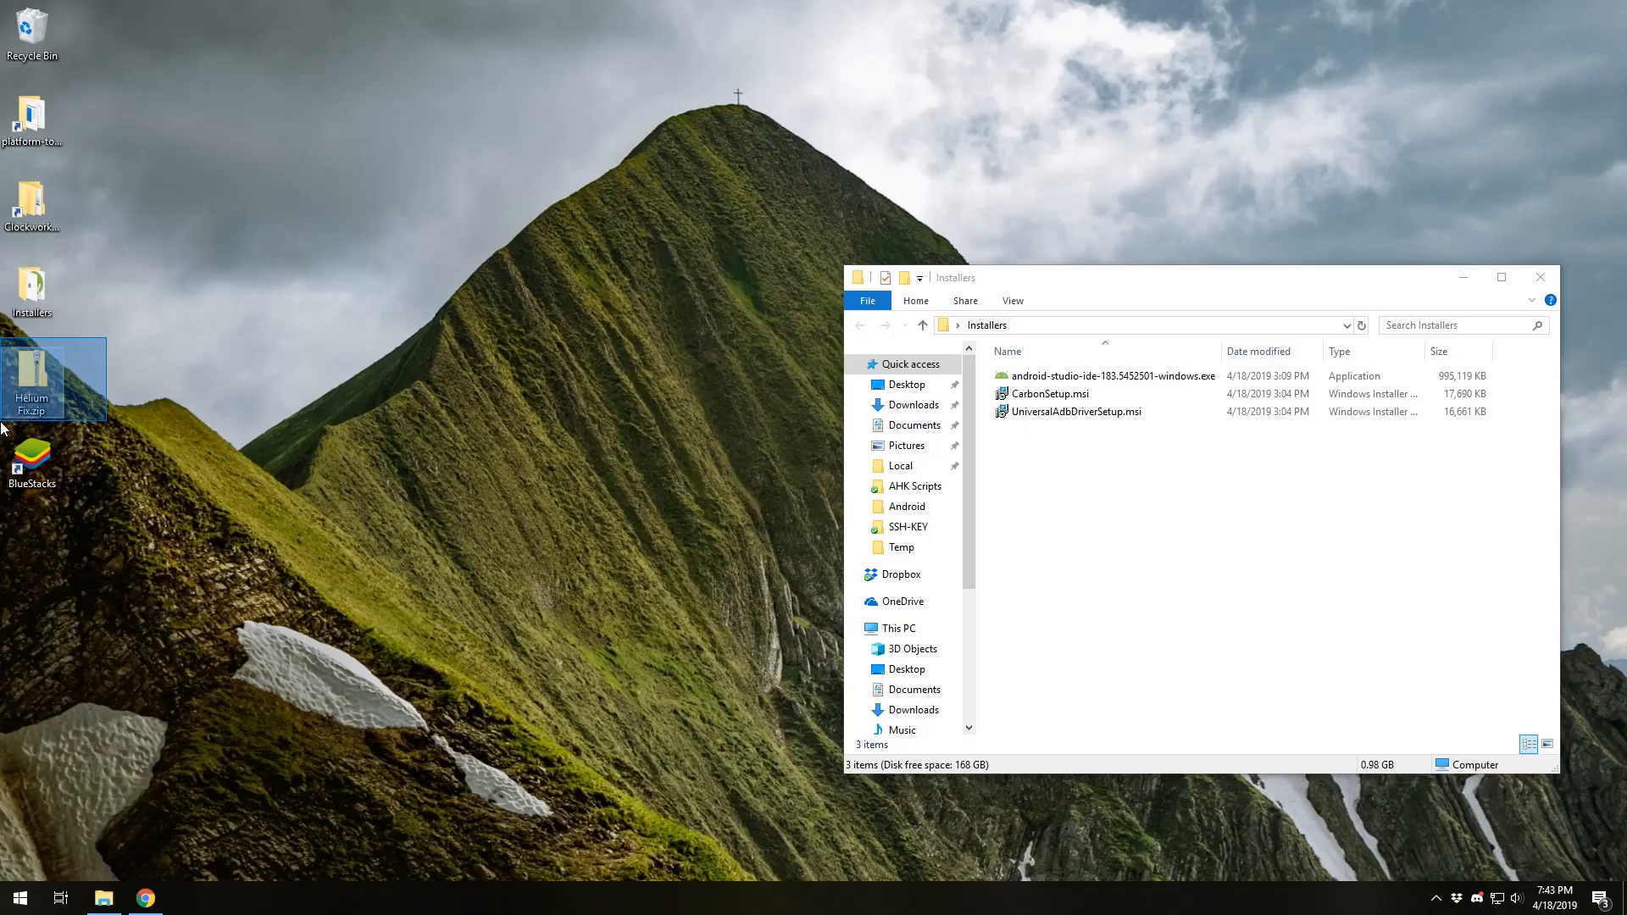
{"action": "mouse_move", "coordinate": [31, 384]}
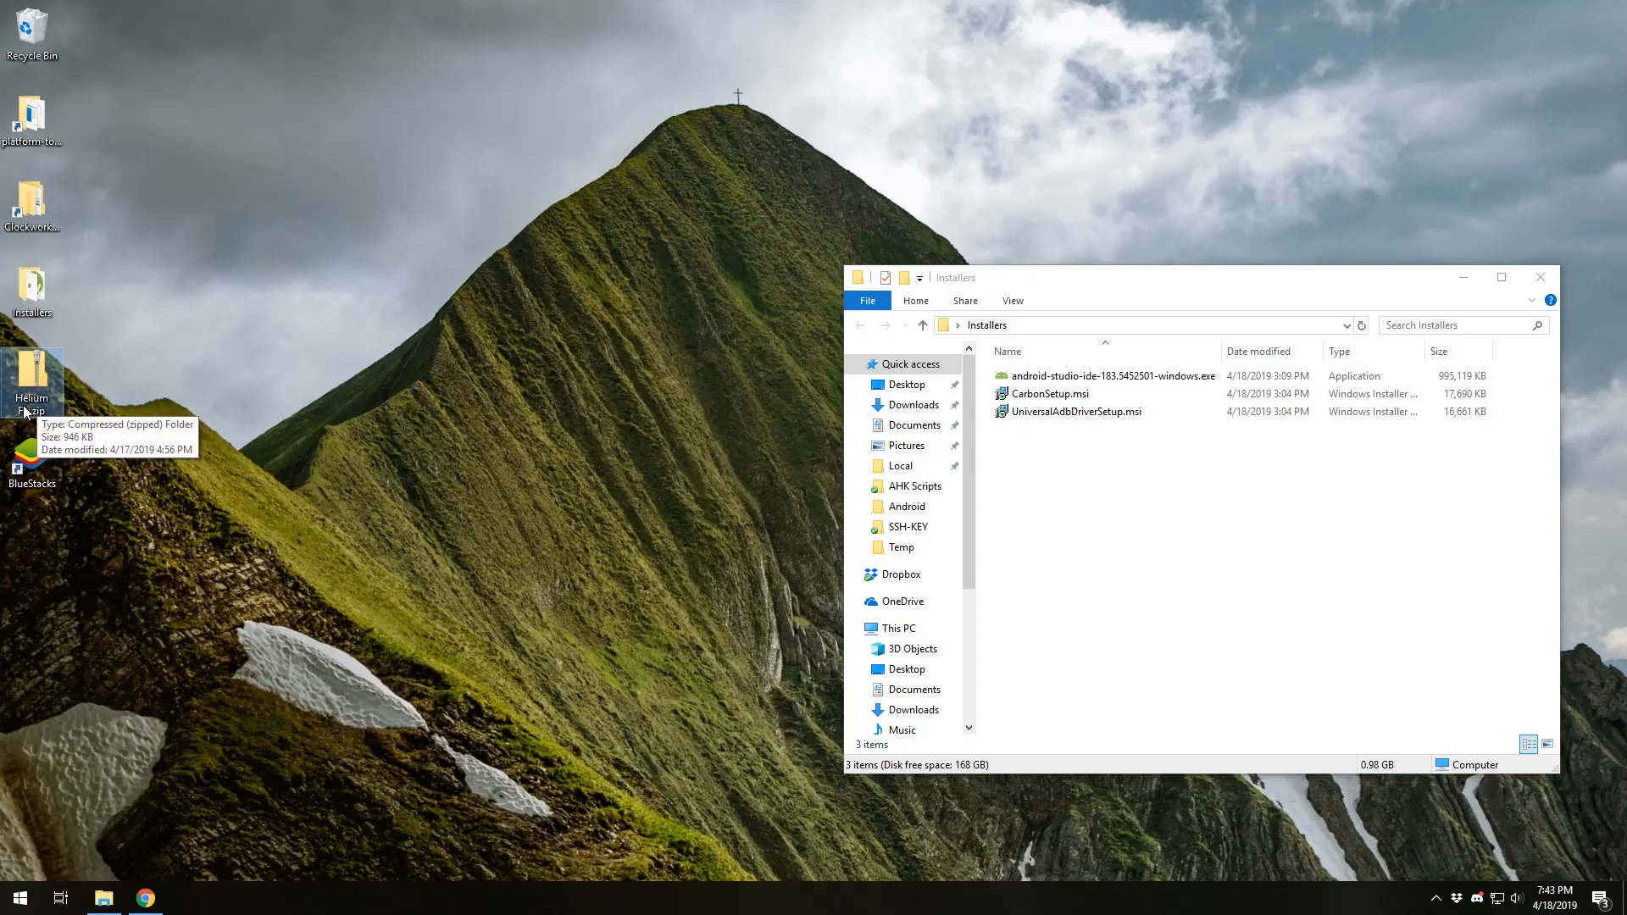
{"action": "mouse_move", "coordinate": [148, 417]}
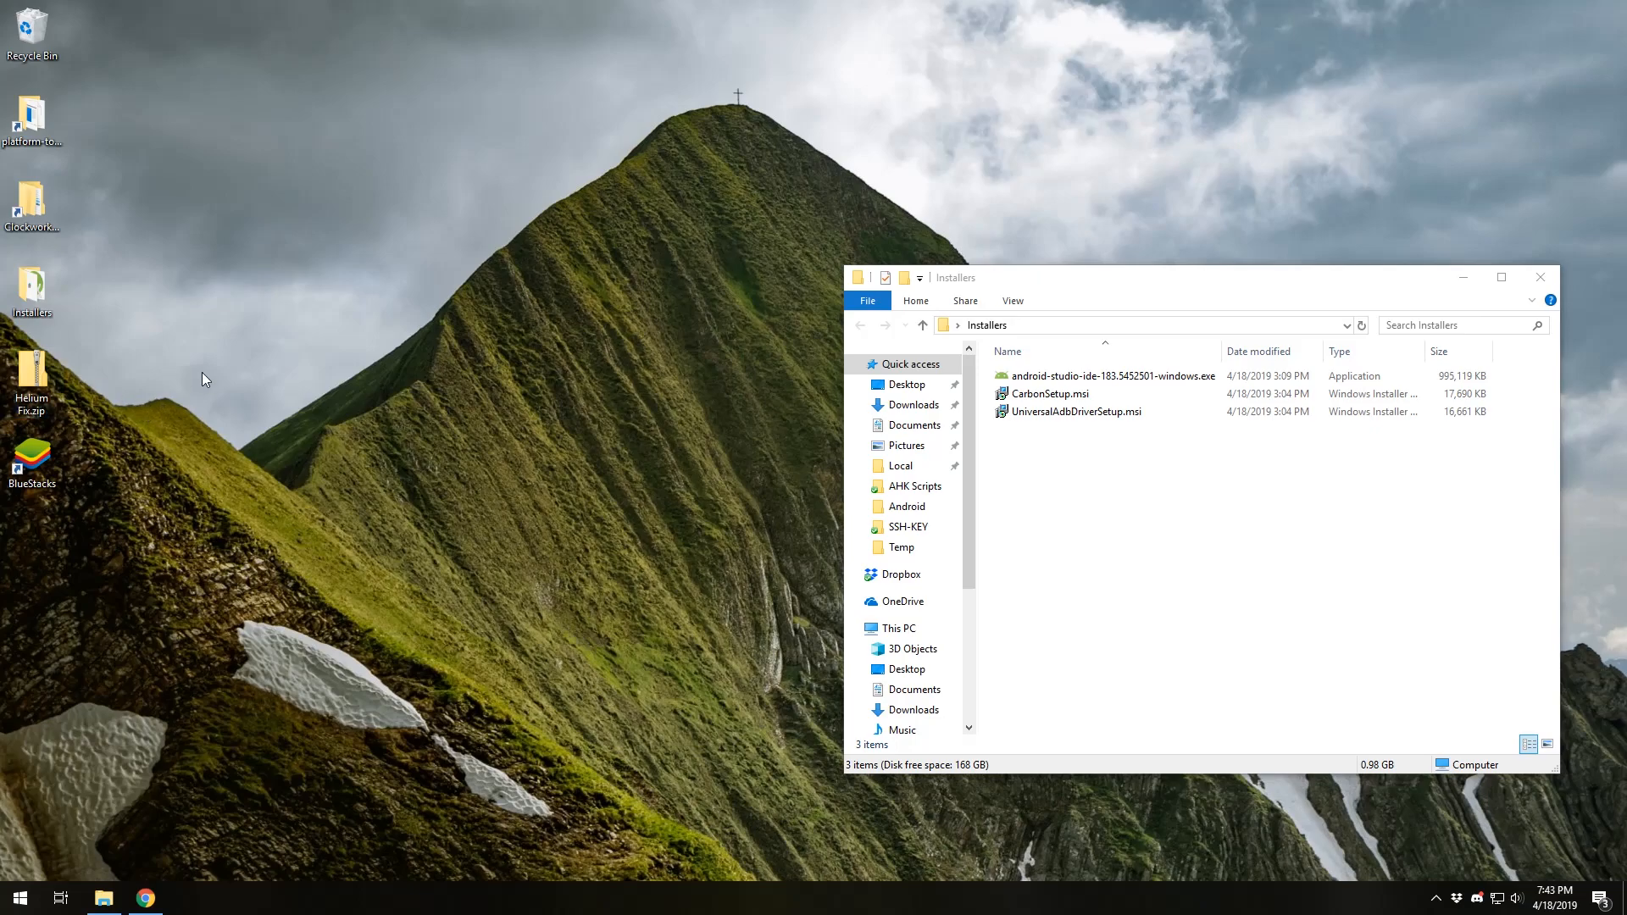
{"action": "mouse_move", "coordinate": [162, 356]}
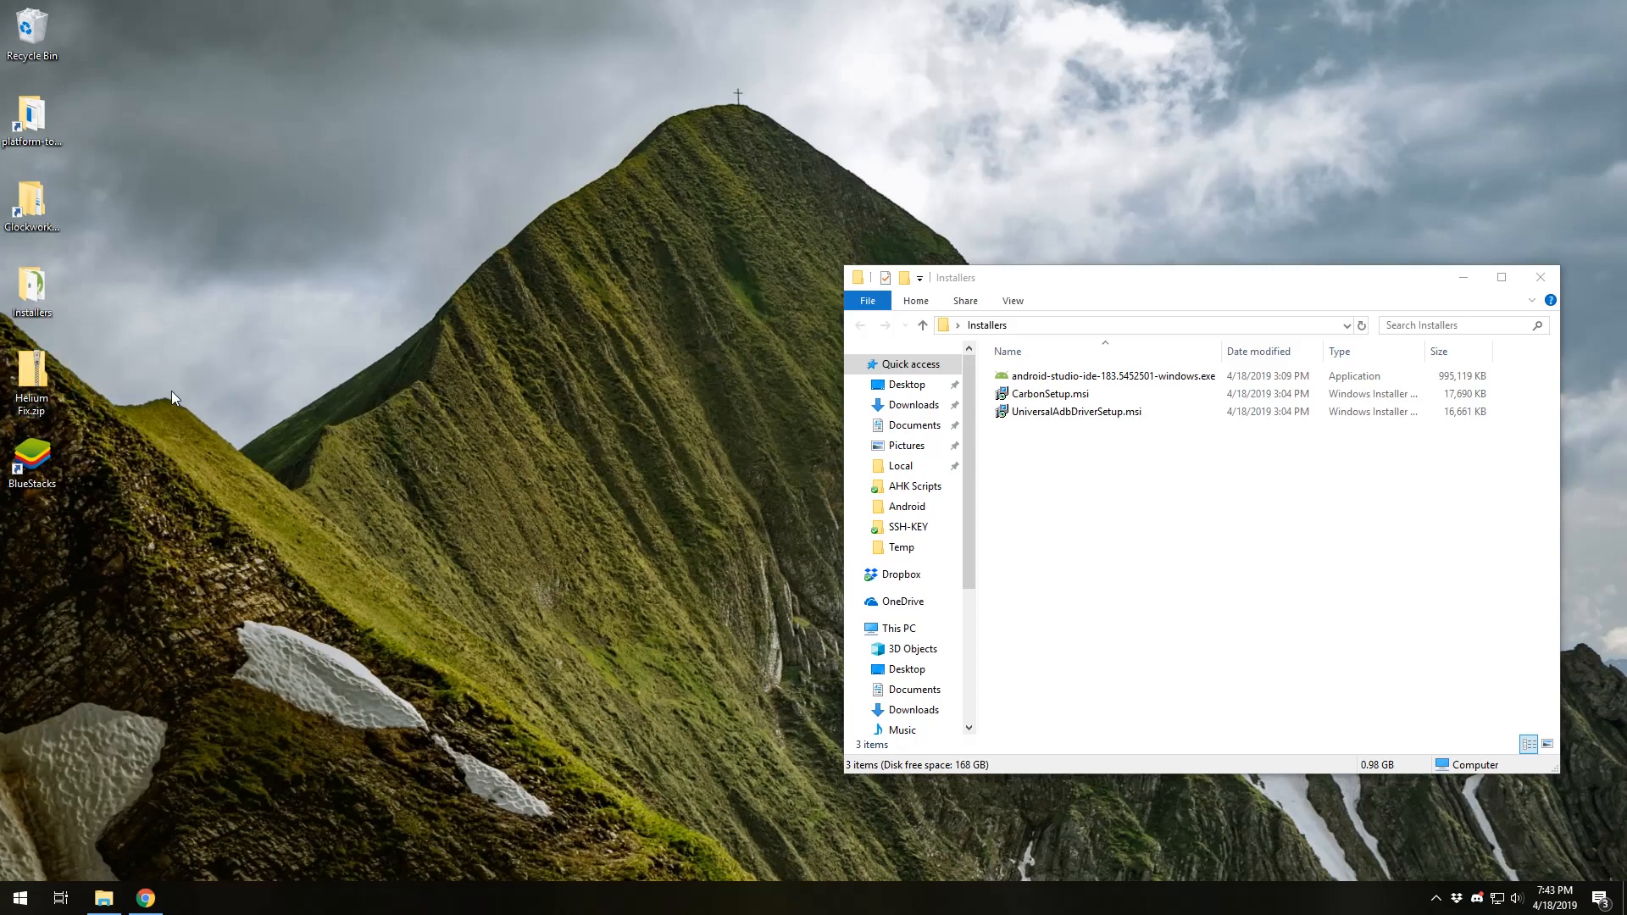
{"action": "mouse_move", "coordinate": [376, 413]}
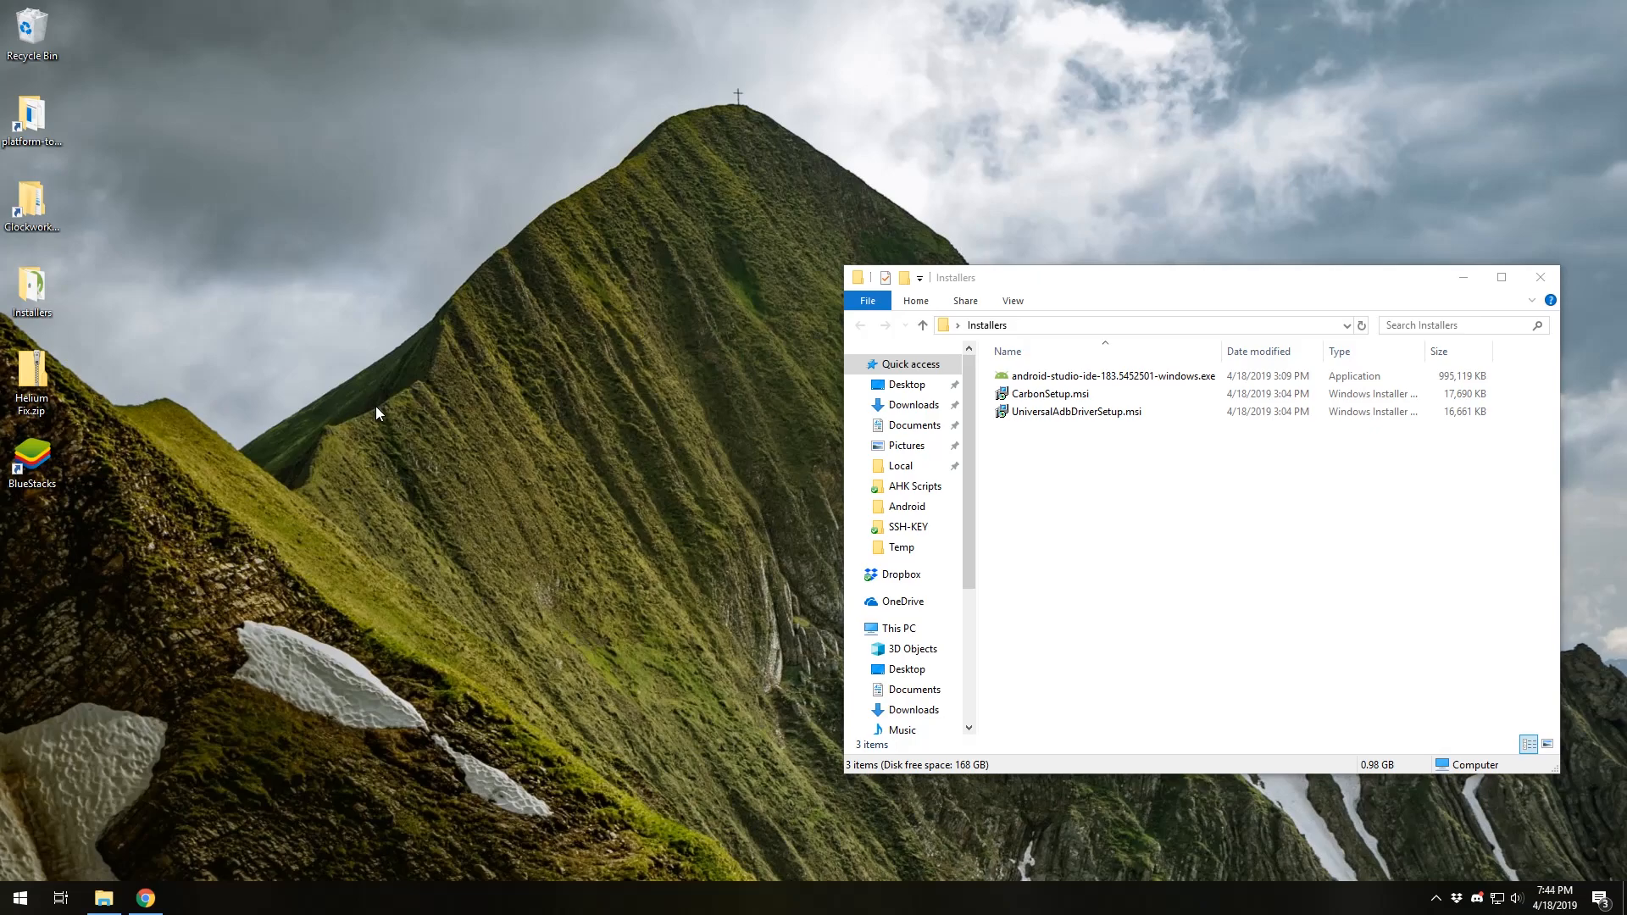
{"action": "mouse_move", "coordinate": [297, 409]}
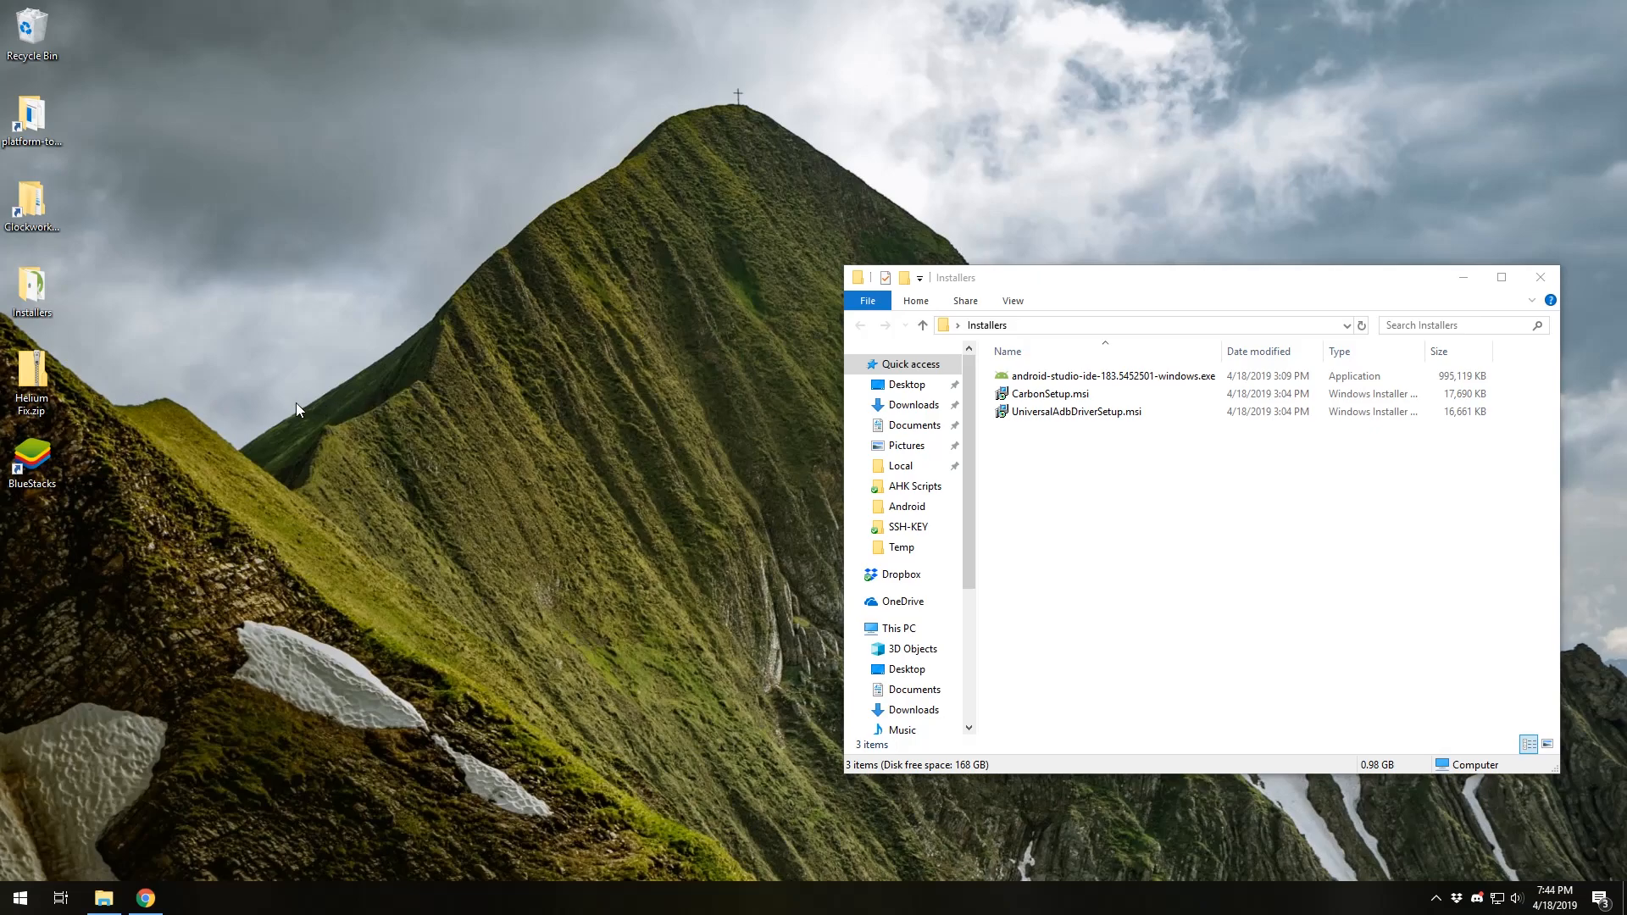
{"action": "mouse_move", "coordinate": [262, 374]}
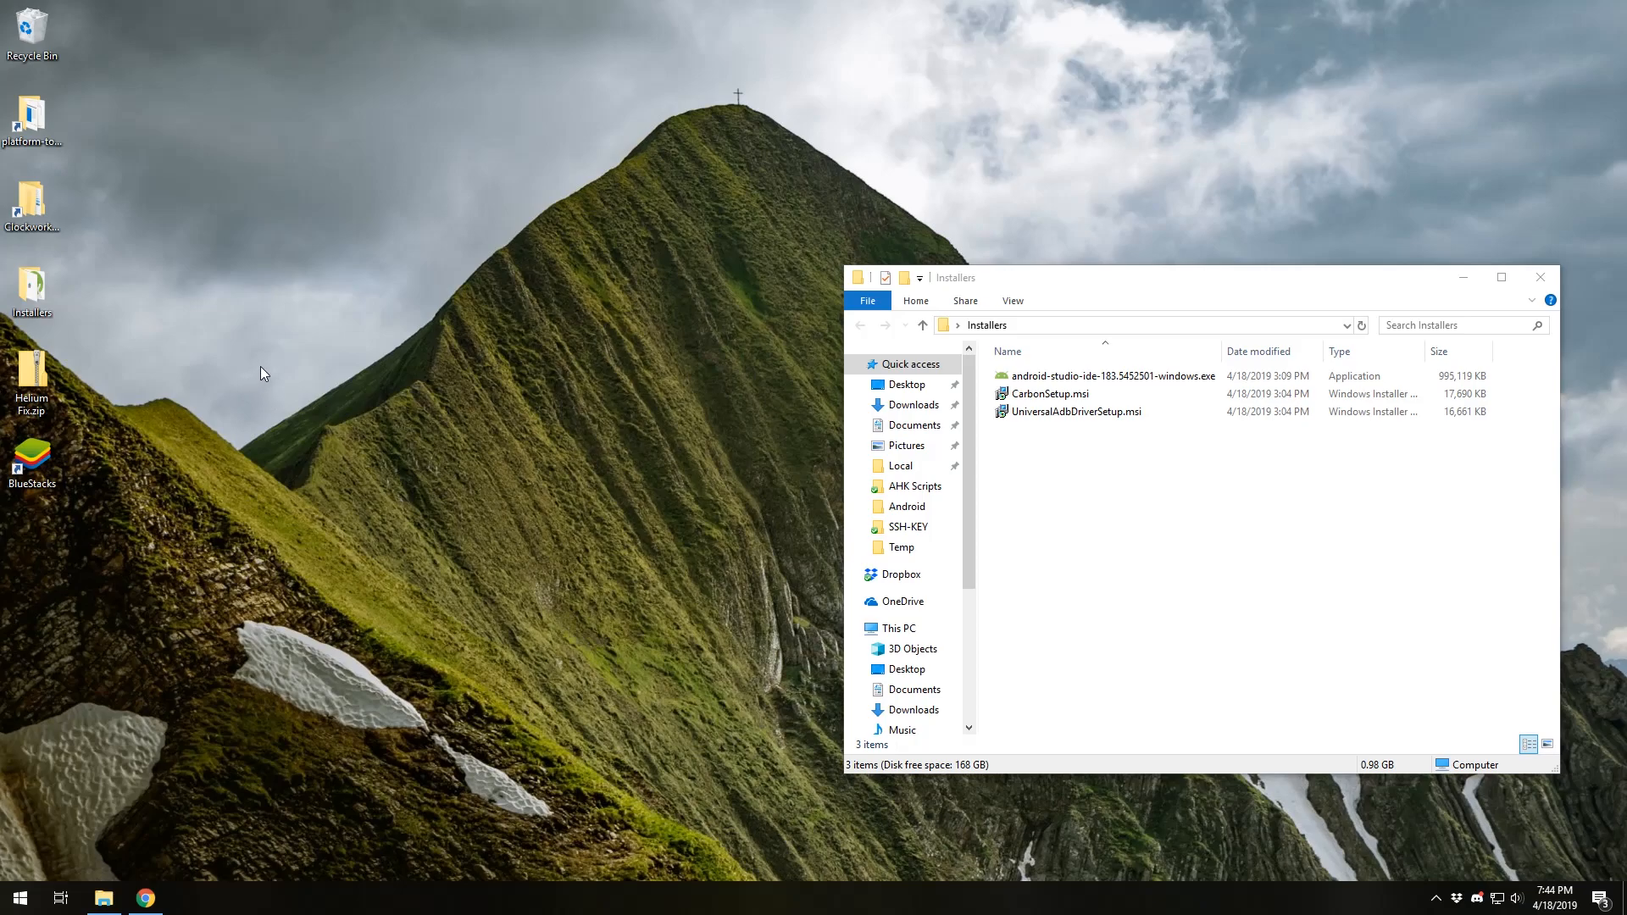
{"action": "mouse_move", "coordinate": [152, 869]}
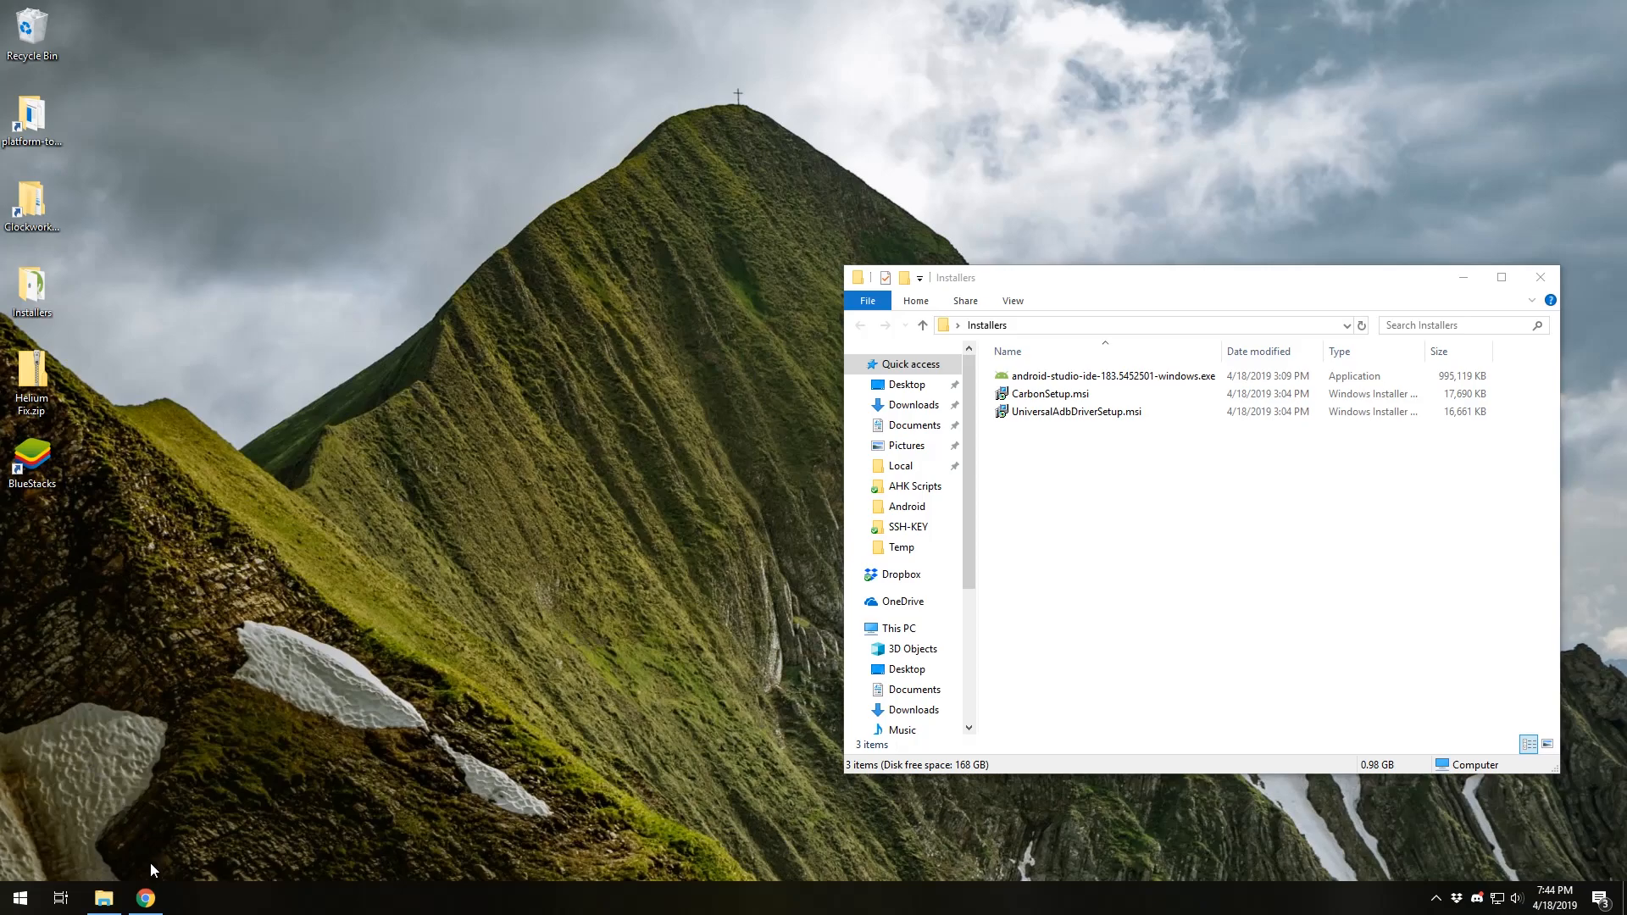
{"action": "mouse_move", "coordinate": [534, 430]}
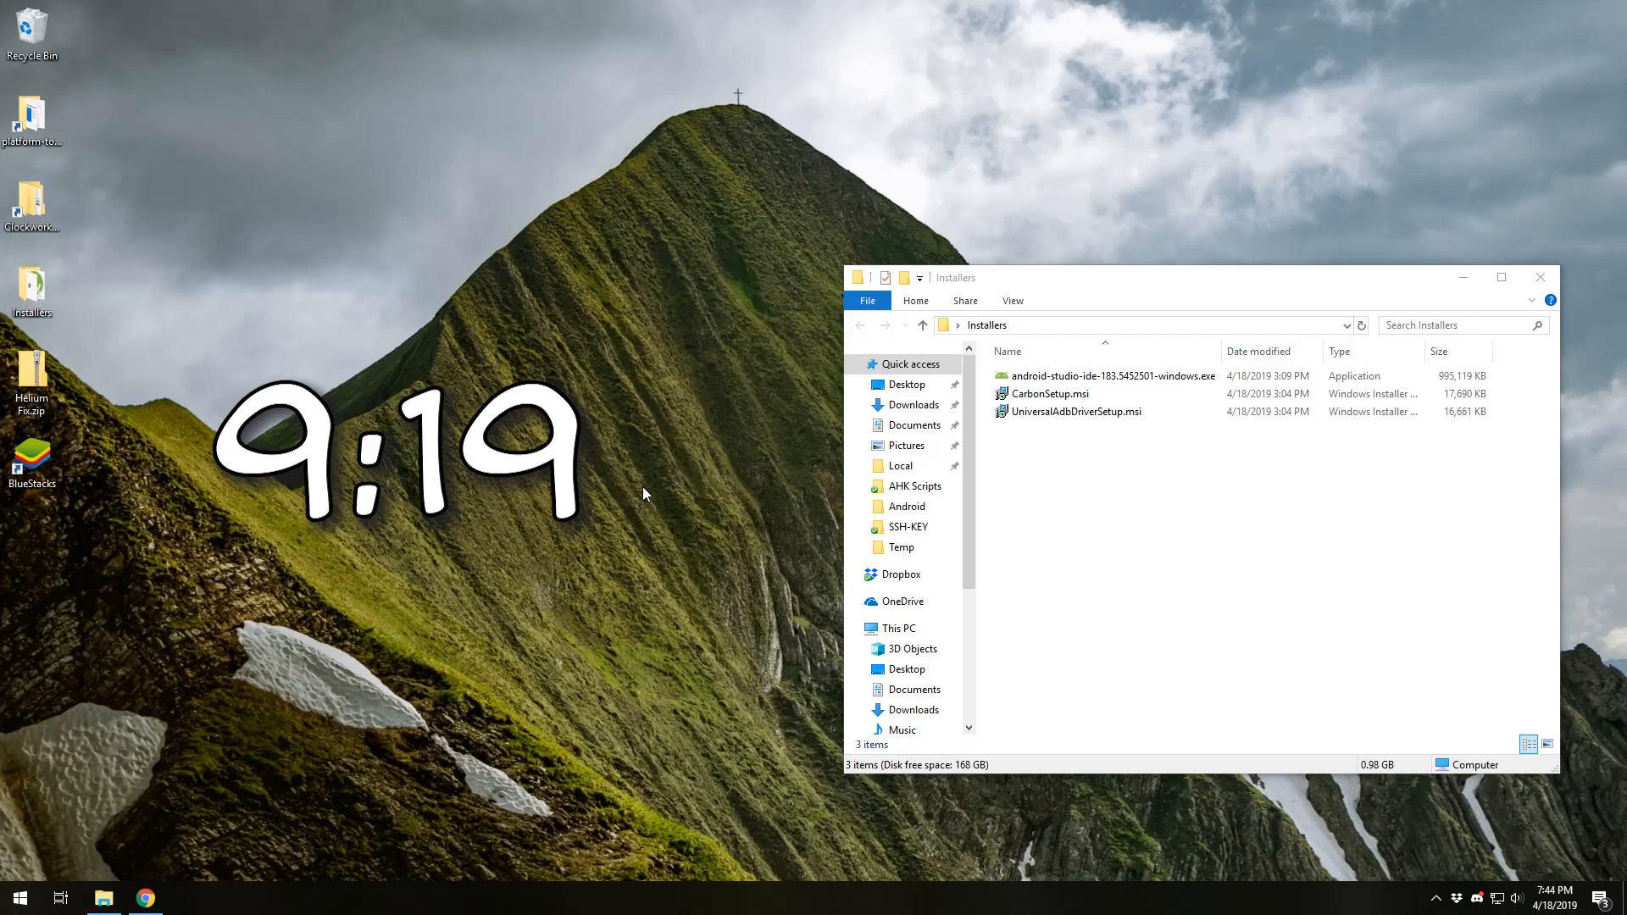
{"action": "mouse_move", "coordinate": [377, 405]}
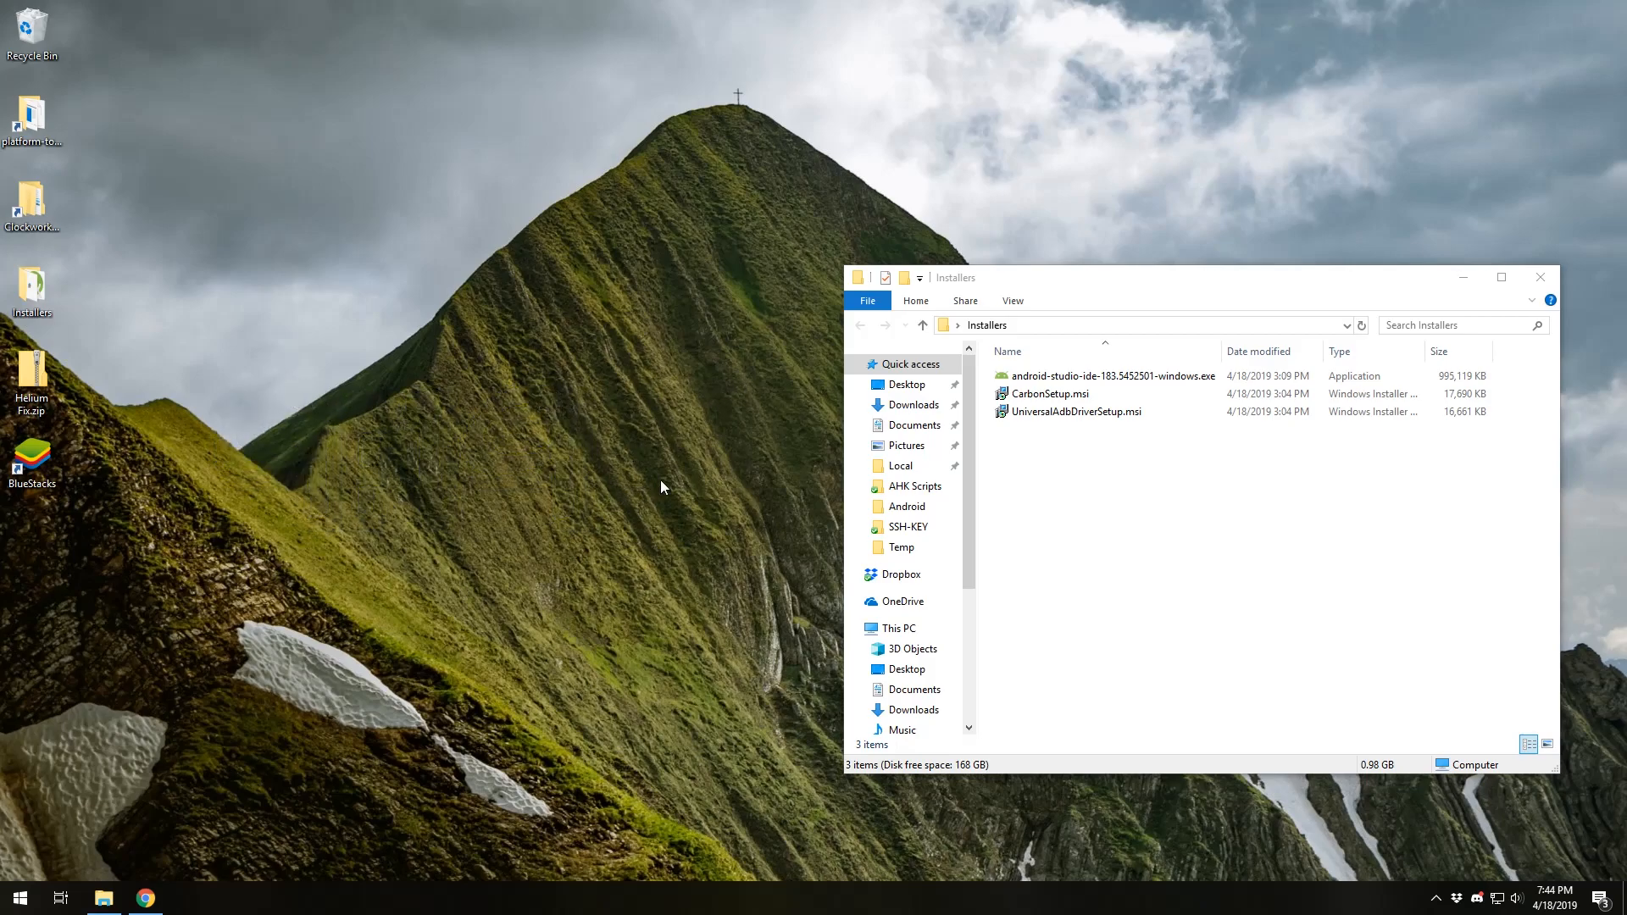
{"action": "mouse_move", "coordinate": [204, 856]}
{"action": "type", "text": "android"}
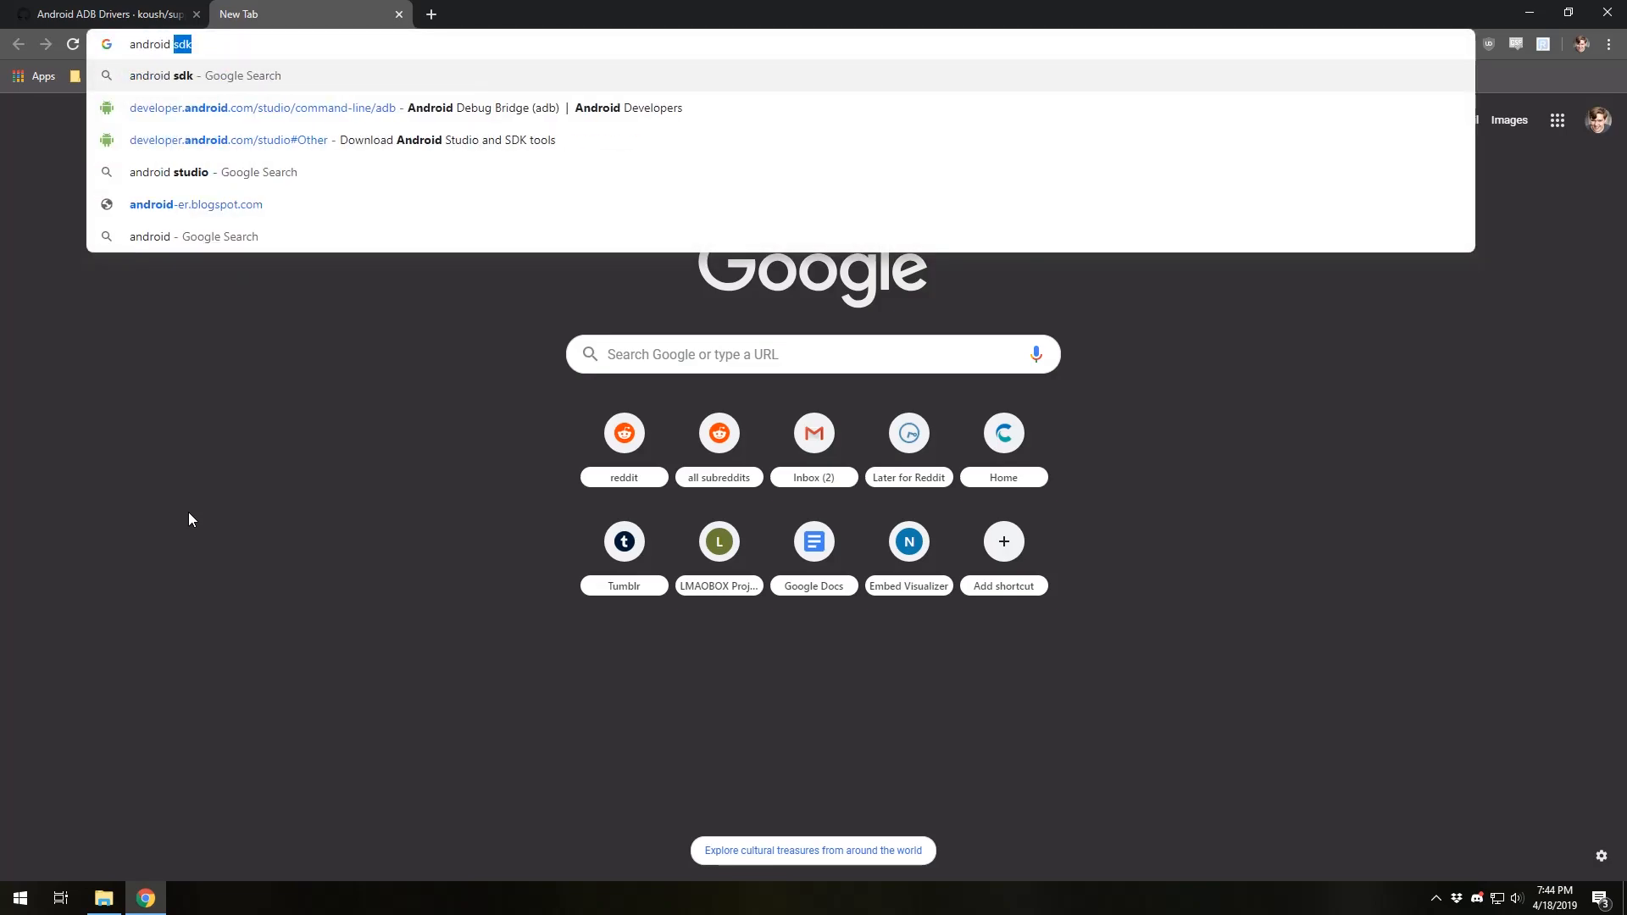
Search 'android sdk', accept the Android Studio license, and download Android Studio for Windows.
{"action": "left_click", "coordinate": [204, 75]}
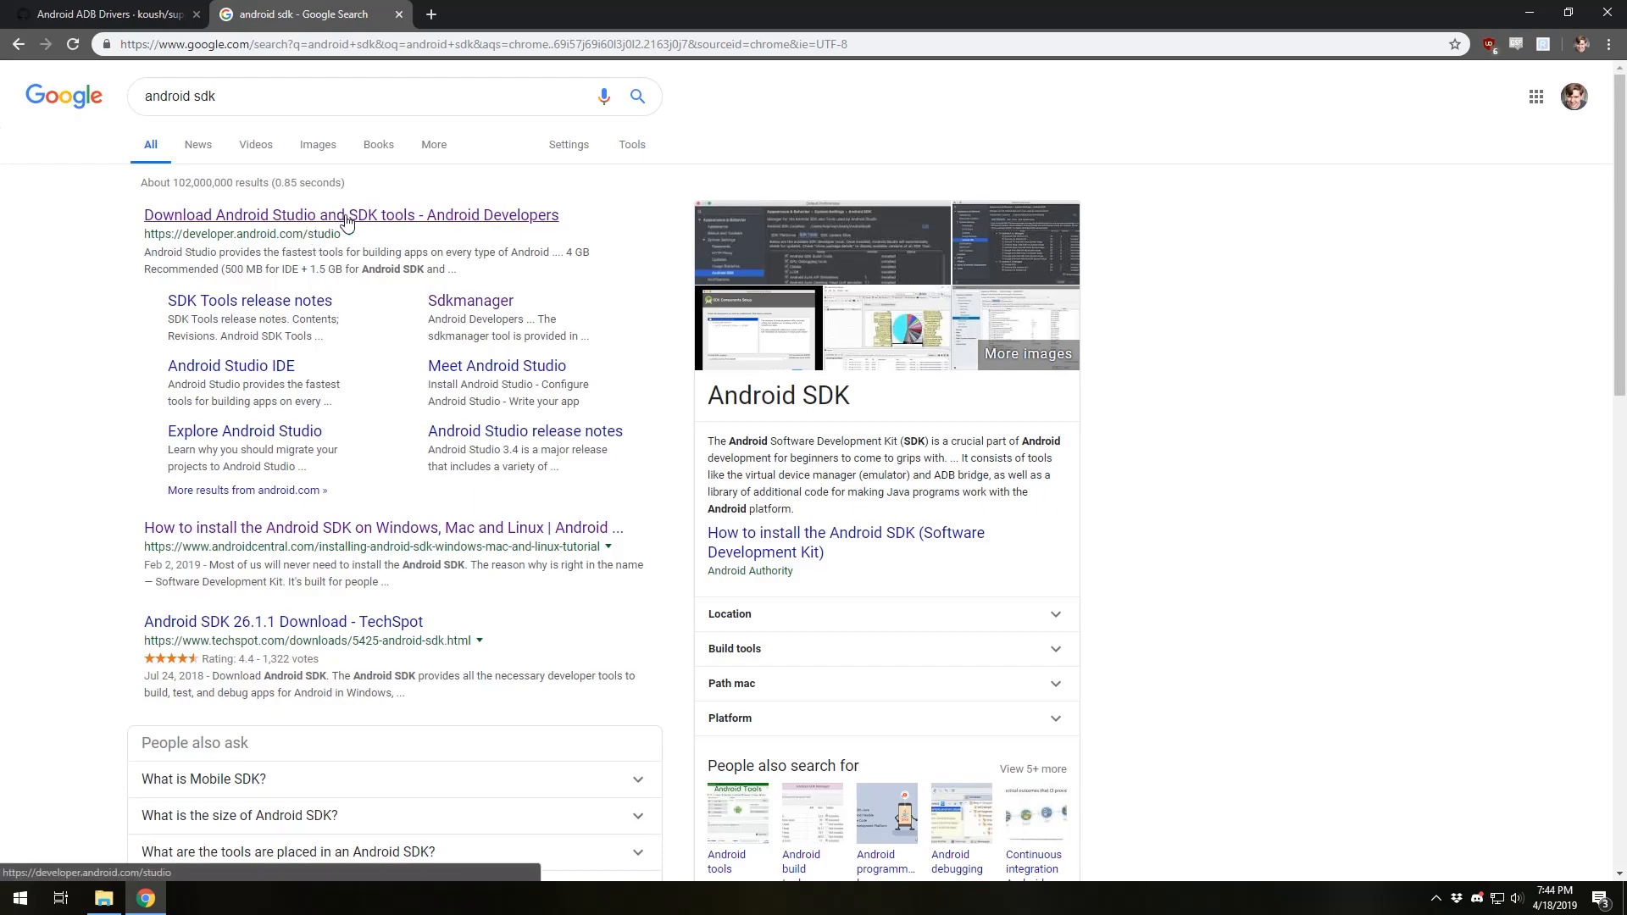
{"action": "left_click", "coordinate": [350, 214]}
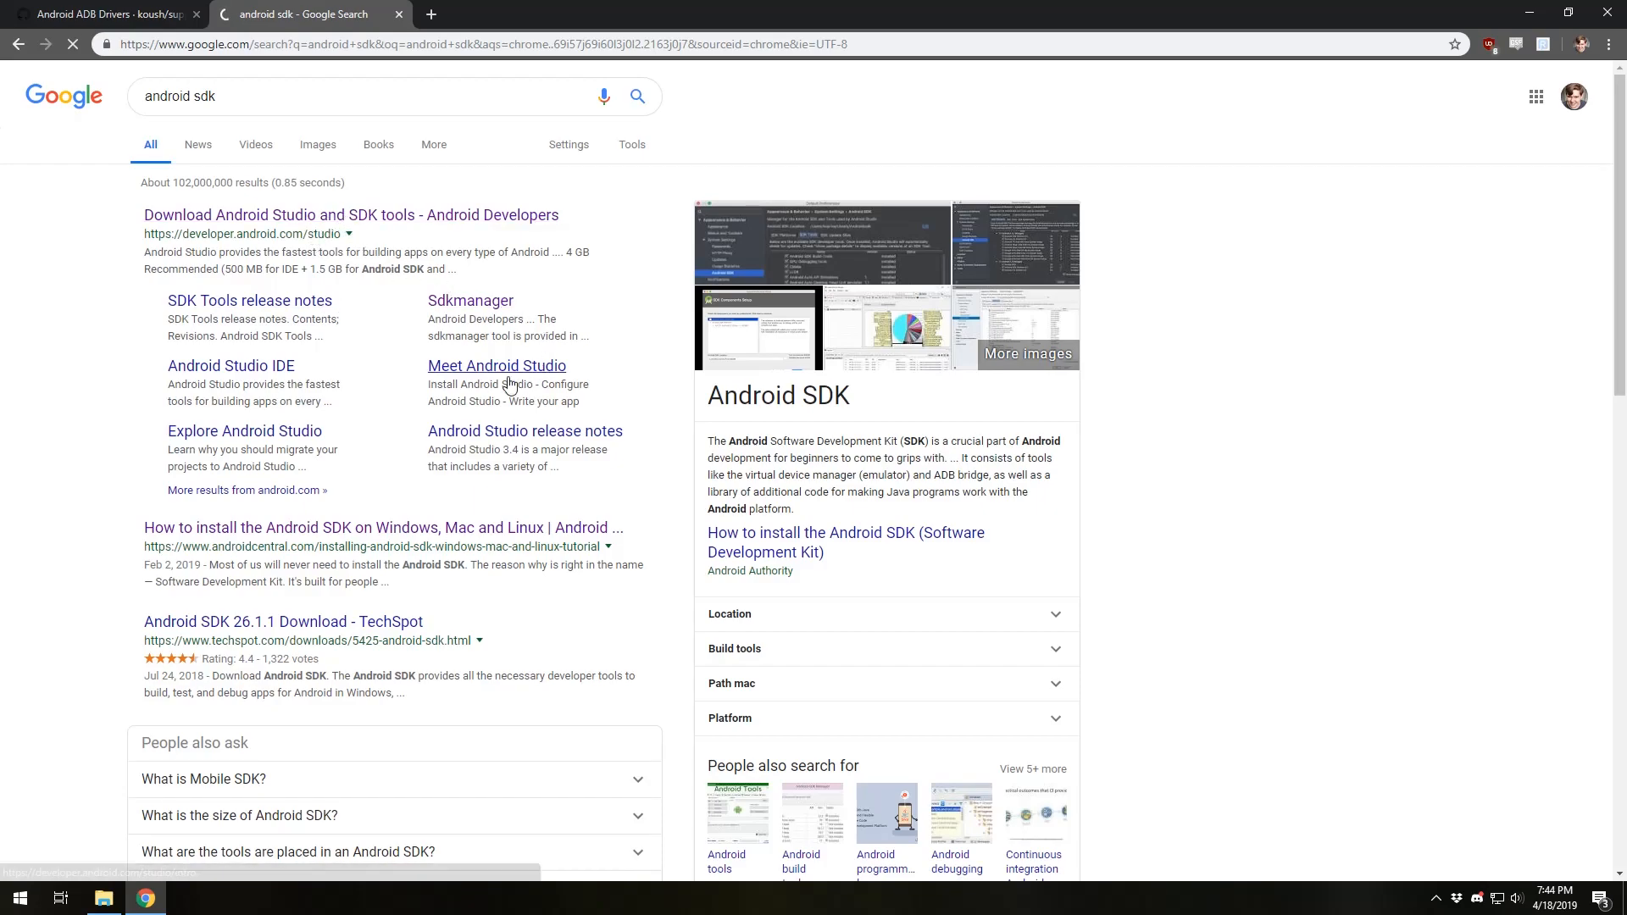
{"action": "mouse_move", "coordinate": [695, 496]}
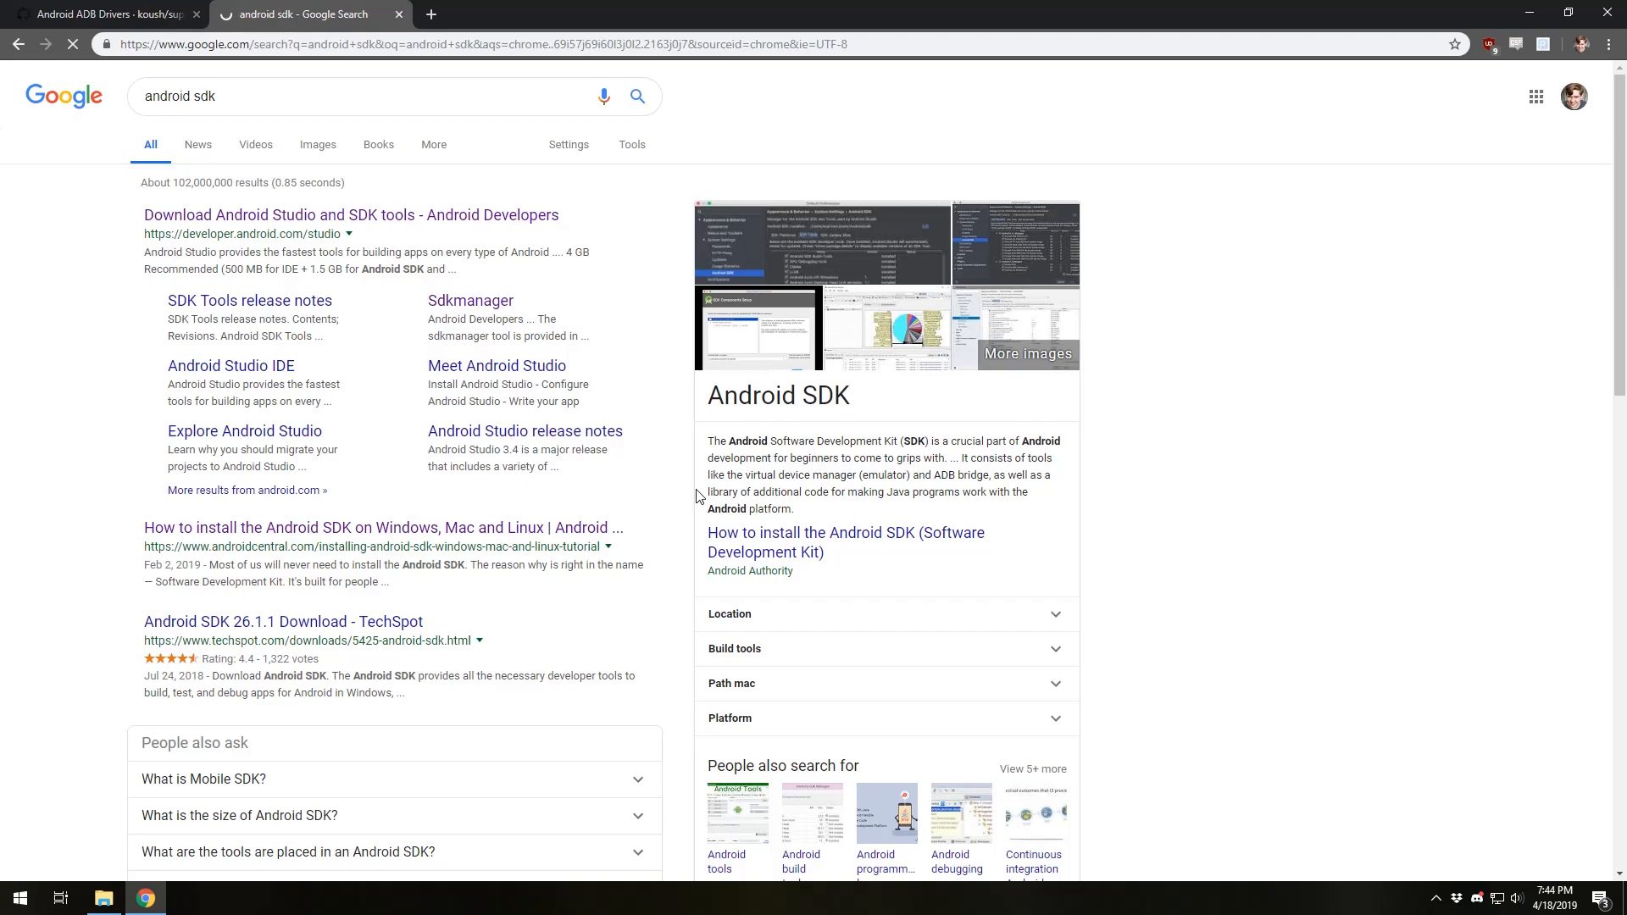
{"action": "left_click", "coordinate": [352, 214]}
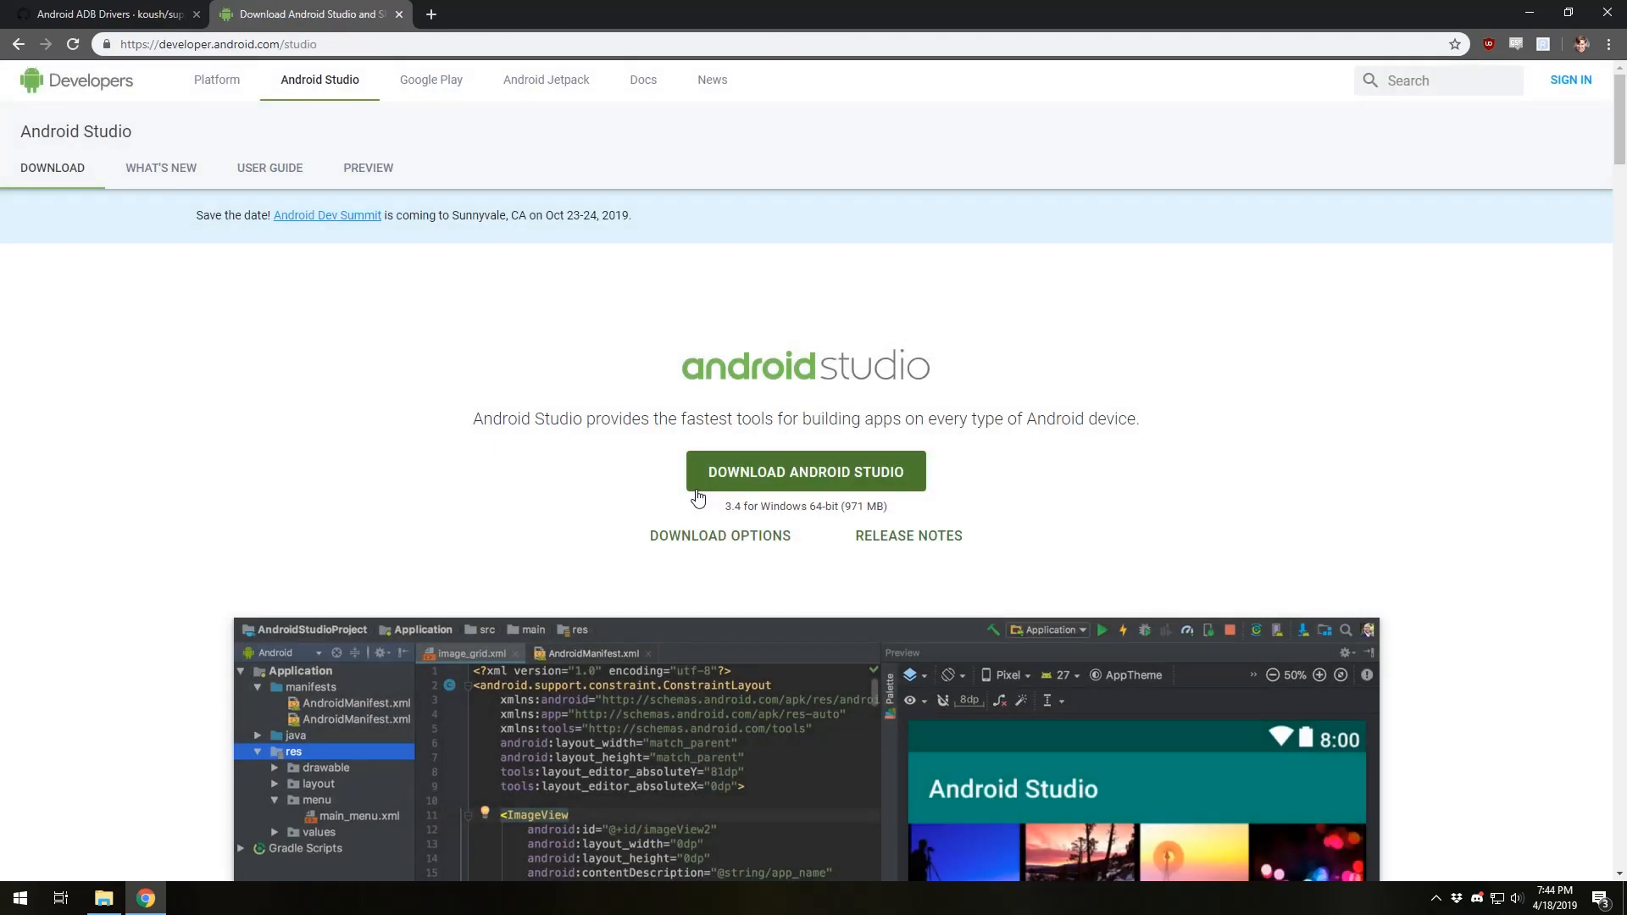
{"action": "scroll", "scroll_direction": "down", "scroll_amount": 3}
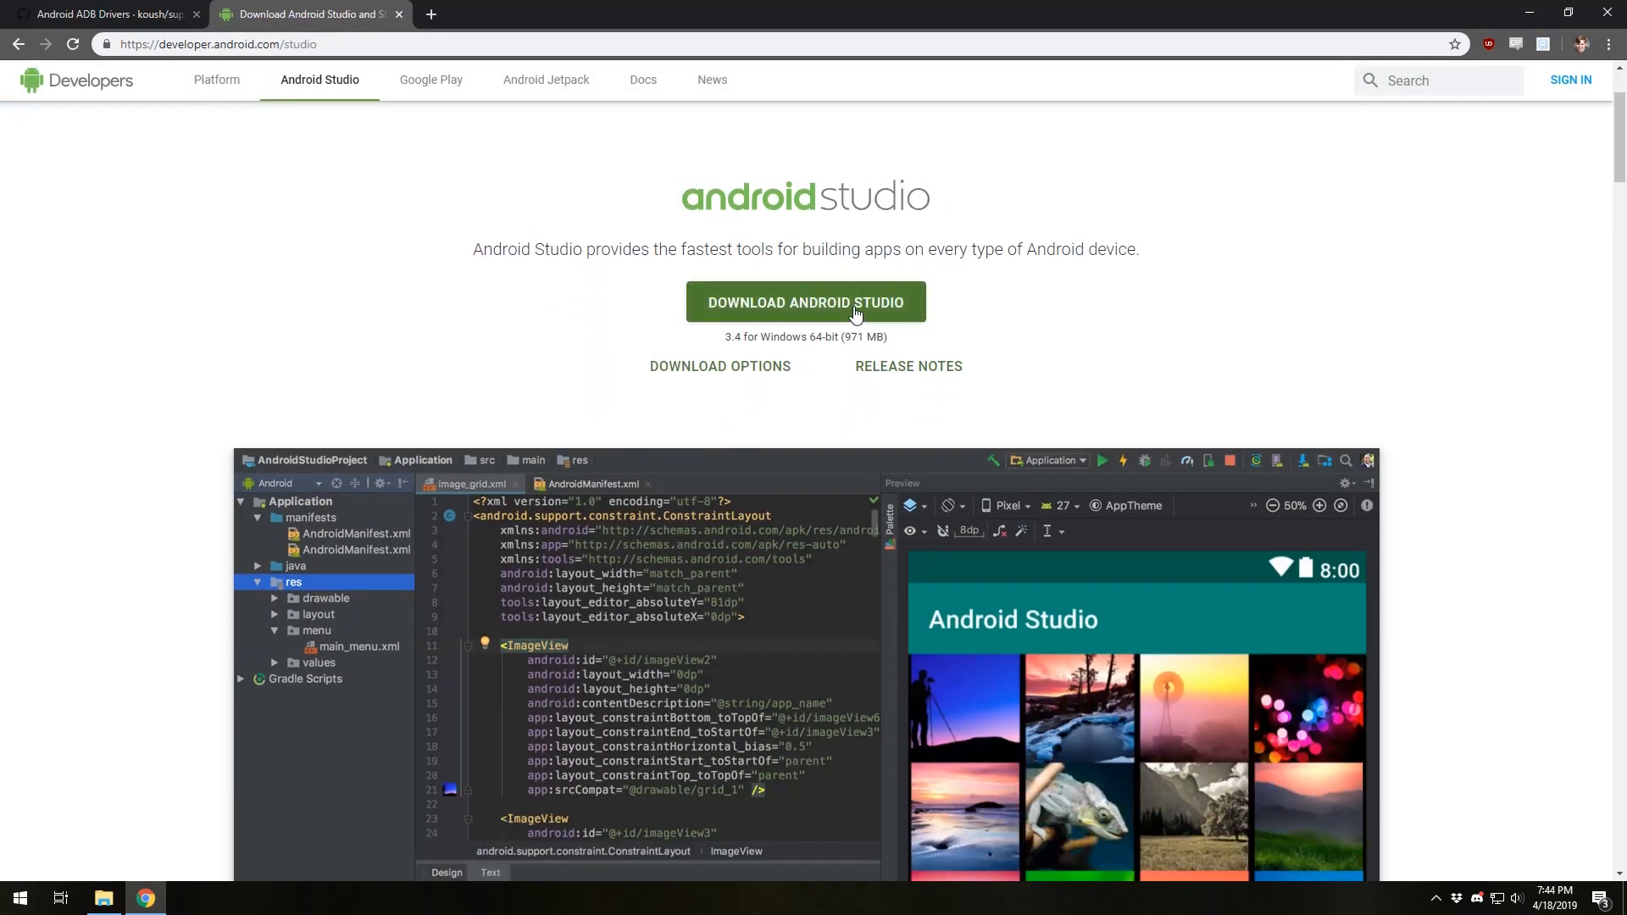
{"action": "left_click", "coordinate": [805, 302]}
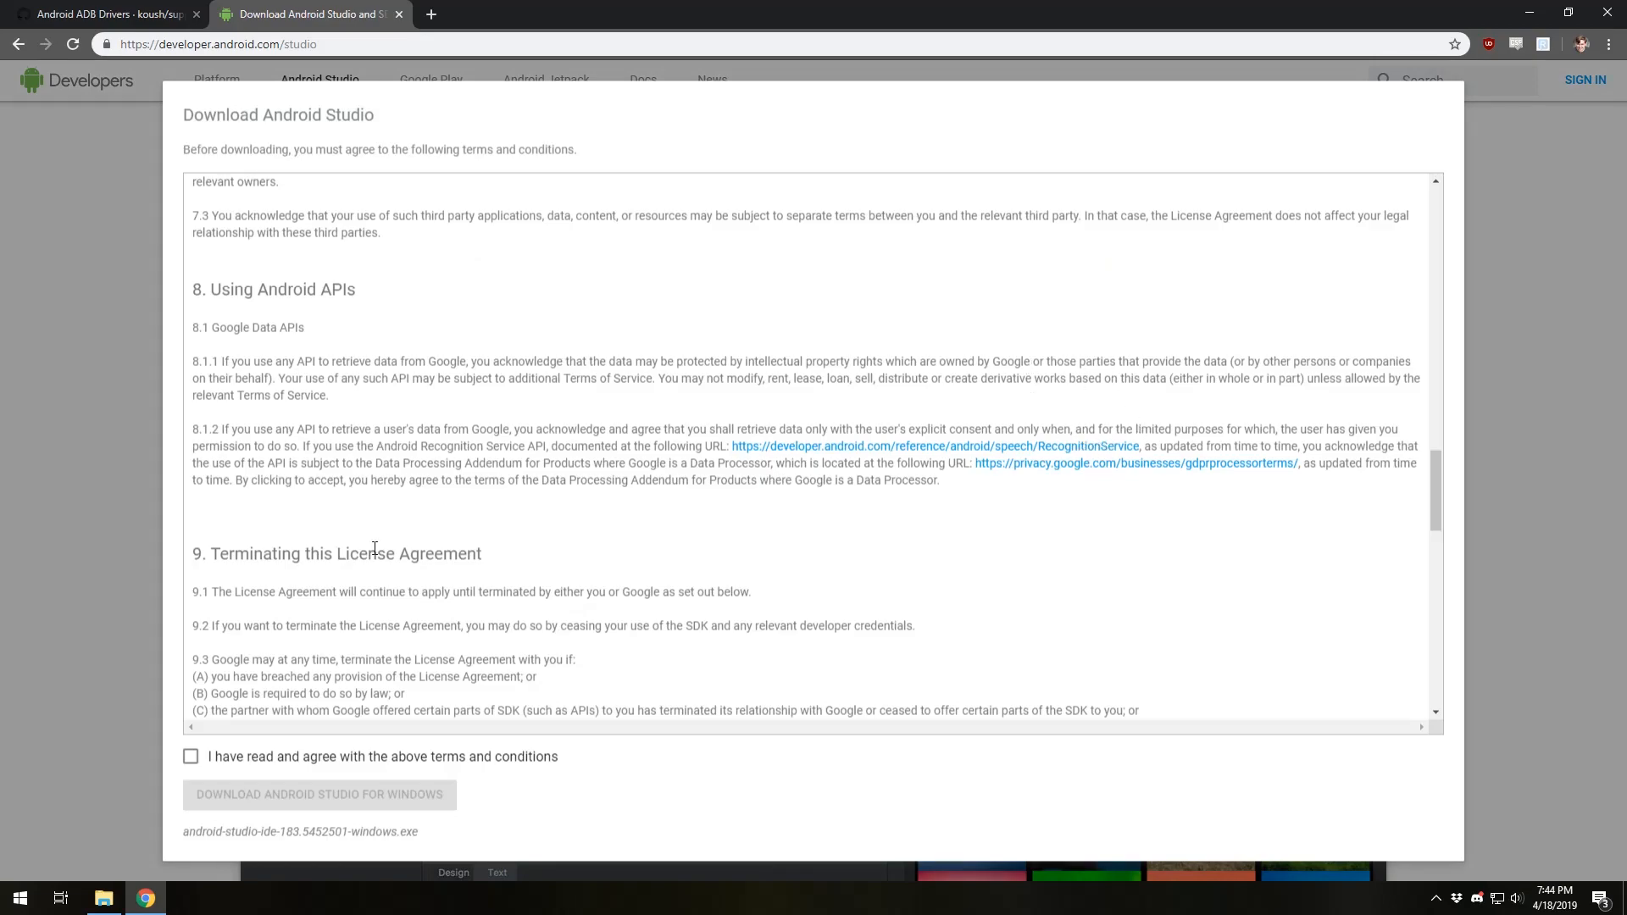
{"action": "left_click", "coordinate": [190, 755]}
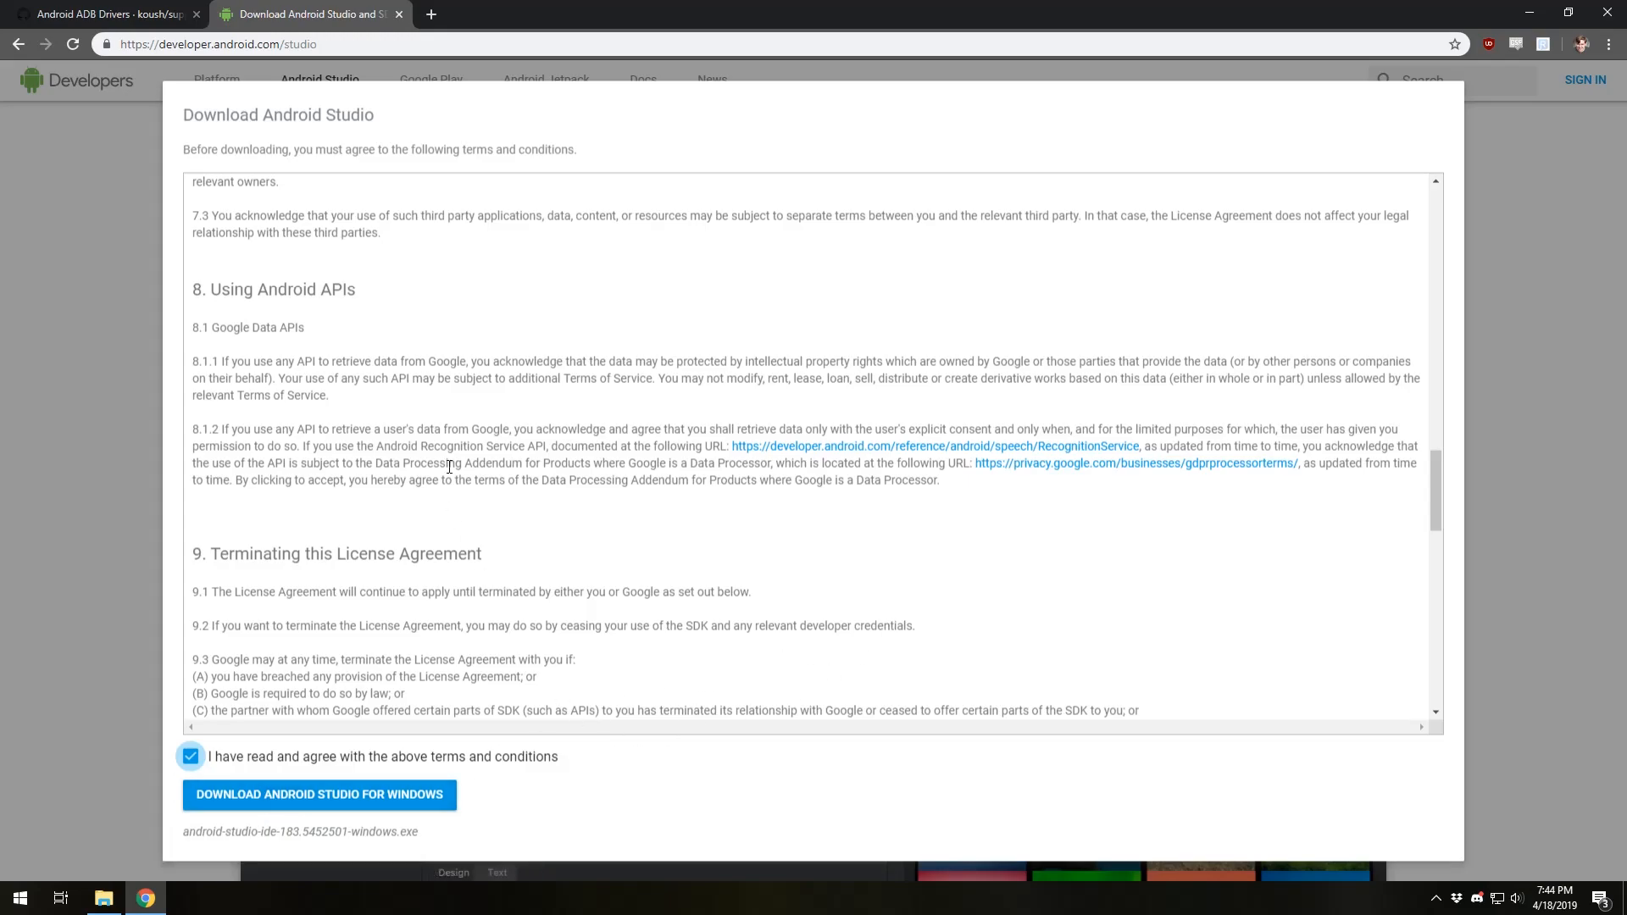
{"action": "left_click", "coordinate": [318, 794]}
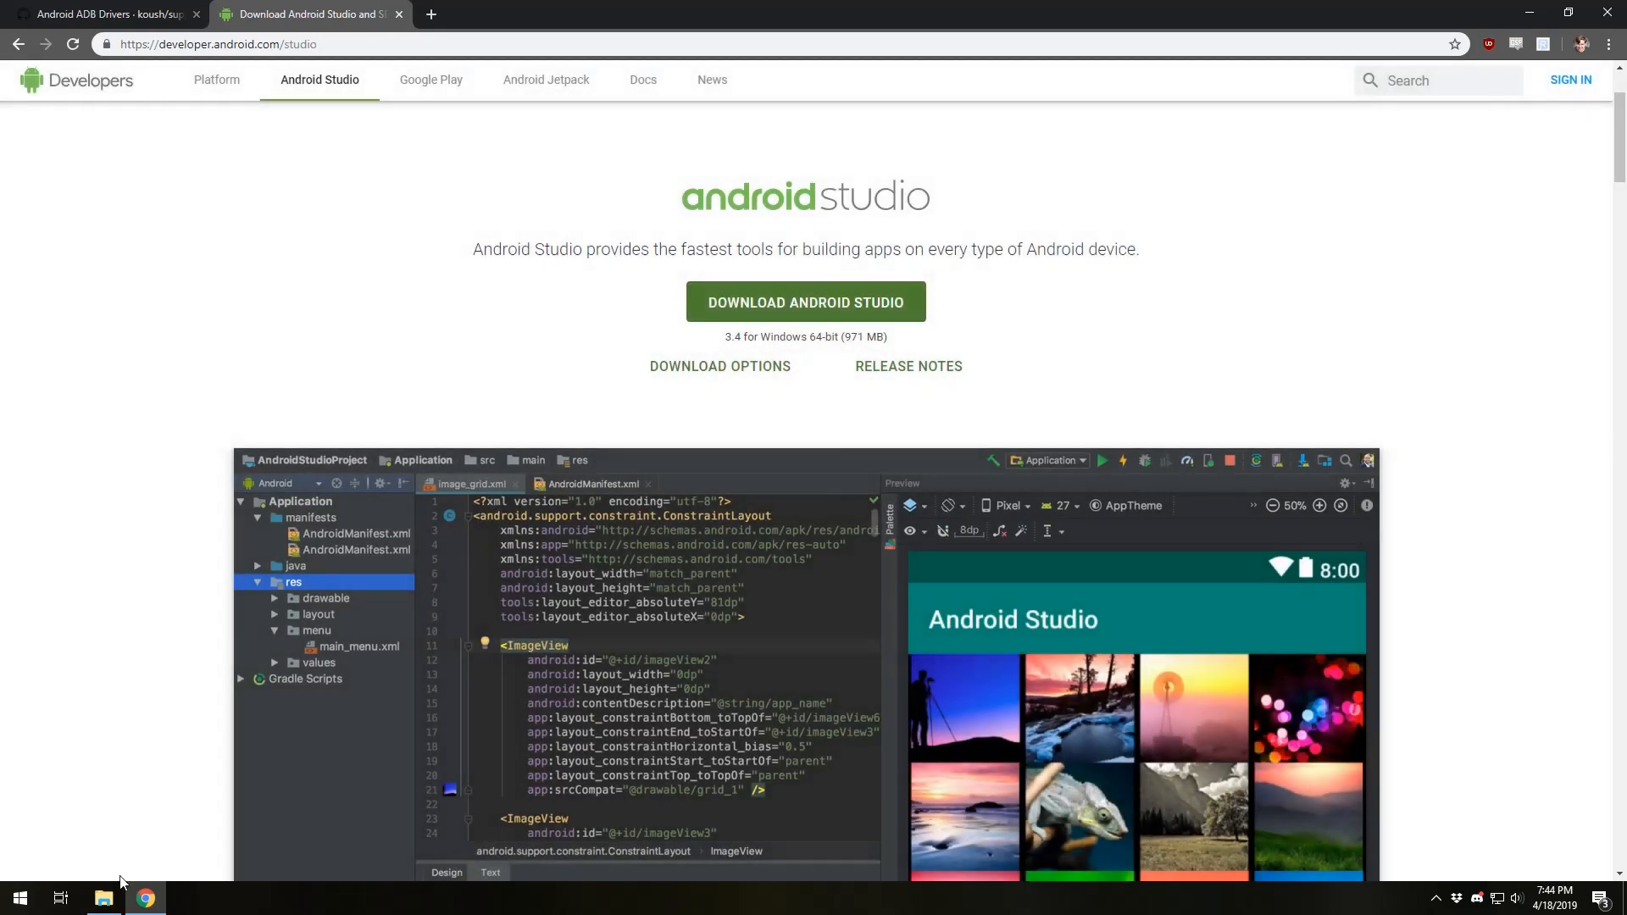
Run the Android Studio installer with Android Virtual Device and default location until completion.
{"action": "left_click", "coordinate": [102, 897]}
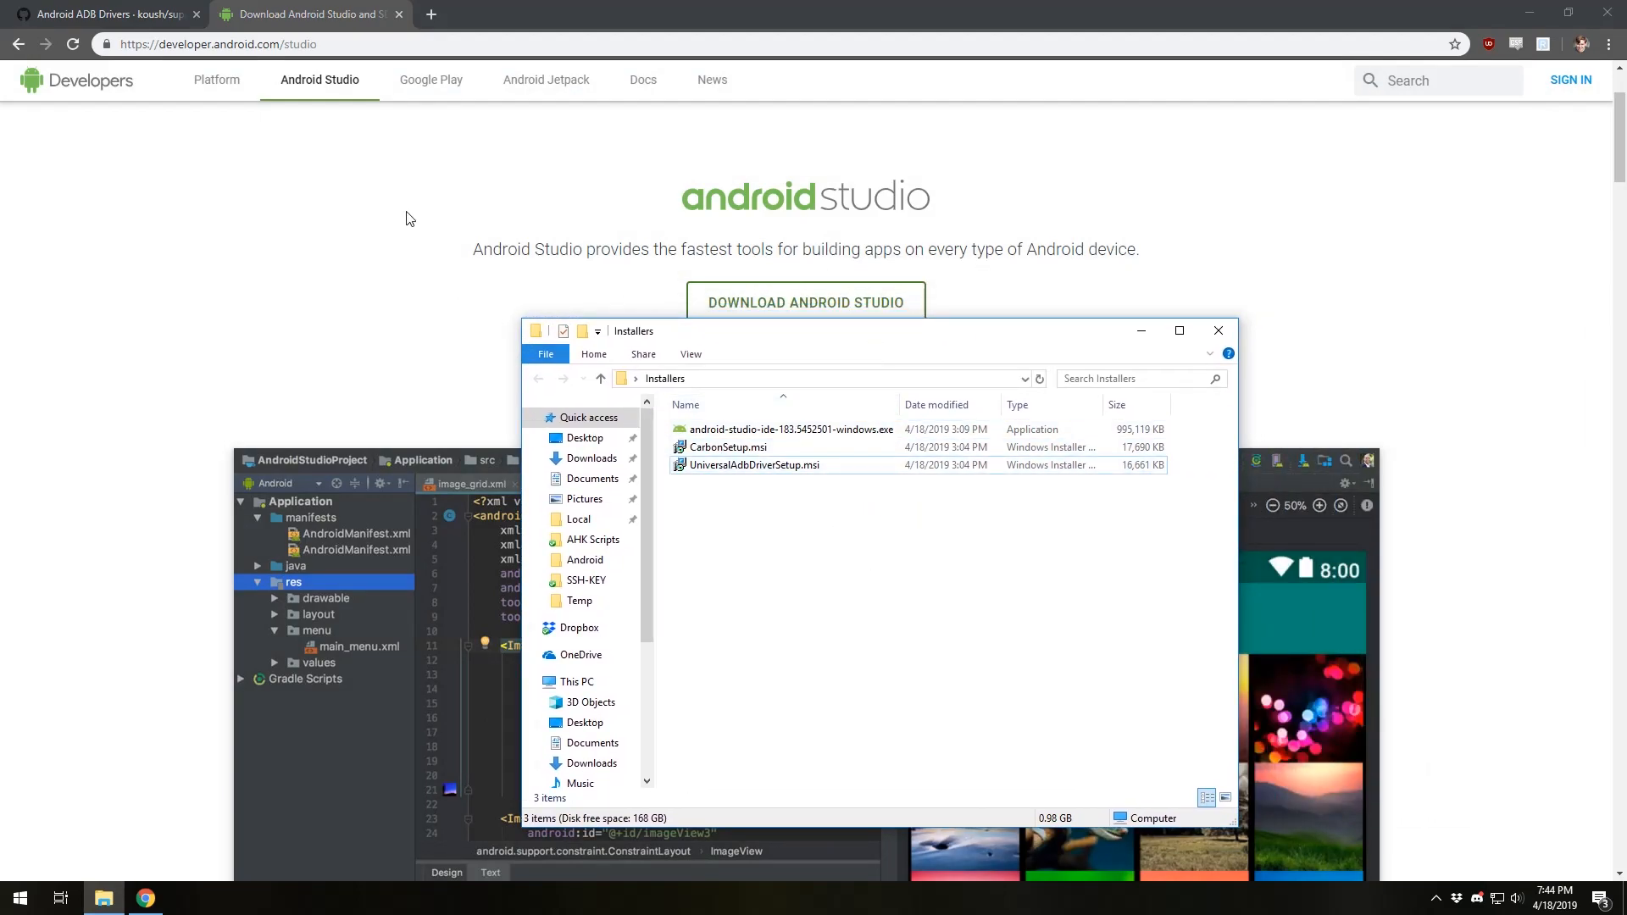
{"action": "mouse_move", "coordinate": [789, 429]}
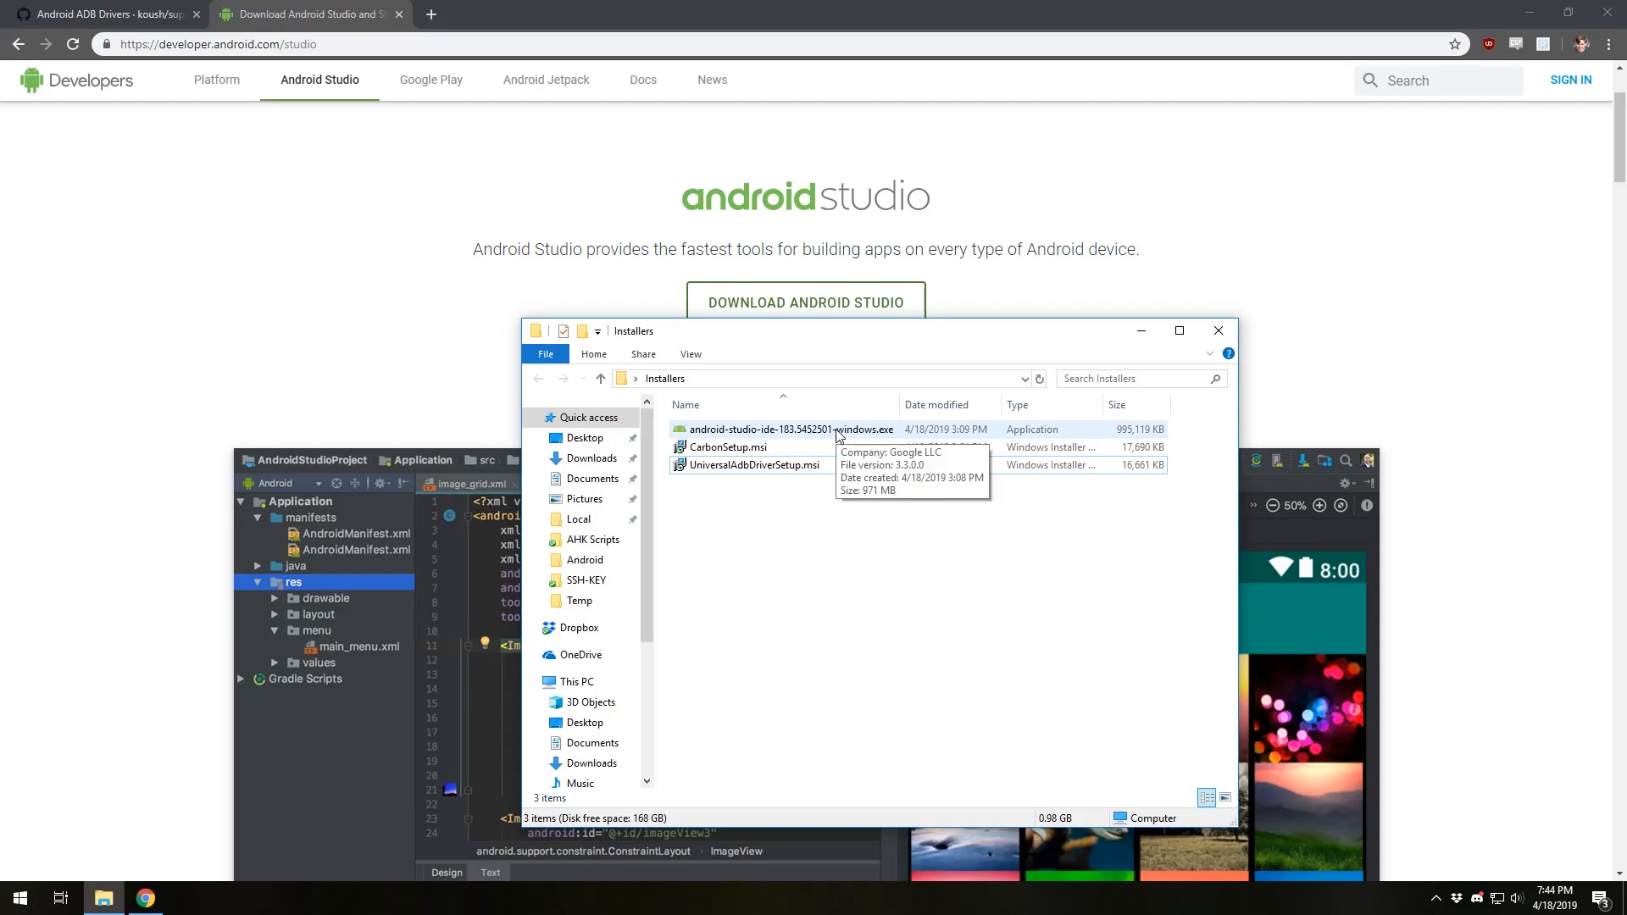
{"action": "left_click", "coordinate": [791, 429]}
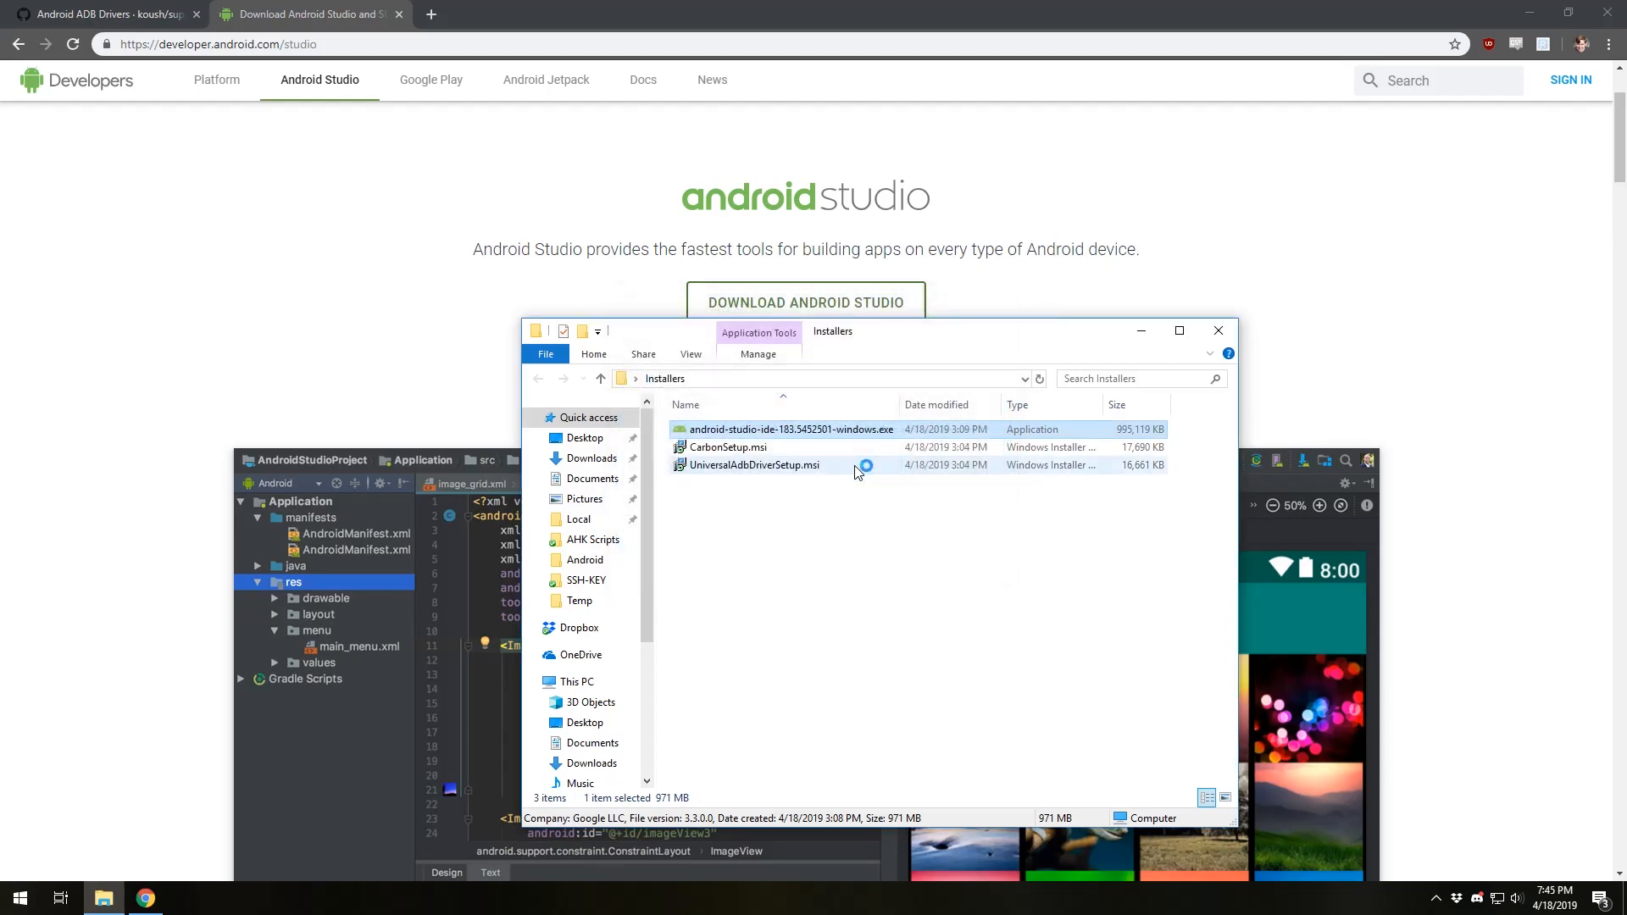
{"action": "double_click", "coordinate": [790, 429]}
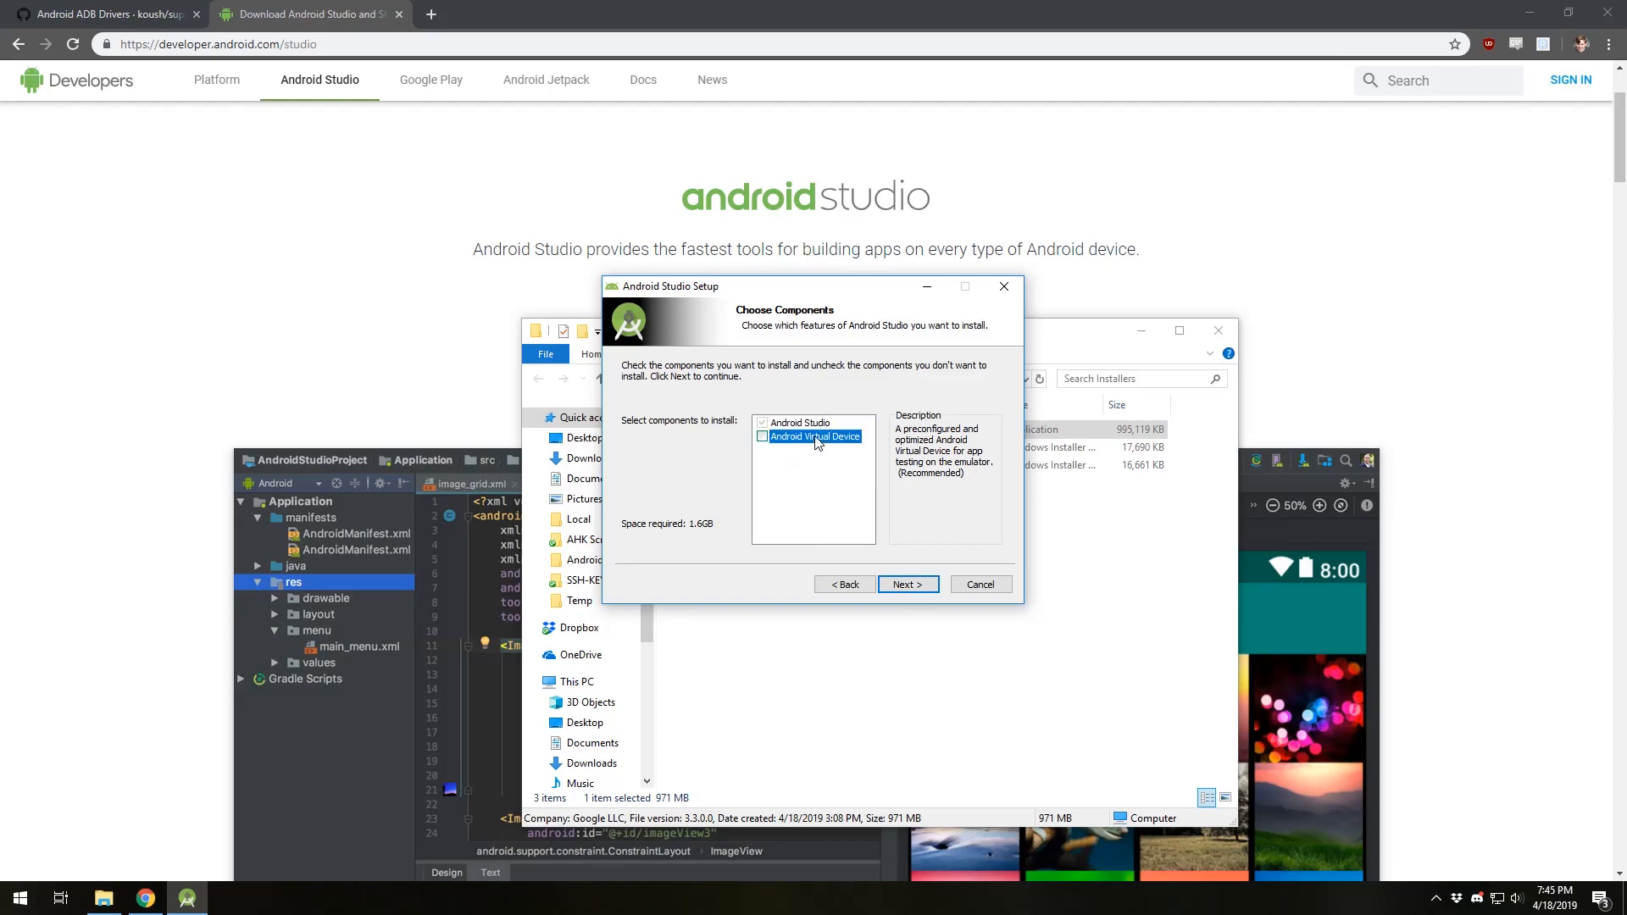
{"action": "left_click", "coordinate": [762, 435]}
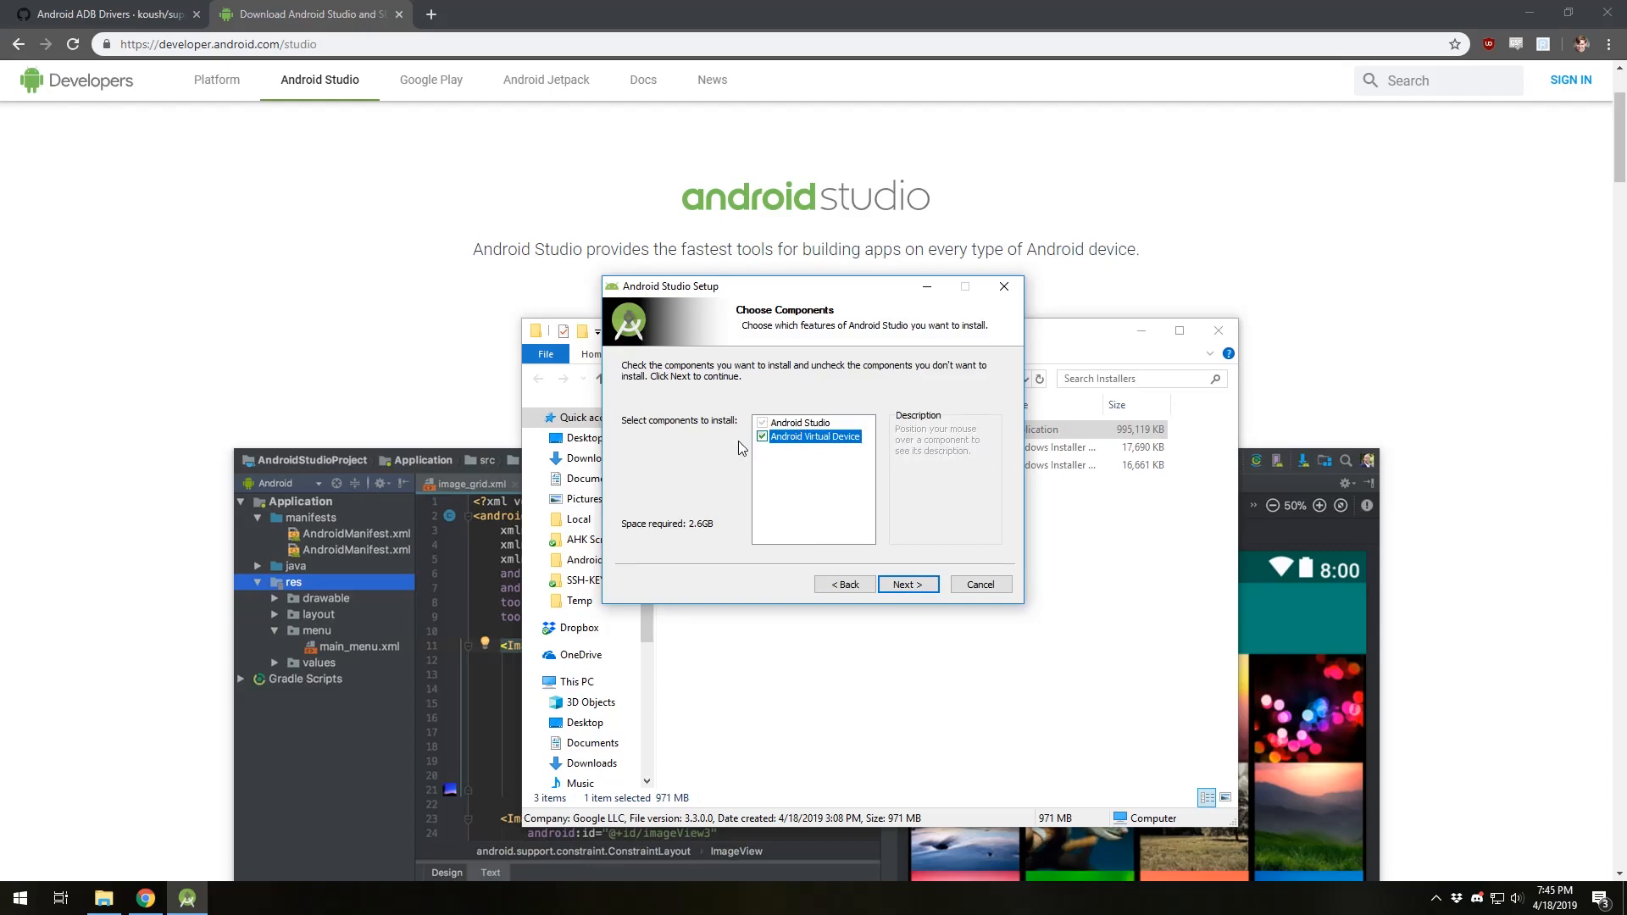
{"action": "mouse_move", "coordinate": [730, 452]}
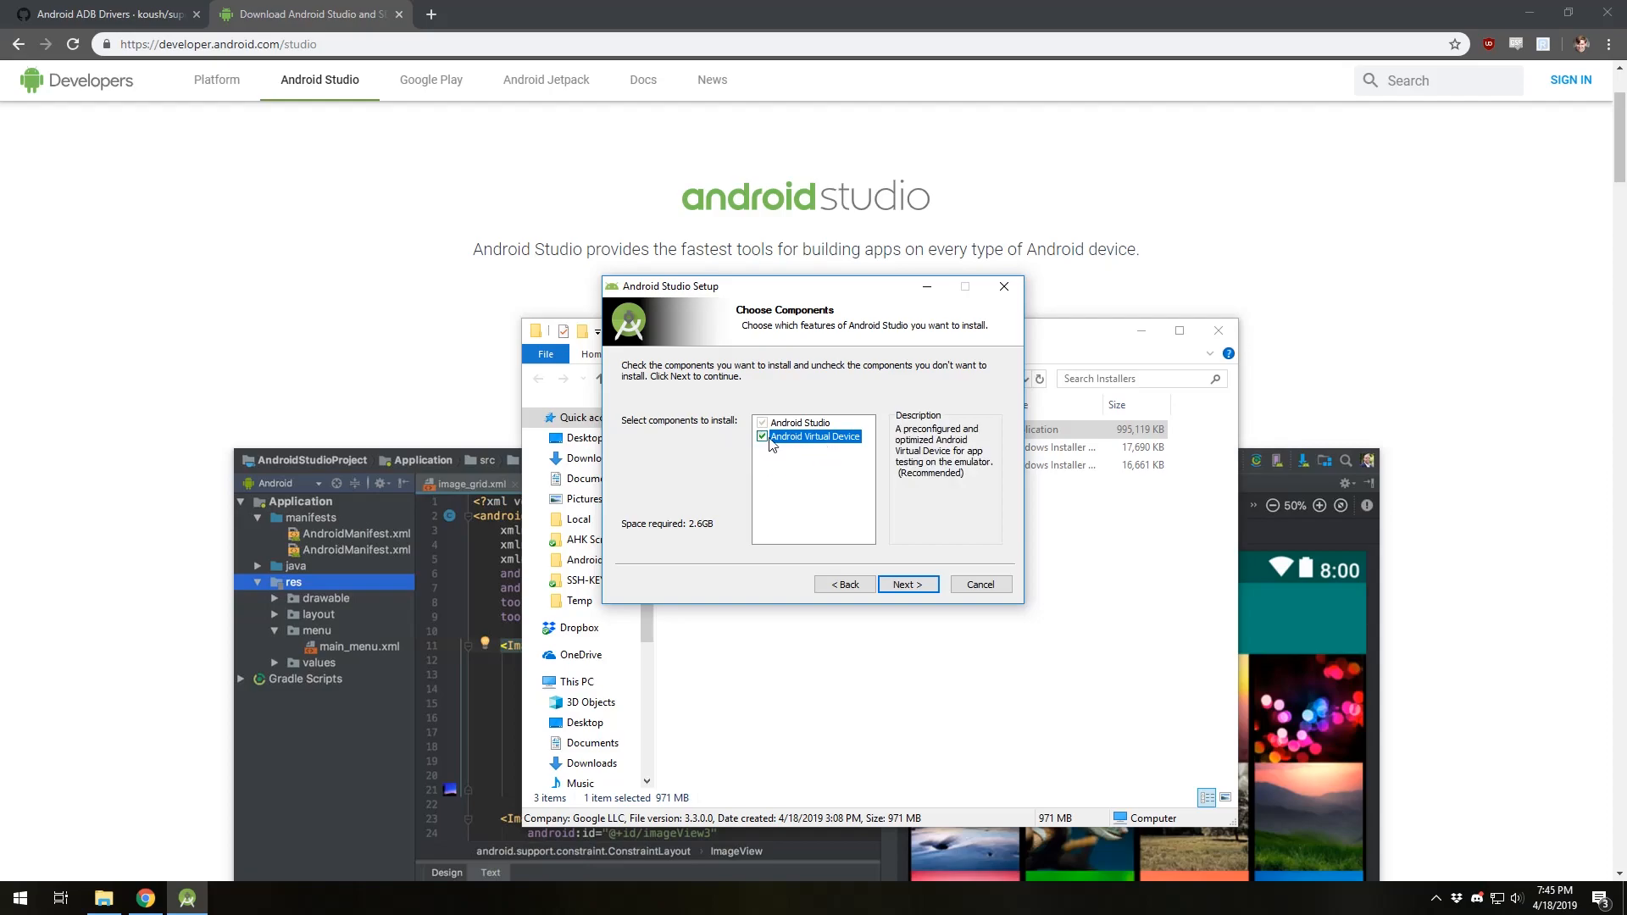
{"action": "mouse_move", "coordinate": [857, 440]}
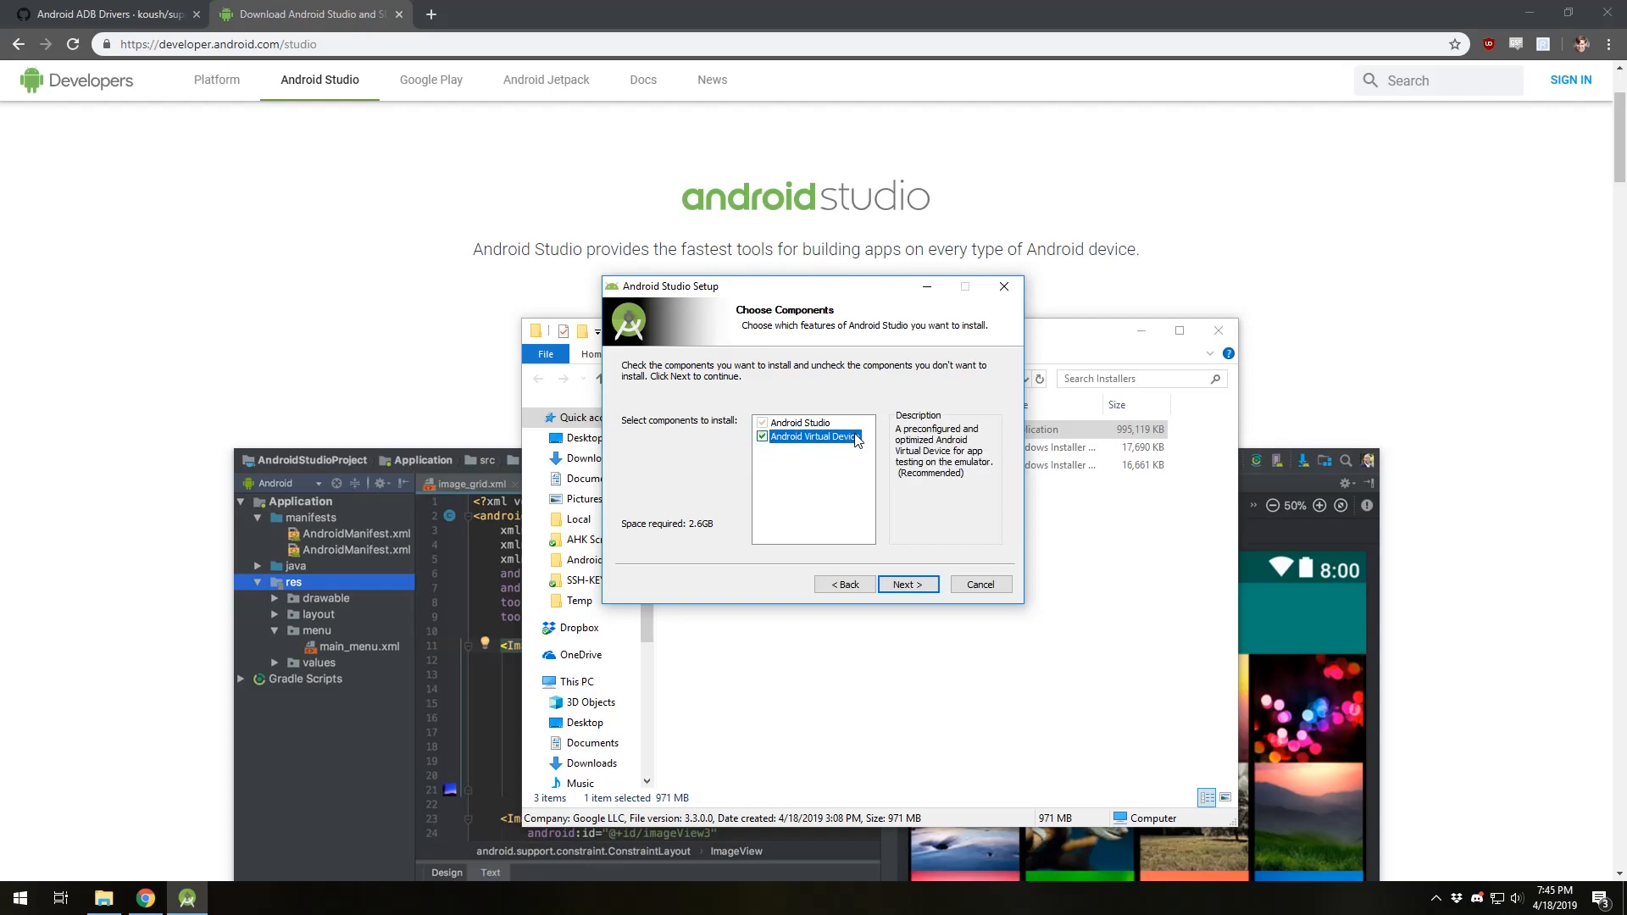
{"action": "mouse_move", "coordinate": [852, 458]}
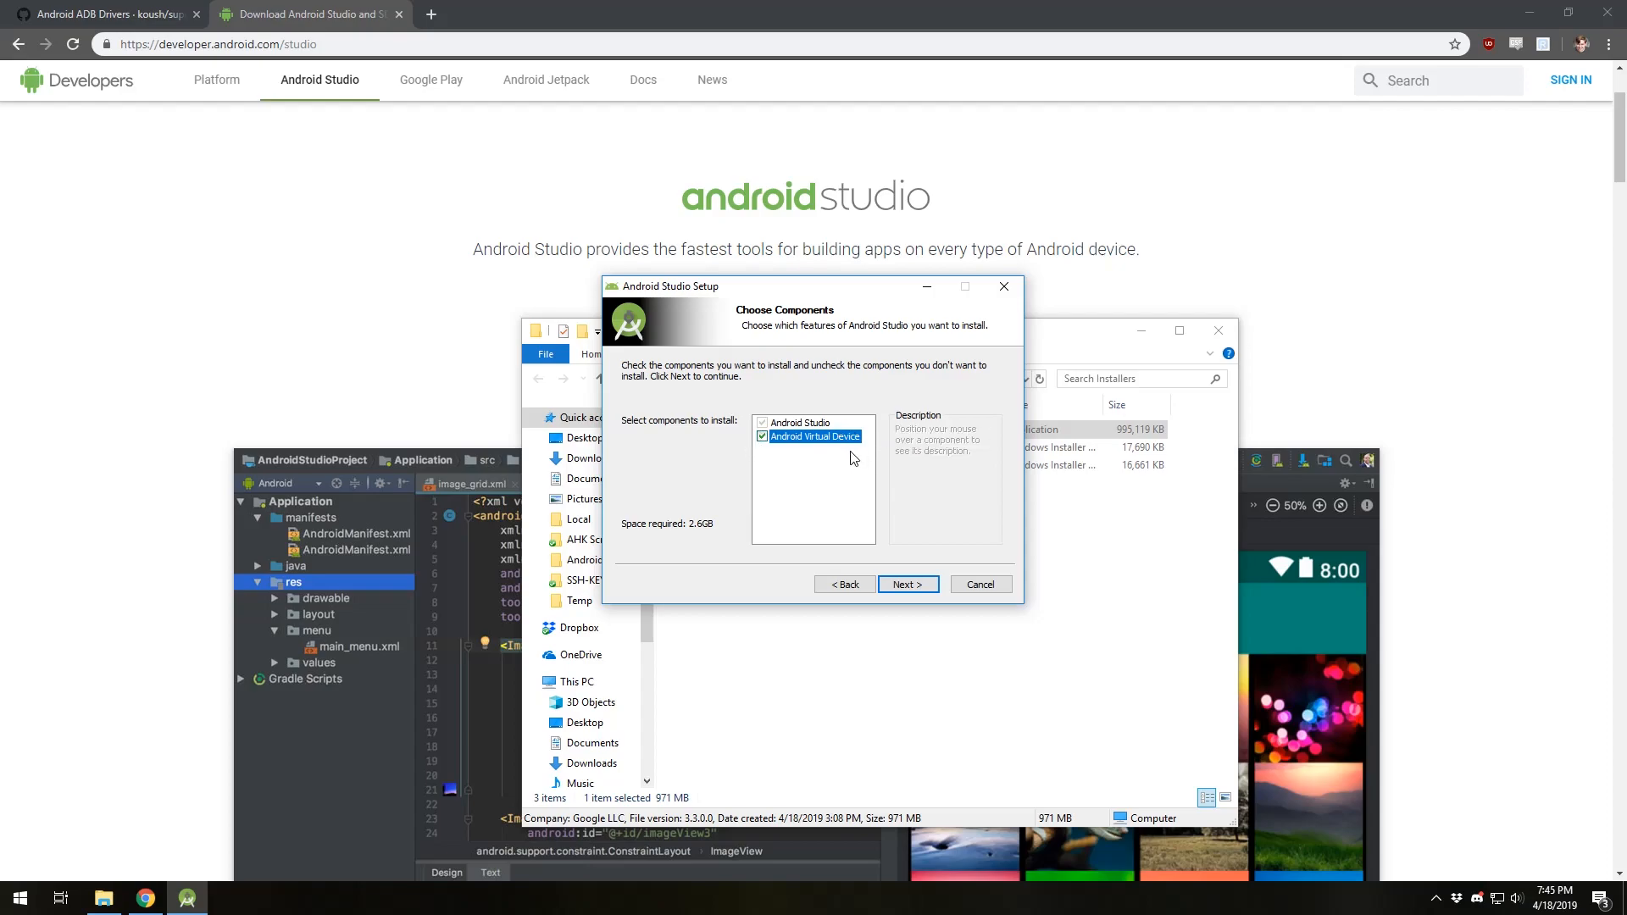
{"action": "mouse_move", "coordinate": [782, 461]}
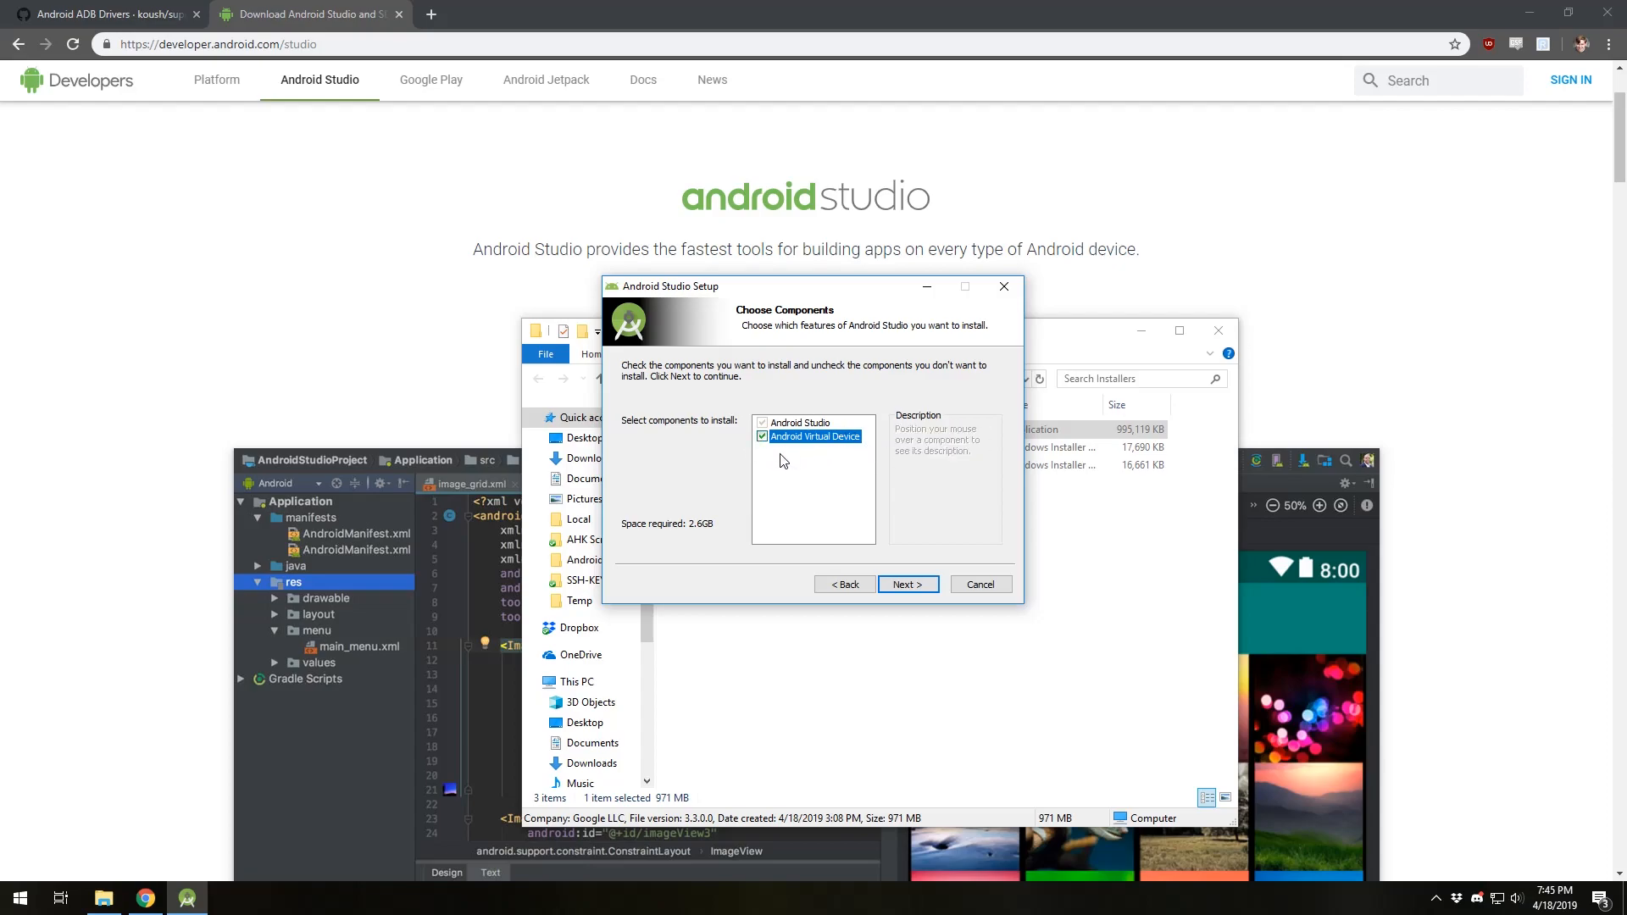
{"action": "mouse_move", "coordinate": [791, 456]}
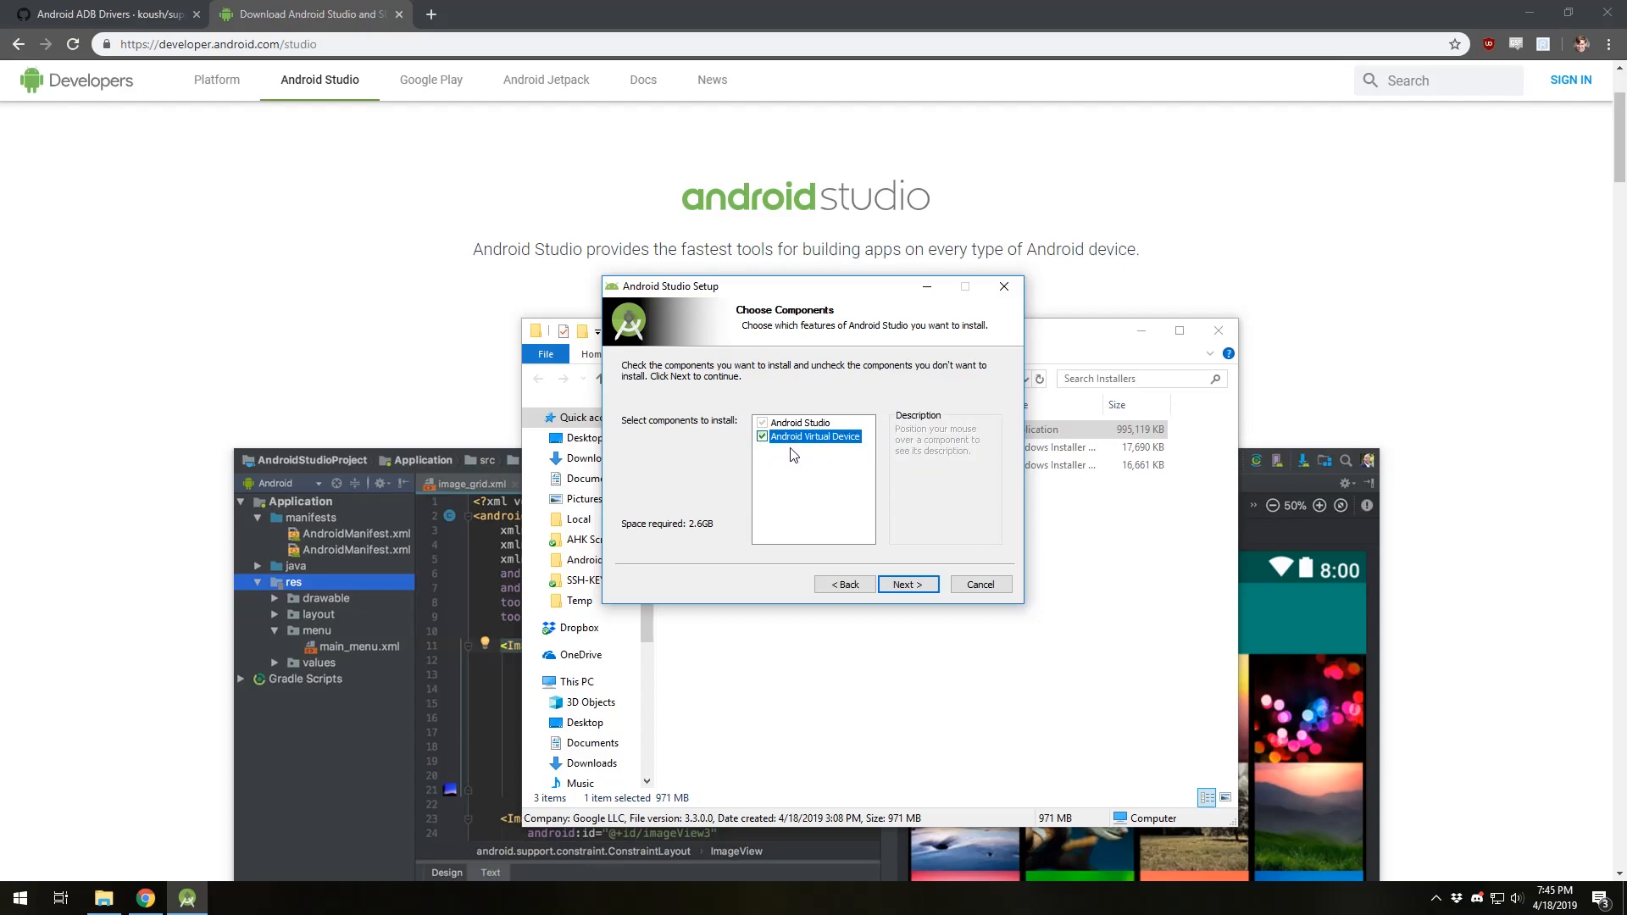
{"action": "left_click", "coordinate": [905, 584]}
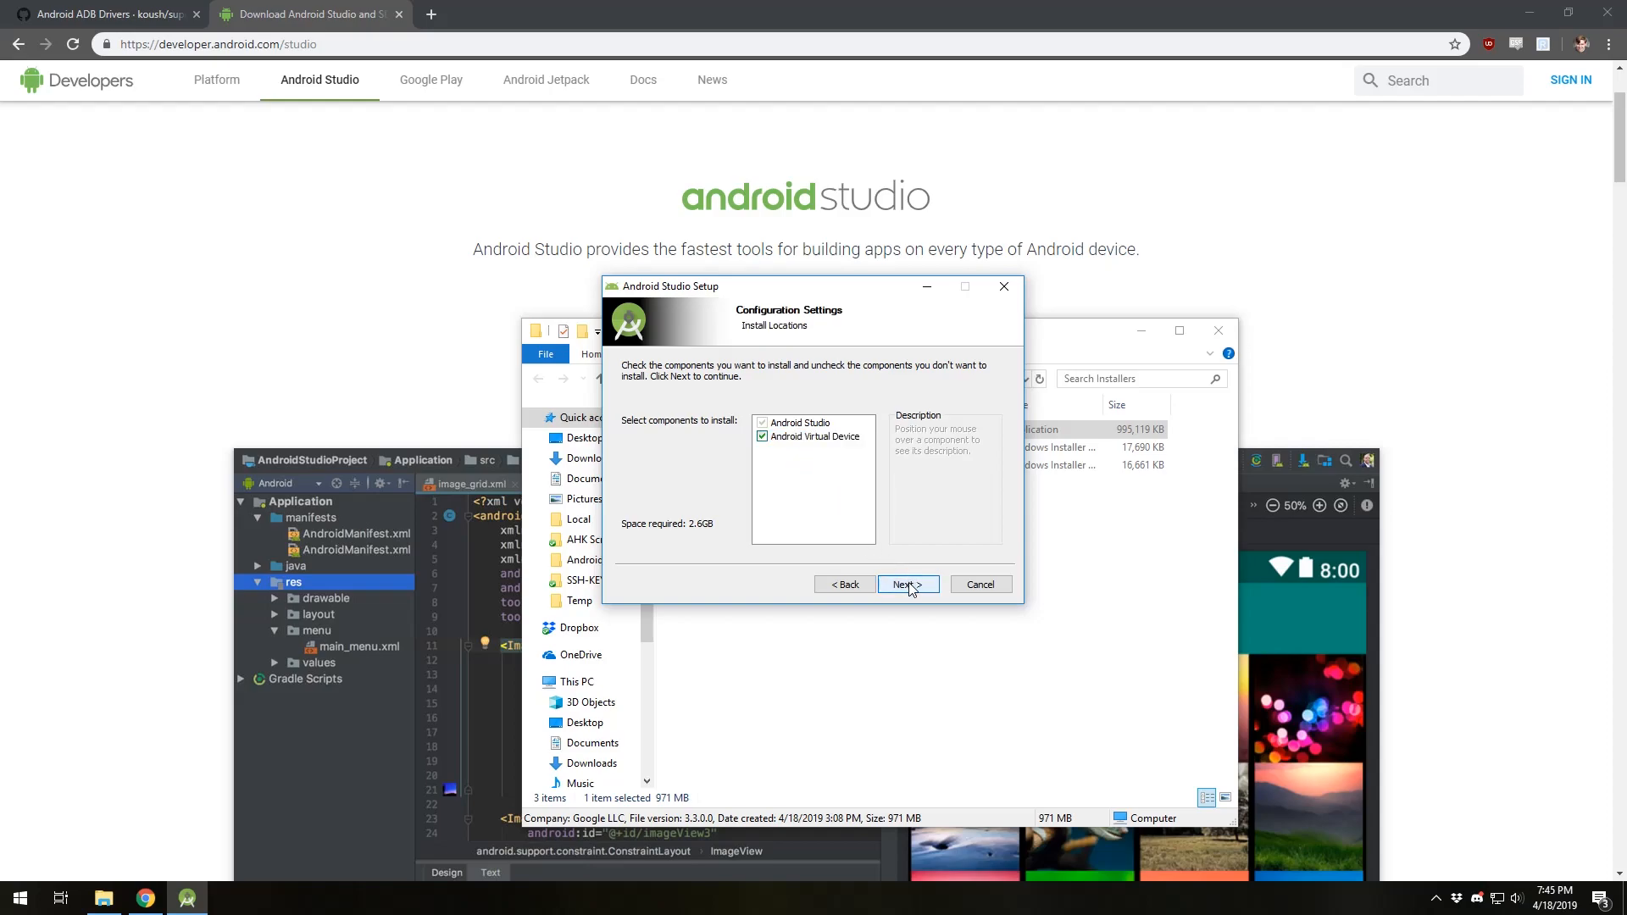
{"action": "left_click", "coordinate": [905, 584]}
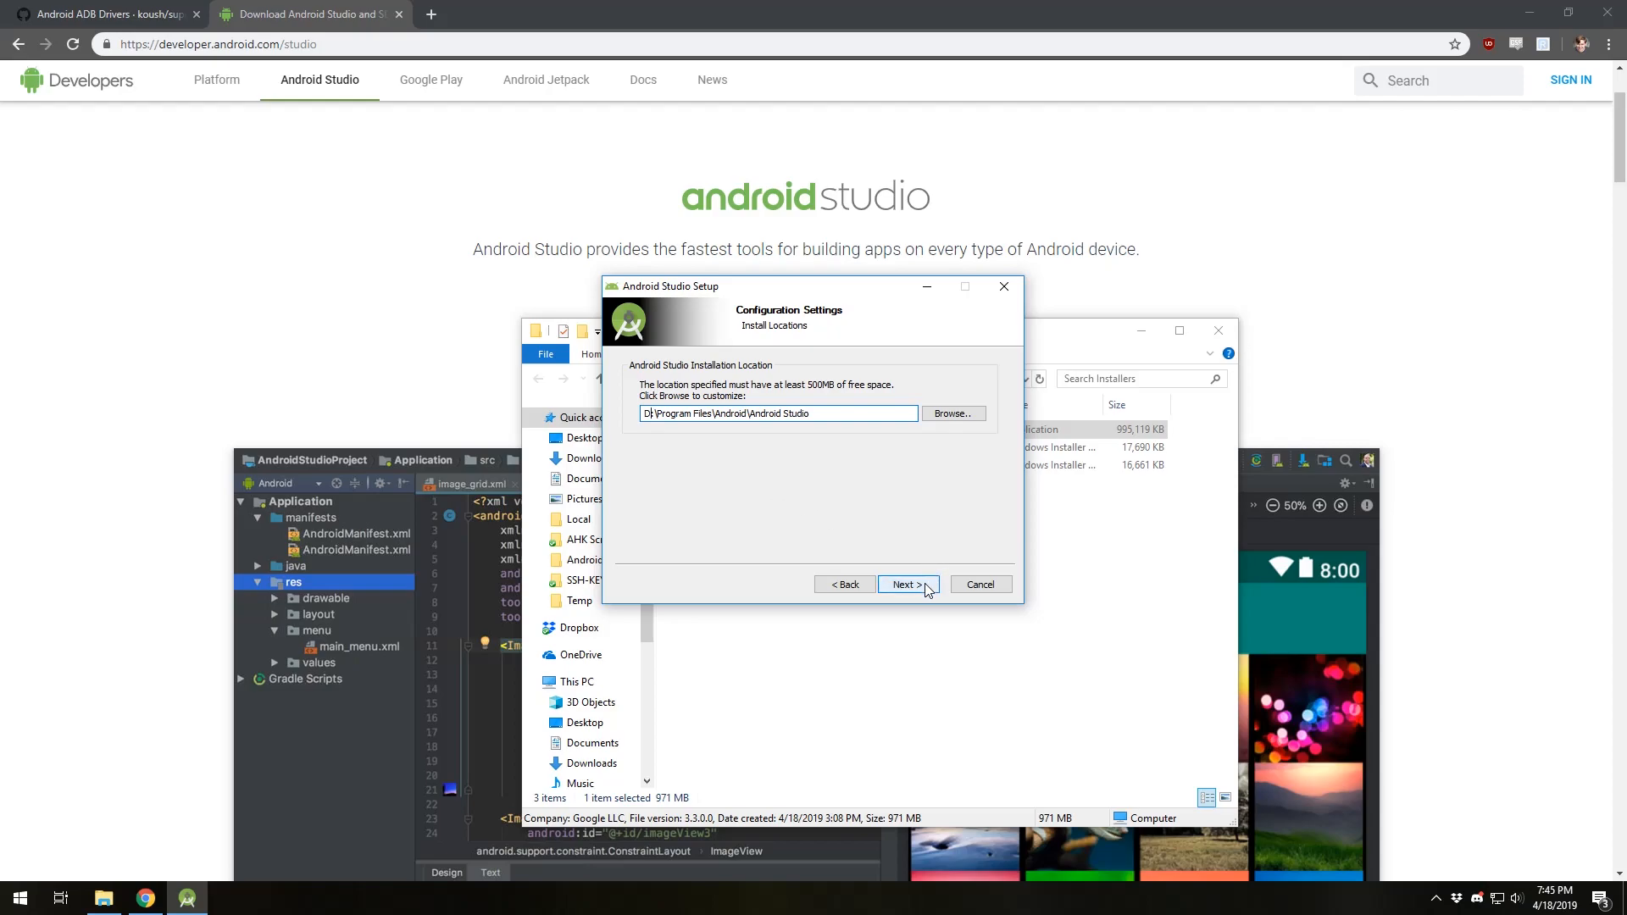
{"action": "left_click", "coordinate": [906, 584]}
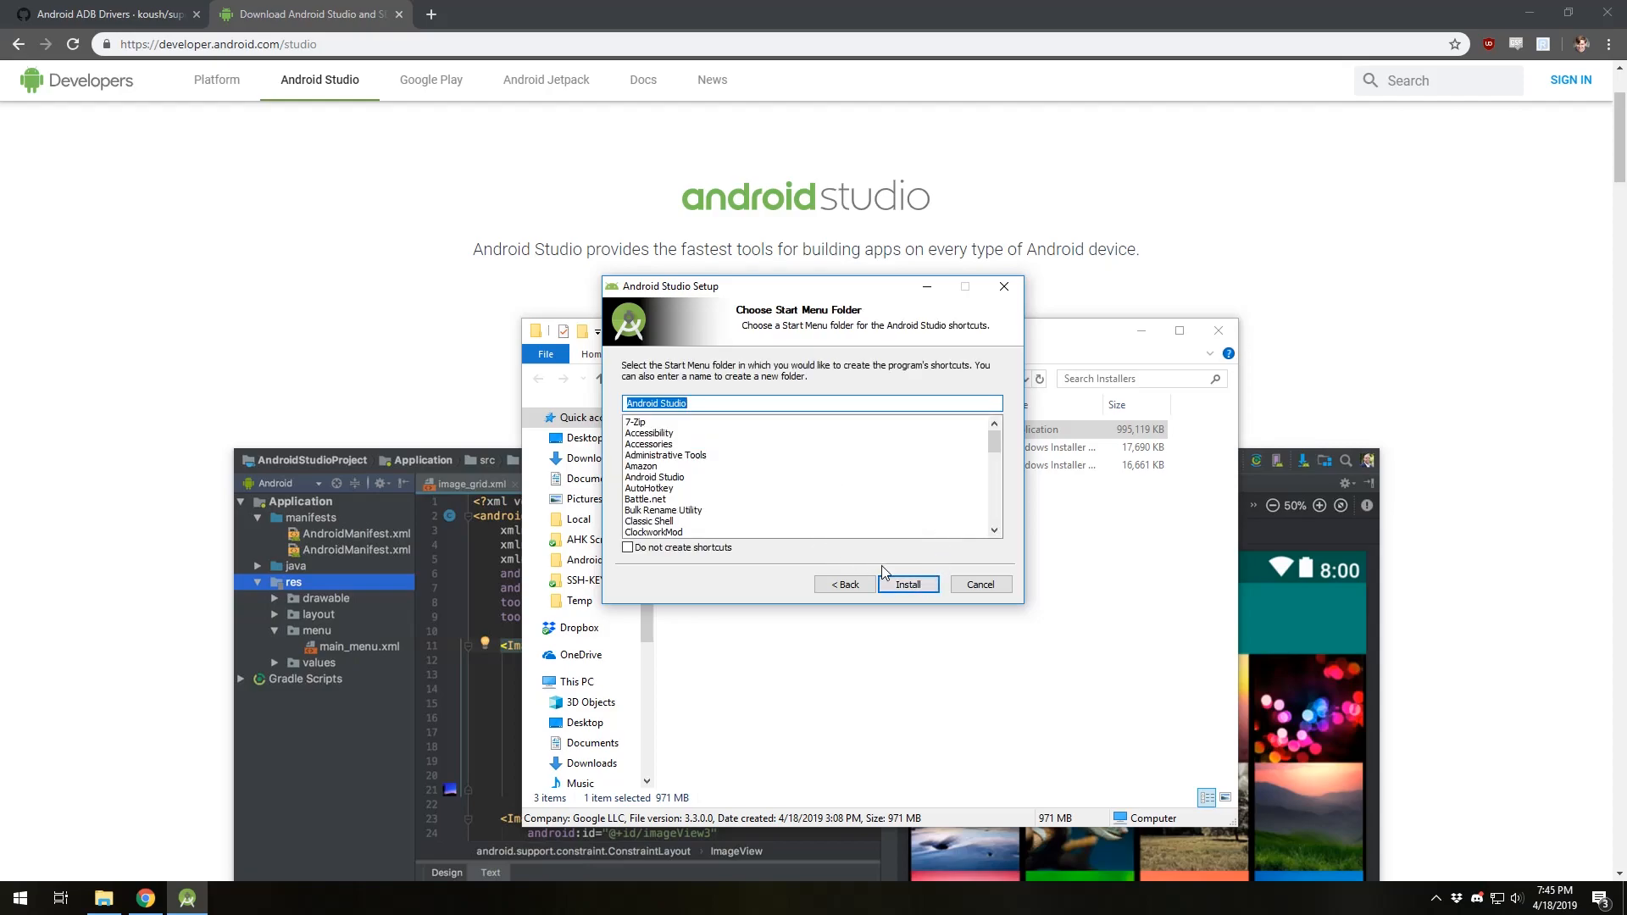
{"action": "left_click", "coordinate": [906, 584]}
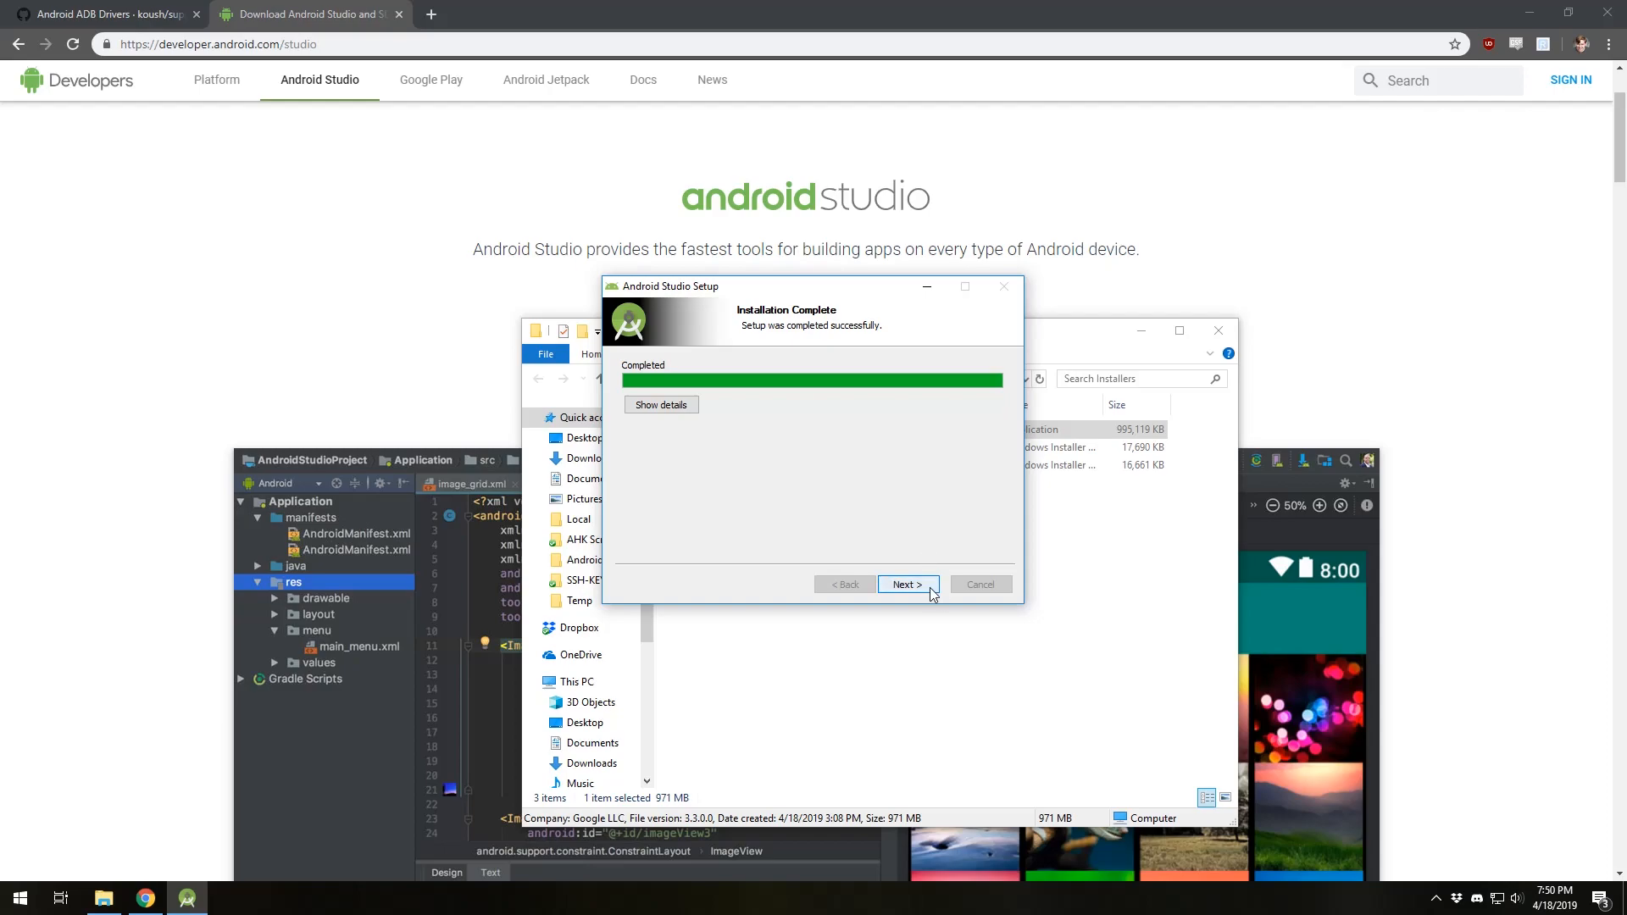
{"action": "left_click", "coordinate": [906, 583]}
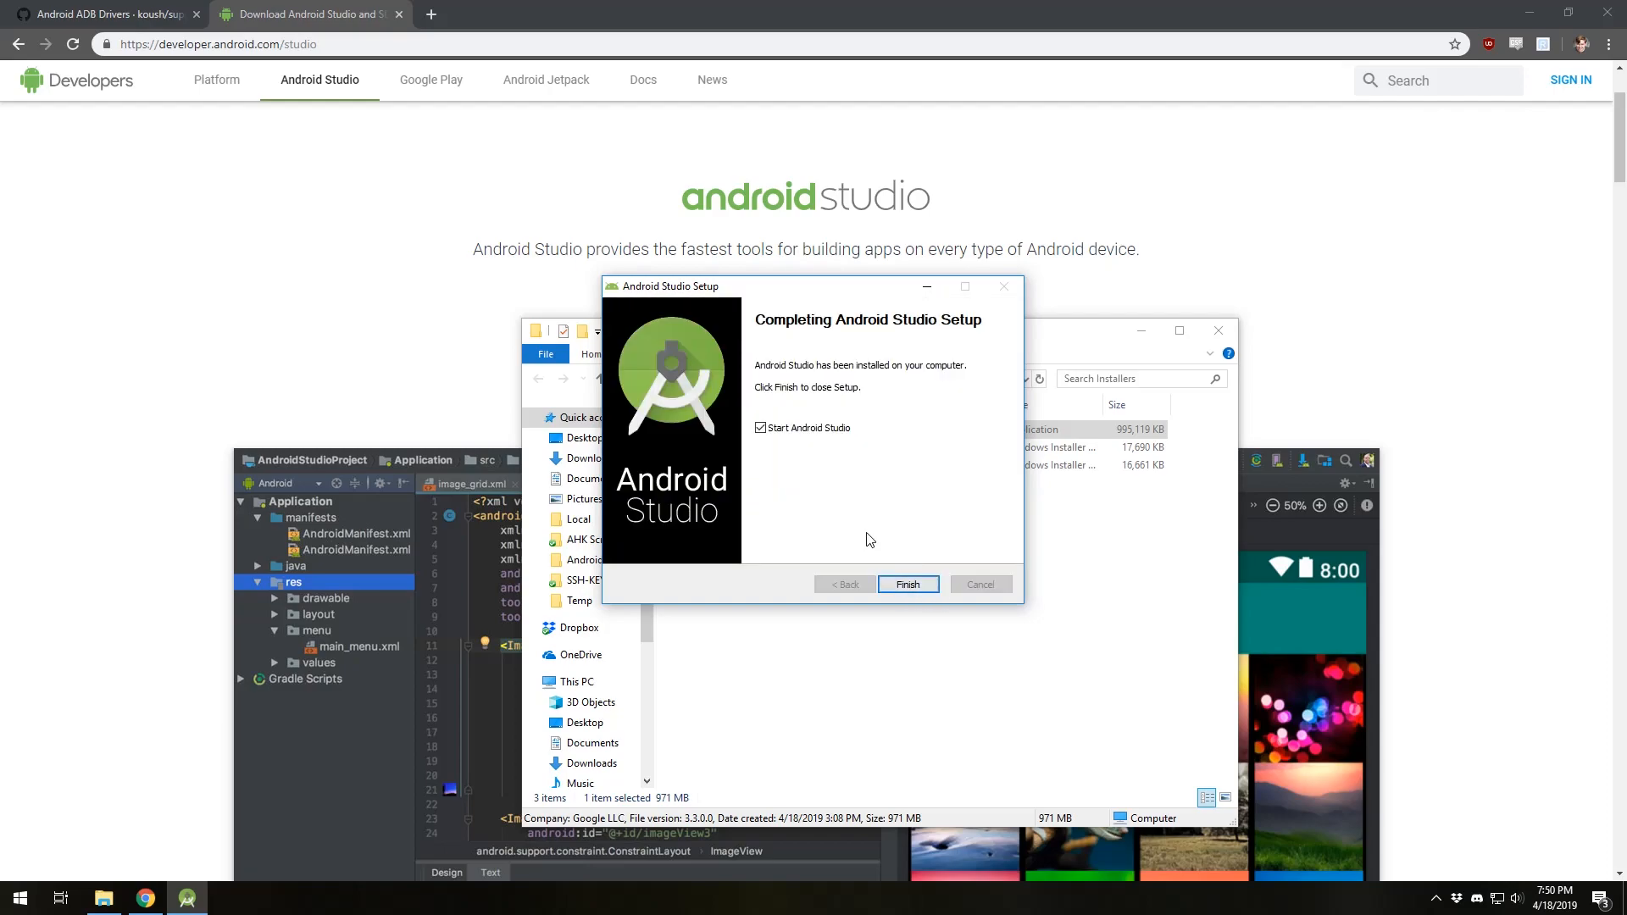
Launch Android Studio and choose Standard install type with the Darcula theme.
{"action": "left_click", "coordinate": [906, 584]}
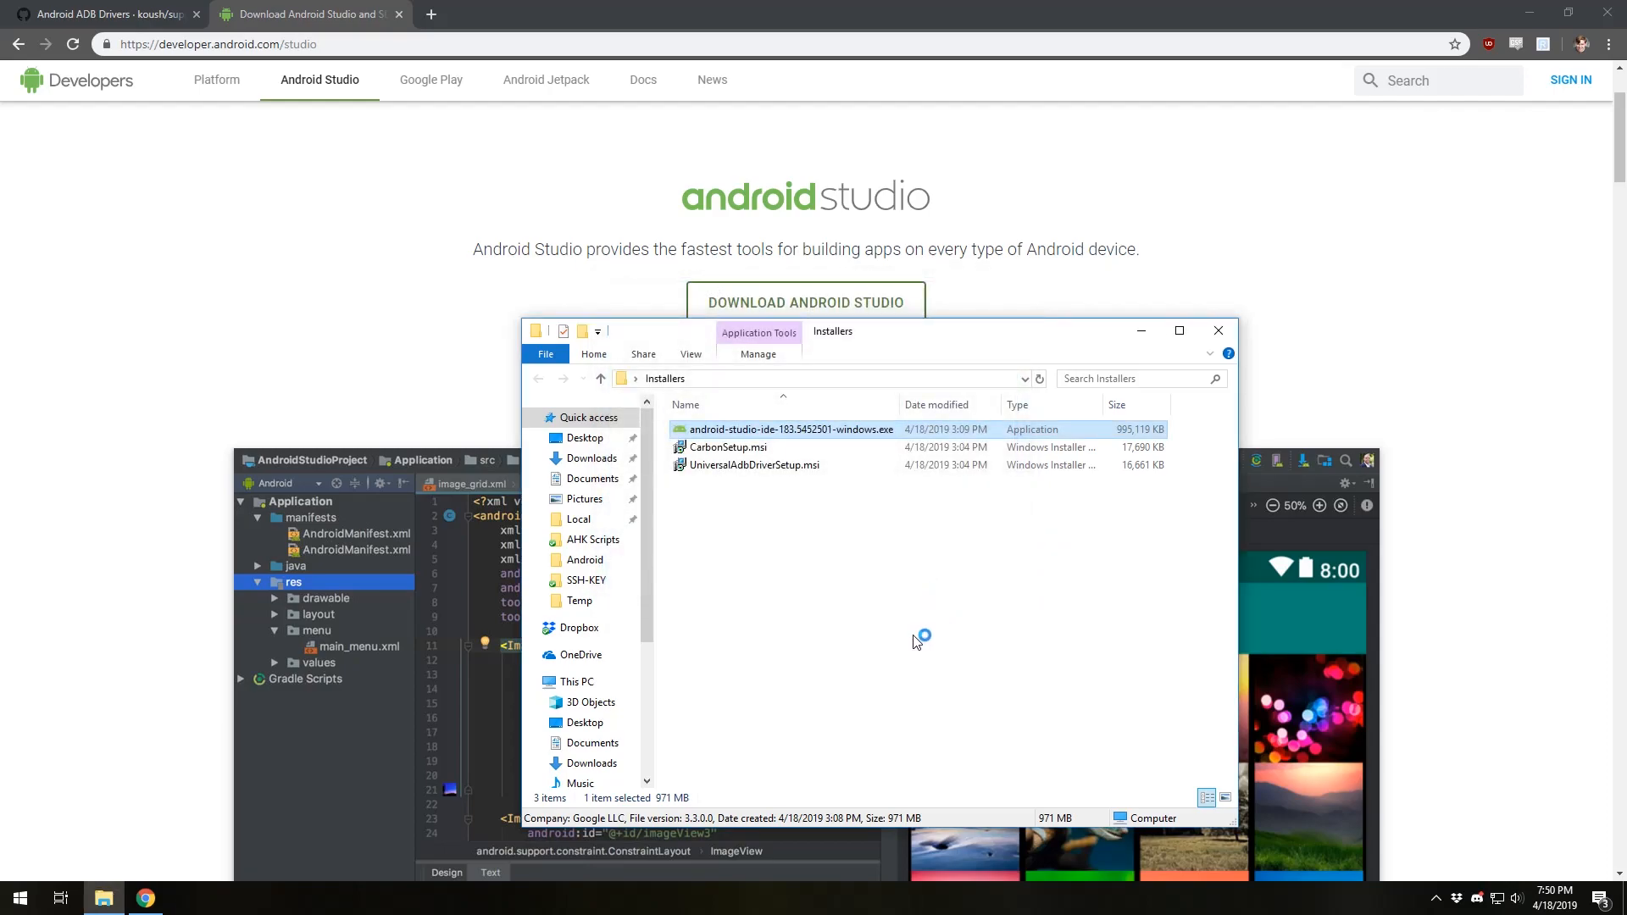
{"action": "mouse_move", "coordinate": [874, 638]}
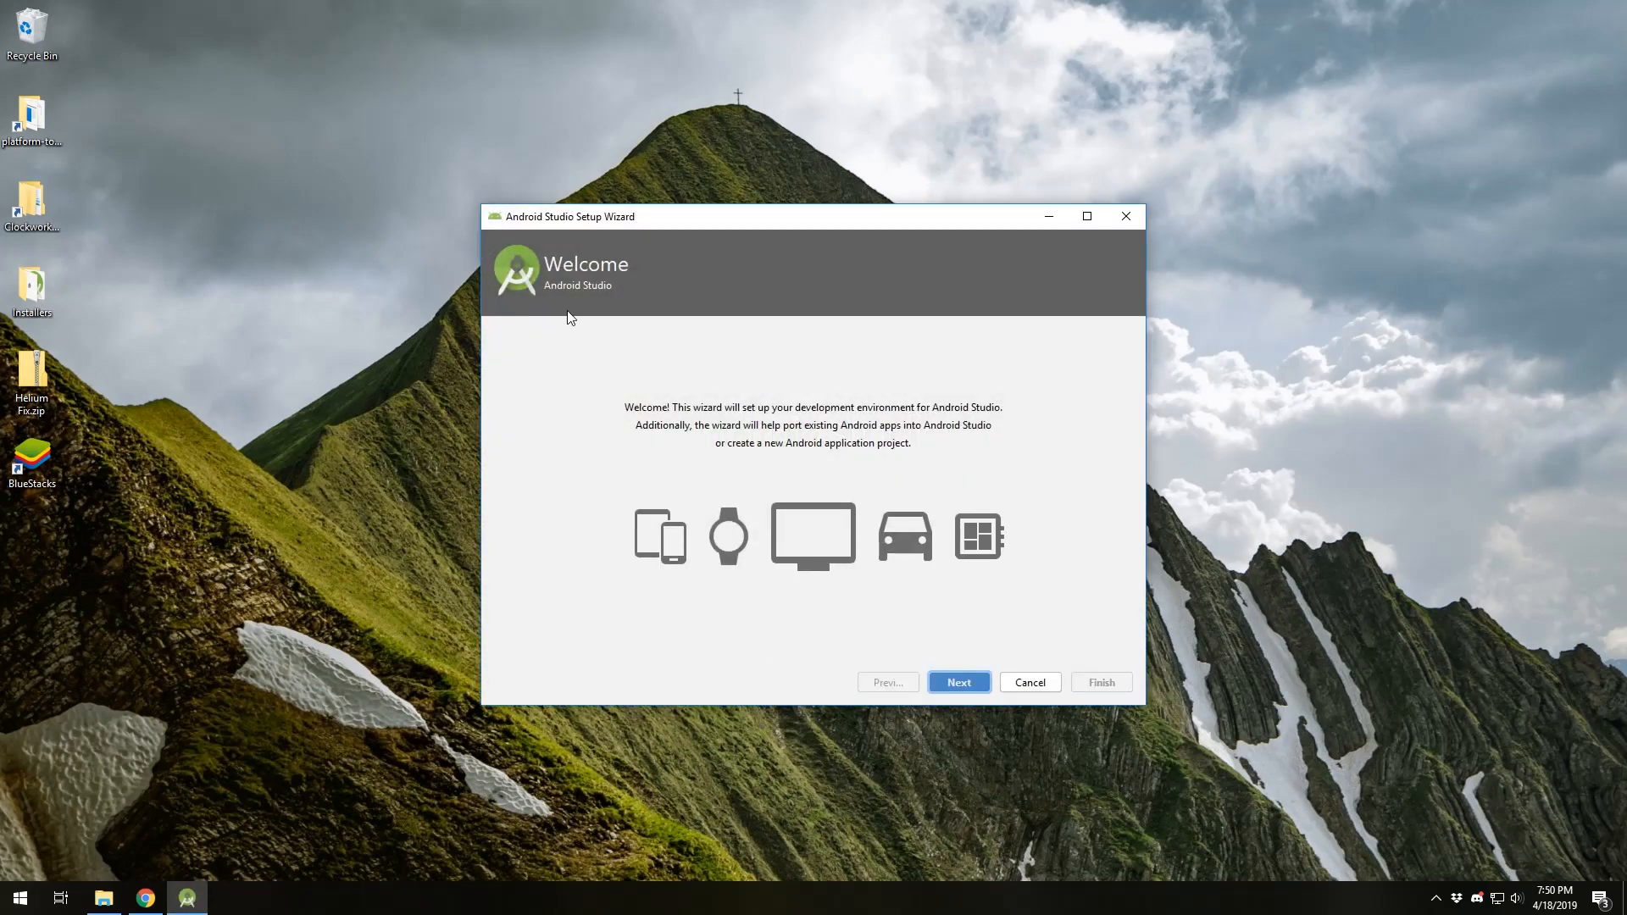
{"action": "mouse_move", "coordinate": [727, 488]}
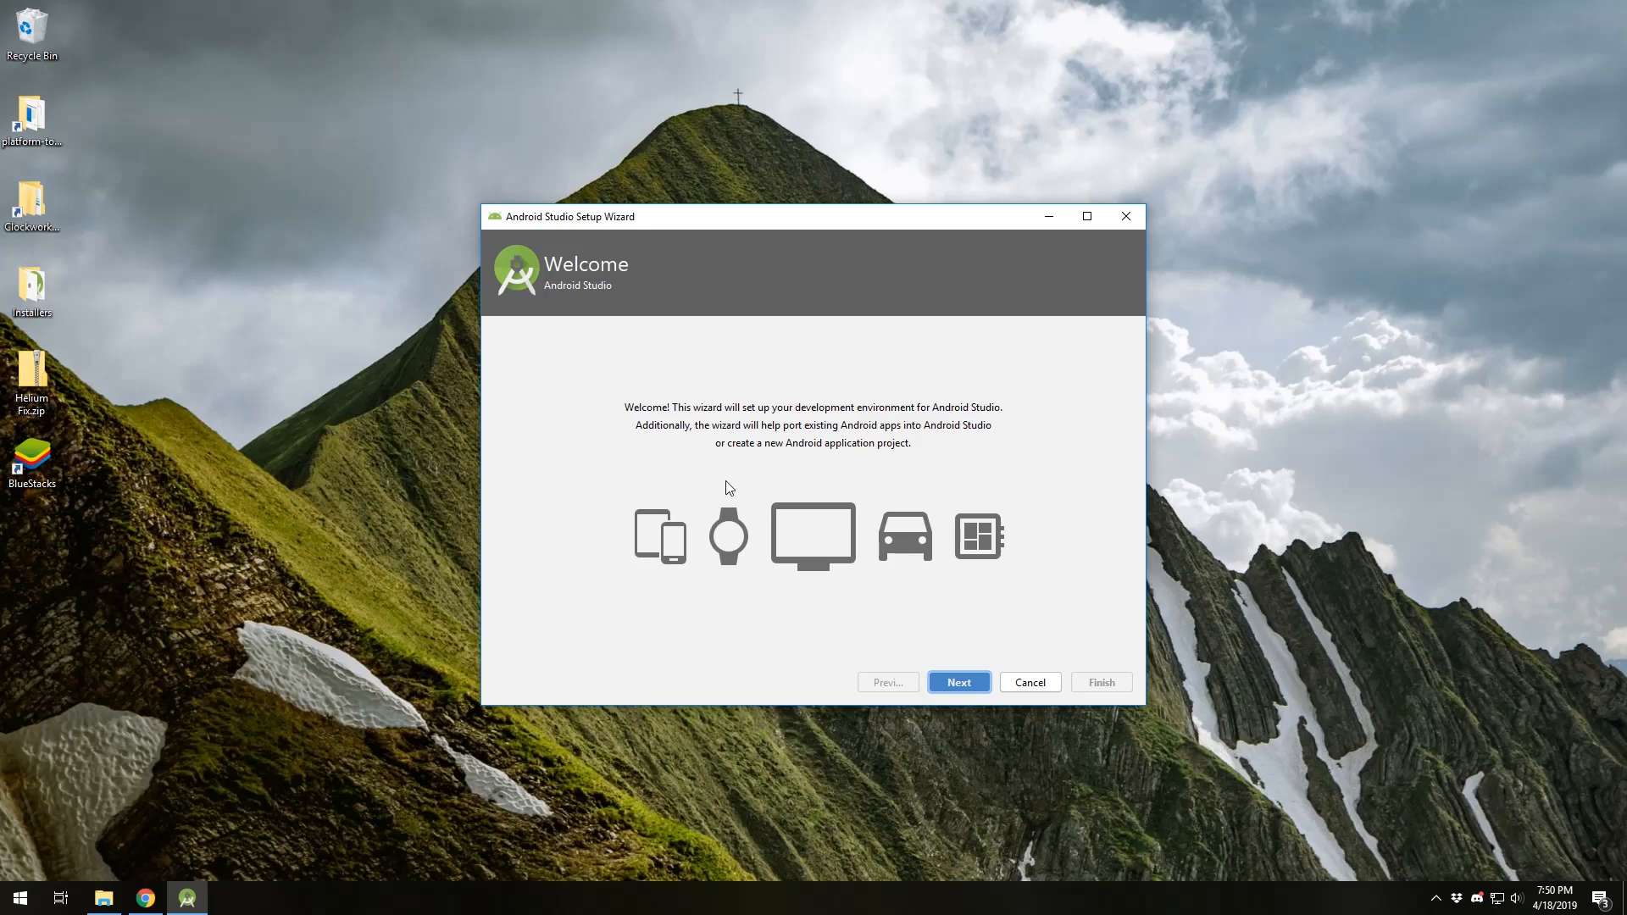
{"action": "mouse_move", "coordinate": [962, 425]}
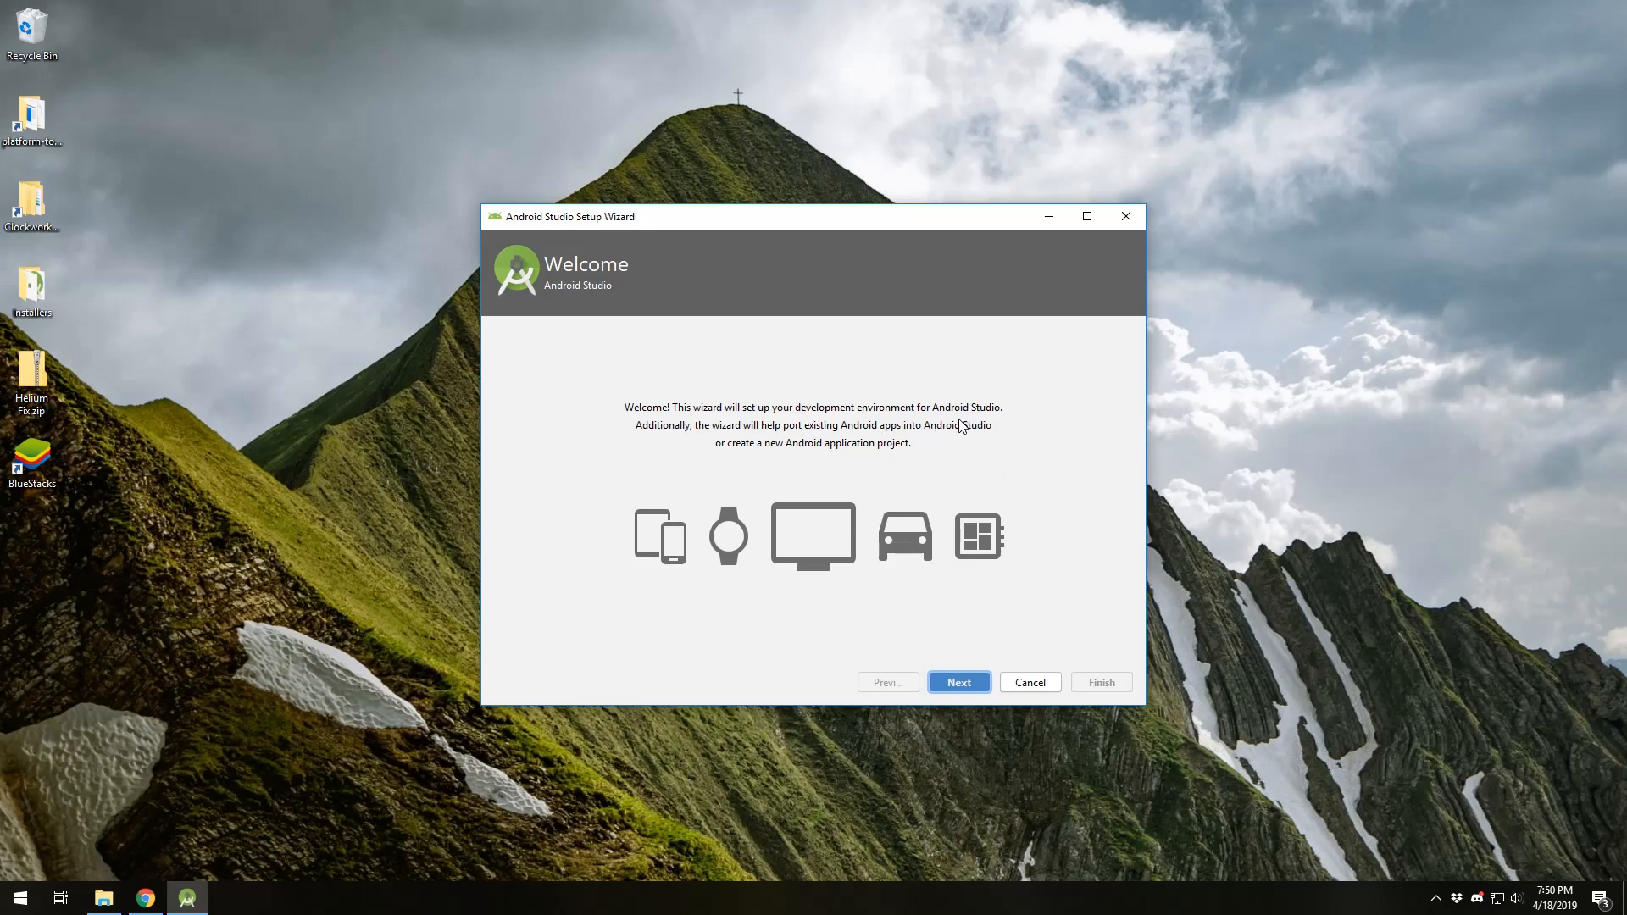
{"action": "mouse_move", "coordinate": [974, 706]}
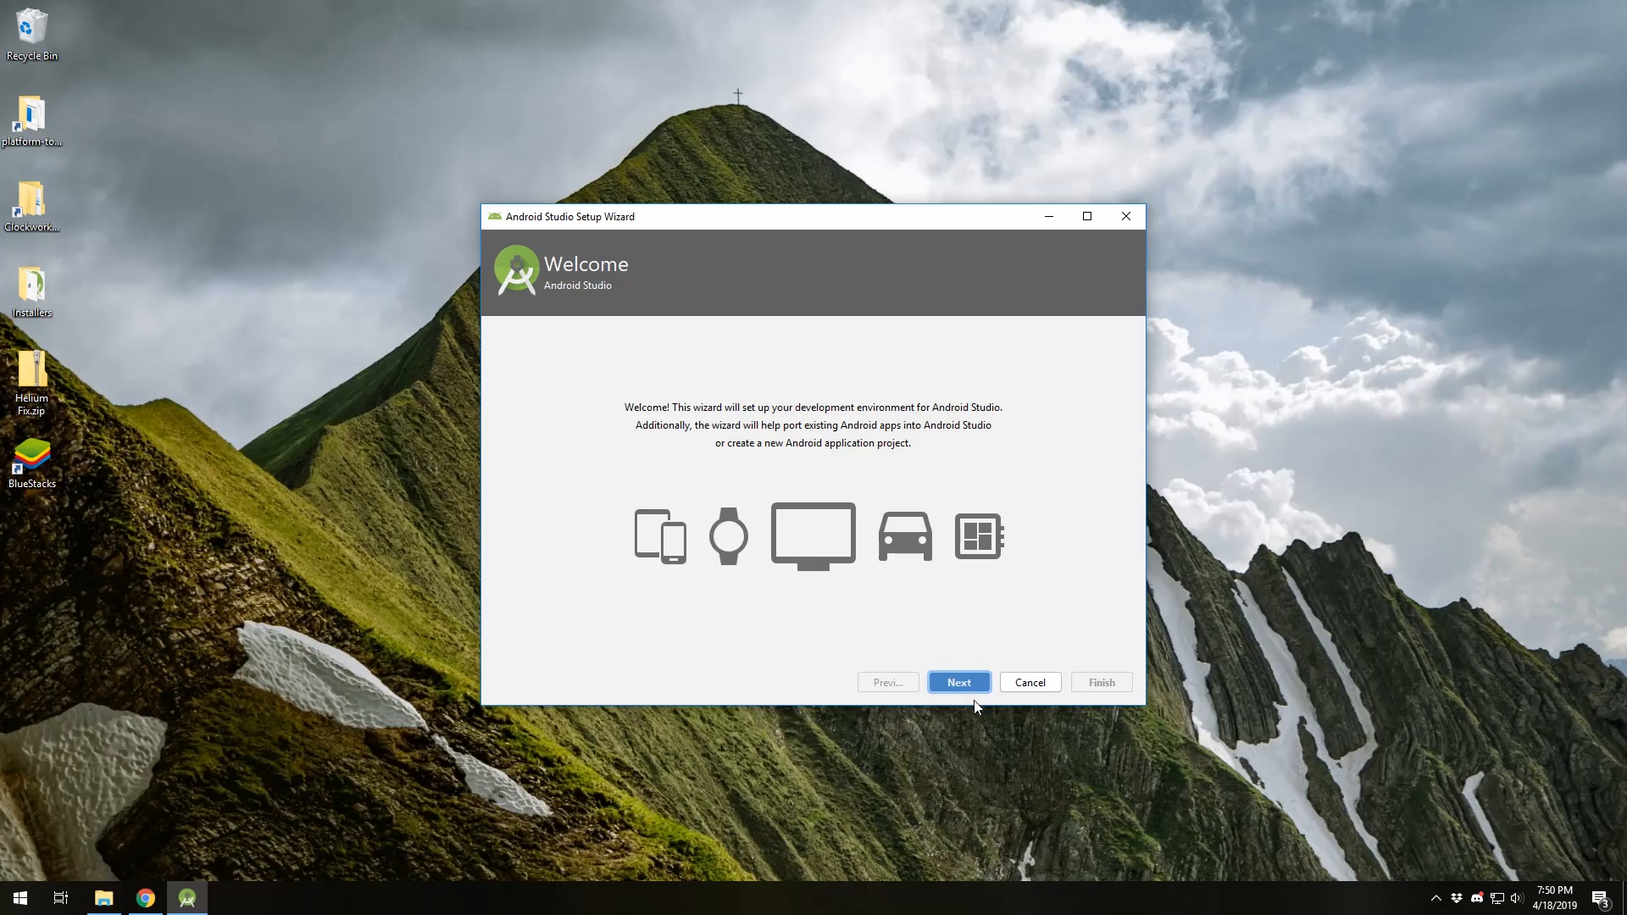
{"action": "left_click", "coordinate": [956, 682]}
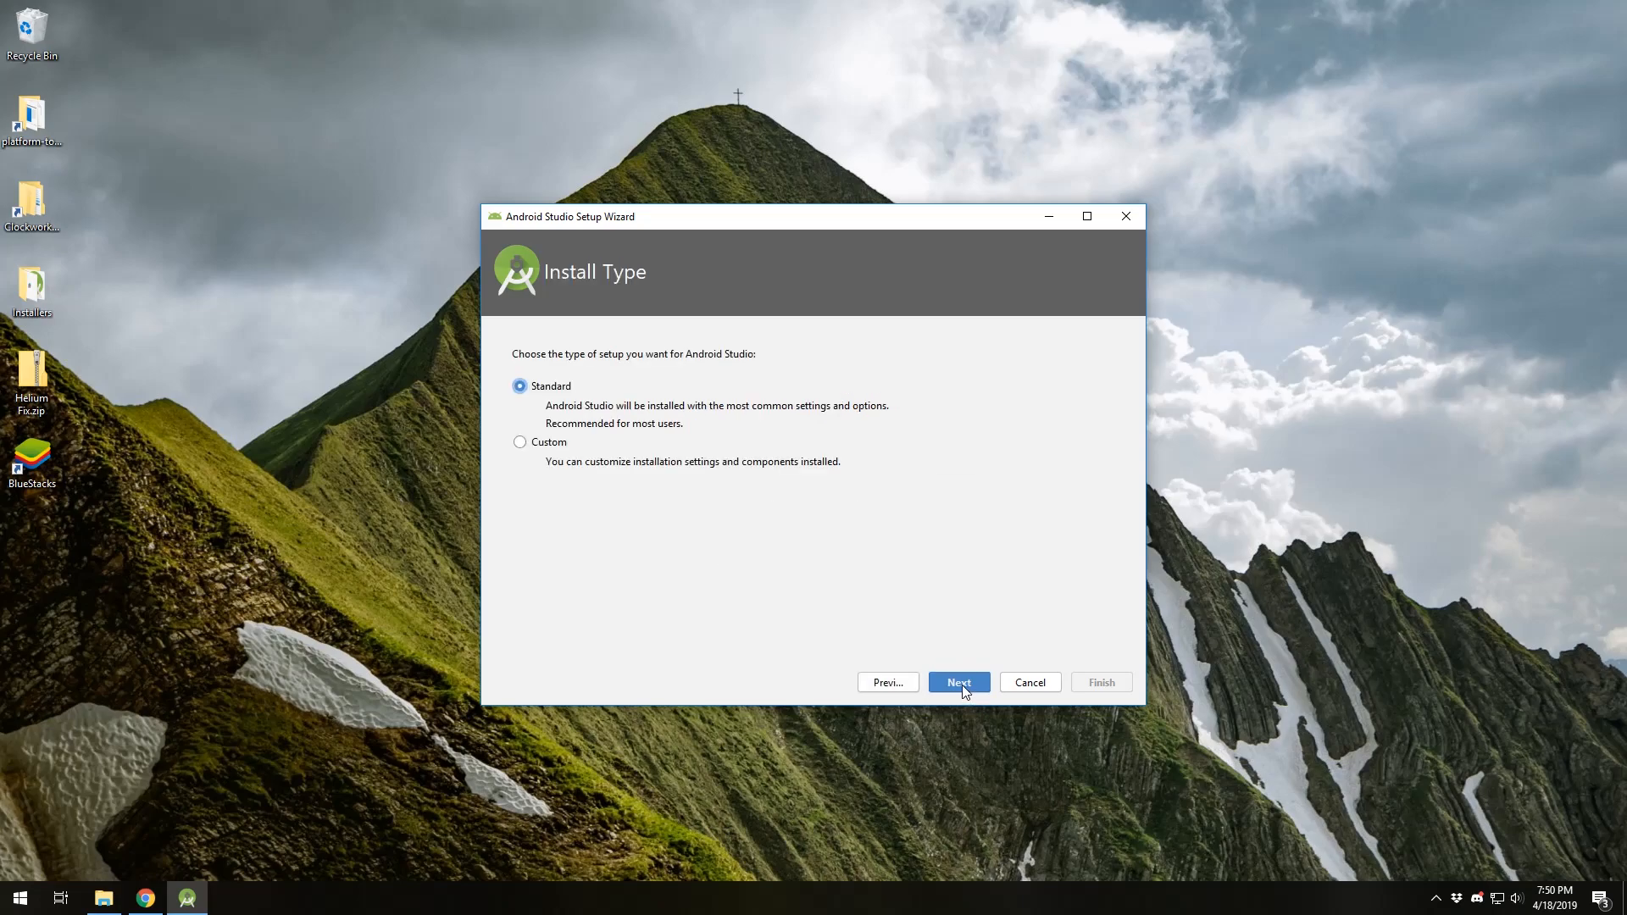
{"action": "mouse_move", "coordinate": [878, 375]}
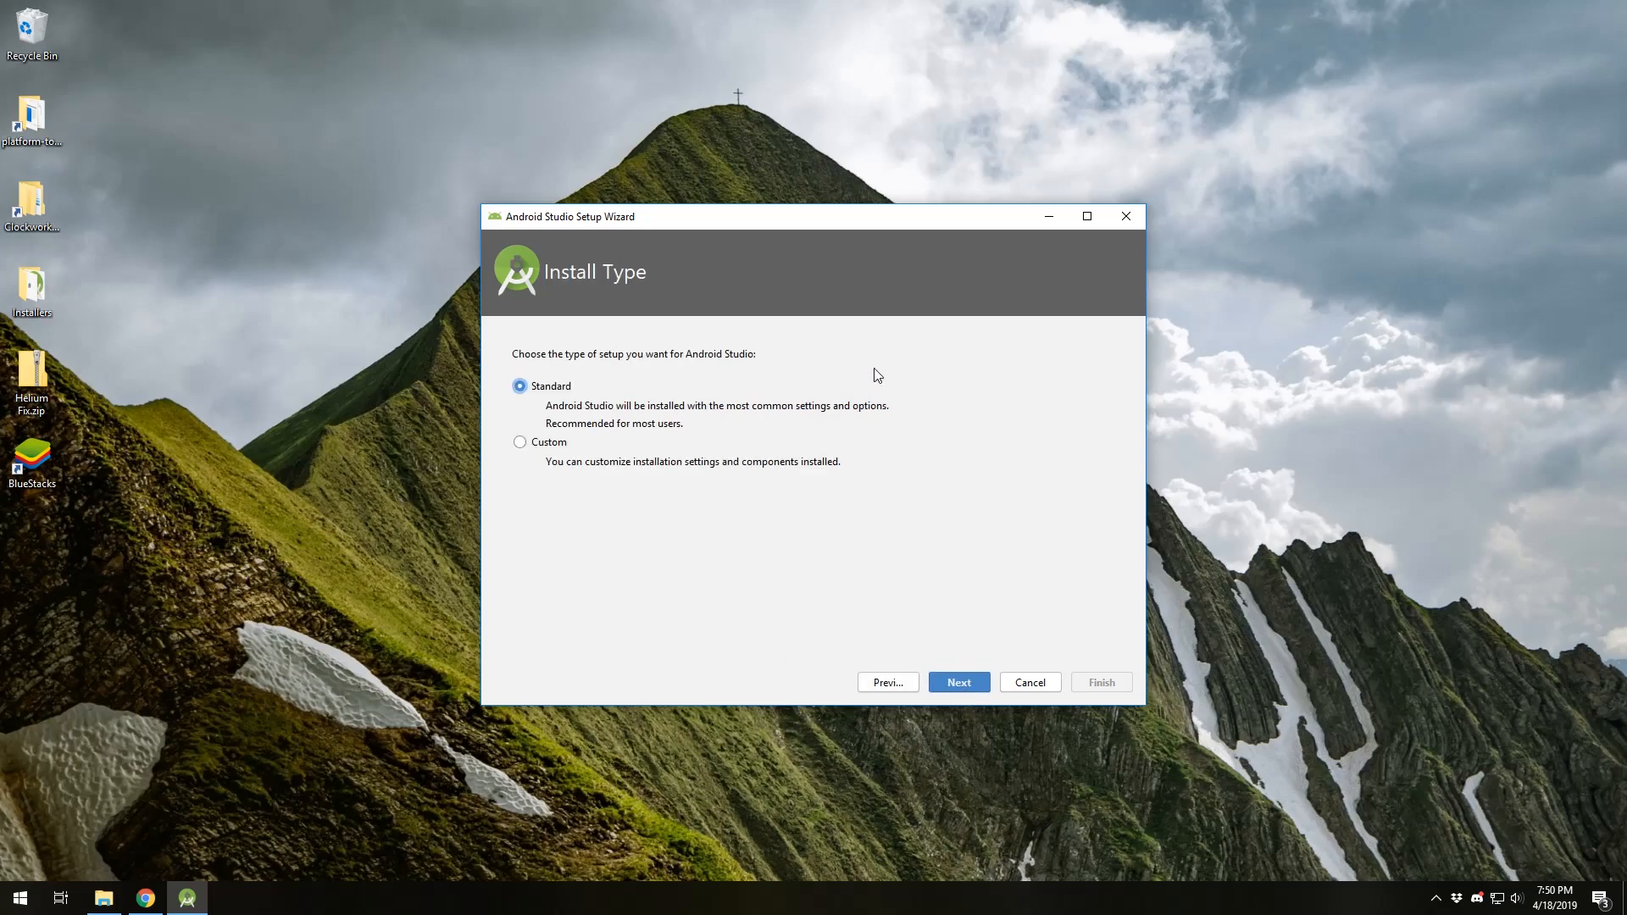
{"action": "mouse_move", "coordinate": [983, 670]}
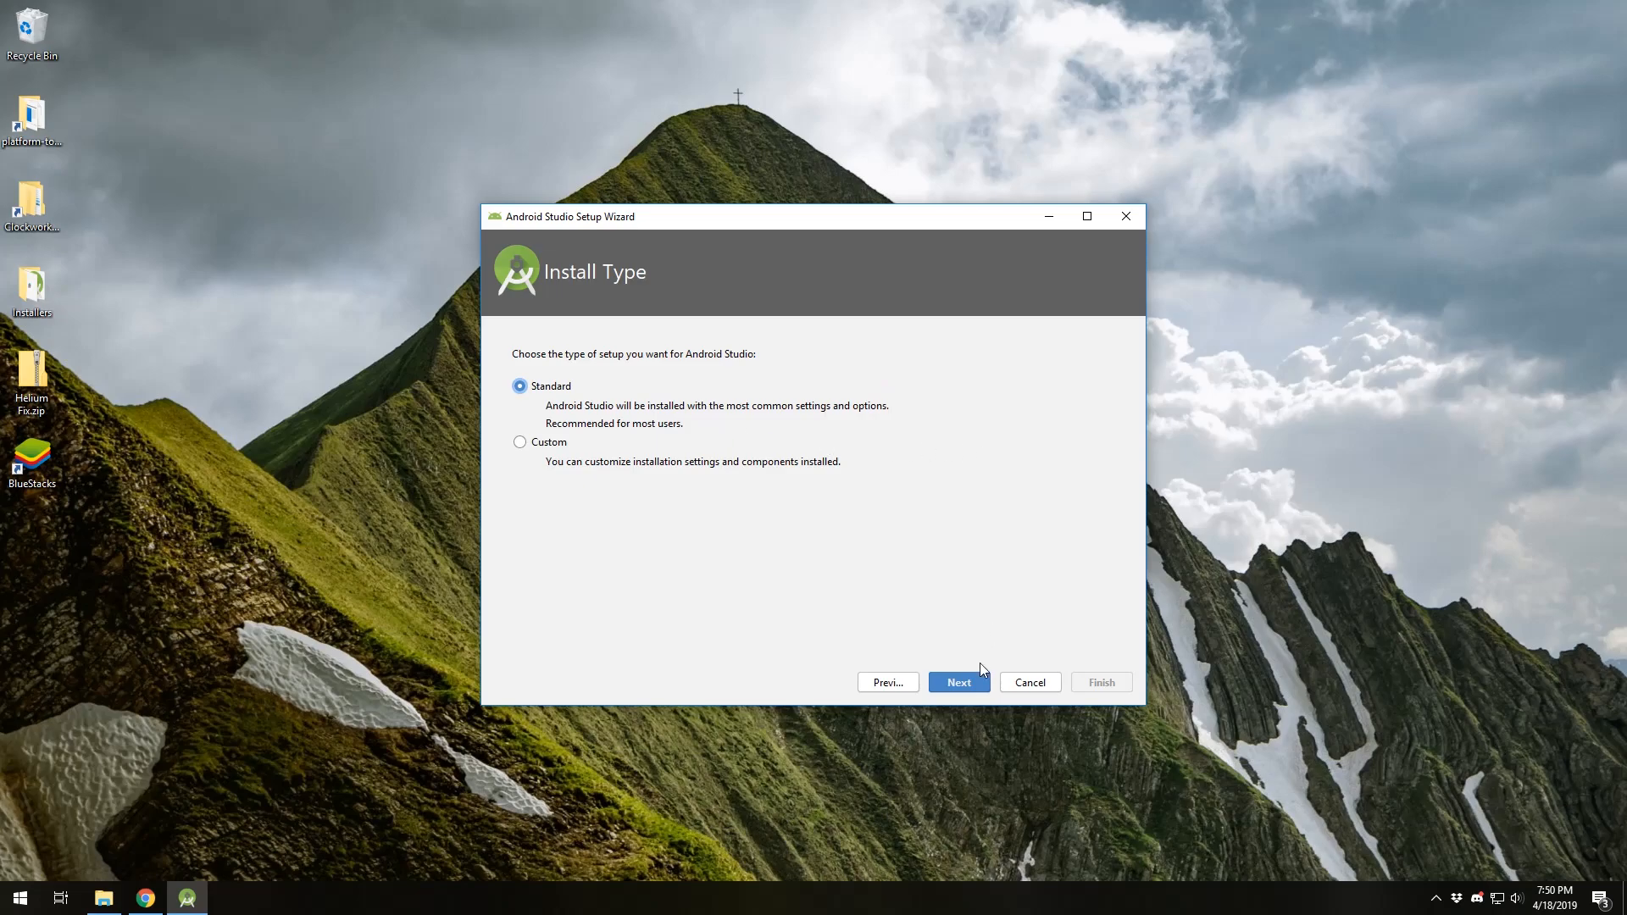
{"action": "mouse_move", "coordinate": [957, 683]}
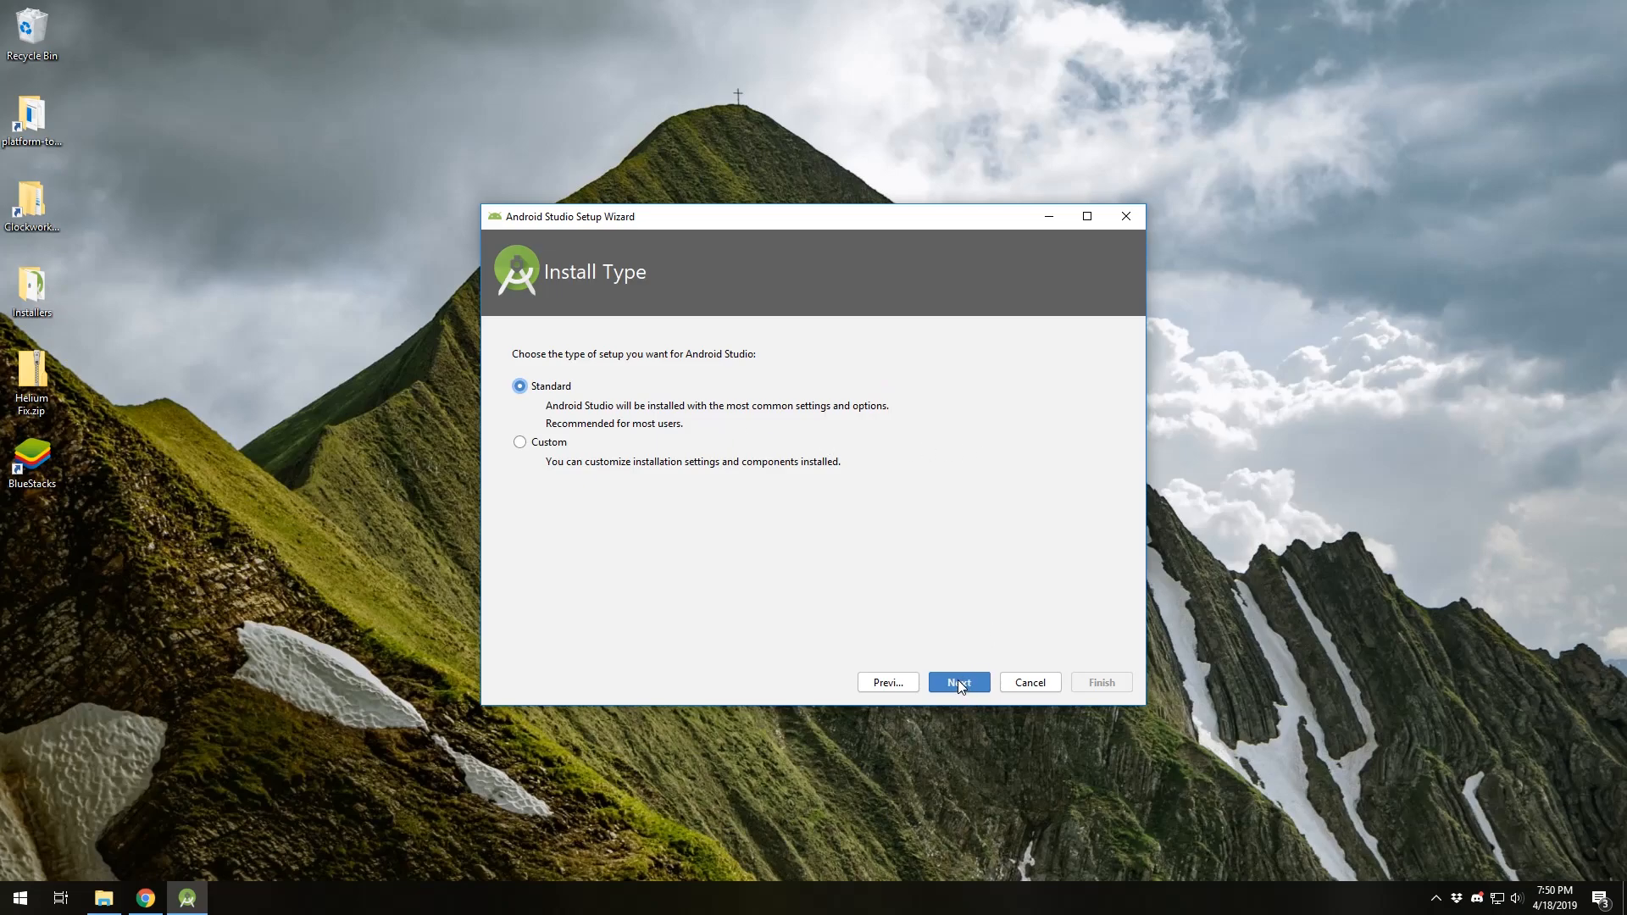
{"action": "left_click", "coordinate": [956, 681]}
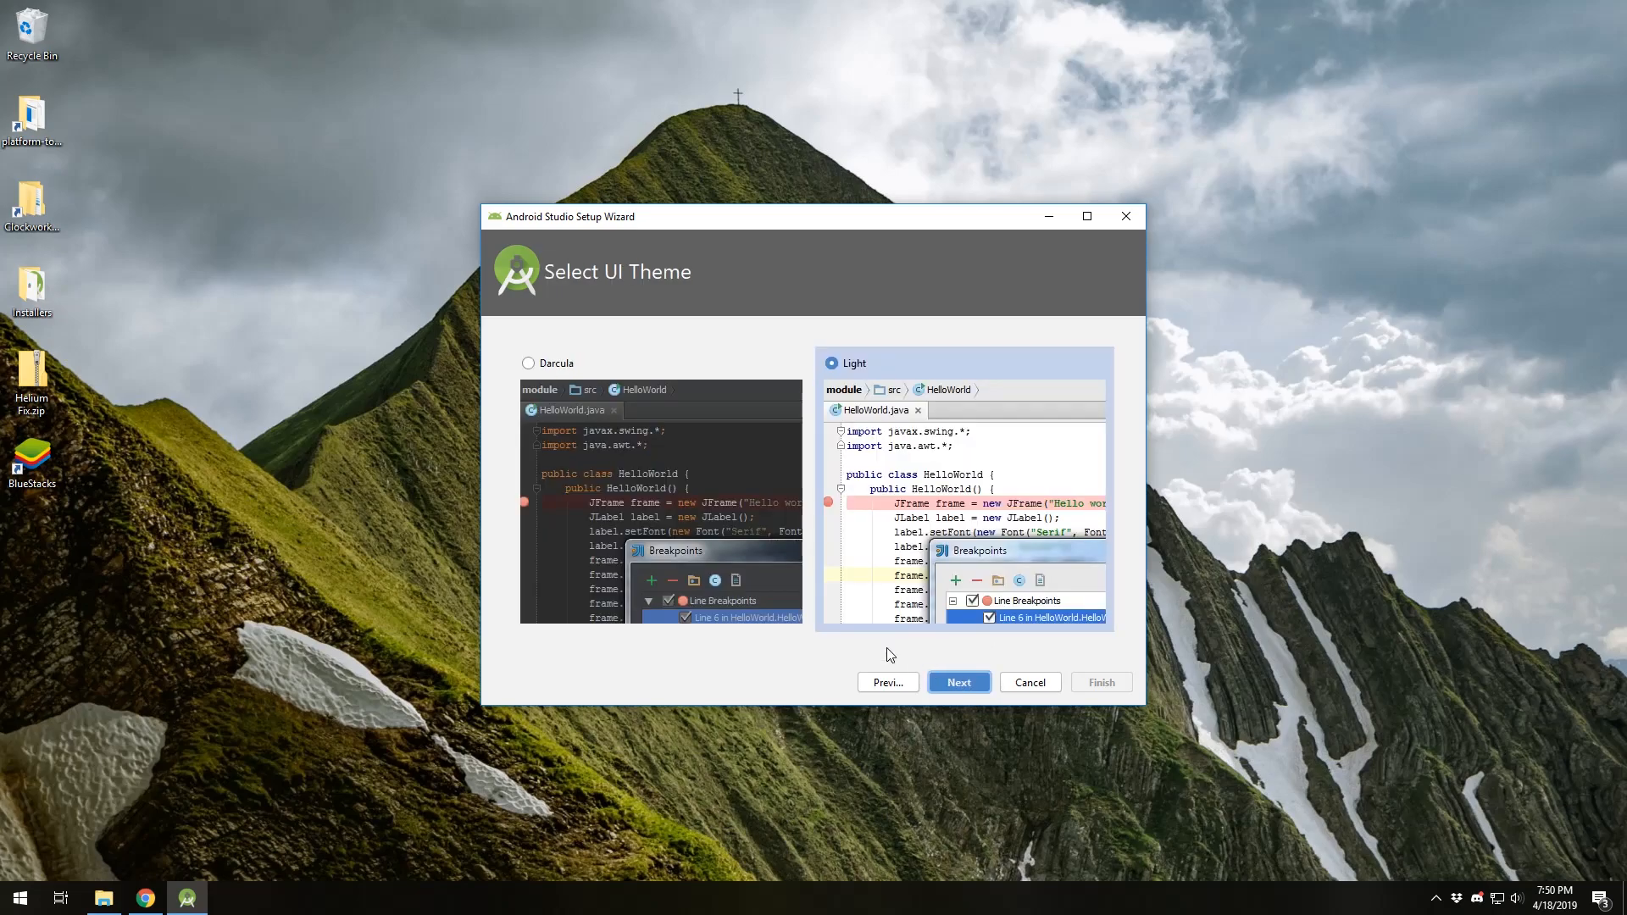
{"action": "left_click", "coordinate": [528, 362]}
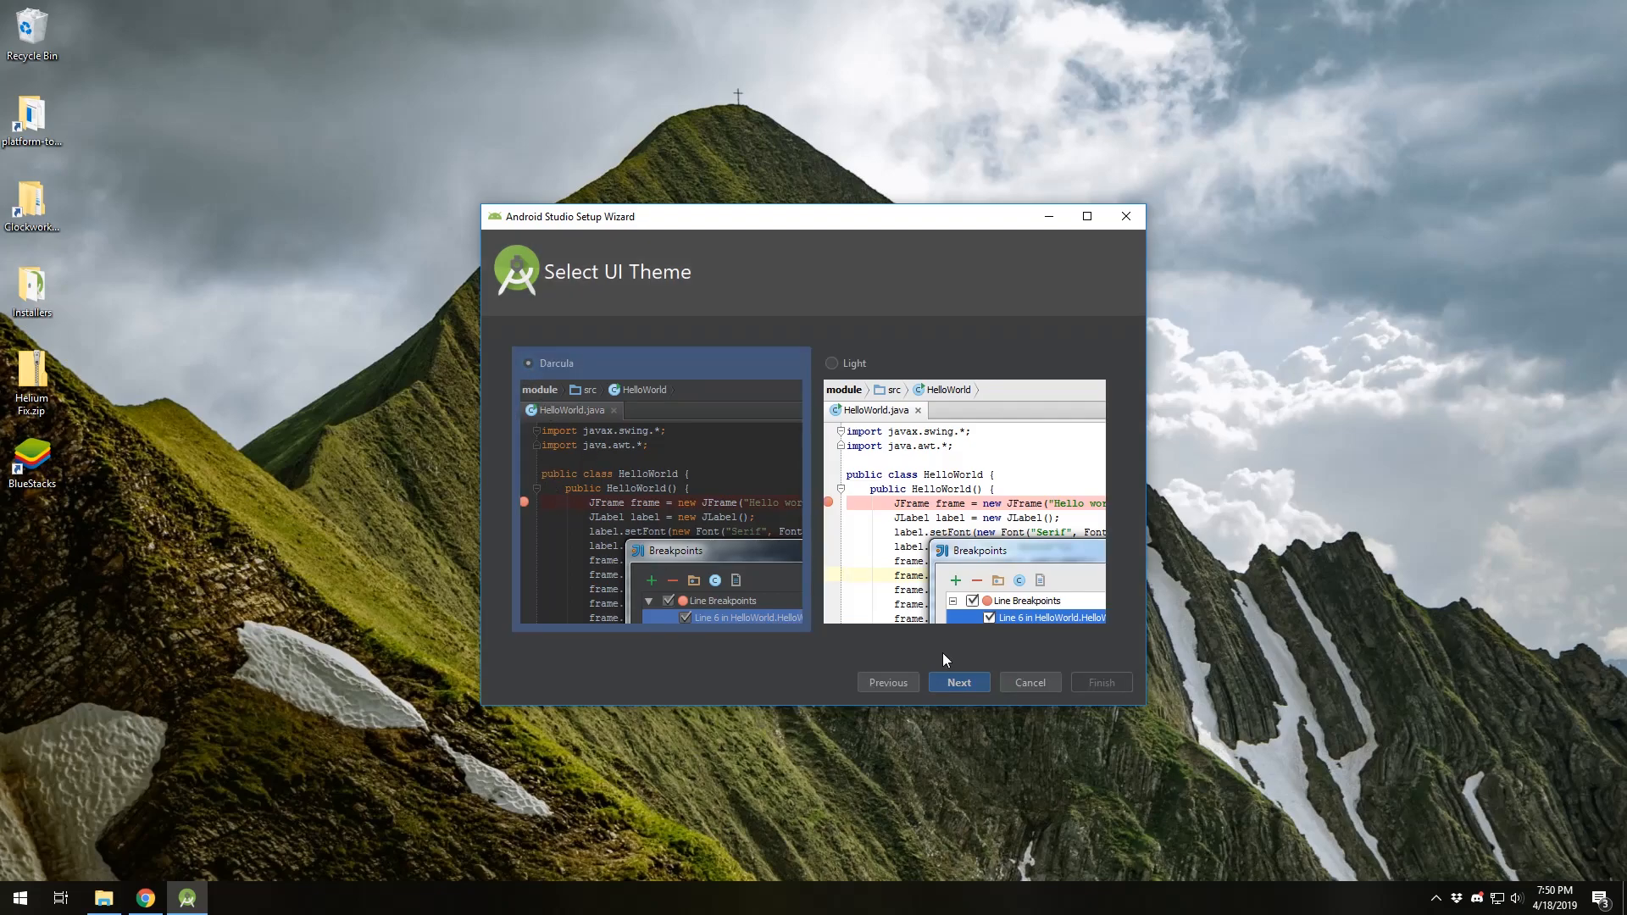
{"action": "left_click", "coordinate": [956, 682]}
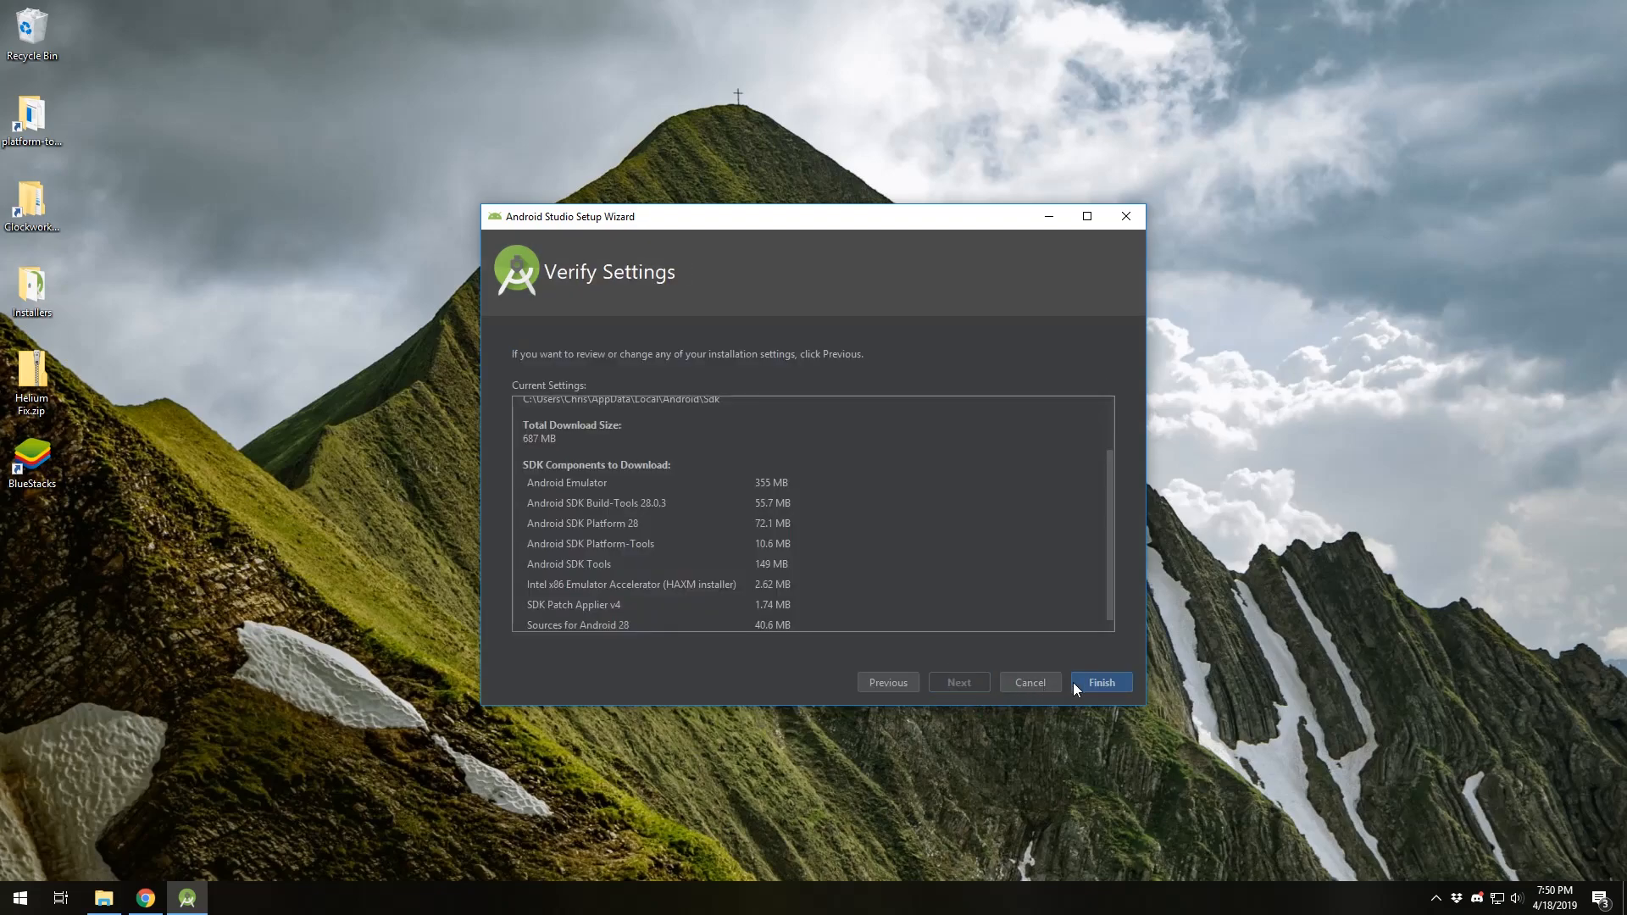
Download the SDK components and highlight the HAXM installation failed message.
{"action": "left_click", "coordinate": [1100, 681]}
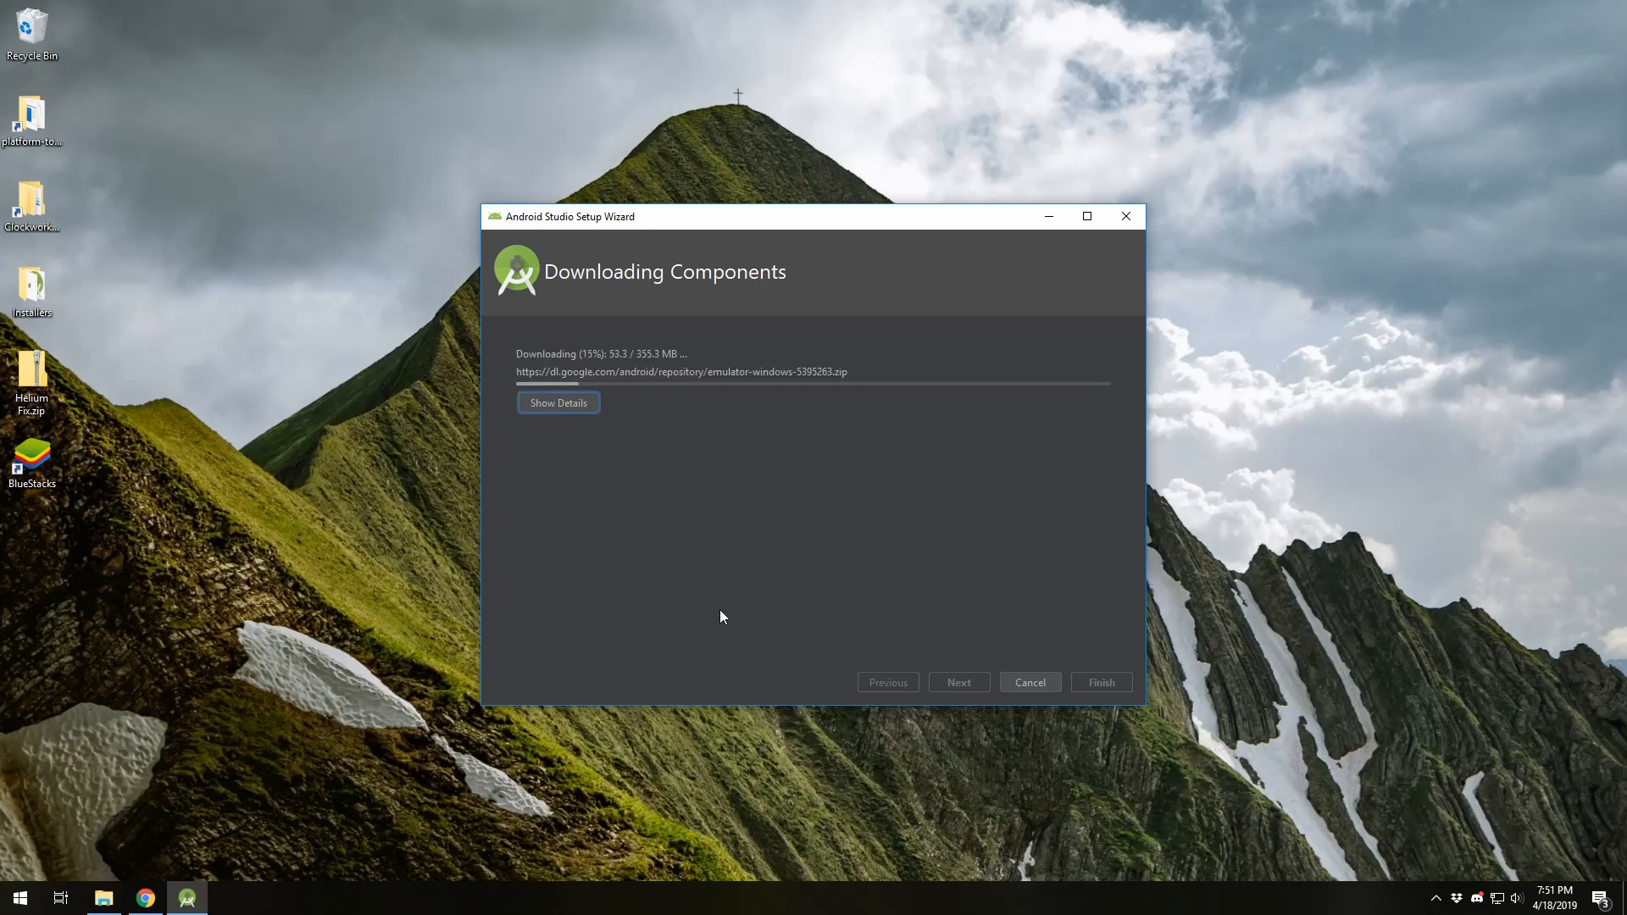
{"action": "mouse_move", "coordinate": [913, 544]}
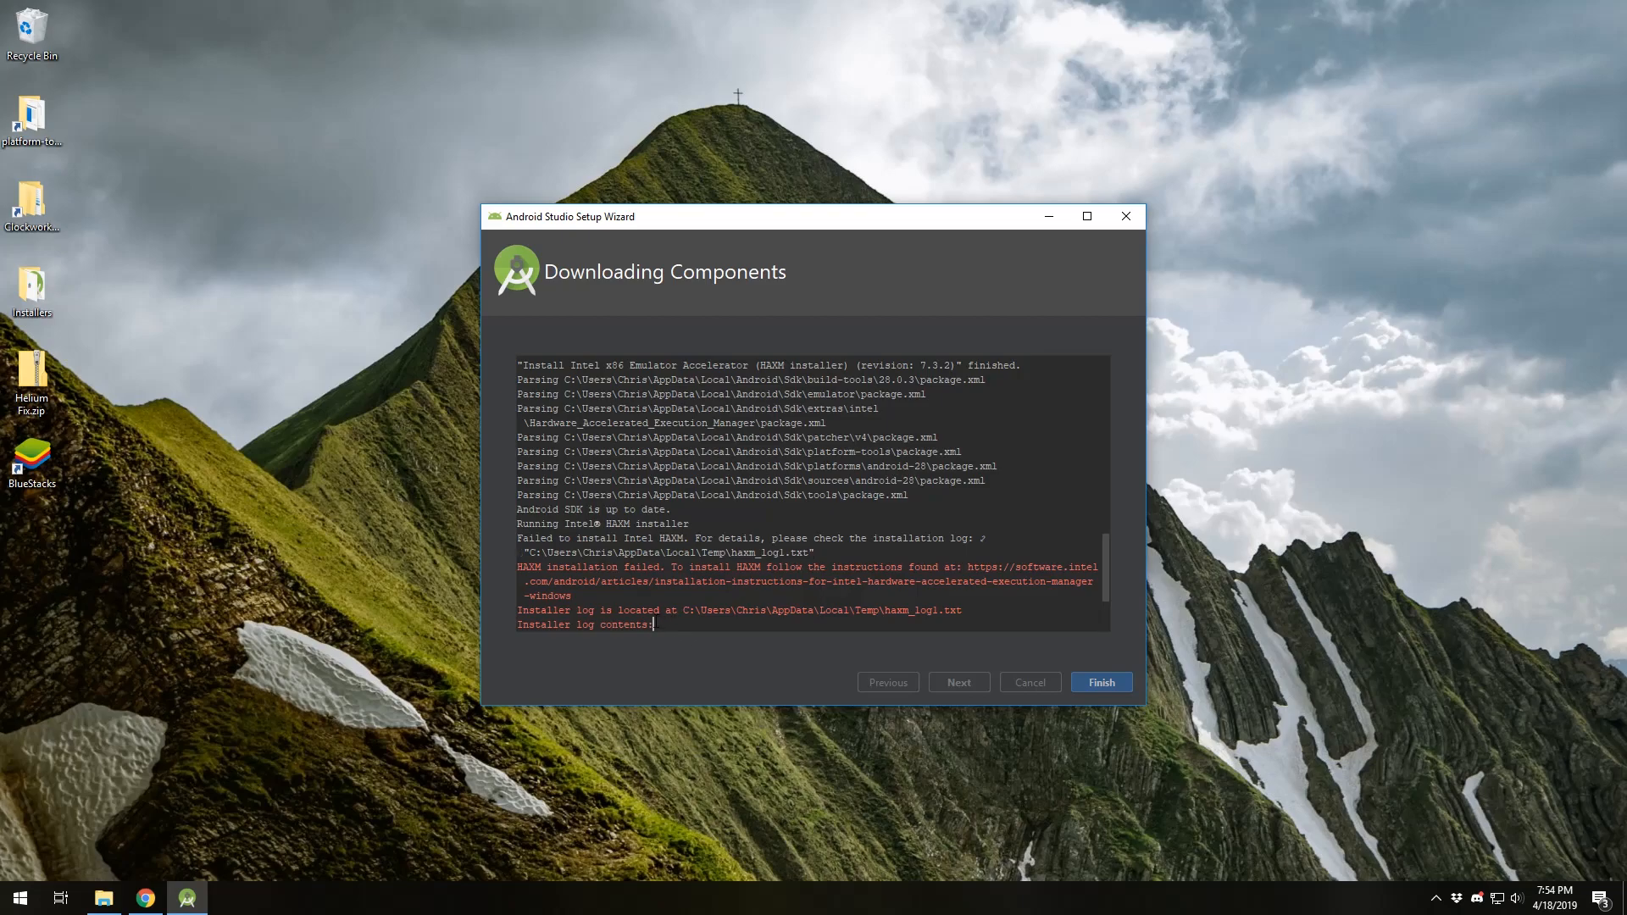
{"action": "double_click", "coordinate": [529, 567]}
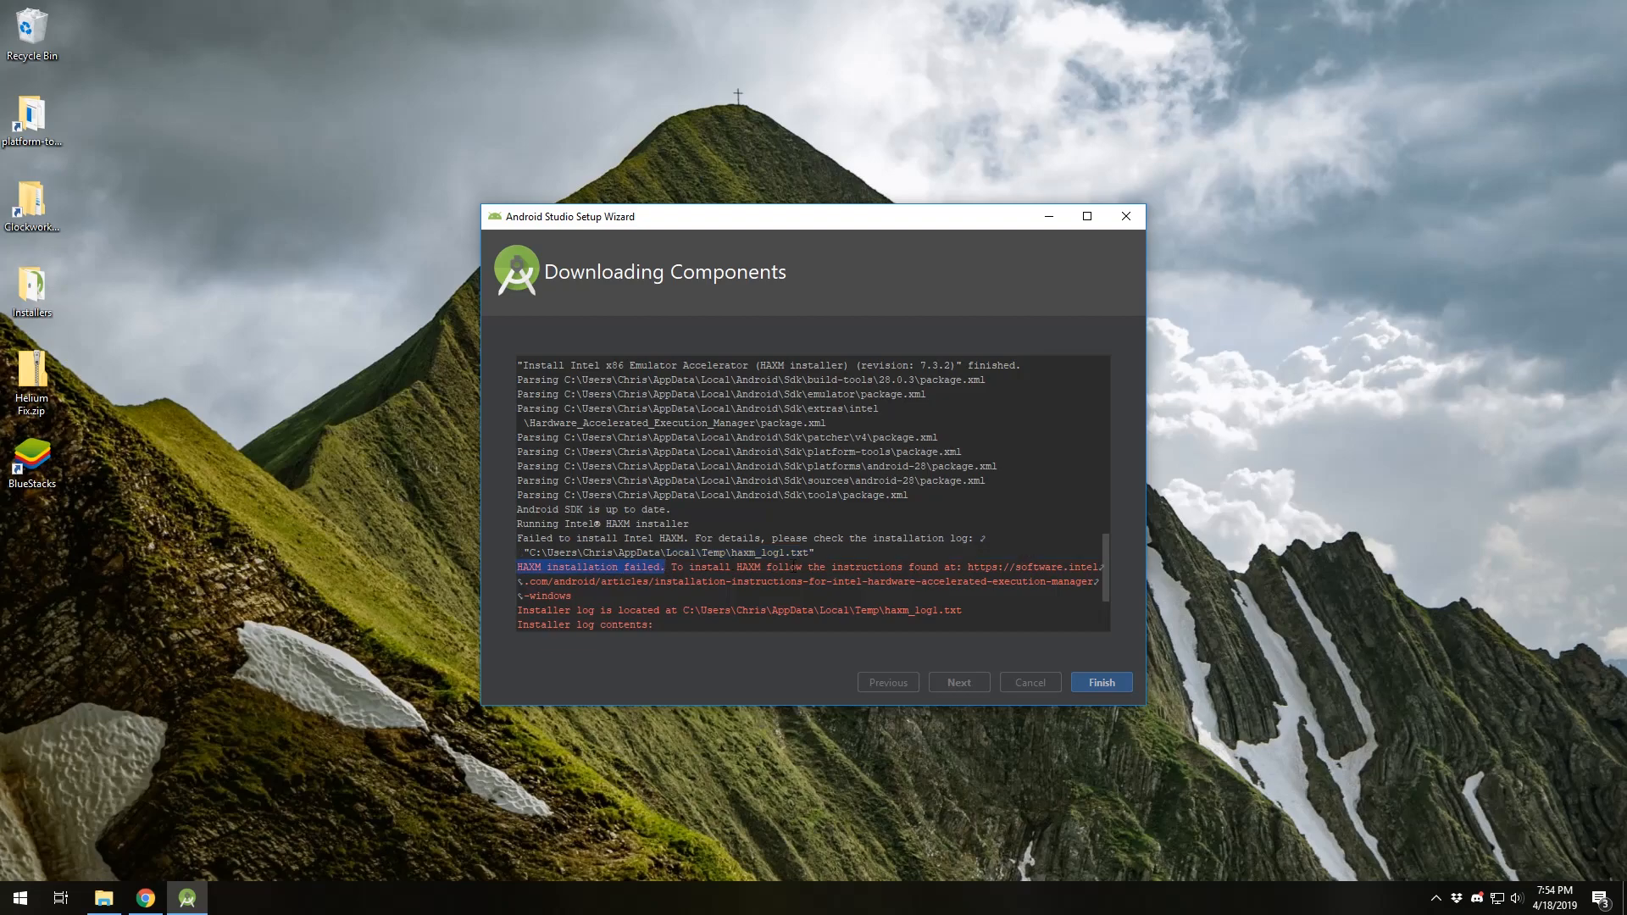
Finish the Setup Wizard and open, then dismiss, the Welcome screen's Configure dropdown.
{"action": "left_click", "coordinate": [1099, 681]}
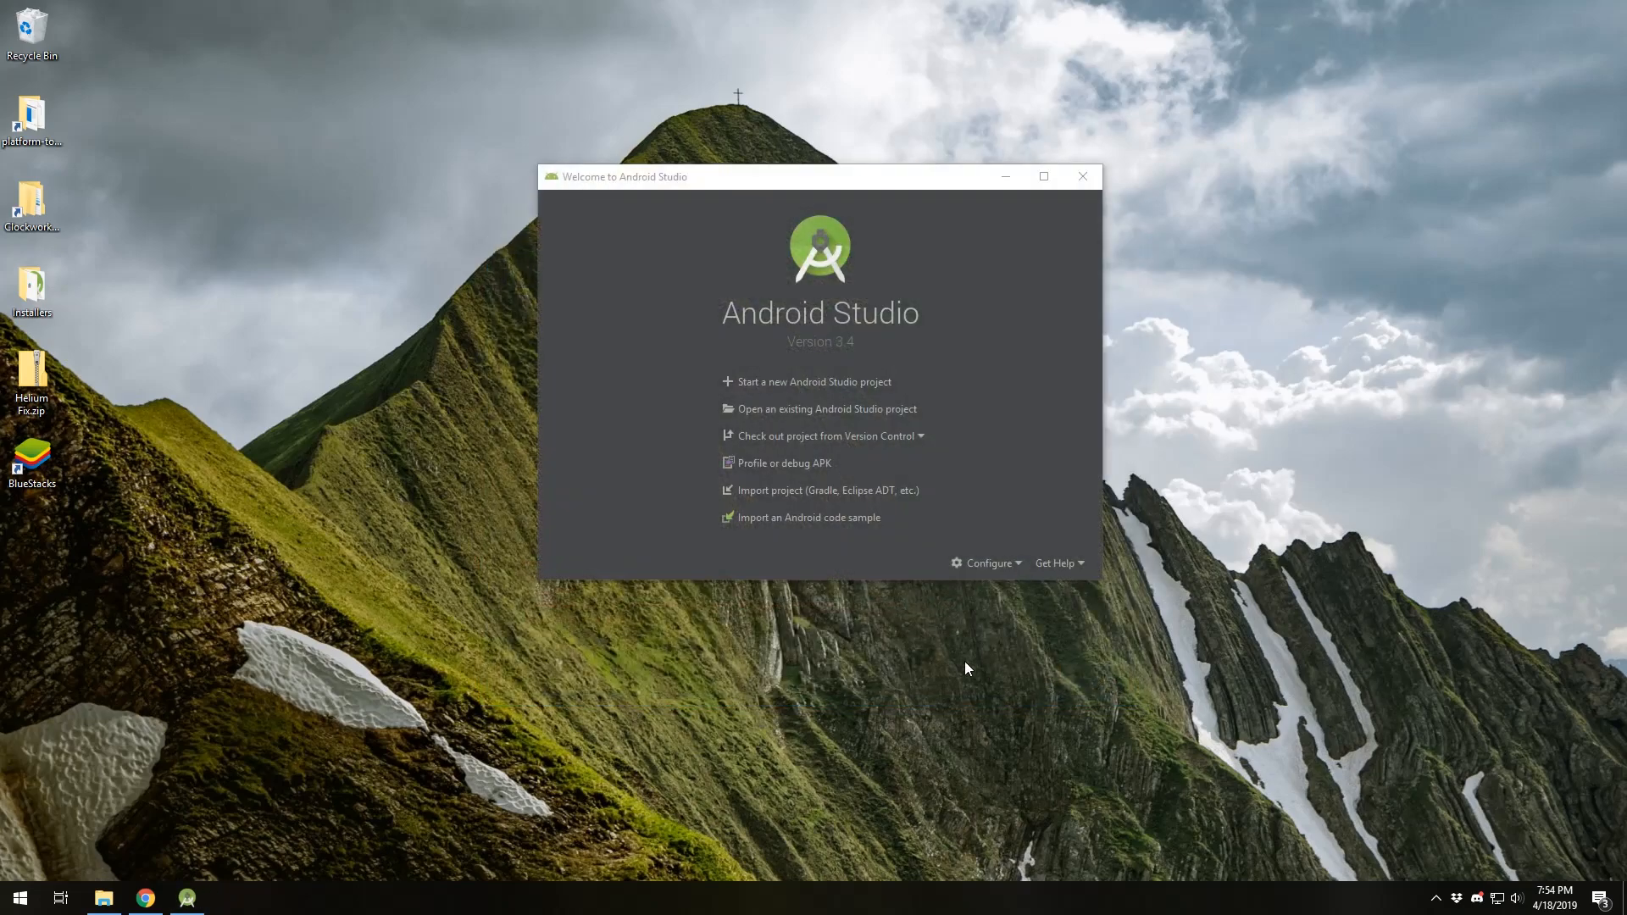
{"action": "mouse_move", "coordinate": [683, 535]}
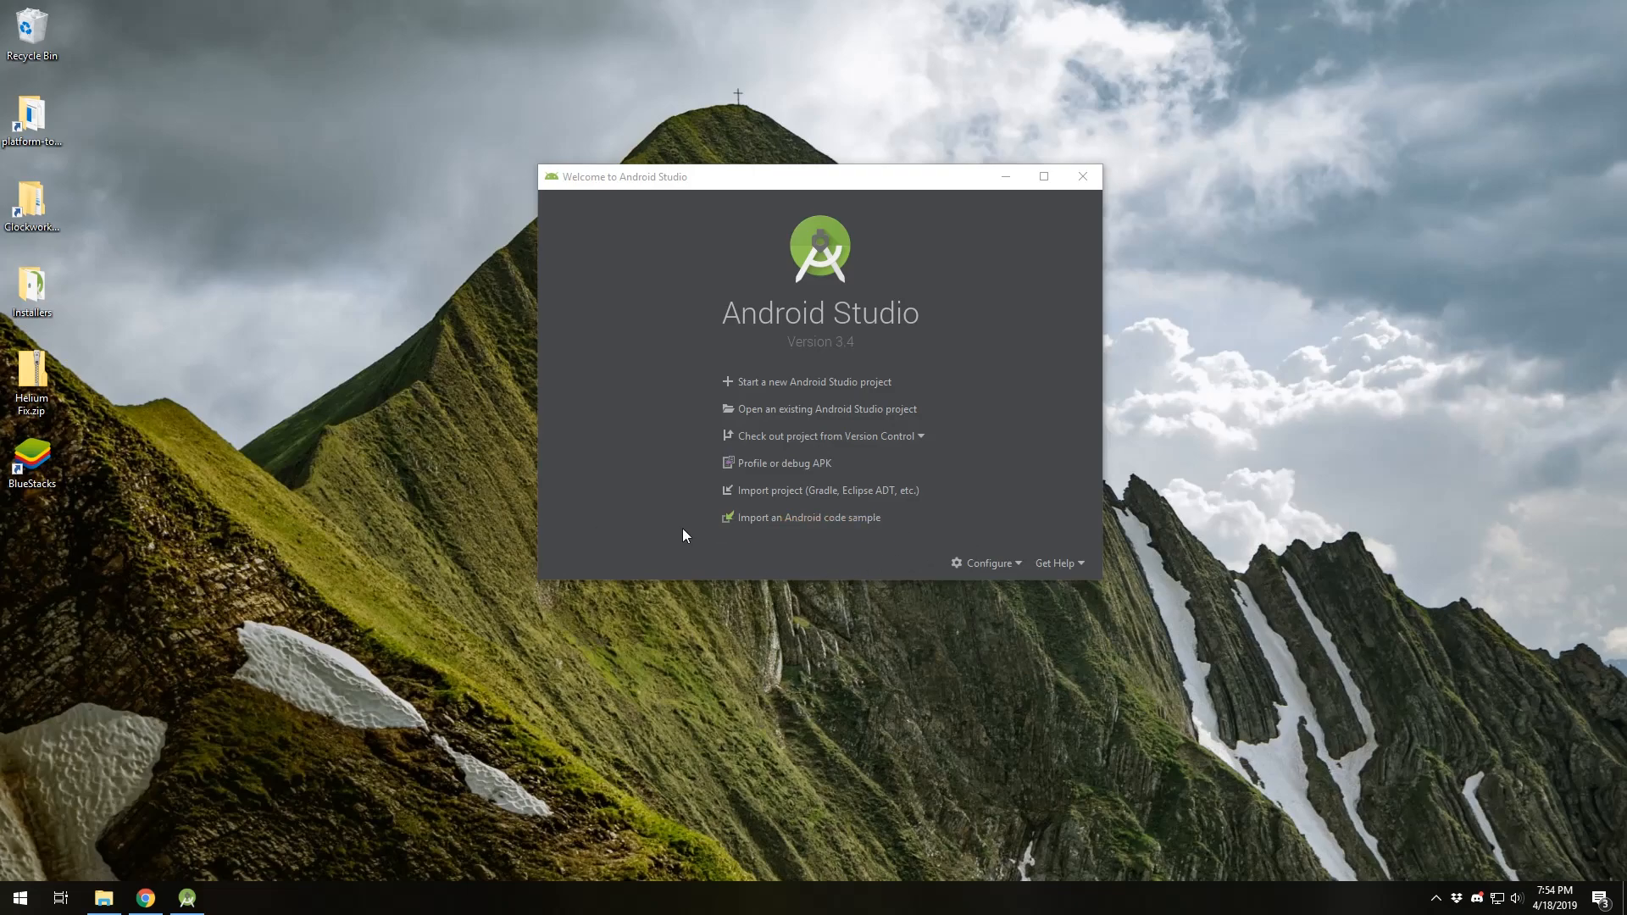
{"action": "mouse_move", "coordinate": [617, 545]}
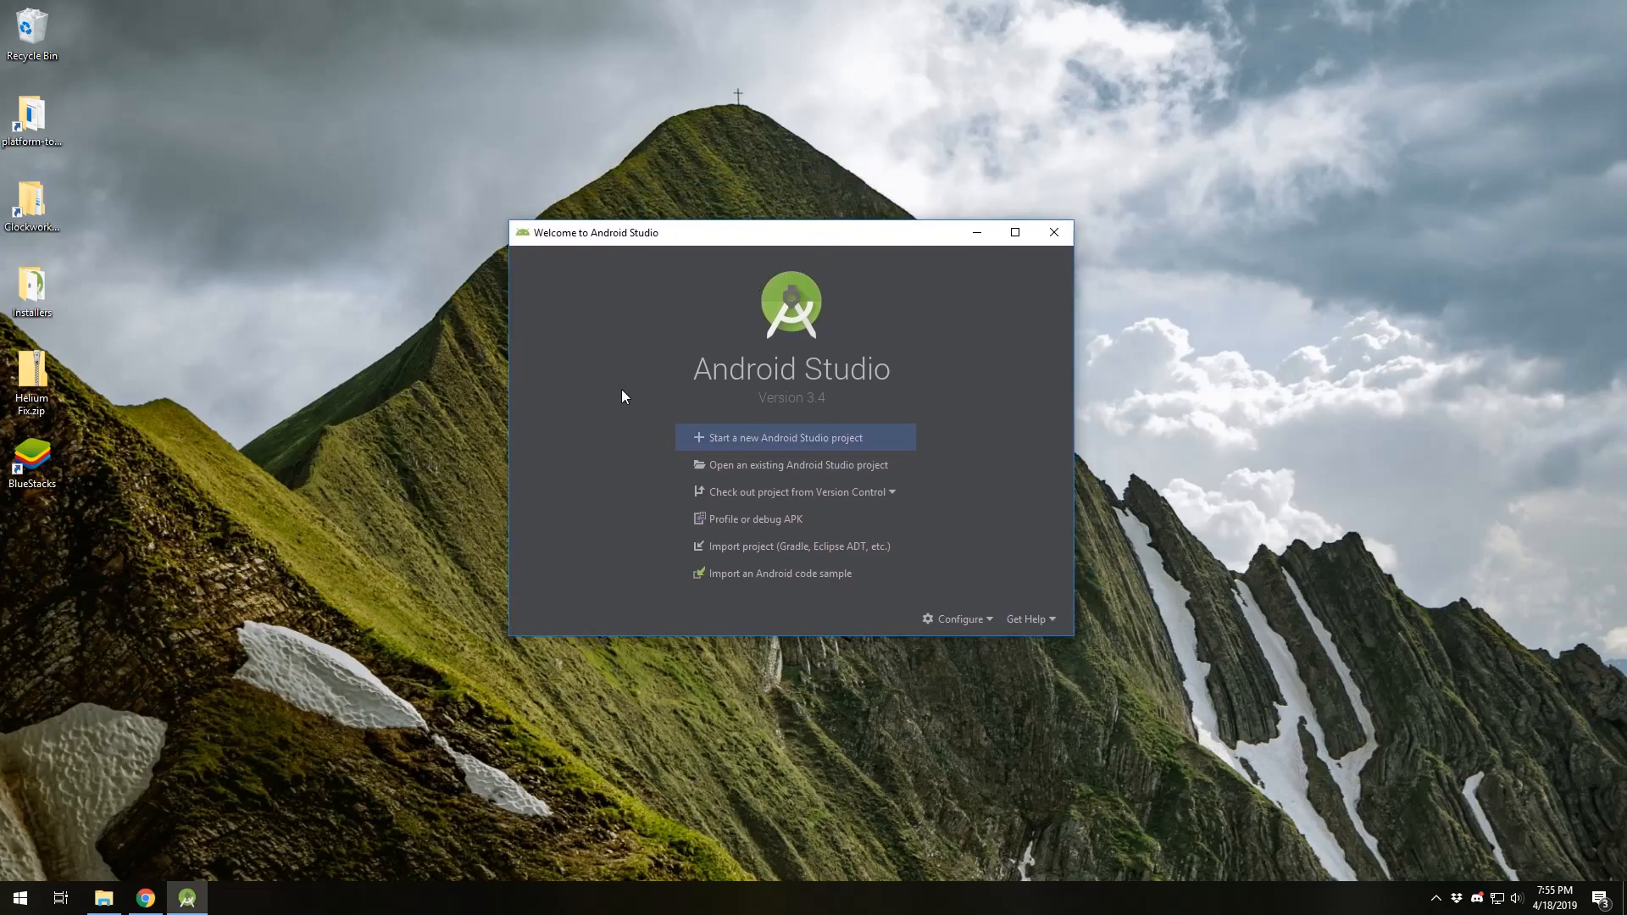
{"action": "mouse_move", "coordinate": [579, 157]}
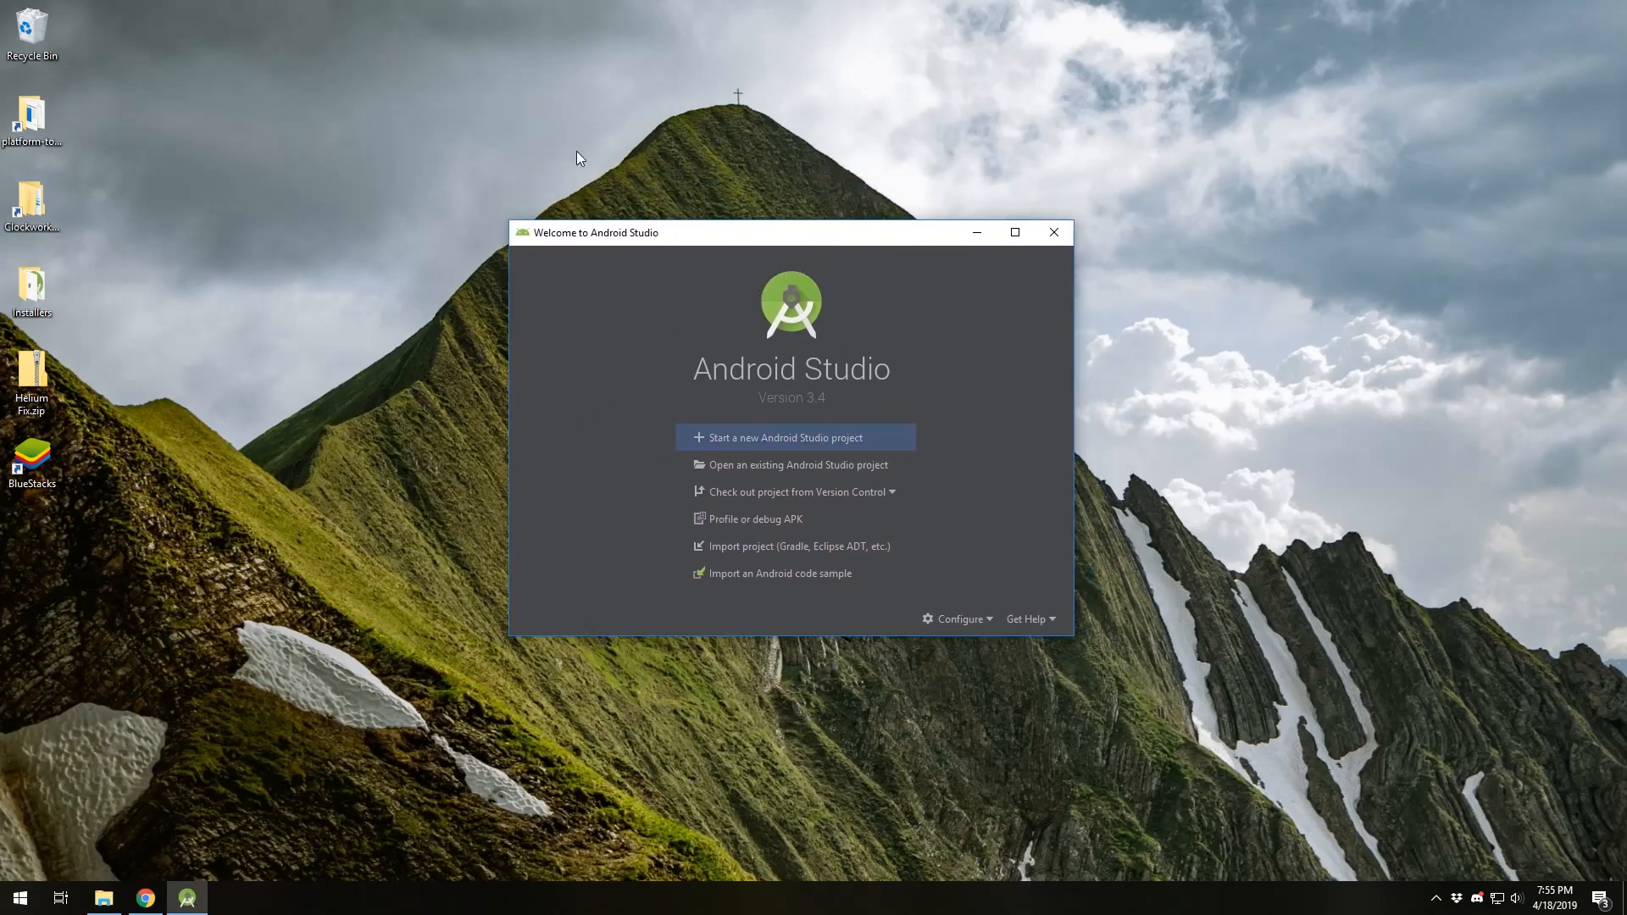
{"action": "mouse_move", "coordinate": [743, 466]}
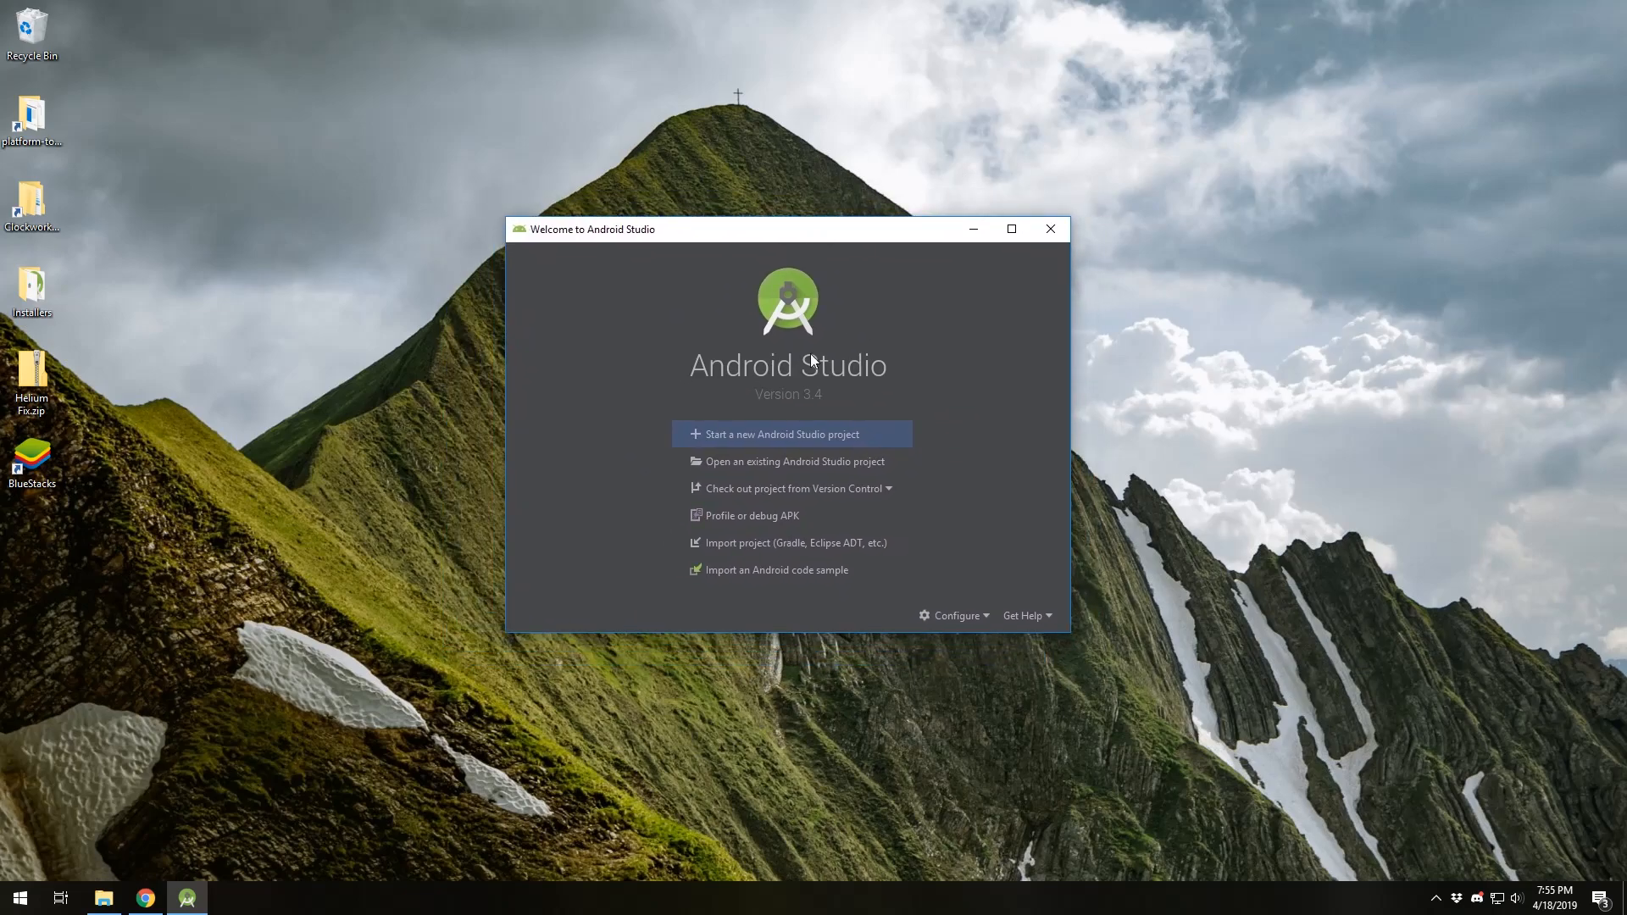
{"action": "left_click", "coordinate": [957, 615]}
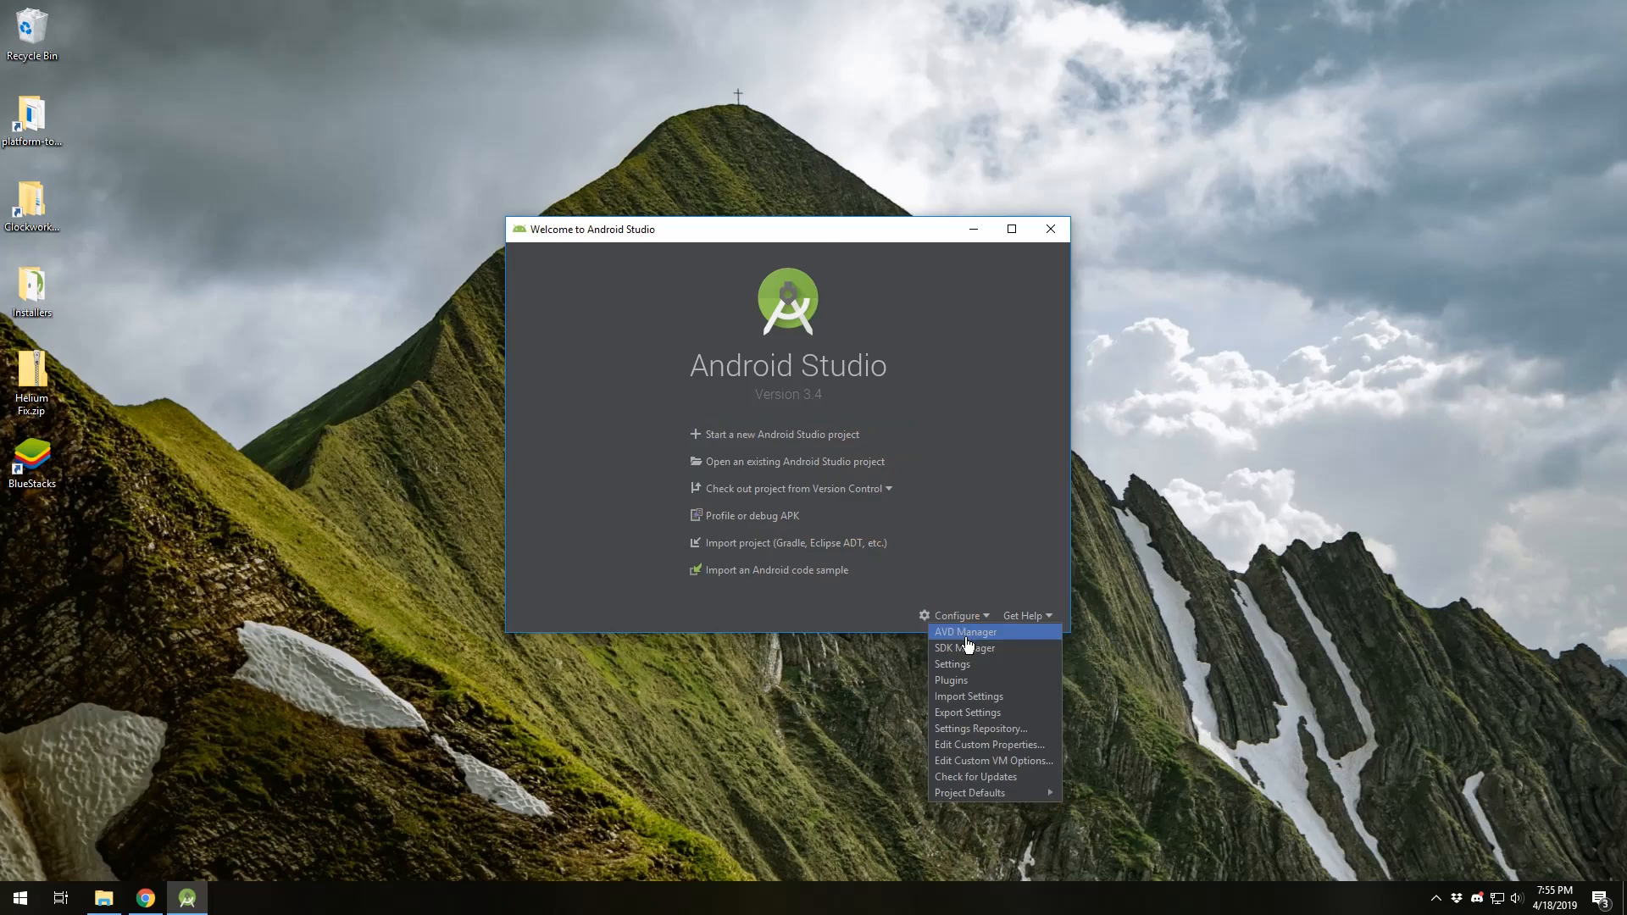
{"action": "left_click", "coordinate": [965, 648]}
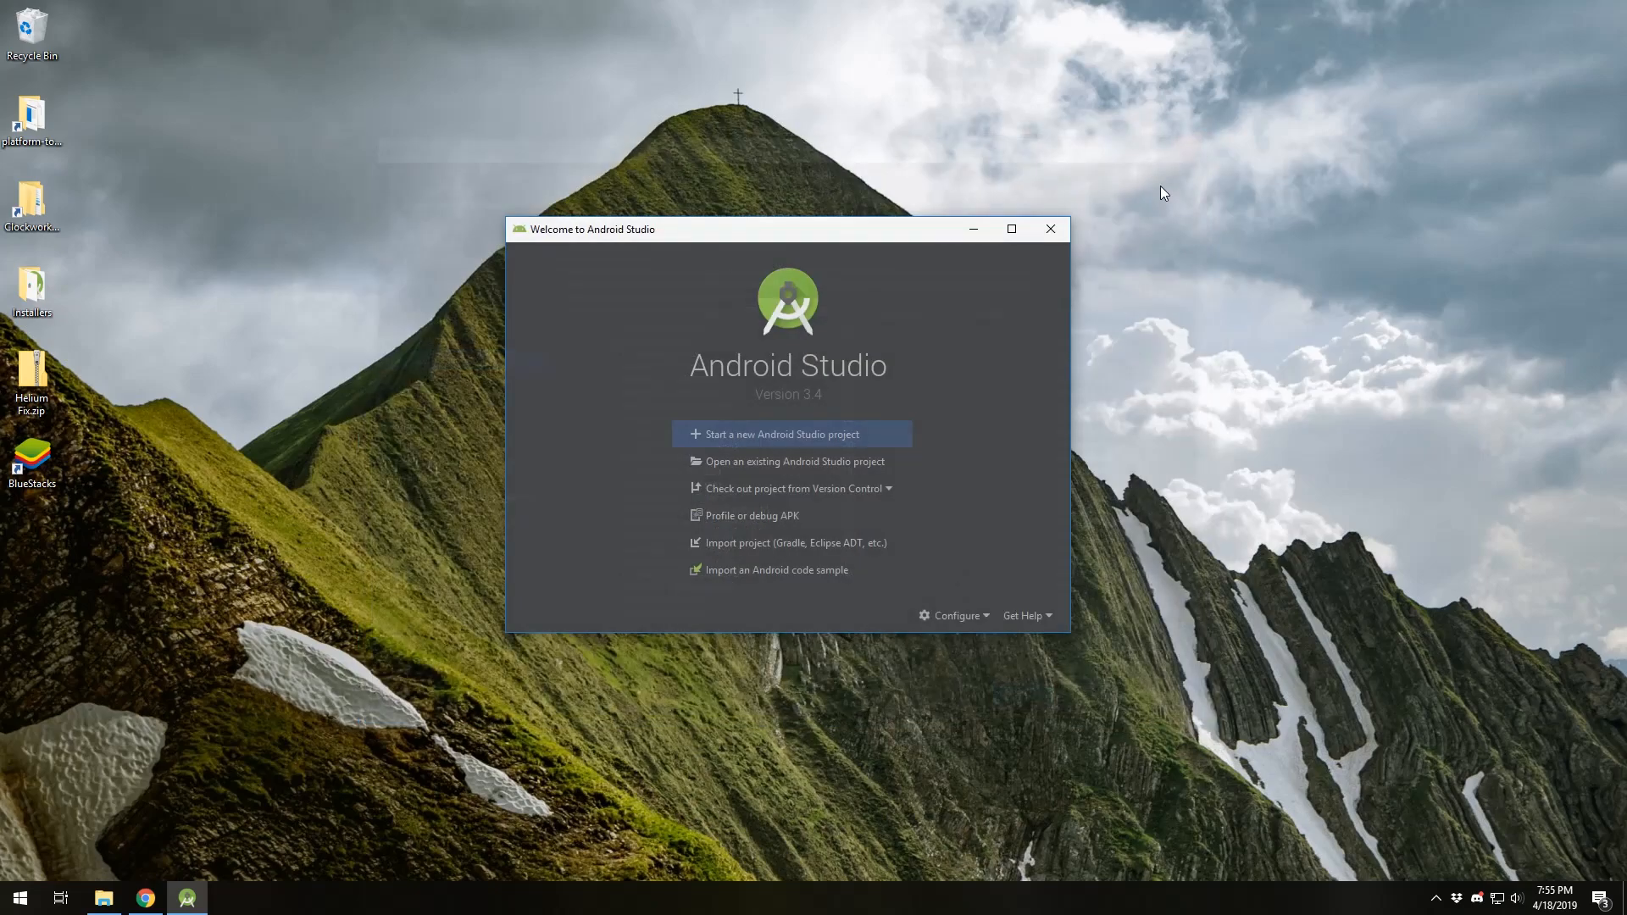
Create a Basic Activity project with minimum API 22: Android 5.1 (Lollipop).
{"action": "left_click", "coordinate": [780, 434]}
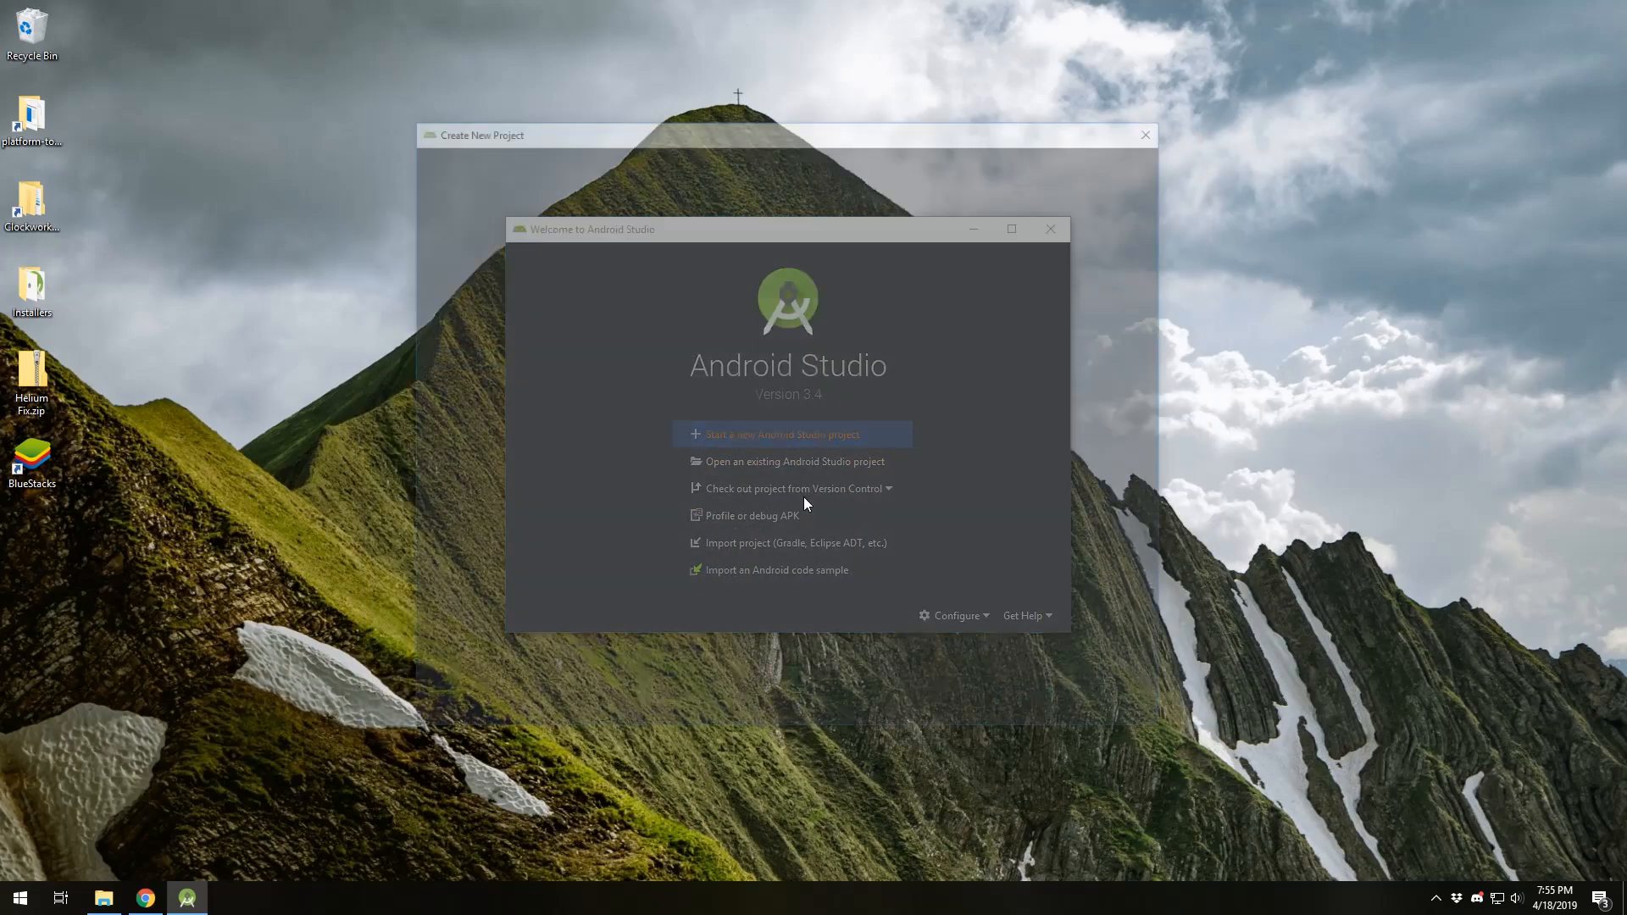
{"action": "left_click", "coordinate": [791, 434]}
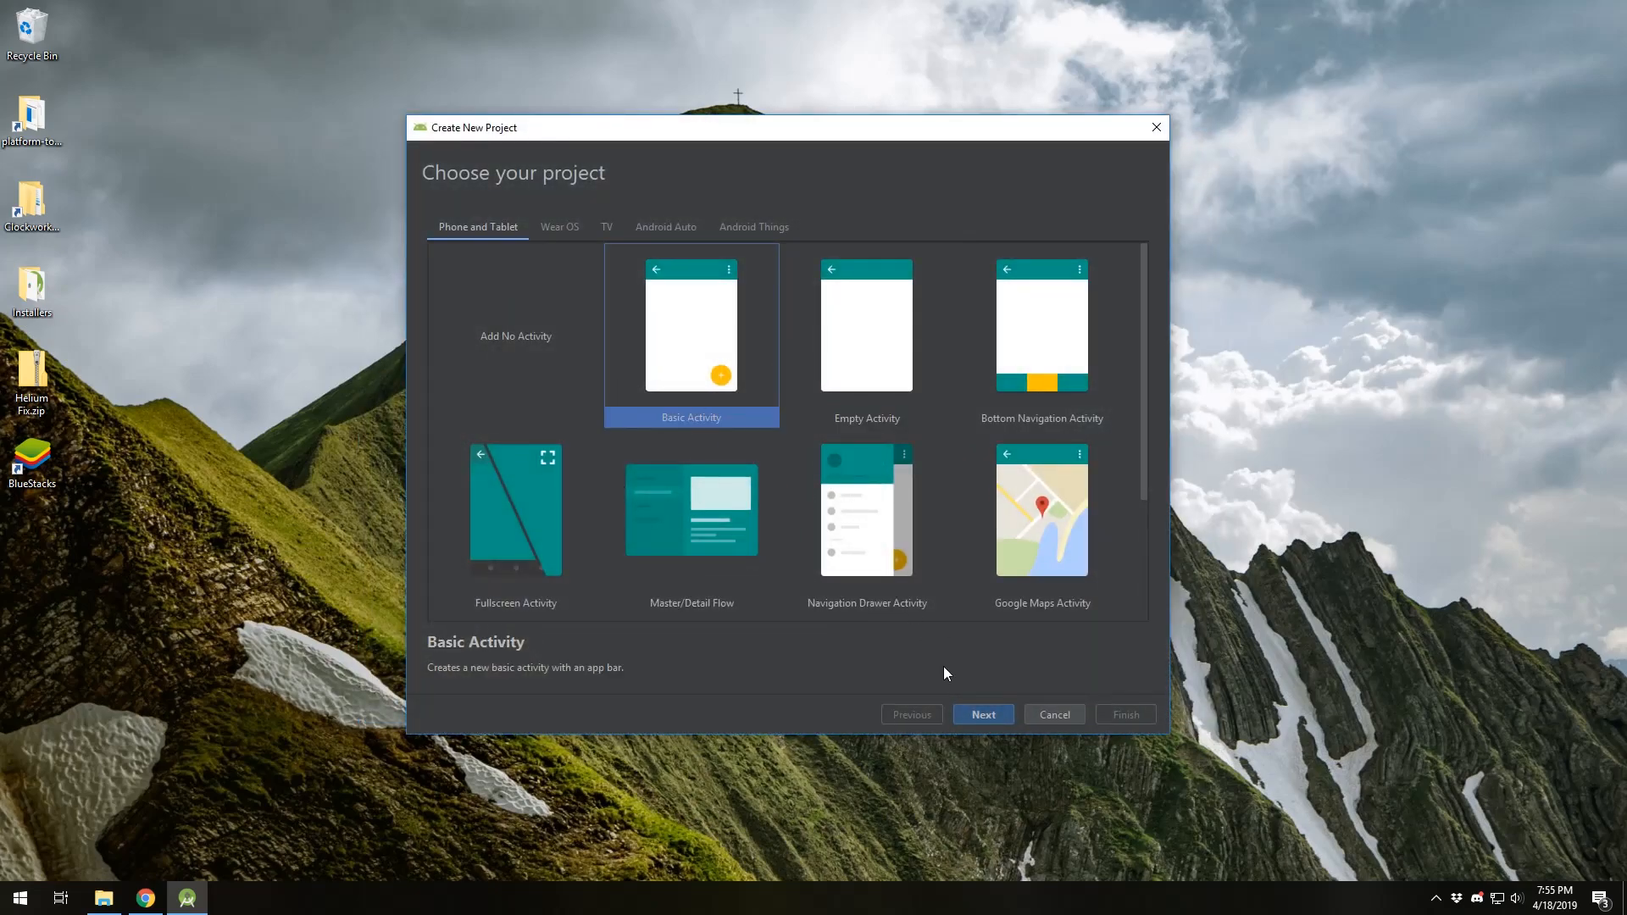
{"action": "left_click", "coordinate": [981, 713]}
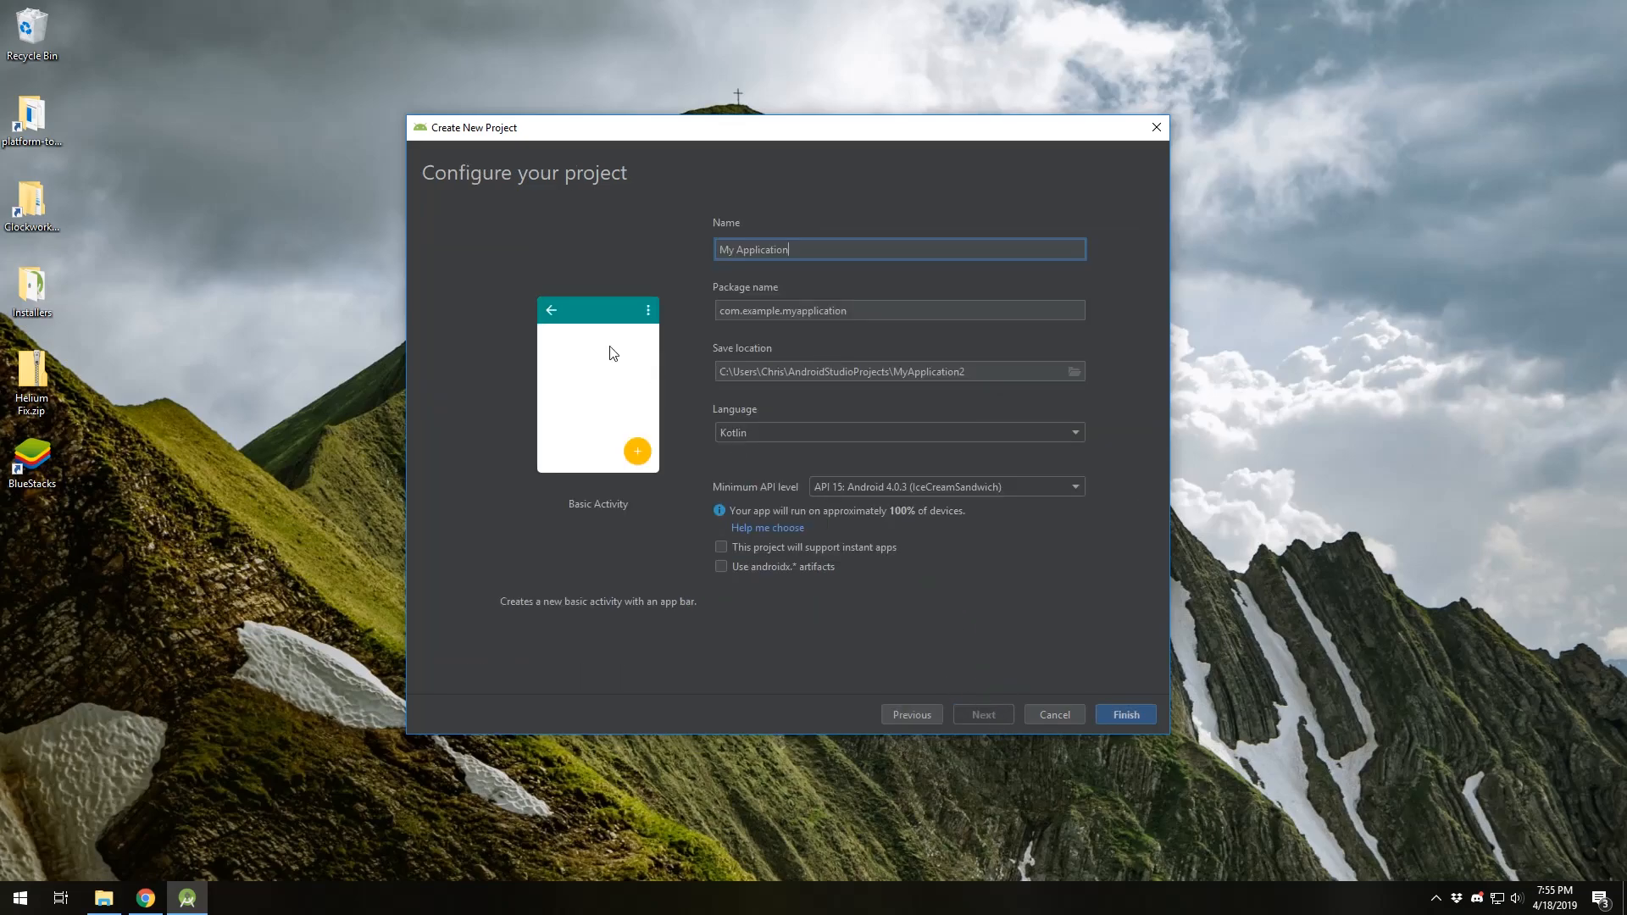
{"action": "mouse_move", "coordinate": [638, 323]}
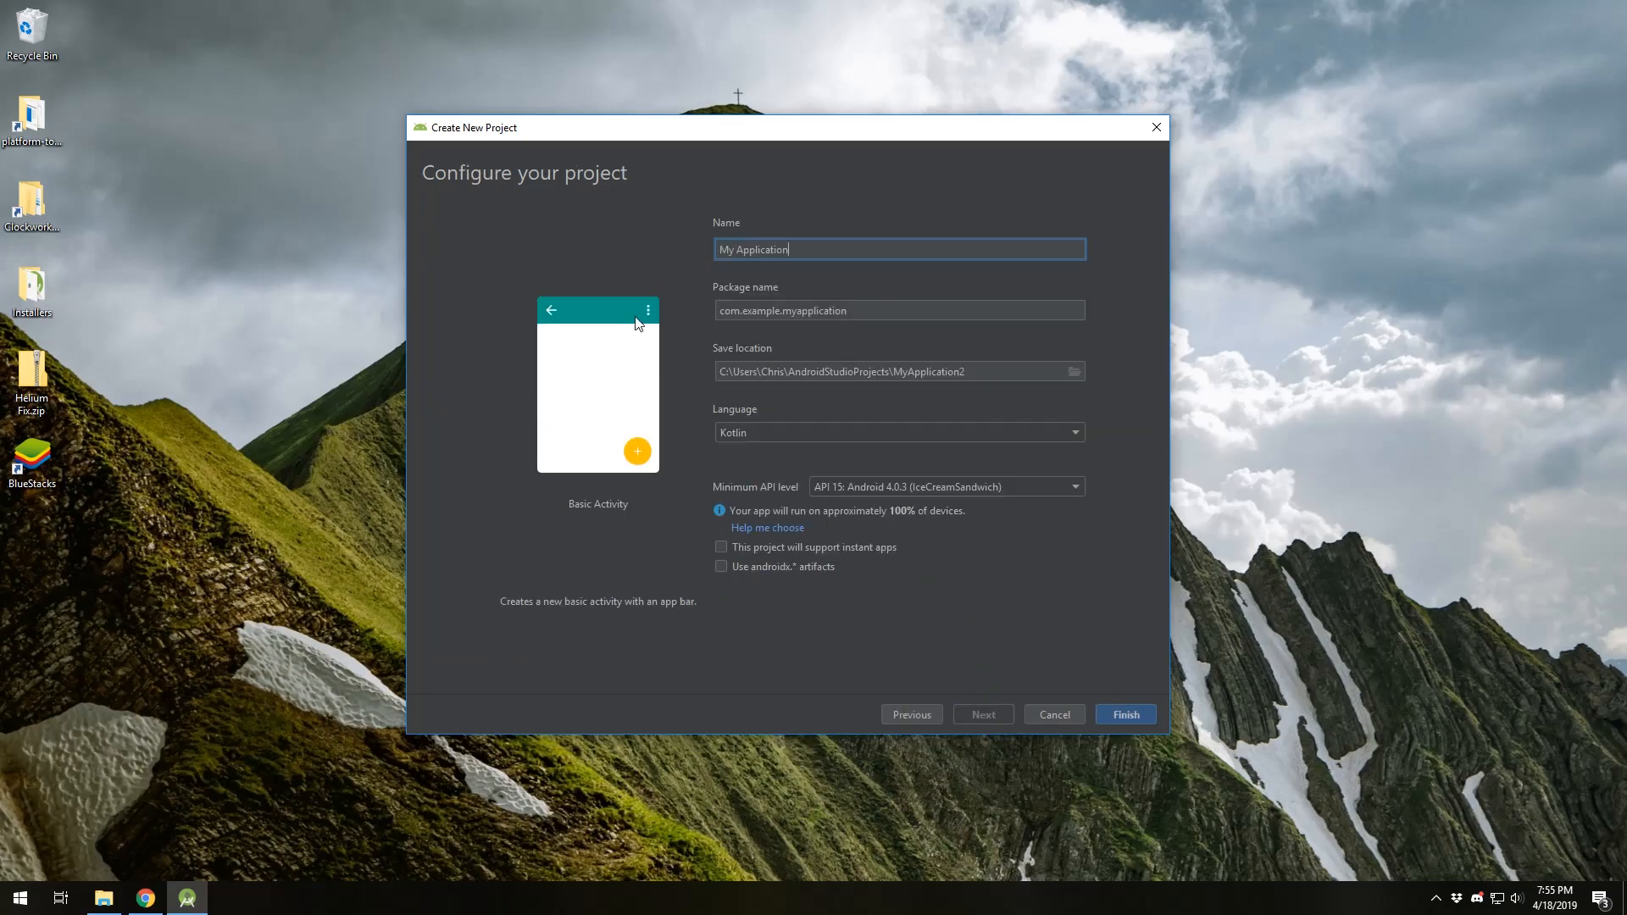
{"action": "mouse_move", "coordinate": [940, 434]}
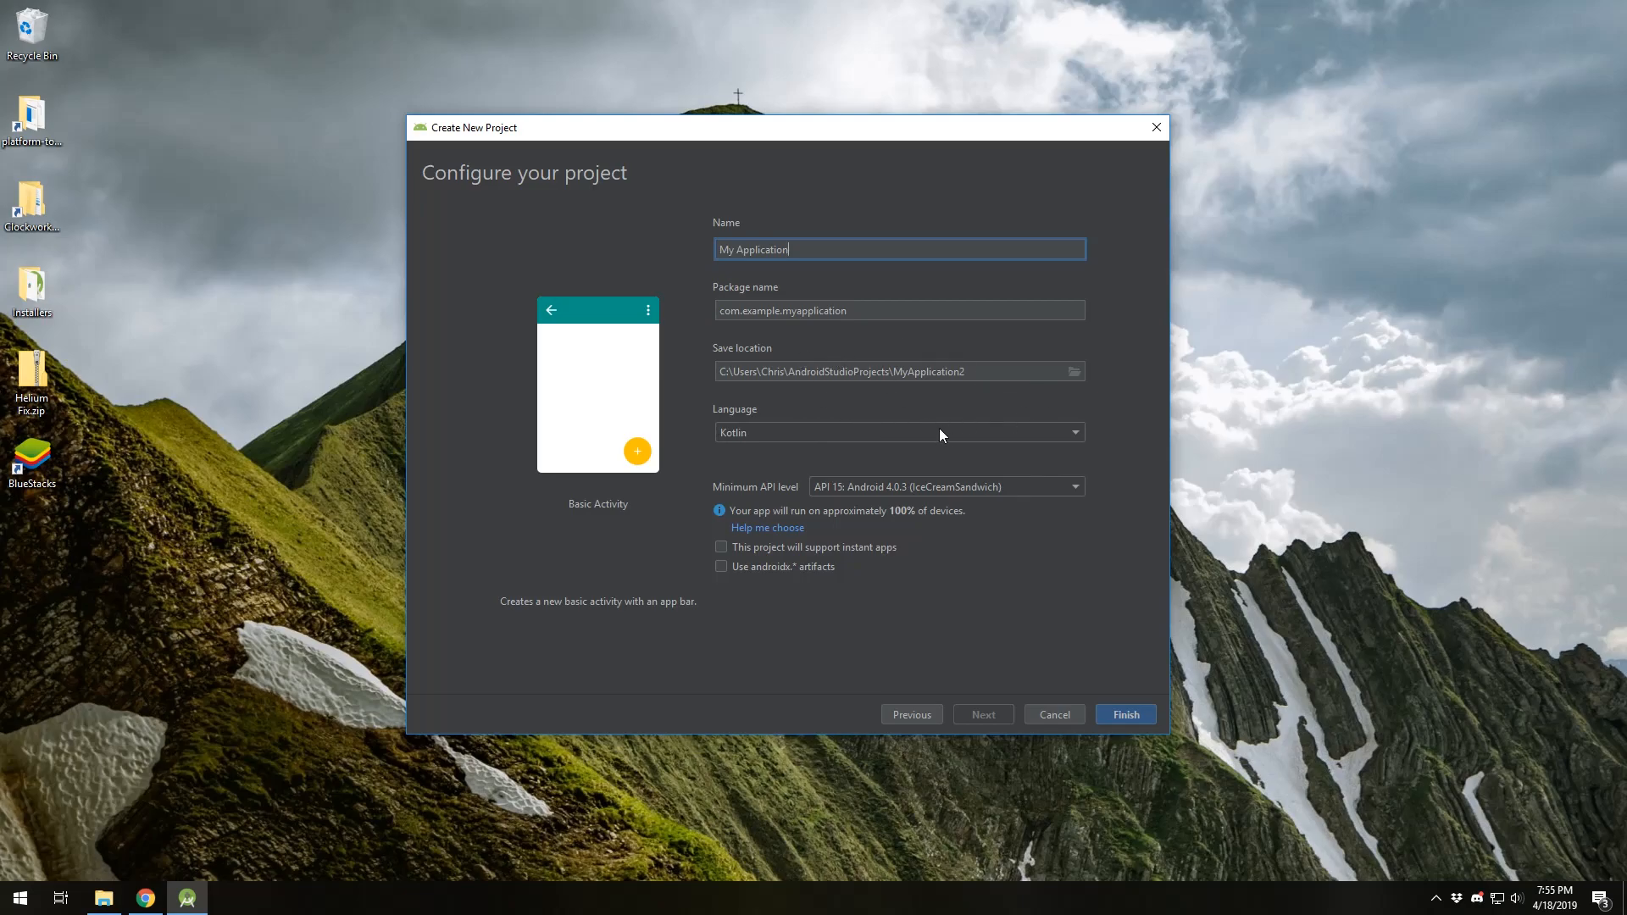
{"action": "mouse_move", "coordinate": [849, 438]}
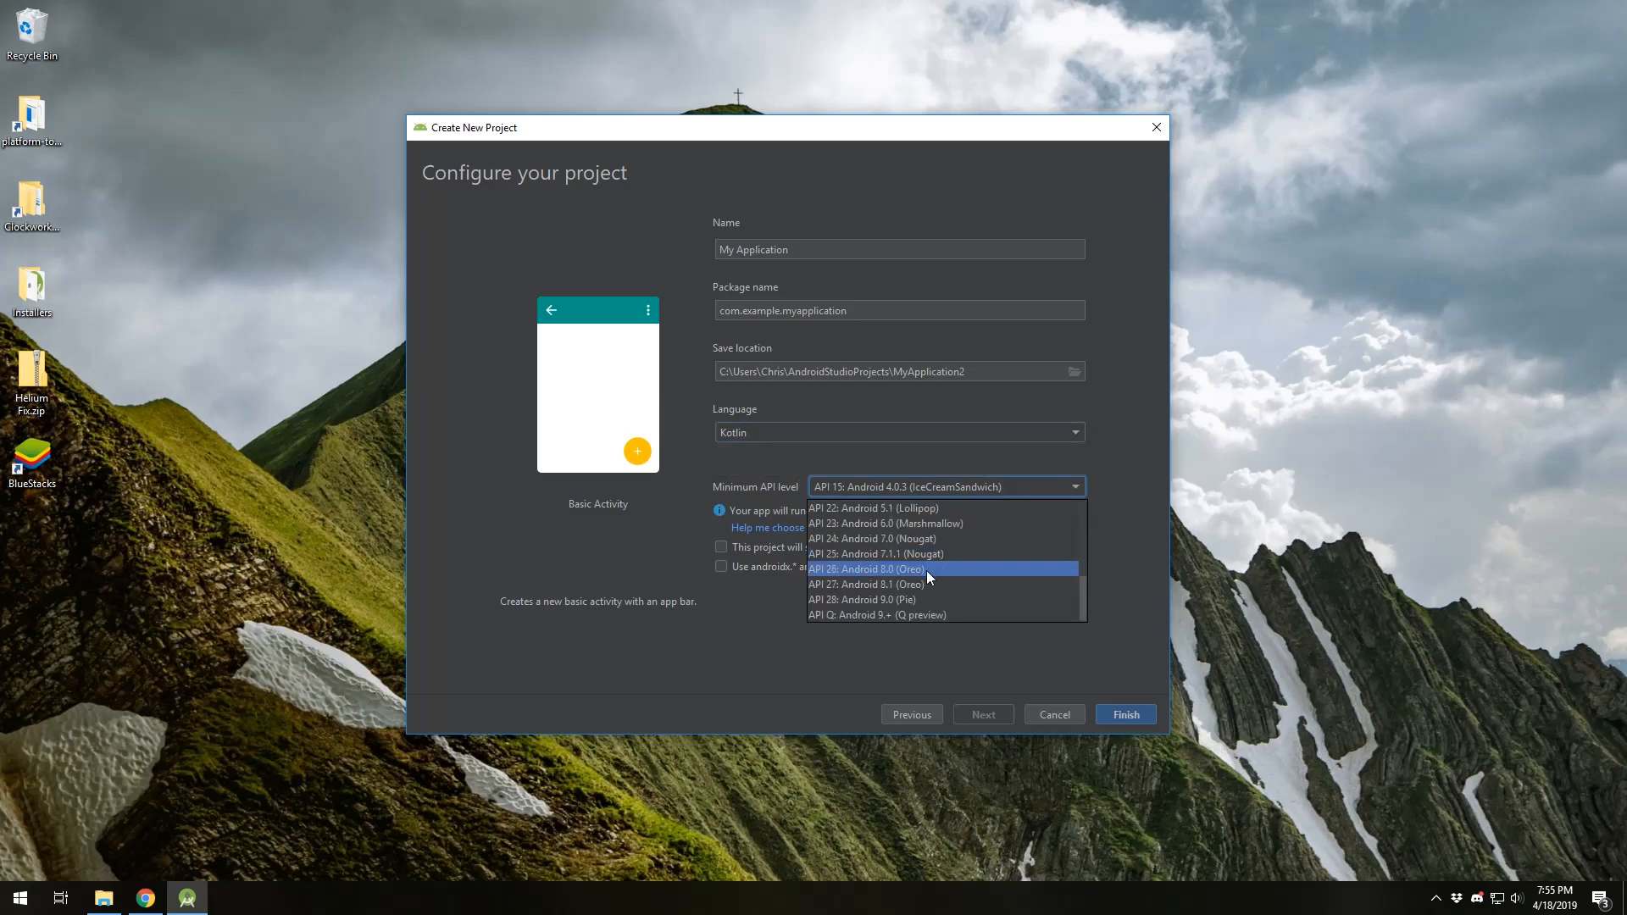
{"action": "left_click", "coordinate": [866, 569]}
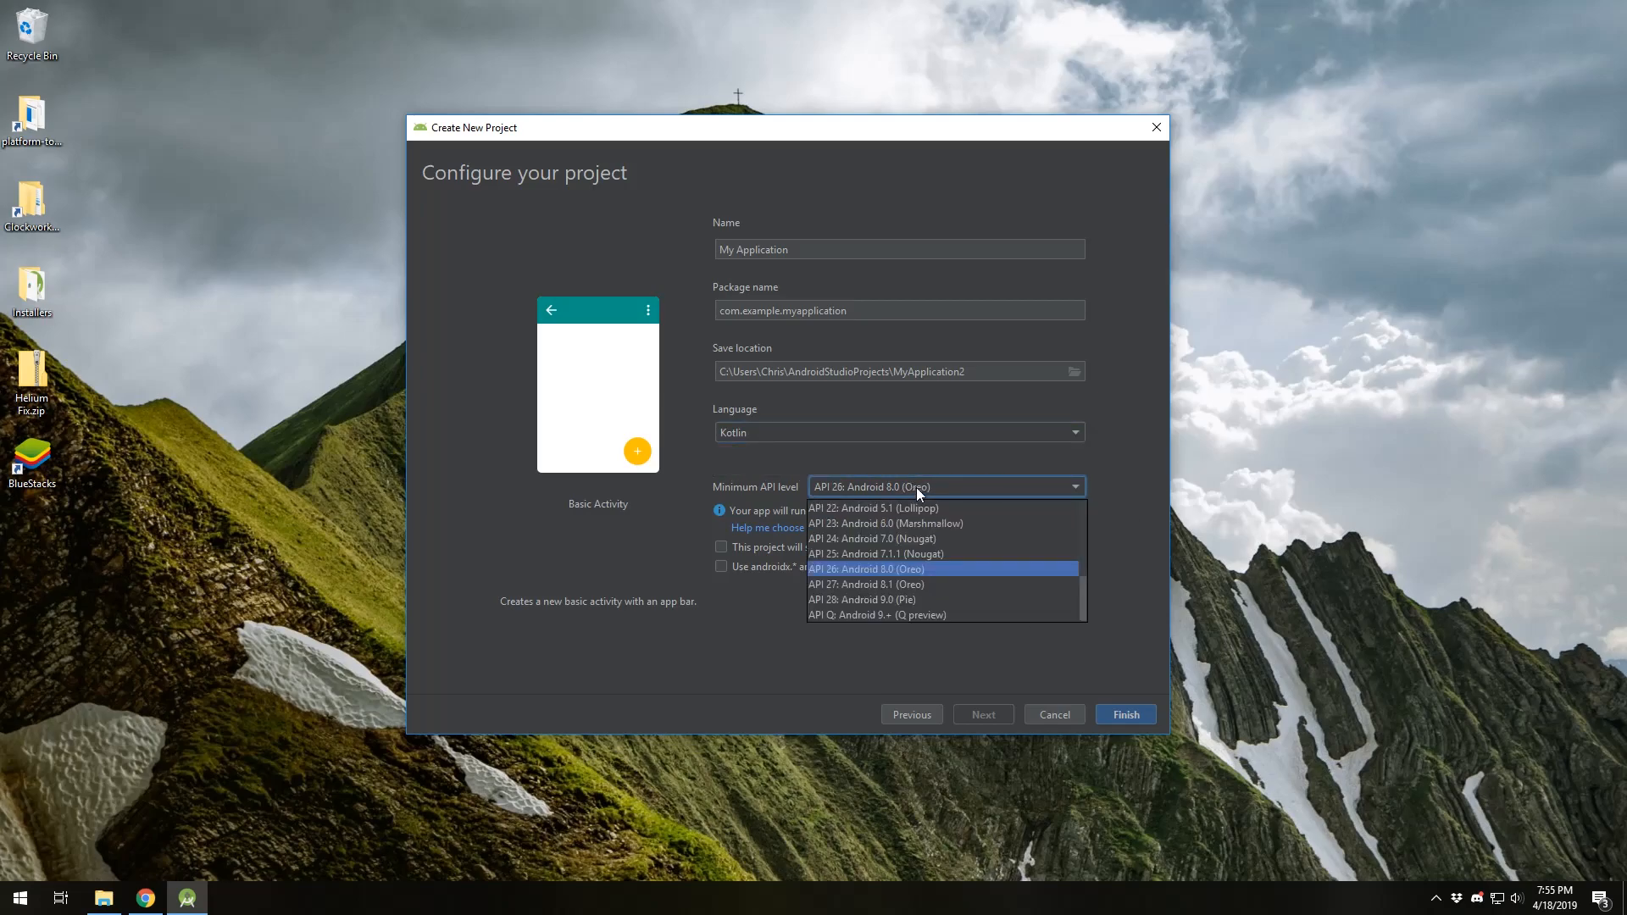
{"action": "left_click", "coordinate": [869, 539]}
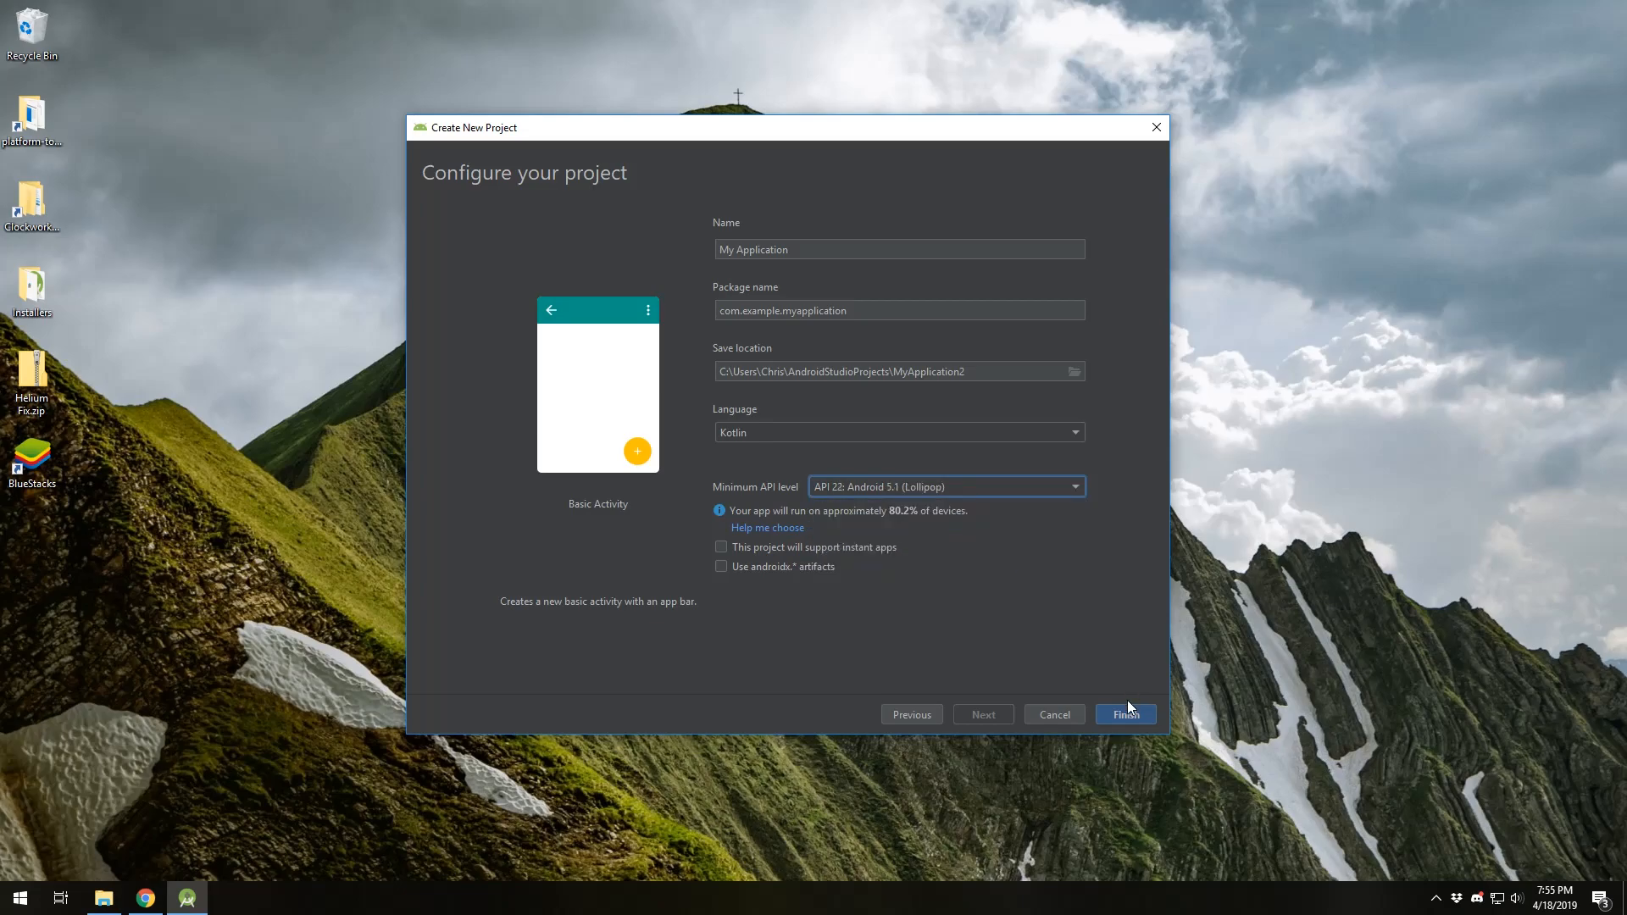
{"action": "mouse_move", "coordinate": [1142, 665]}
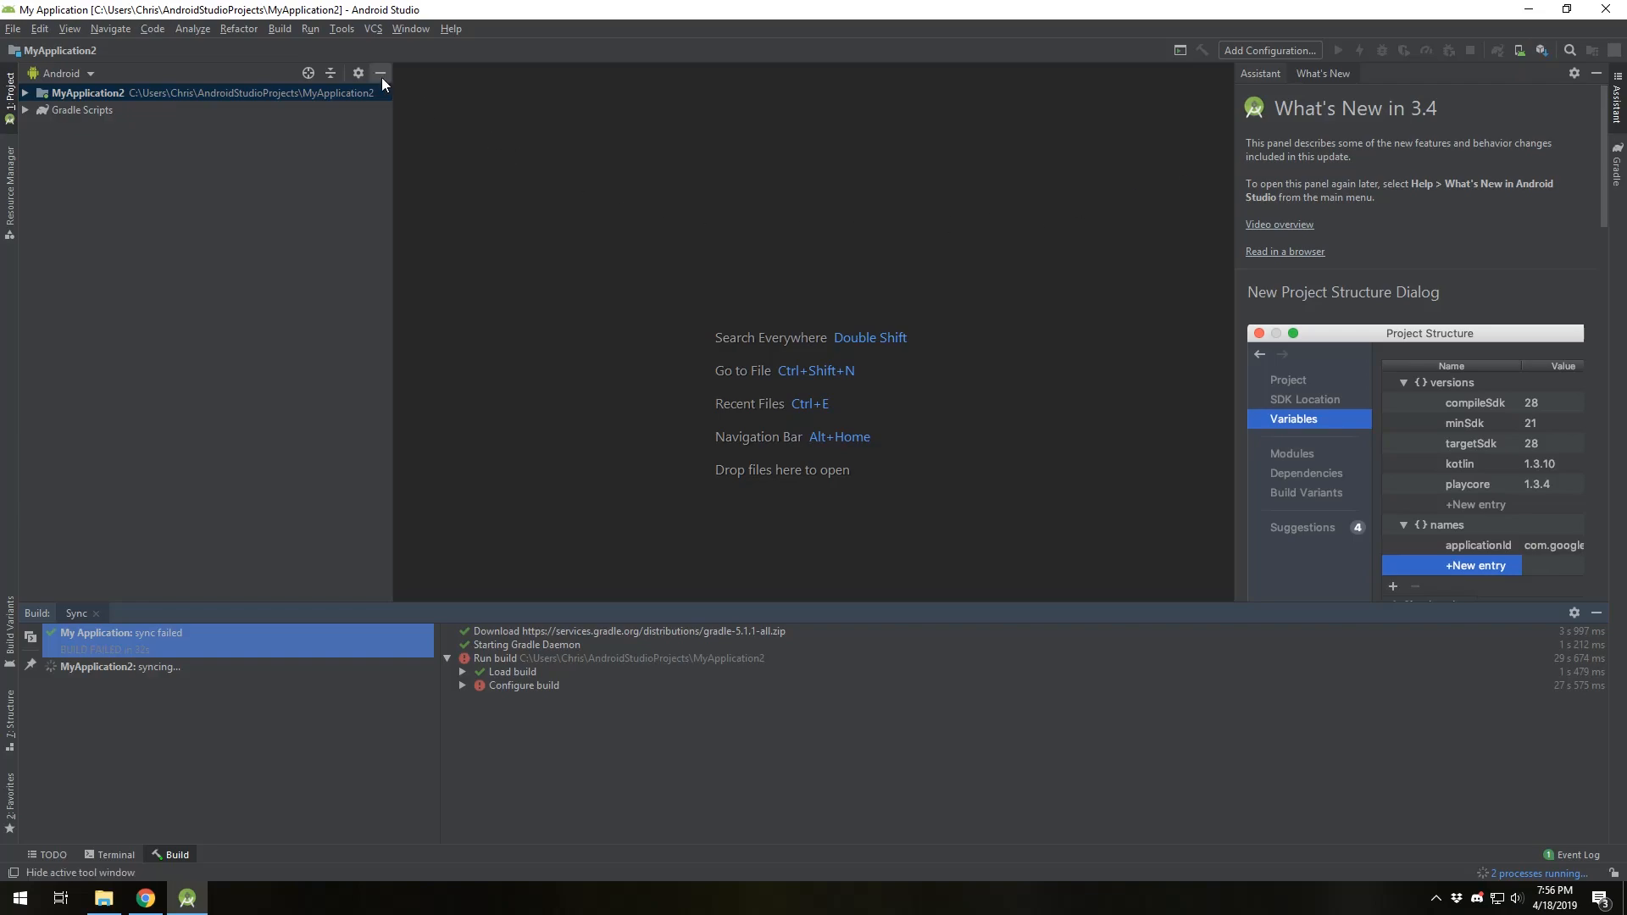
{"action": "left_click", "coordinate": [340, 28]}
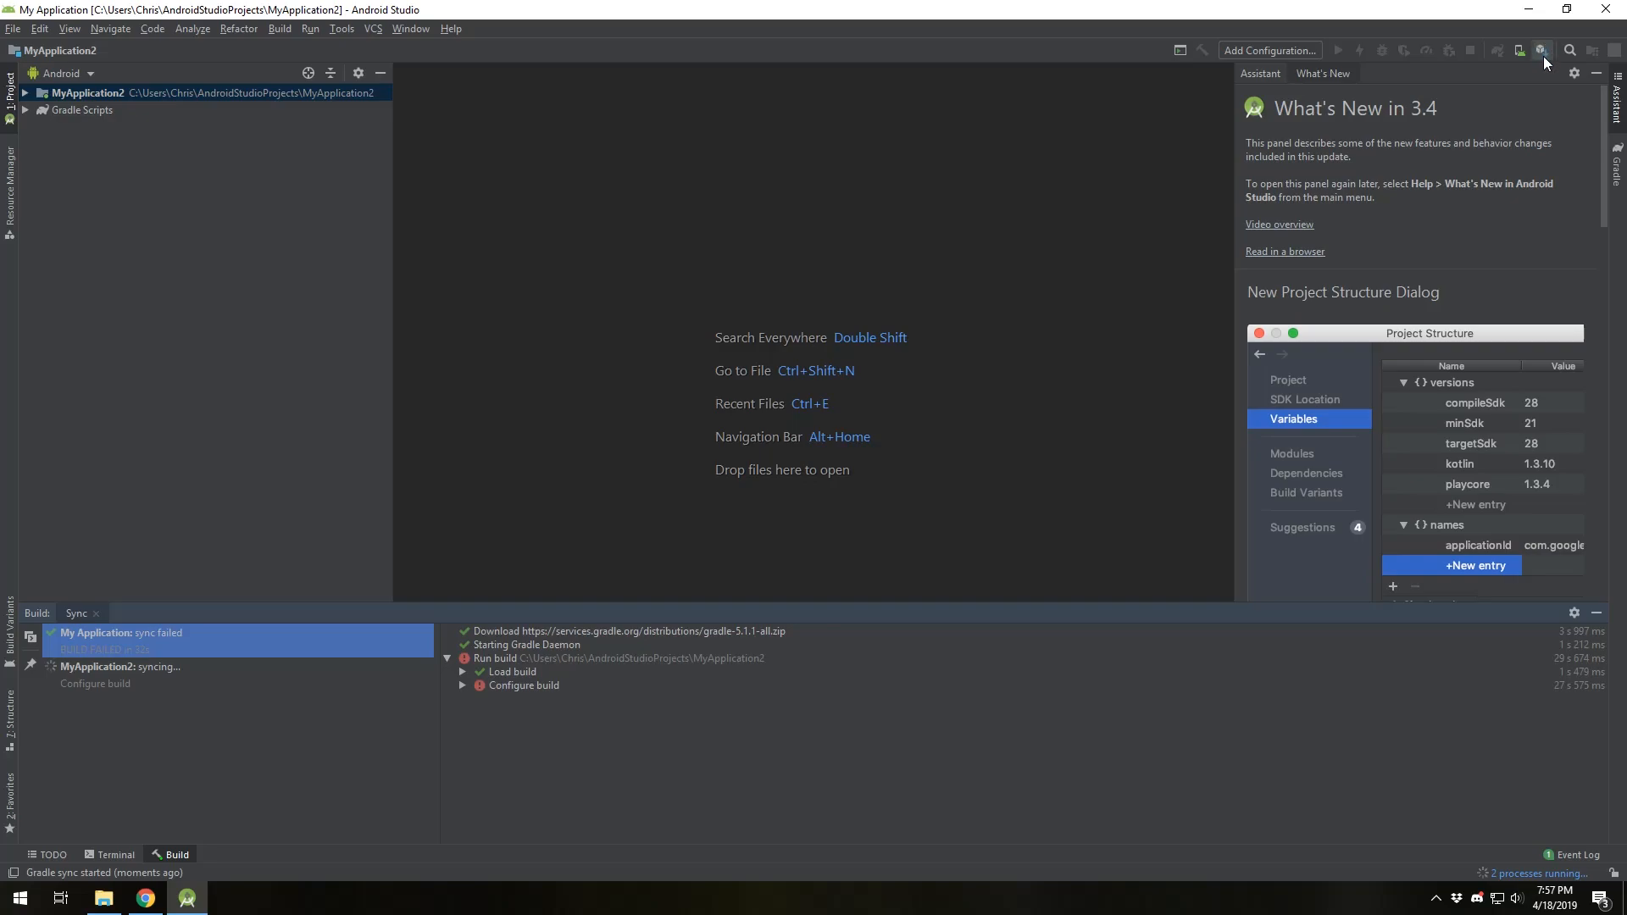
In SDK Manager's SDK Tools tab, check Android SDK Build-Tools 29-rc2 and apply.
{"action": "left_click", "coordinate": [1543, 50]}
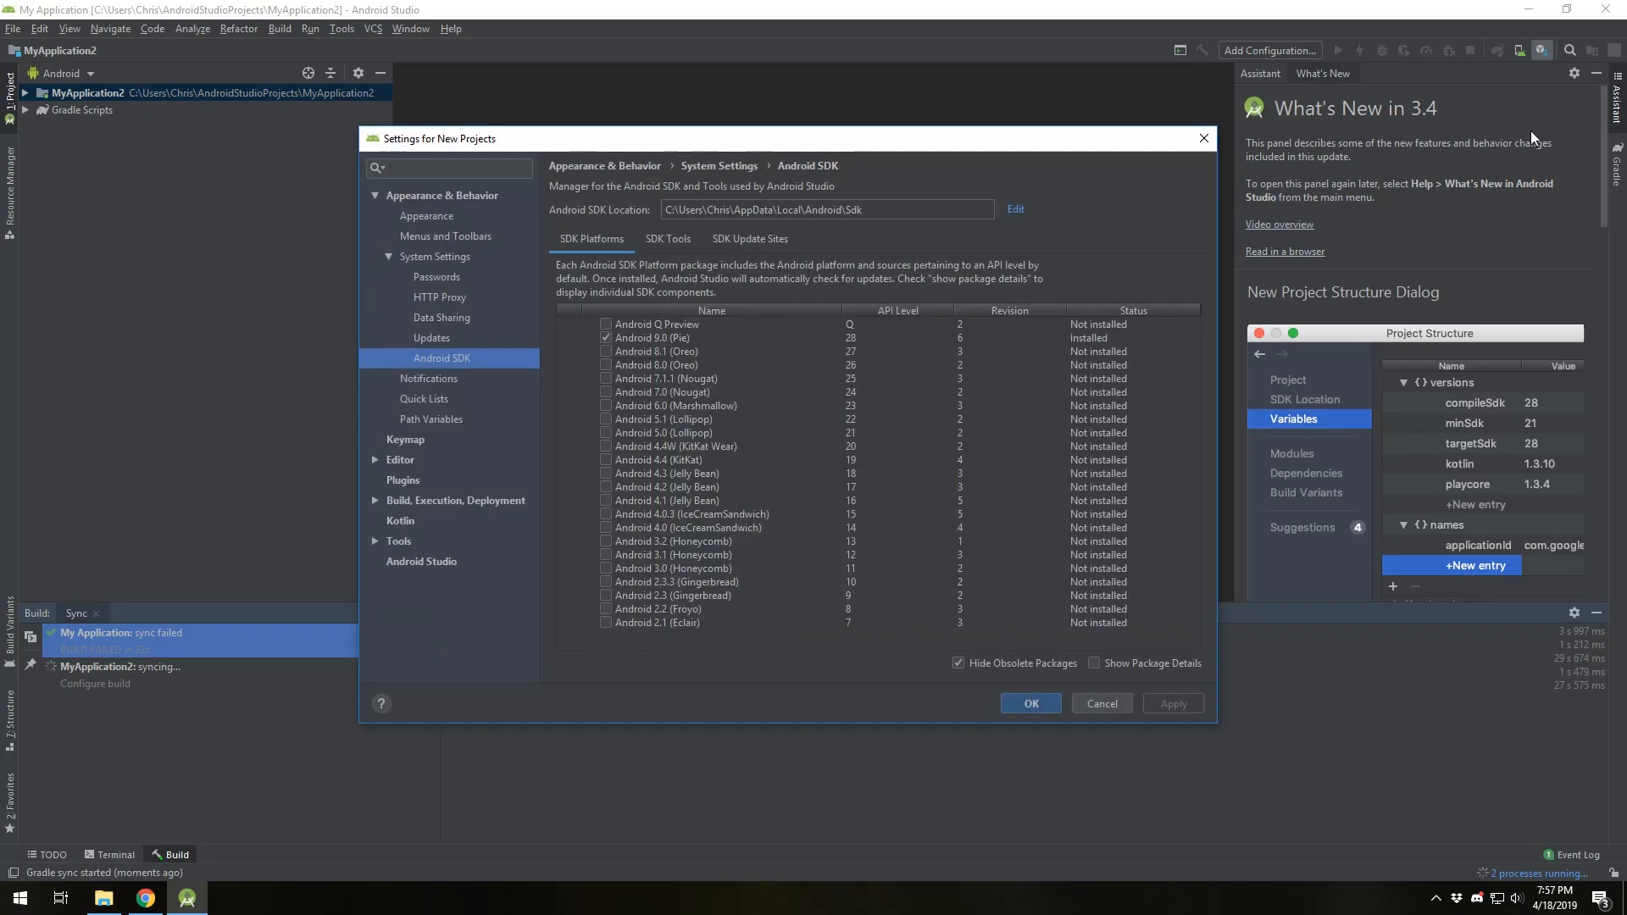
{"action": "mouse_move", "coordinate": [877, 305]}
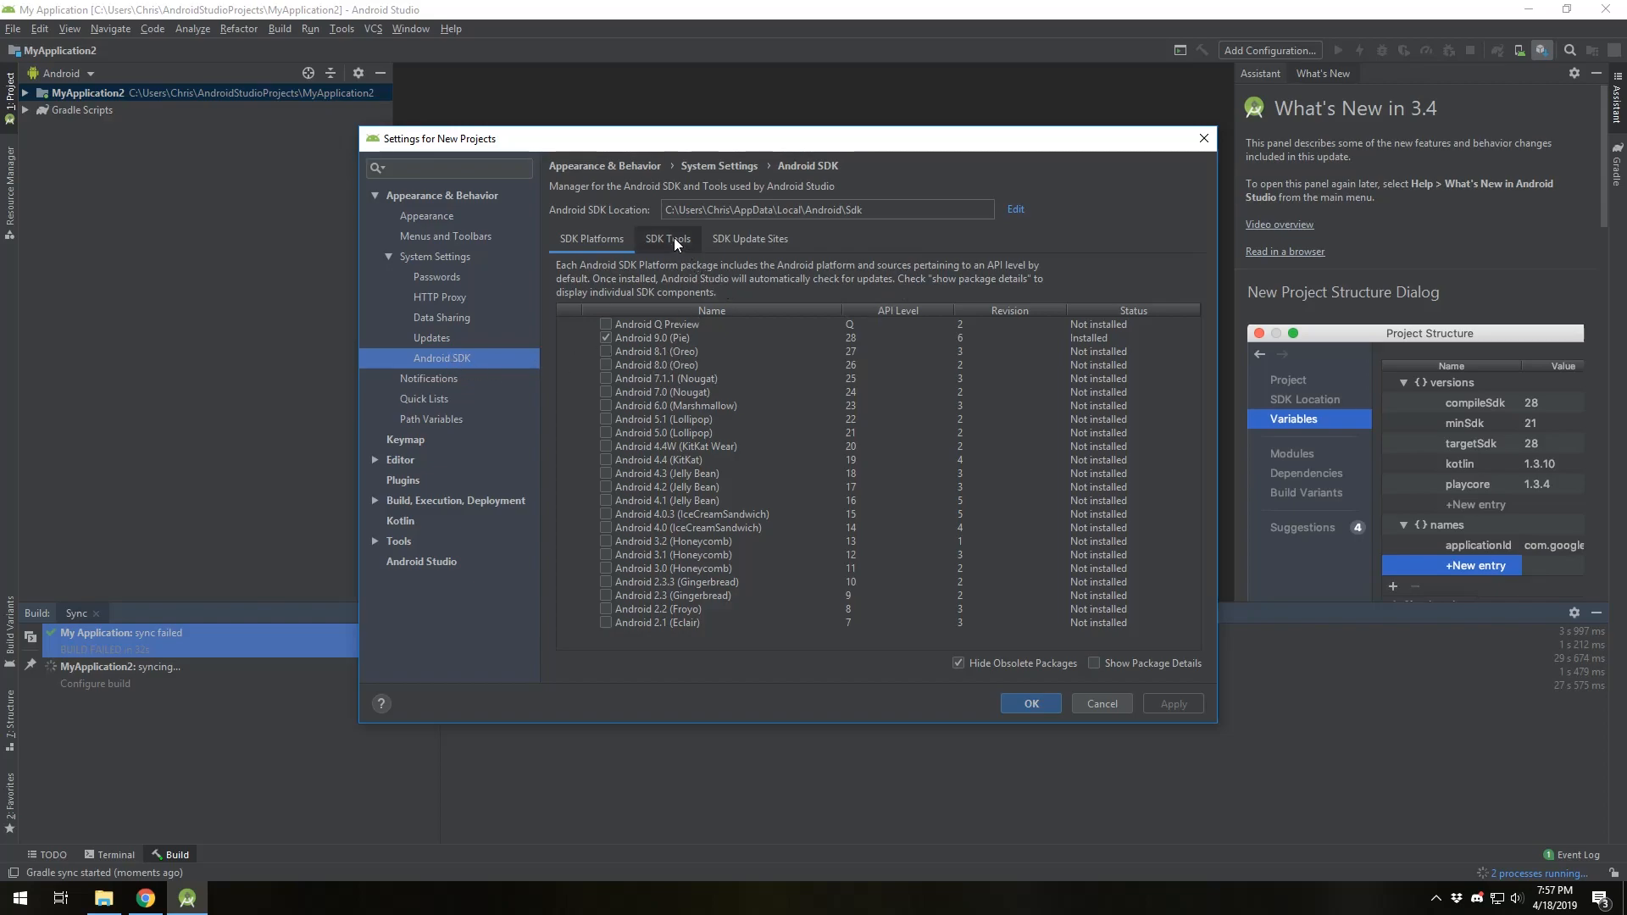
{"action": "left_click", "coordinate": [667, 239]}
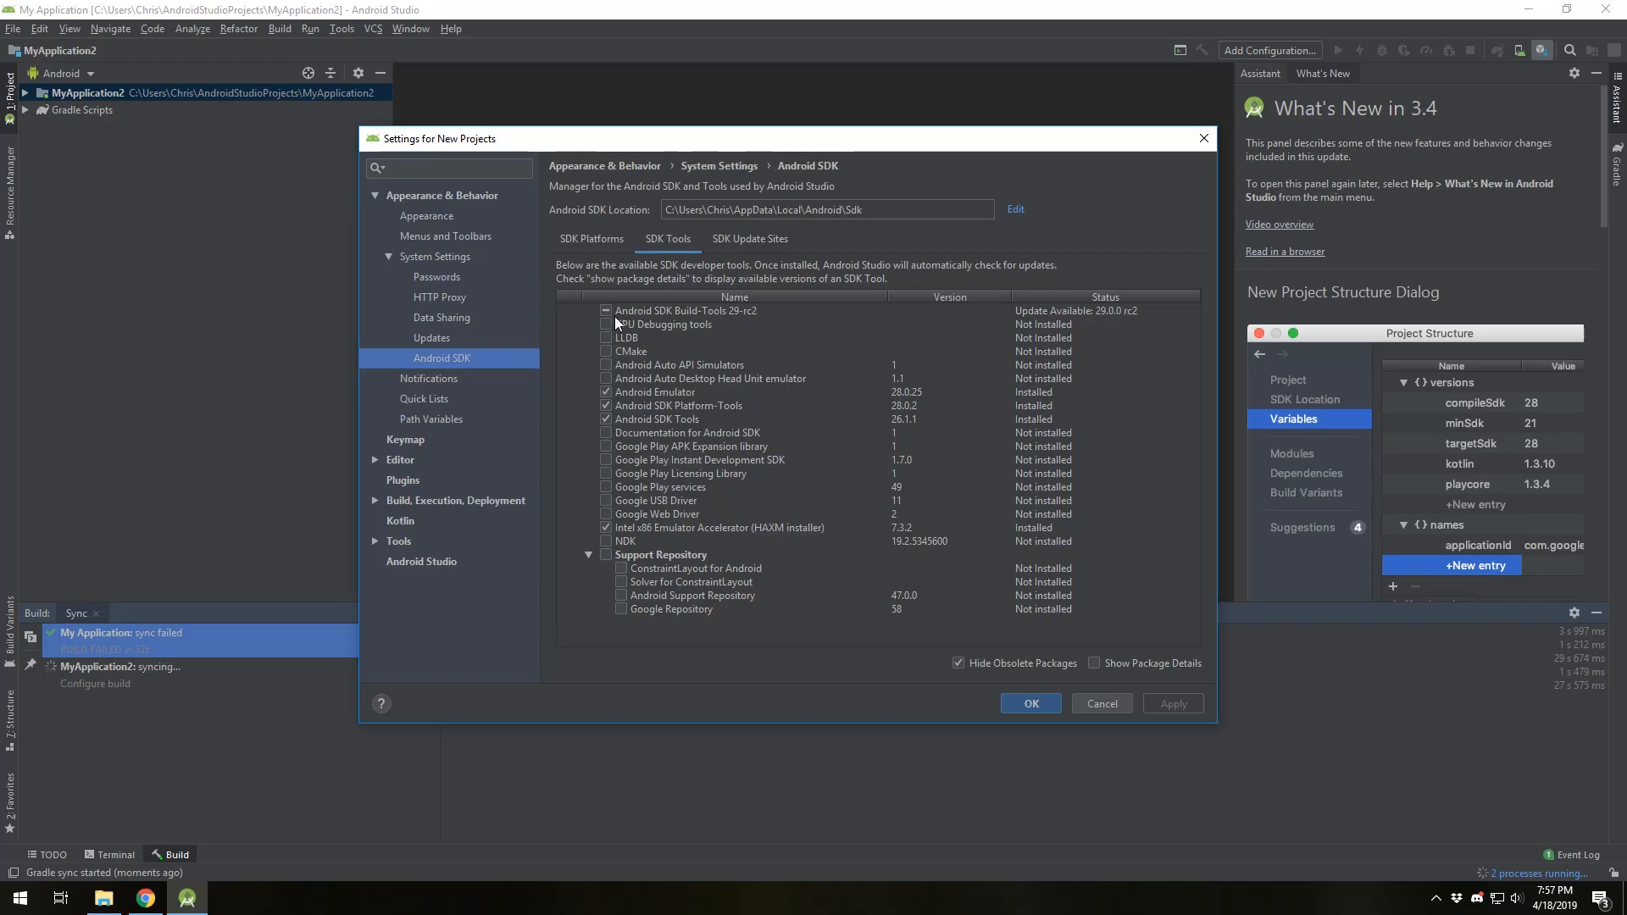
{"action": "left_click", "coordinate": [606, 310]}
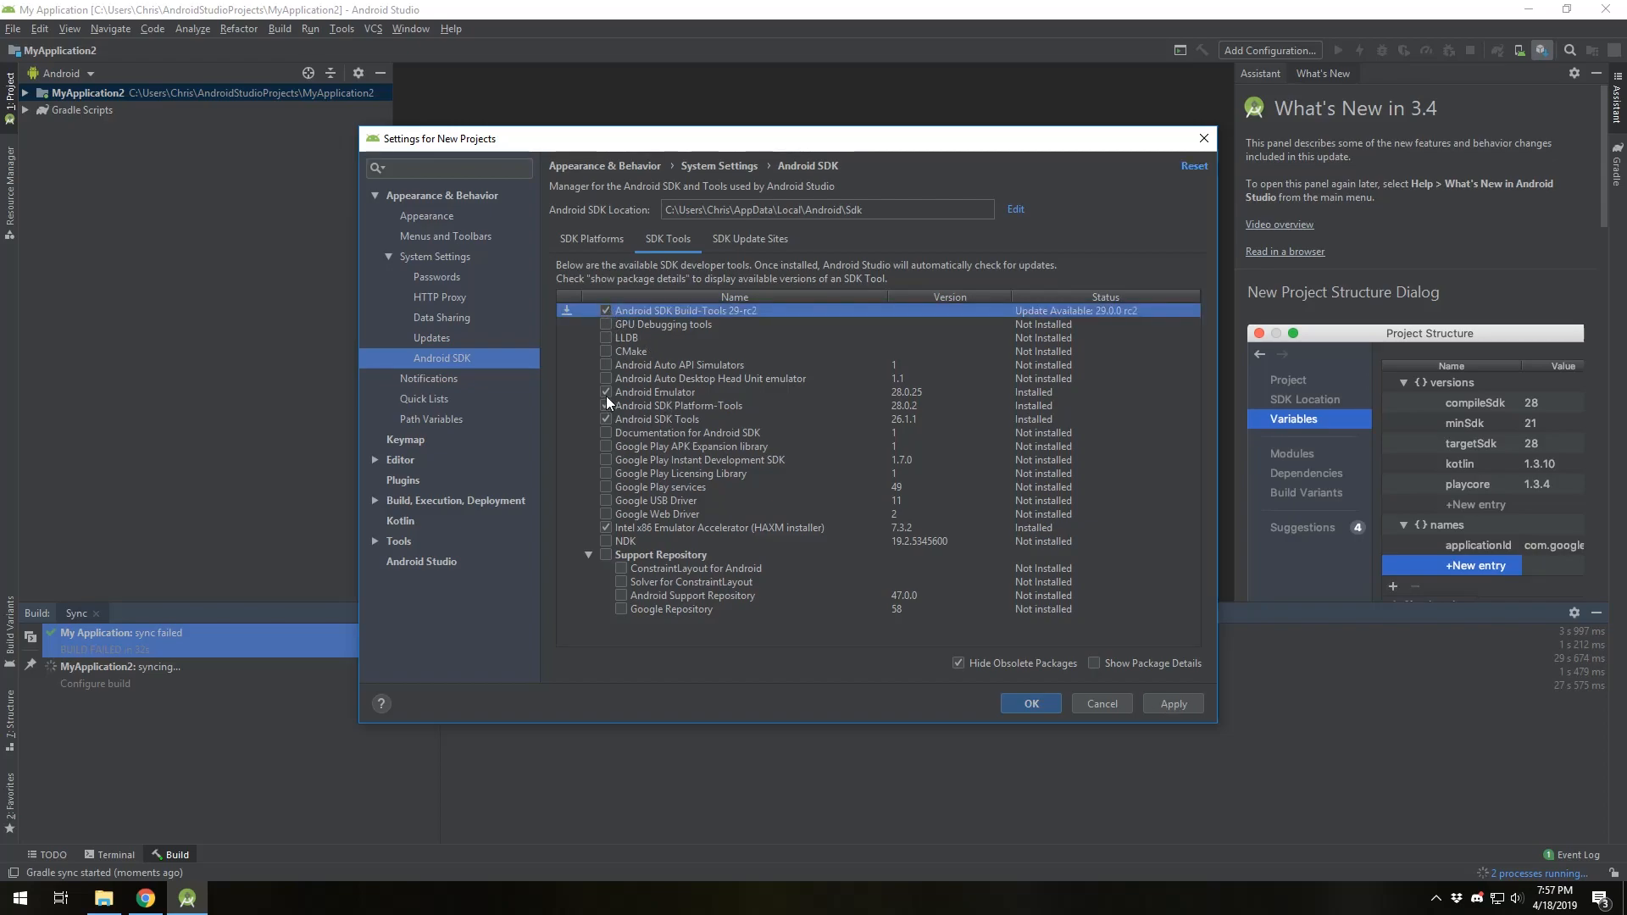
{"action": "mouse_move", "coordinate": [647, 429]}
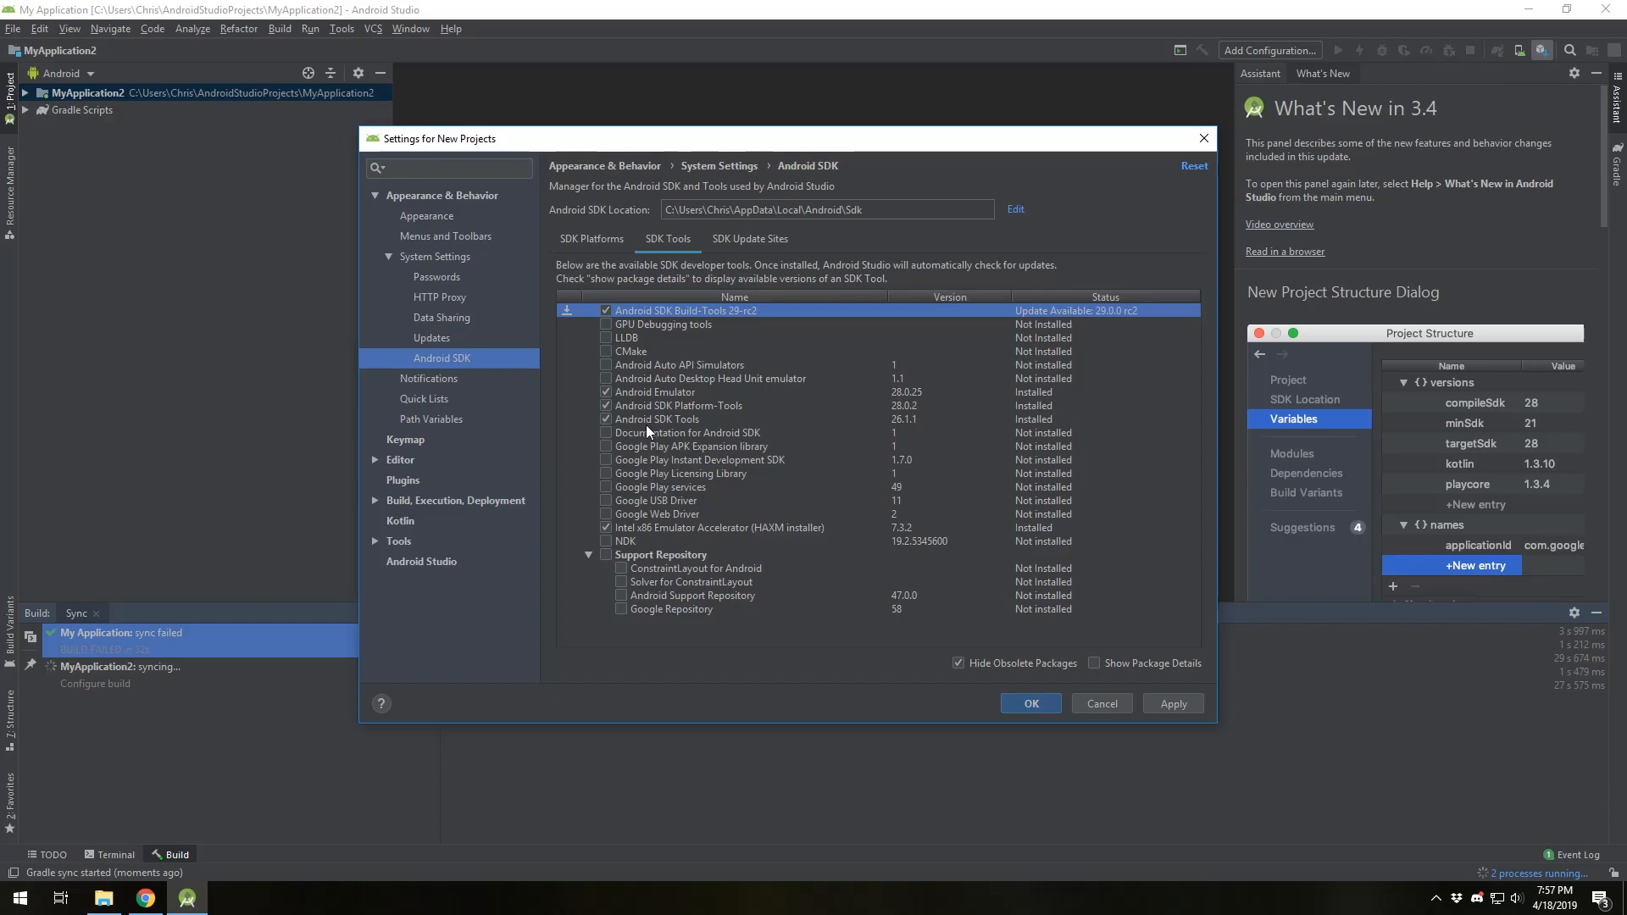
{"action": "mouse_move", "coordinate": [524, 406]}
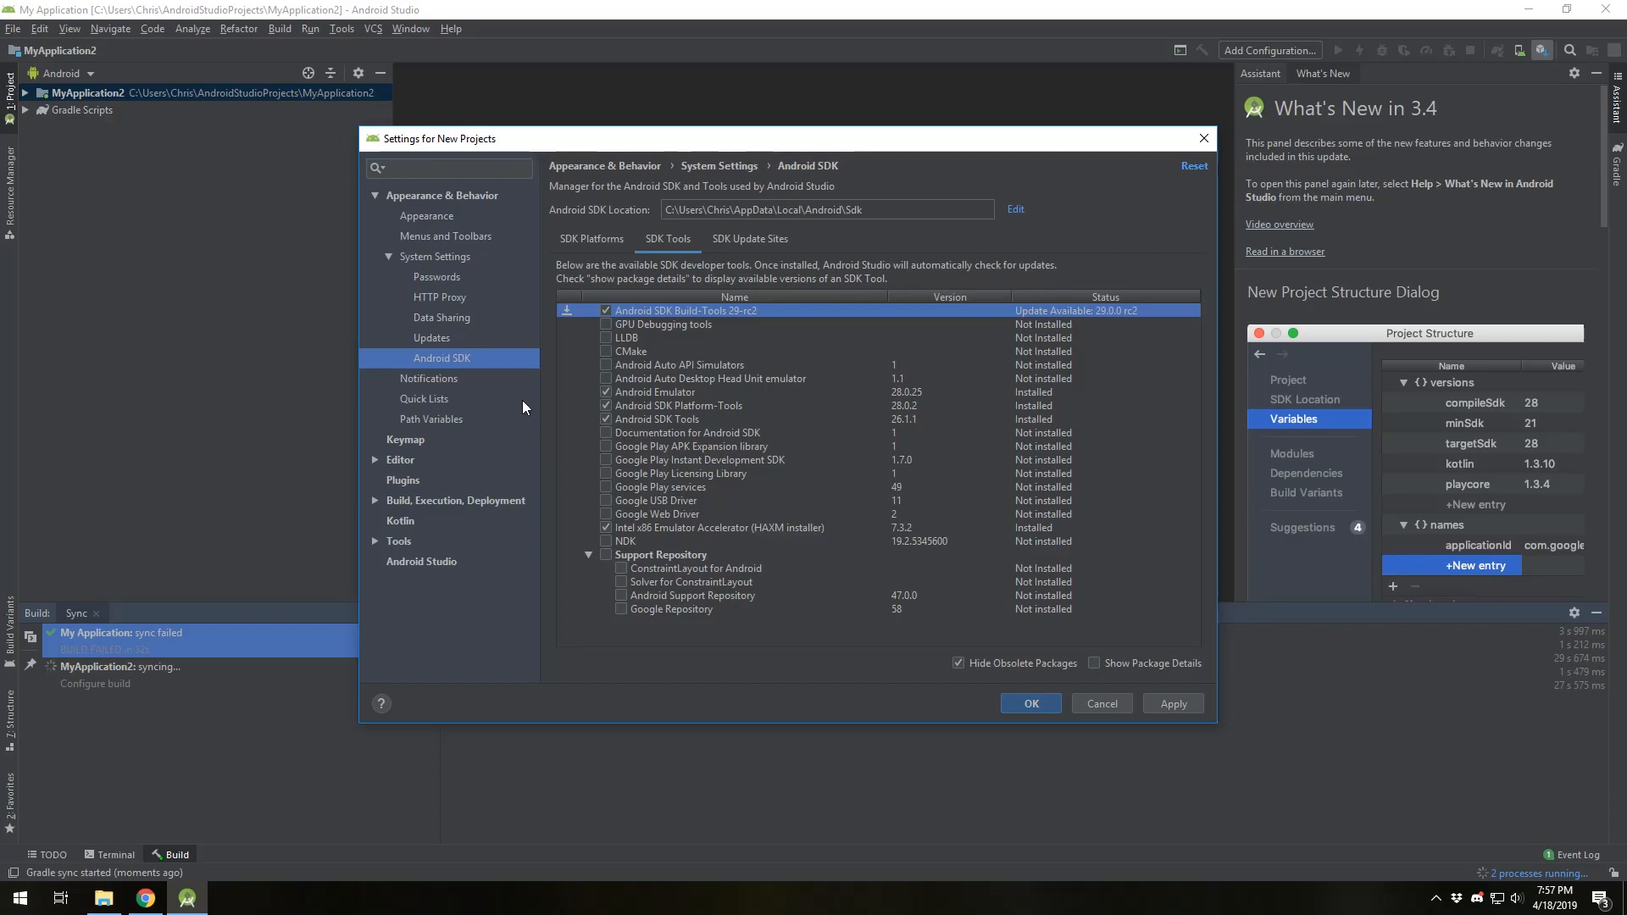
{"action": "mouse_move", "coordinate": [664, 457]}
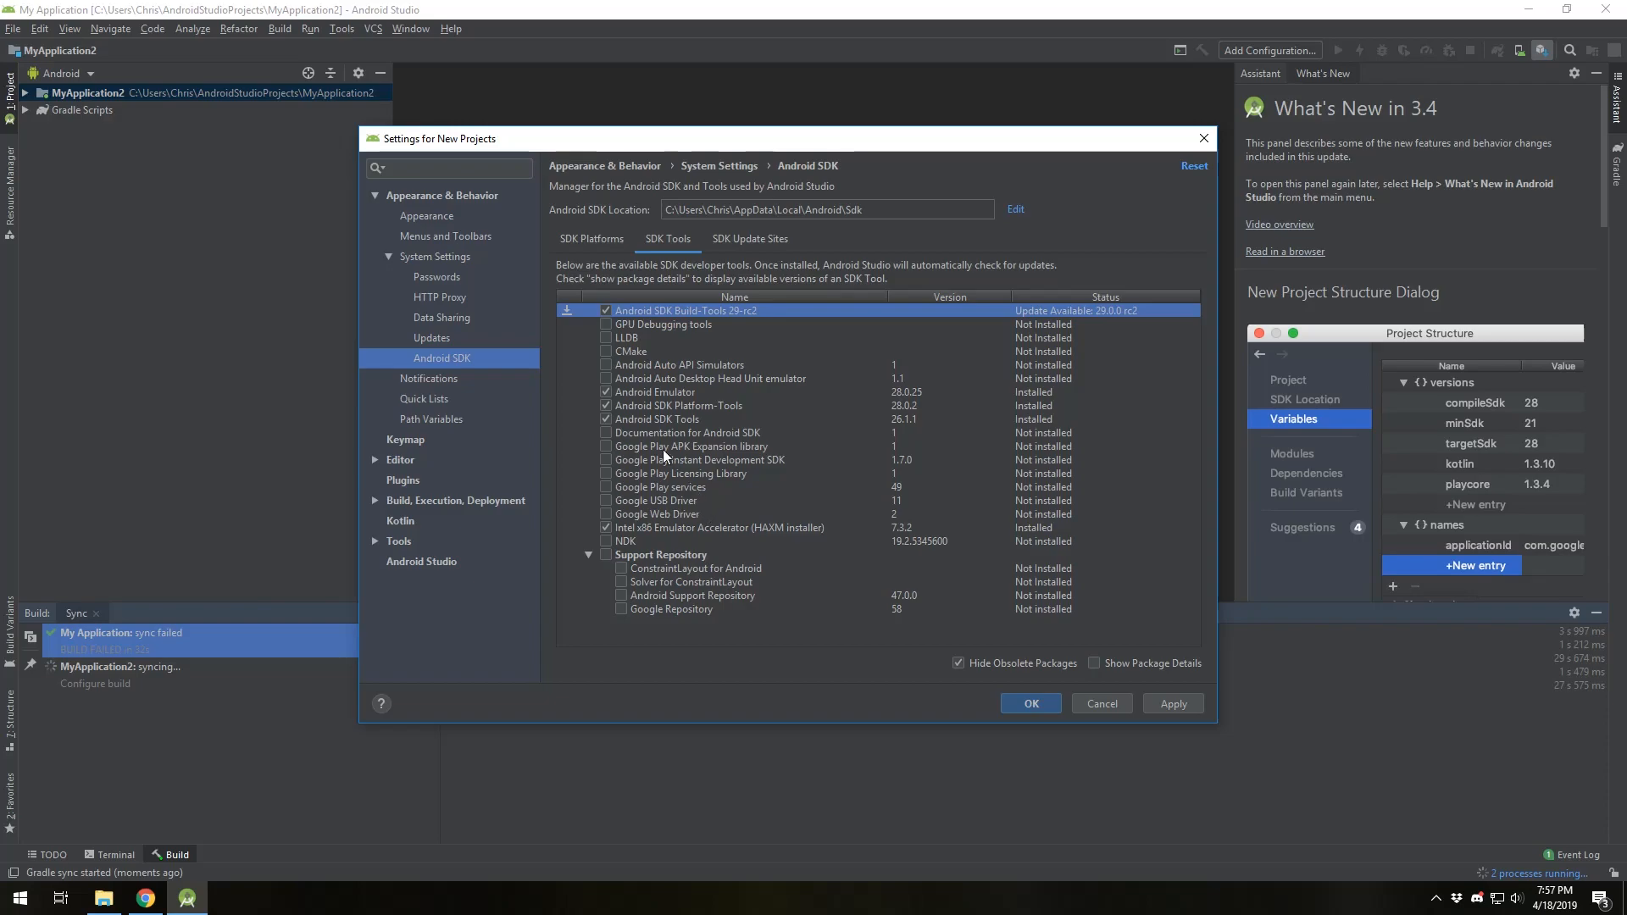
{"action": "mouse_move", "coordinate": [602, 473]}
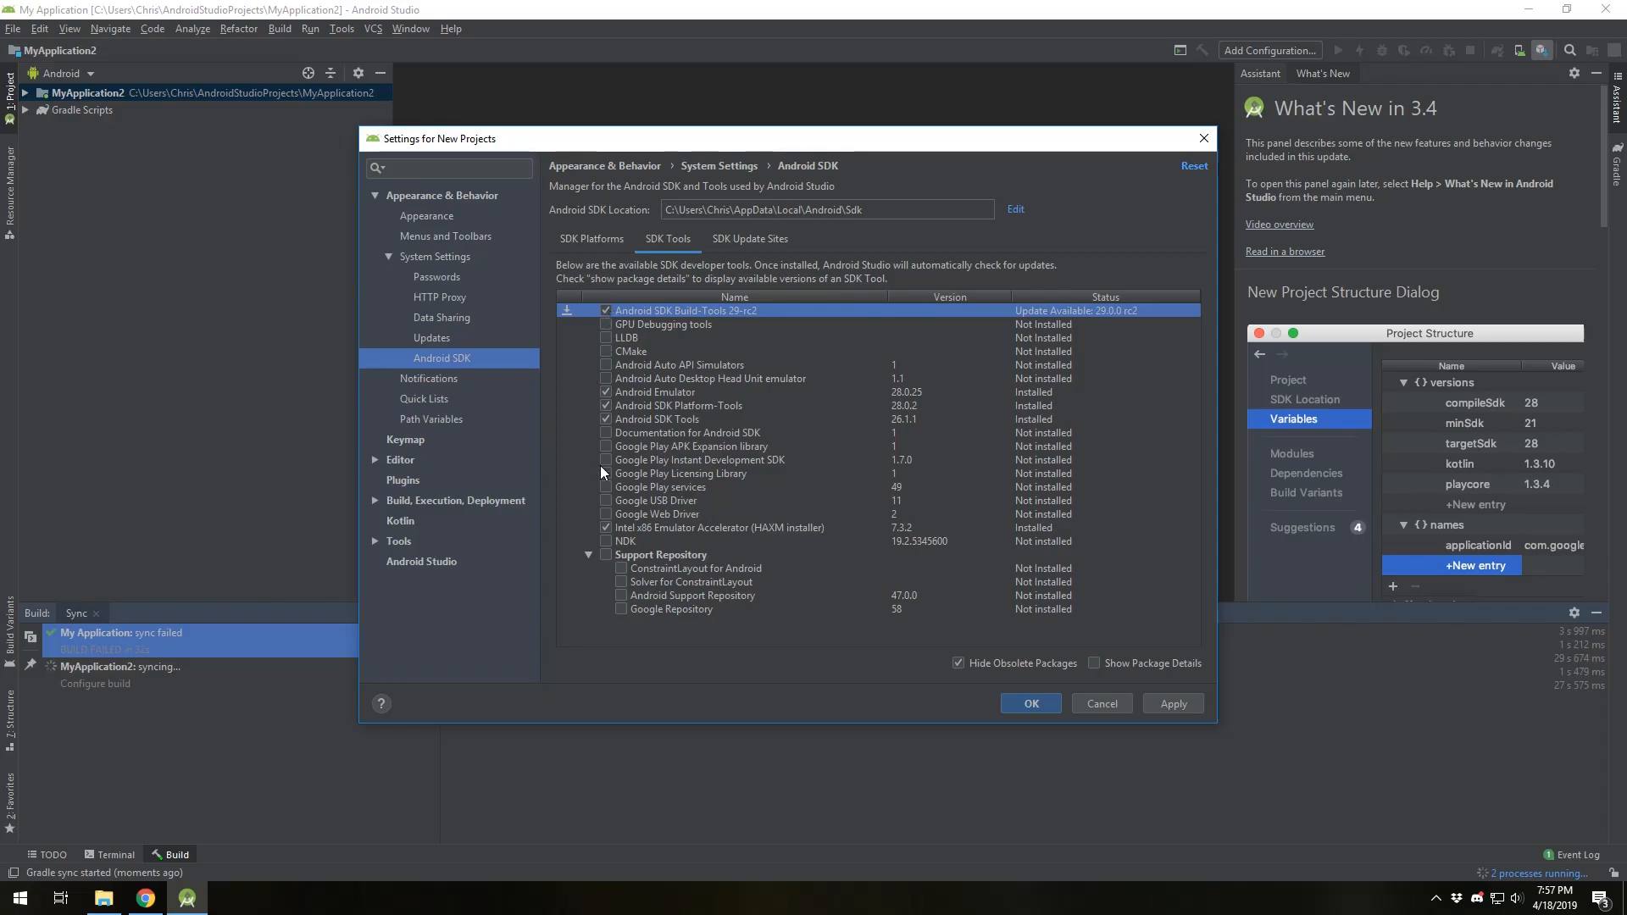
{"action": "mouse_move", "coordinate": [587, 358]}
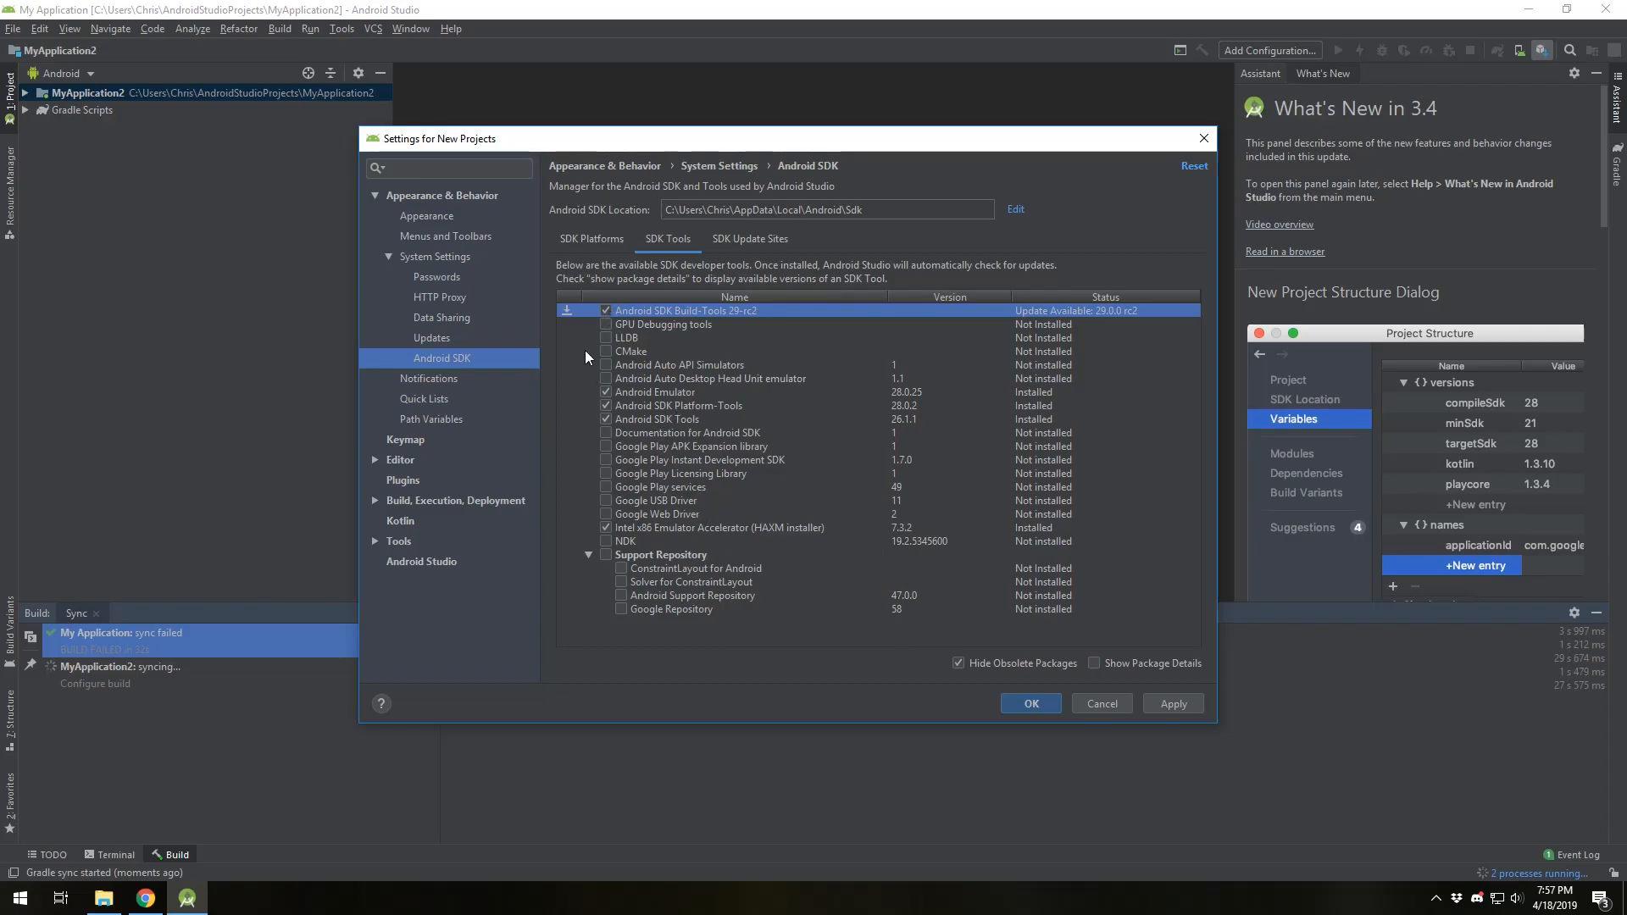
{"action": "left_click", "coordinate": [1030, 704]}
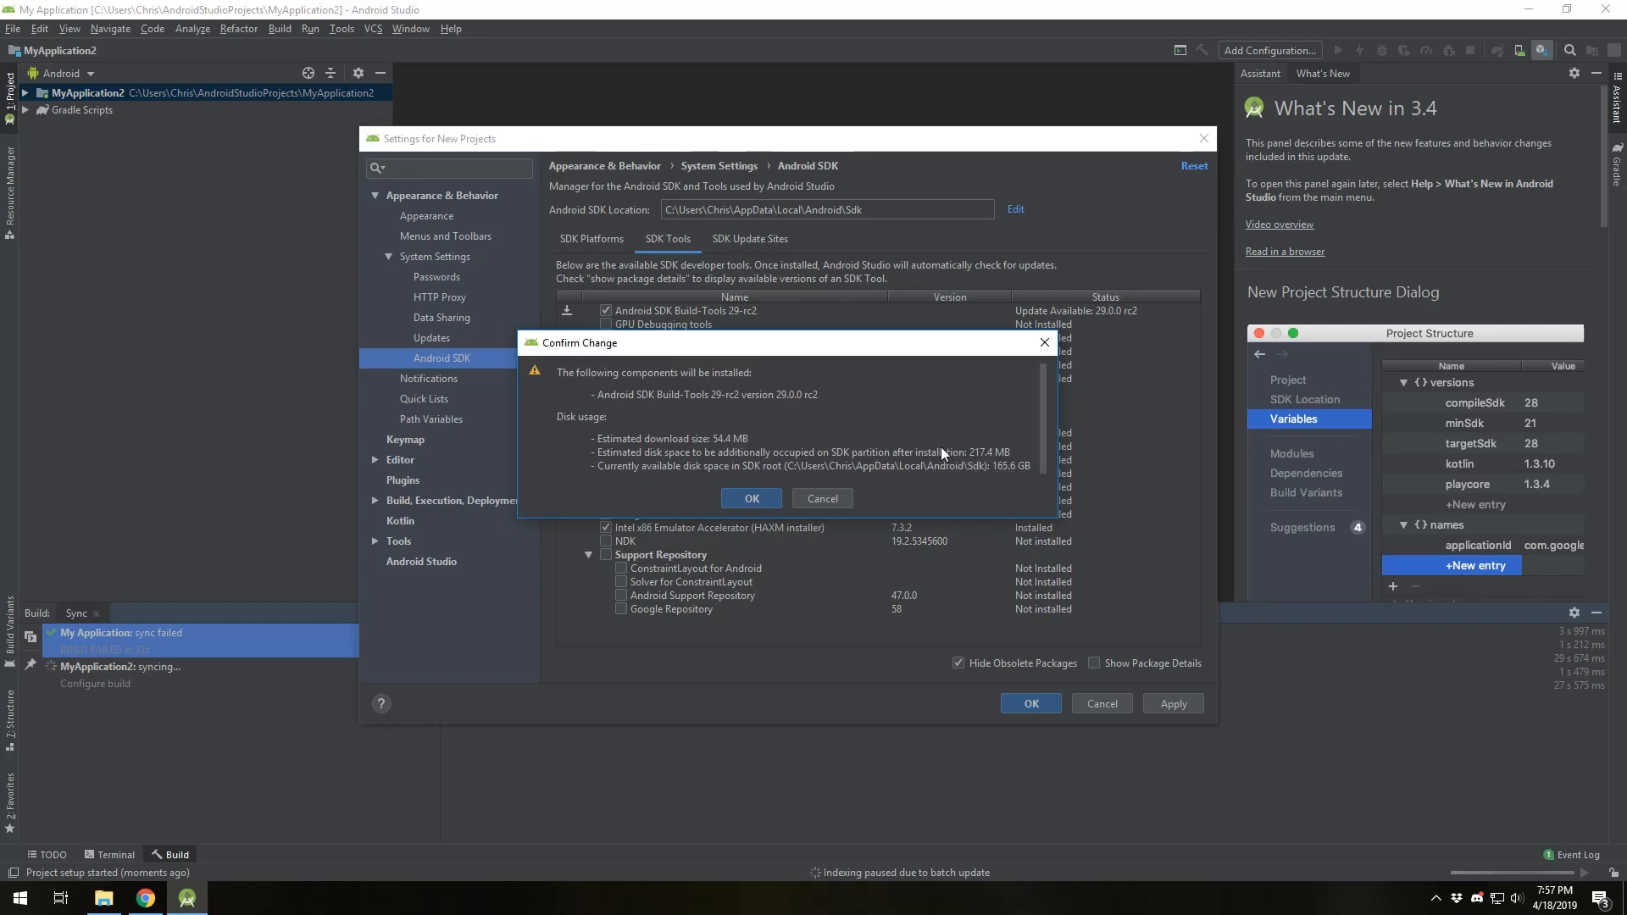
Confirm, accept the license and install Build-Tools 29-rc2, then exit Android Studio.
{"action": "left_click", "coordinate": [752, 499]}
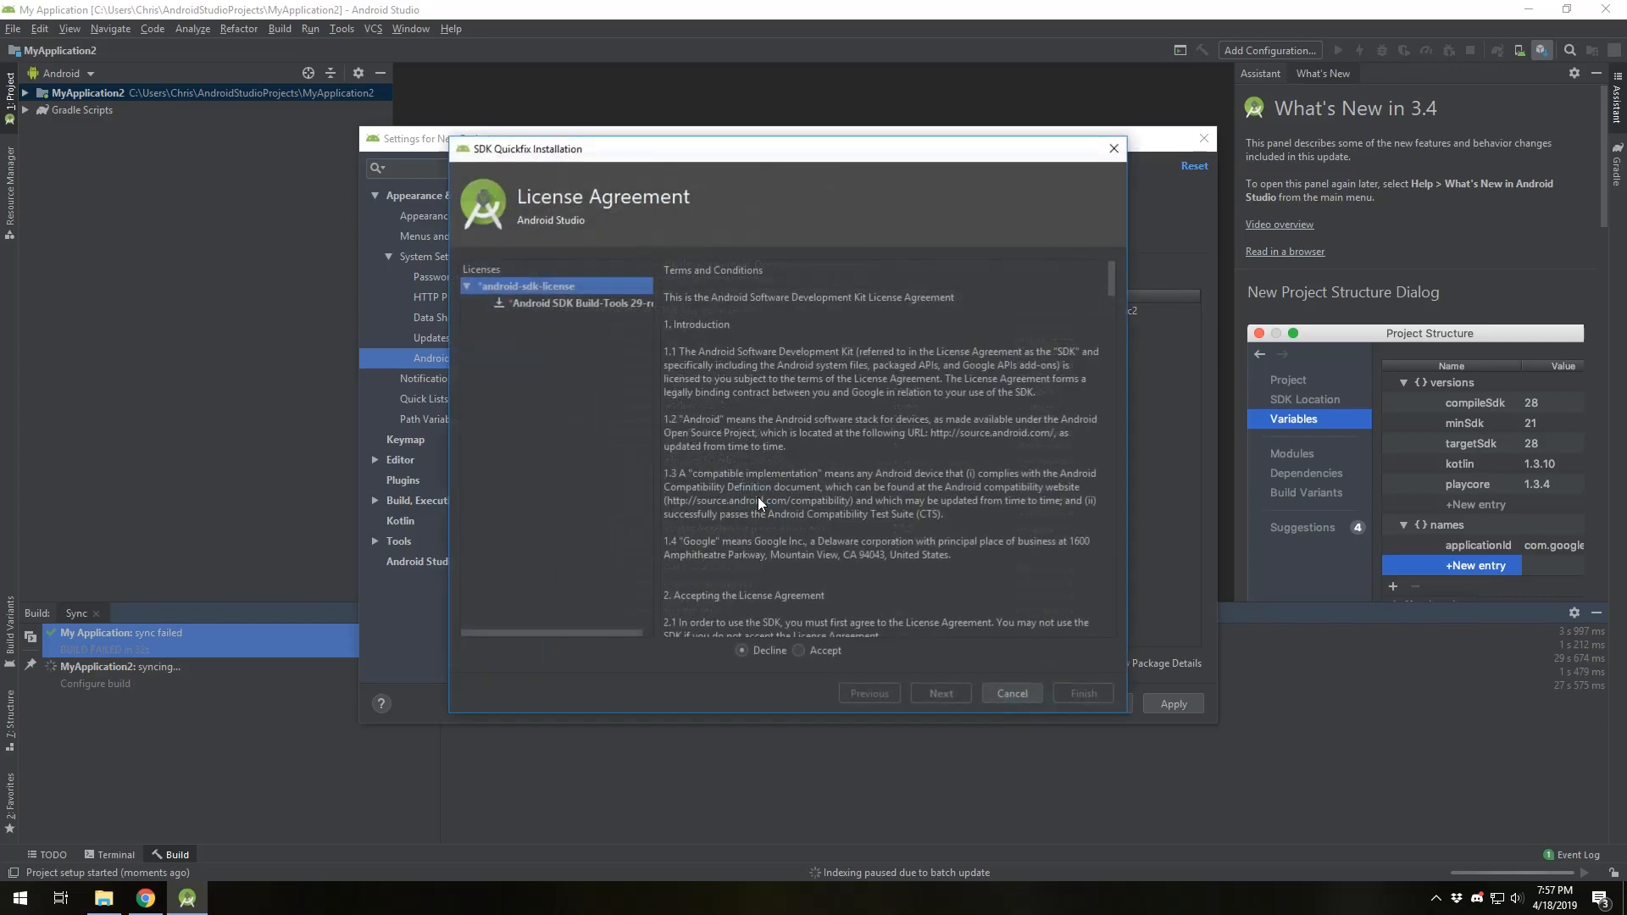
{"action": "left_click", "coordinate": [800, 651]}
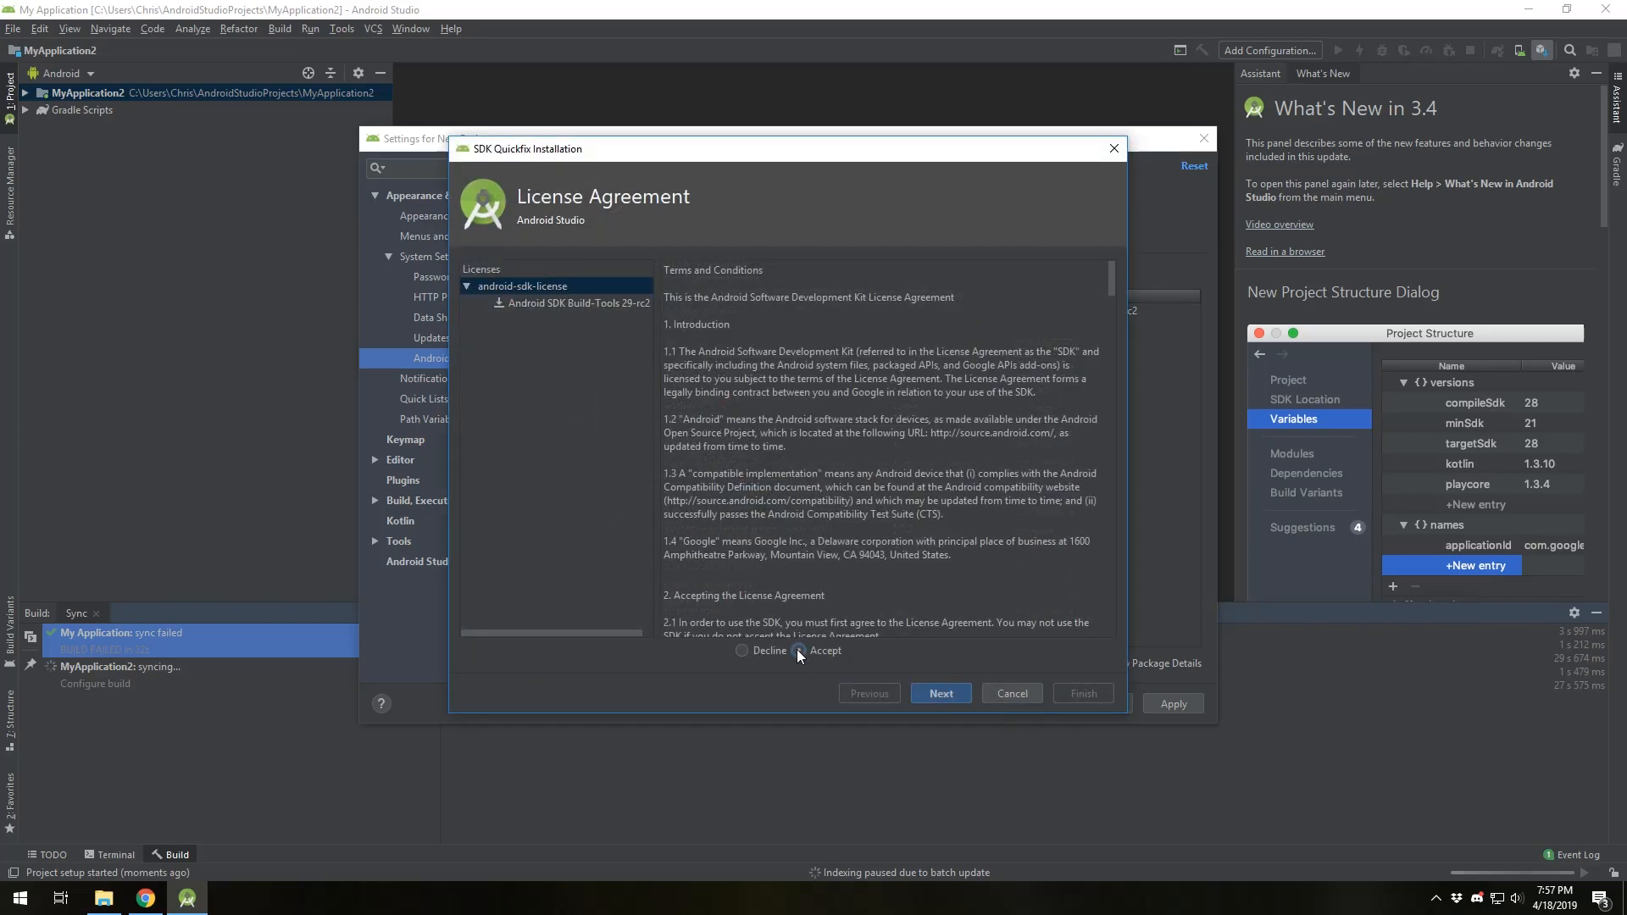
{"action": "left_click", "coordinate": [938, 693]}
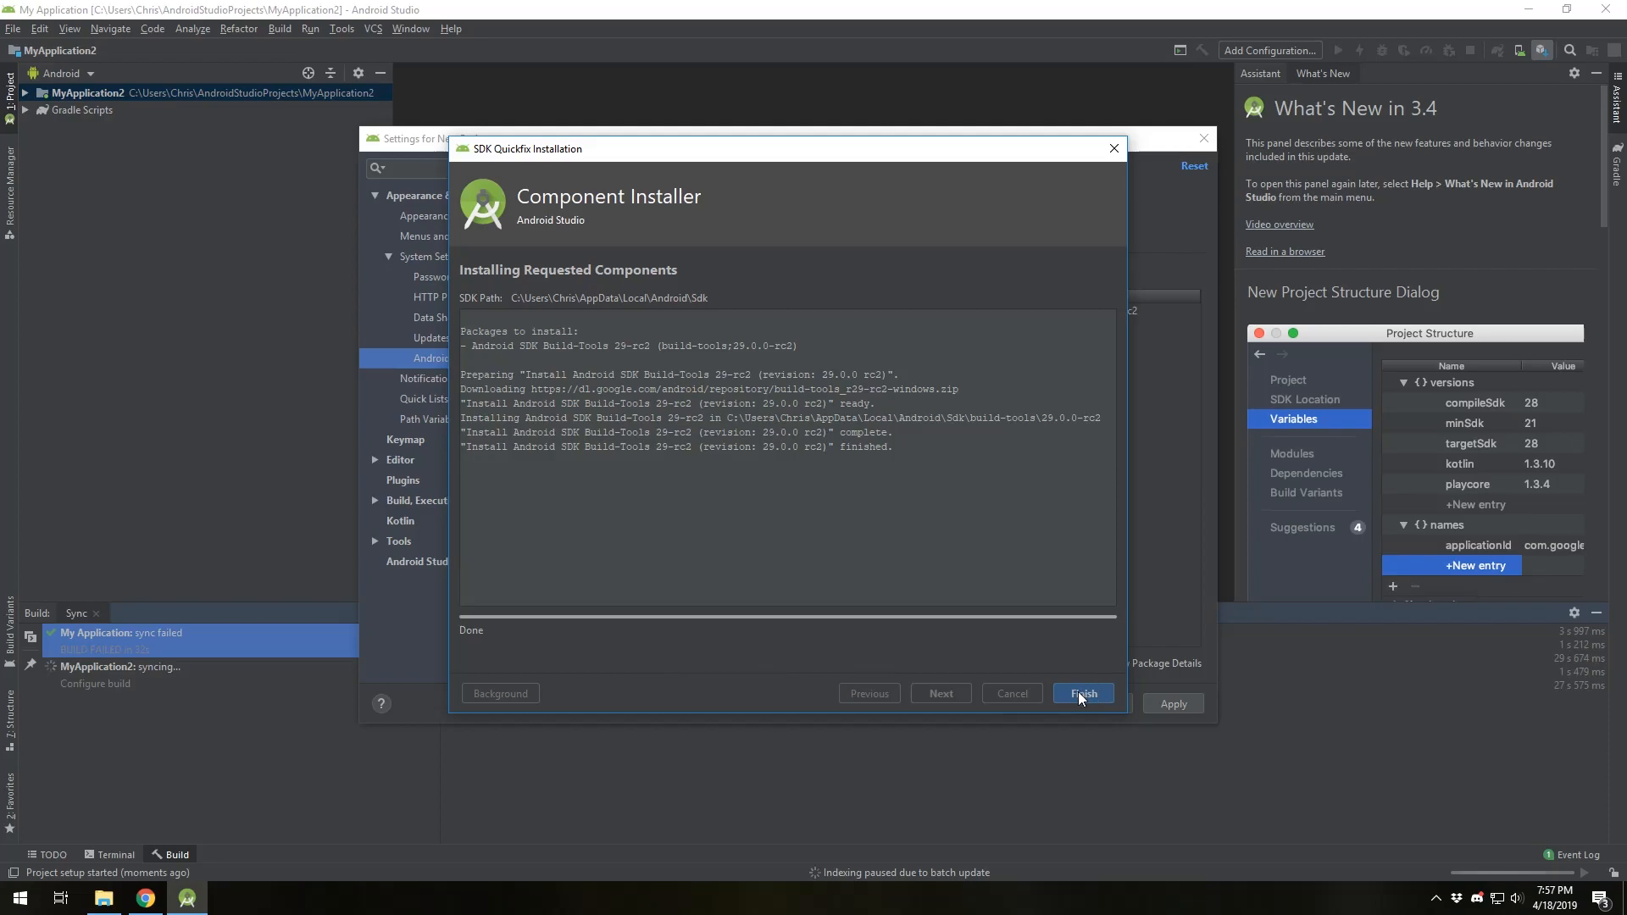
{"action": "left_click", "coordinate": [1081, 693]}
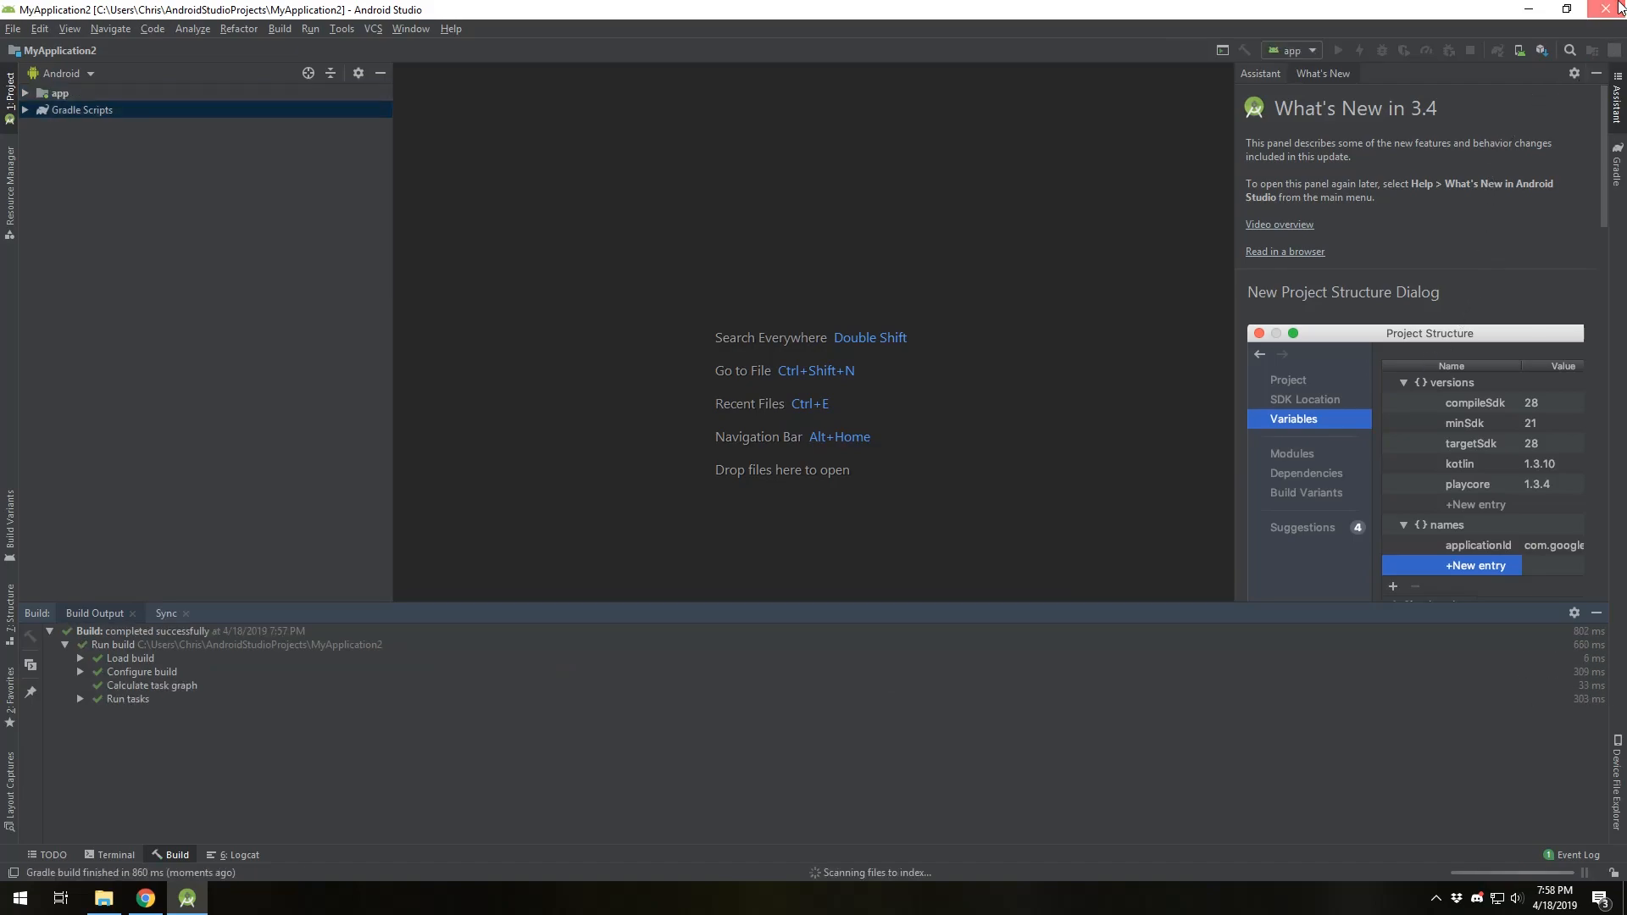
{"action": "left_click", "coordinate": [1613, 9]}
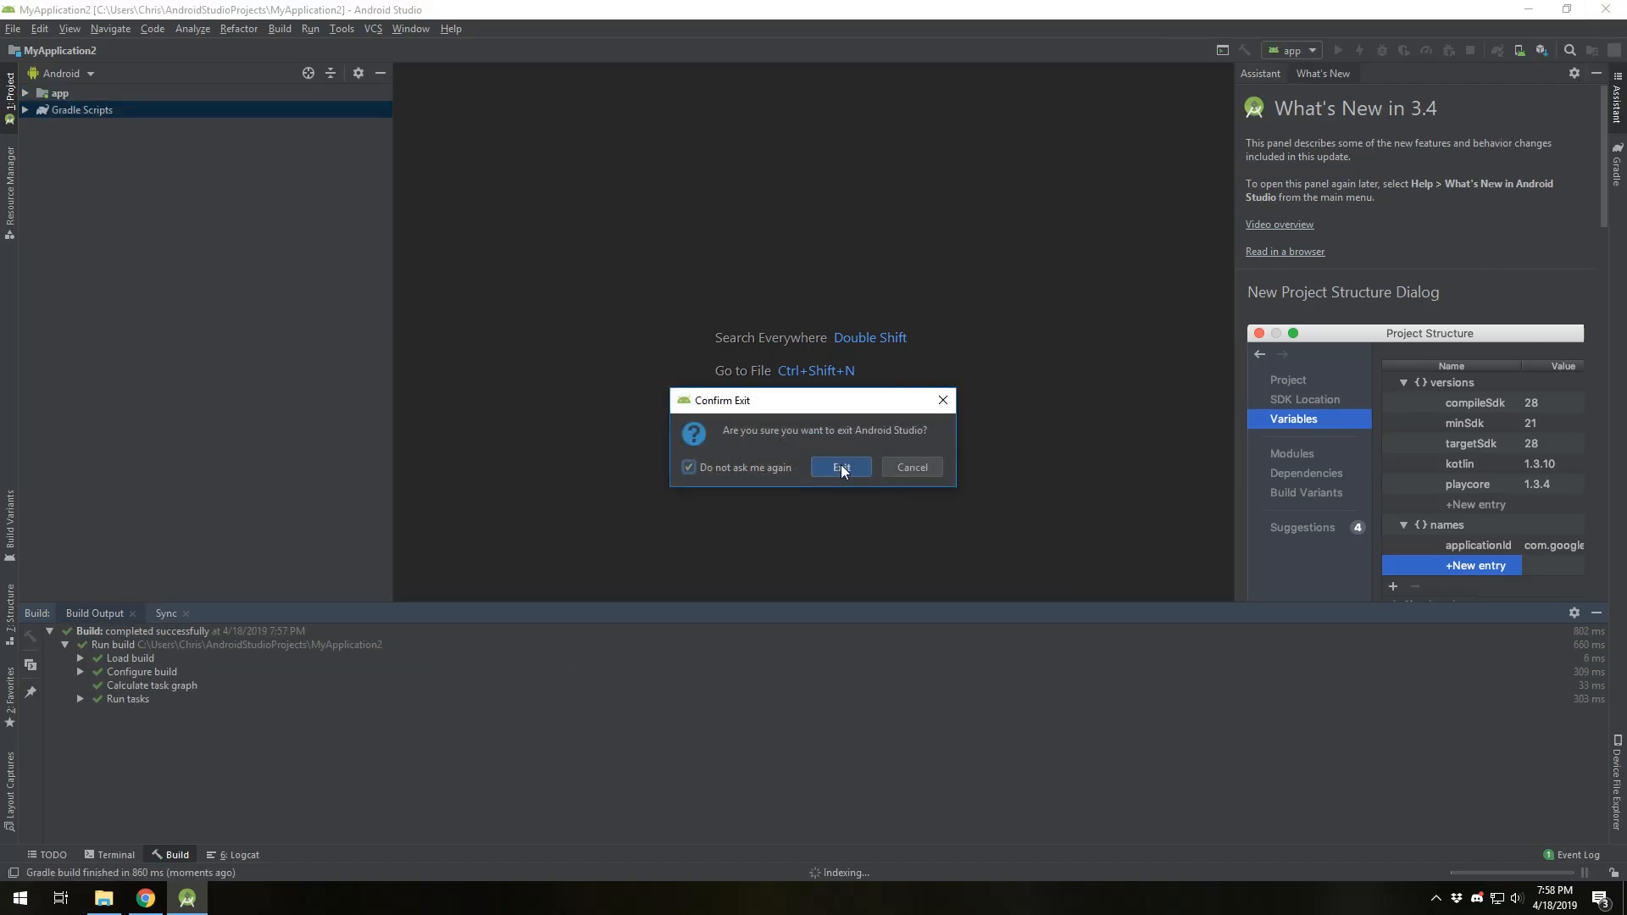
{"action": "left_click", "coordinate": [910, 467]}
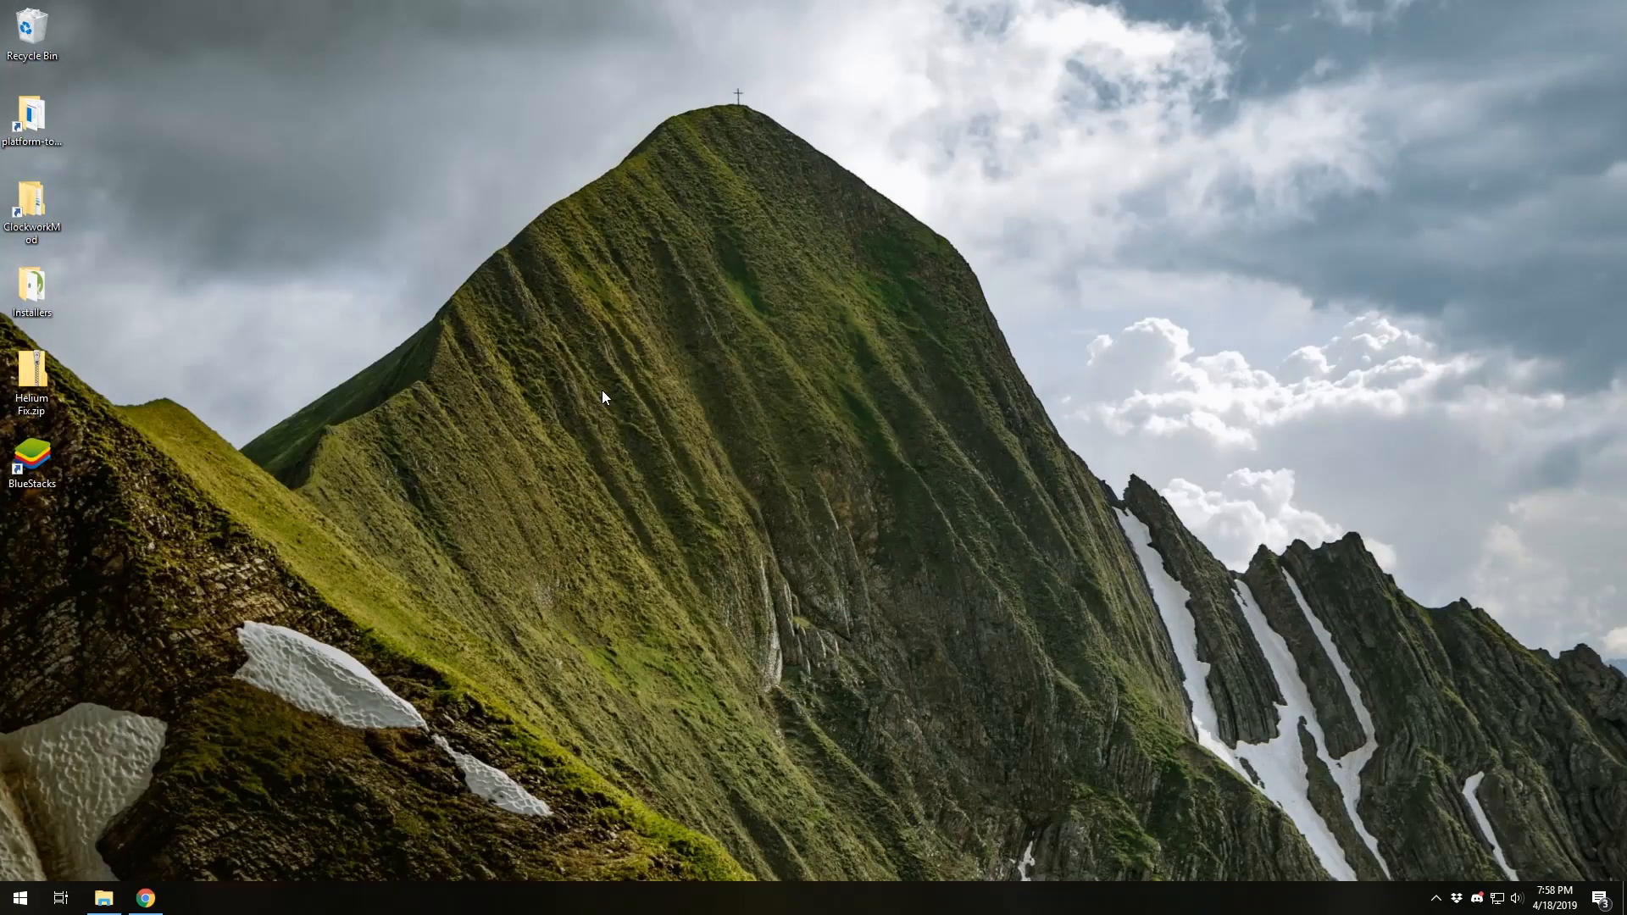
{"action": "mouse_move", "coordinate": [944, 348]}
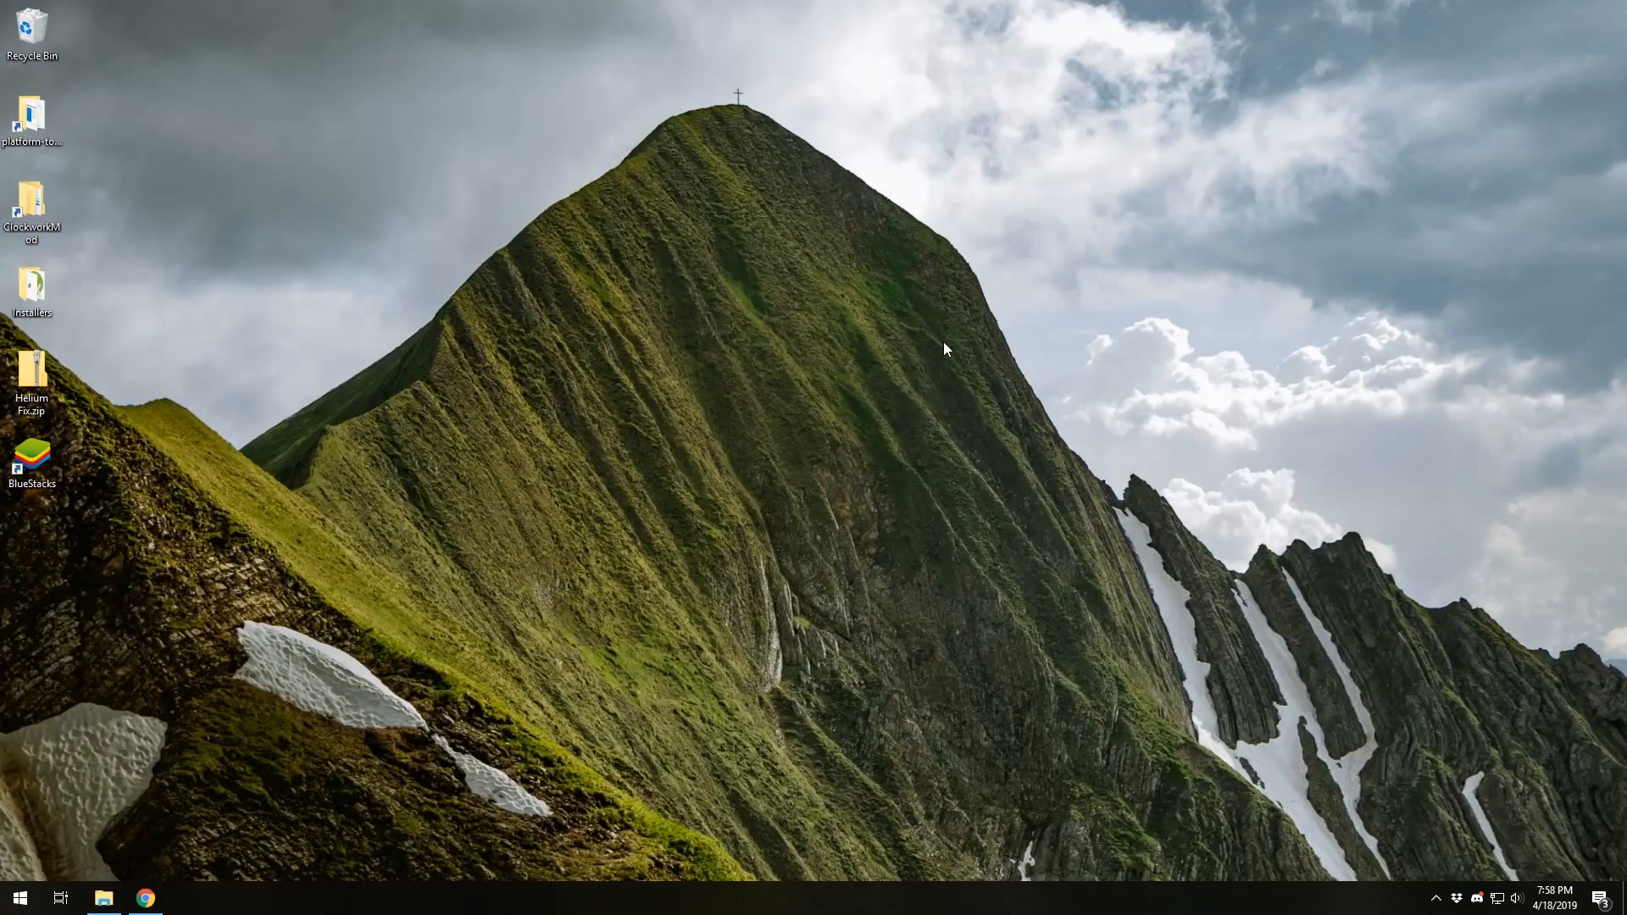
{"action": "mouse_move", "coordinate": [526, 461]}
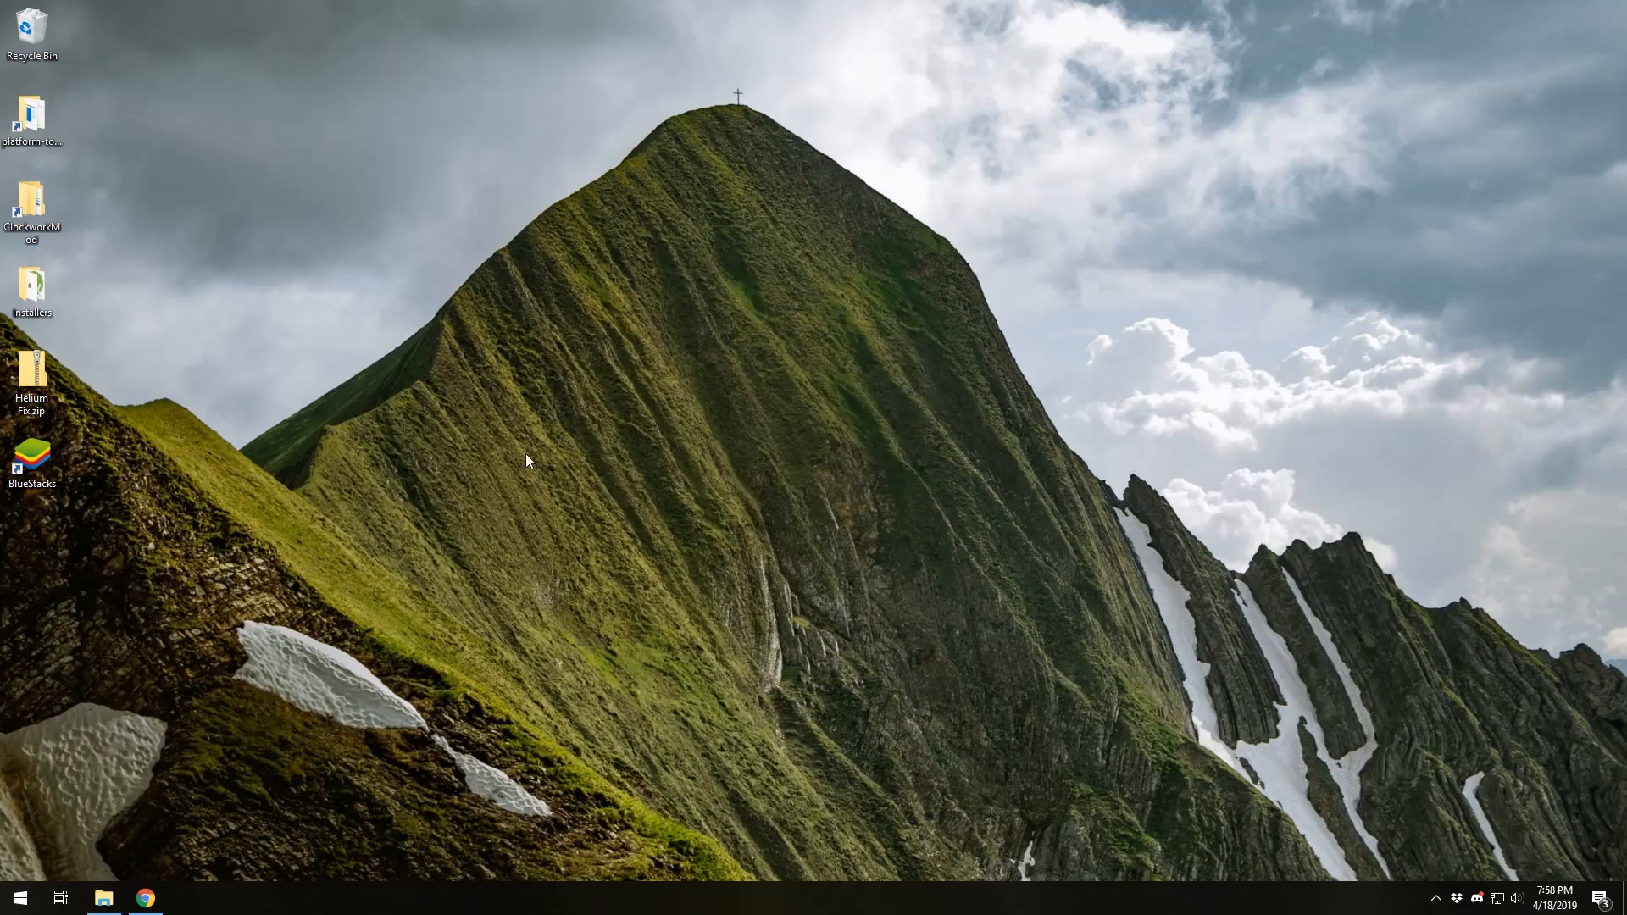
{"action": "mouse_move", "coordinate": [305, 450]}
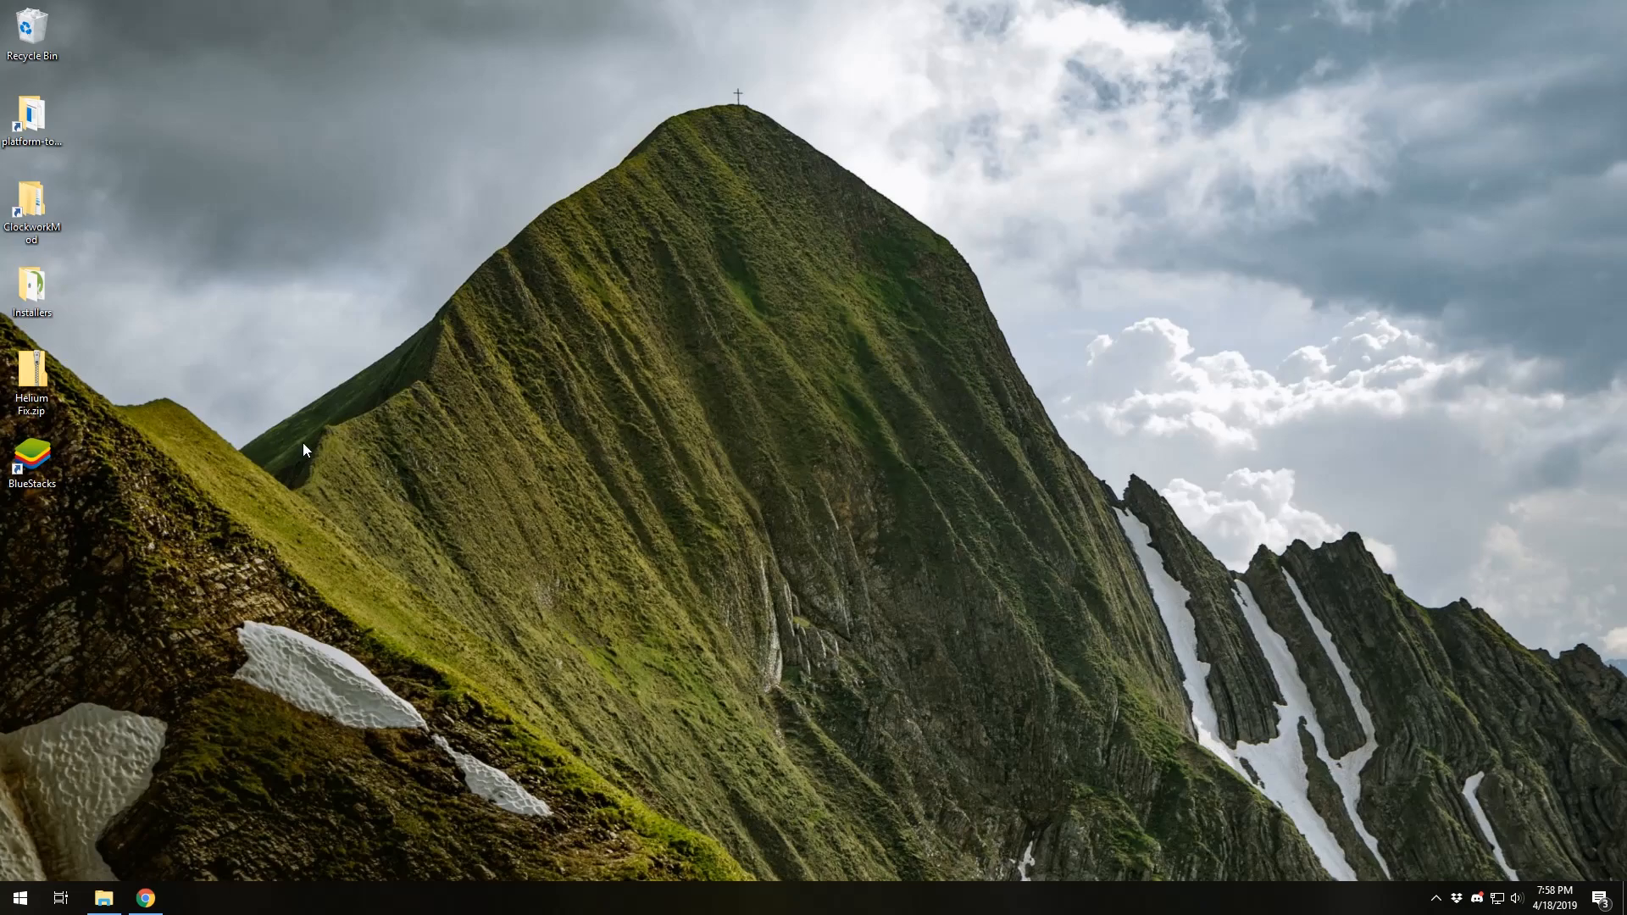
{"action": "mouse_move", "coordinate": [447, 403]}
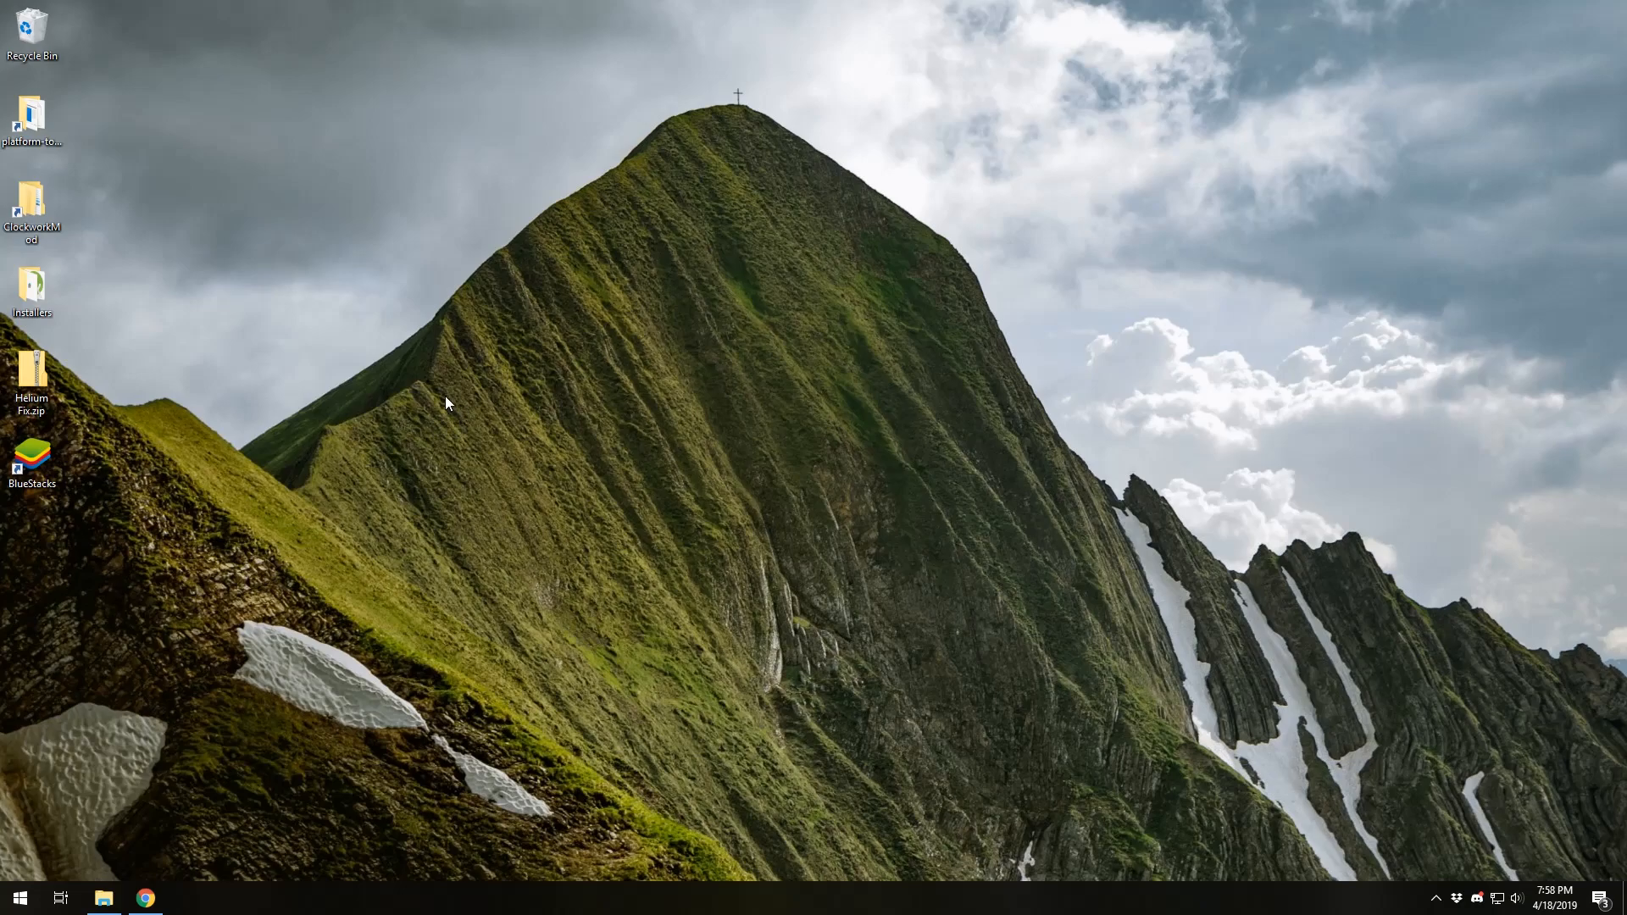
{"action": "mouse_move", "coordinate": [135, 819]}
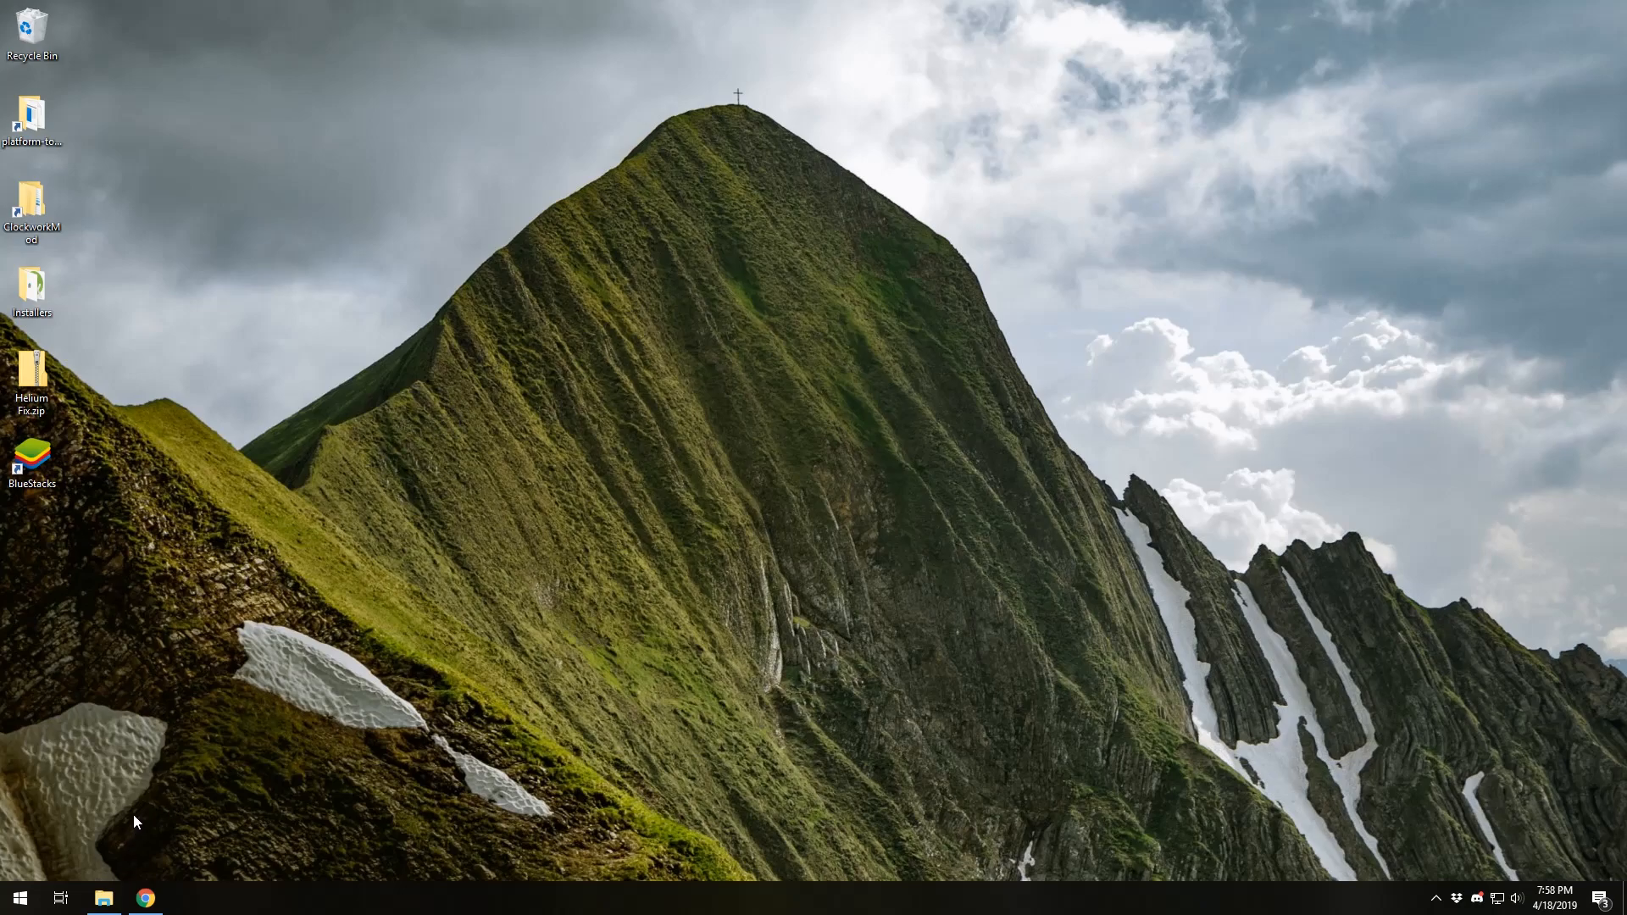
{"action": "double_click", "coordinate": [32, 286]}
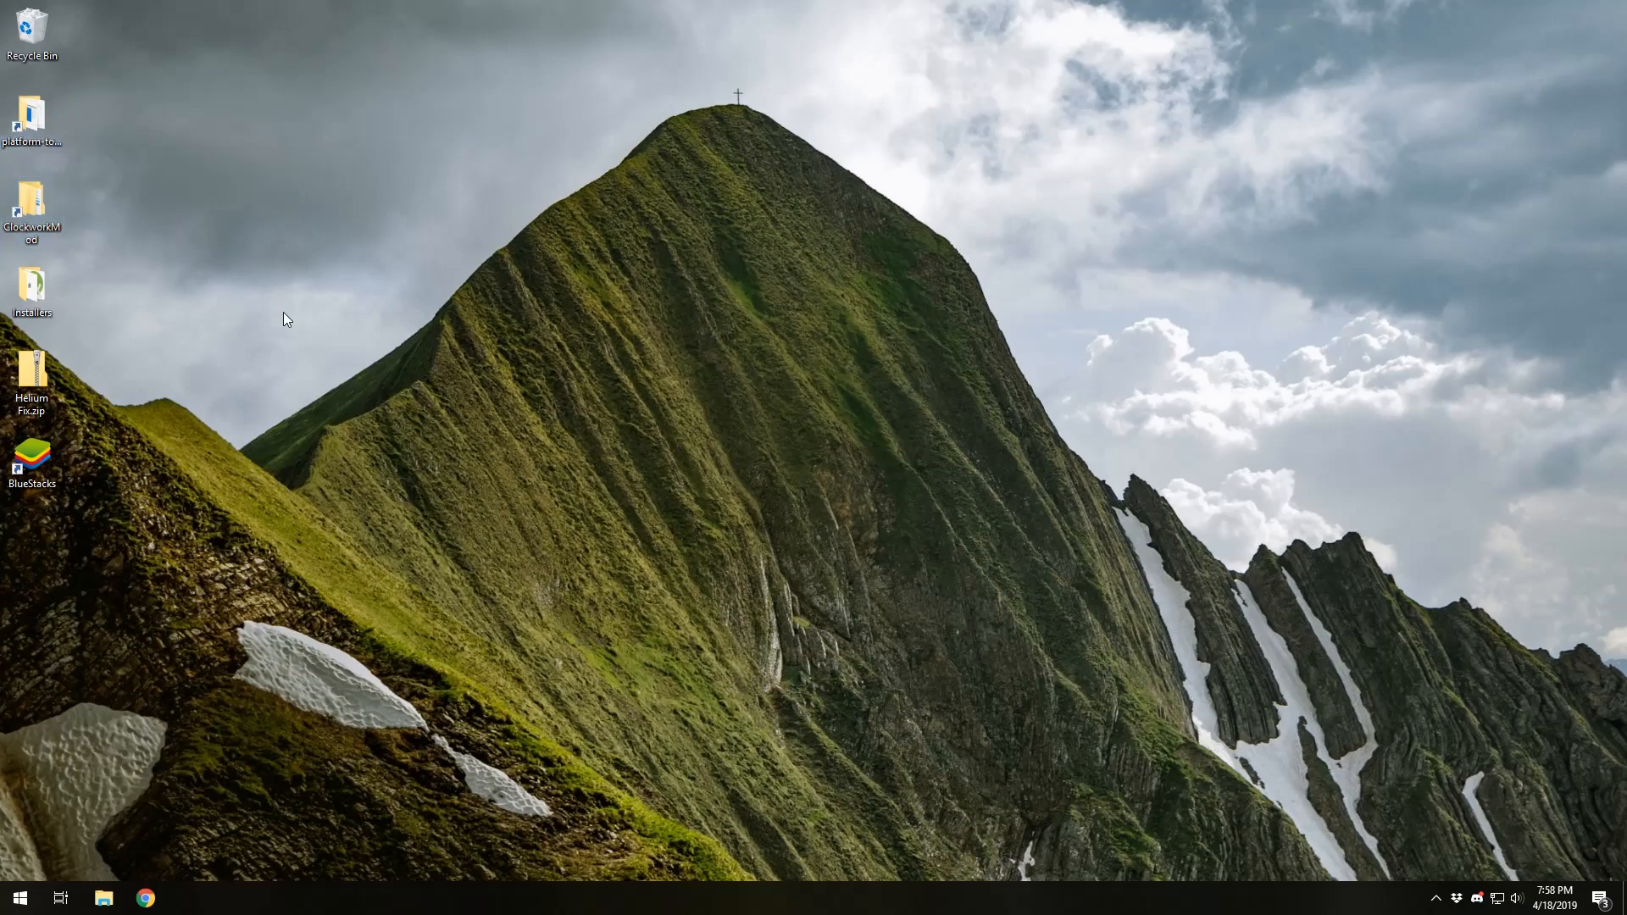
{"action": "mouse_move", "coordinate": [193, 355]}
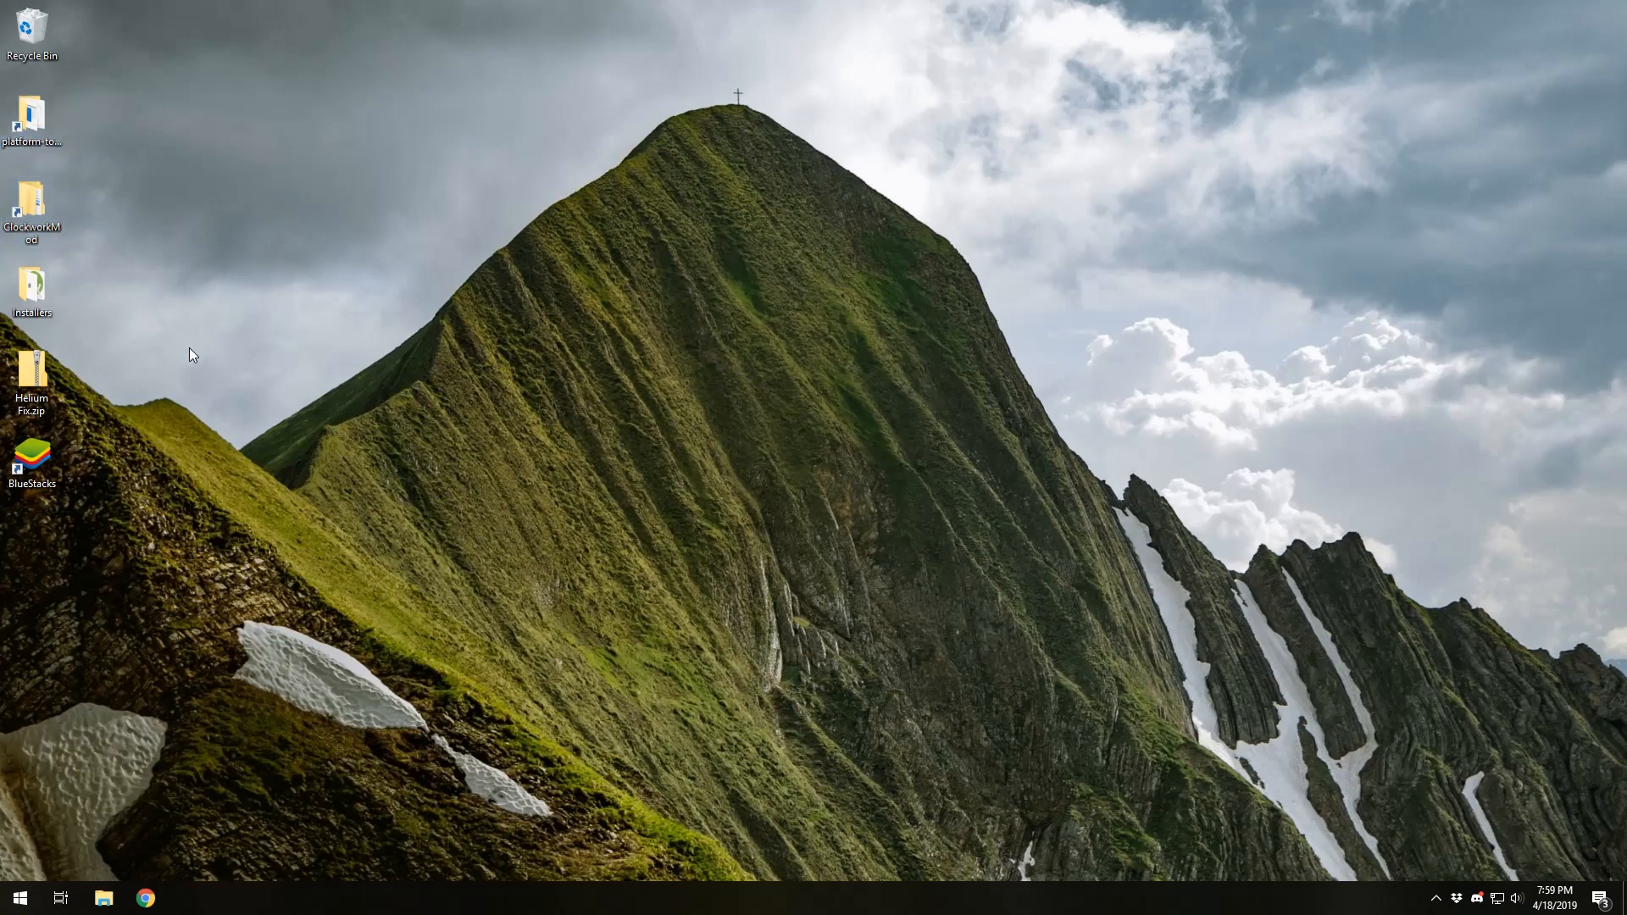
{"action": "double_click", "coordinate": [32, 205]}
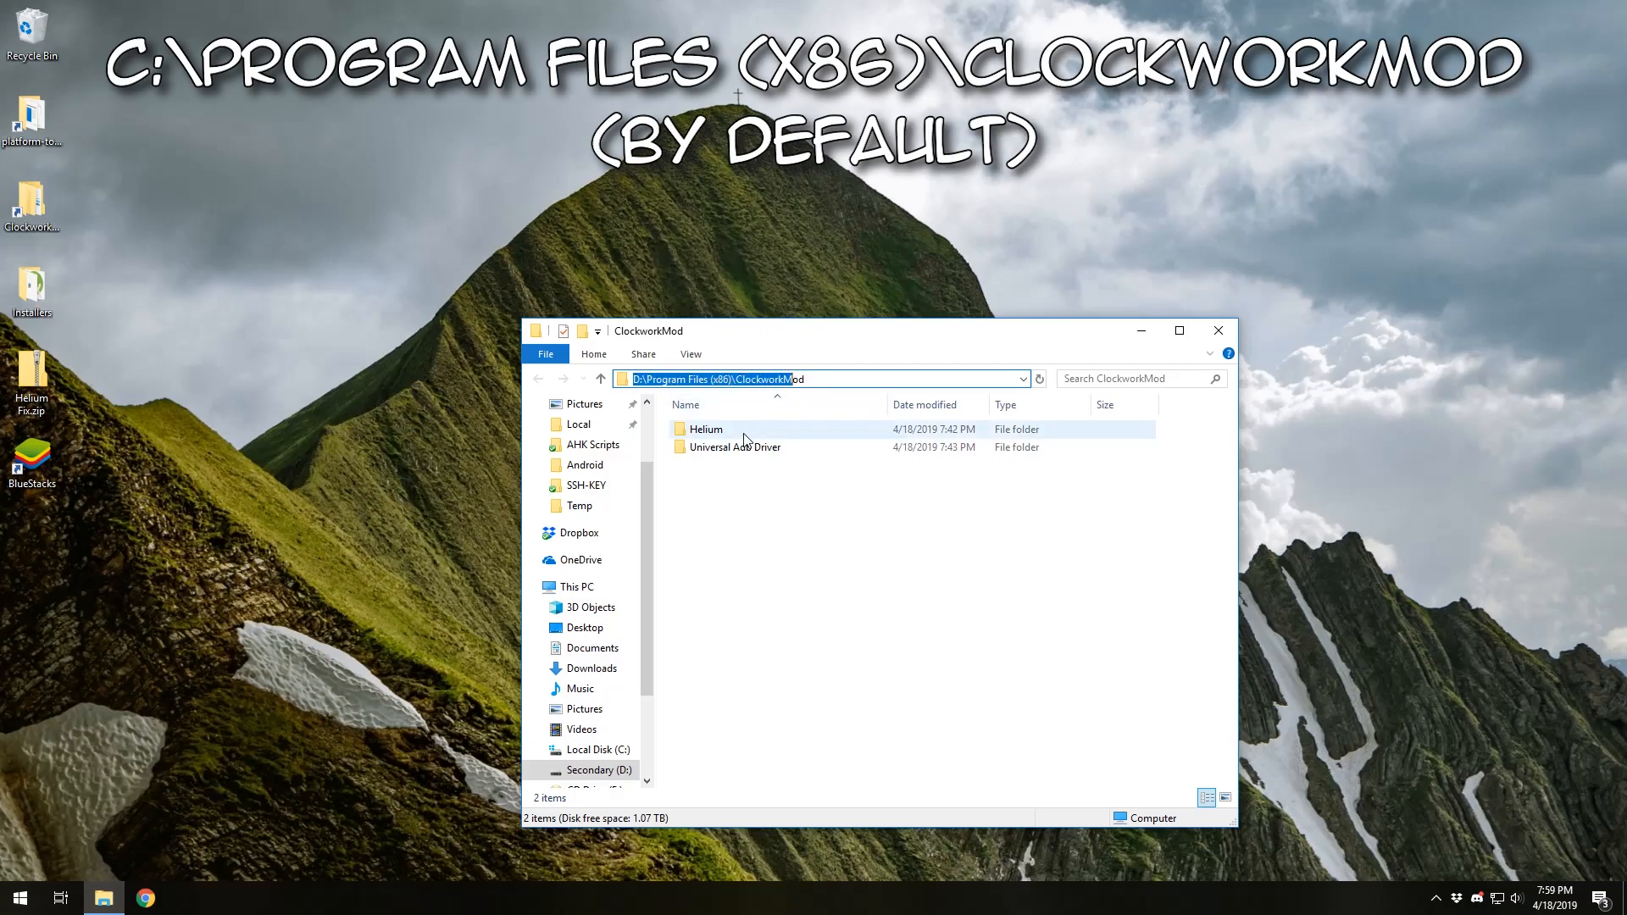
{"action": "mouse_move", "coordinate": [772, 427]}
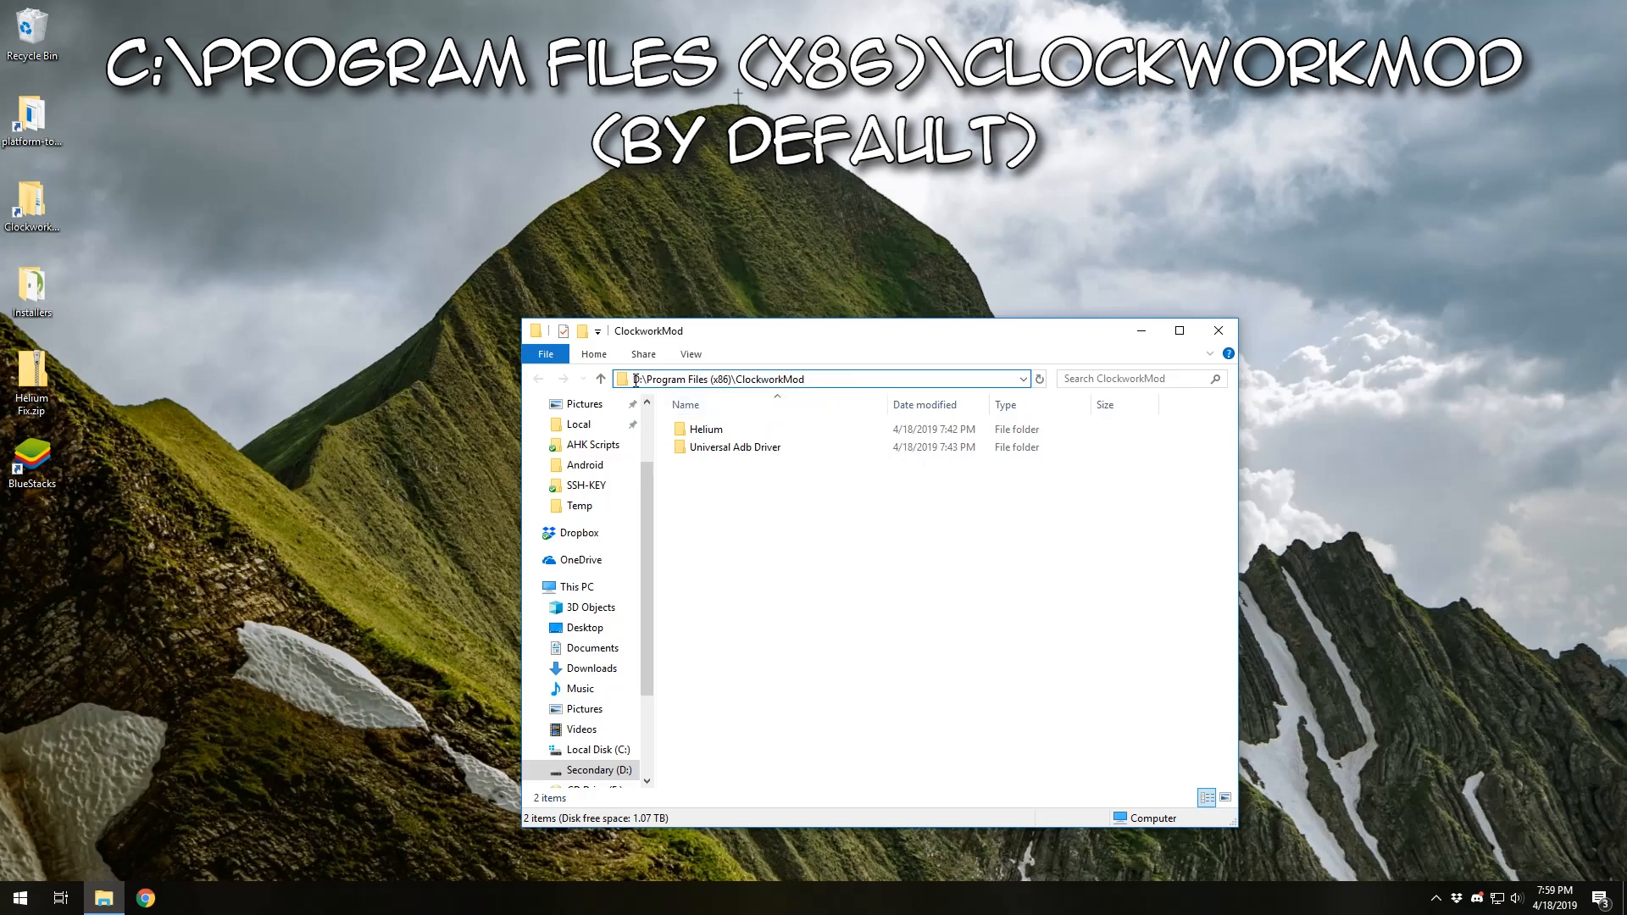
Snap the ClockworkMod folder to half the screen and open Helium Fix.zip from the desktop.
{"action": "left_click", "coordinate": [819, 378]}
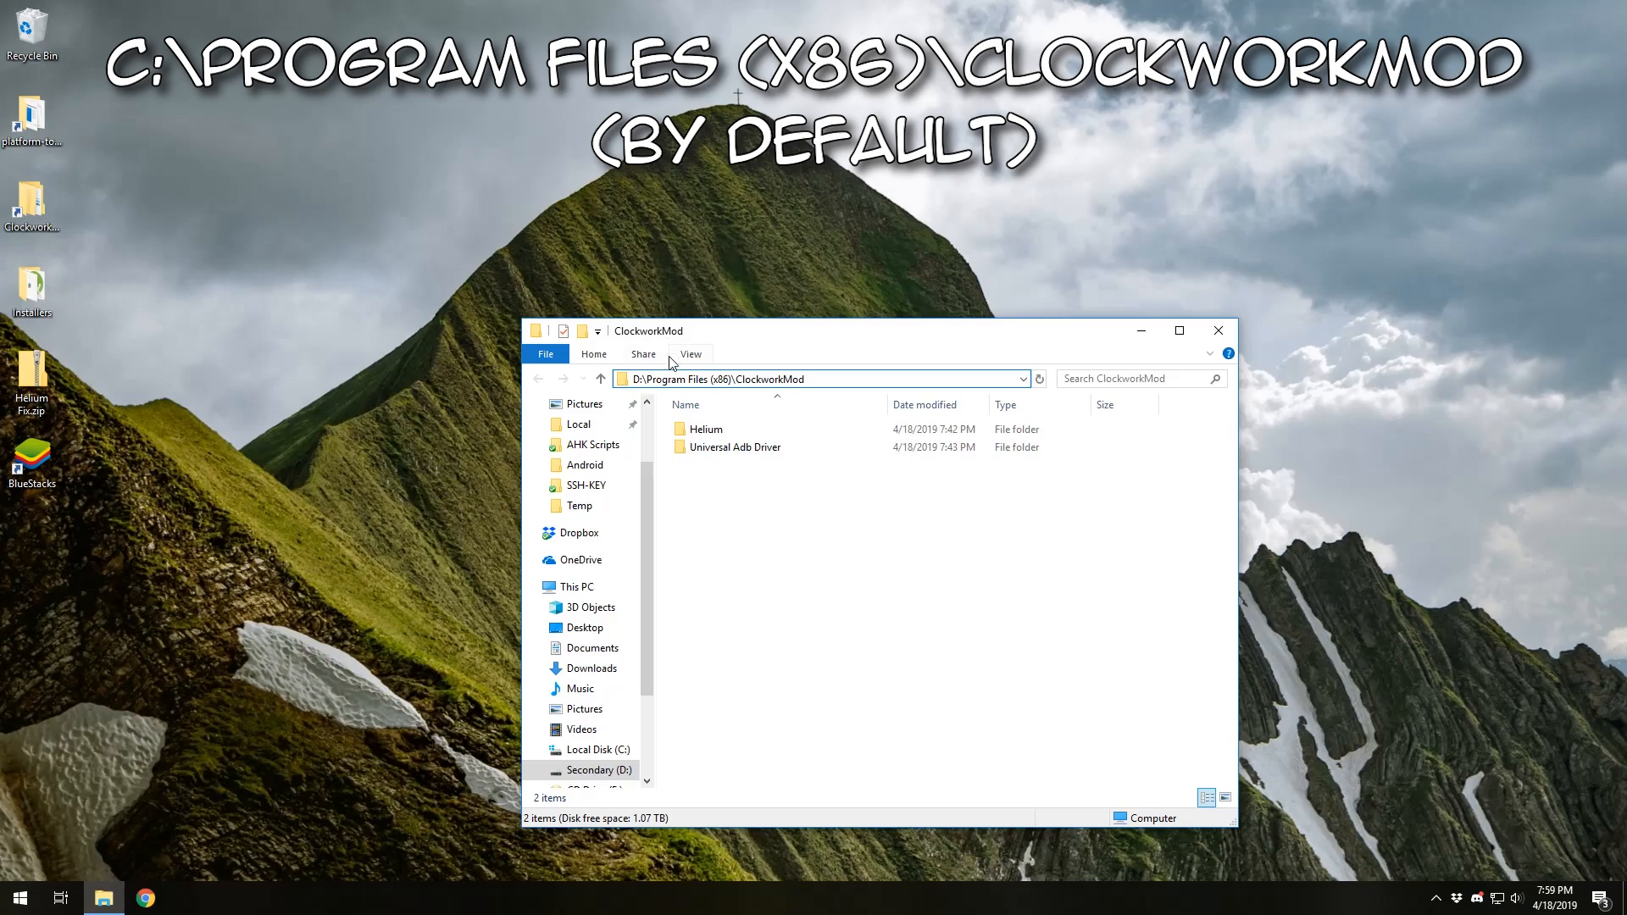
{"action": "left_click", "coordinate": [874, 556]}
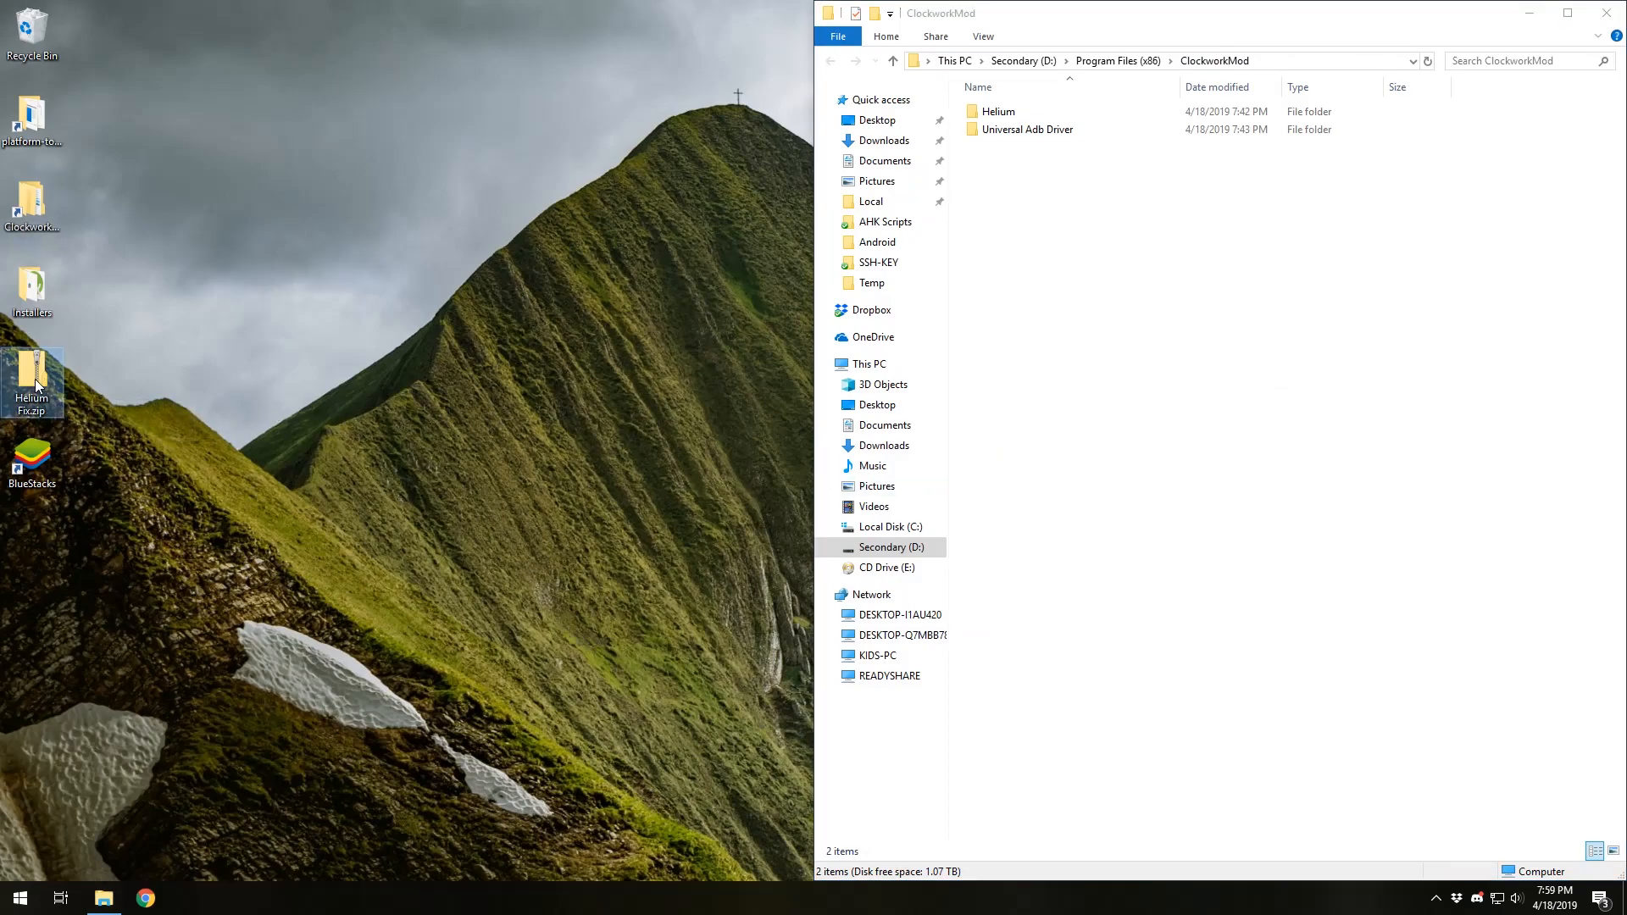
{"action": "double_click", "coordinate": [33, 374]}
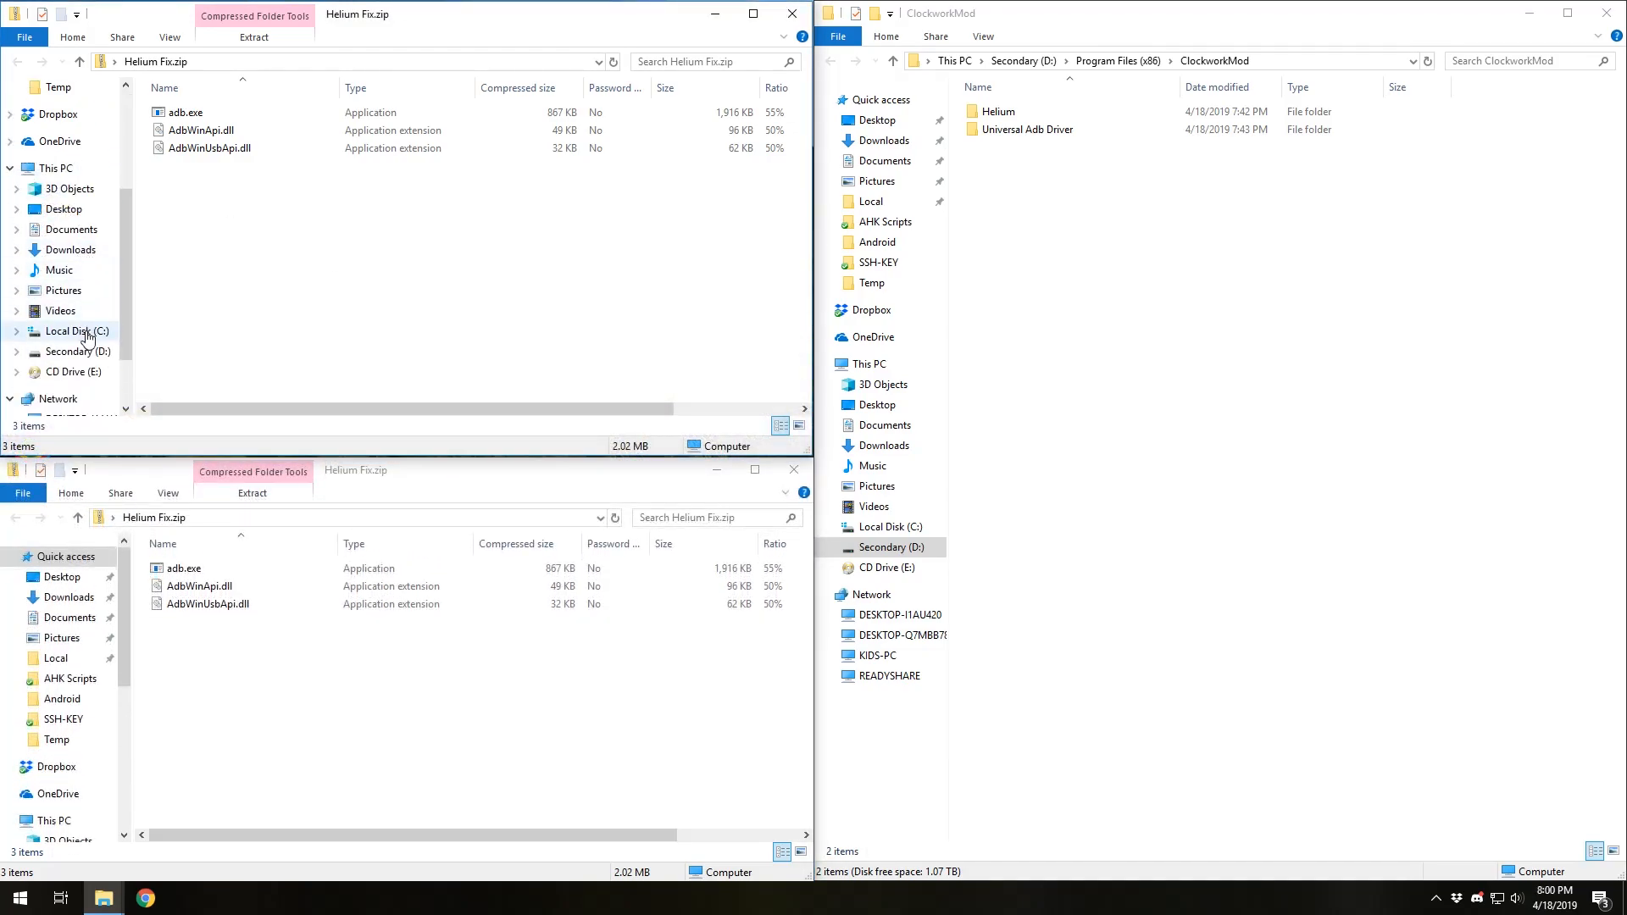
Browse drive C: to Users and open the personal user folder.
{"action": "left_click", "coordinate": [75, 330]}
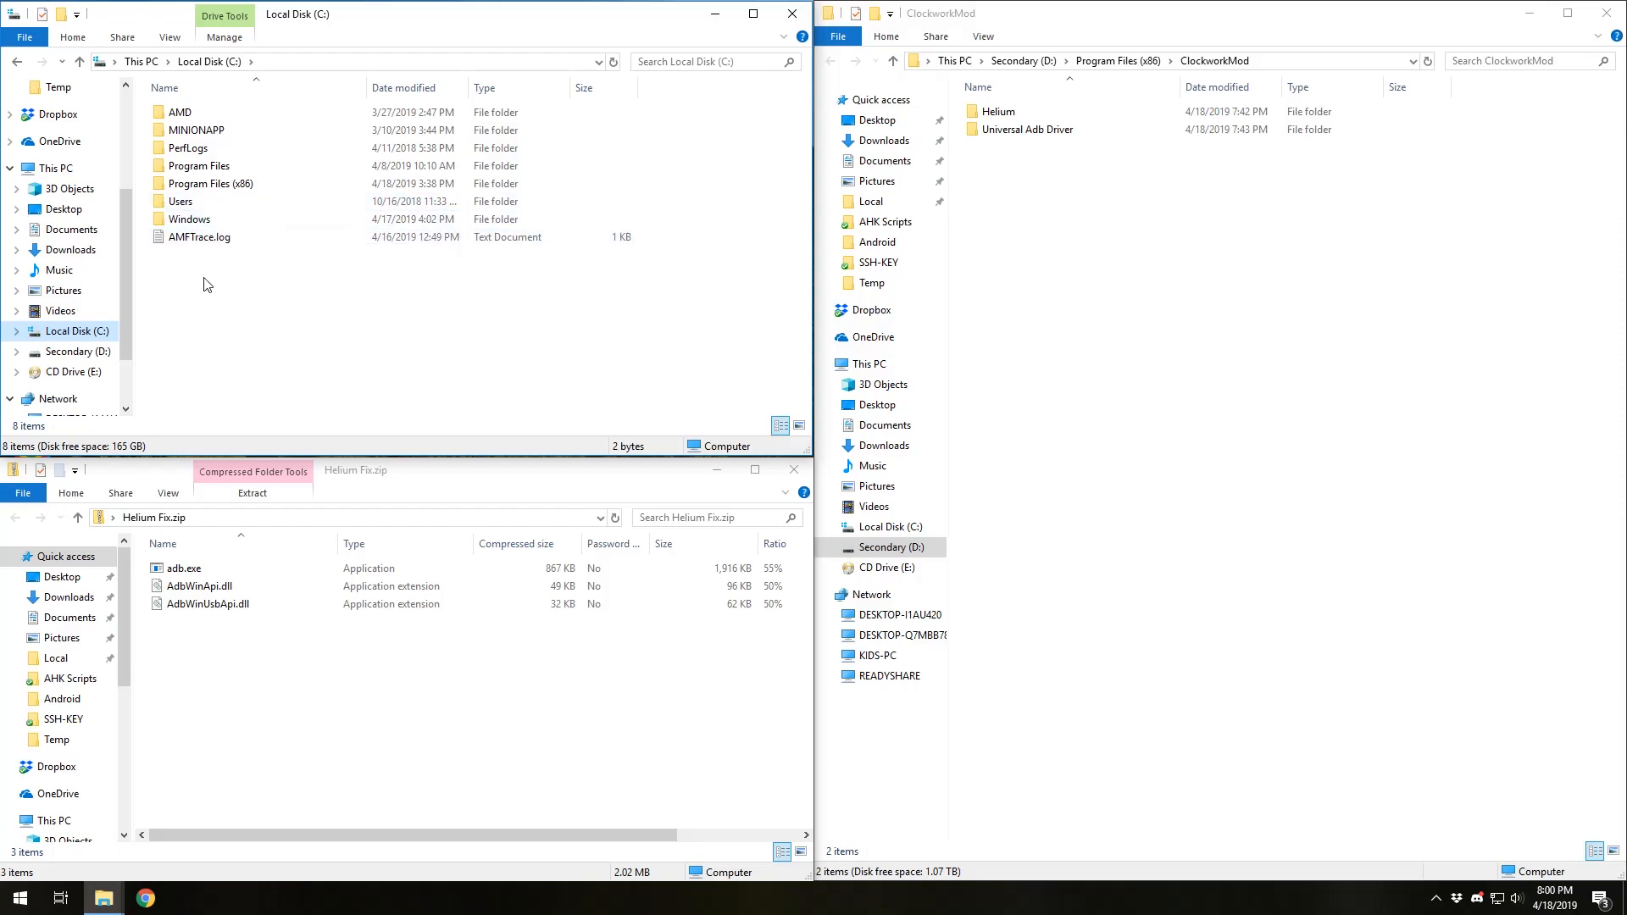
{"action": "mouse_move", "coordinate": [412, 371]}
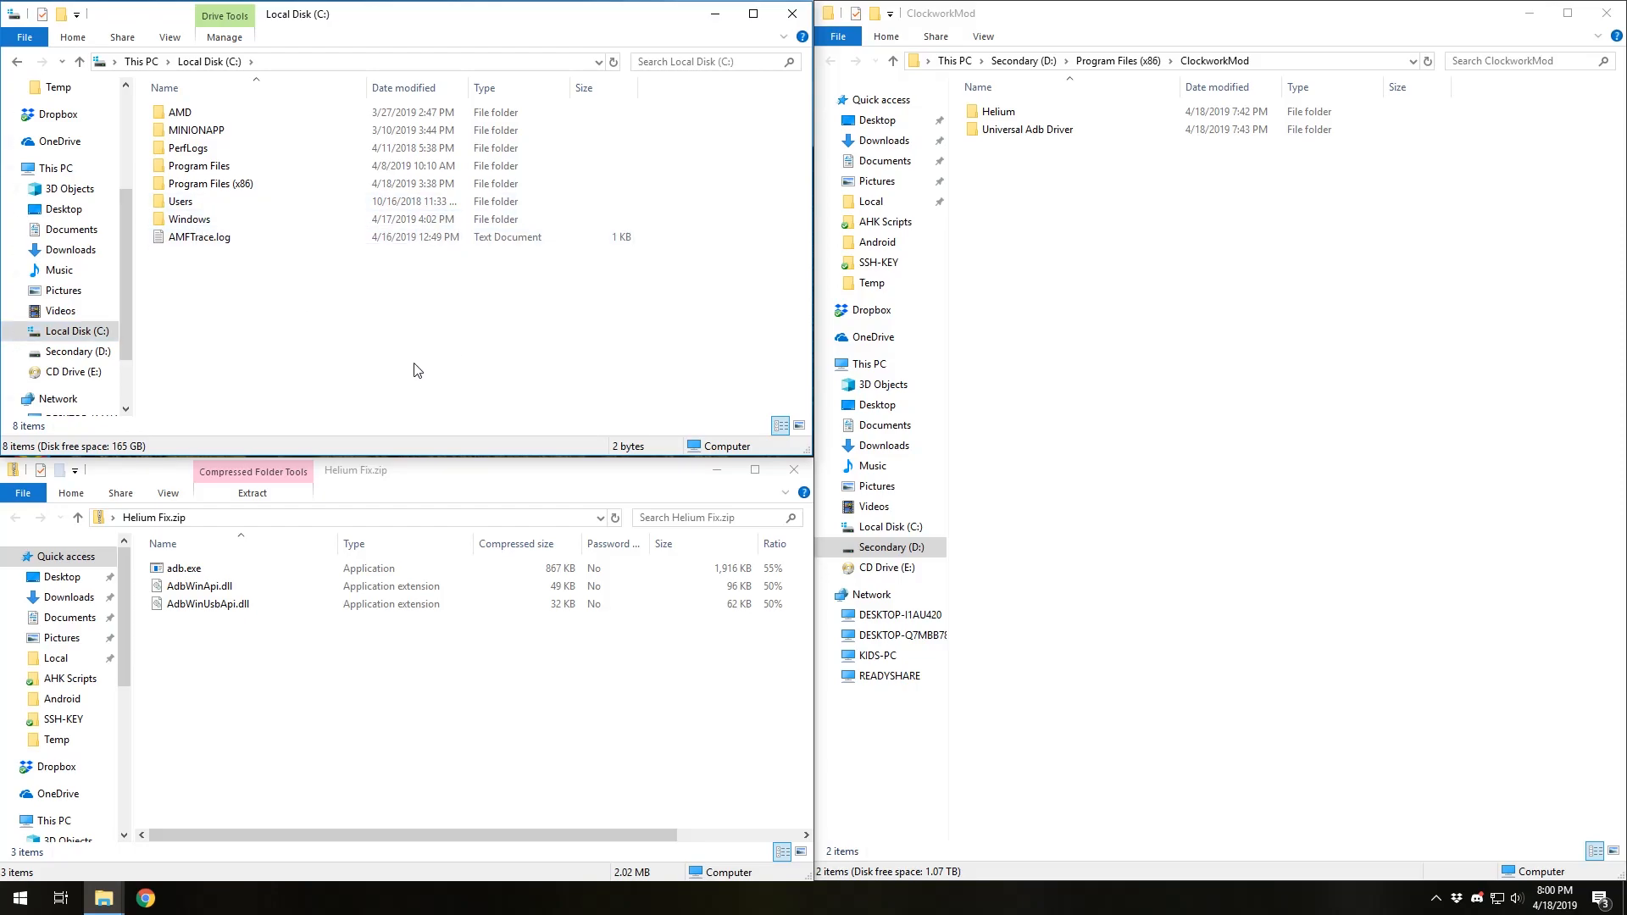
{"action": "mouse_move", "coordinate": [265, 298]}
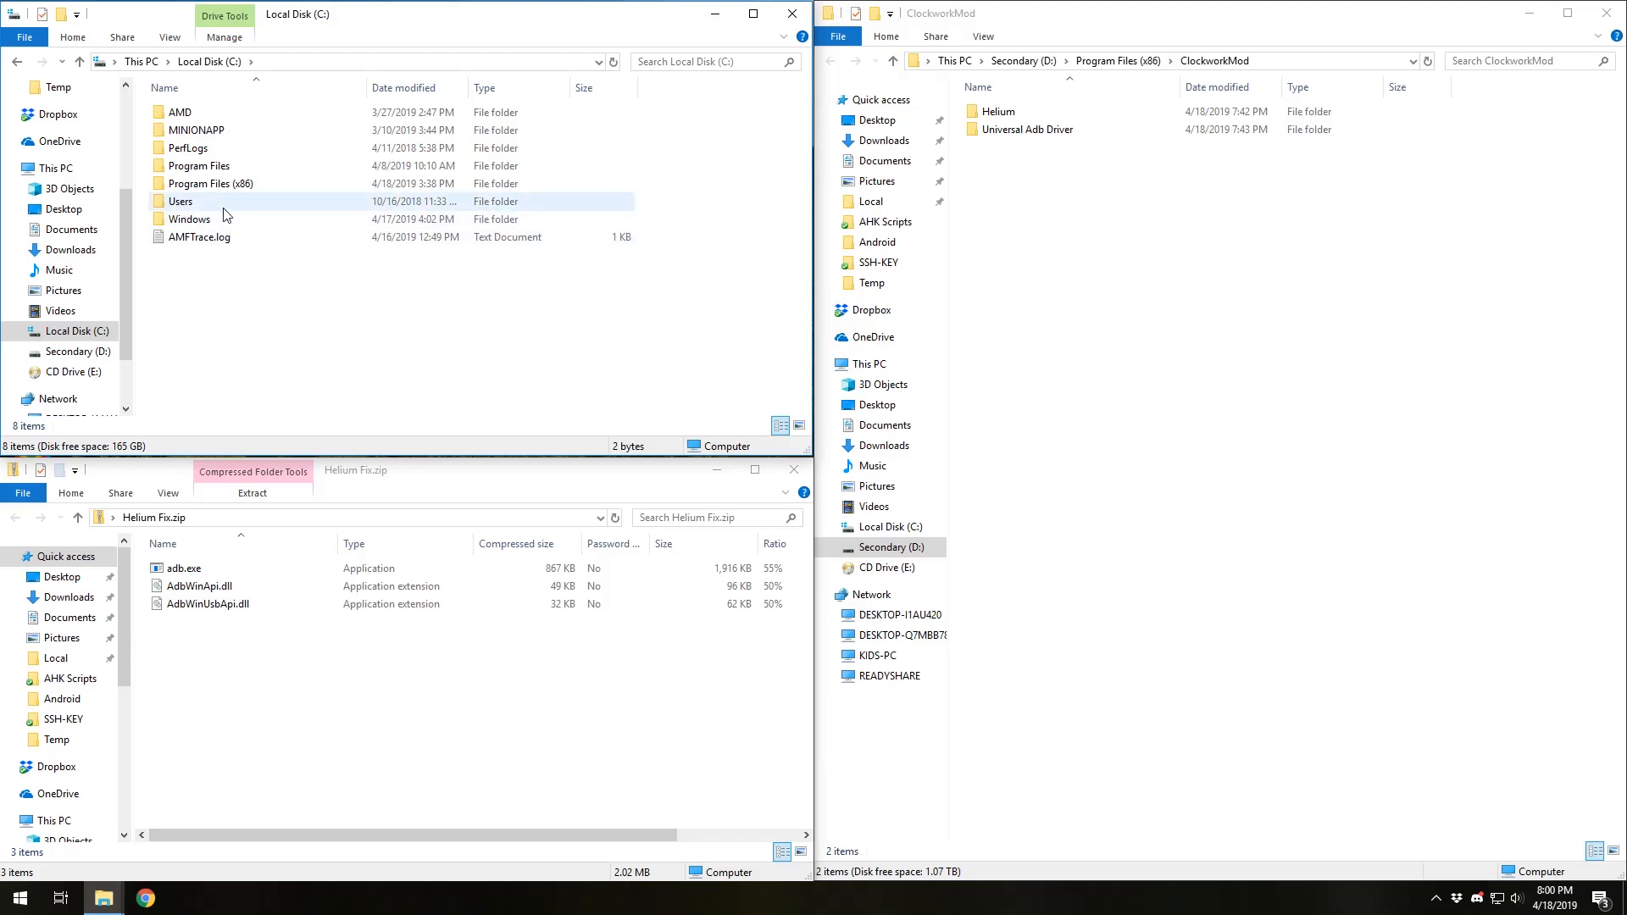
{"action": "double_click", "coordinate": [181, 202]}
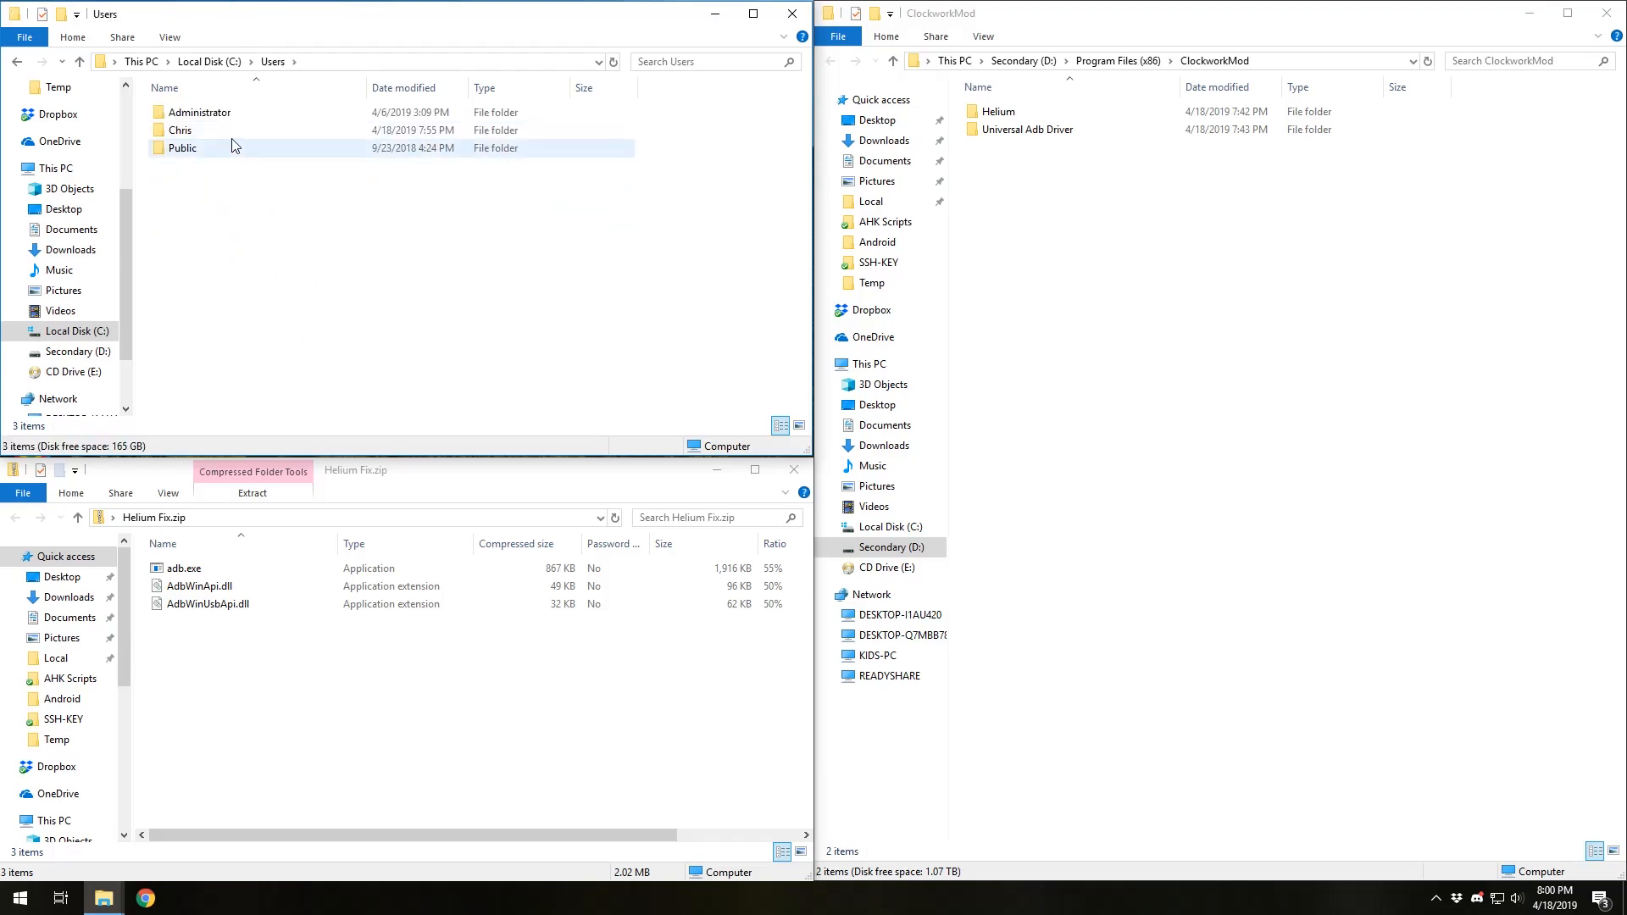
{"action": "double_click", "coordinate": [181, 148]}
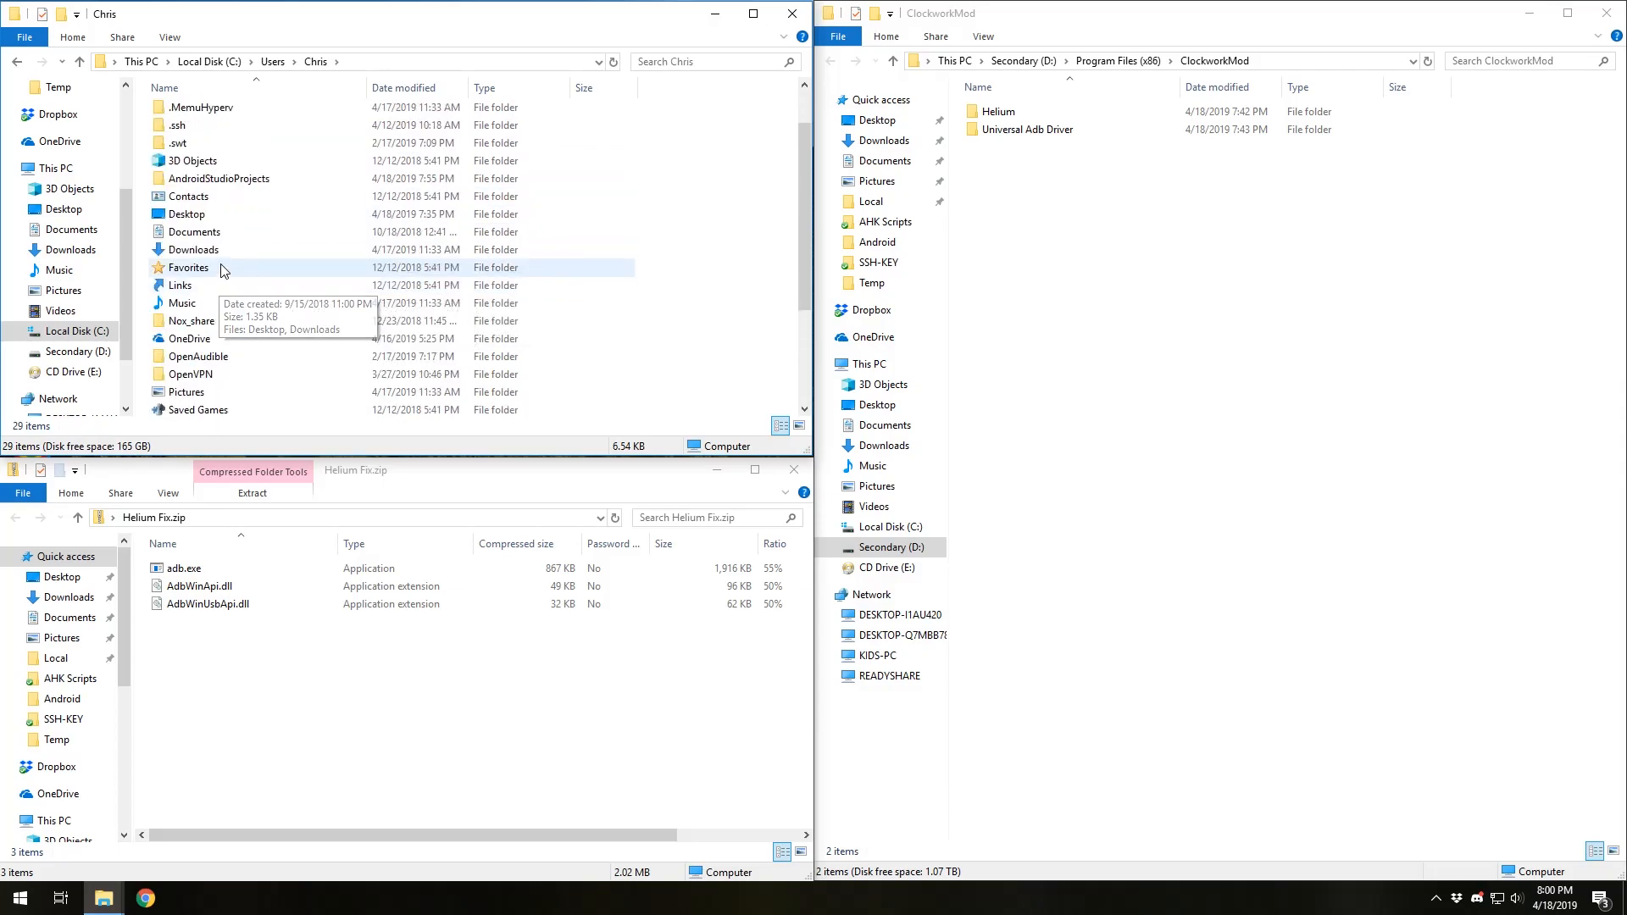
{"action": "mouse_move", "coordinate": [350, 324]}
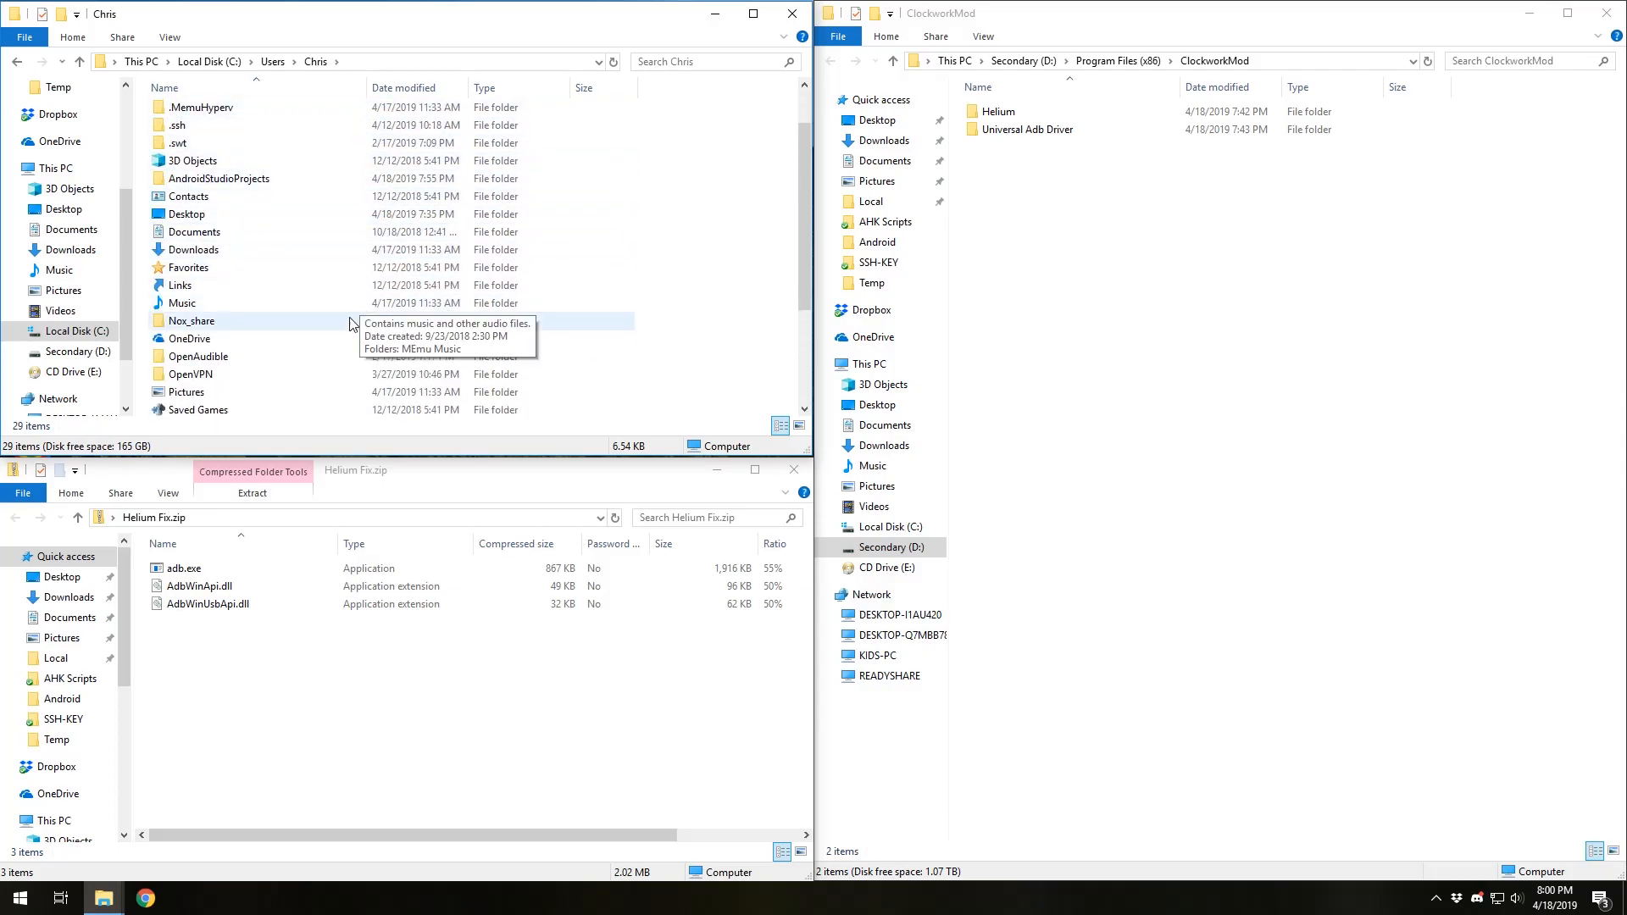
{"action": "mouse_move", "coordinate": [469, 268]}
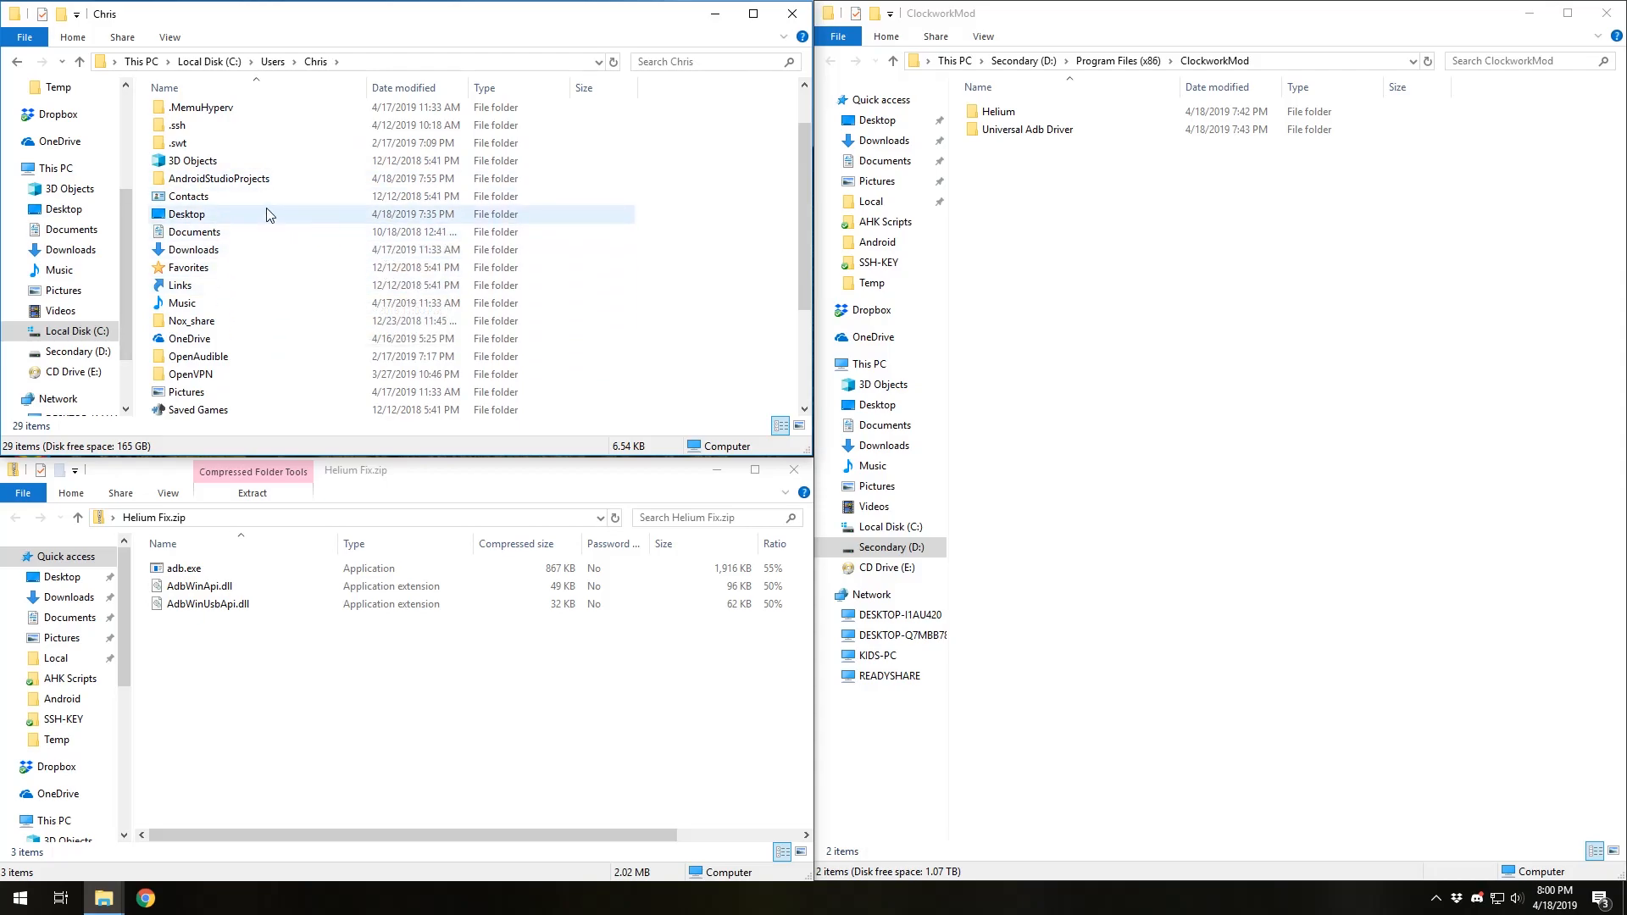
{"action": "mouse_move", "coordinate": [228, 195]}
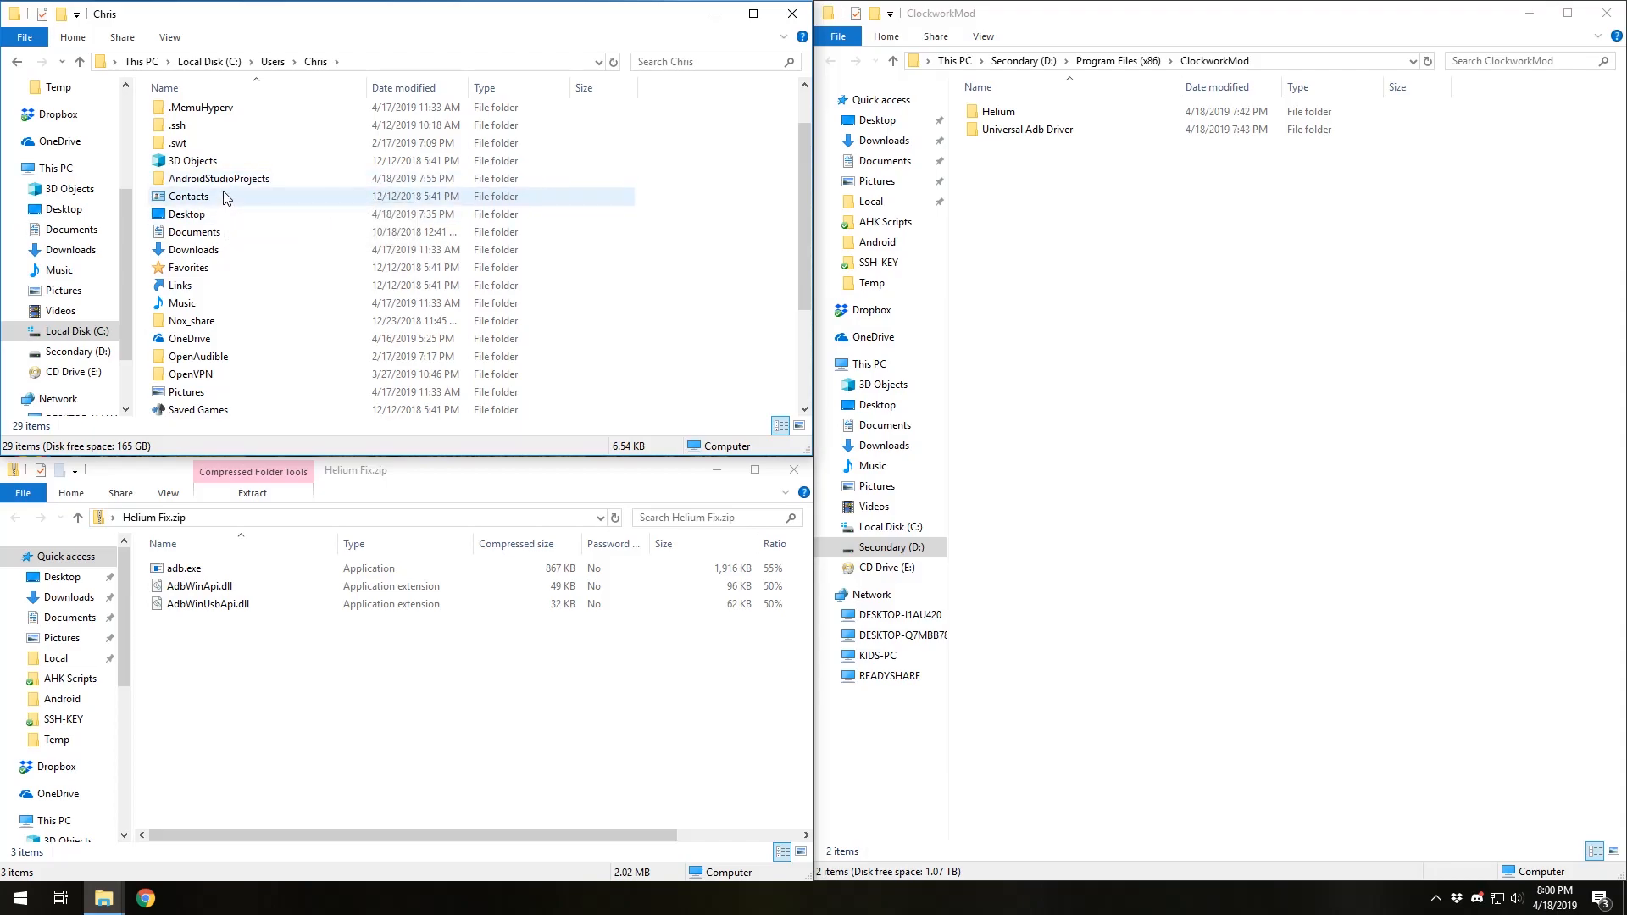
{"action": "mouse_move", "coordinate": [219, 82]}
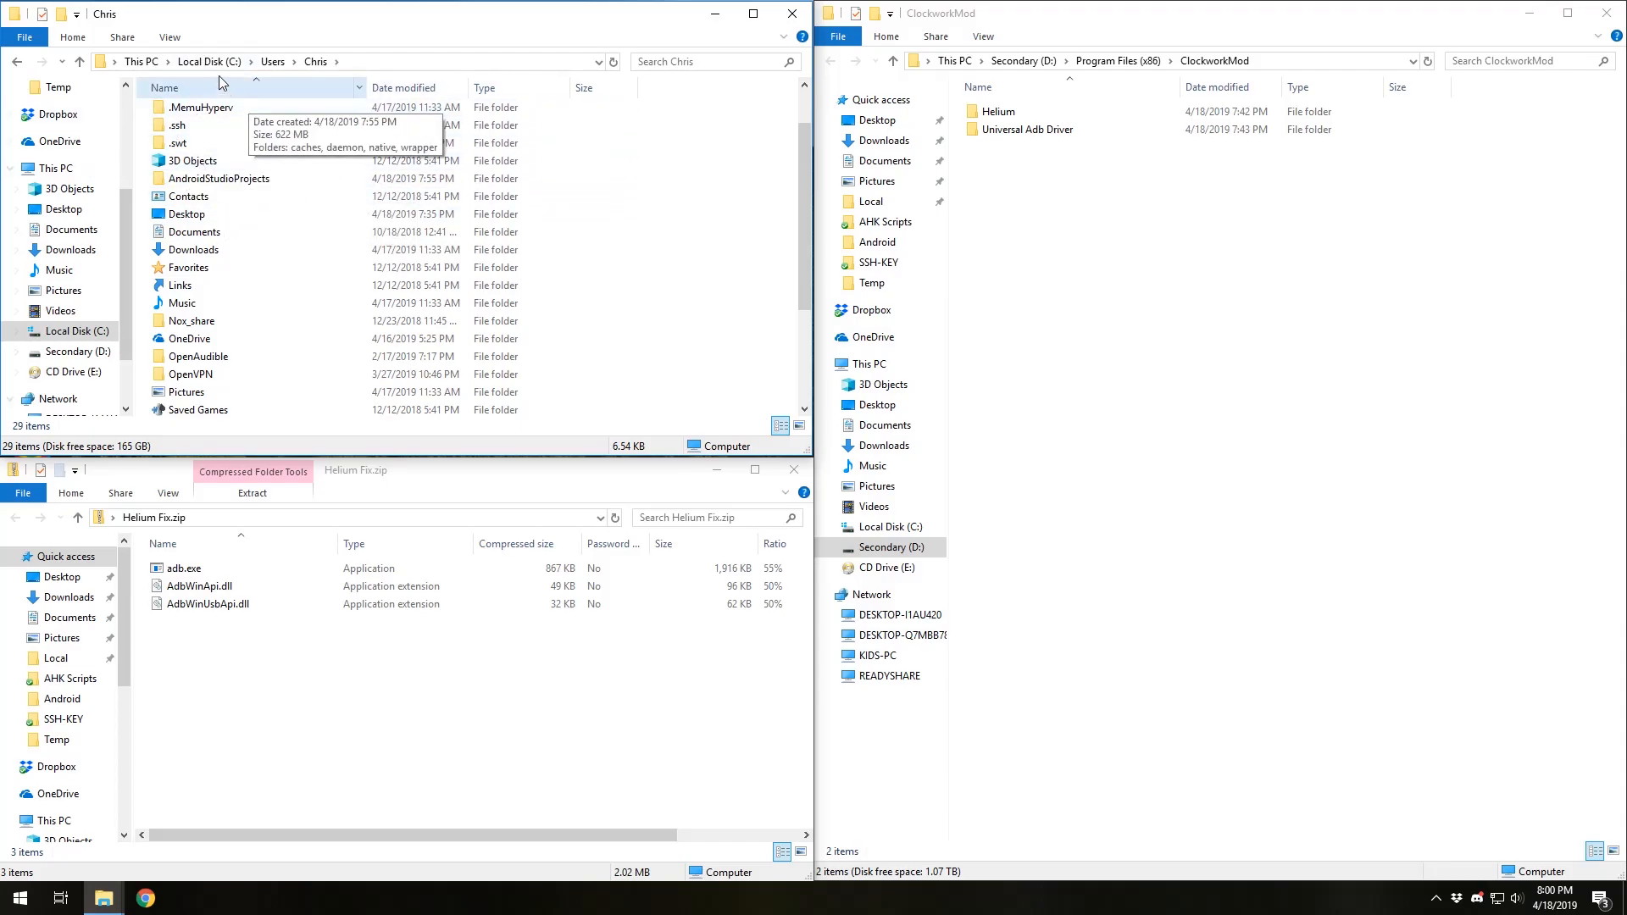
Turn on Hidden items so AppData, .android and .gradle appear.
{"action": "left_click", "coordinate": [168, 37]}
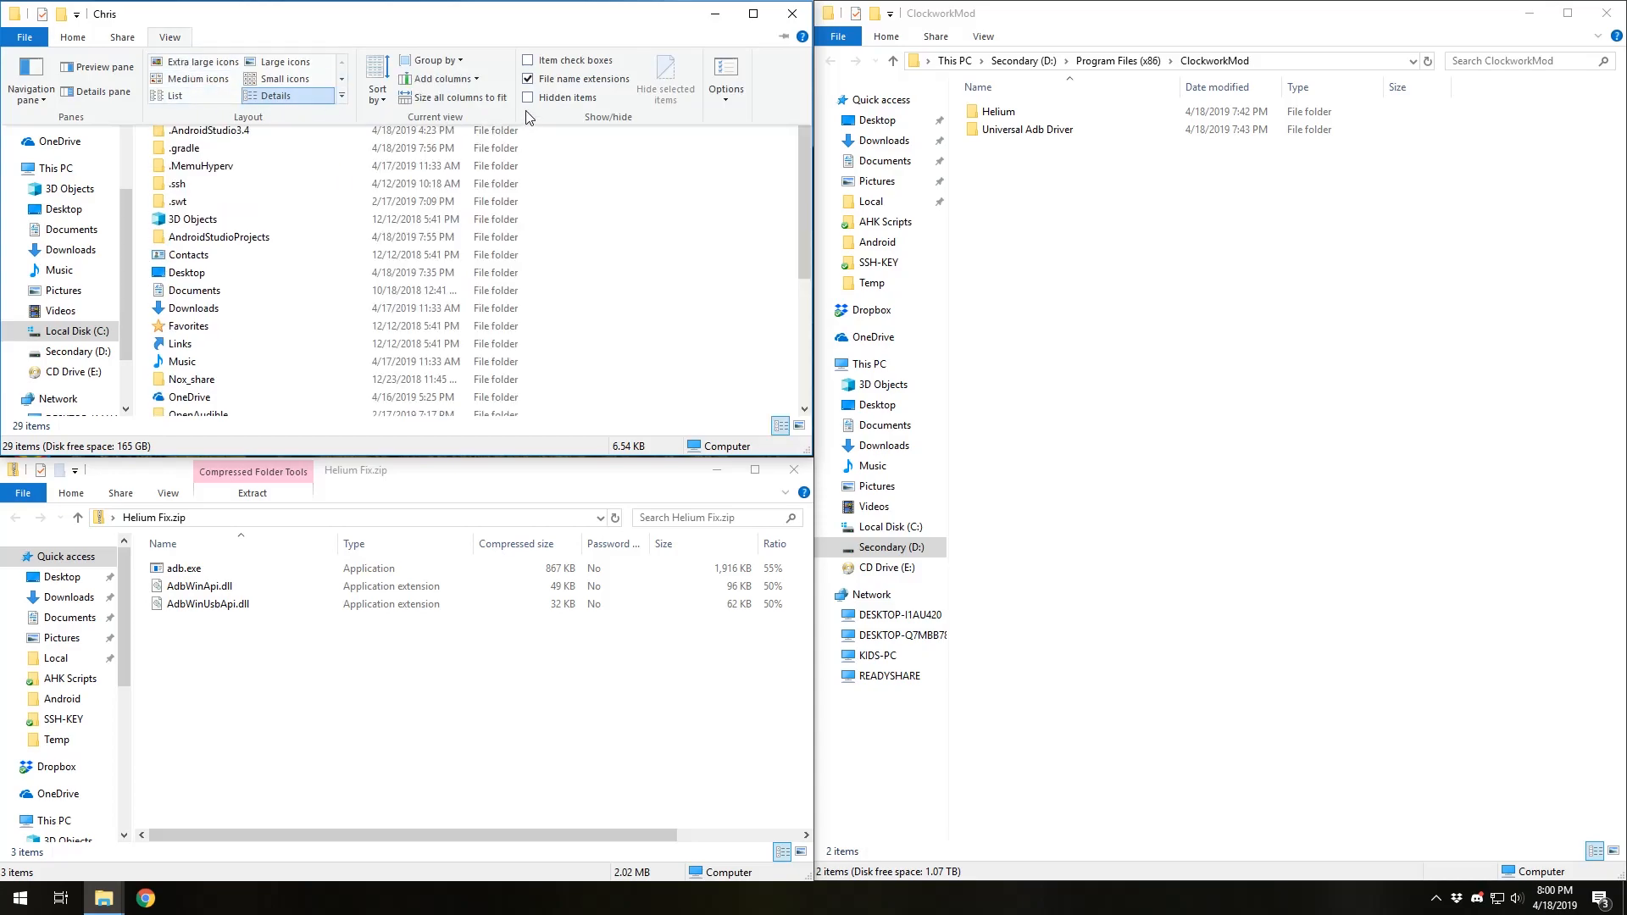
{"action": "left_click", "coordinate": [529, 96]}
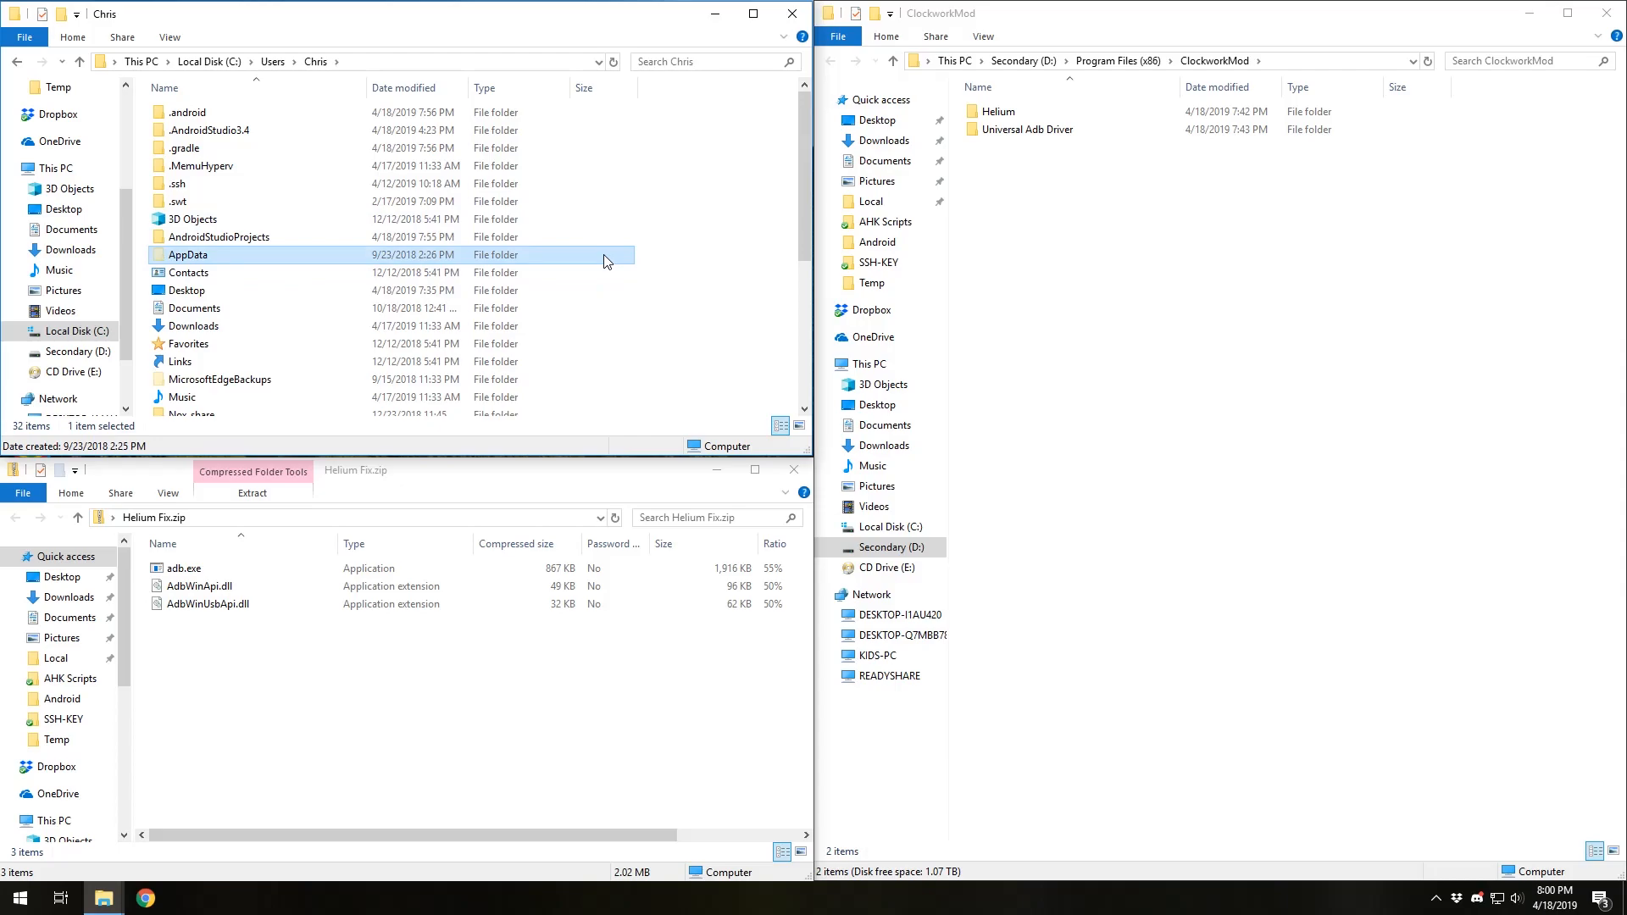
{"action": "left_click", "coordinate": [725, 295]}
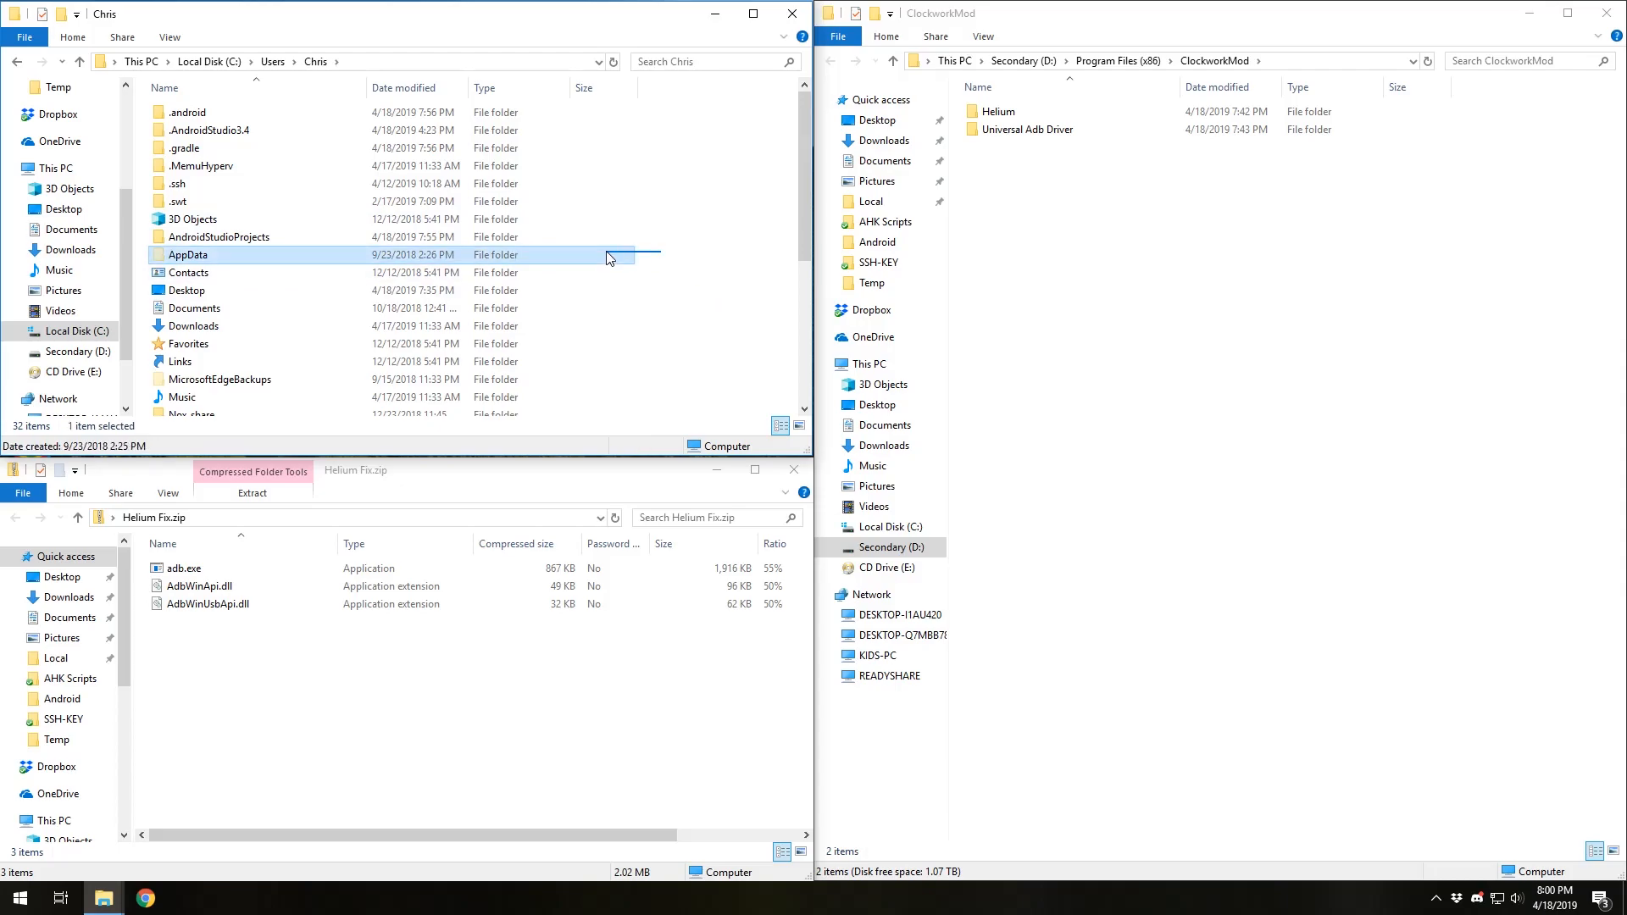
{"action": "left_click", "coordinate": [699, 268]}
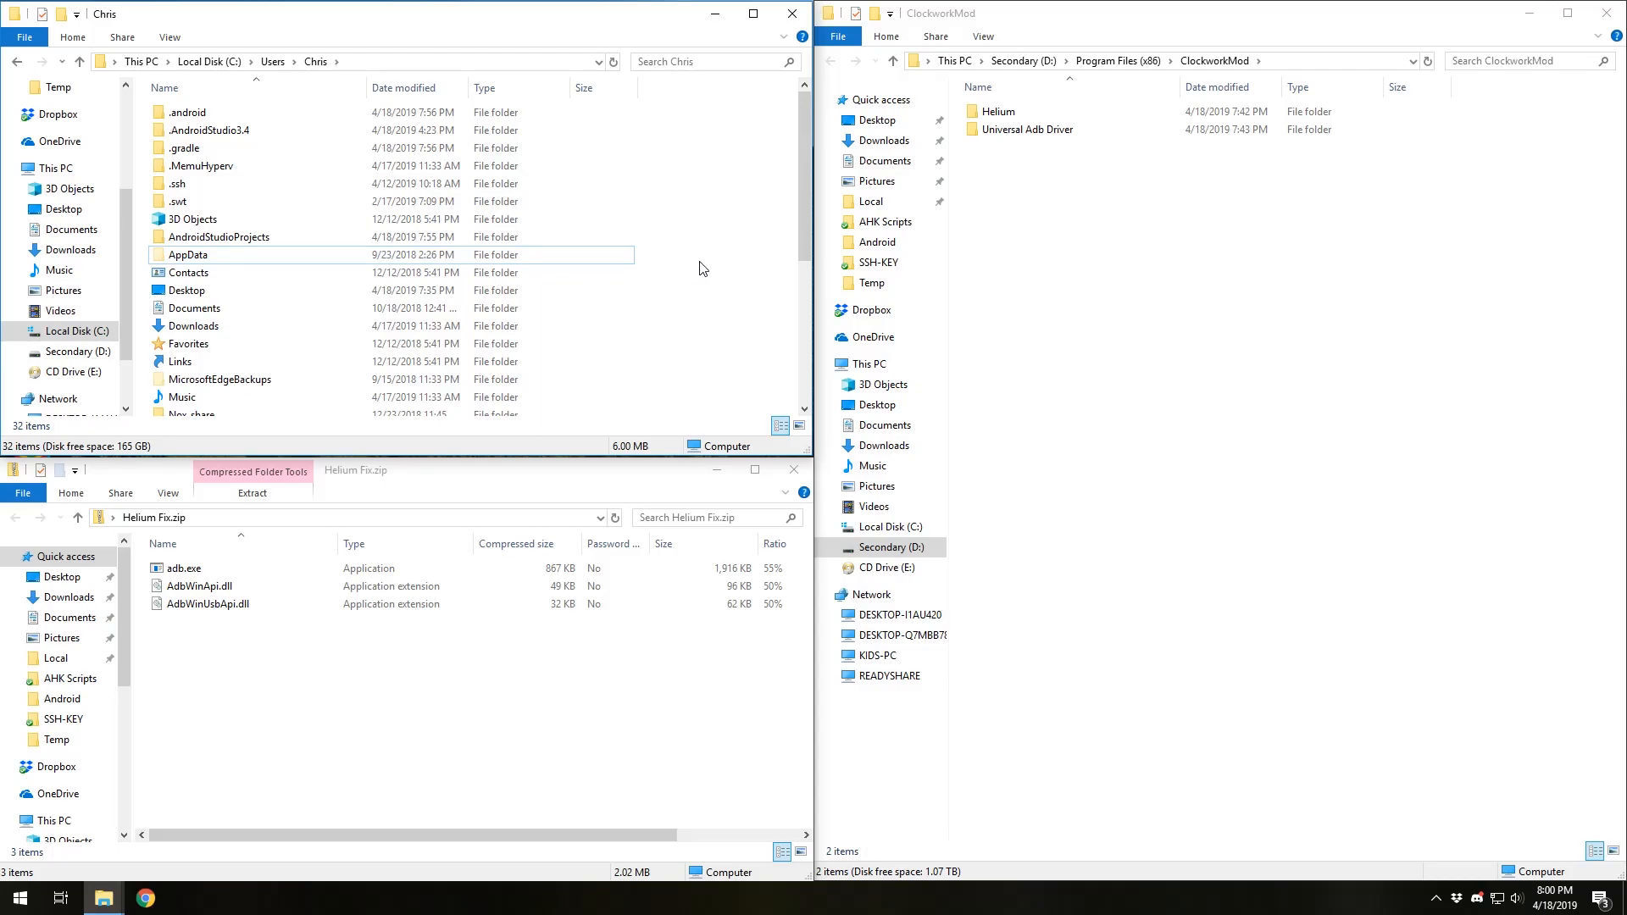
{"action": "mouse_move", "coordinate": [691, 239]}
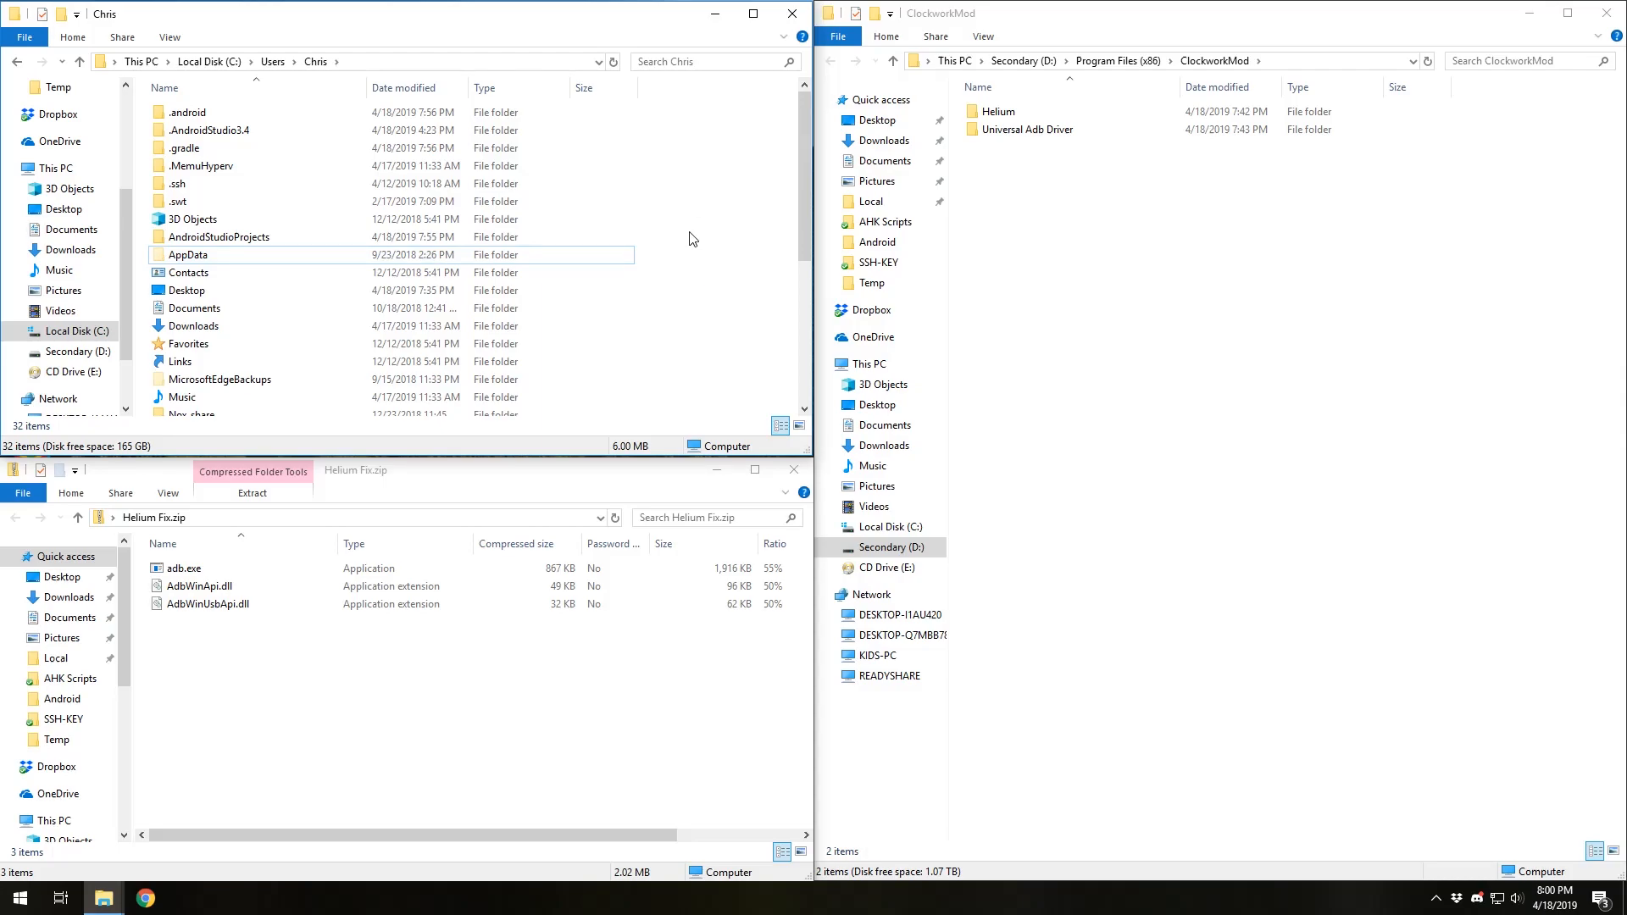
{"action": "left_click", "coordinate": [191, 219]}
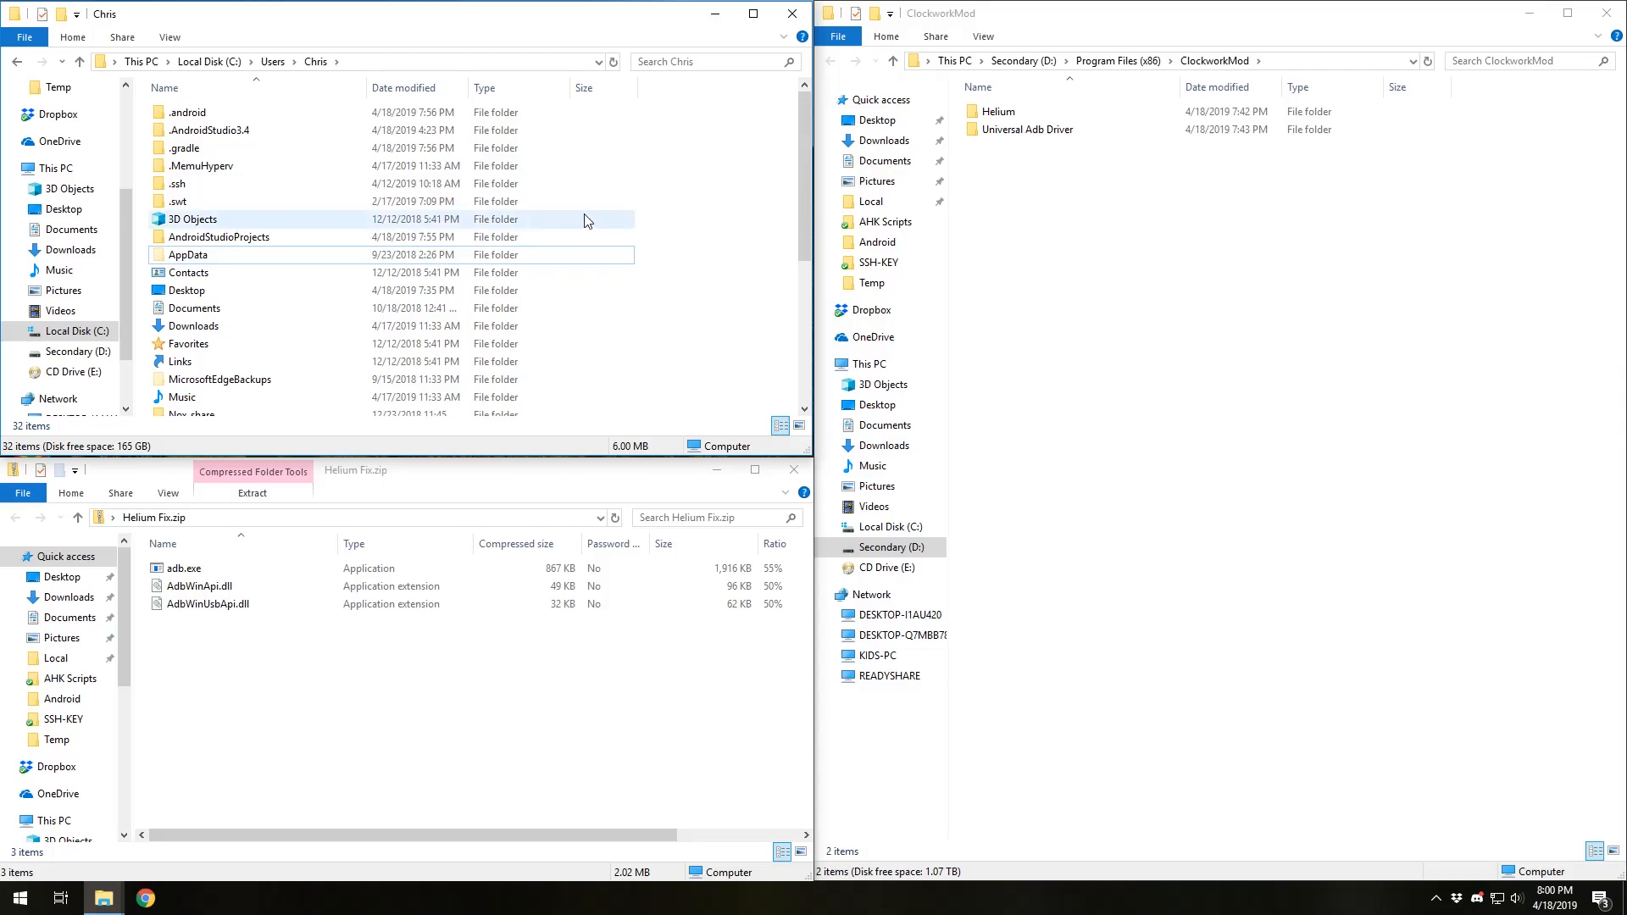
Open AppData > Local > Android > Sdk > platform-tools, then switch to the lower archive window.
{"action": "double_click", "coordinate": [188, 255]}
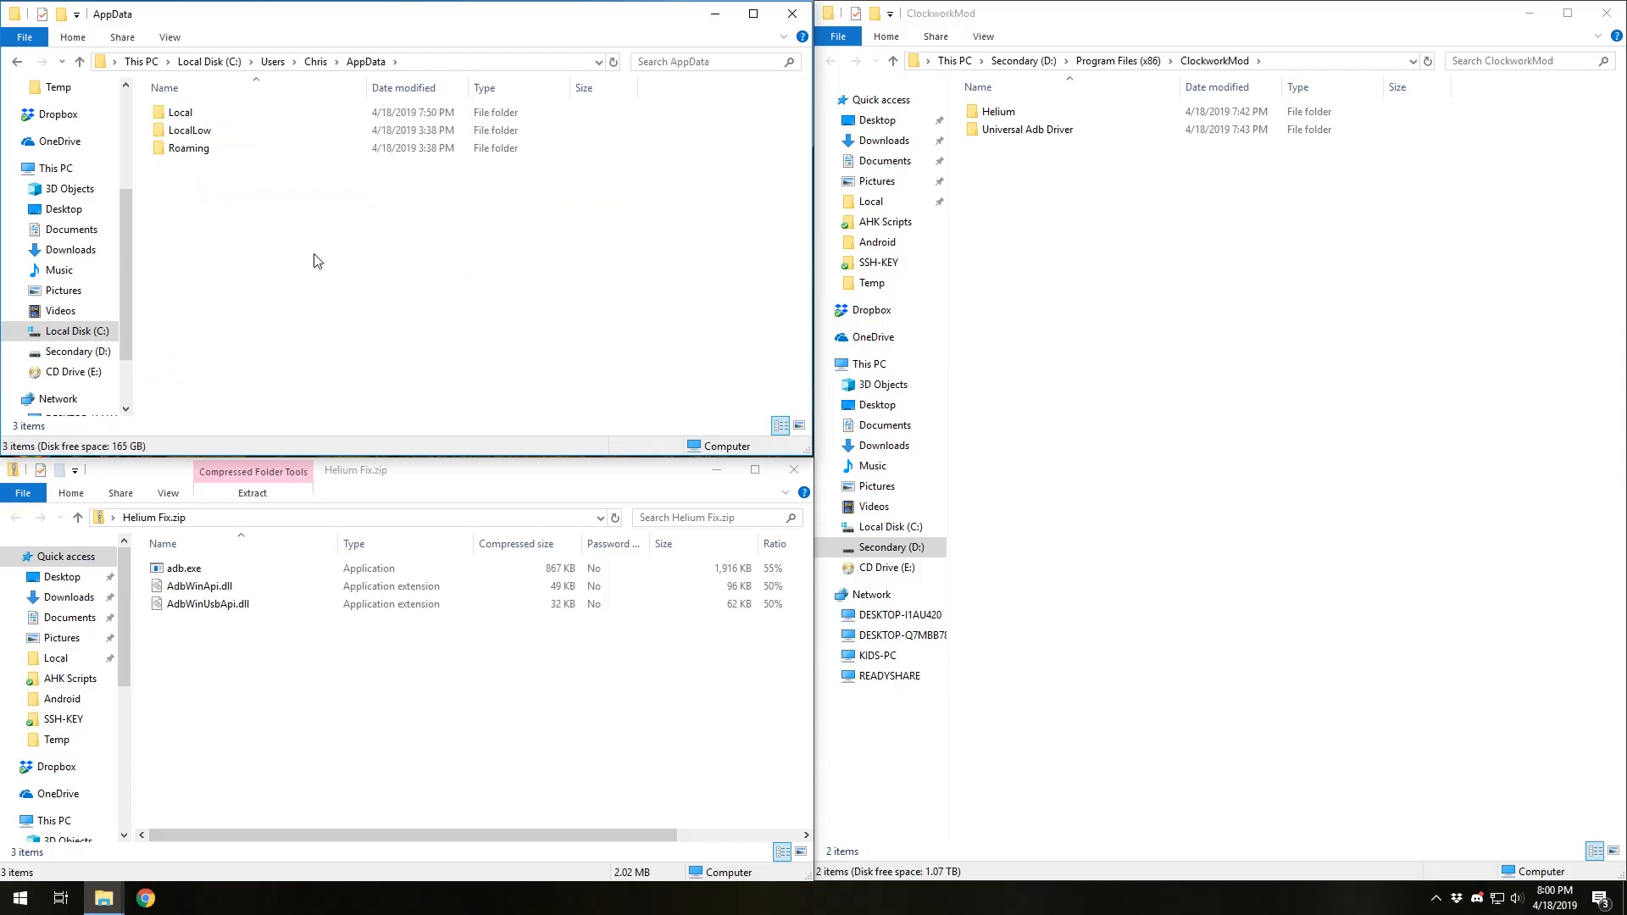
{"action": "double_click", "coordinate": [182, 130]}
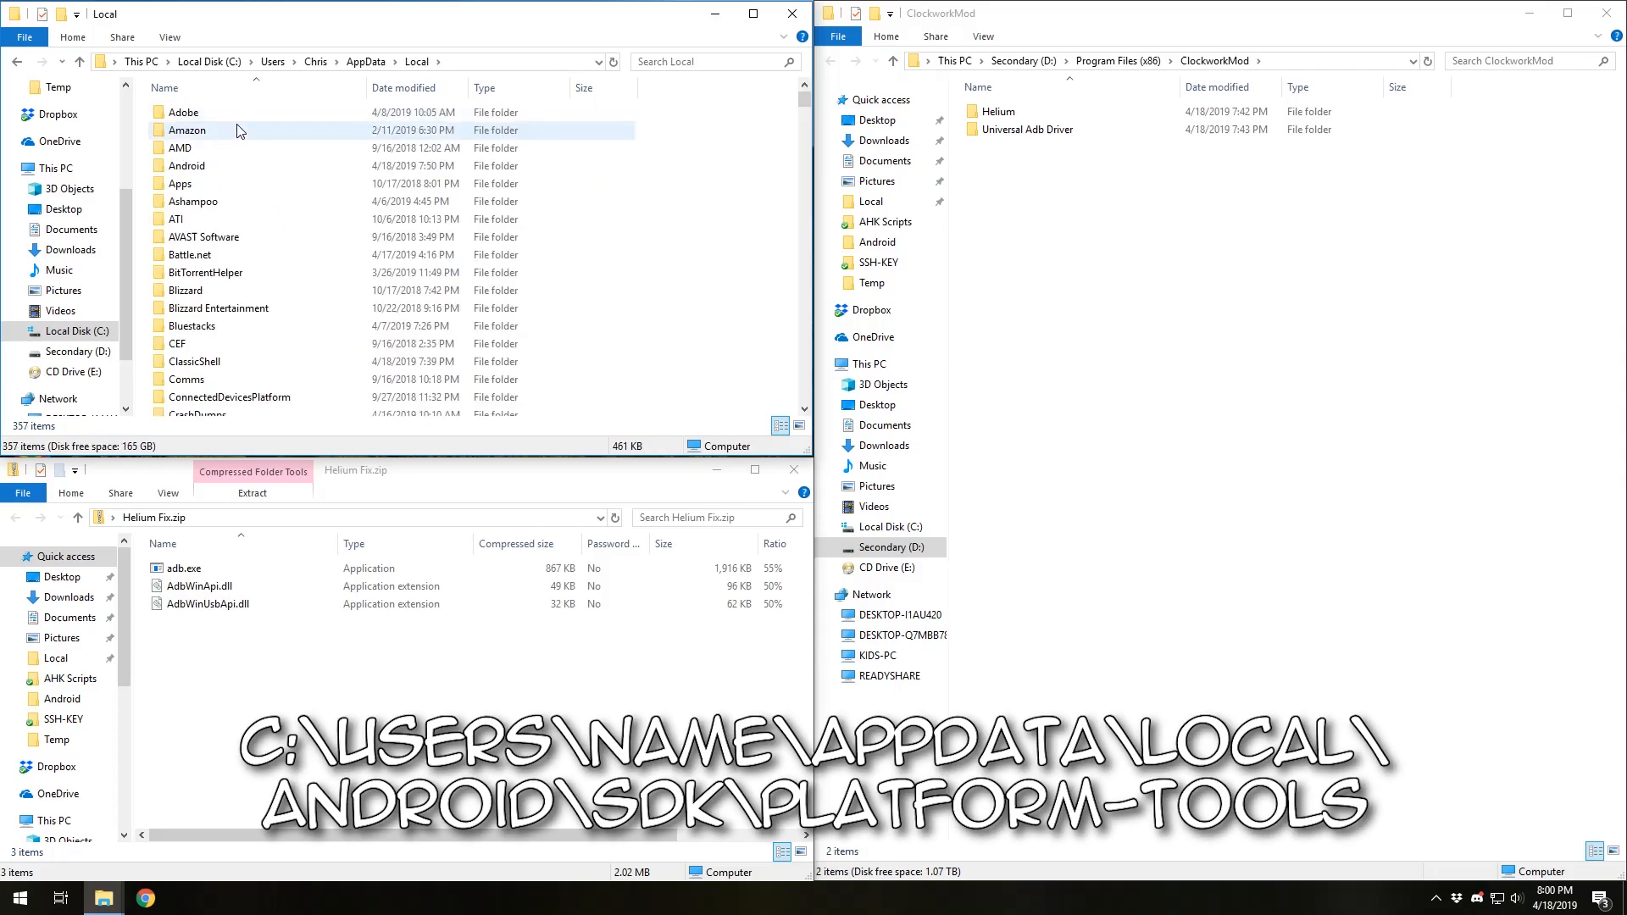
{"action": "double_click", "coordinate": [186, 165]}
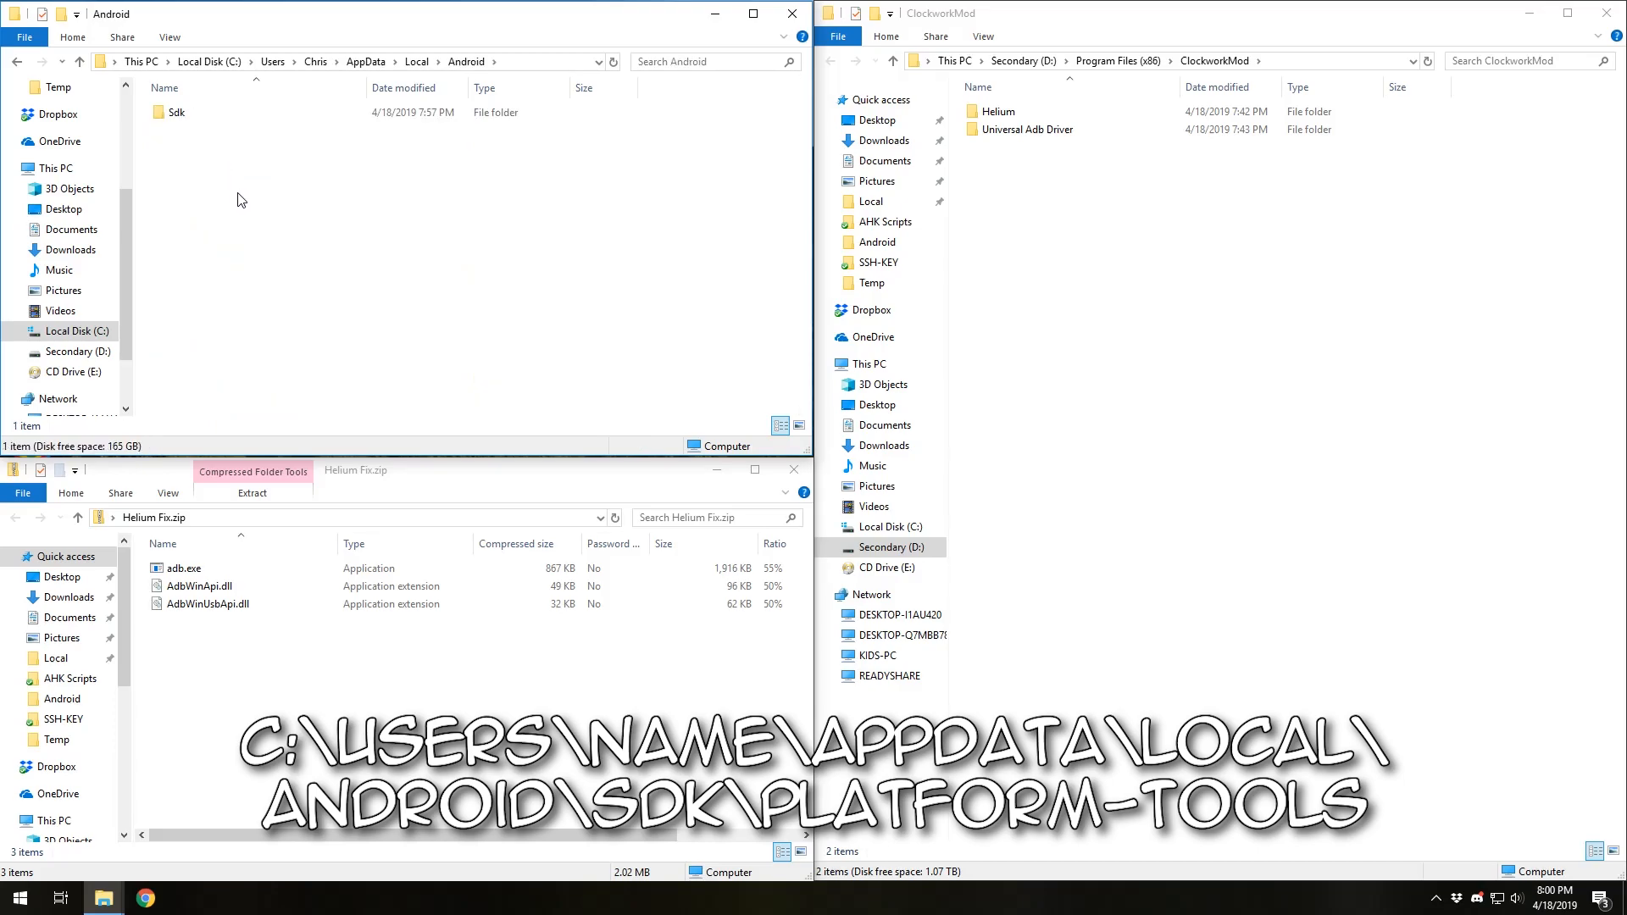
{"action": "double_click", "coordinate": [177, 112]}
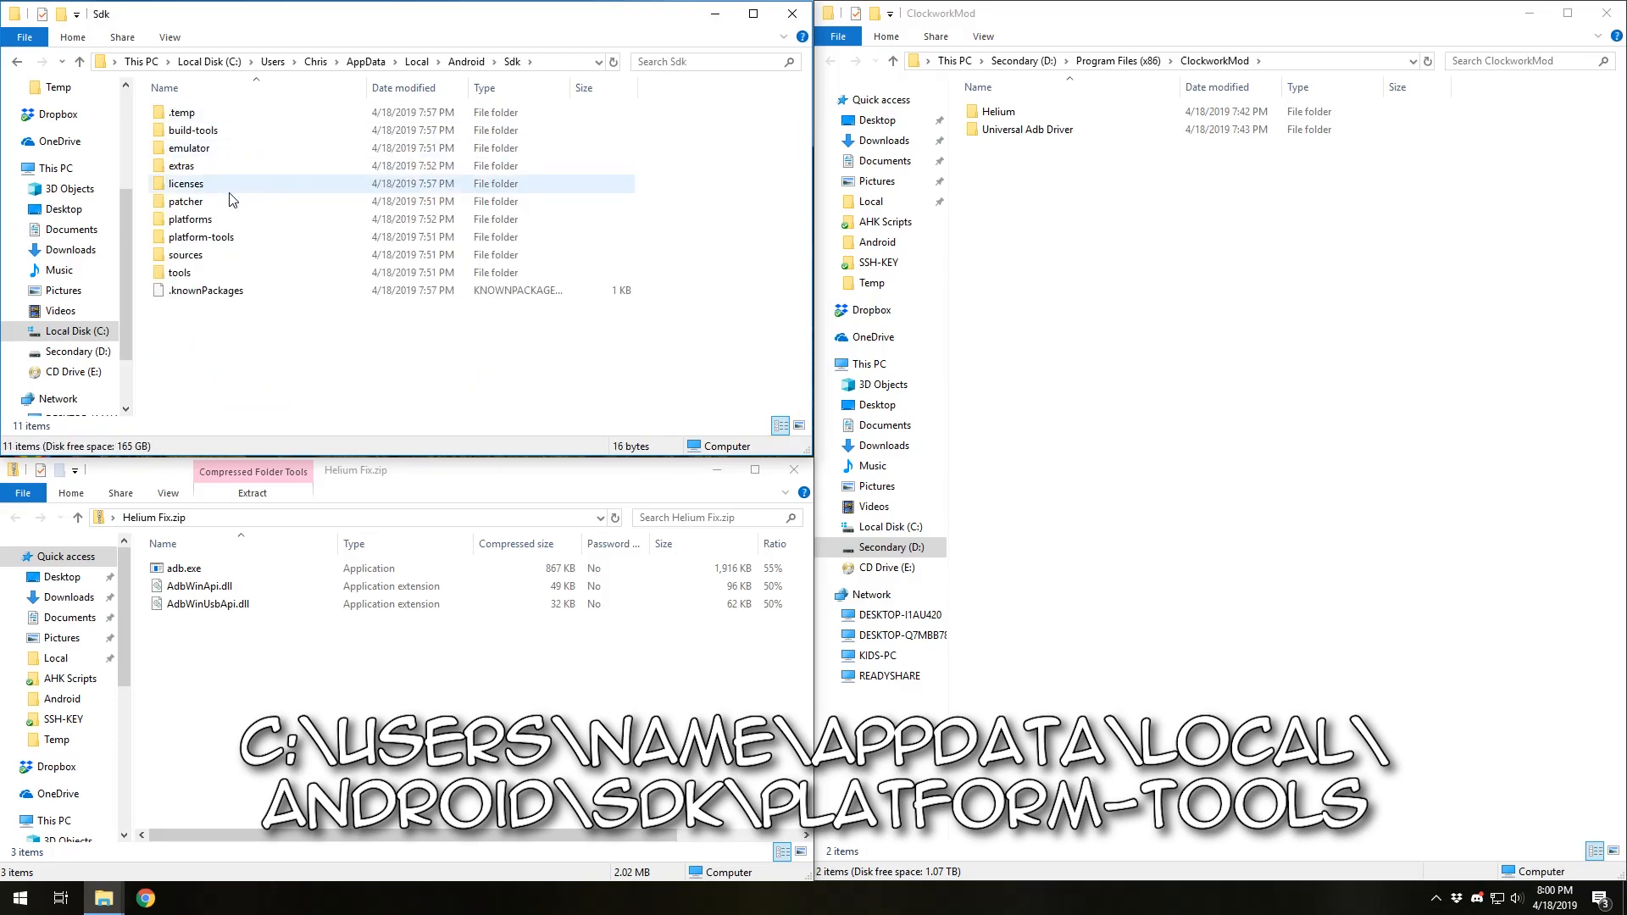
{"action": "double_click", "coordinate": [198, 237]}
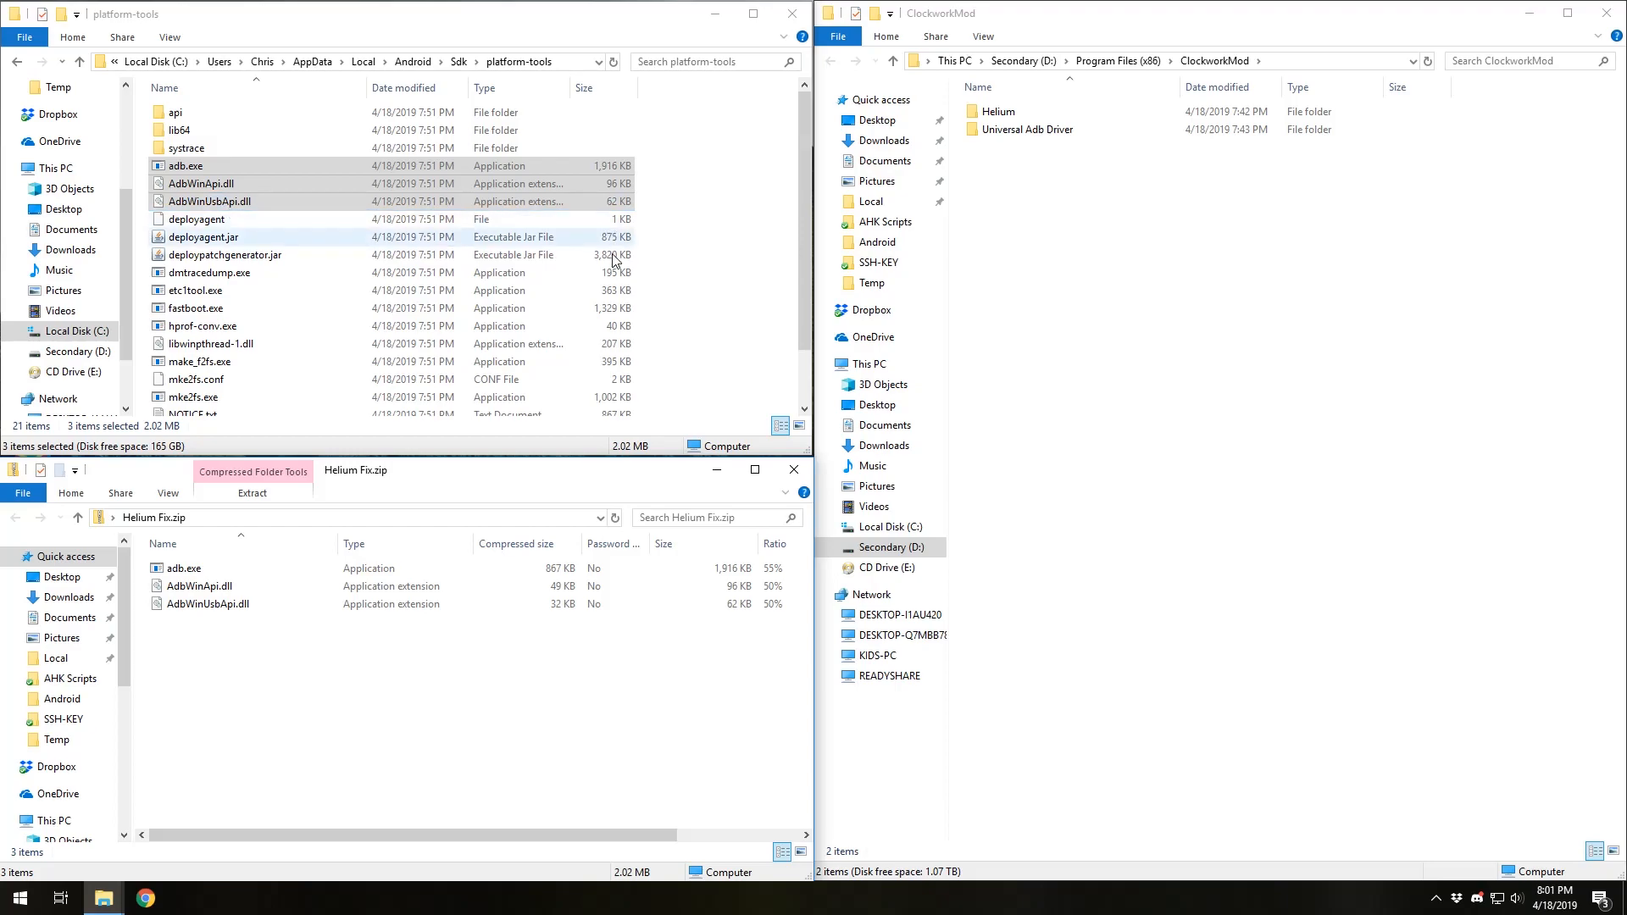
{"action": "left_click", "coordinate": [346, 693]}
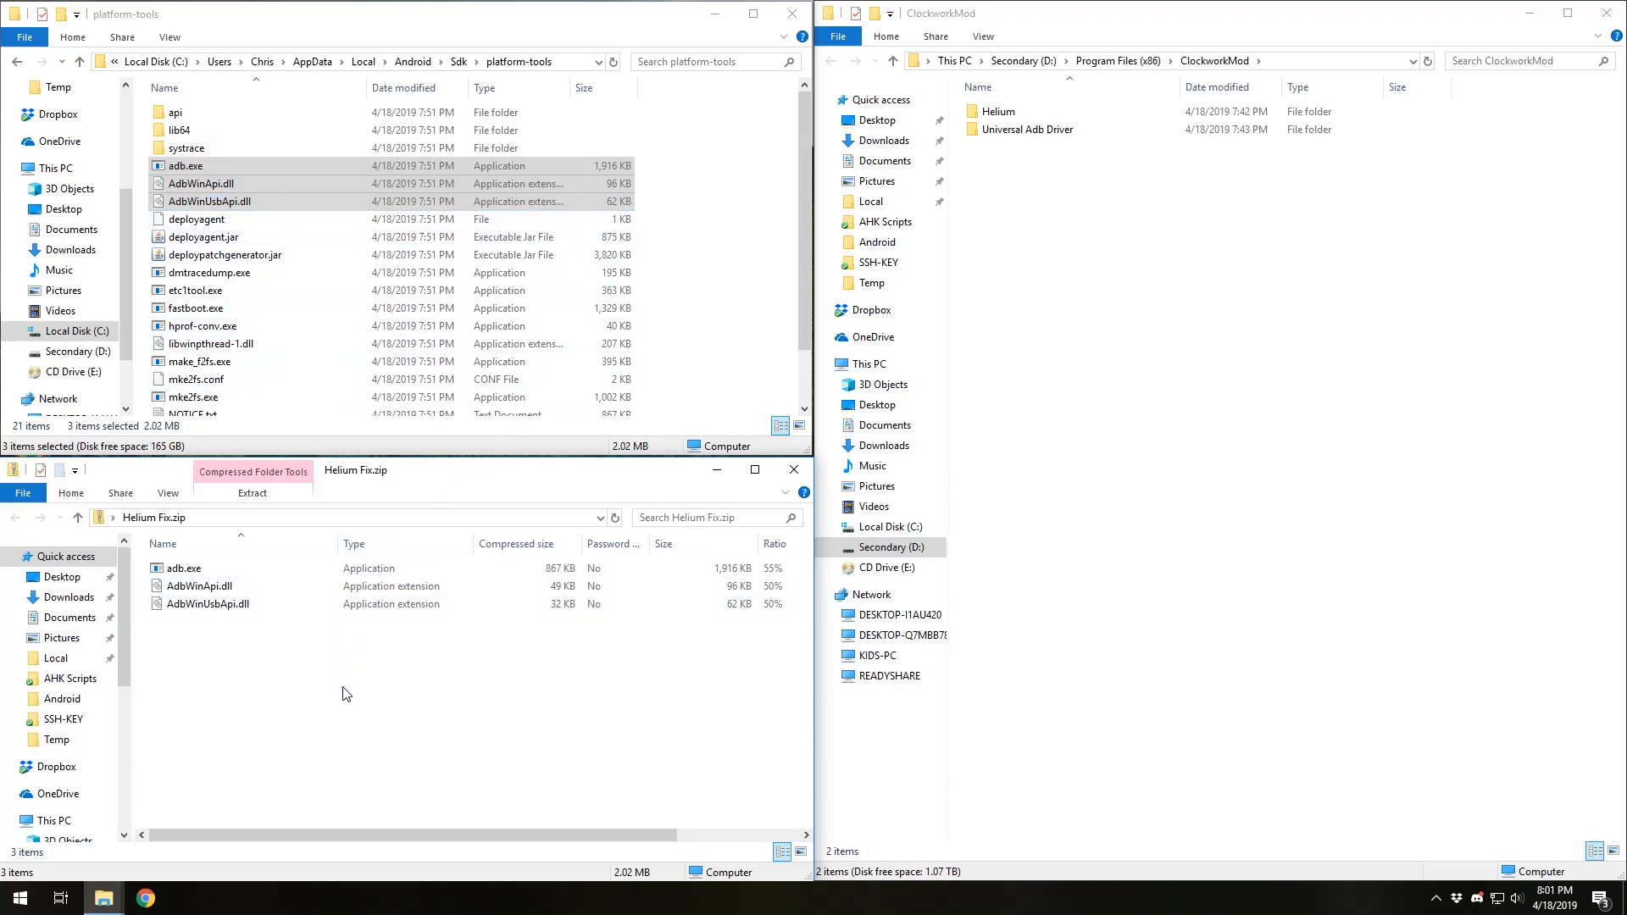
{"action": "double_click", "coordinate": [997, 111]}
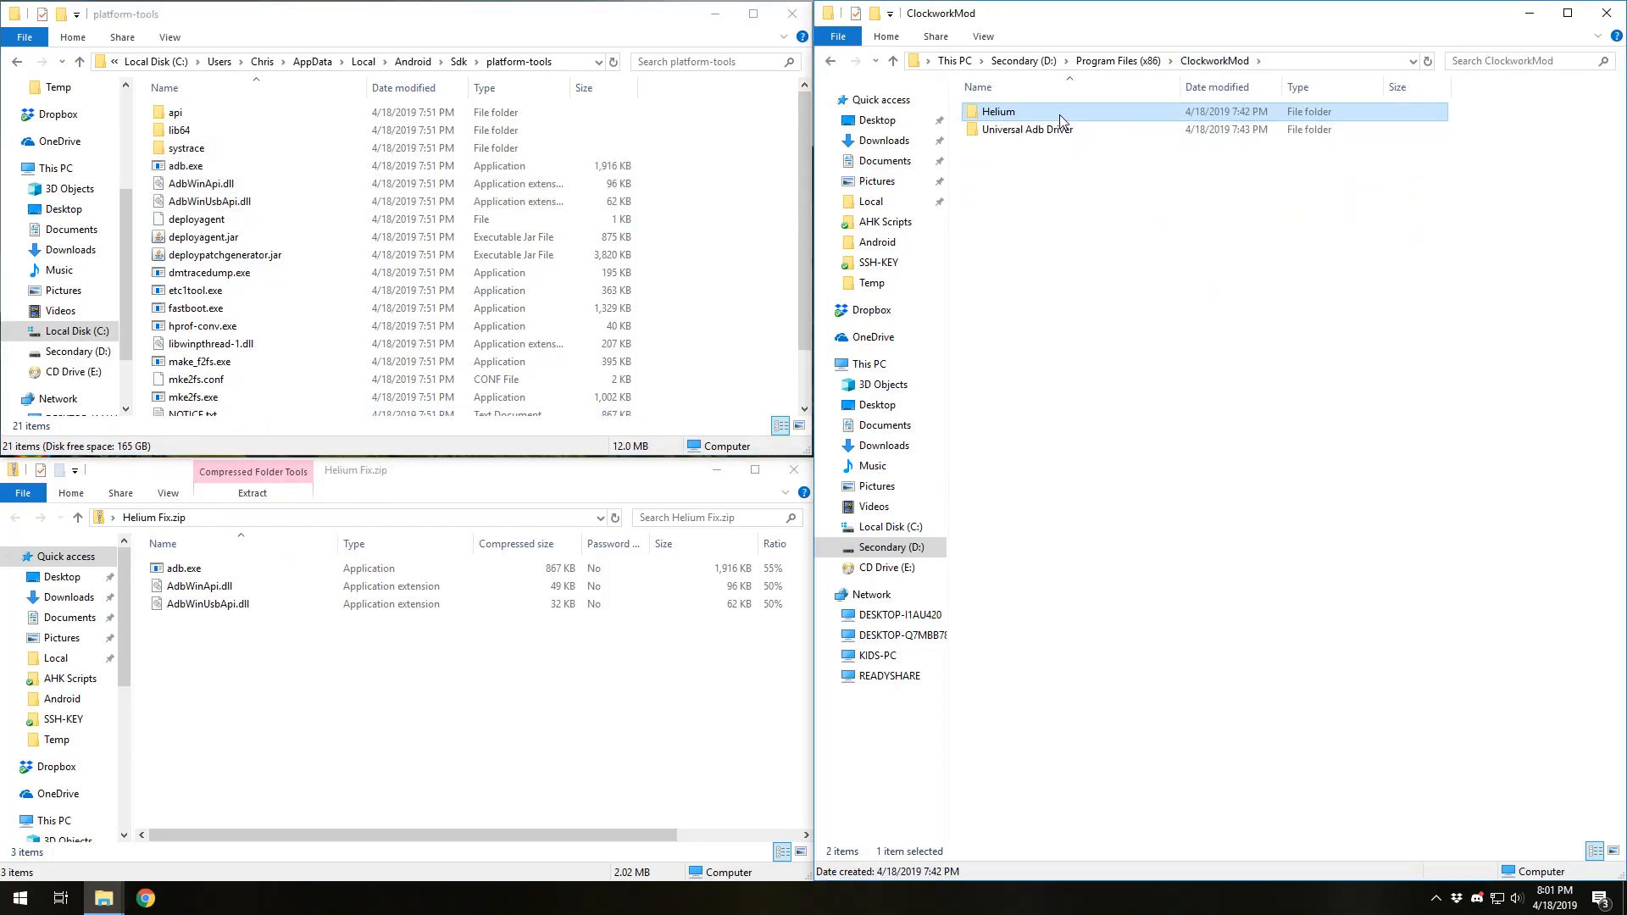
Open Helium > win32, showing its own adb.exe, AdbWinApi.dll and AdbWinUsbApi.dll.
{"action": "double_click", "coordinate": [997, 111]}
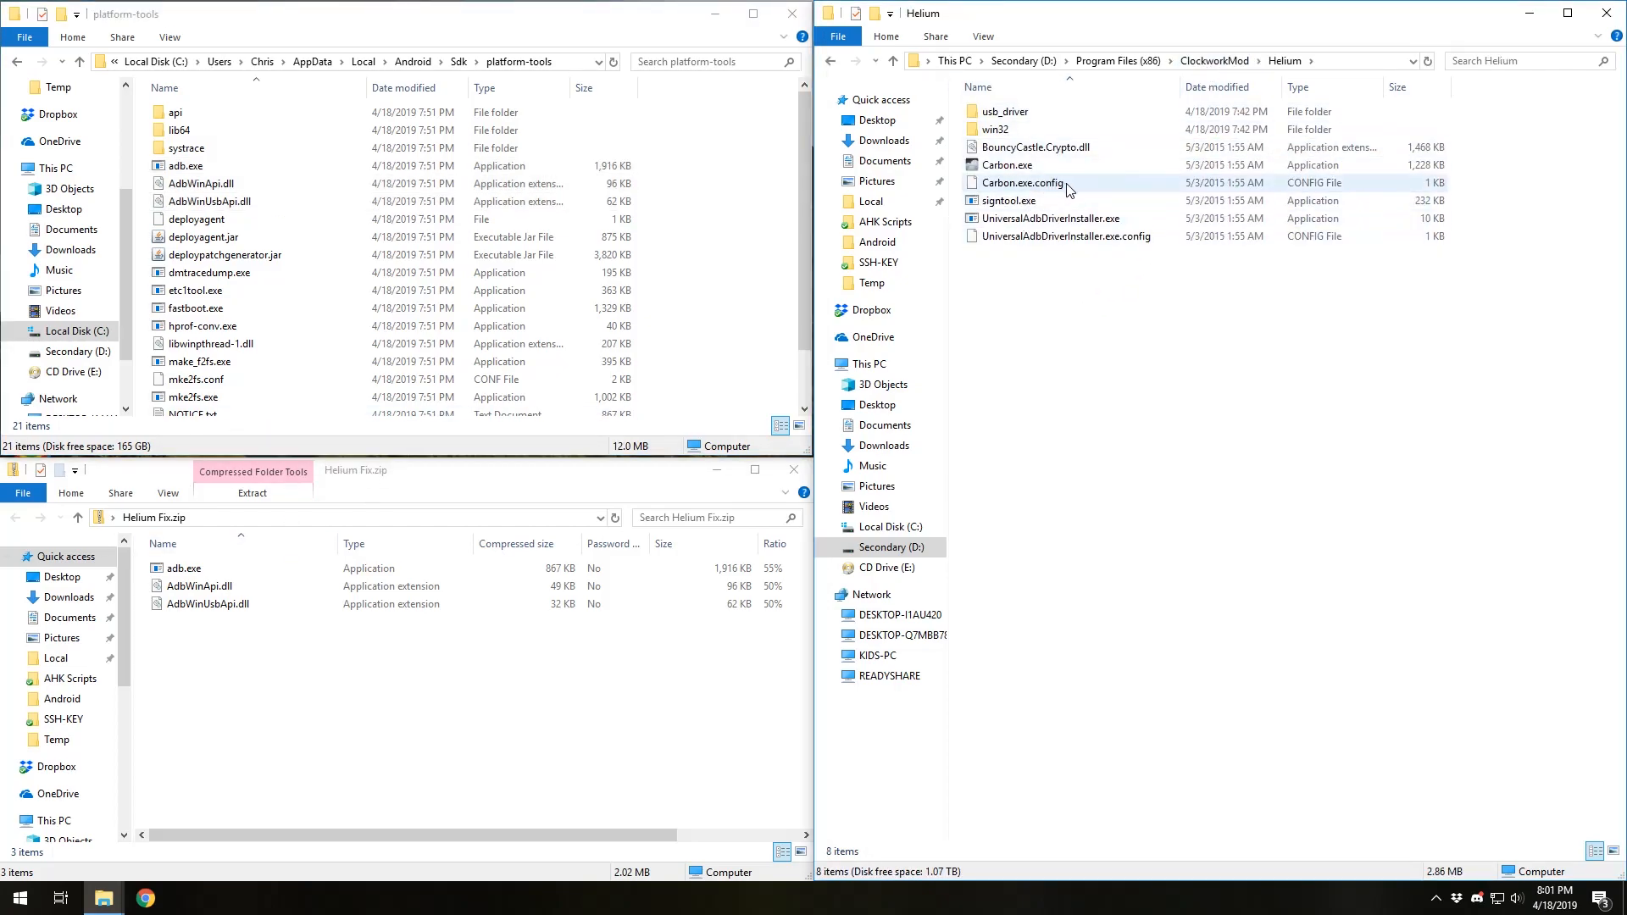
{"action": "double_click", "coordinate": [999, 111]}
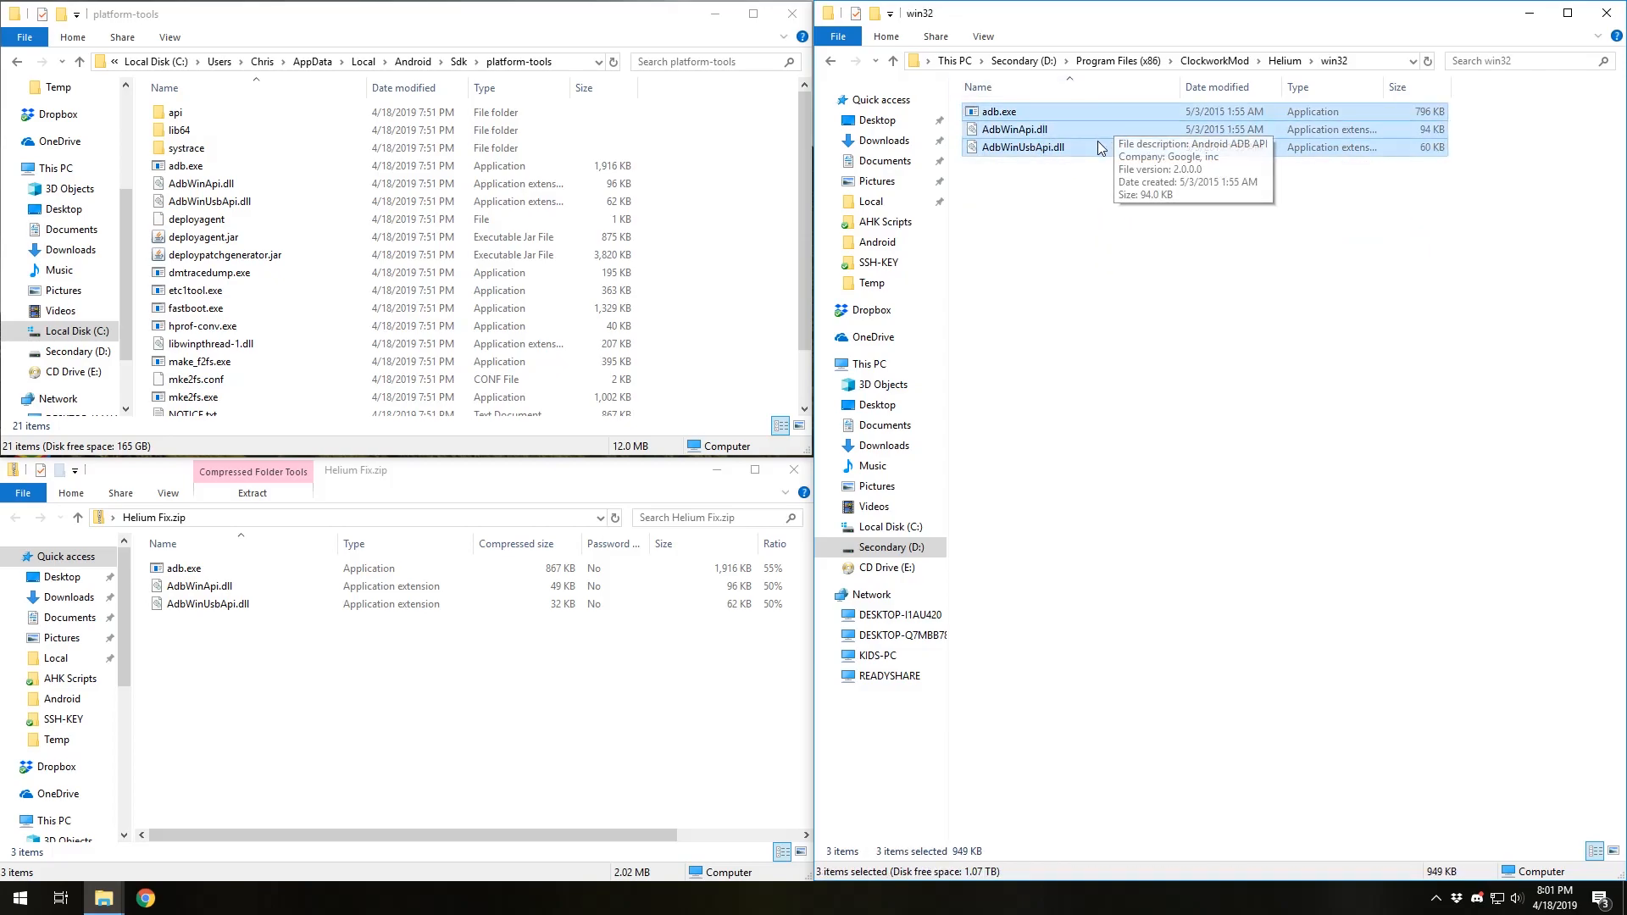
{"action": "mouse_move", "coordinate": [1039, 166]}
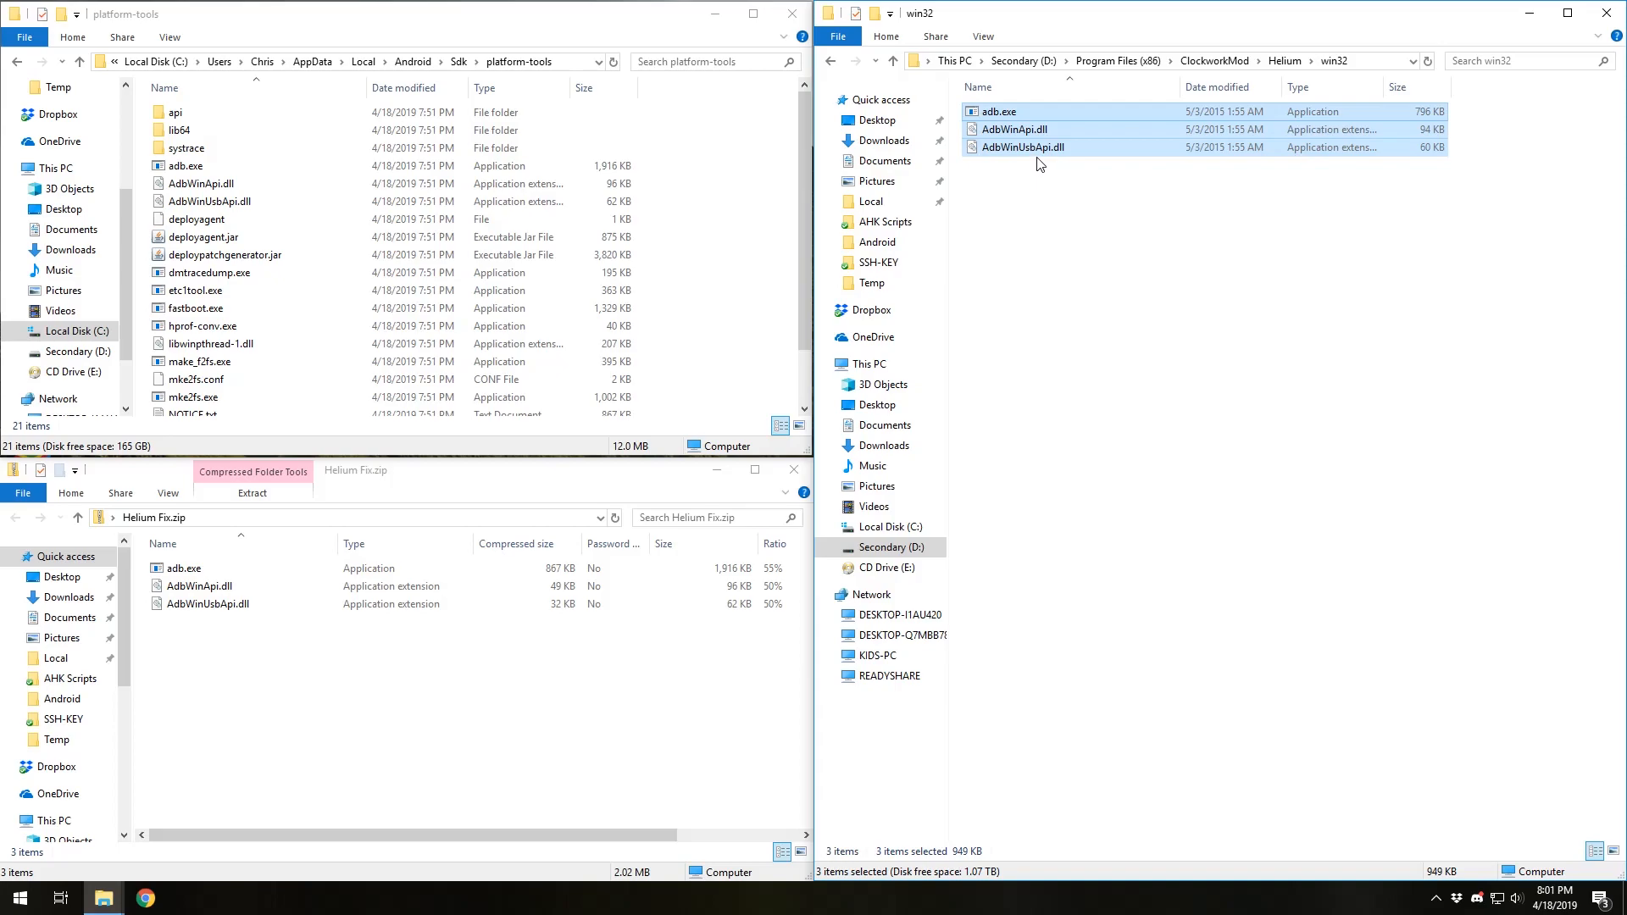
{"action": "left_click", "coordinate": [1137, 309]}
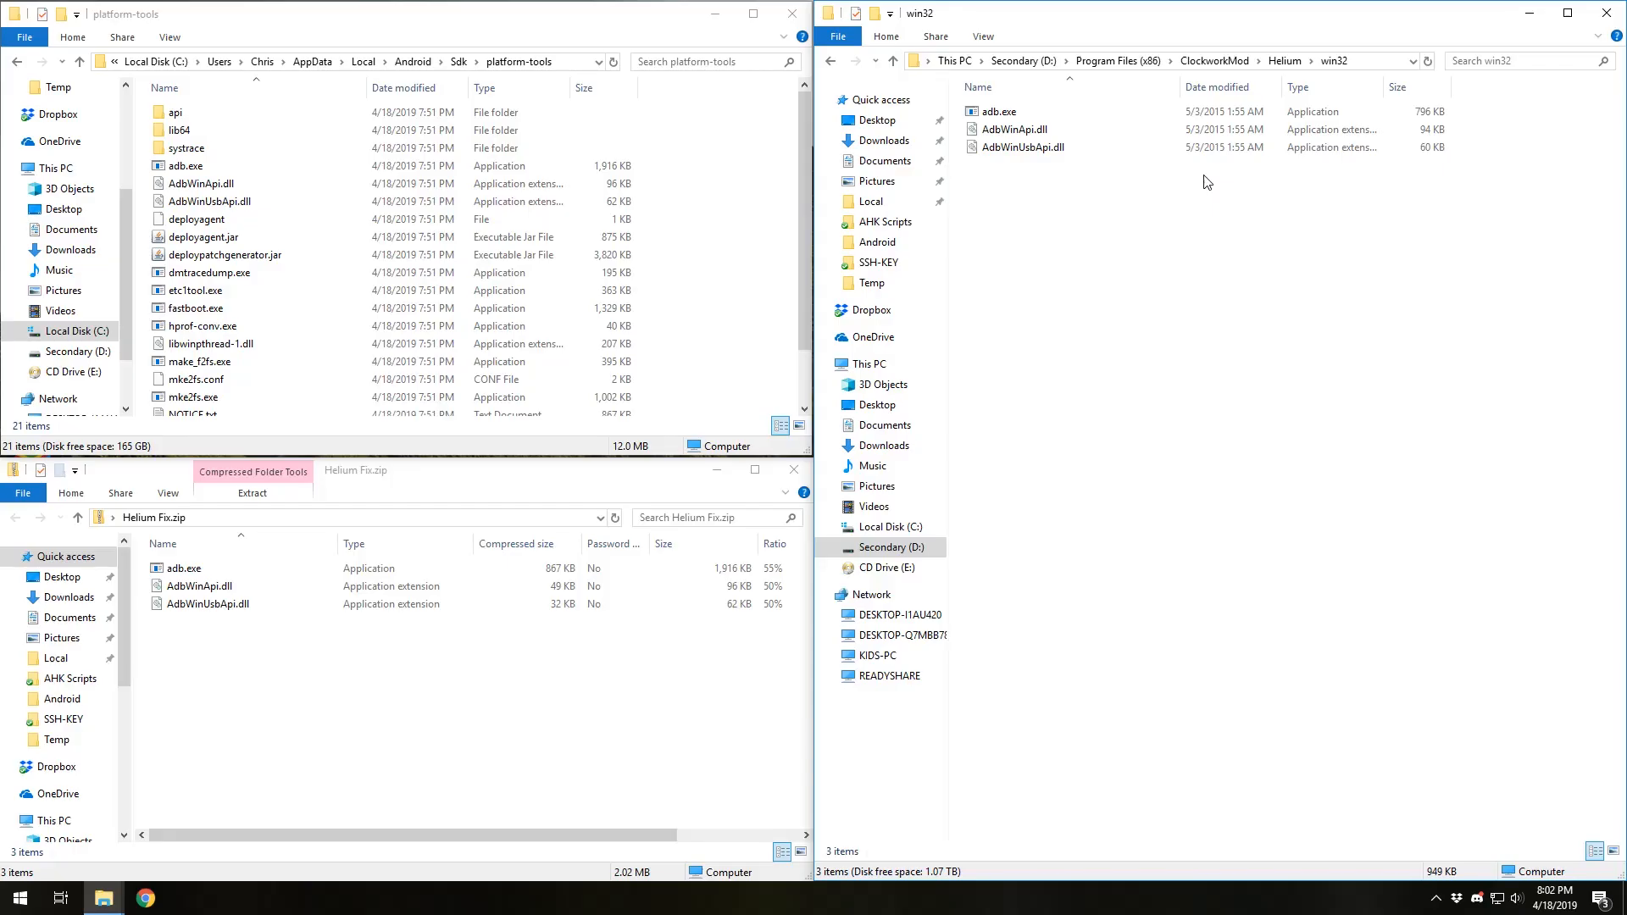
{"action": "mouse_move", "coordinate": [1290, 447]}
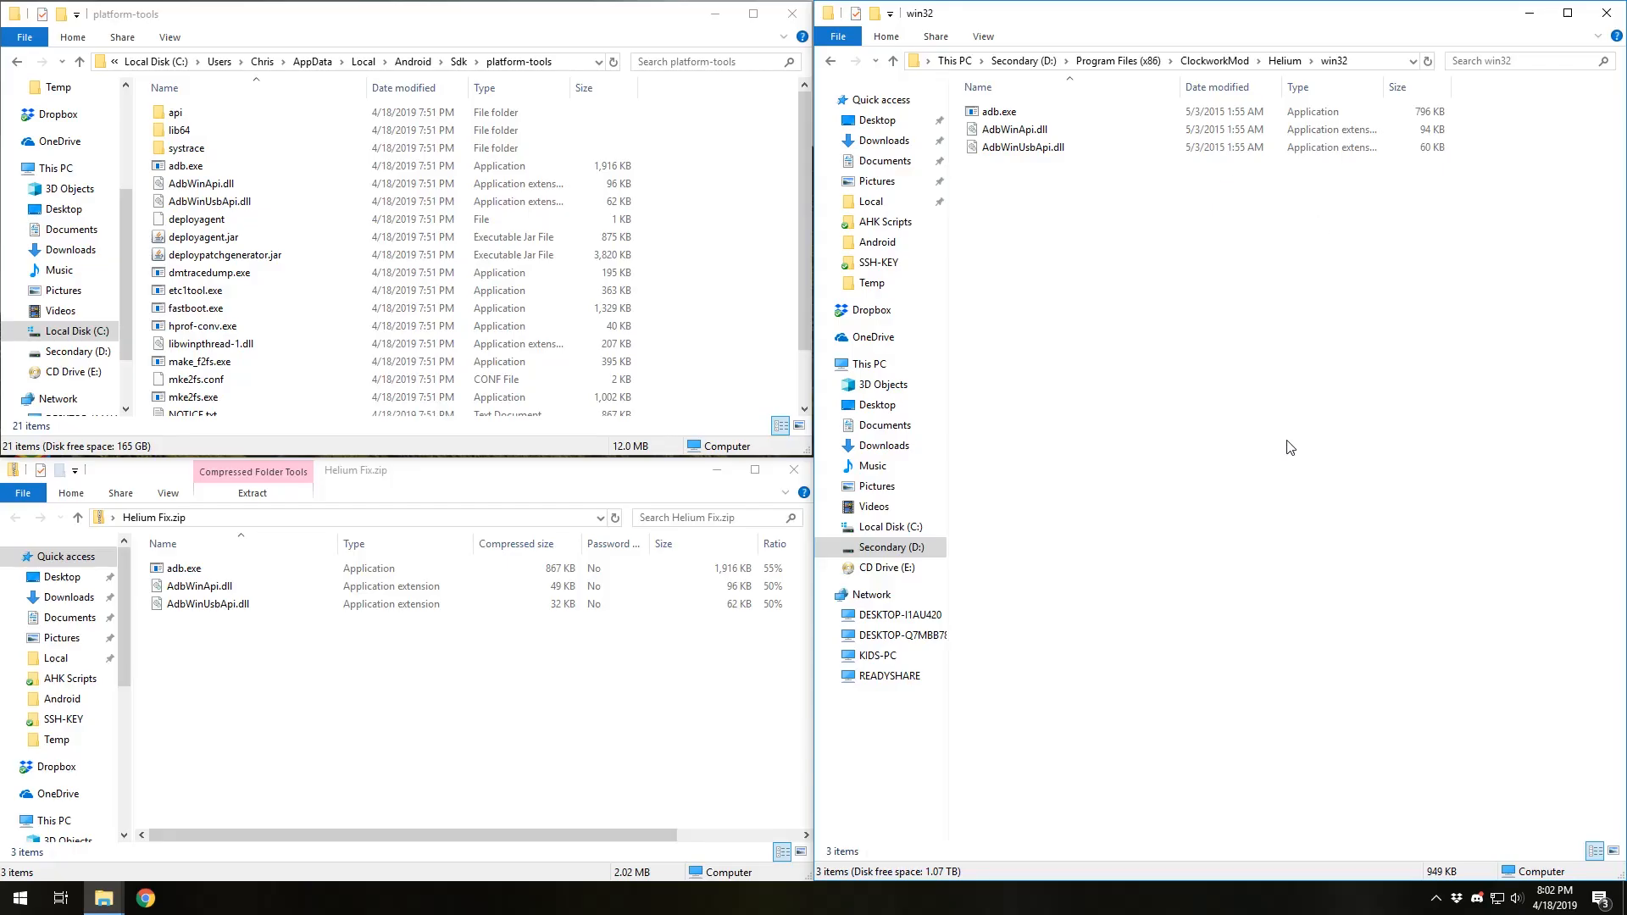
{"action": "mouse_move", "coordinate": [1169, 228]}
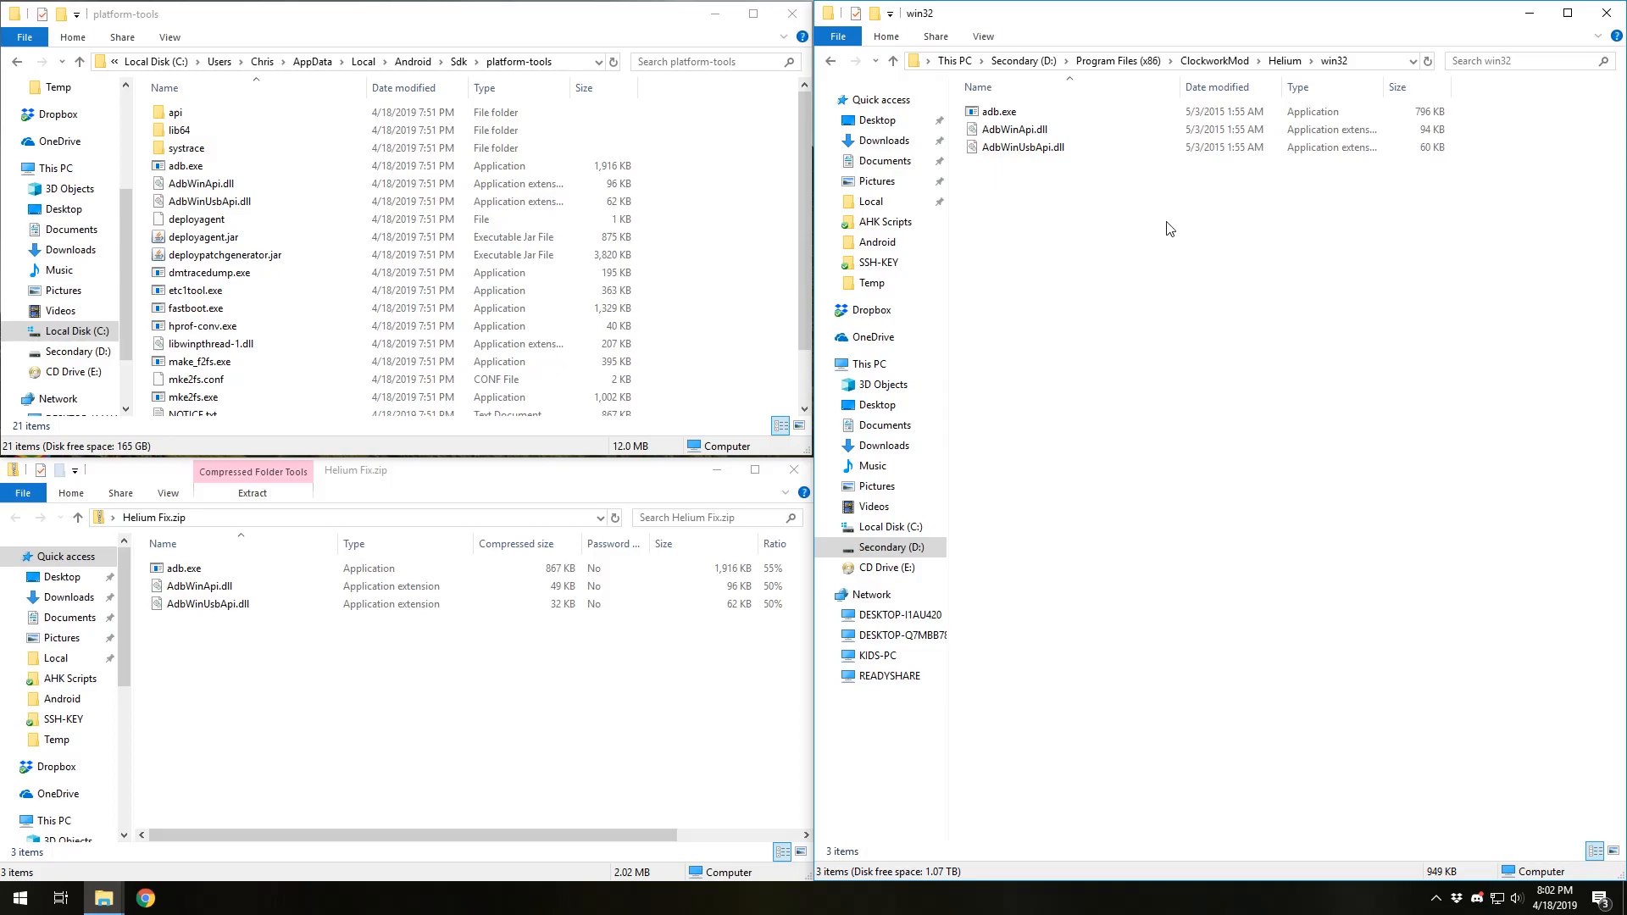
{"action": "mouse_move", "coordinate": [1173, 220]}
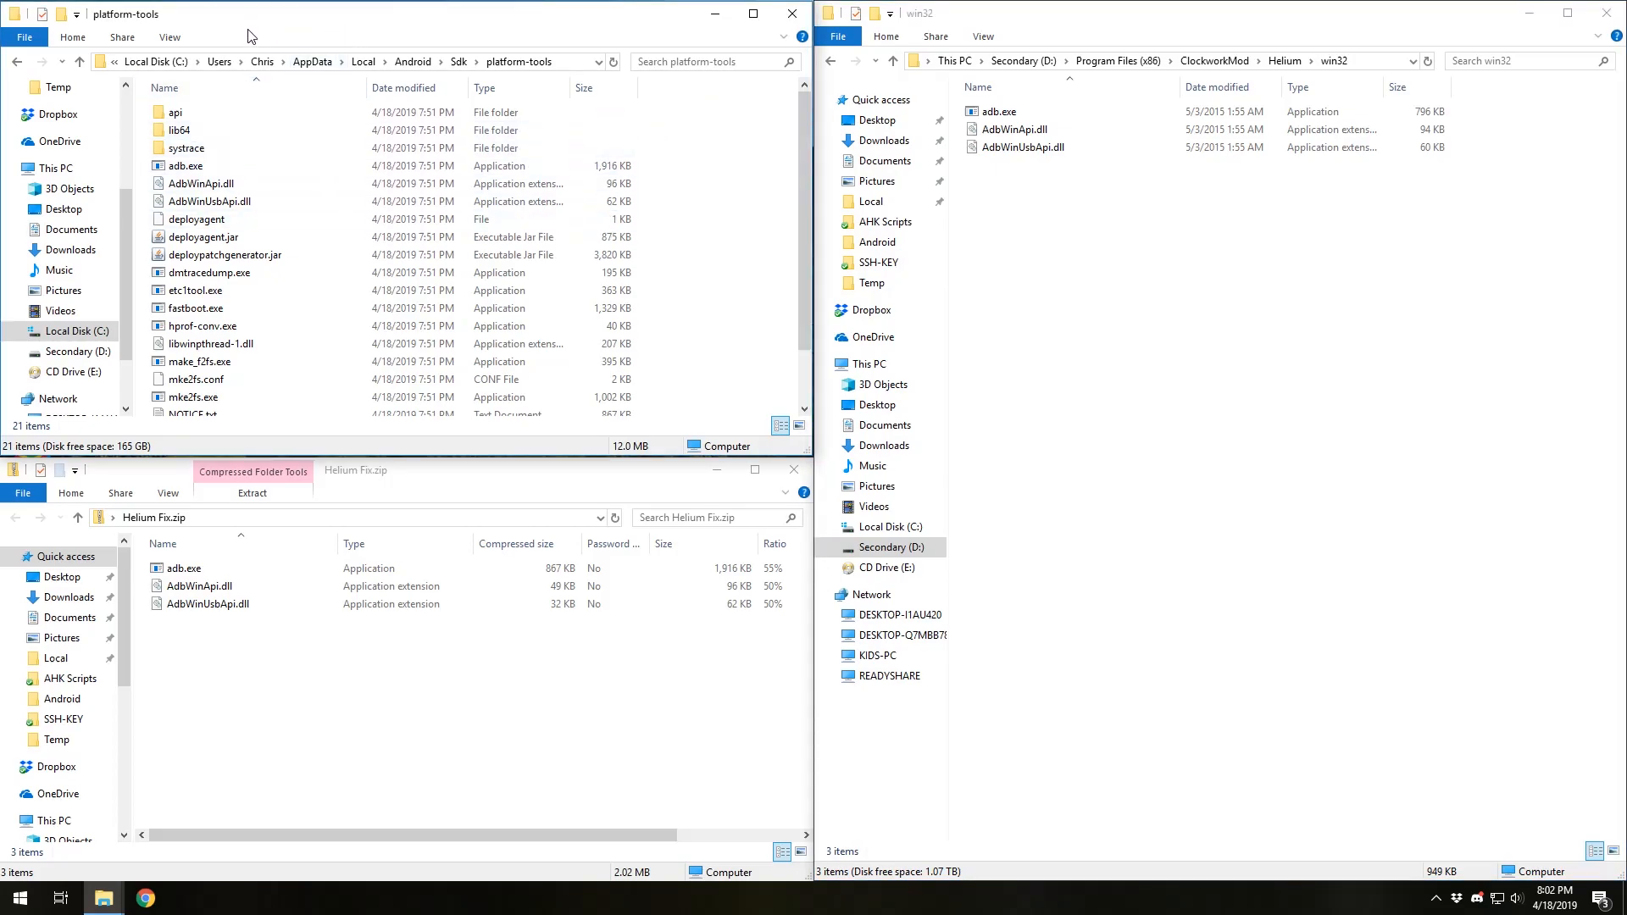
{"action": "mouse_move", "coordinate": [795, 151]}
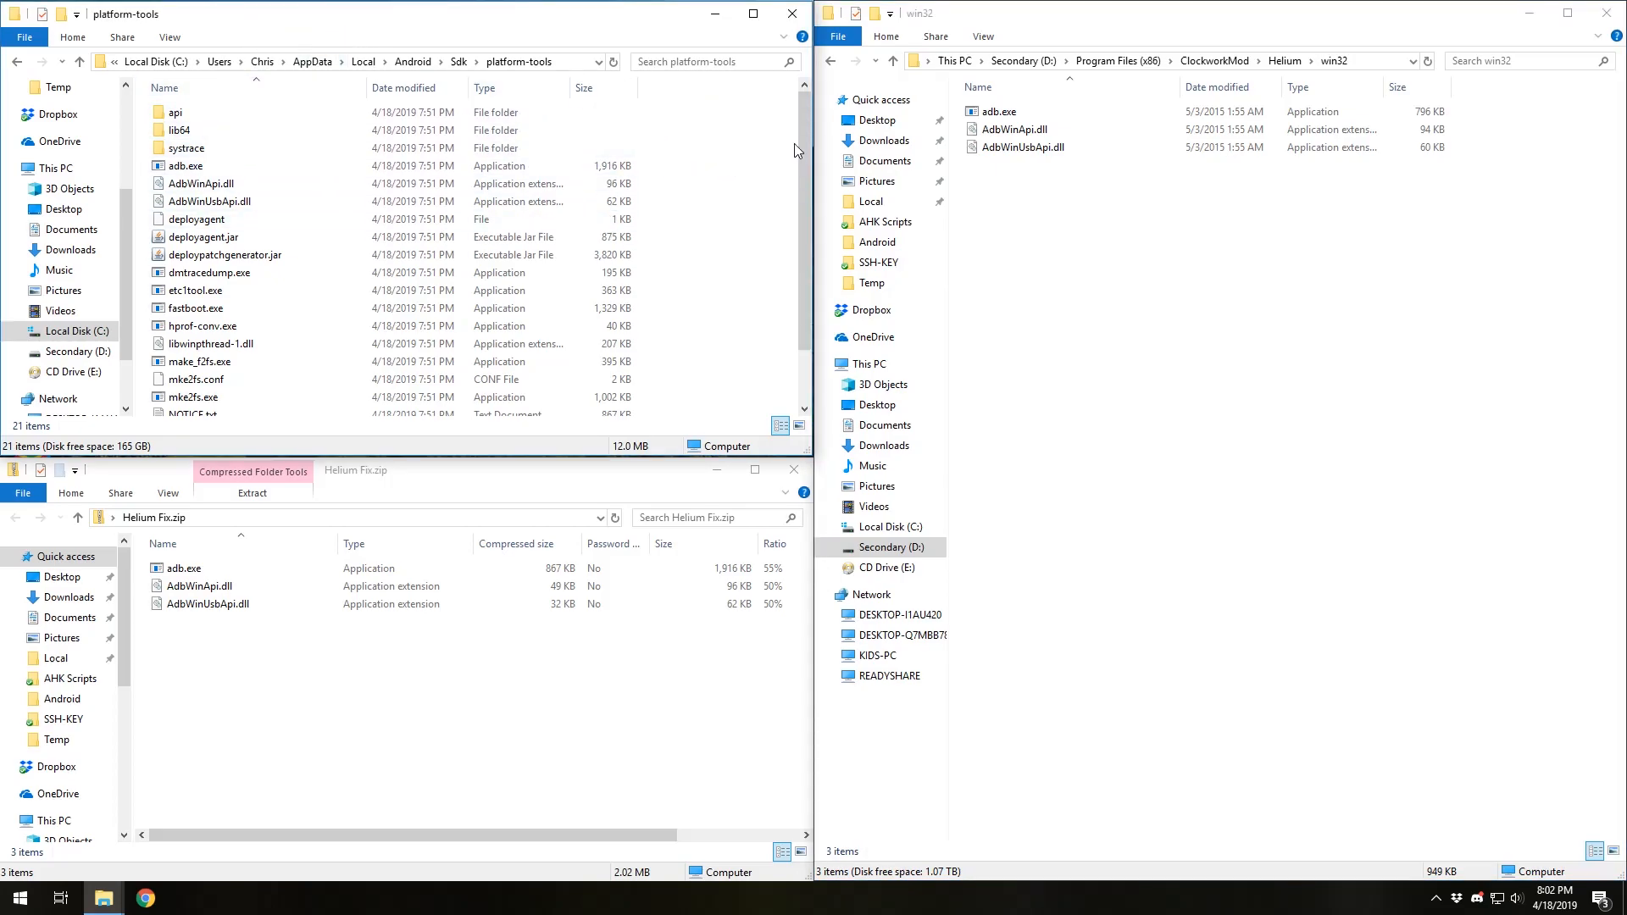
{"action": "mouse_move", "coordinate": [661, 173]}
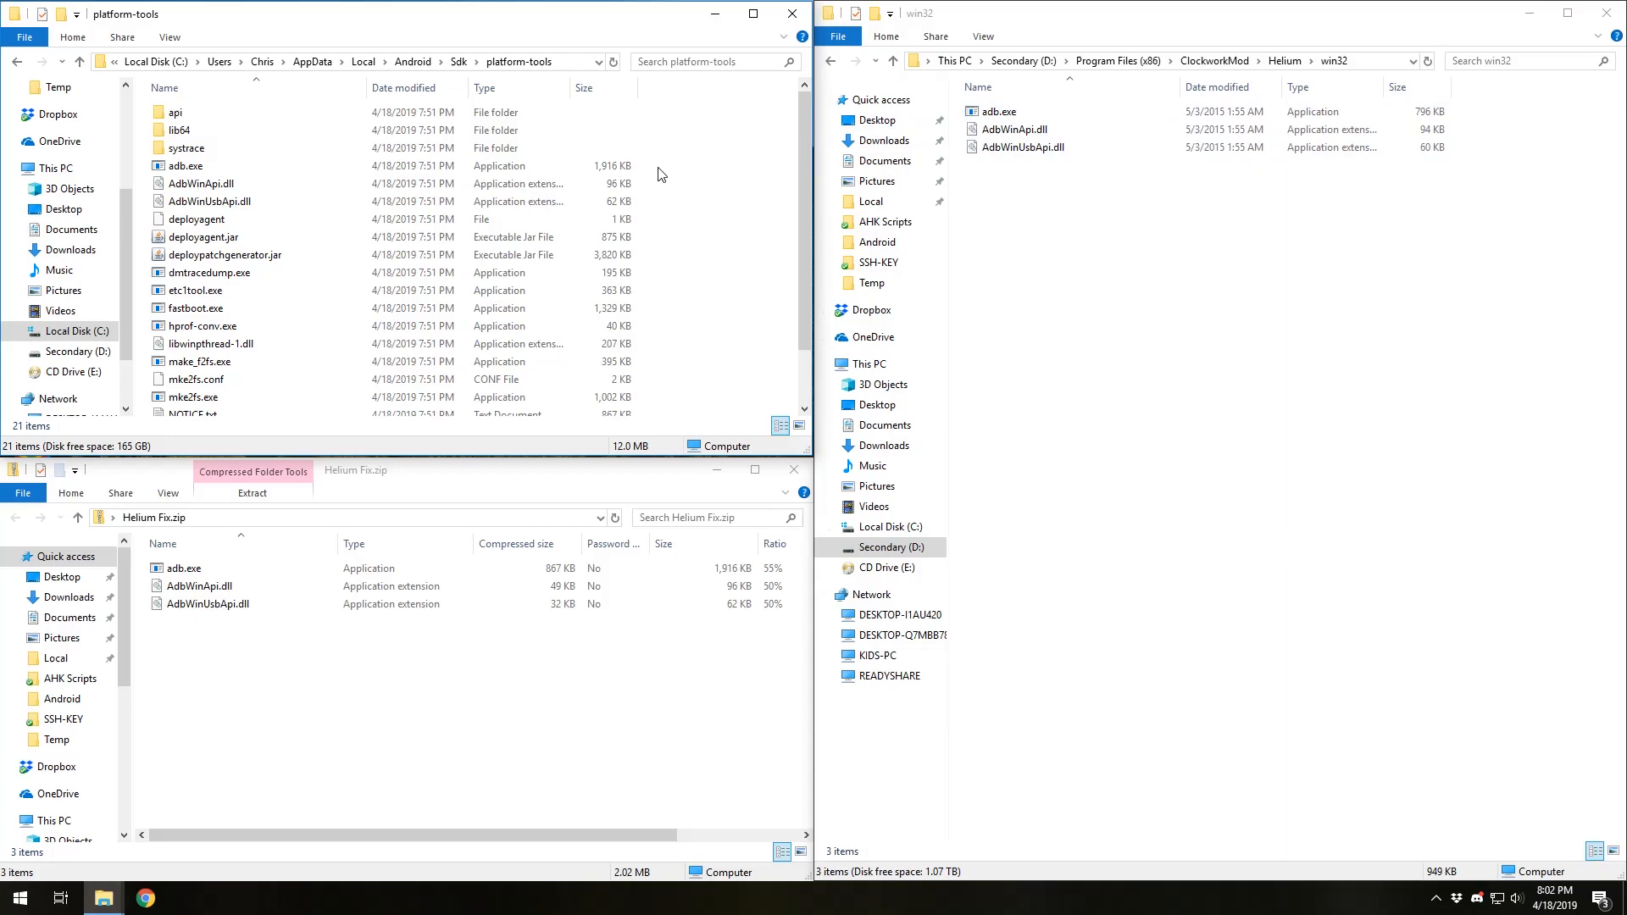
Copy the three adb files into win32 replacing them, then paste the zip's files and replace again.
{"action": "left_click", "coordinate": [197, 202]}
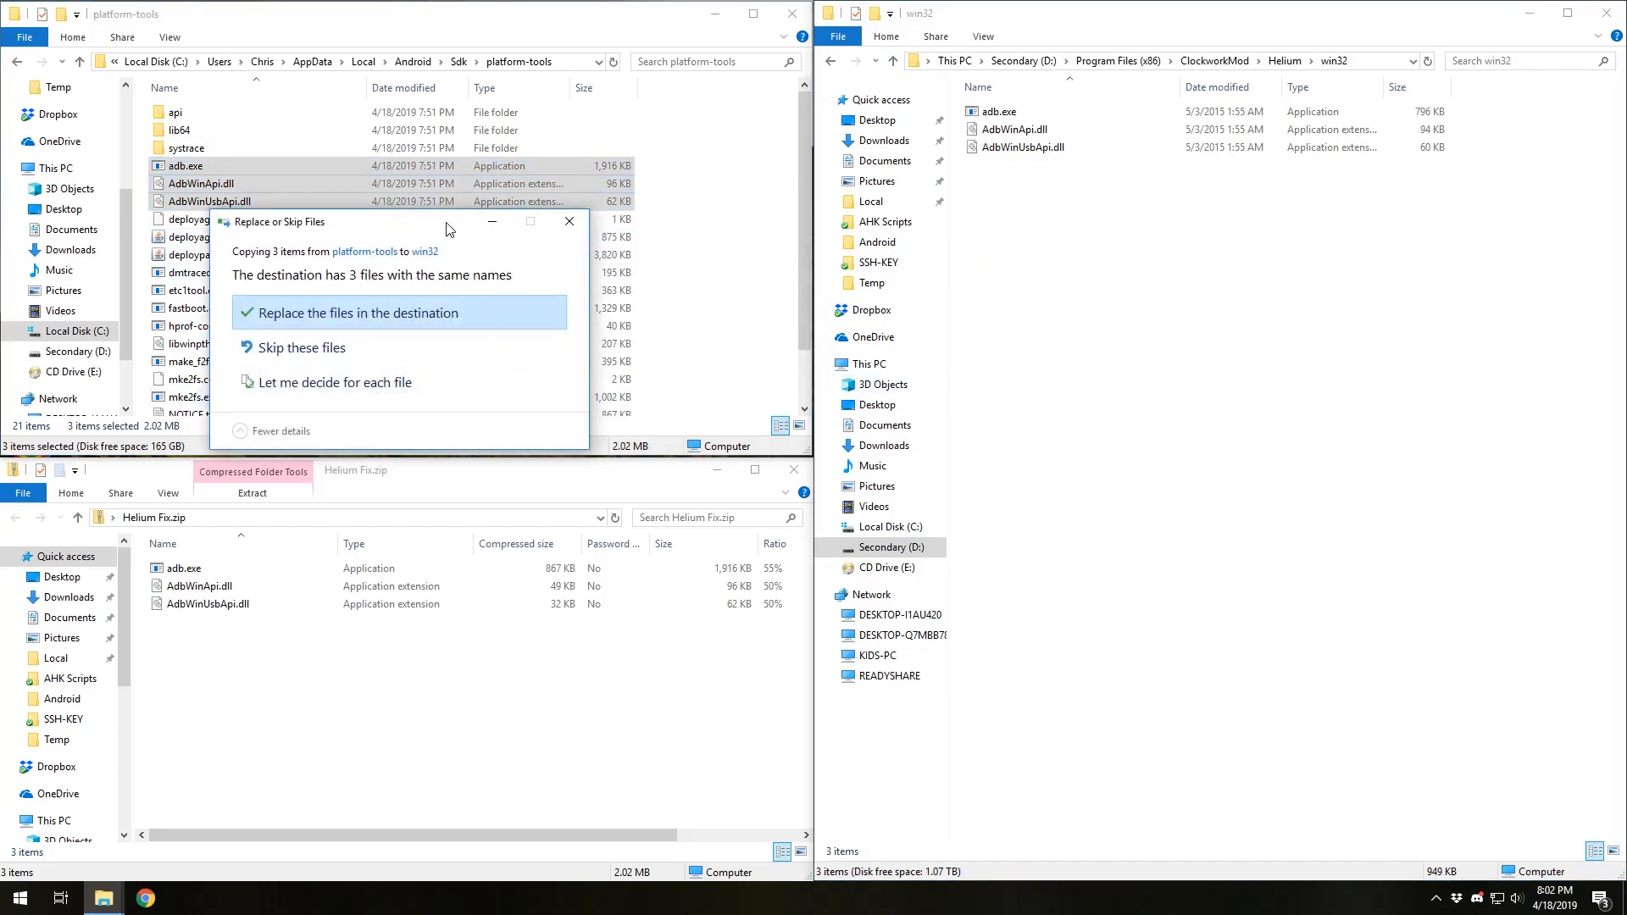
{"action": "left_click", "coordinate": [361, 312]}
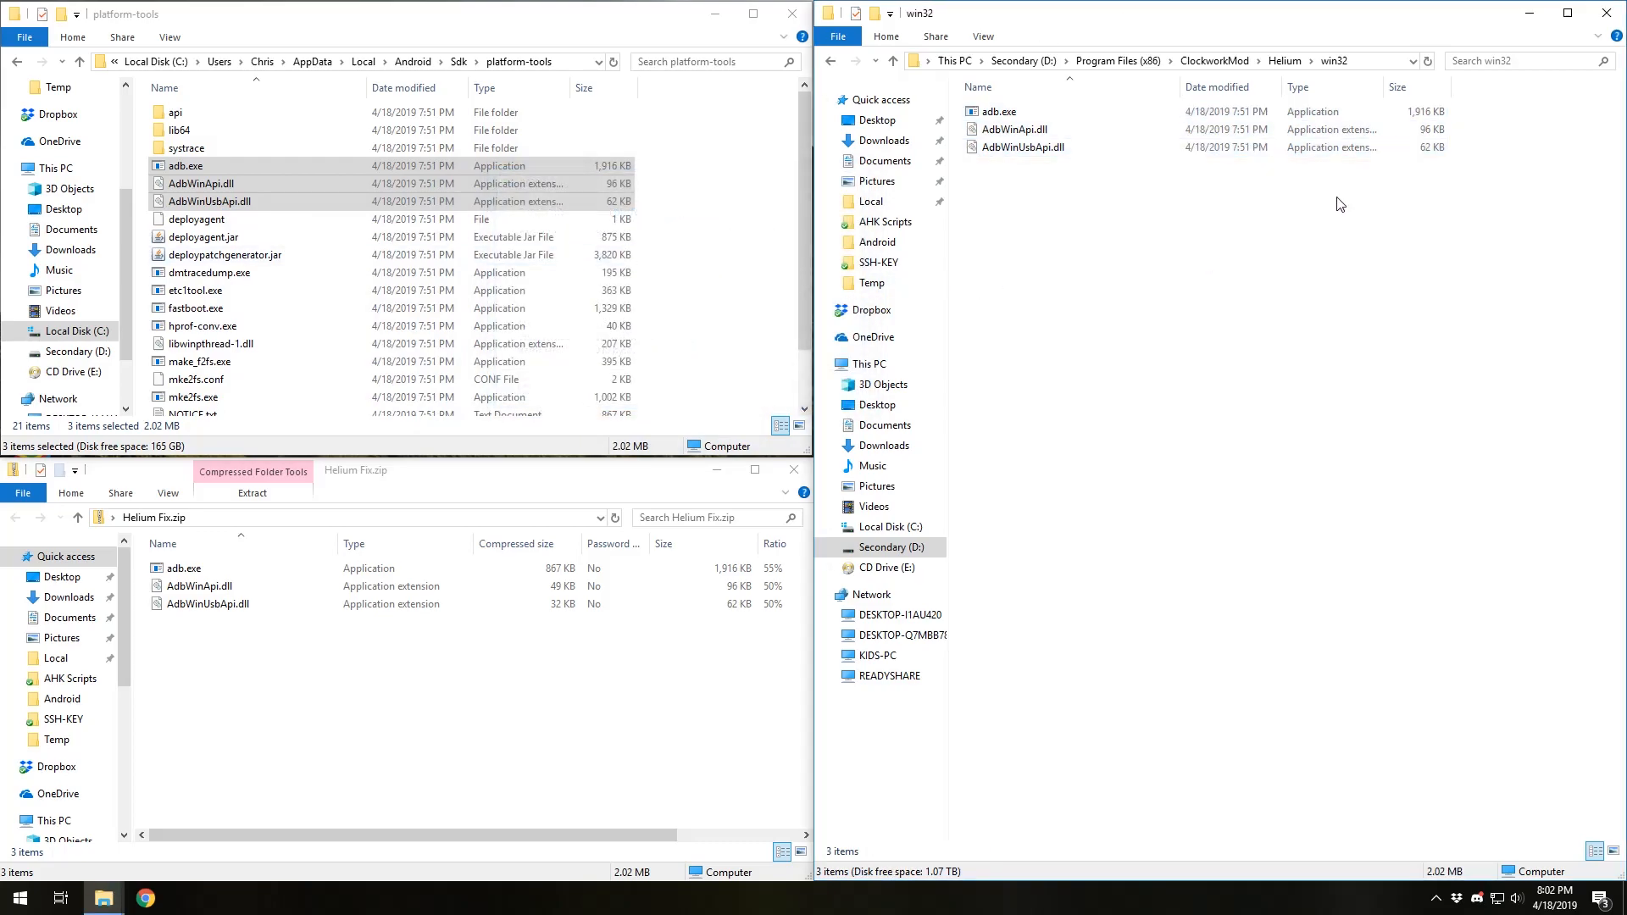
{"action": "mouse_move", "coordinate": [966, 385]}
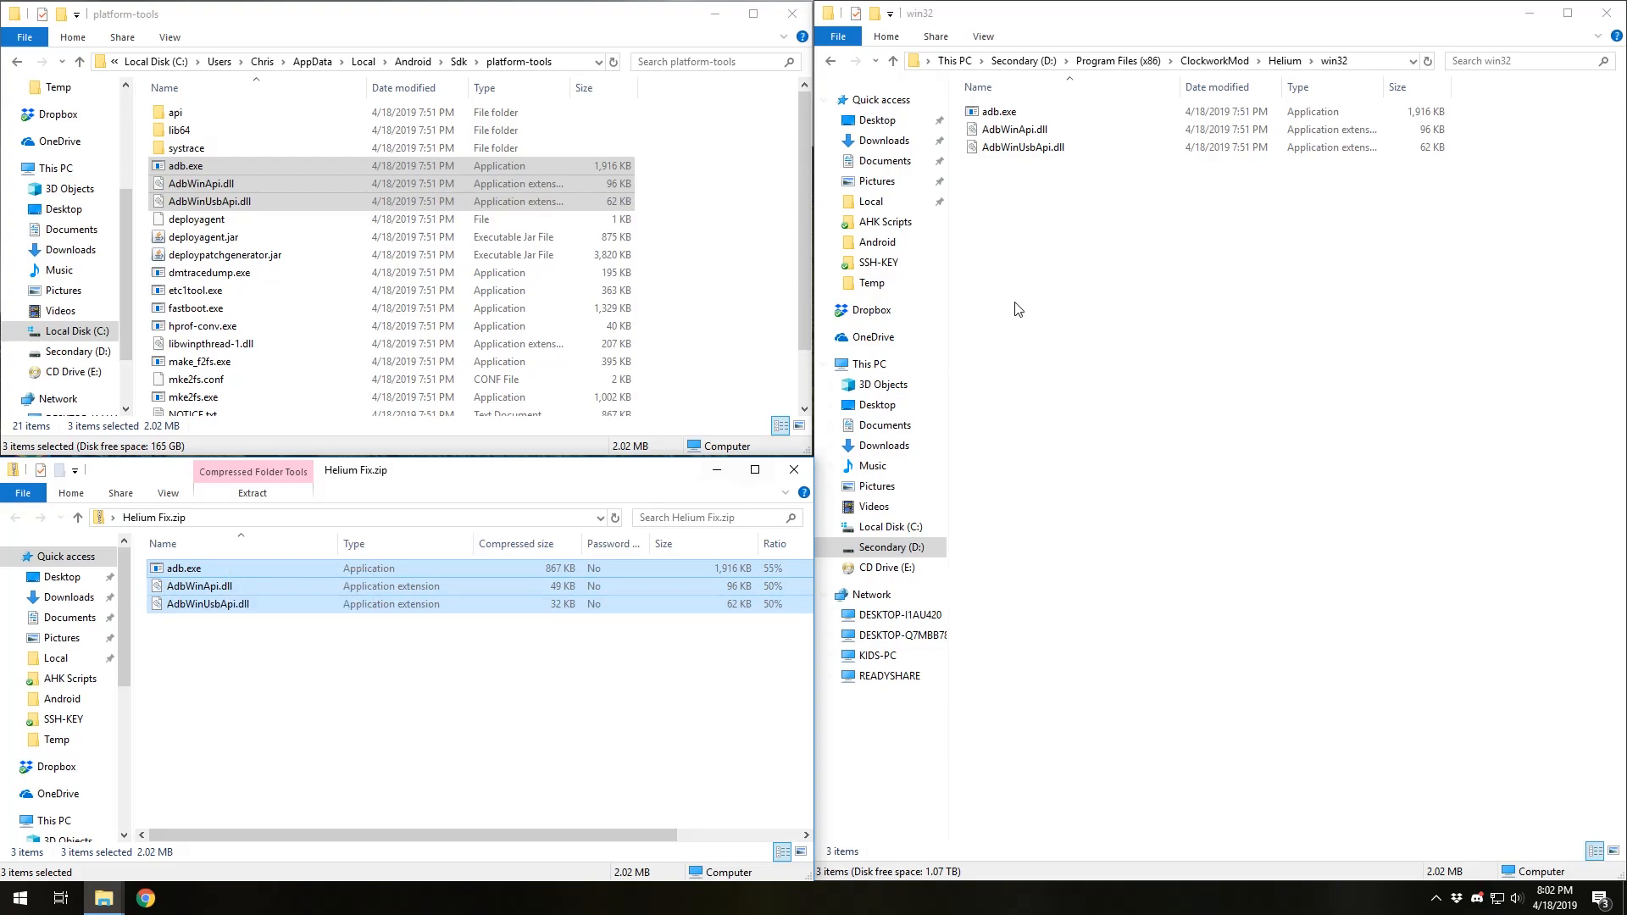
{"action": "right_click", "coordinate": [1016, 309]}
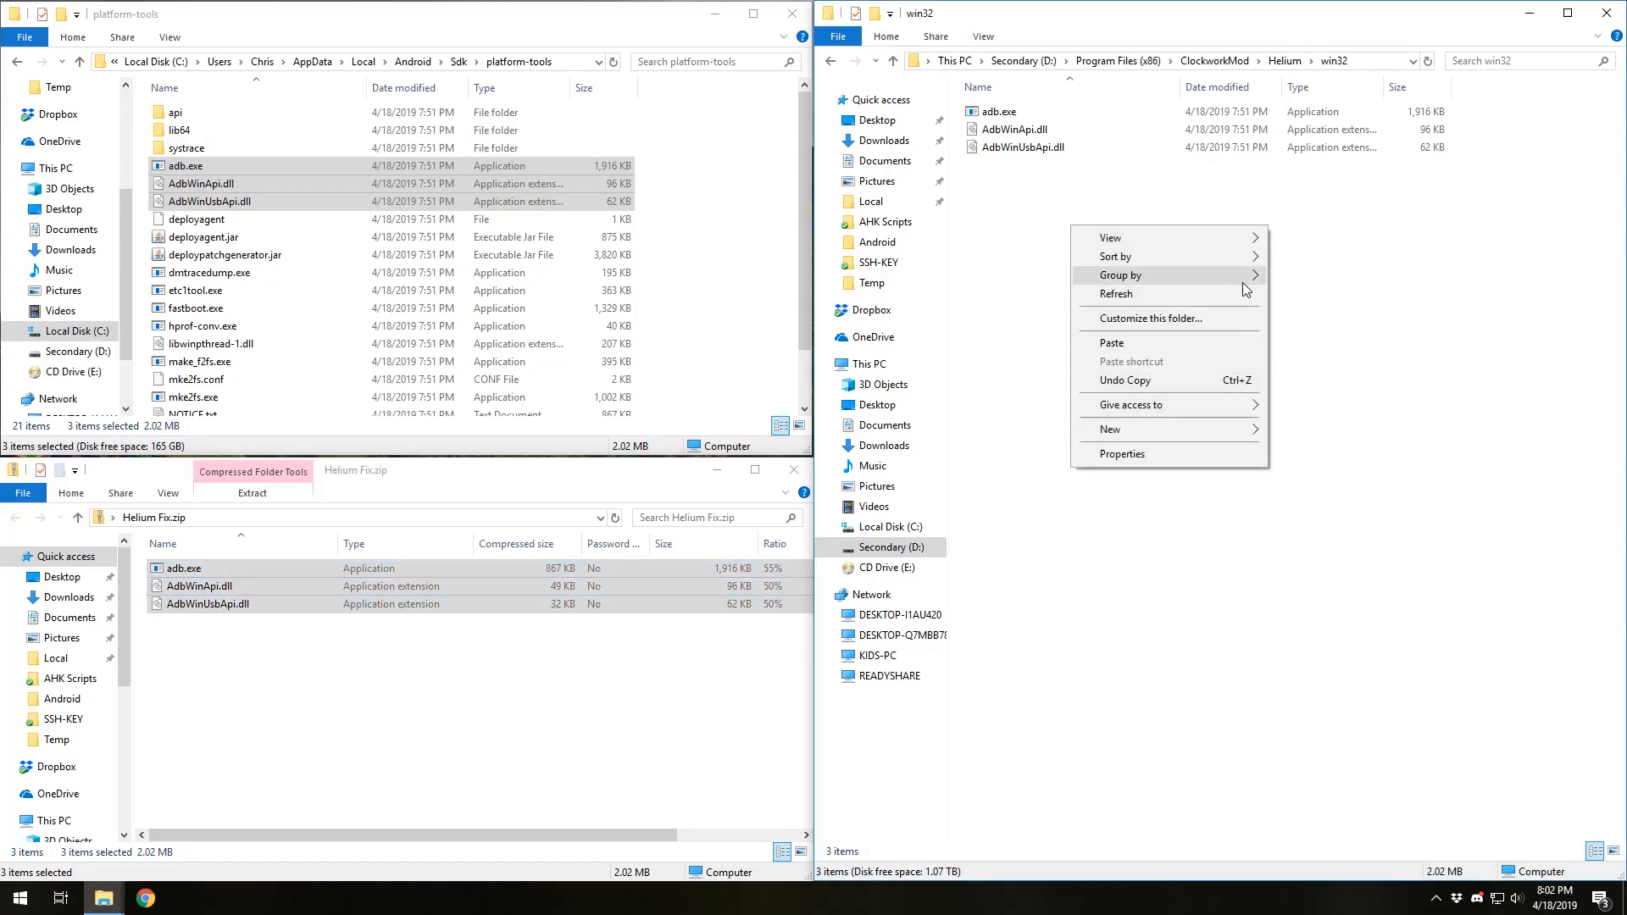
{"action": "left_click", "coordinate": [1110, 342]}
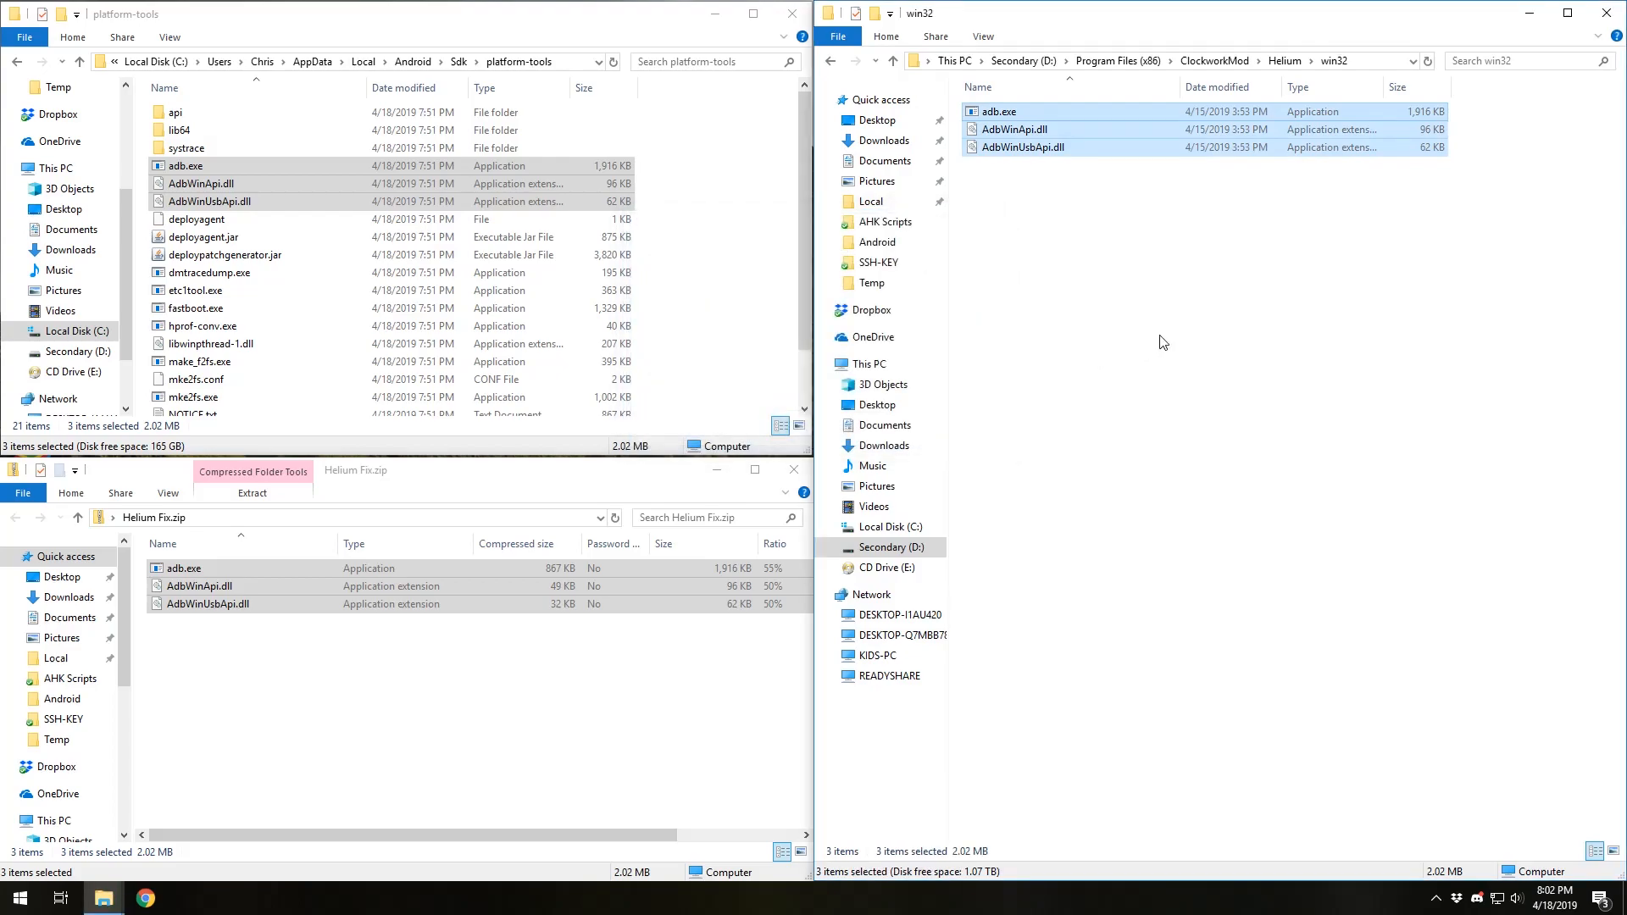
{"action": "left_click", "coordinate": [1190, 341]}
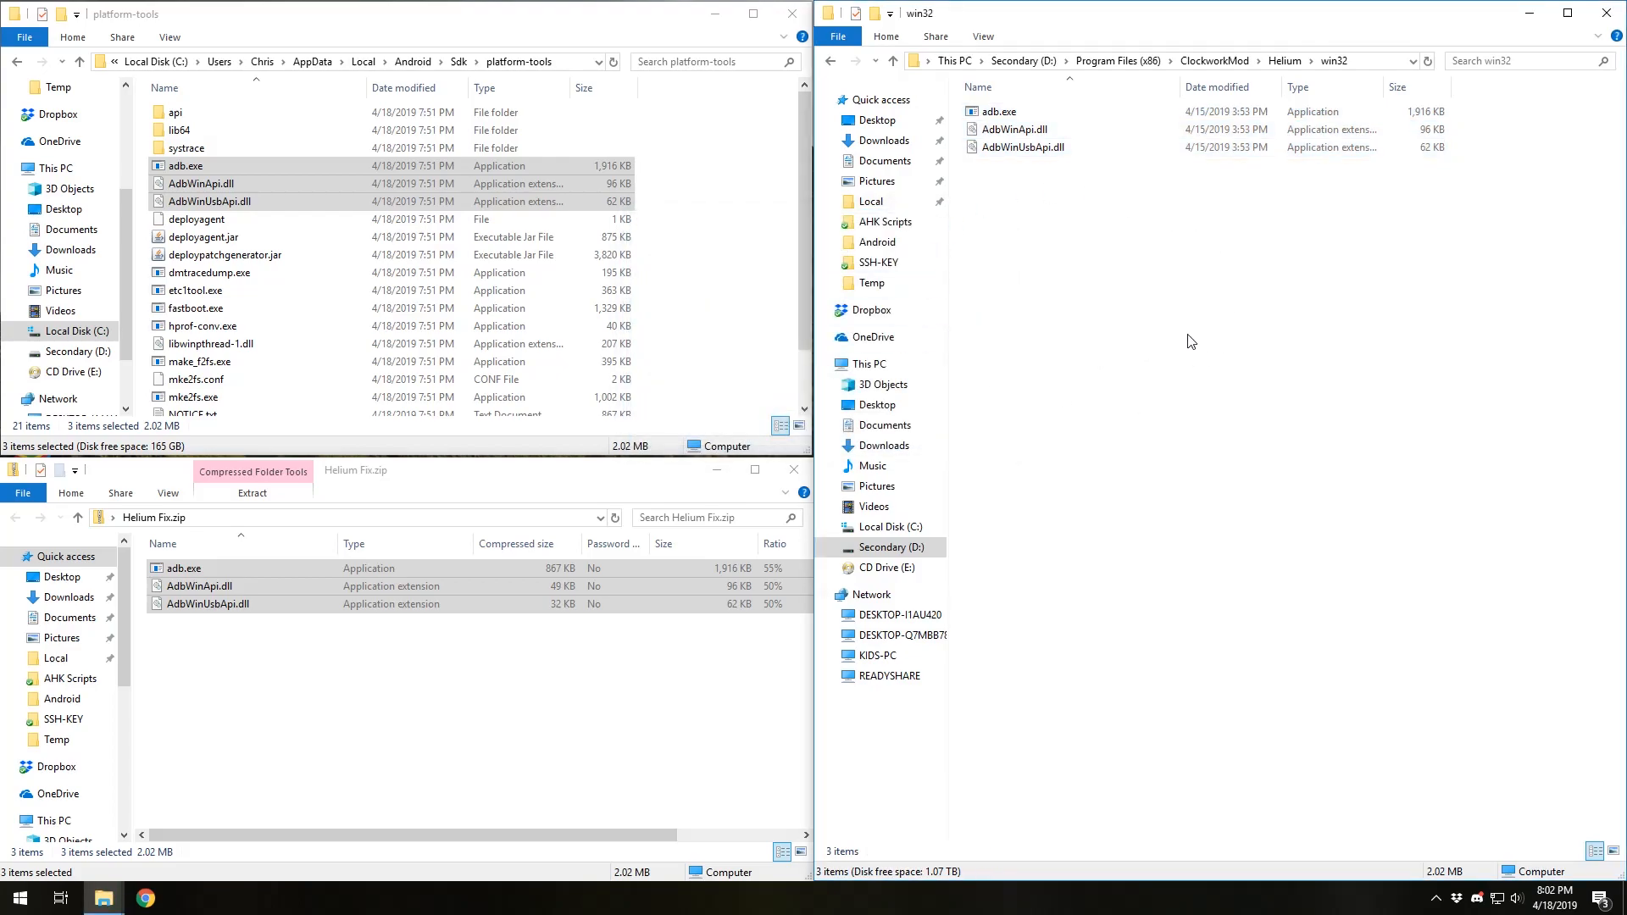
{"action": "left_click", "coordinate": [999, 111]}
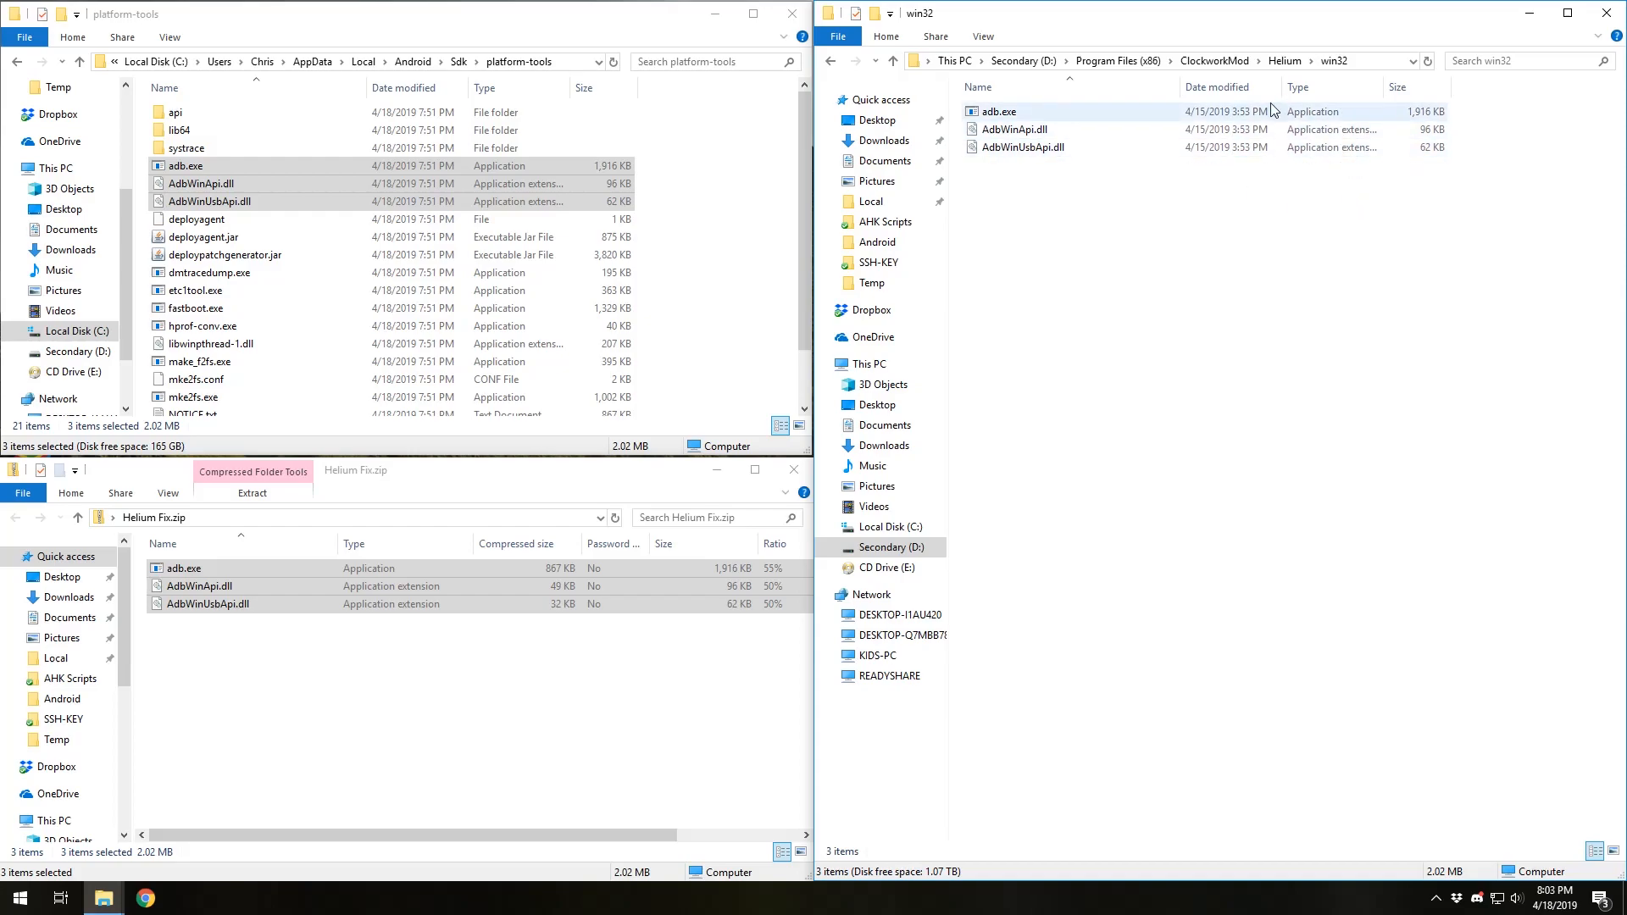
Go up to ClockworkMod, open Universal Adb Driver, and select adb.exe plus both AdbWin DLLs.
{"action": "left_click", "coordinate": [1281, 60]}
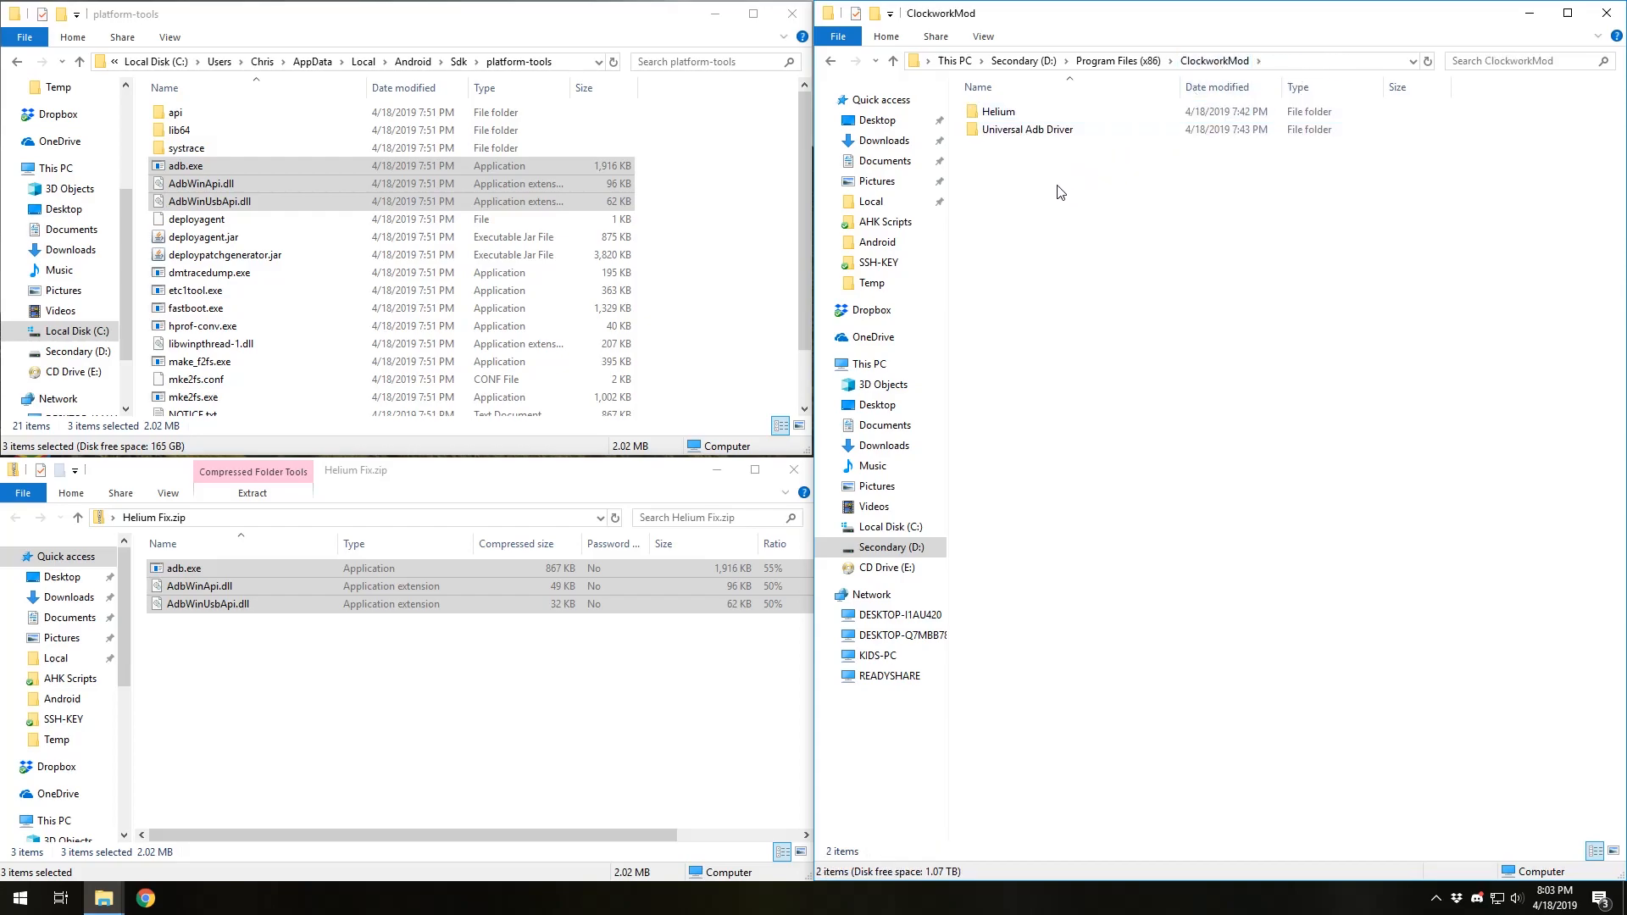
{"action": "mouse_move", "coordinate": [1196, 82]}
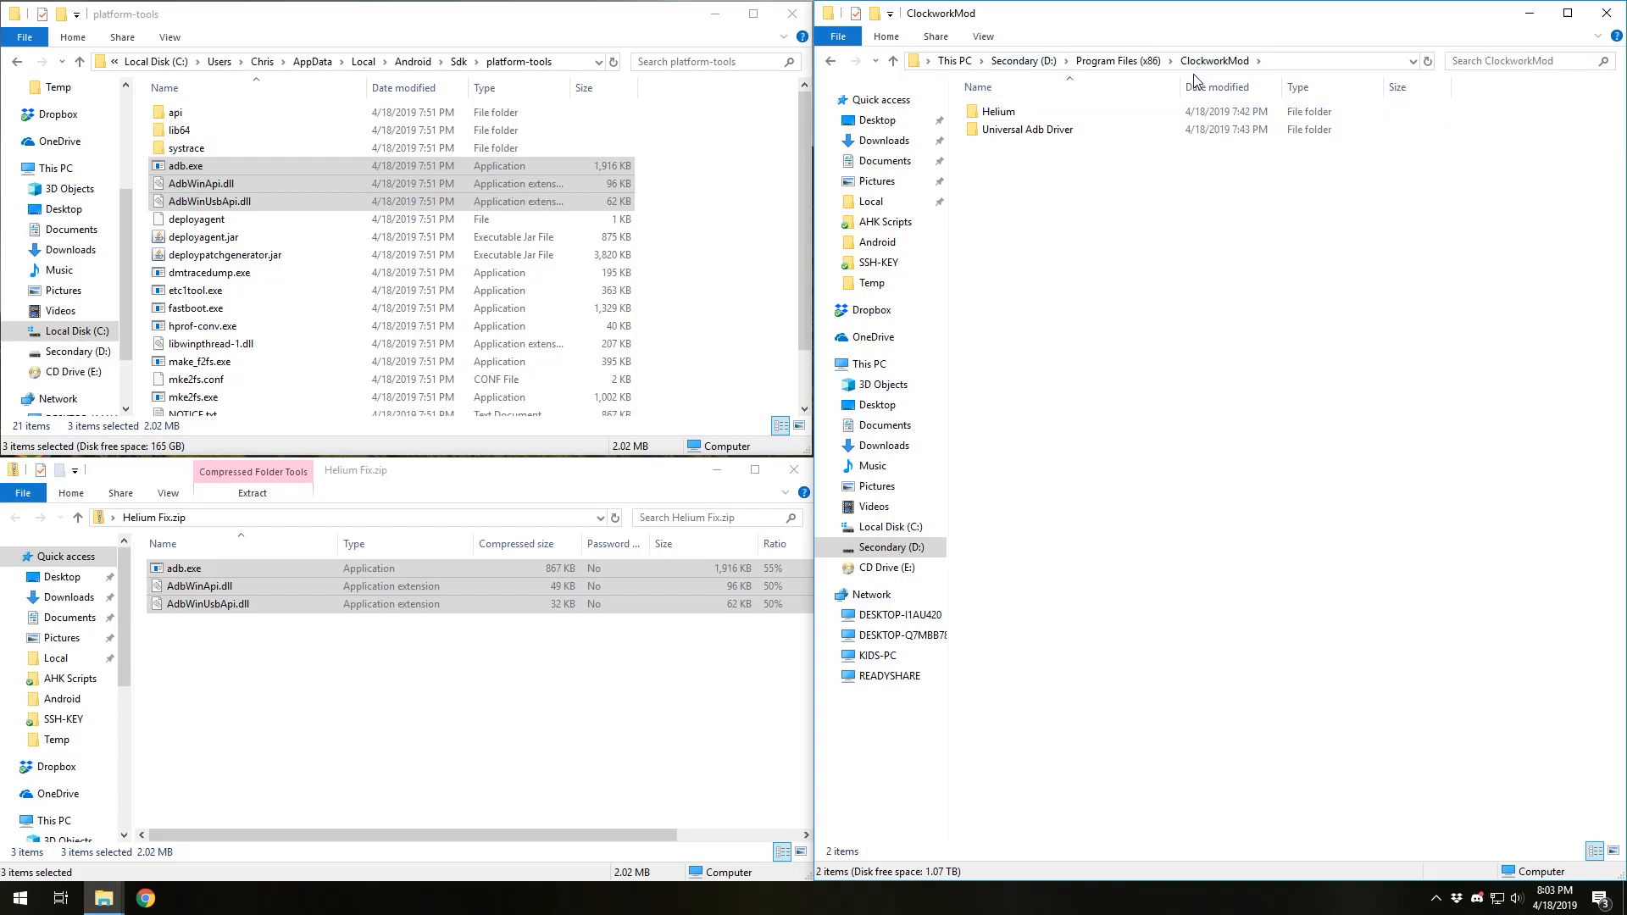
{"action": "left_click", "coordinate": [1026, 129]}
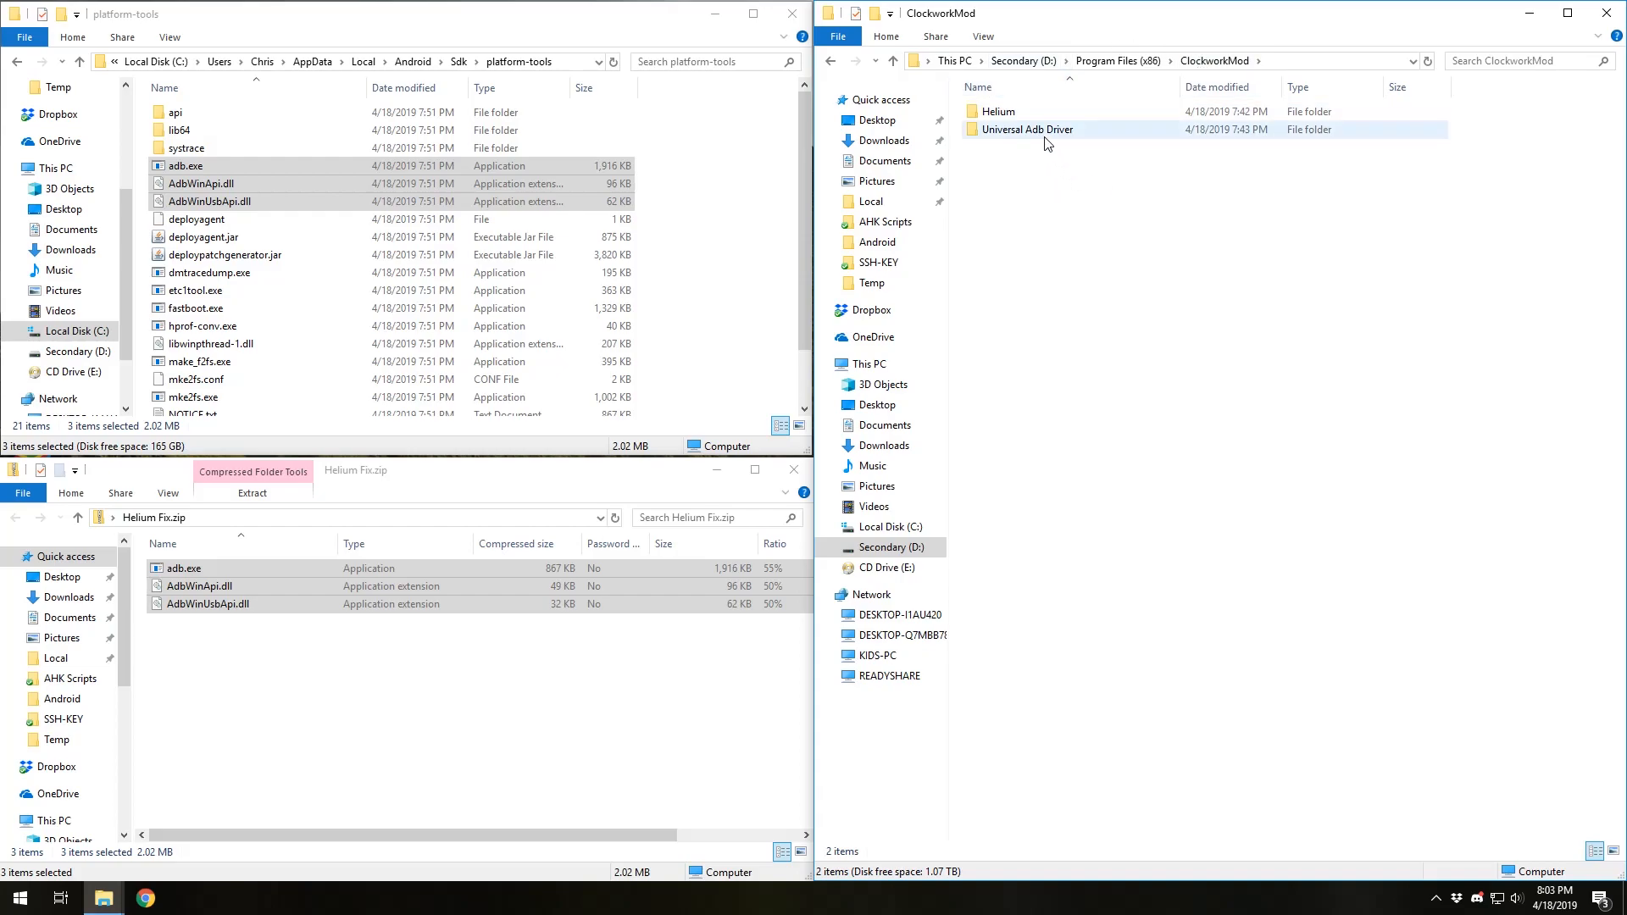
{"action": "double_click", "coordinate": [1028, 129]}
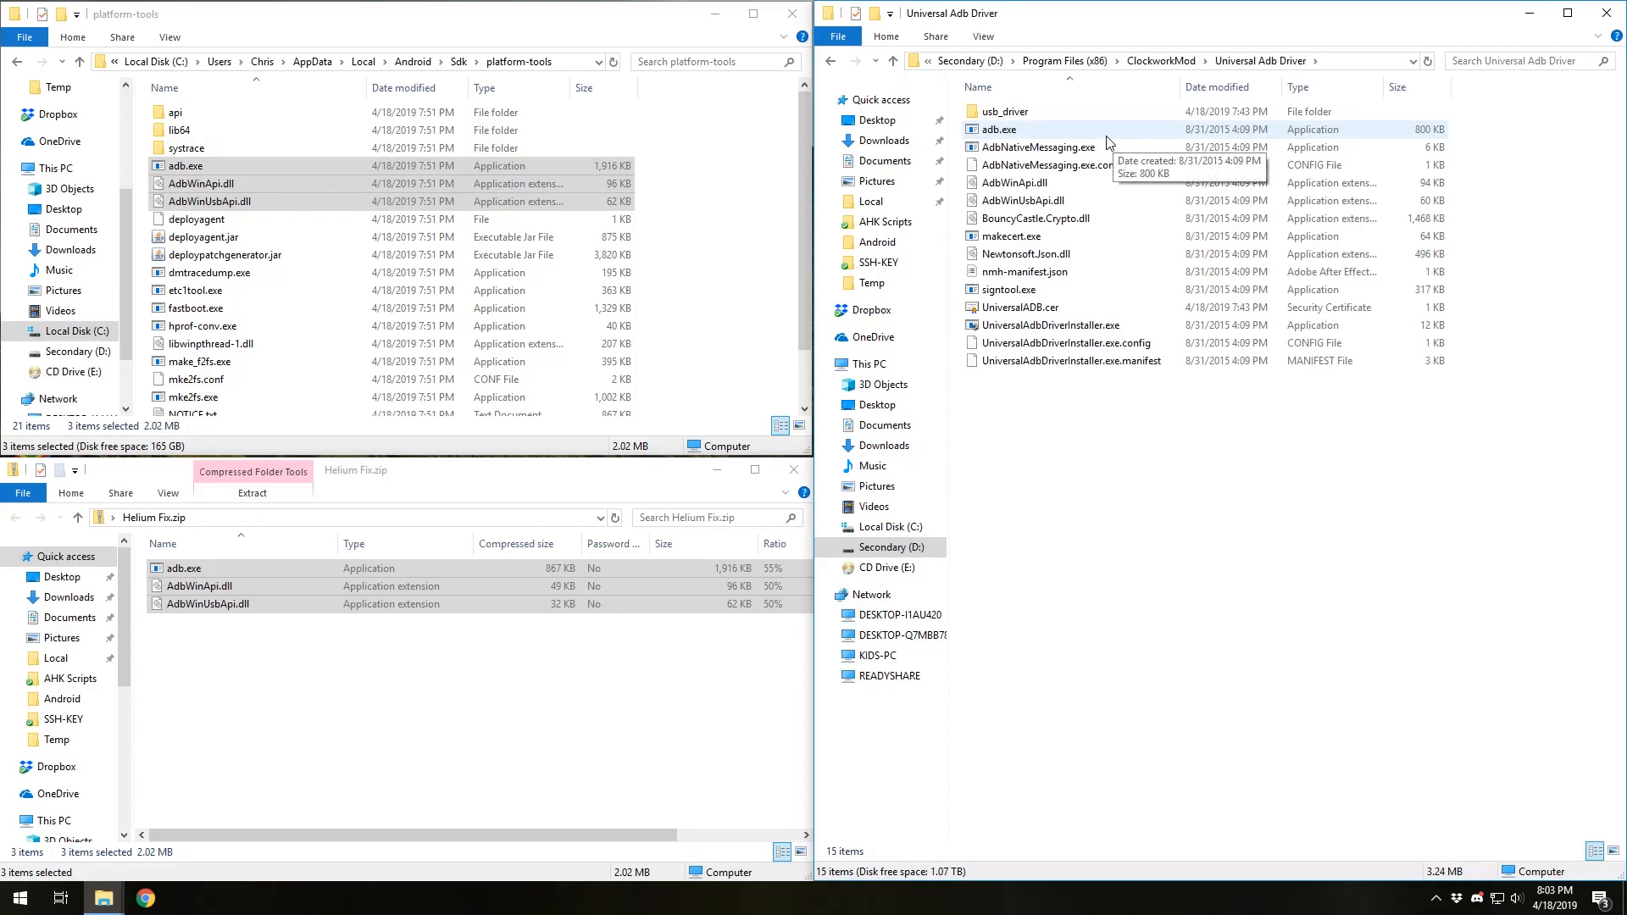
{"action": "left_click", "coordinate": [997, 129]}
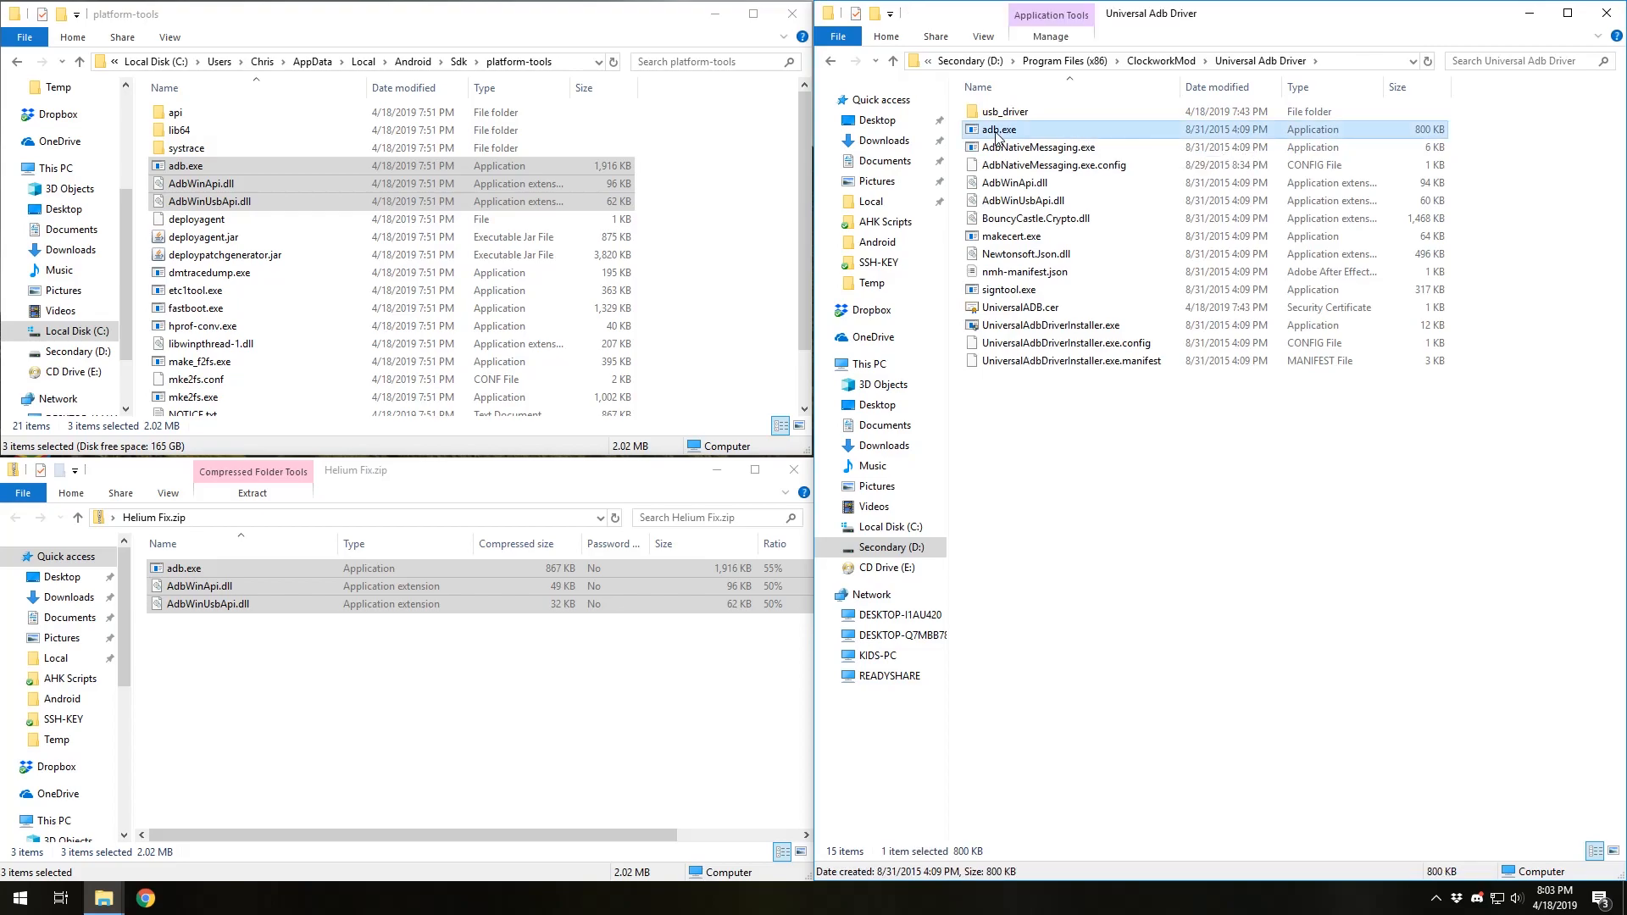
{"action": "double_click", "coordinate": [1003, 111]}
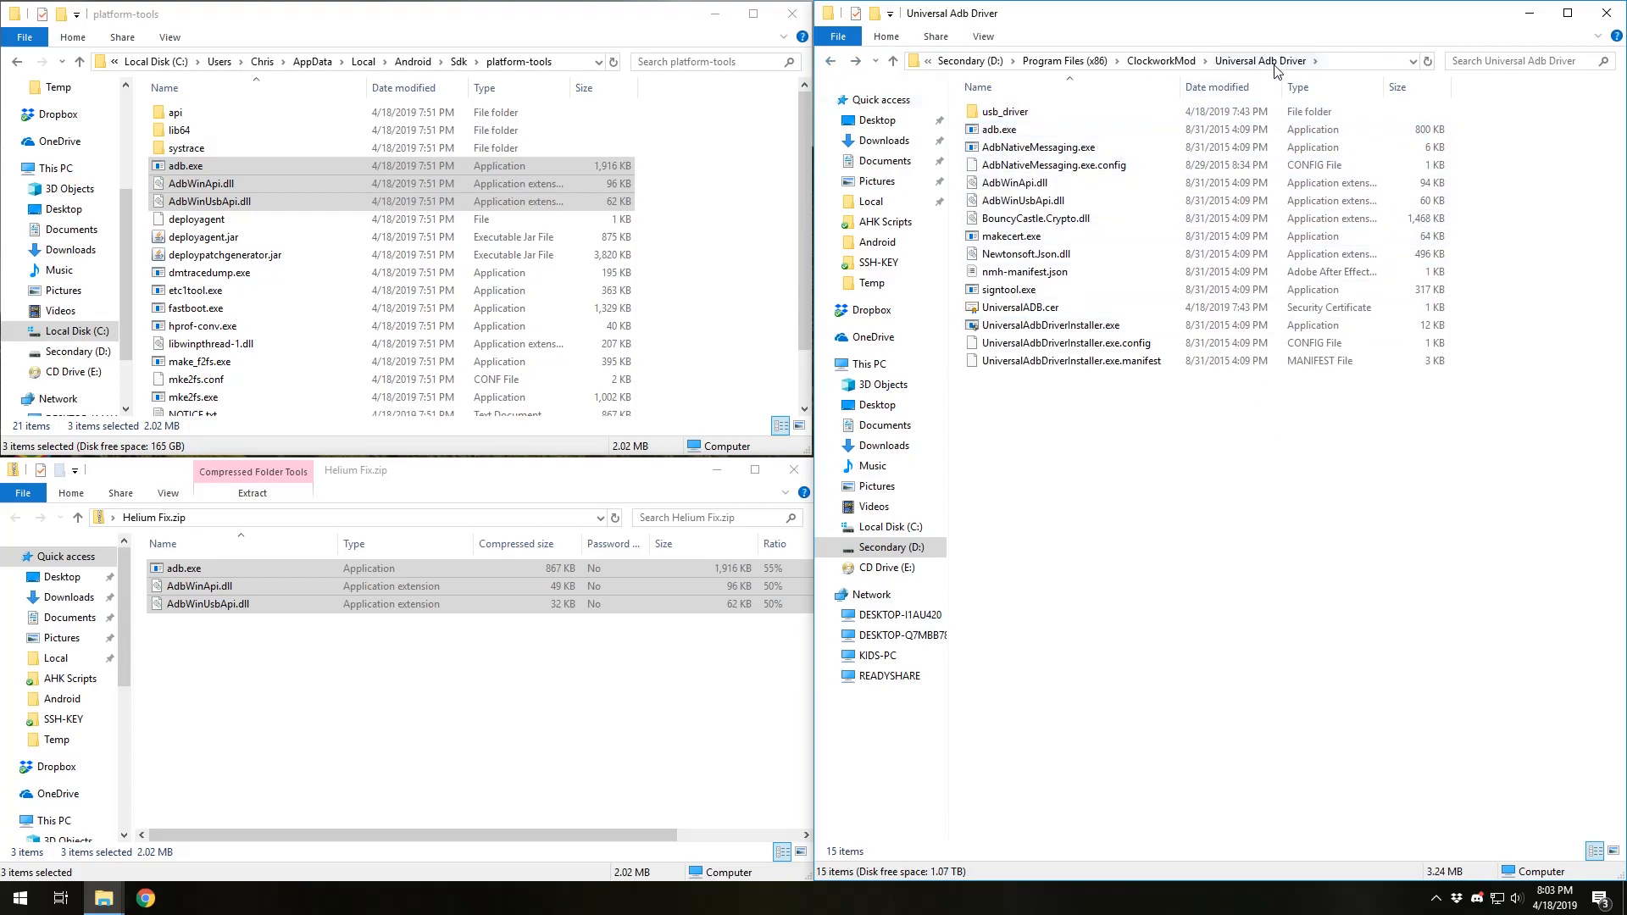
{"action": "left_click", "coordinate": [998, 129]}
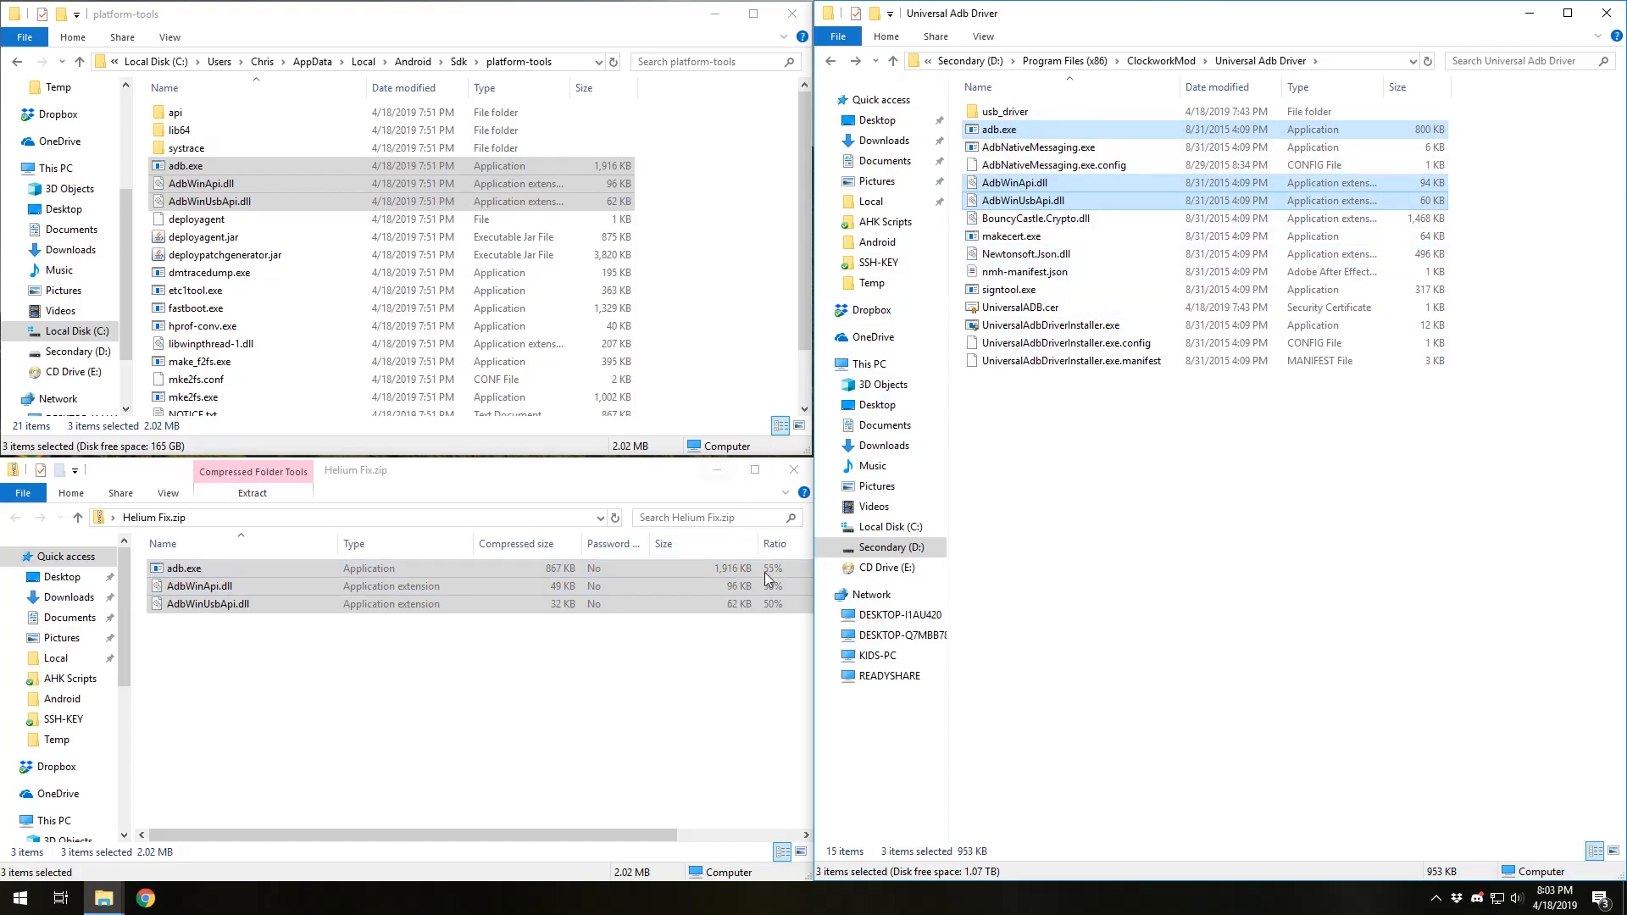
Paste the zip's adb files into Universal Adb Driver, replacing them, and close the Helium Fix.zip window.
{"action": "right_click", "coordinate": [199, 586]}
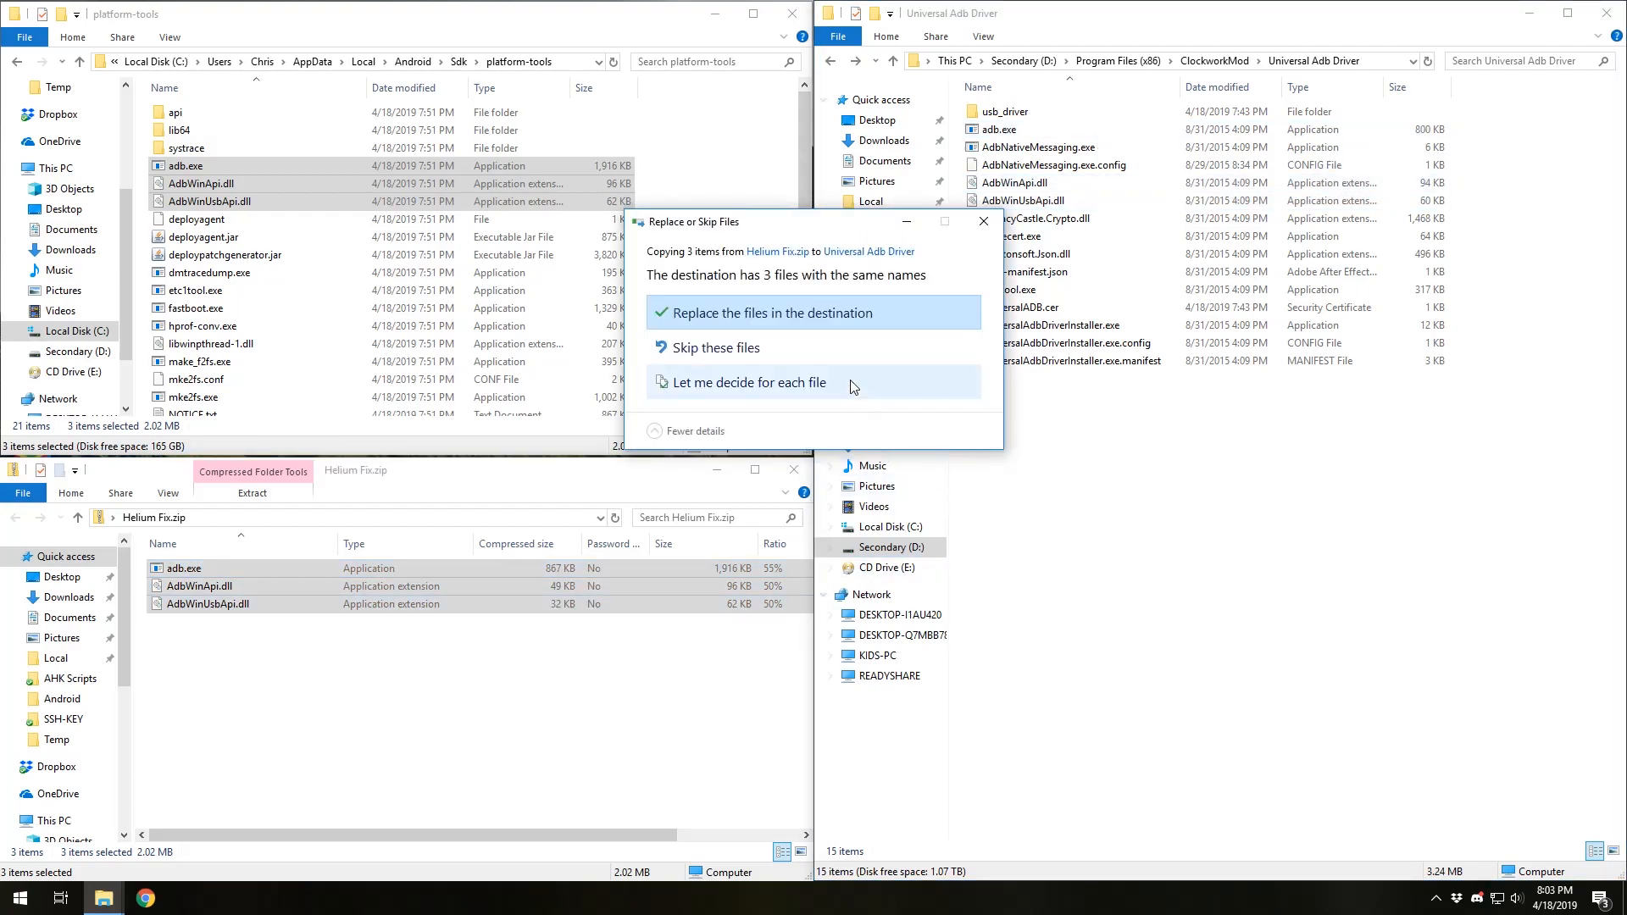
{"action": "left_click", "coordinate": [773, 313]}
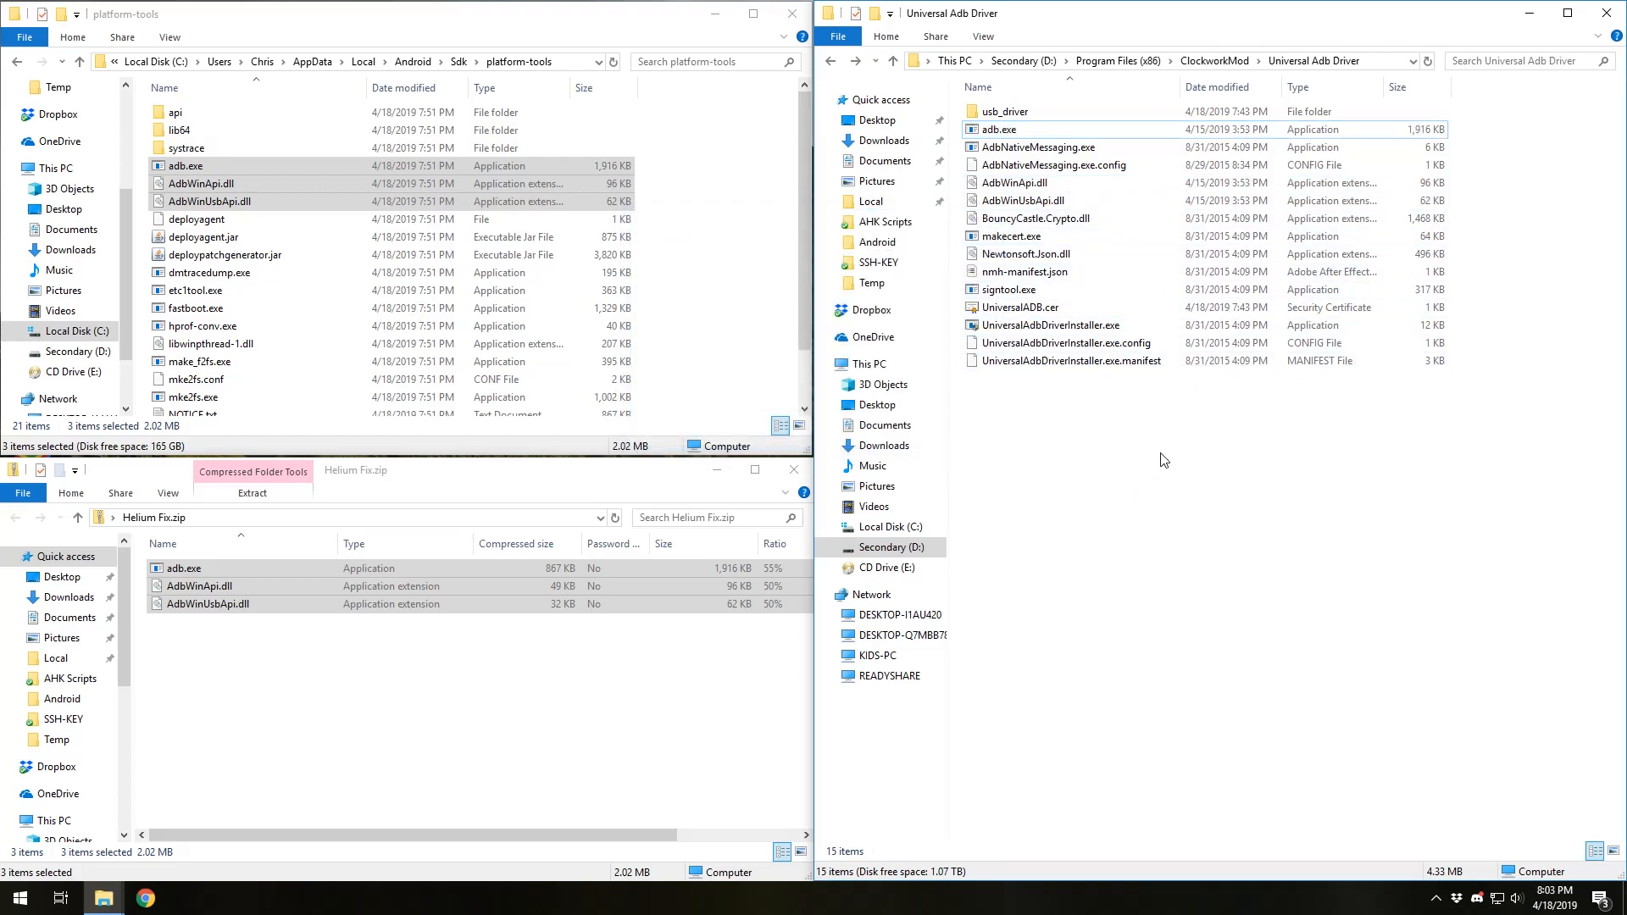
{"action": "mouse_move", "coordinate": [1127, 478]}
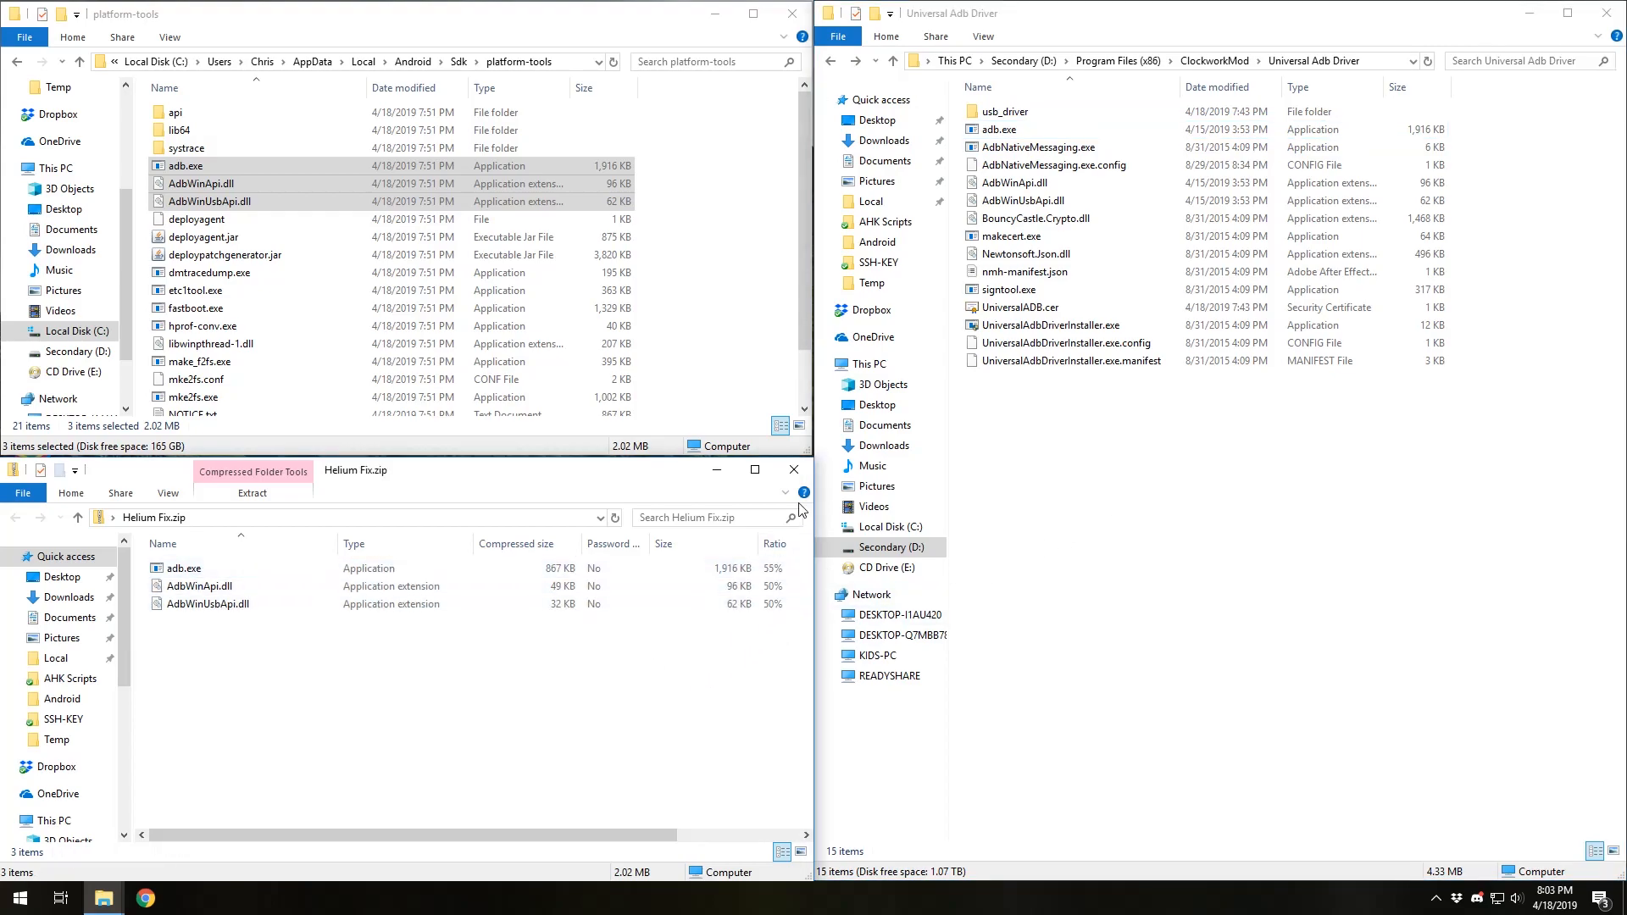
{"action": "mouse_move", "coordinate": [792, 471]}
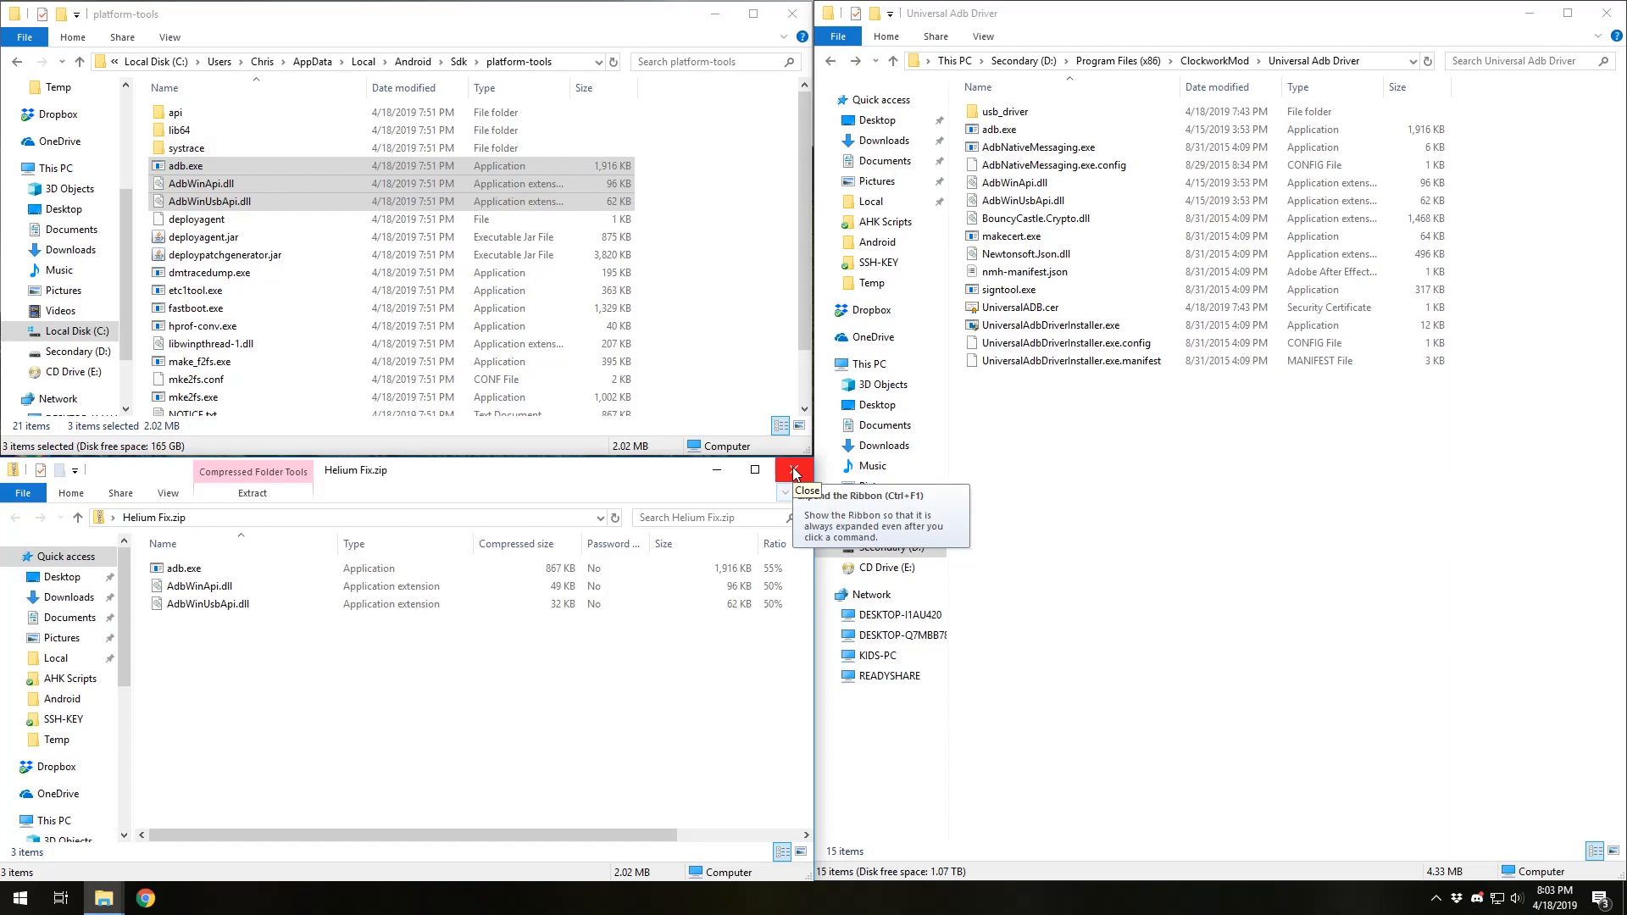
{"action": "mouse_move", "coordinate": [805, 485]}
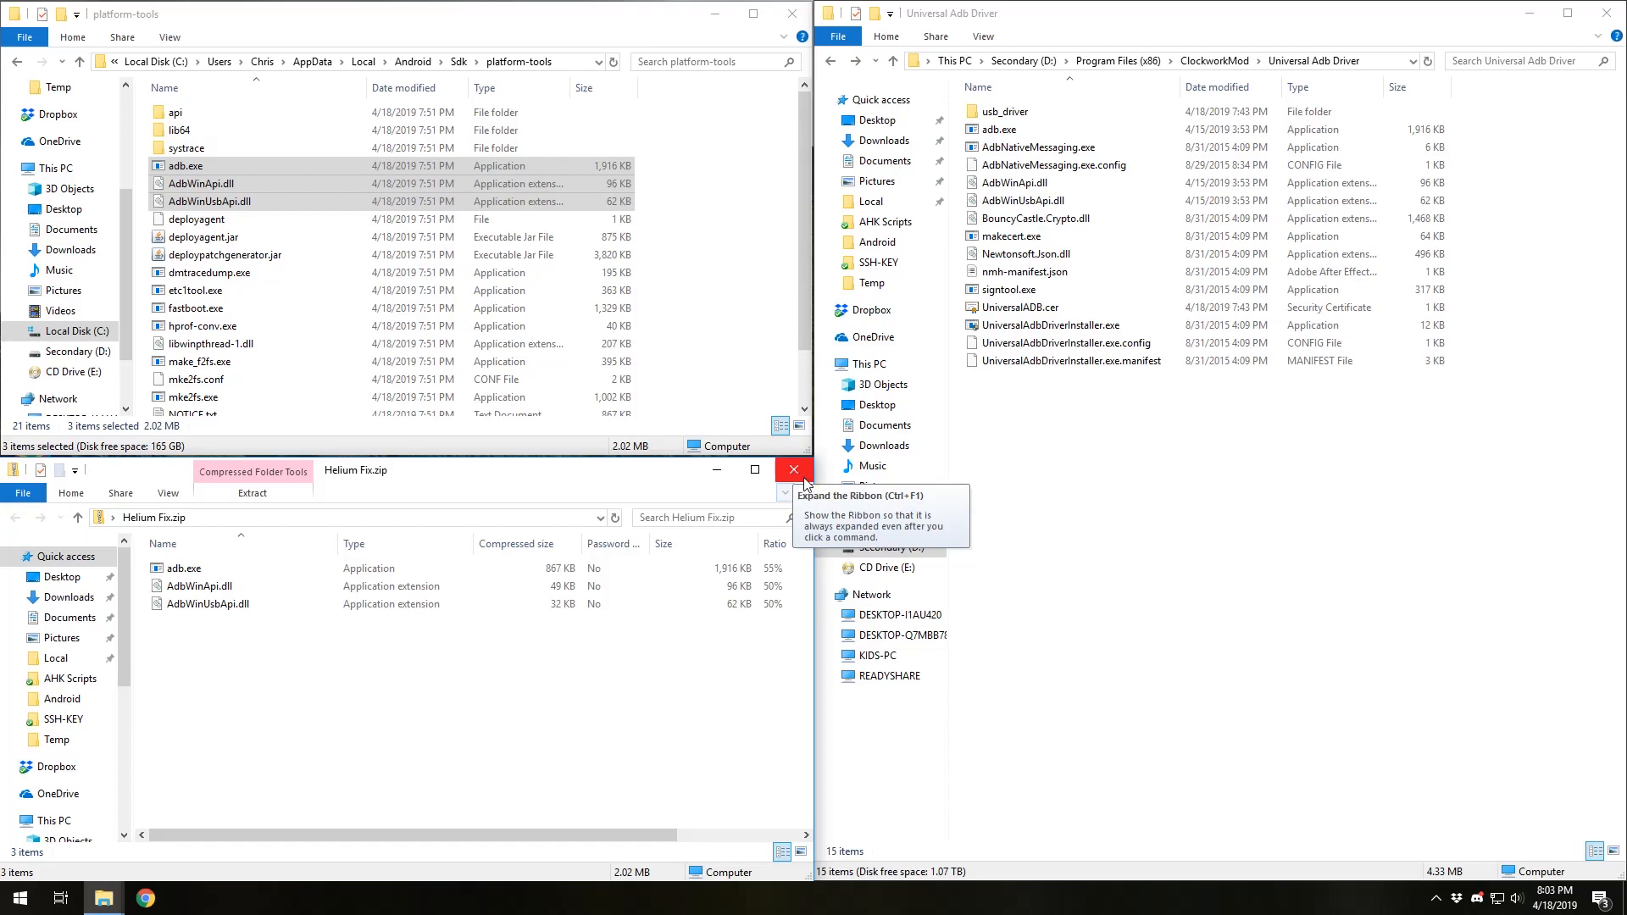
{"action": "mouse_move", "coordinate": [789, 485]}
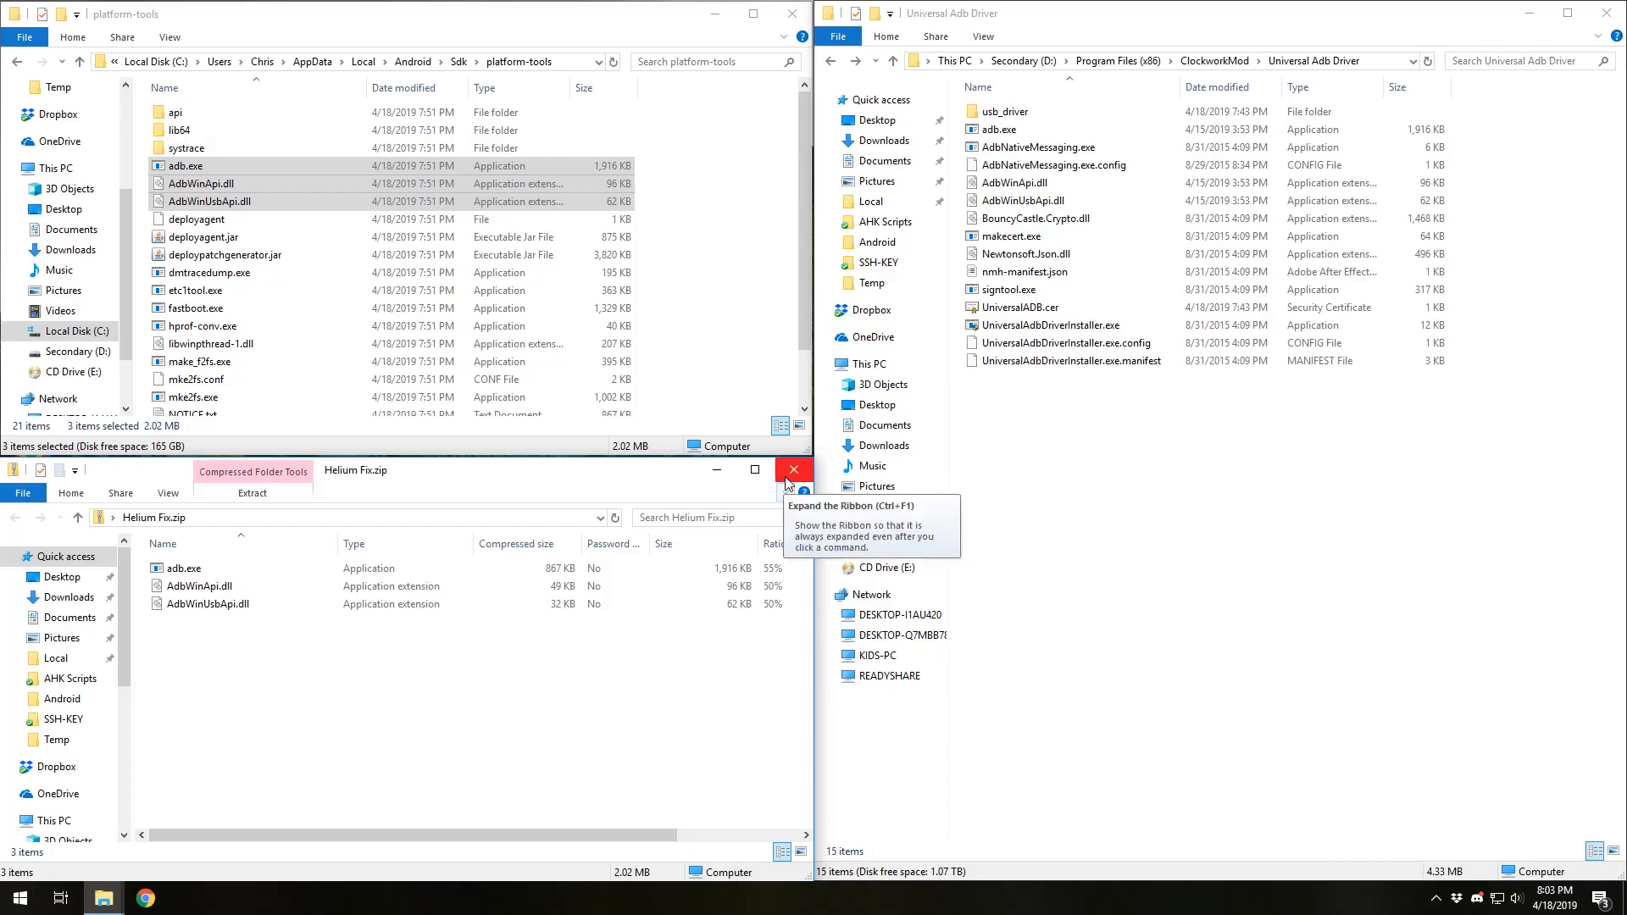
{"action": "mouse_move", "coordinate": [794, 483]}
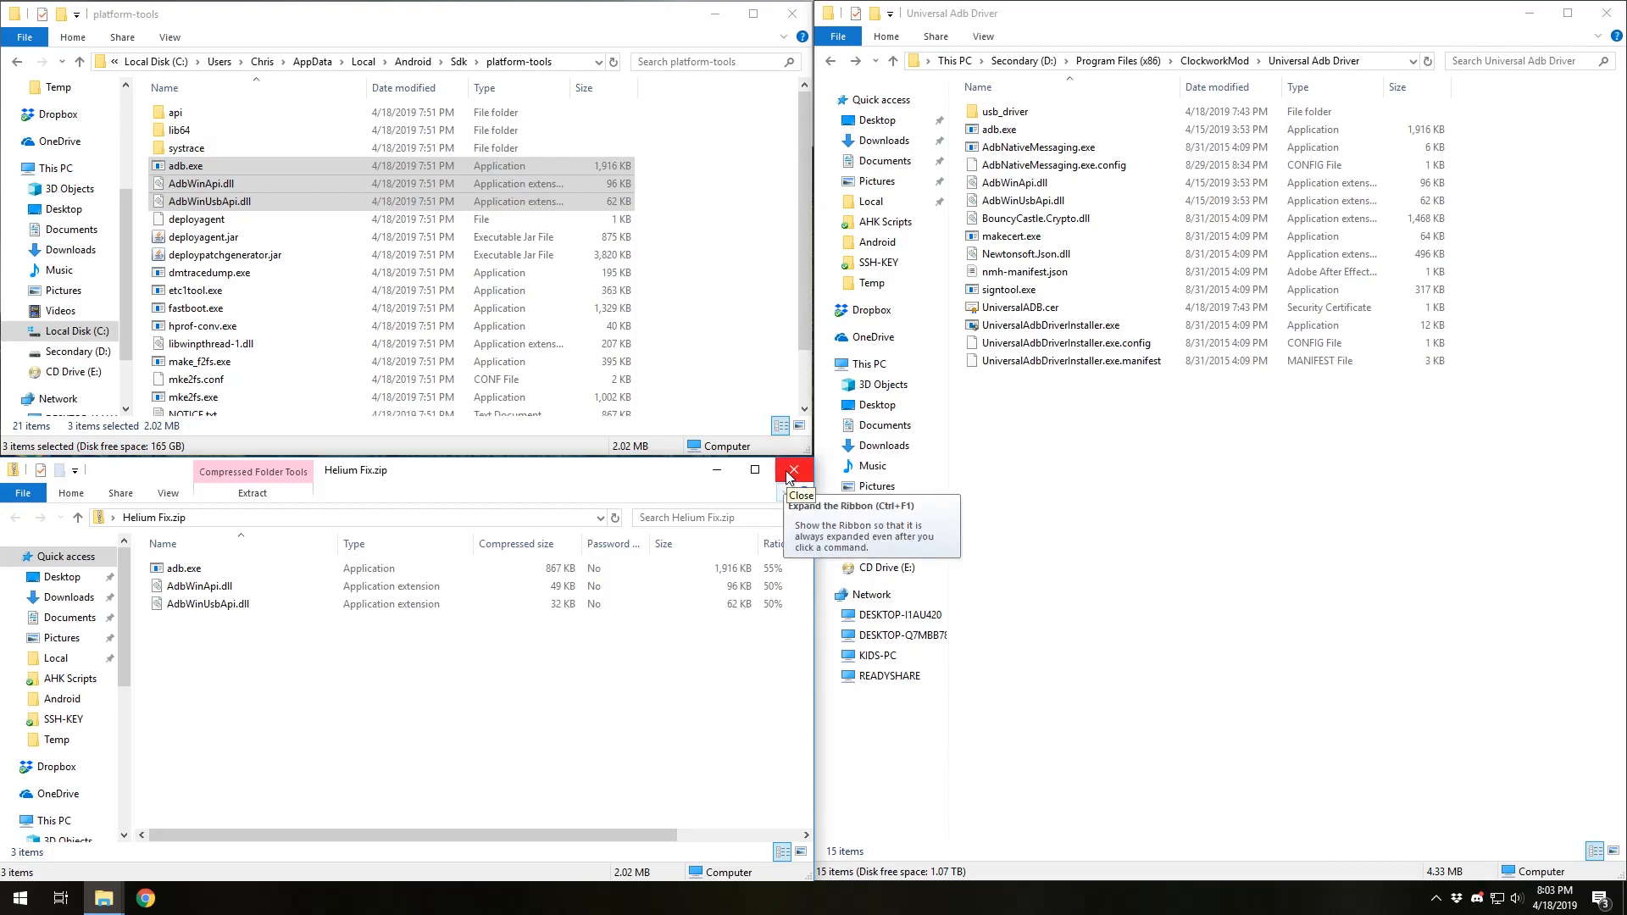
{"action": "left_click", "coordinate": [791, 470]}
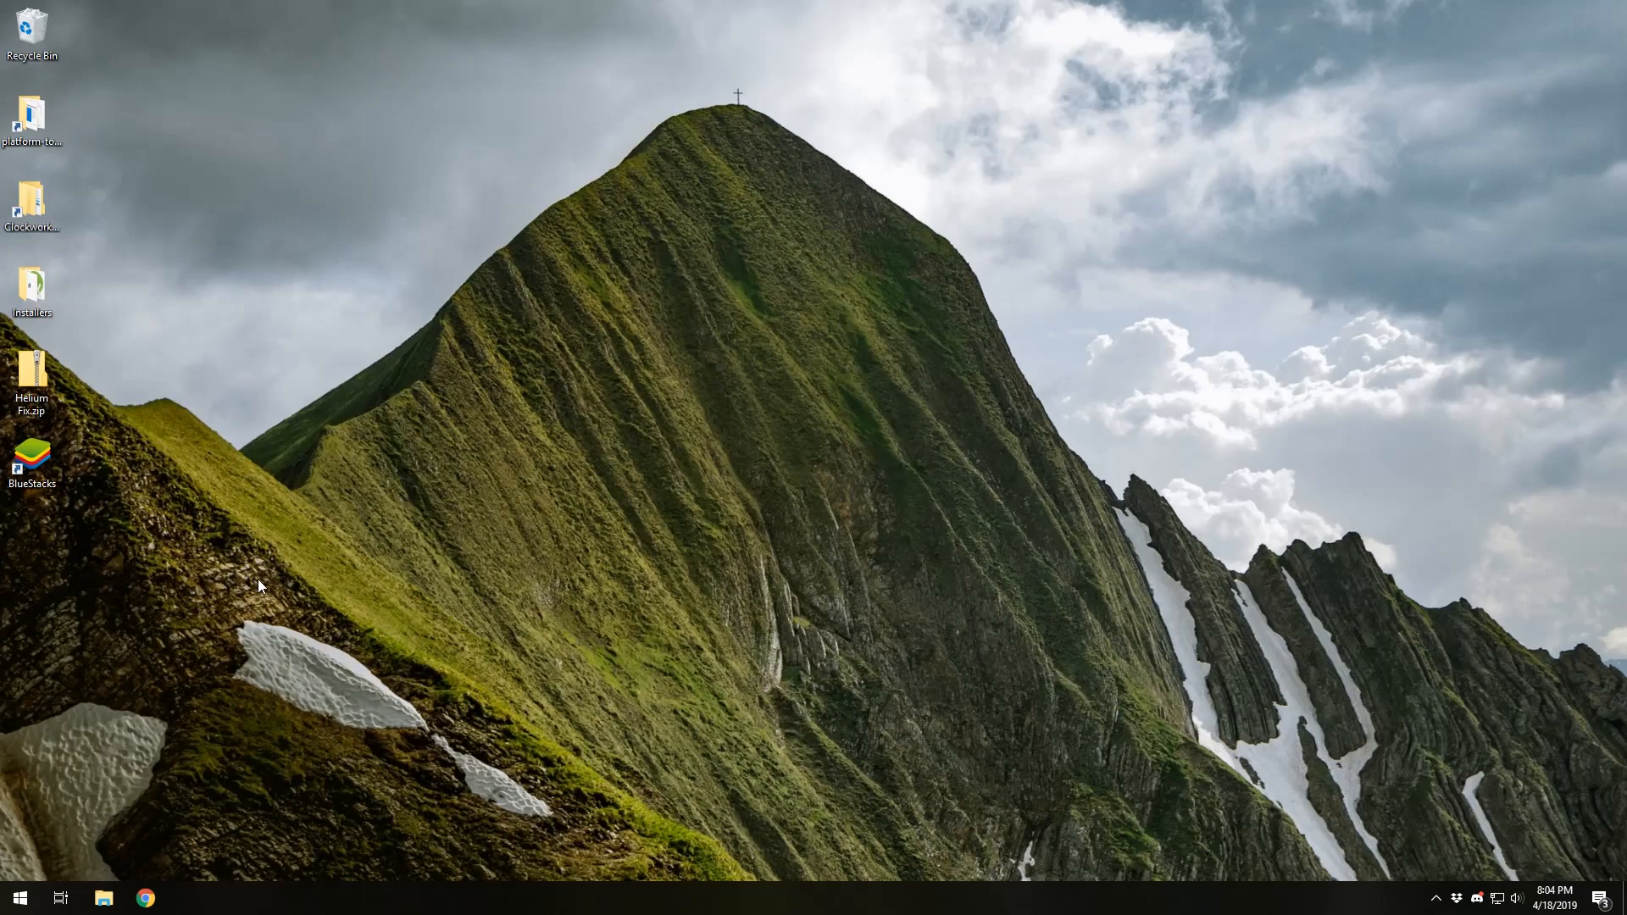
{"action": "mouse_move", "coordinate": [52, 498]}
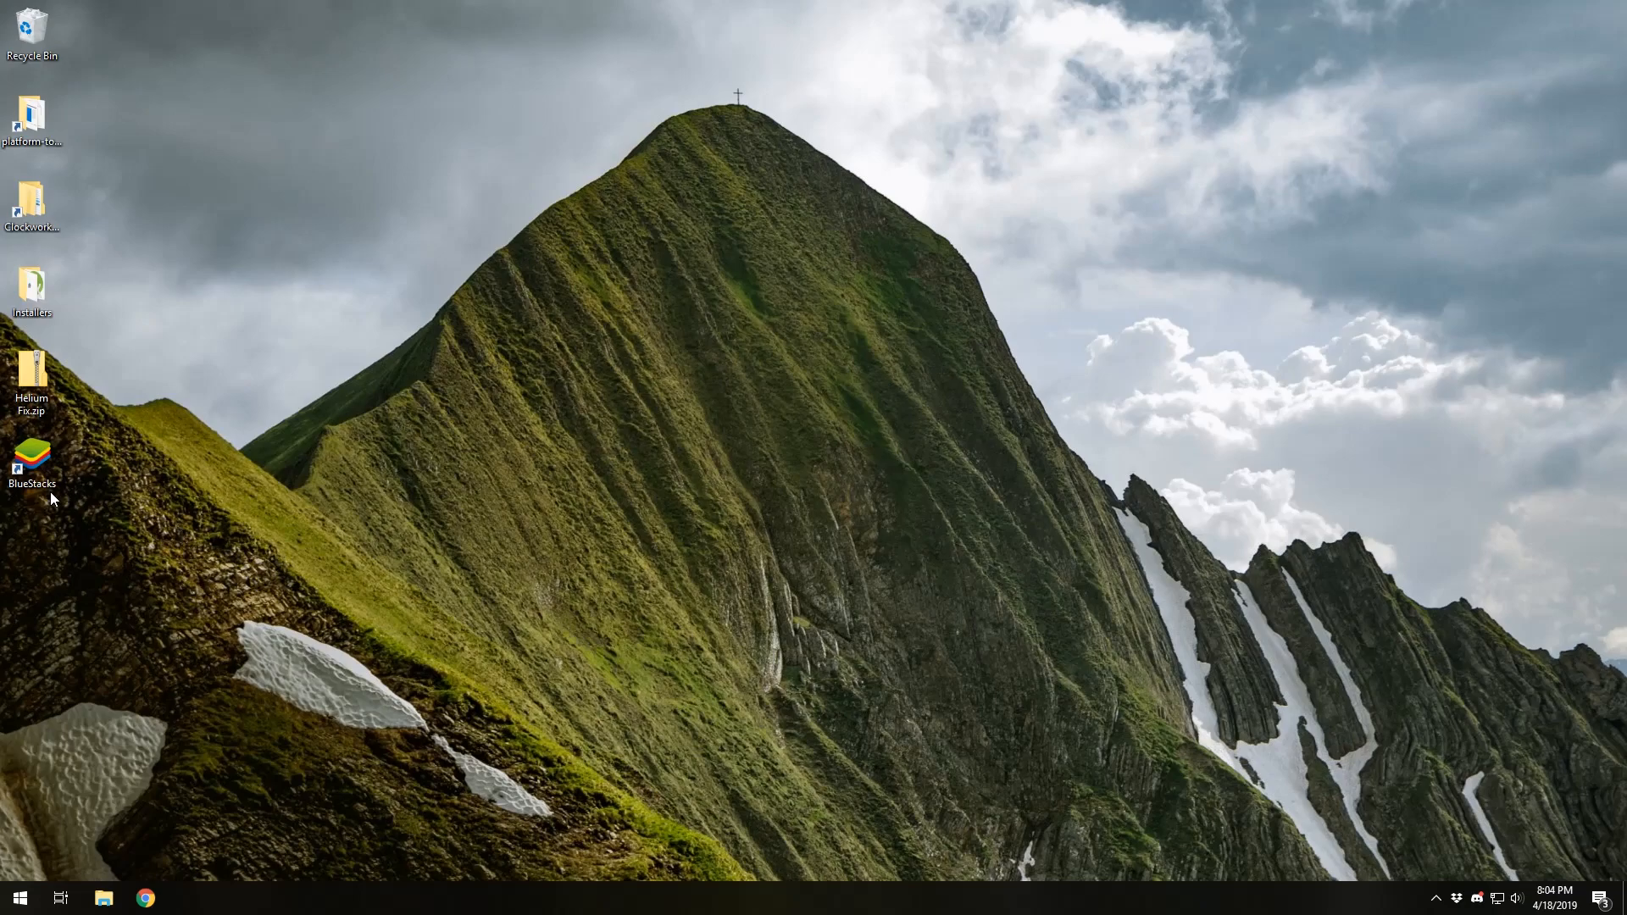
Launch BlueStacks and open its Settings from the options menu.
{"action": "double_click", "coordinate": [32, 454]}
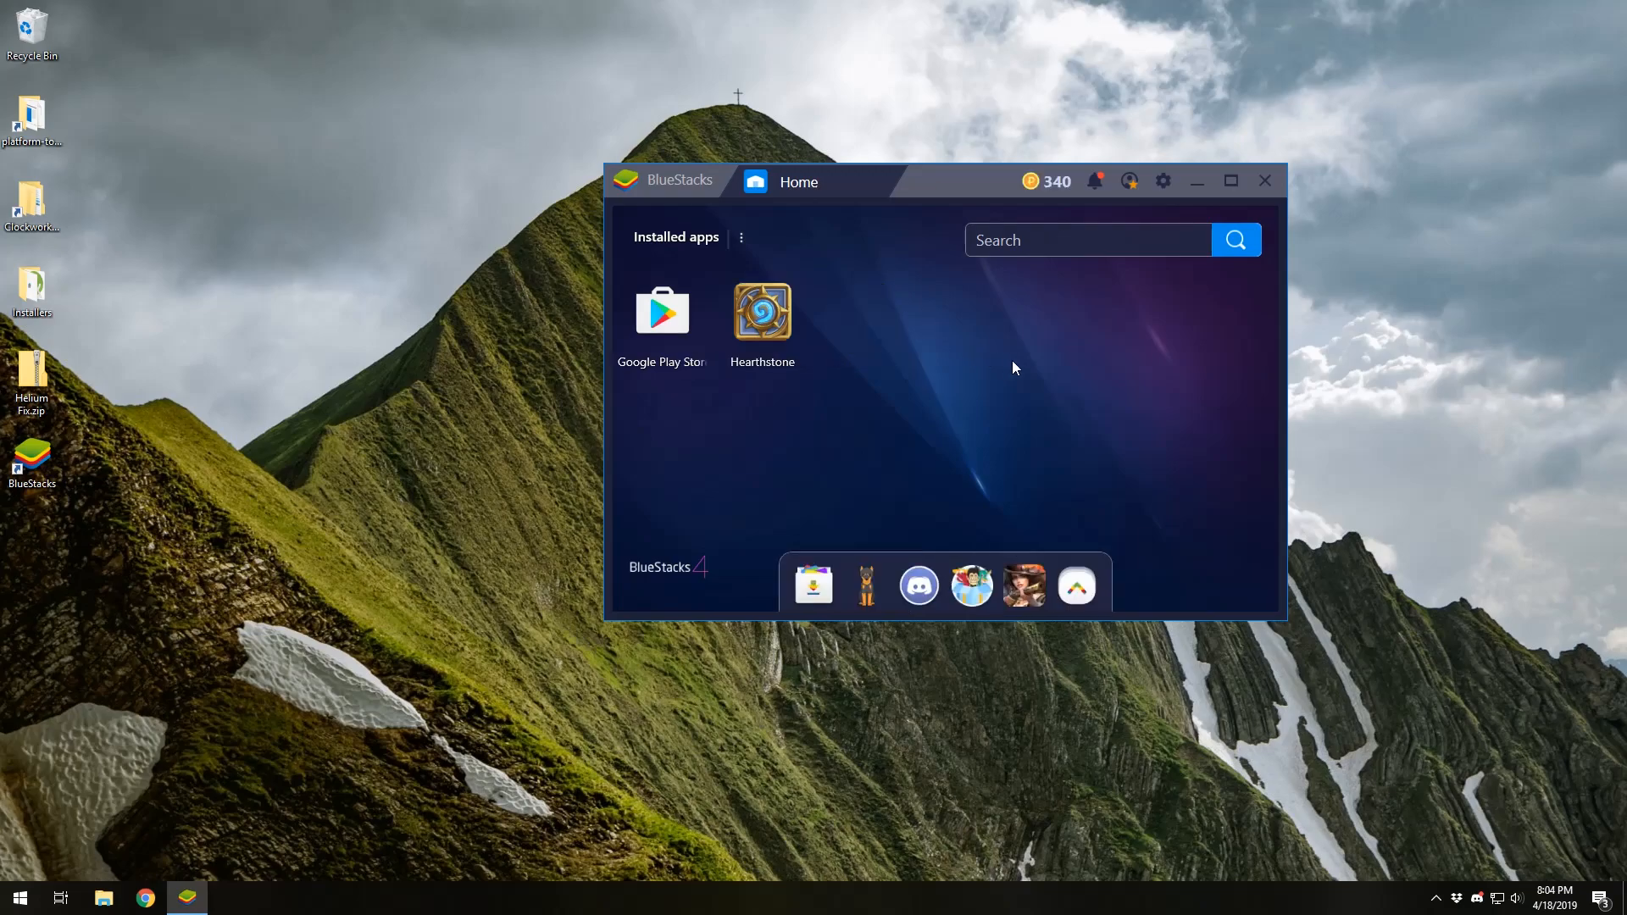
{"action": "mouse_move", "coordinate": [1109, 467]}
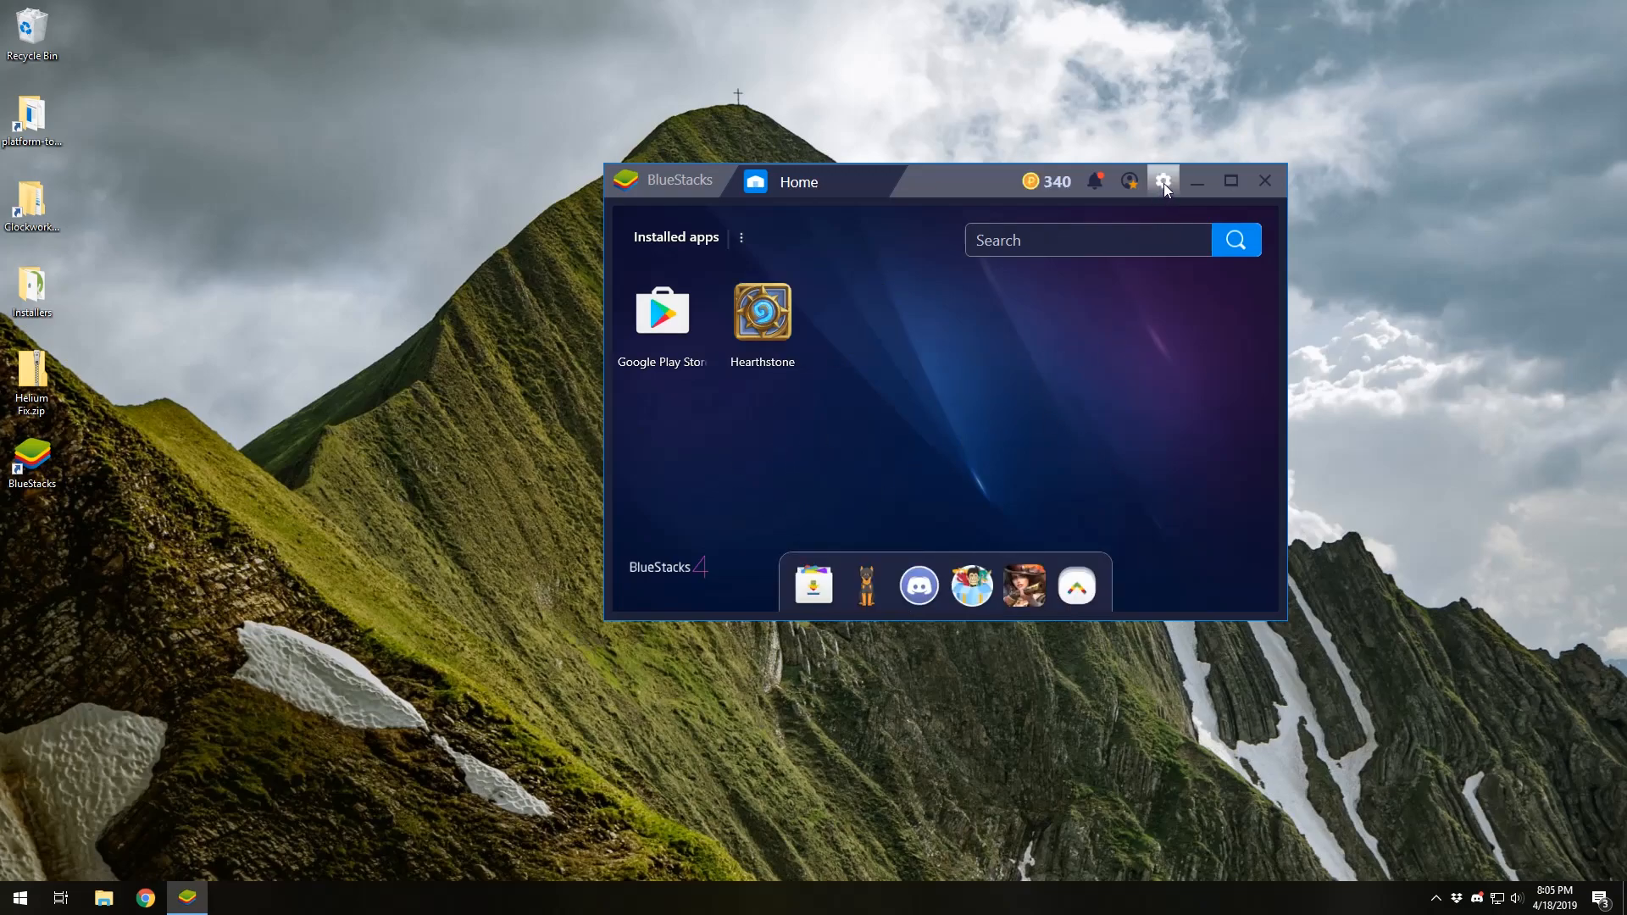
{"action": "left_click", "coordinate": [1162, 180]}
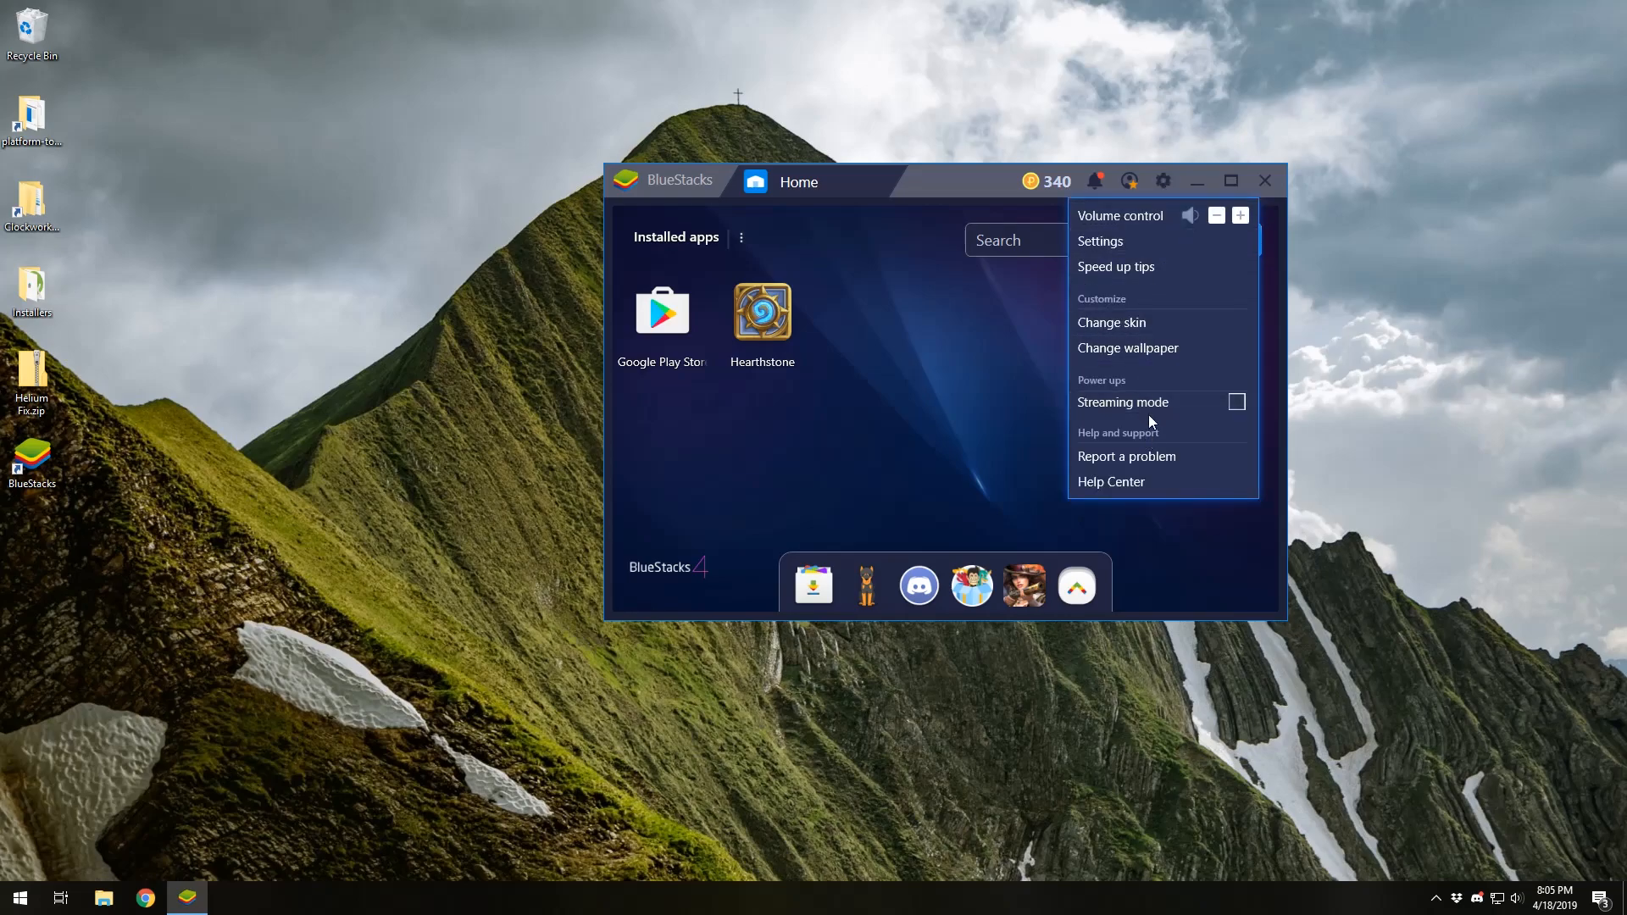
{"action": "left_click", "coordinate": [1099, 241]}
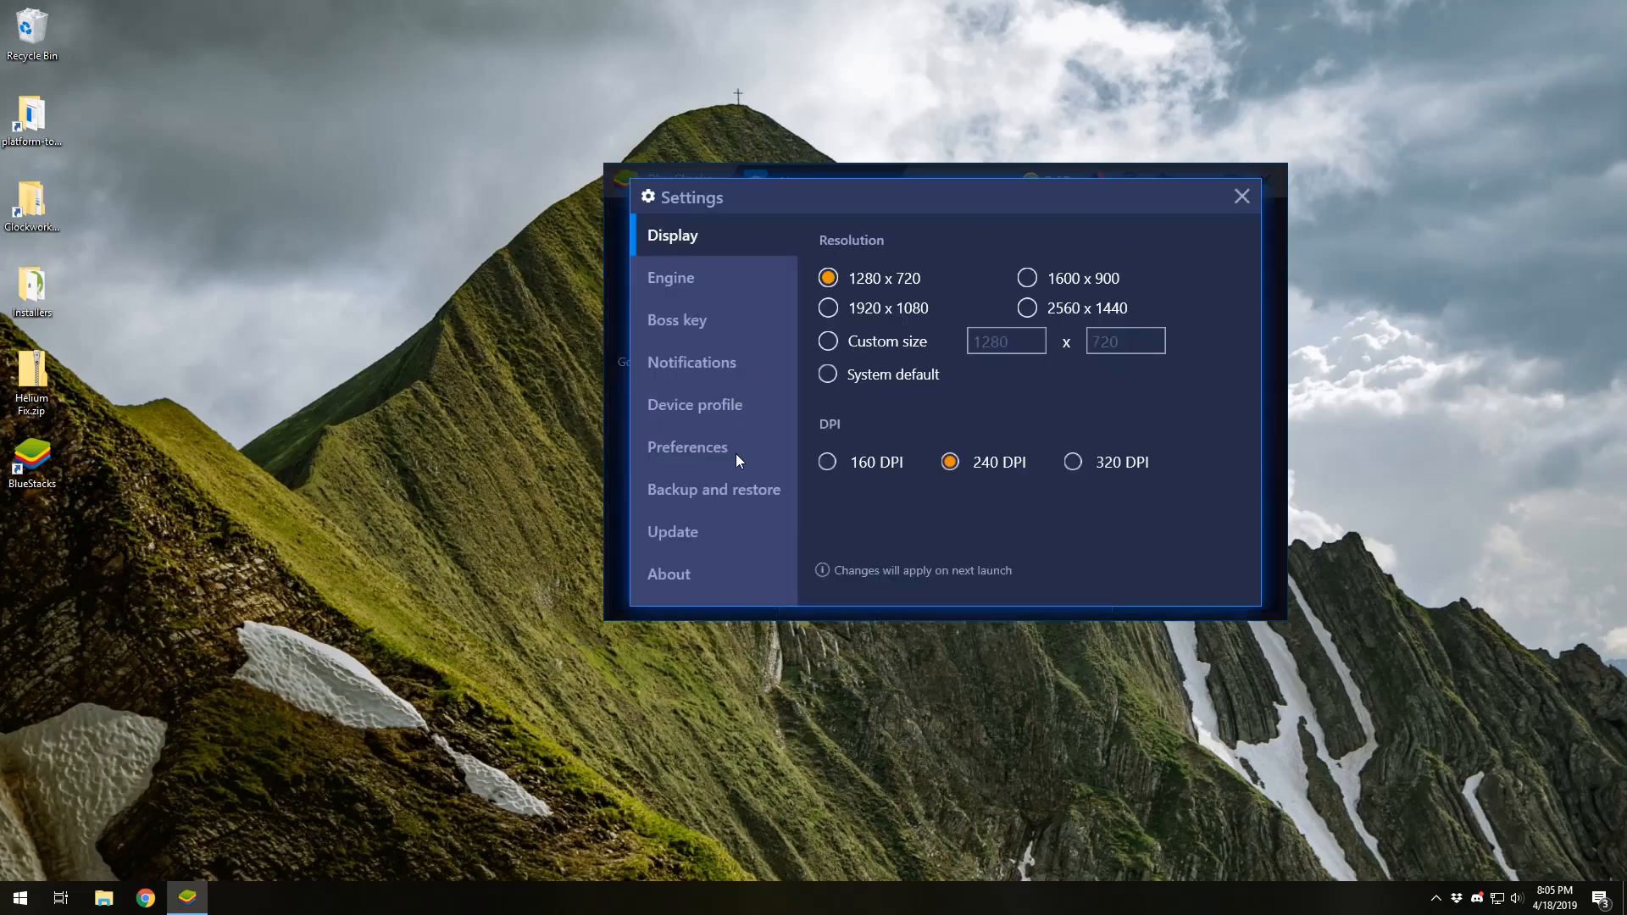
Check 'Enable Android Debug Bridge (ADB)' in Preferences and close Settings.
{"action": "left_click", "coordinate": [714, 489]}
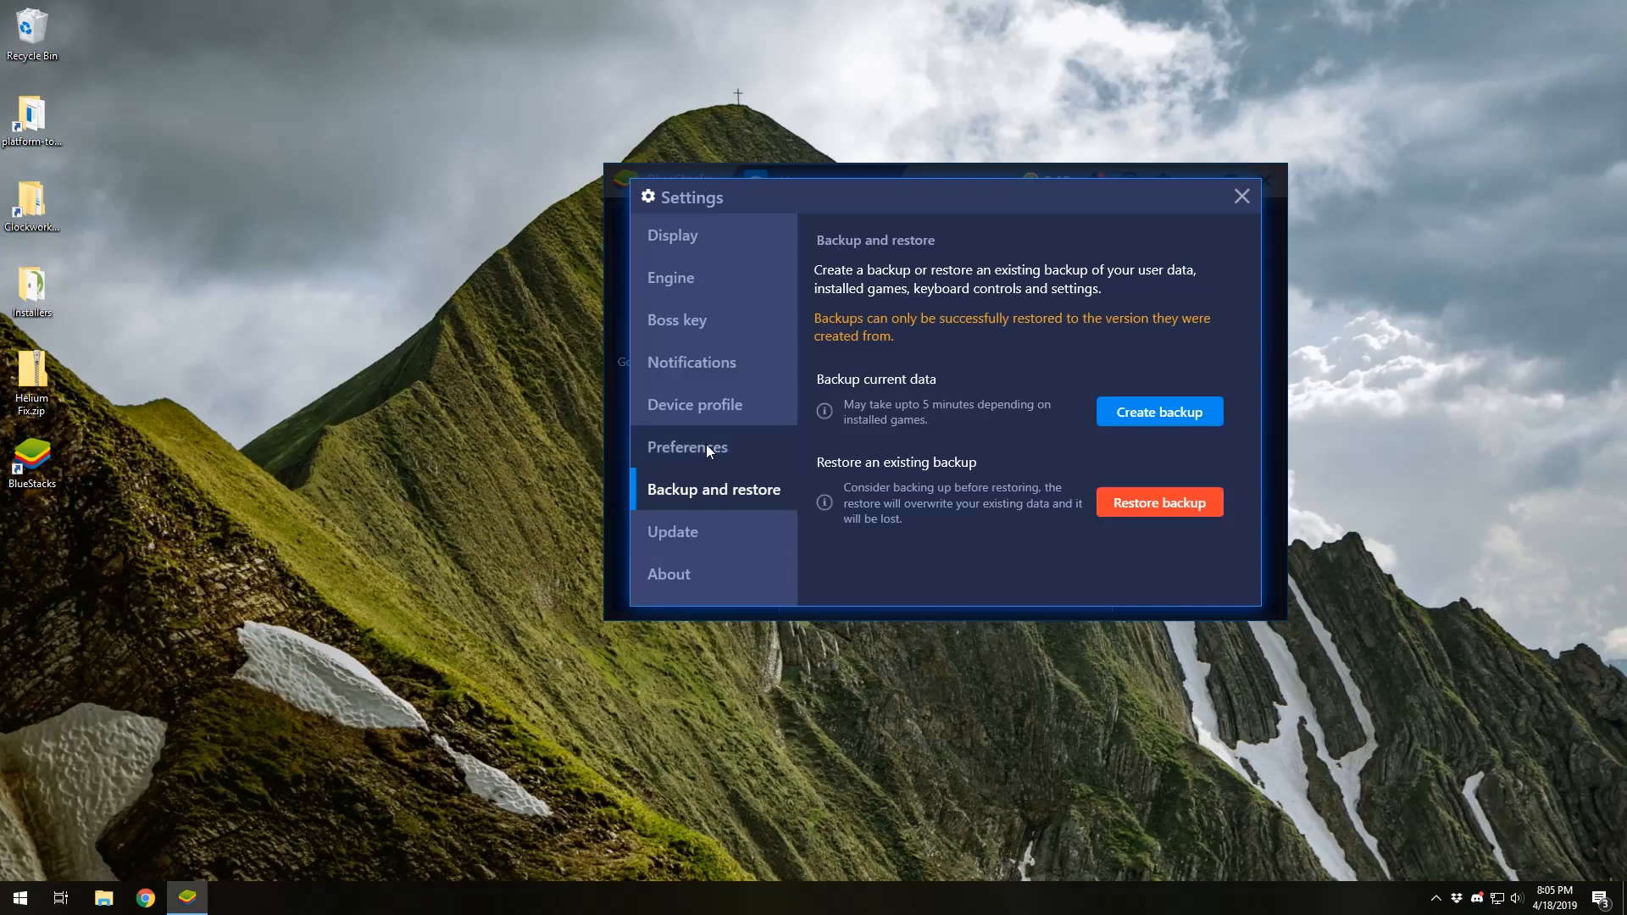
{"action": "left_click", "coordinate": [687, 447]}
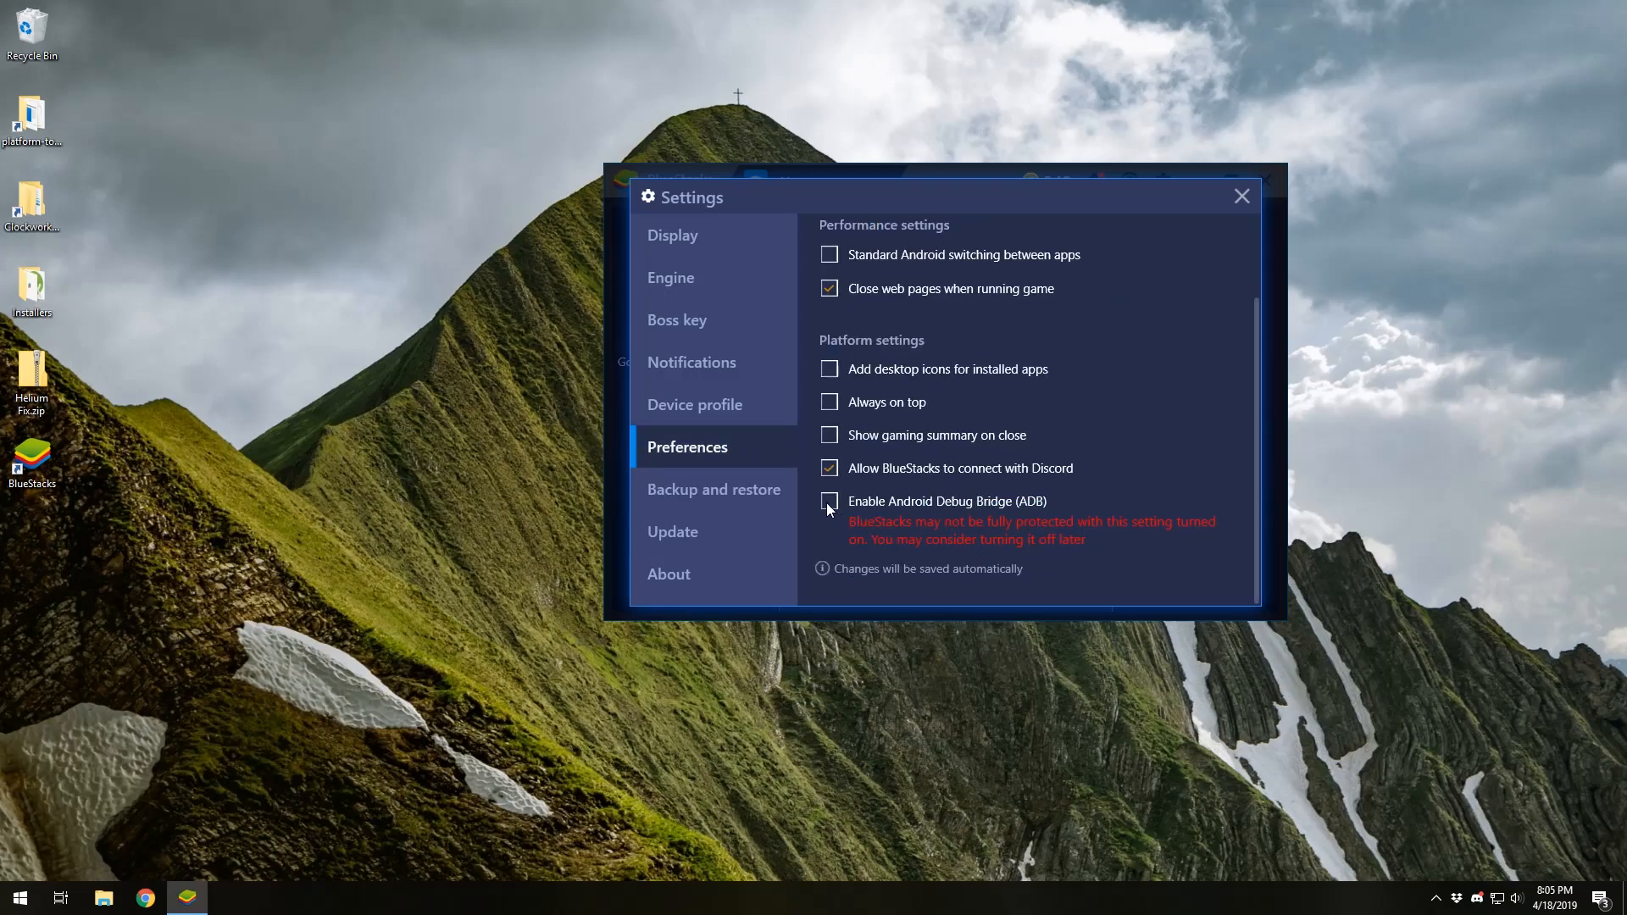
{"action": "mouse_move", "coordinate": [985, 507]}
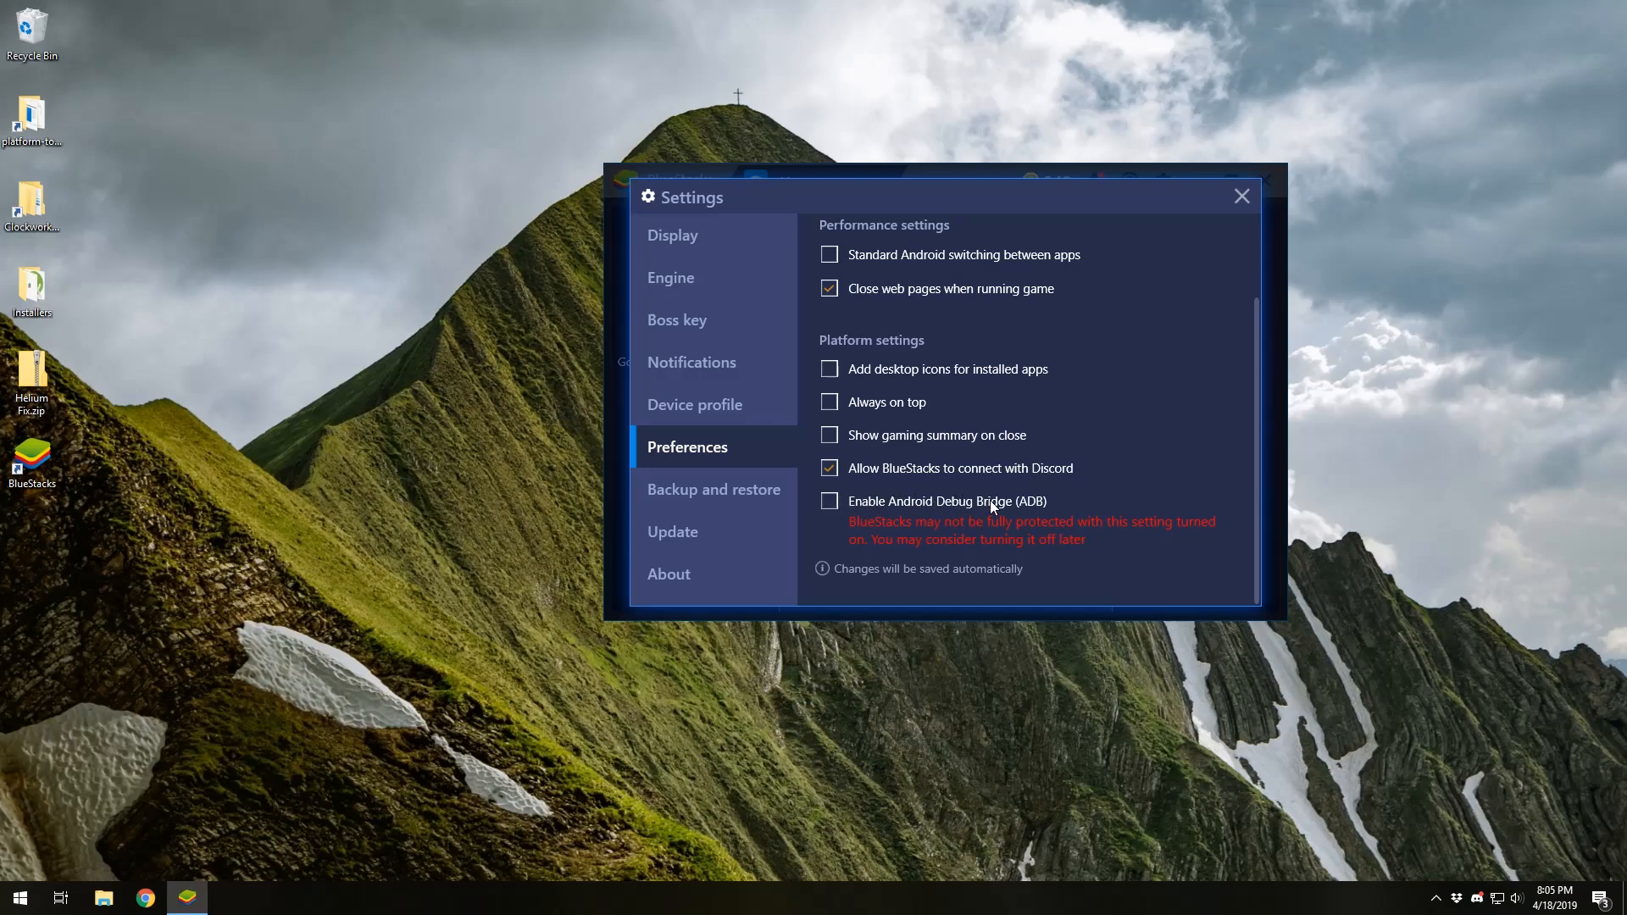
{"action": "mouse_move", "coordinate": [1043, 548]}
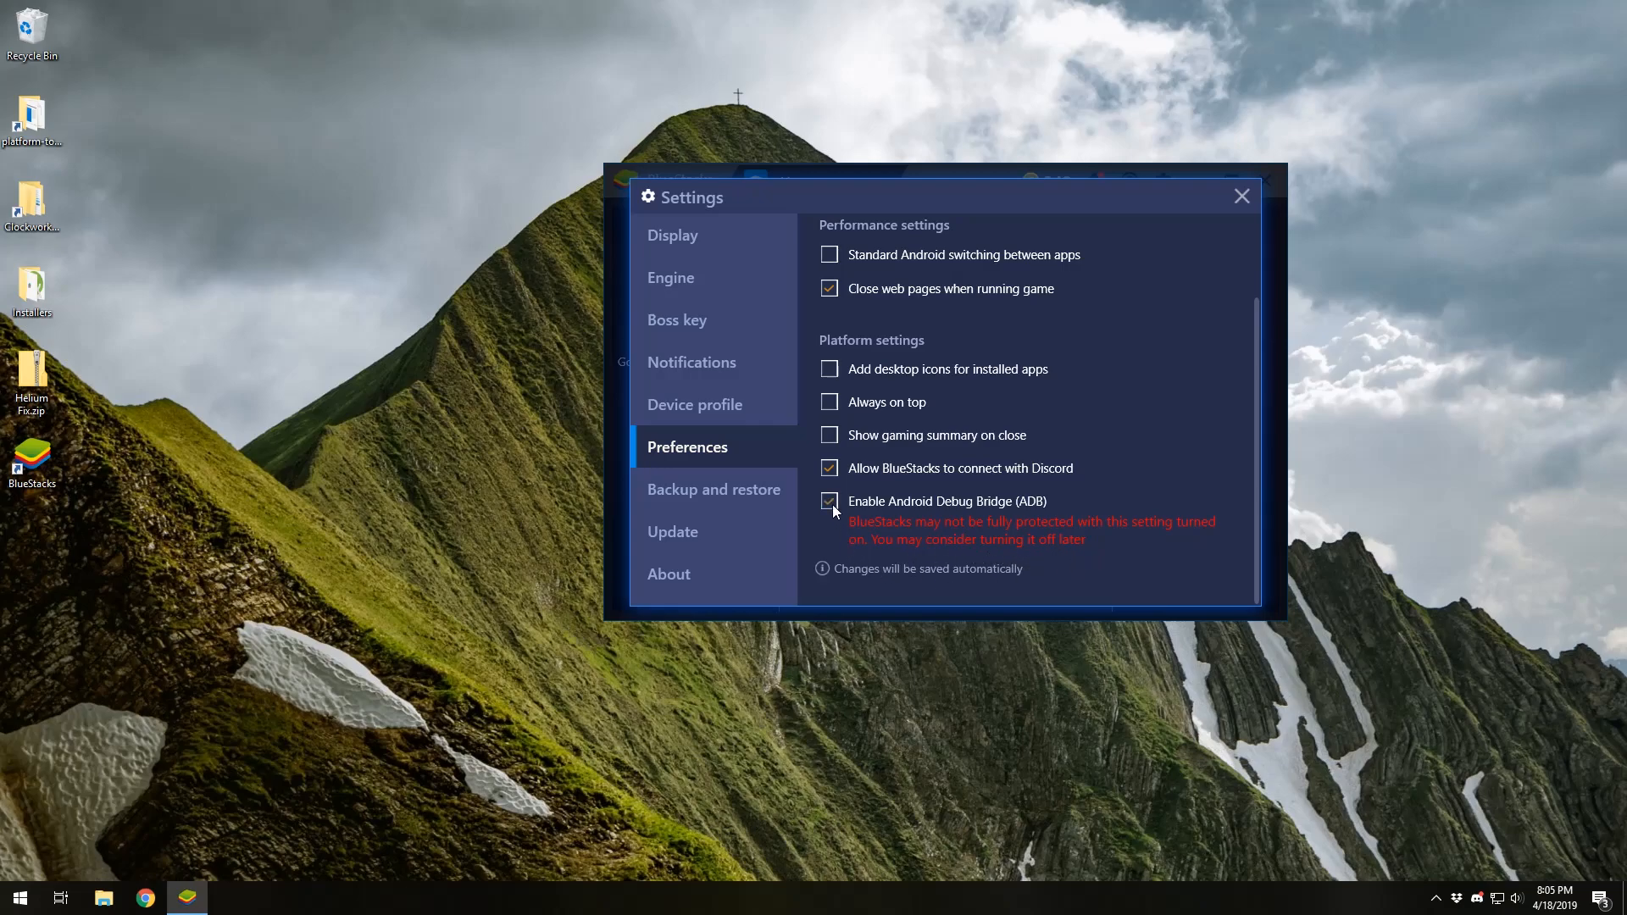
{"action": "left_click", "coordinate": [828, 501]}
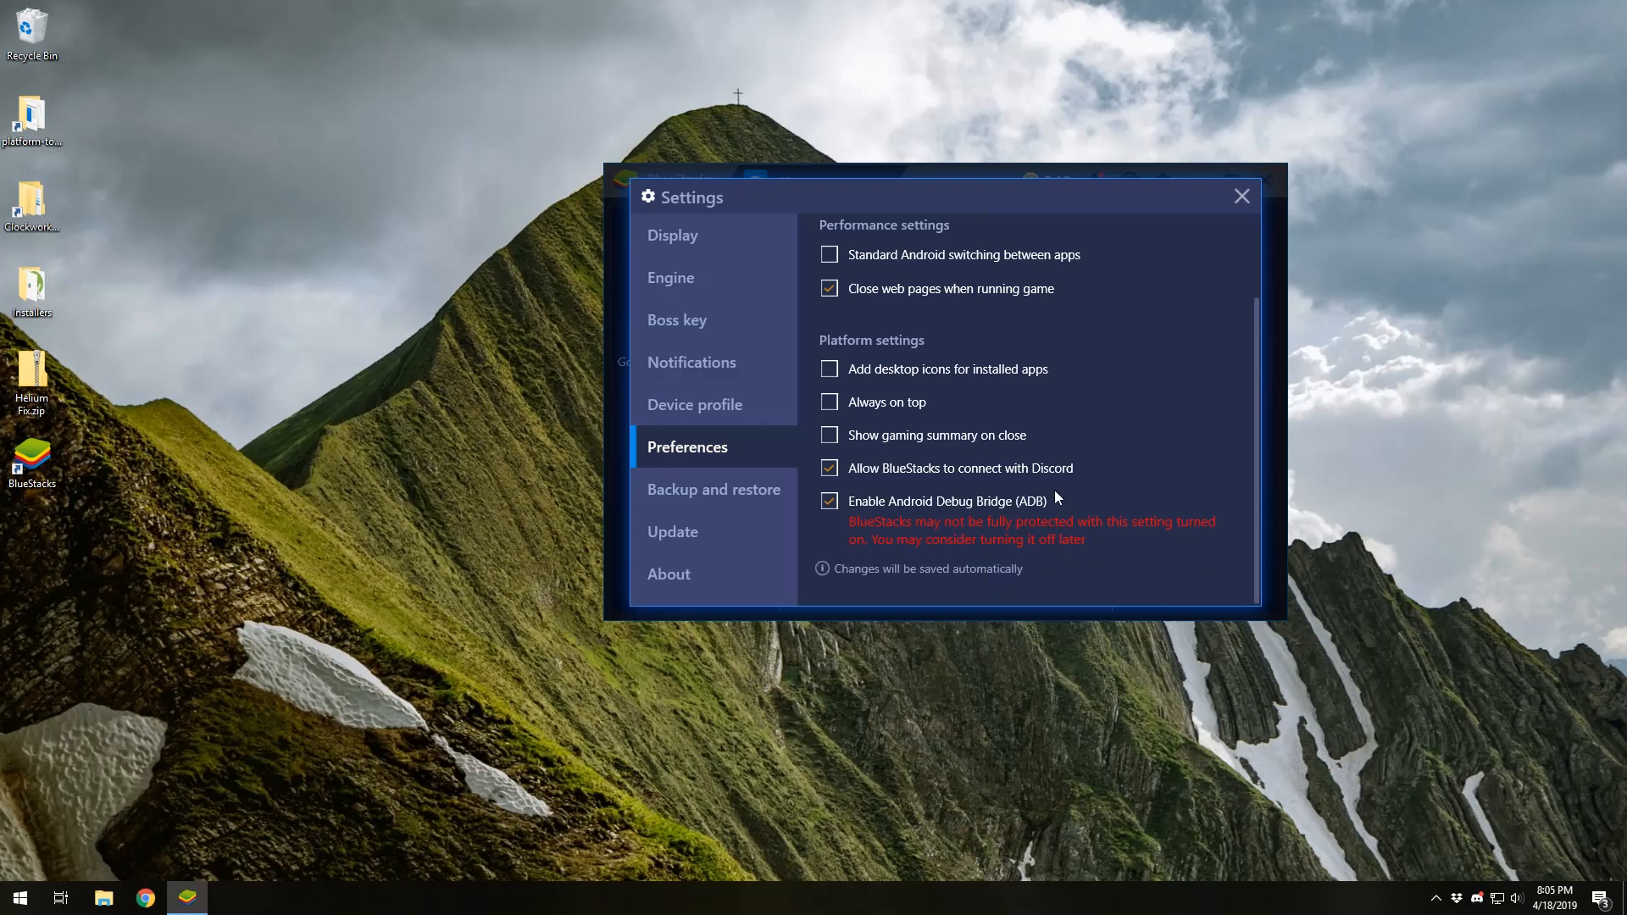
{"action": "left_click", "coordinate": [1241, 196]}
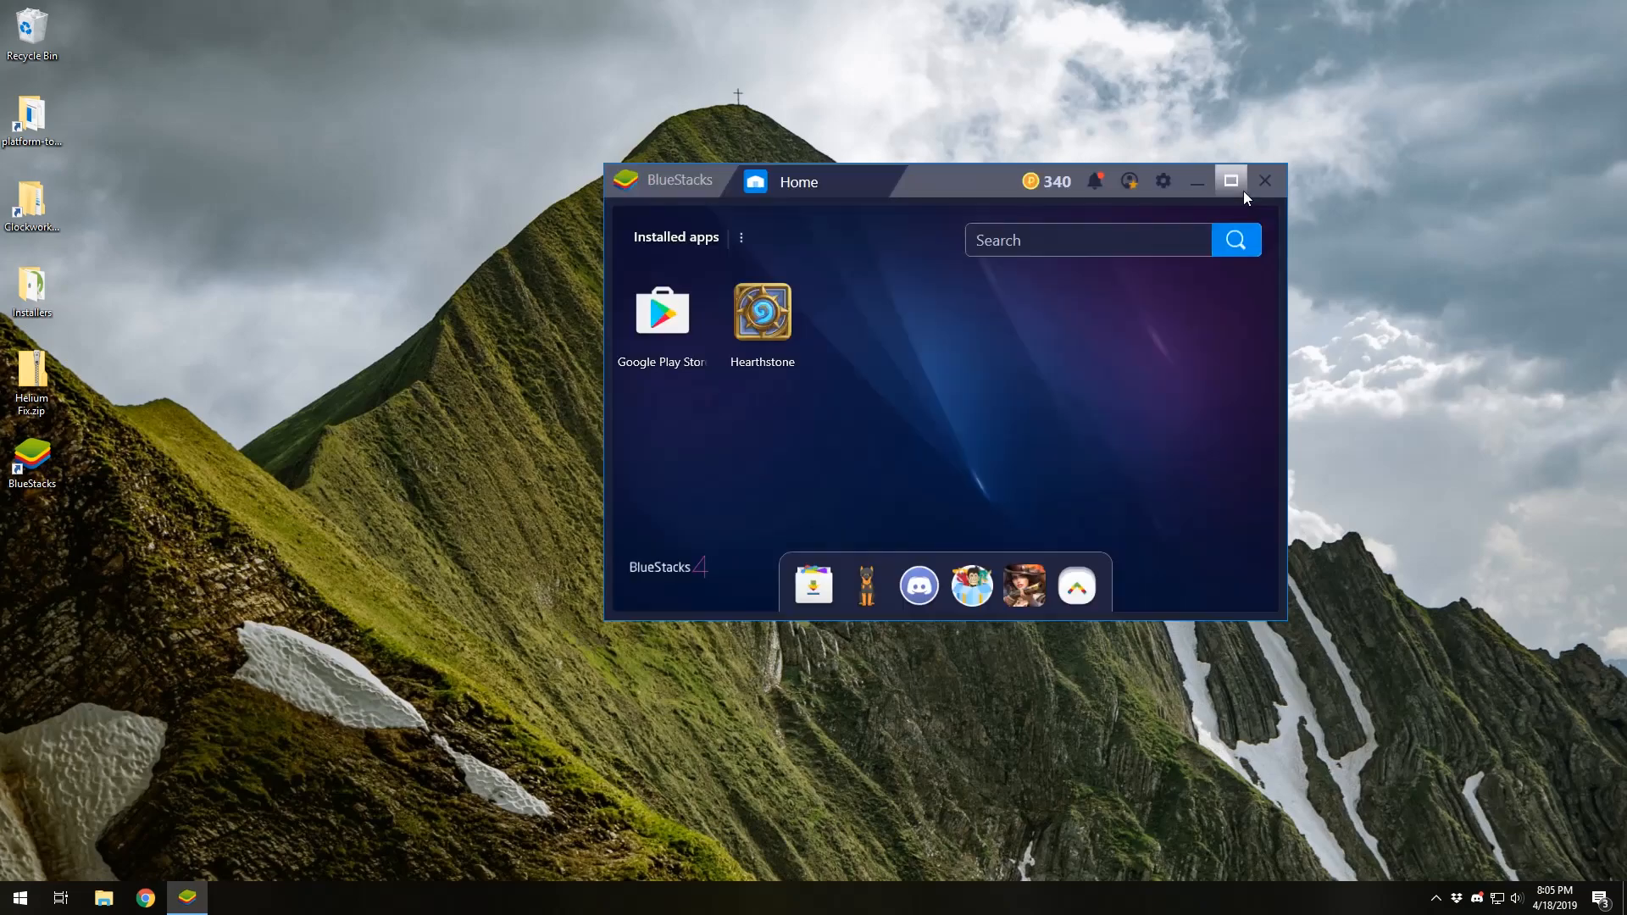
Close the BlueStacks window and confirm Yes in the Close BlueStacks prompt.
{"action": "left_click", "coordinate": [1265, 180]}
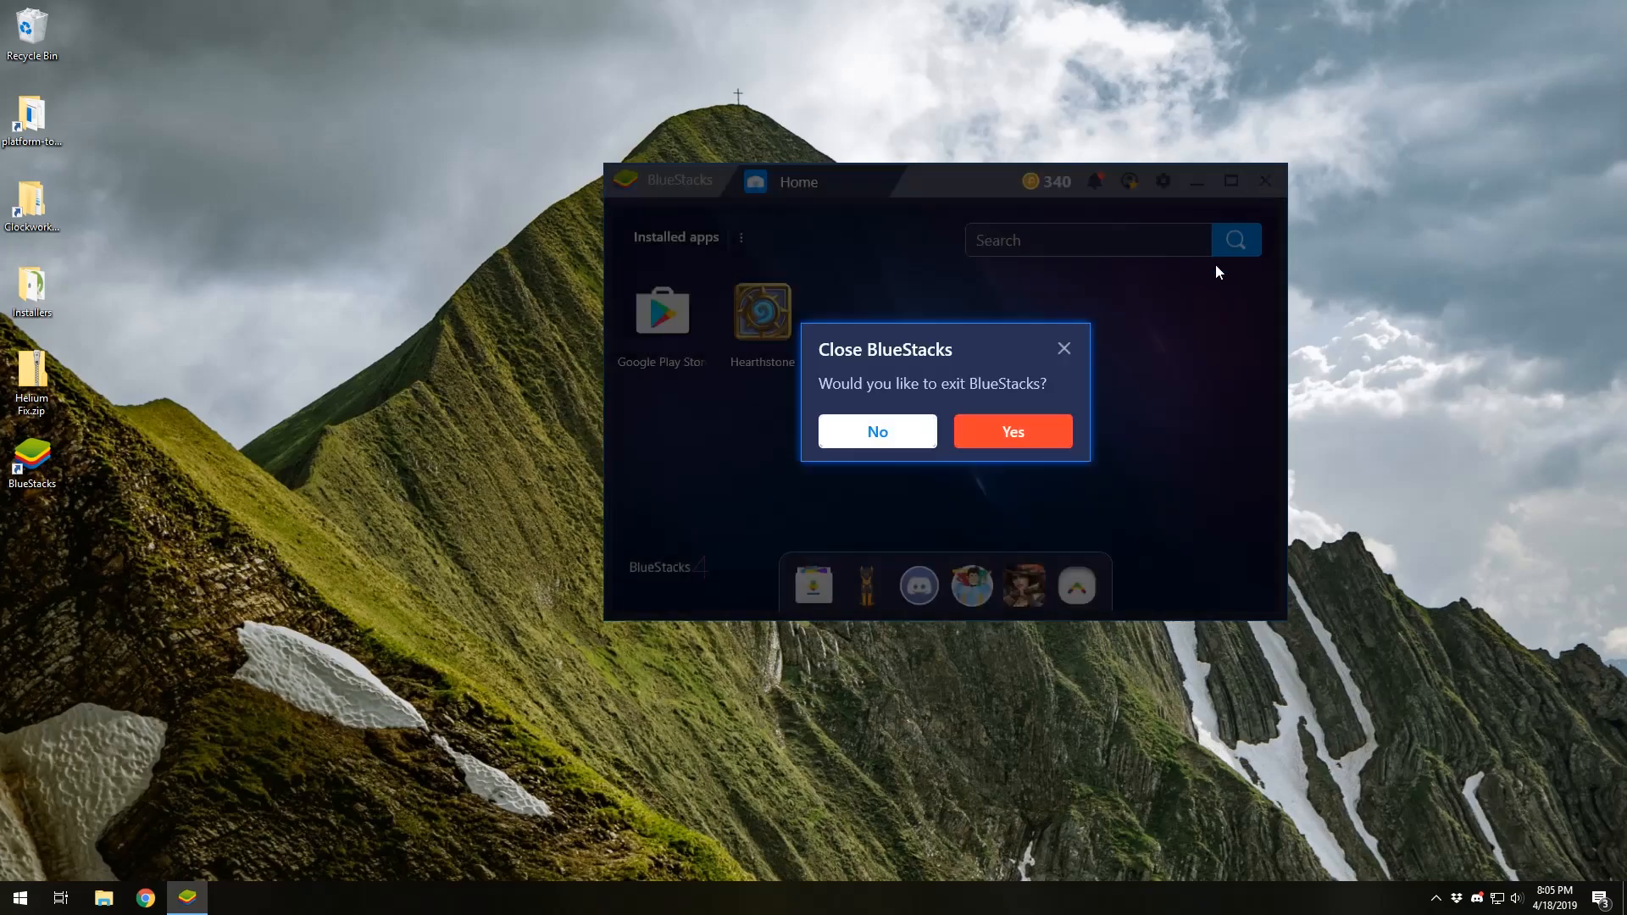
{"action": "left_click", "coordinate": [1012, 431]}
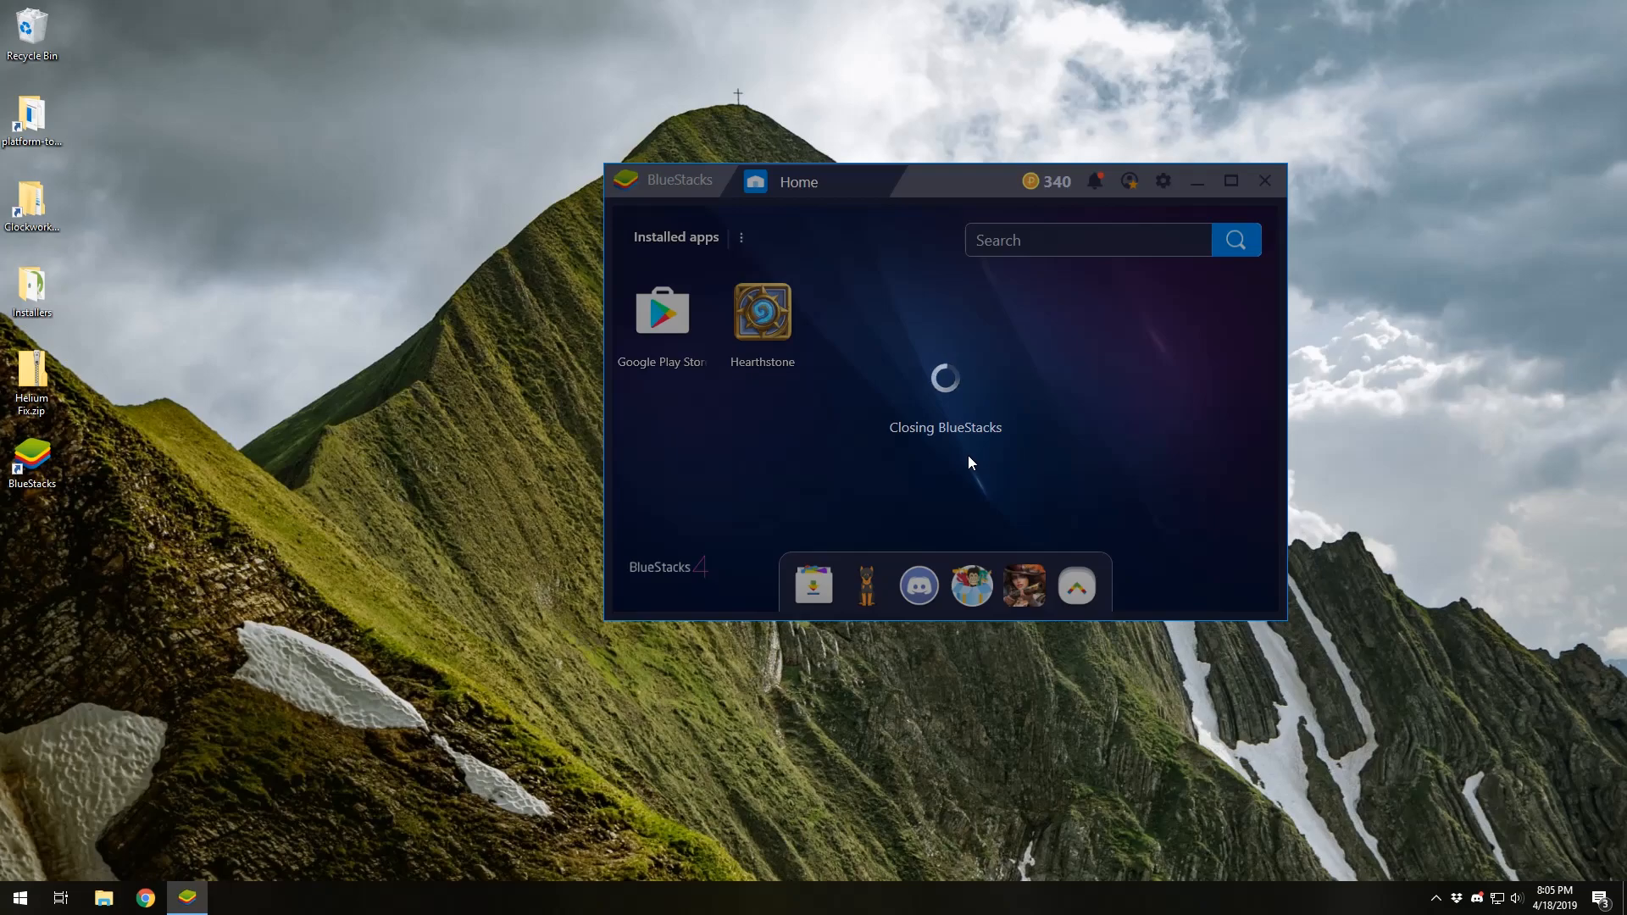
{"action": "mouse_move", "coordinate": [875, 411]}
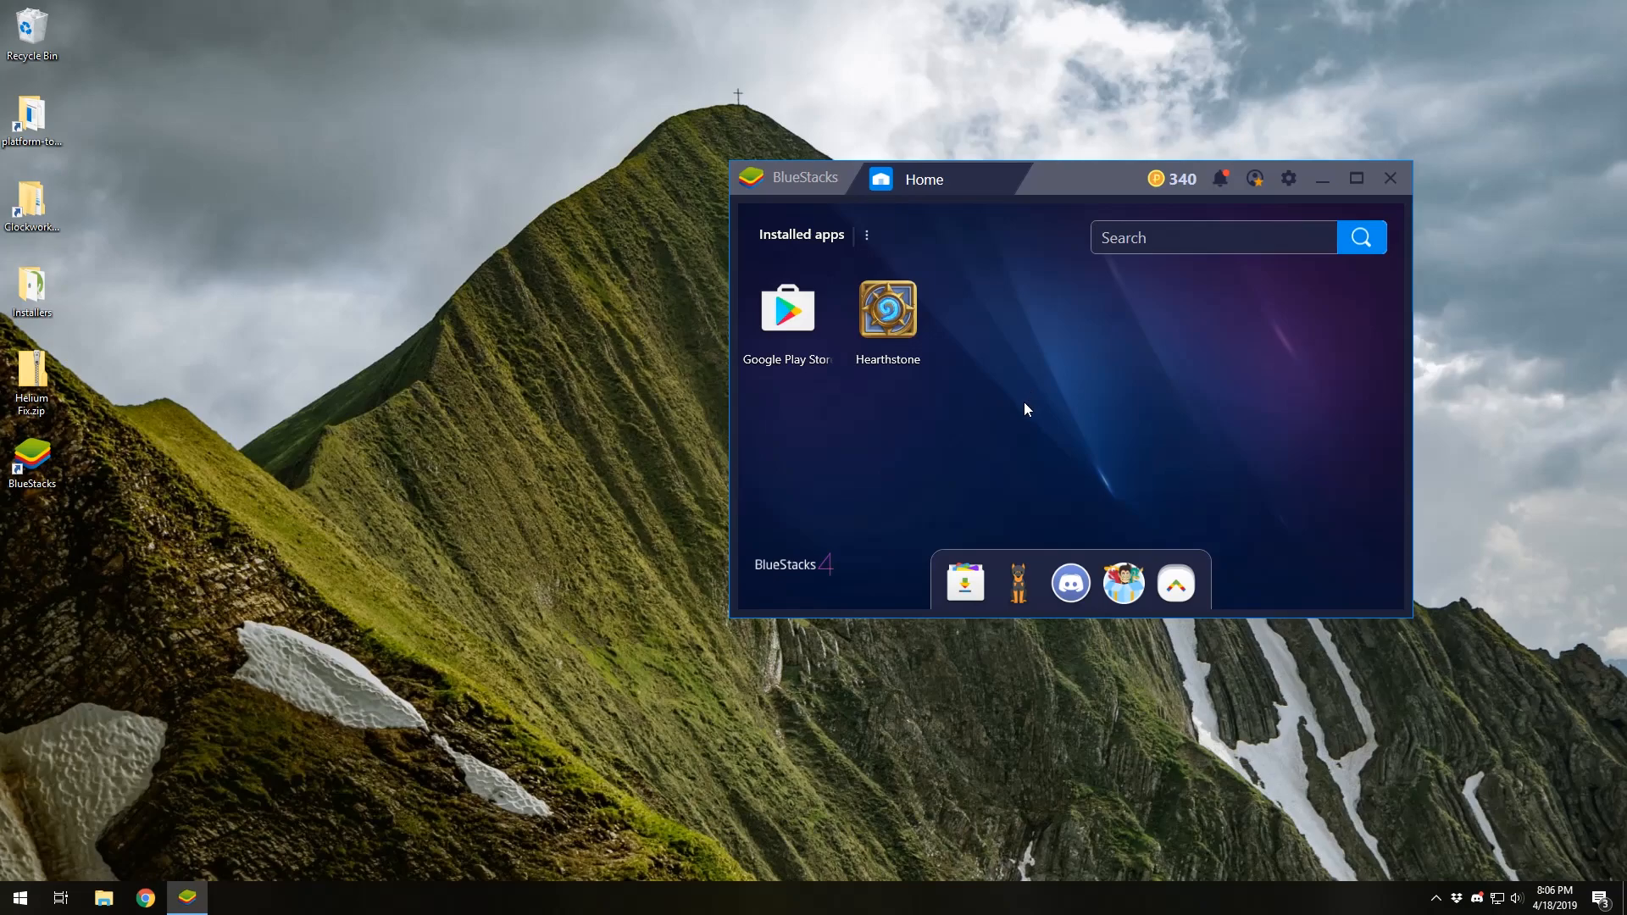
{"action": "mouse_move", "coordinate": [976, 454]}
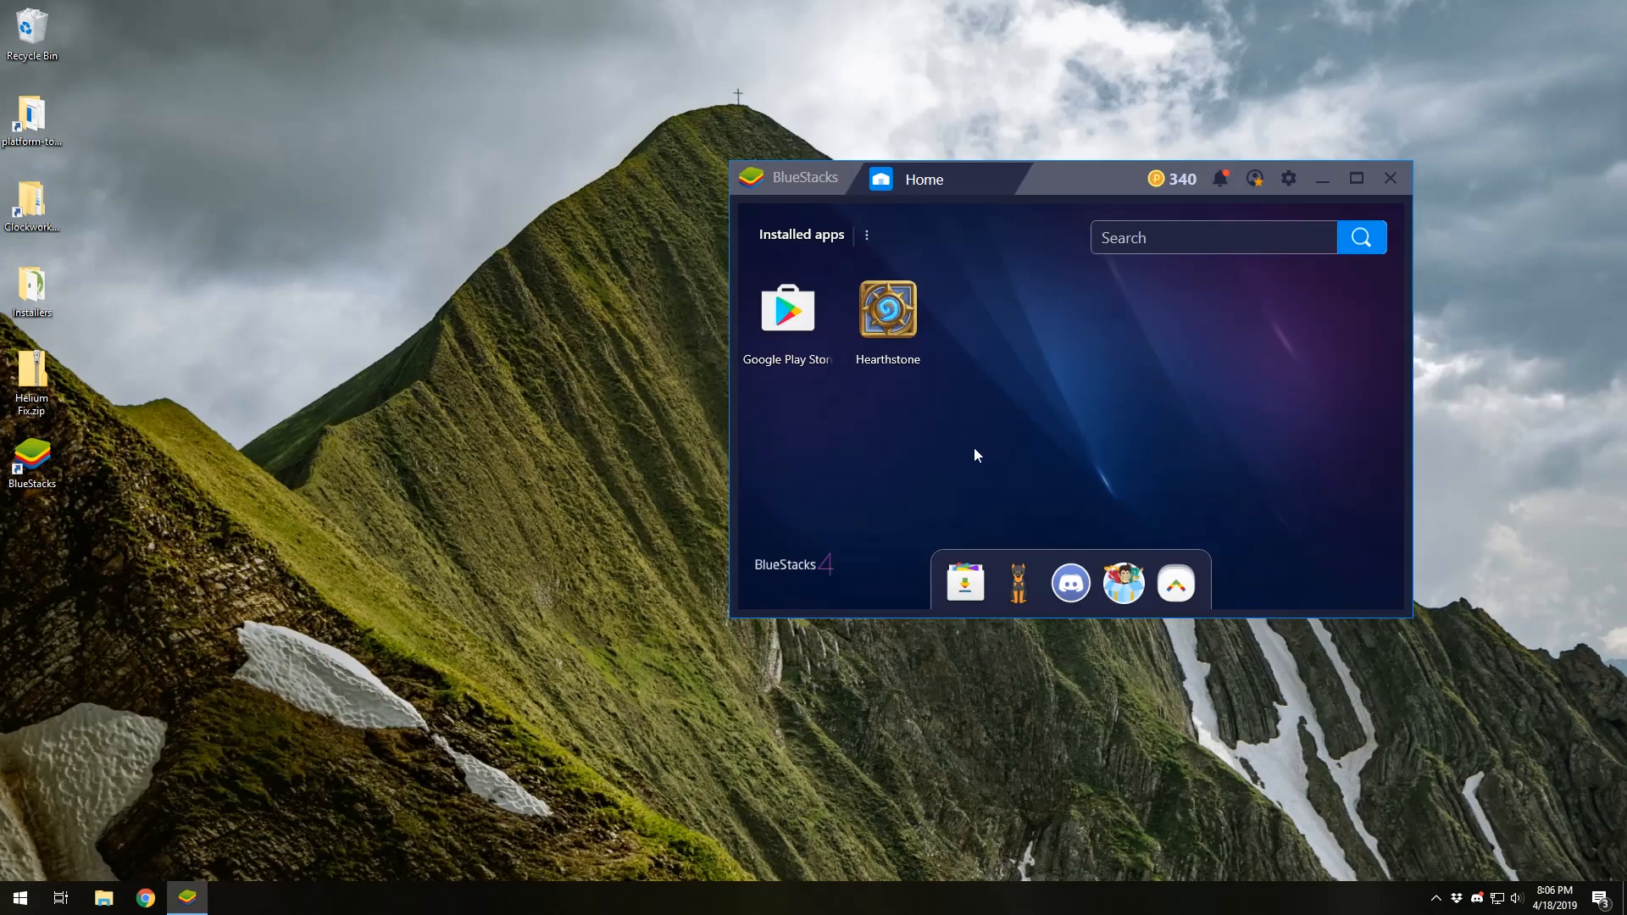
{"action": "mouse_move", "coordinate": [1055, 435]}
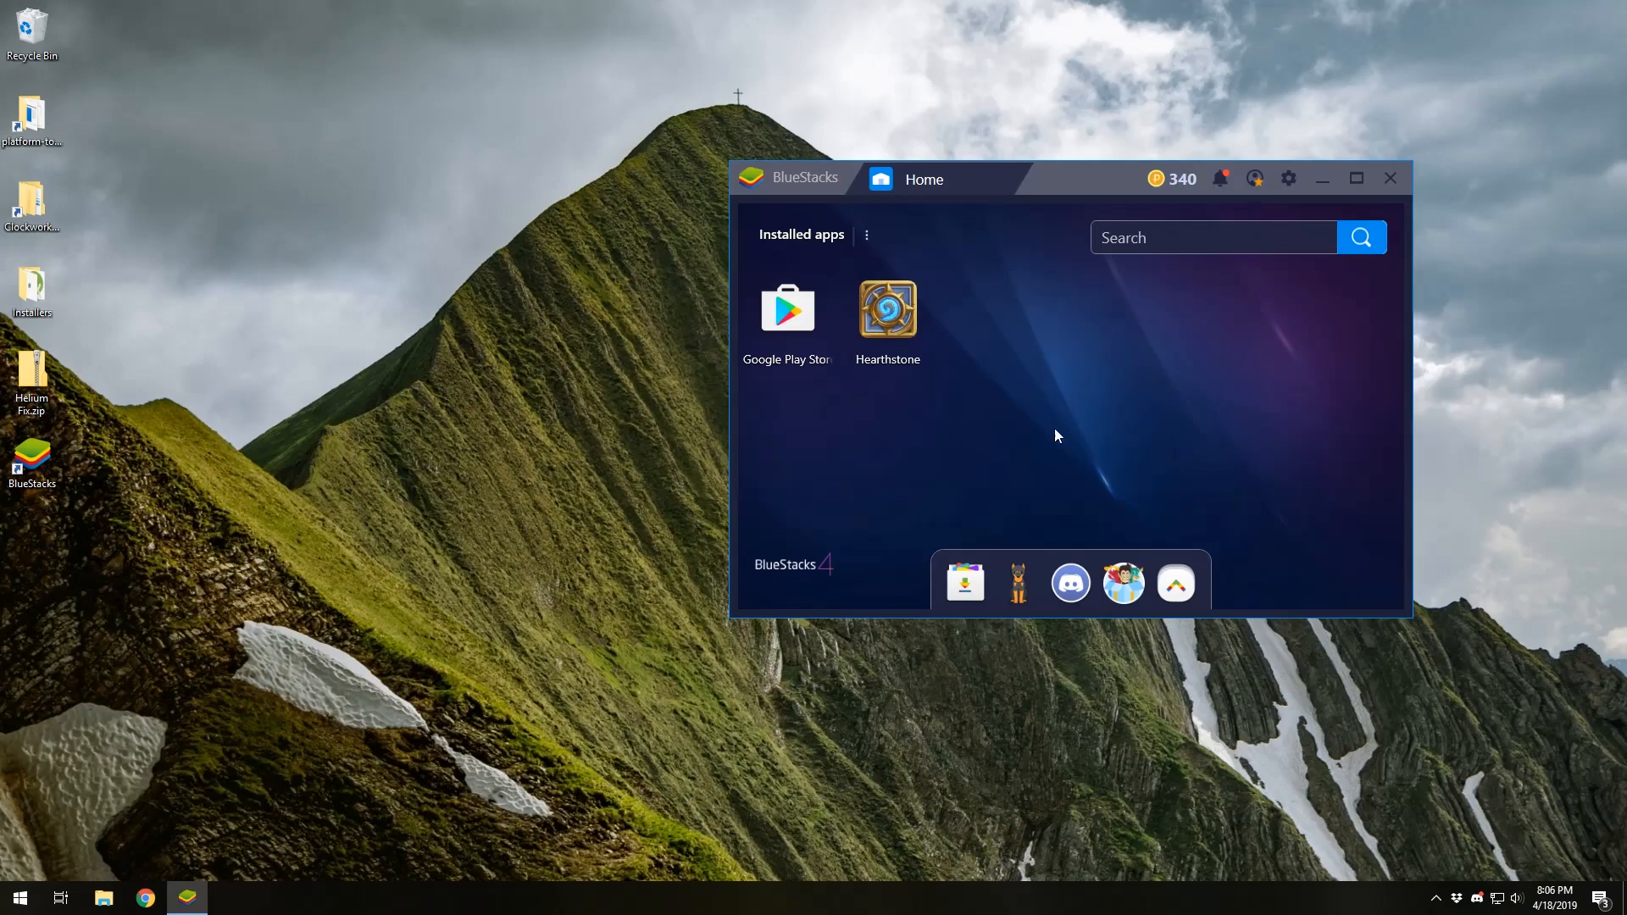
{"action": "mouse_move", "coordinate": [1034, 459]}
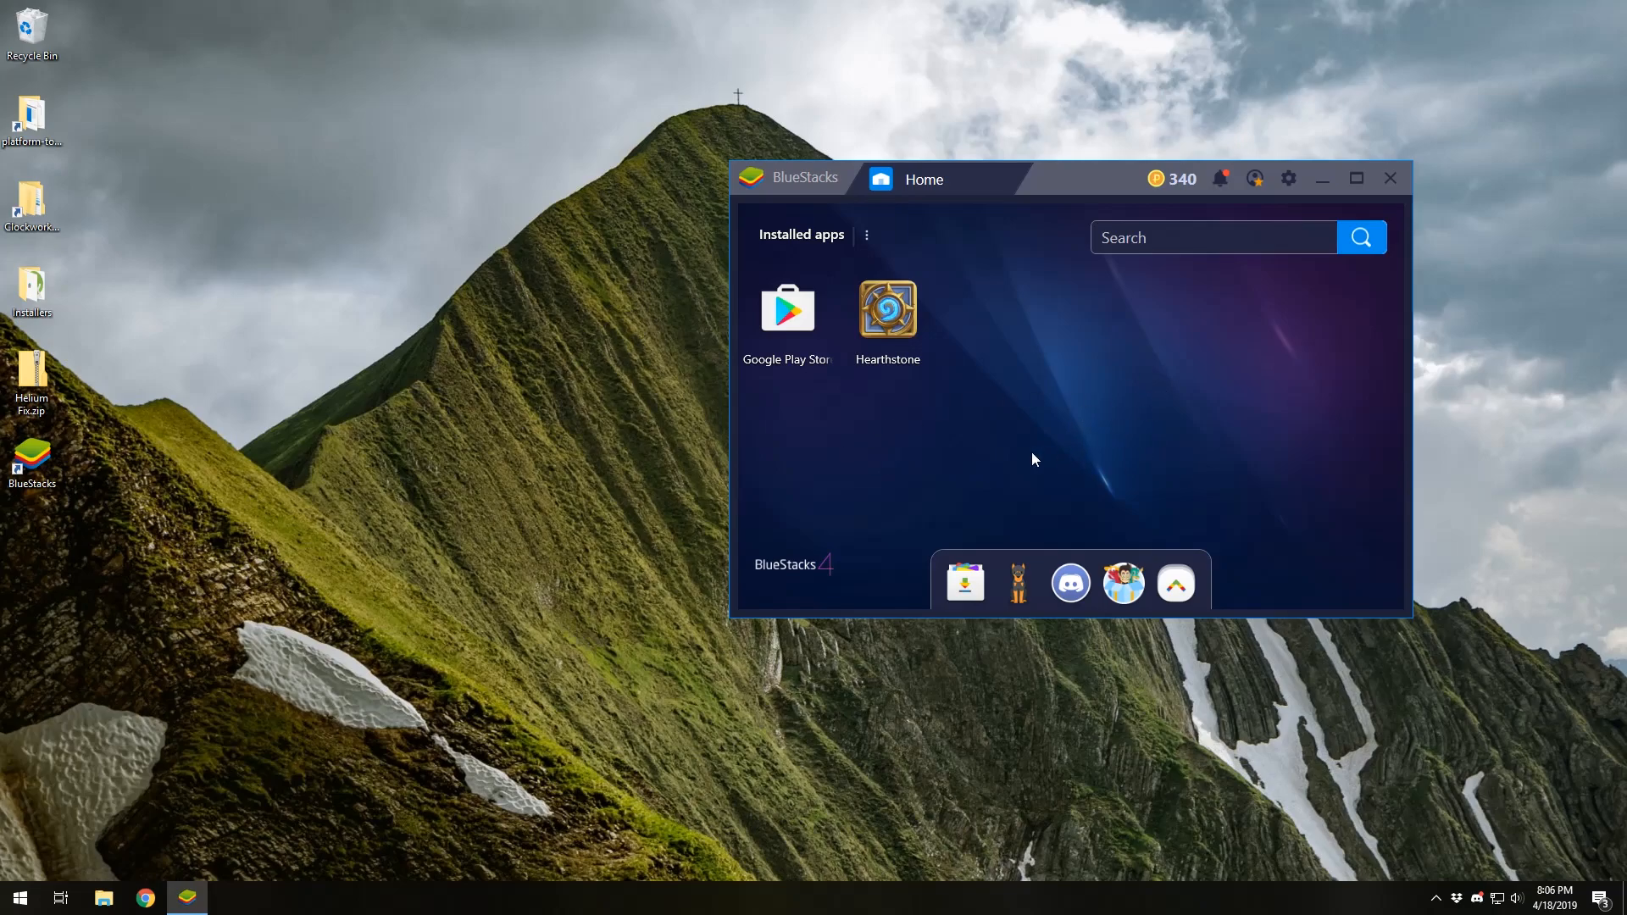
Open the Google Play Store and search for 'helium'.
{"action": "left_click", "coordinate": [787, 307]}
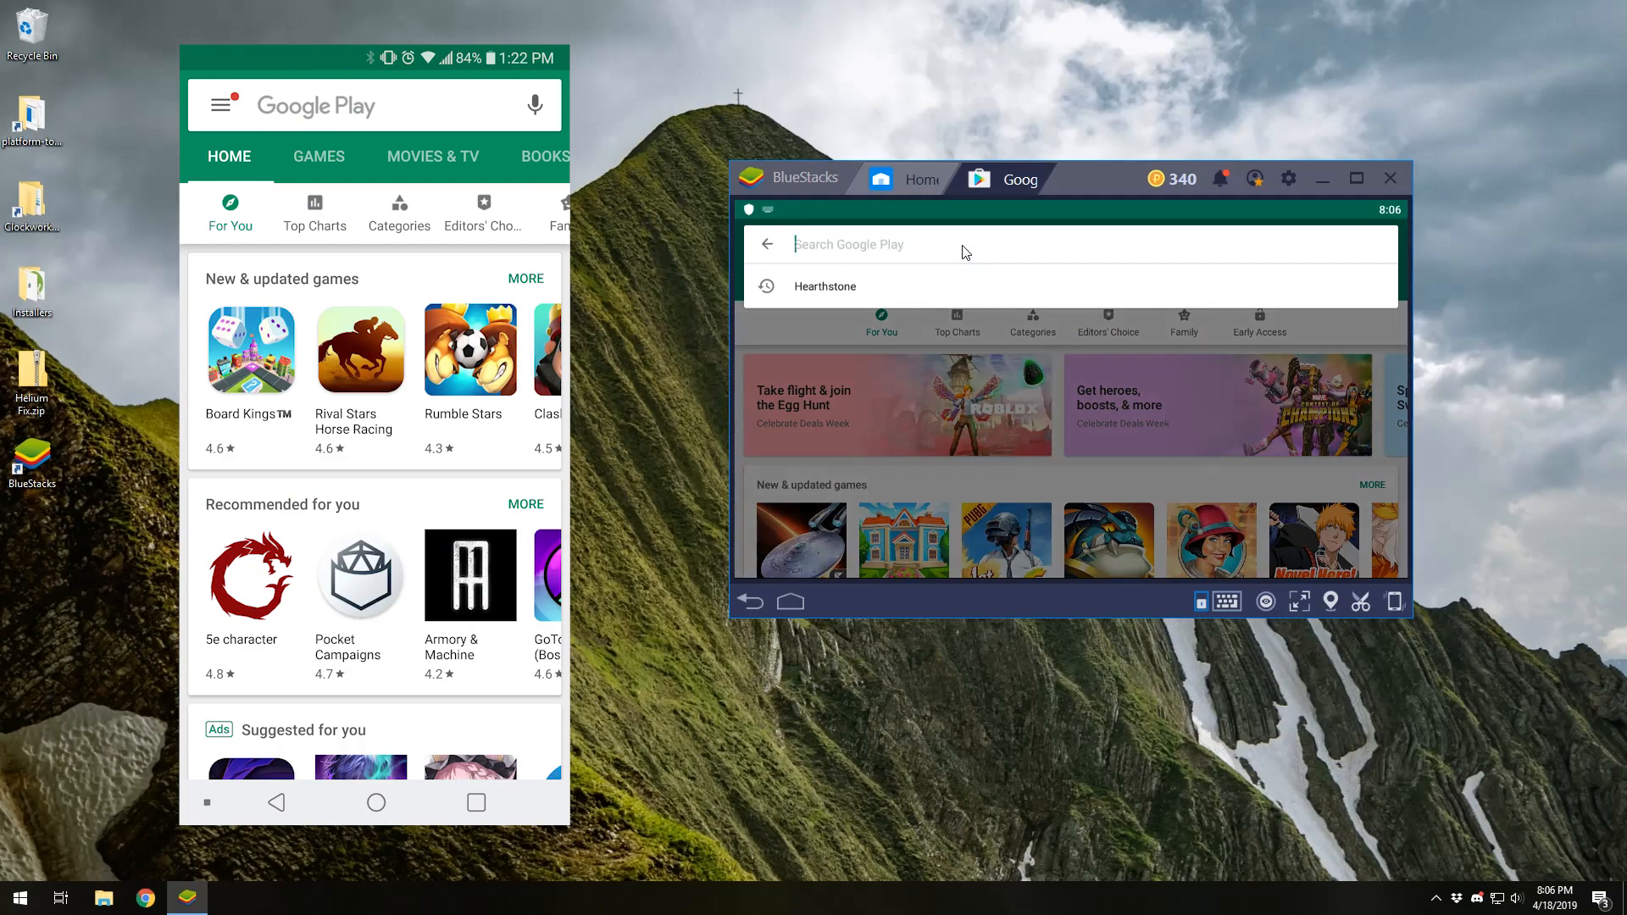
{"action": "type", "text": "helium"}
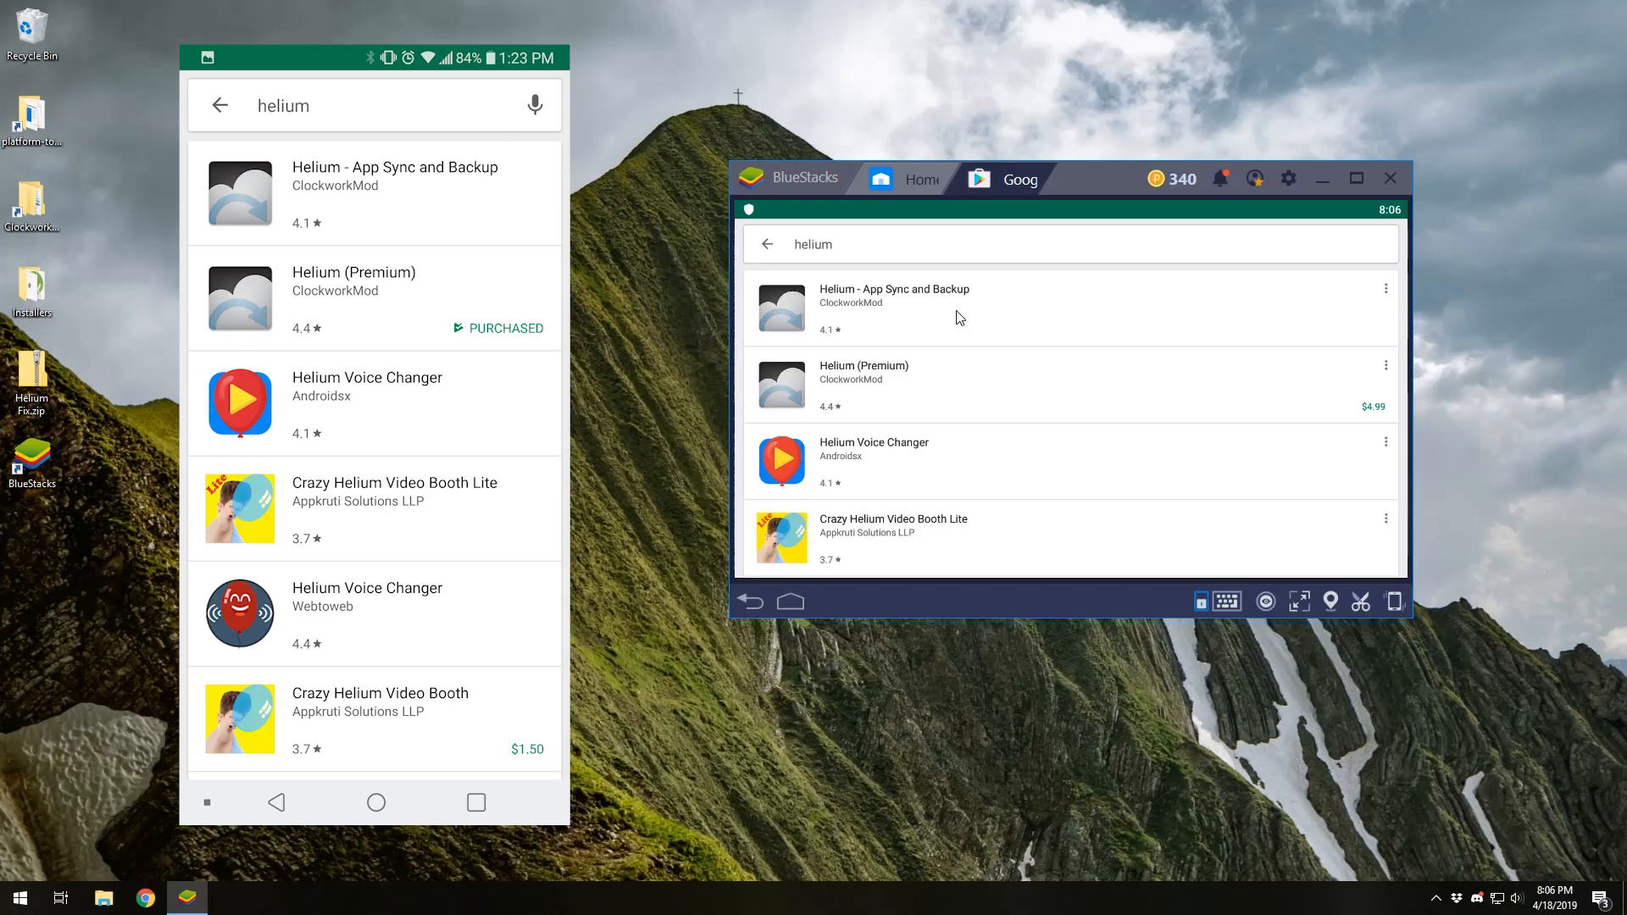
{"action": "mouse_move", "coordinate": [898, 319]}
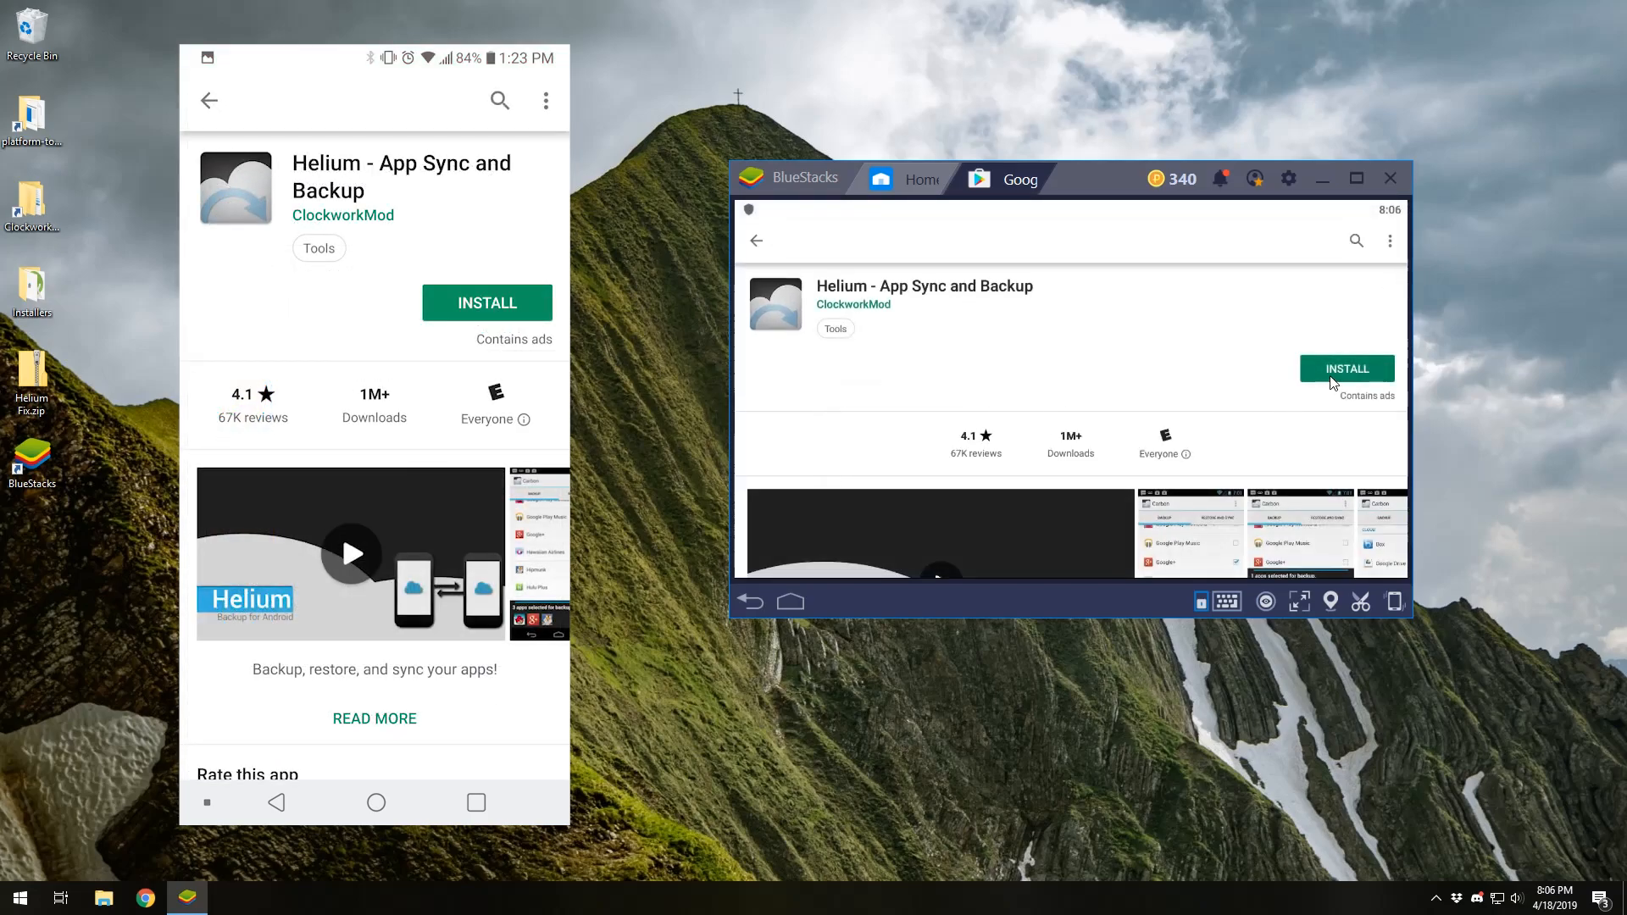
Install Helium - App Sync and Backup from its Play Store page.
{"action": "left_click", "coordinate": [1346, 369]}
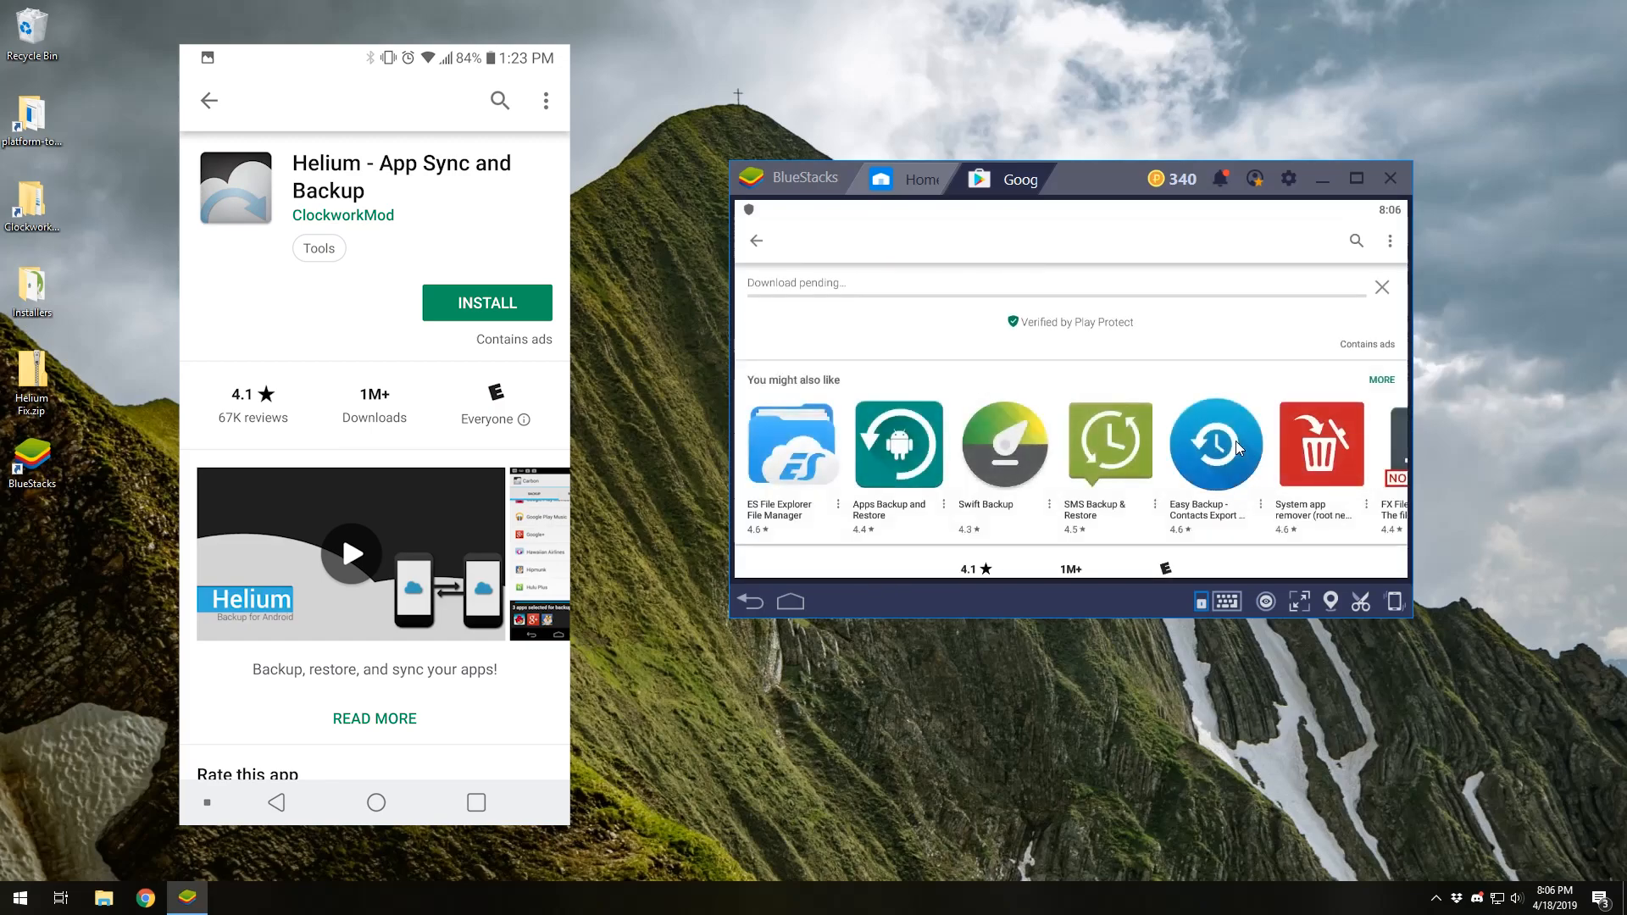
{"action": "scroll", "scroll_direction": "down", "scroll_amount": 3}
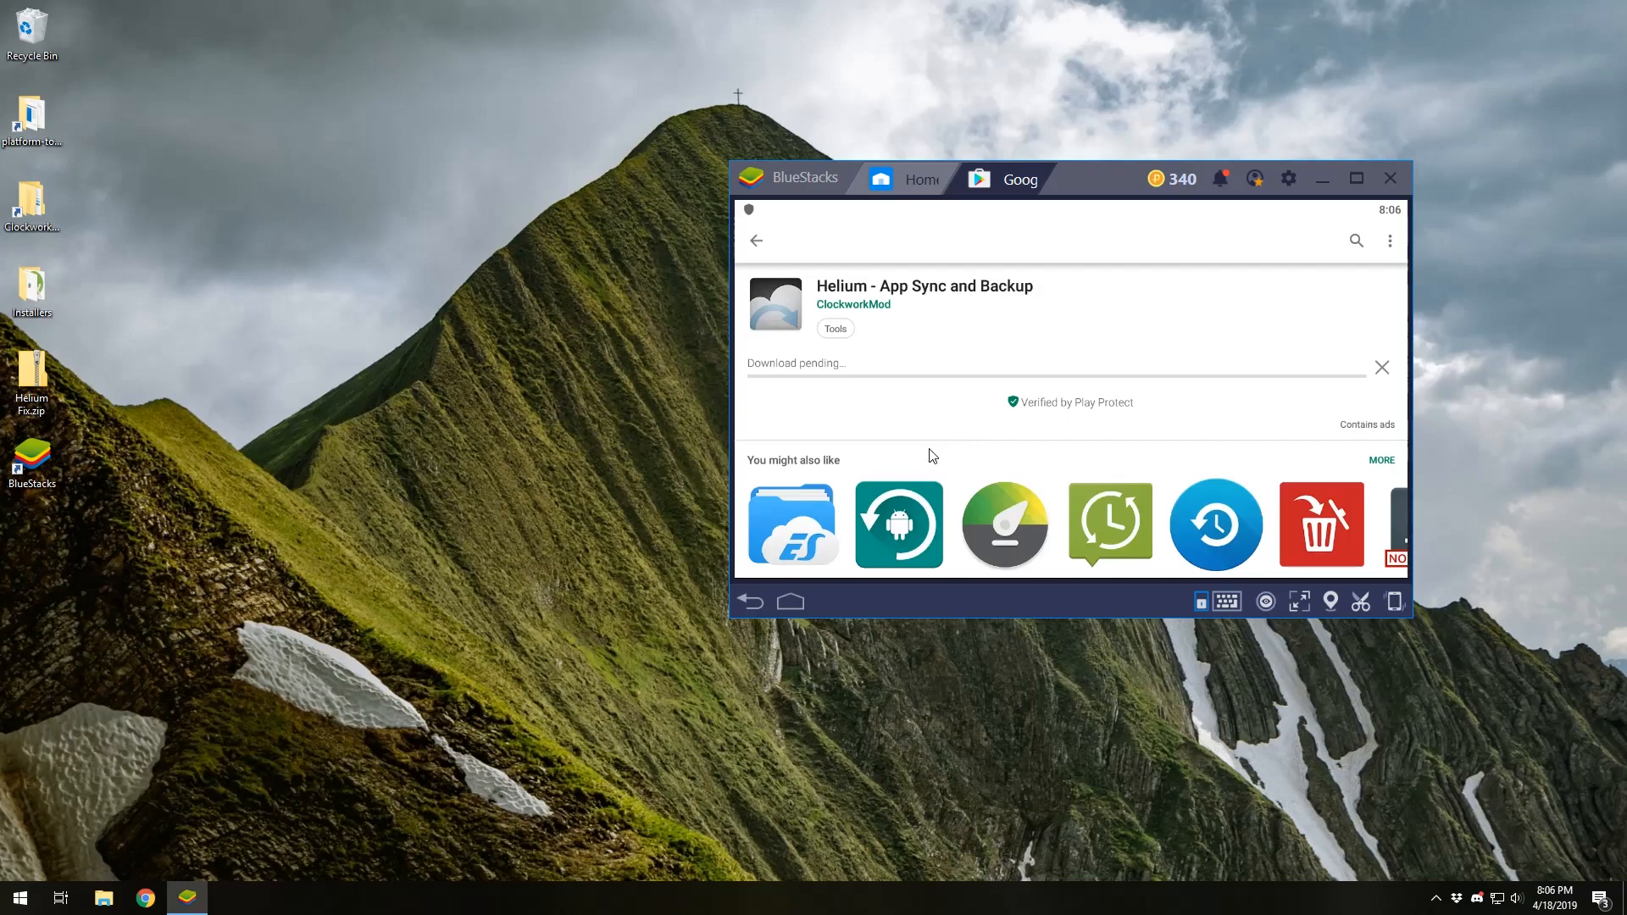
{"action": "mouse_move", "coordinate": [1003, 439]}
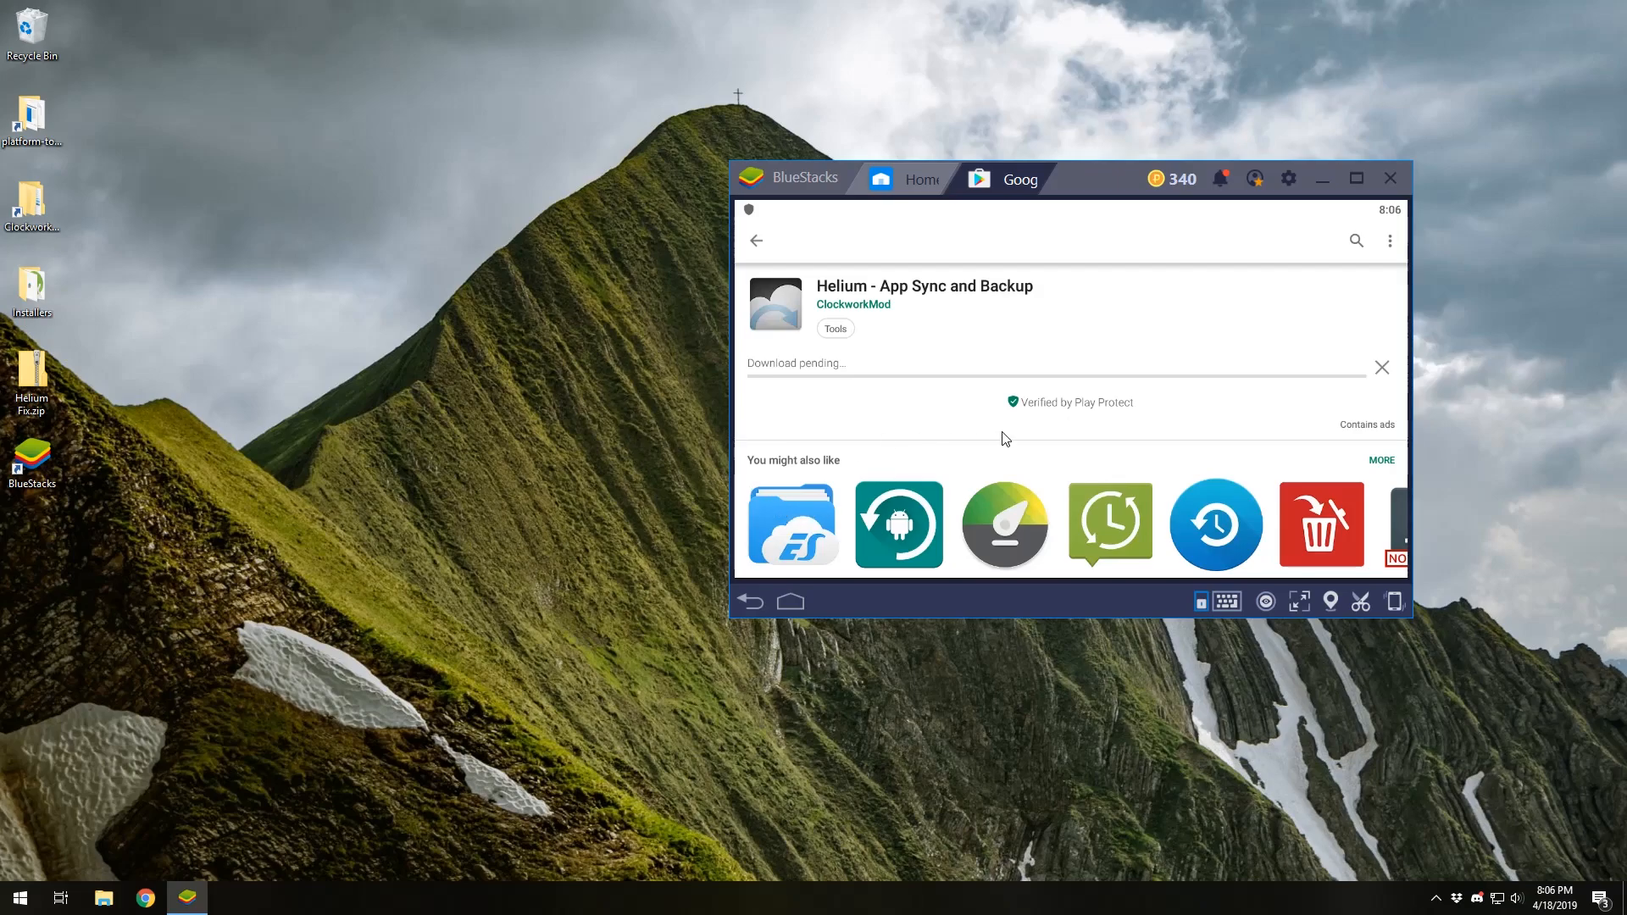
{"action": "scroll", "scroll_direction": "down", "scroll_amount": 3}
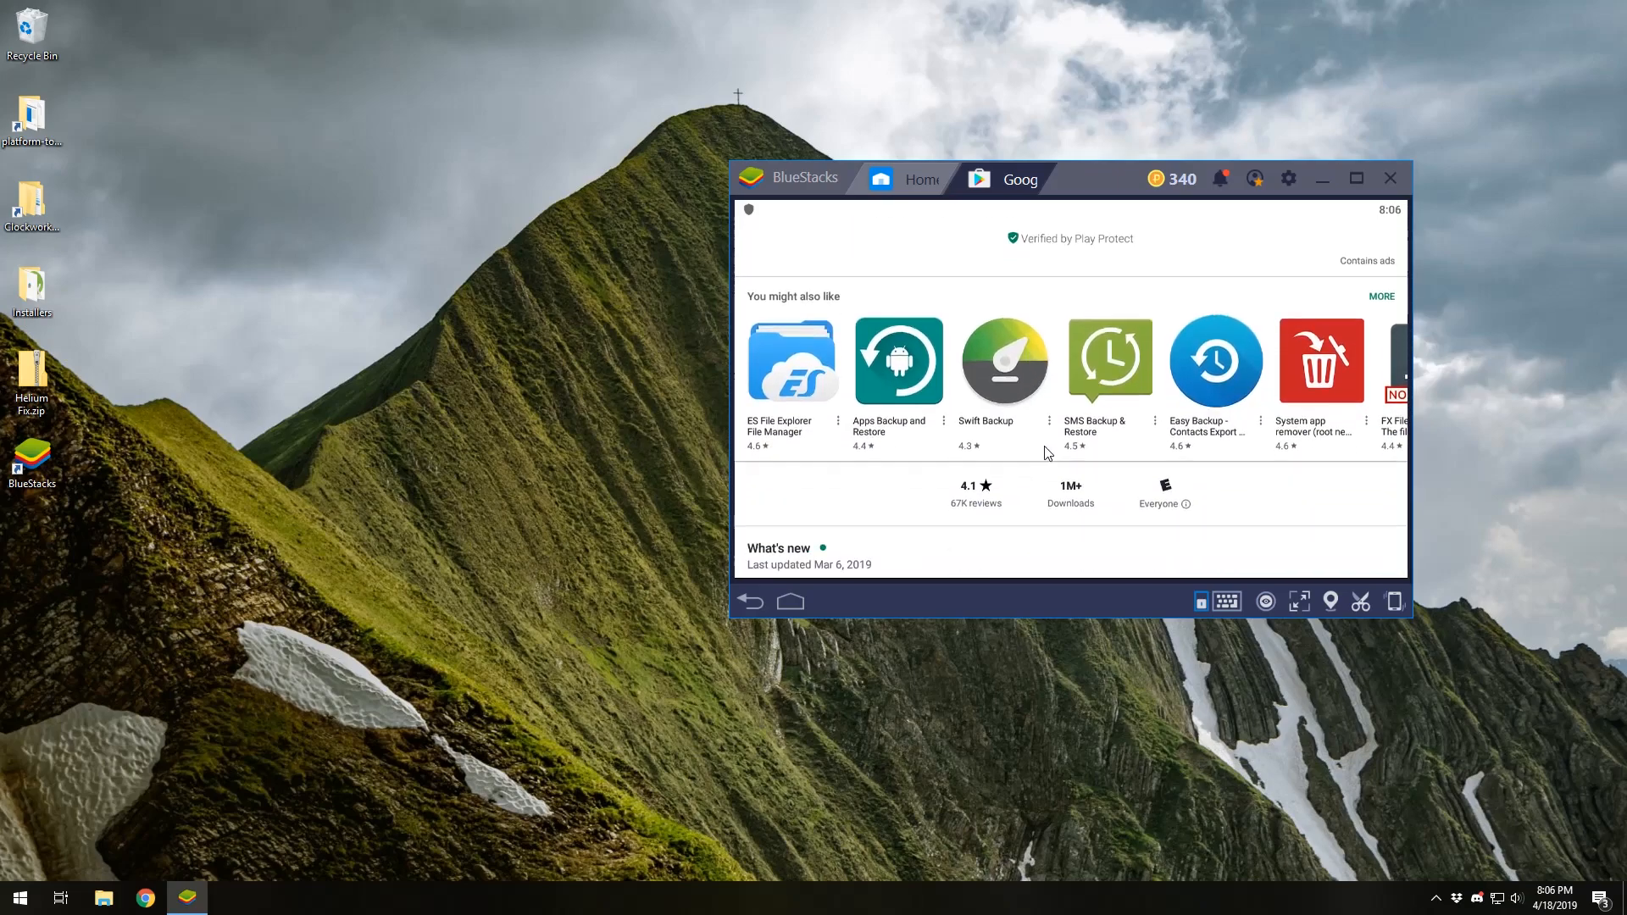
{"action": "scroll", "scroll_direction": "up", "scroll_amount": 3}
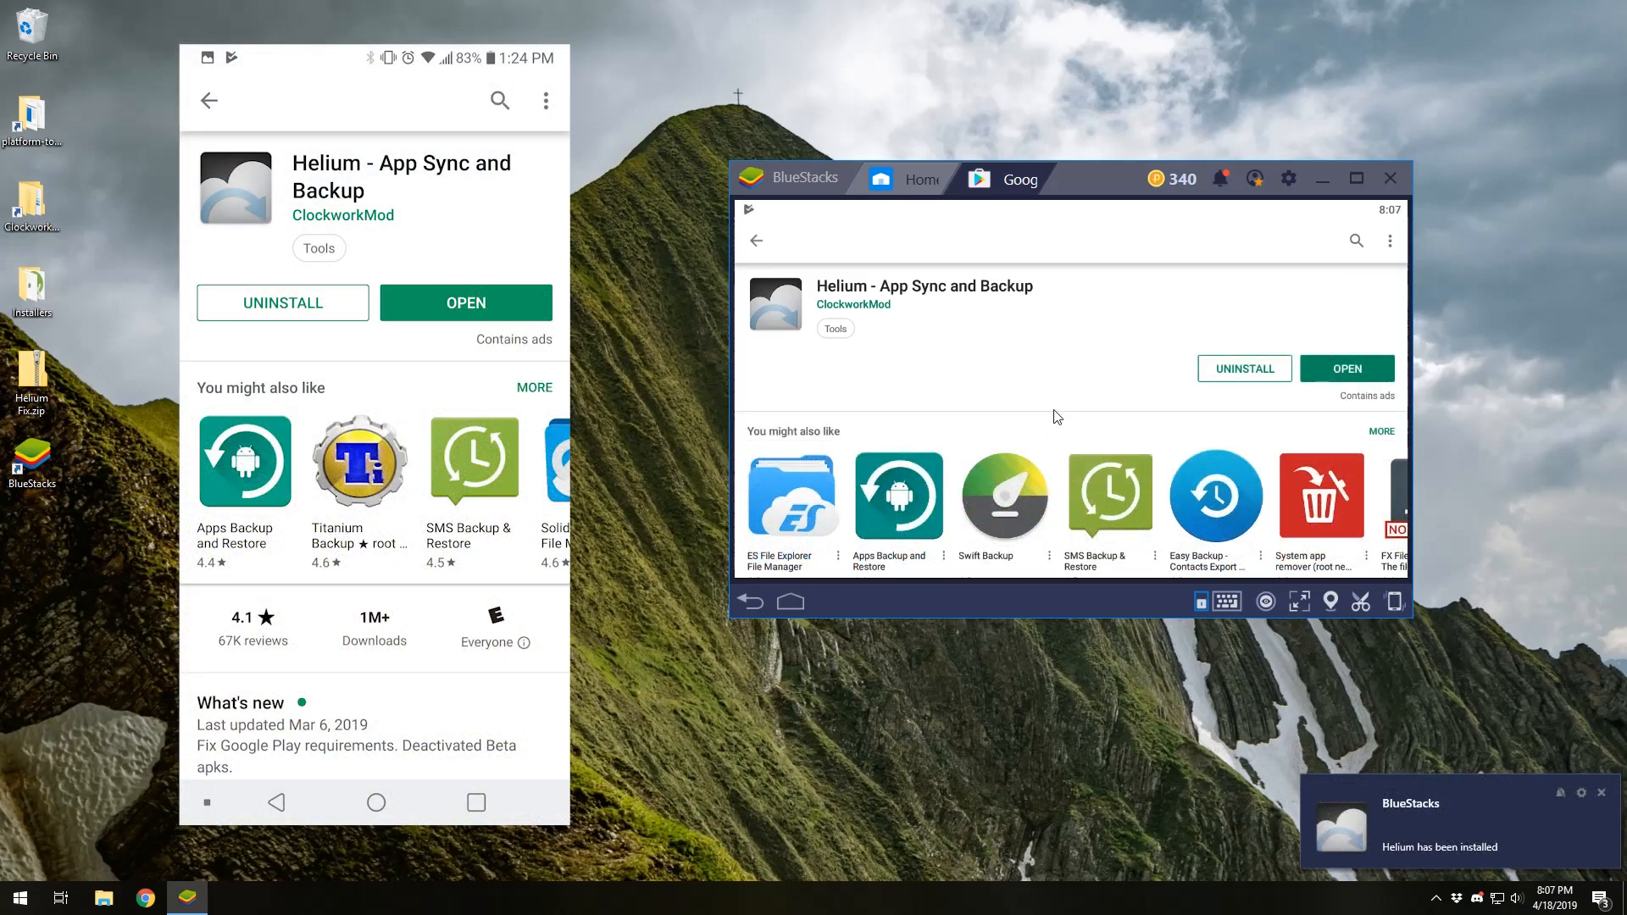
{"action": "mouse_move", "coordinate": [1196, 427]}
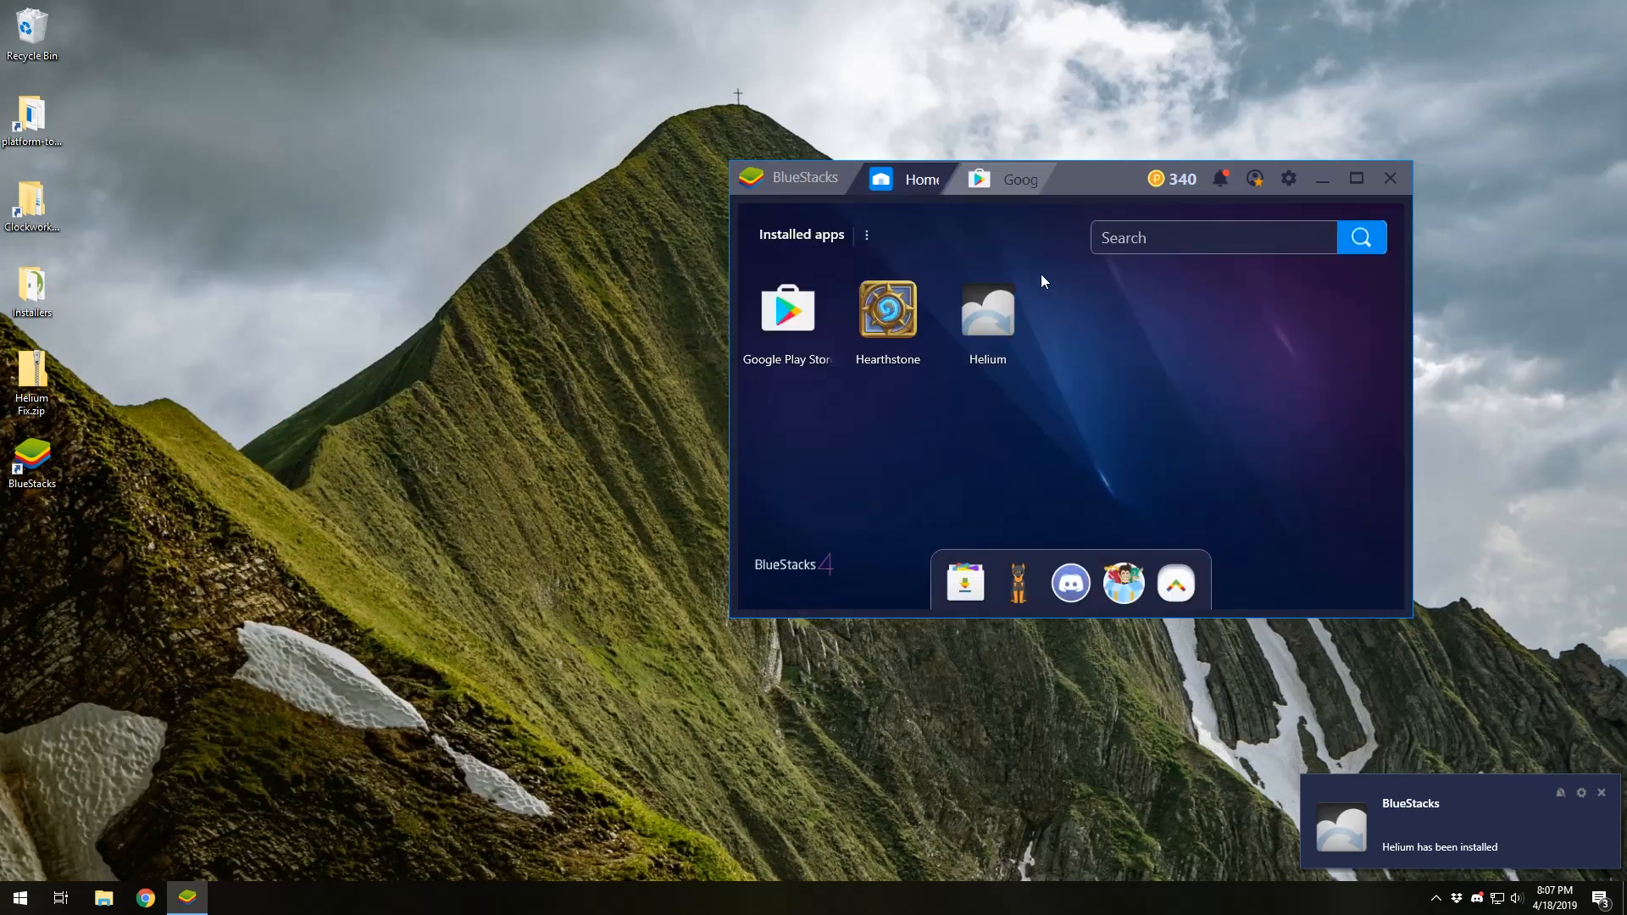
Close the Play Store tab and launch Helium from the installed apps.
{"action": "left_click", "coordinate": [1048, 179]}
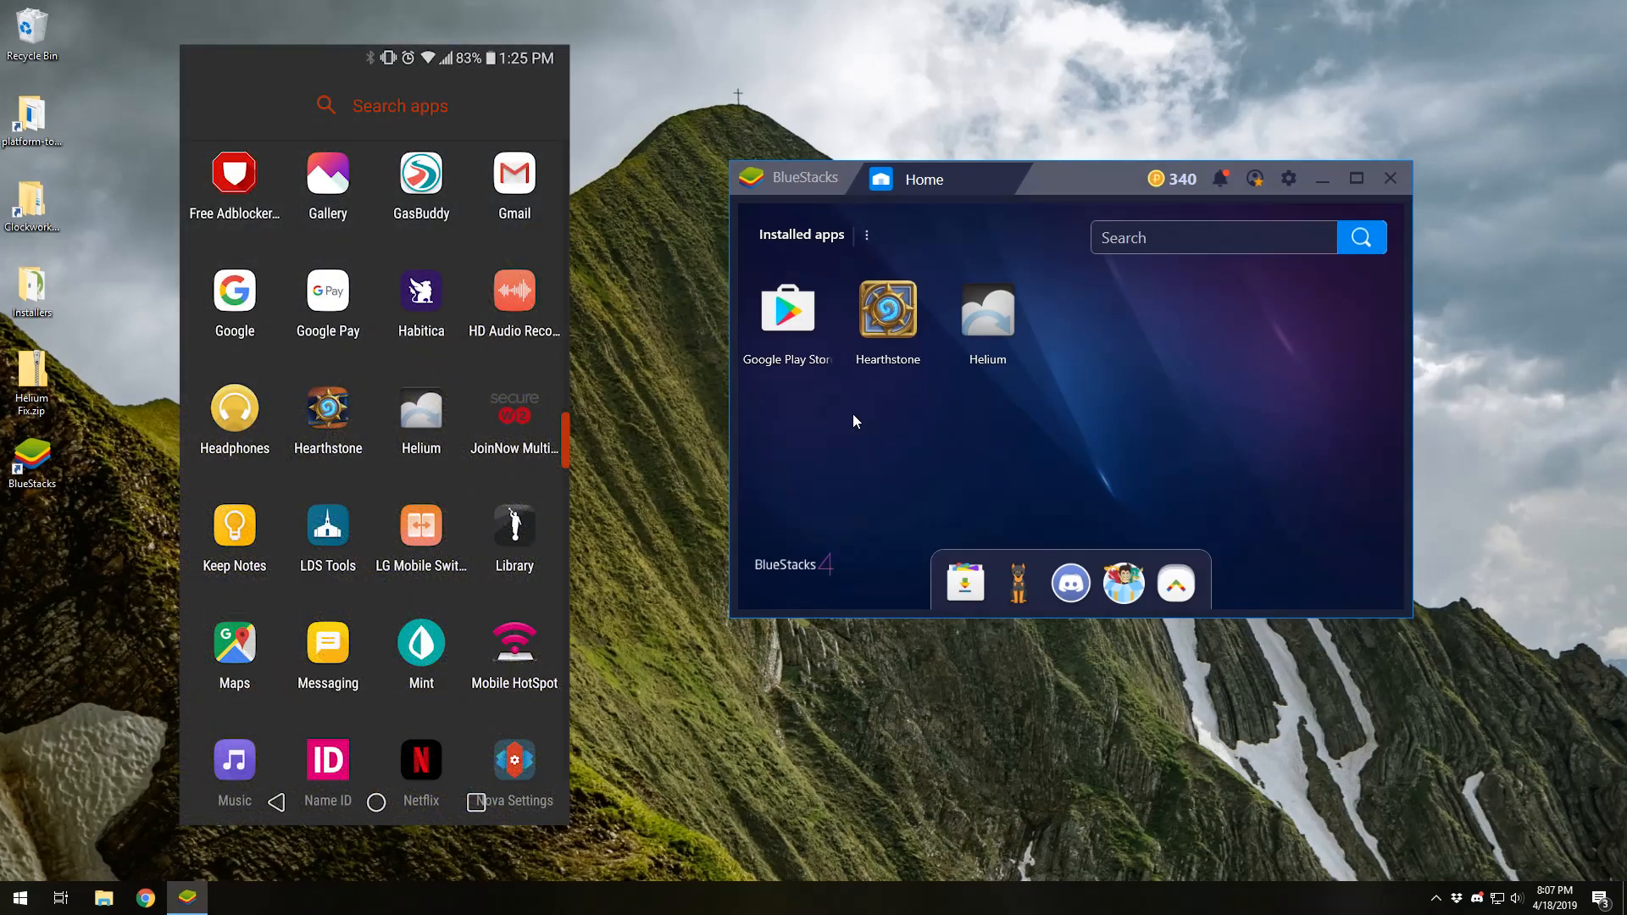
{"action": "left_click", "coordinate": [18, 898]}
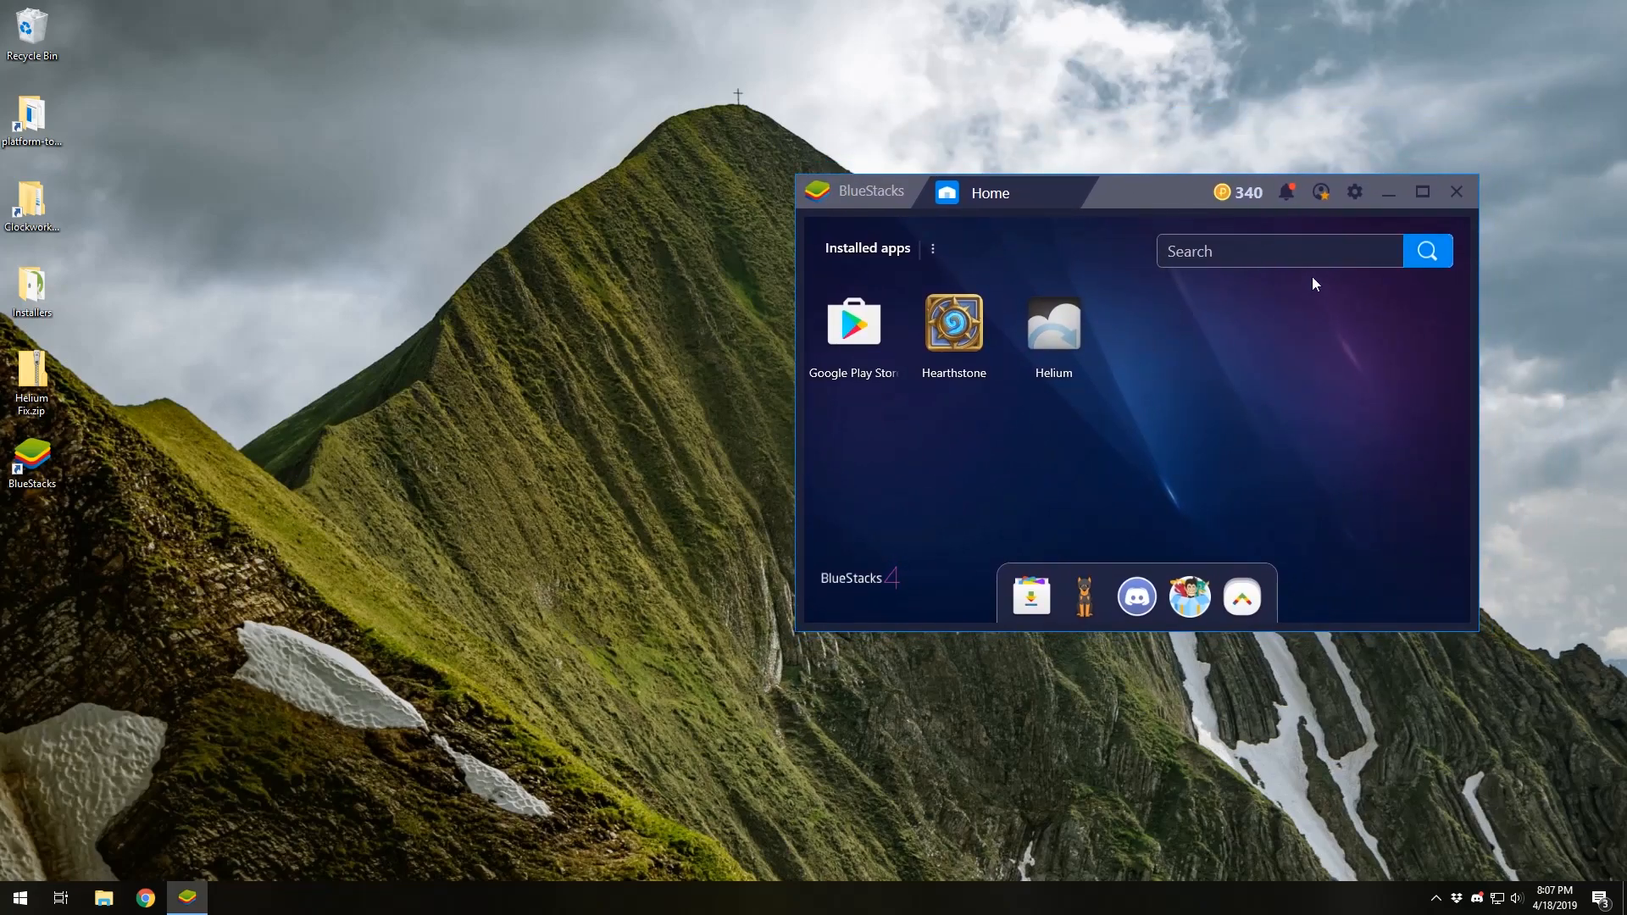
{"action": "left_click", "coordinate": [1354, 192]}
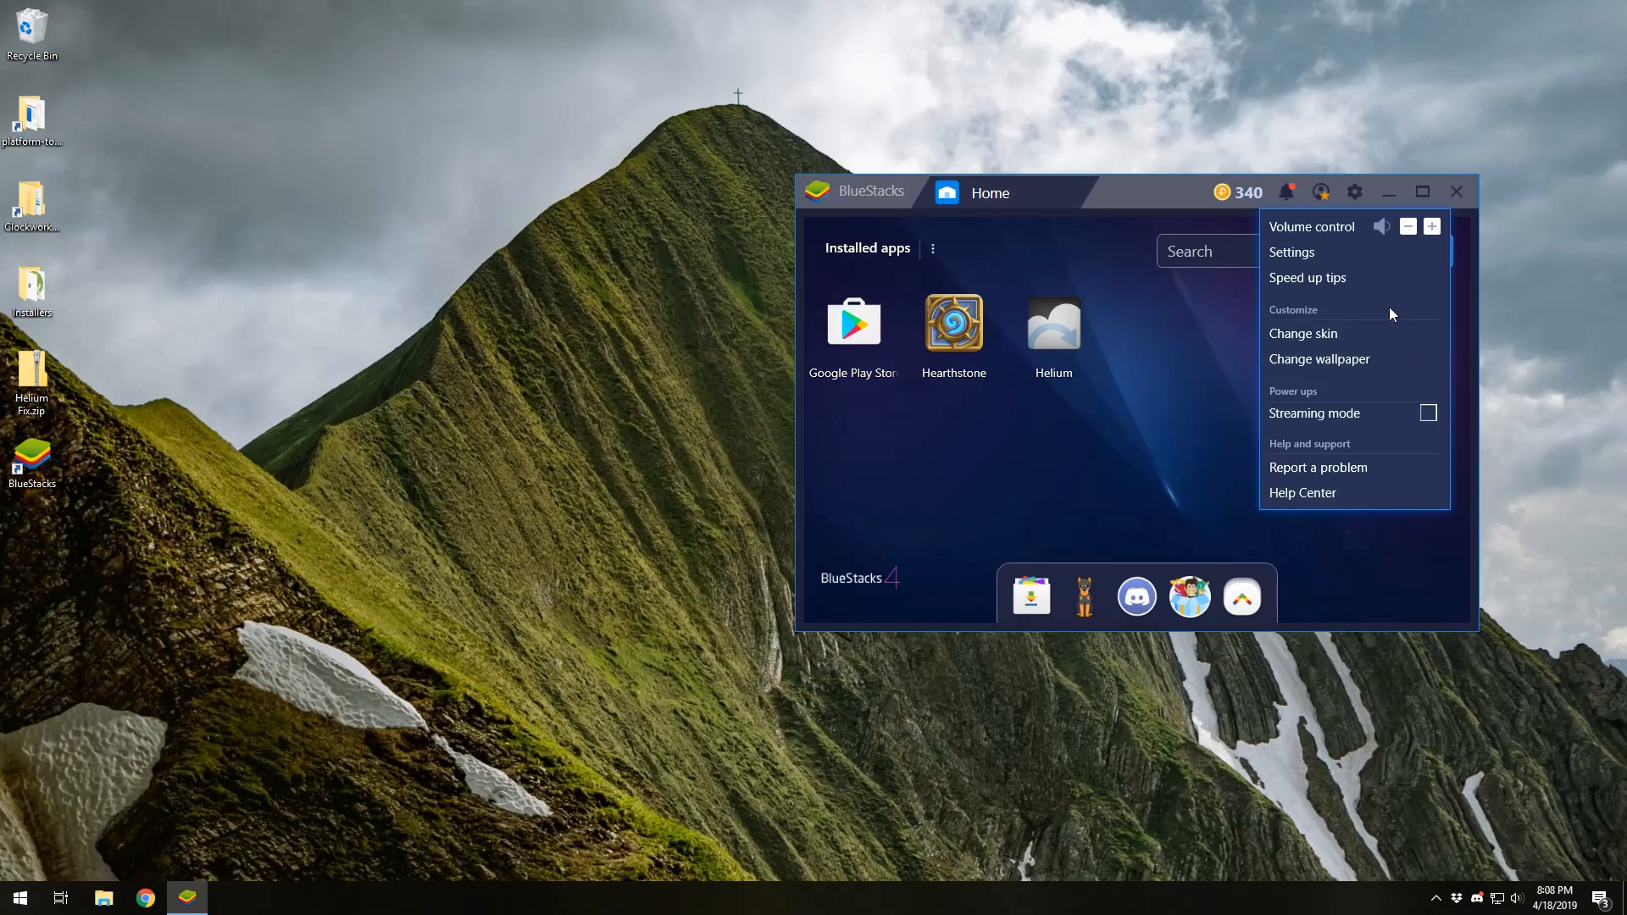
{"action": "left_click", "coordinate": [1053, 327]}
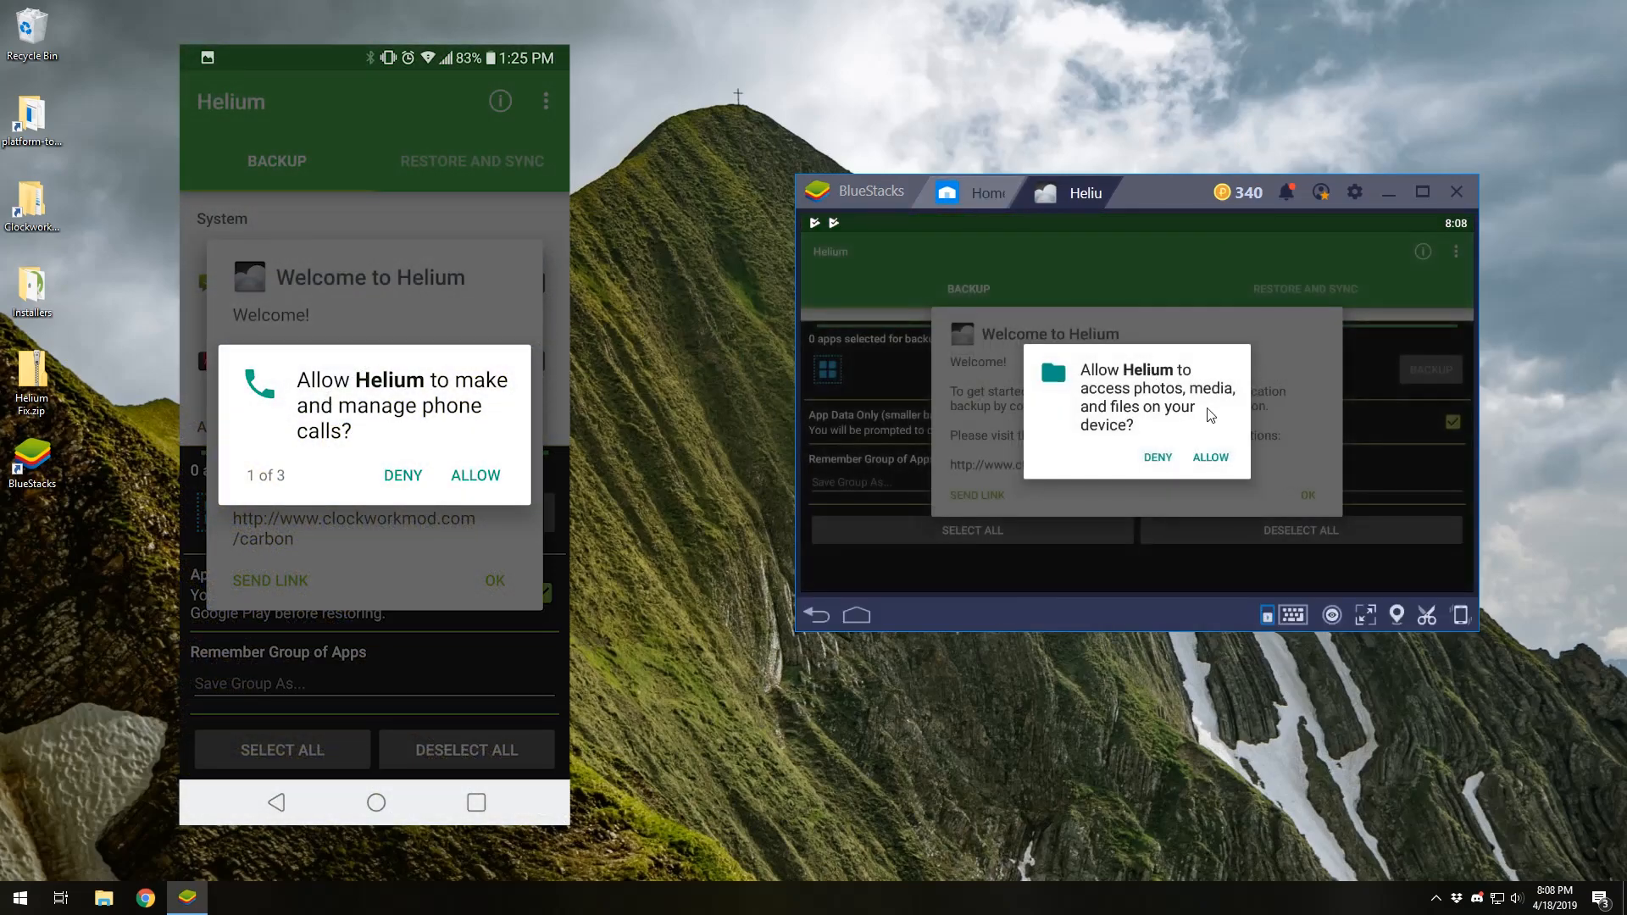
Grant Helium file access, acknowledge its welcome, and choose to enable USB debugging.
{"action": "left_click", "coordinate": [476, 475]}
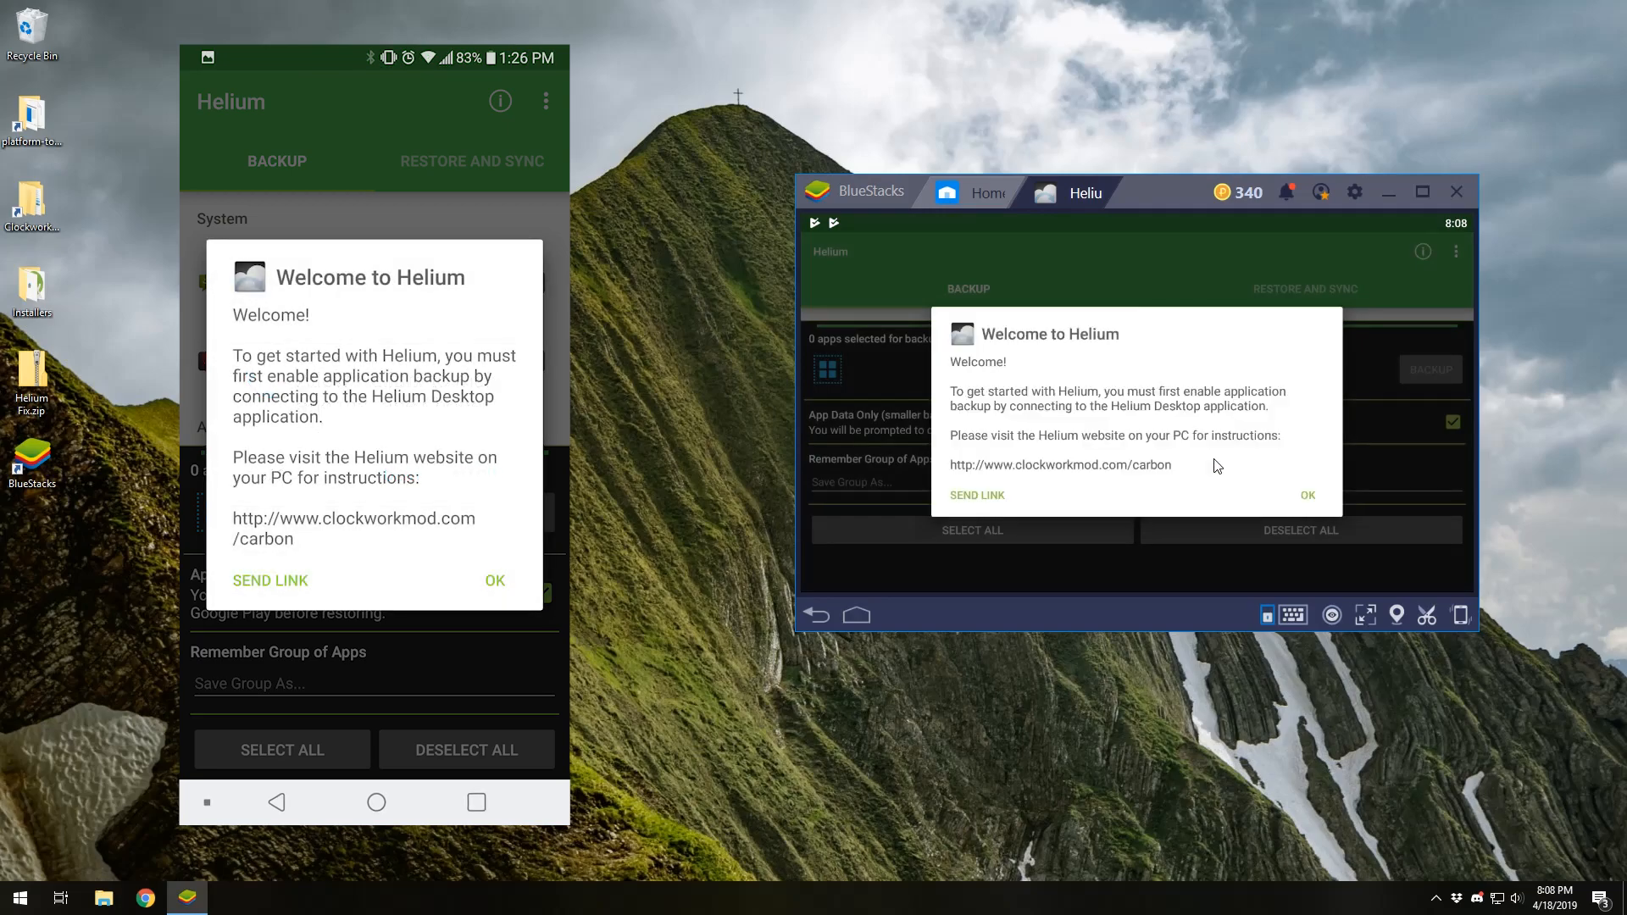
{"action": "mouse_move", "coordinate": [1318, 505]}
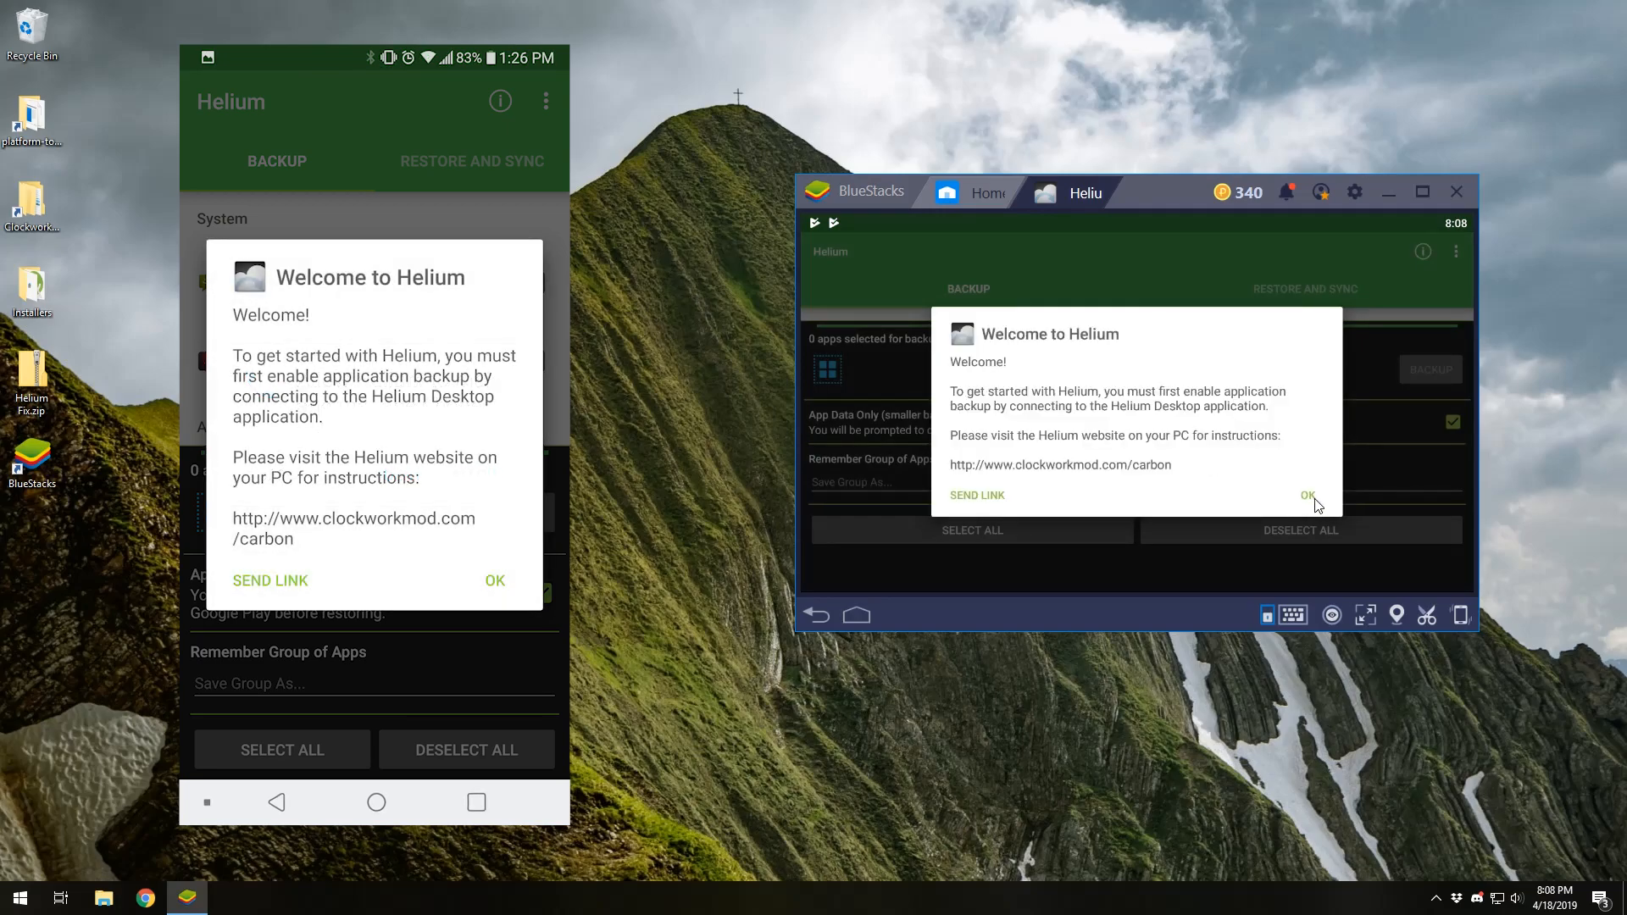
{"action": "left_click", "coordinate": [1308, 495]}
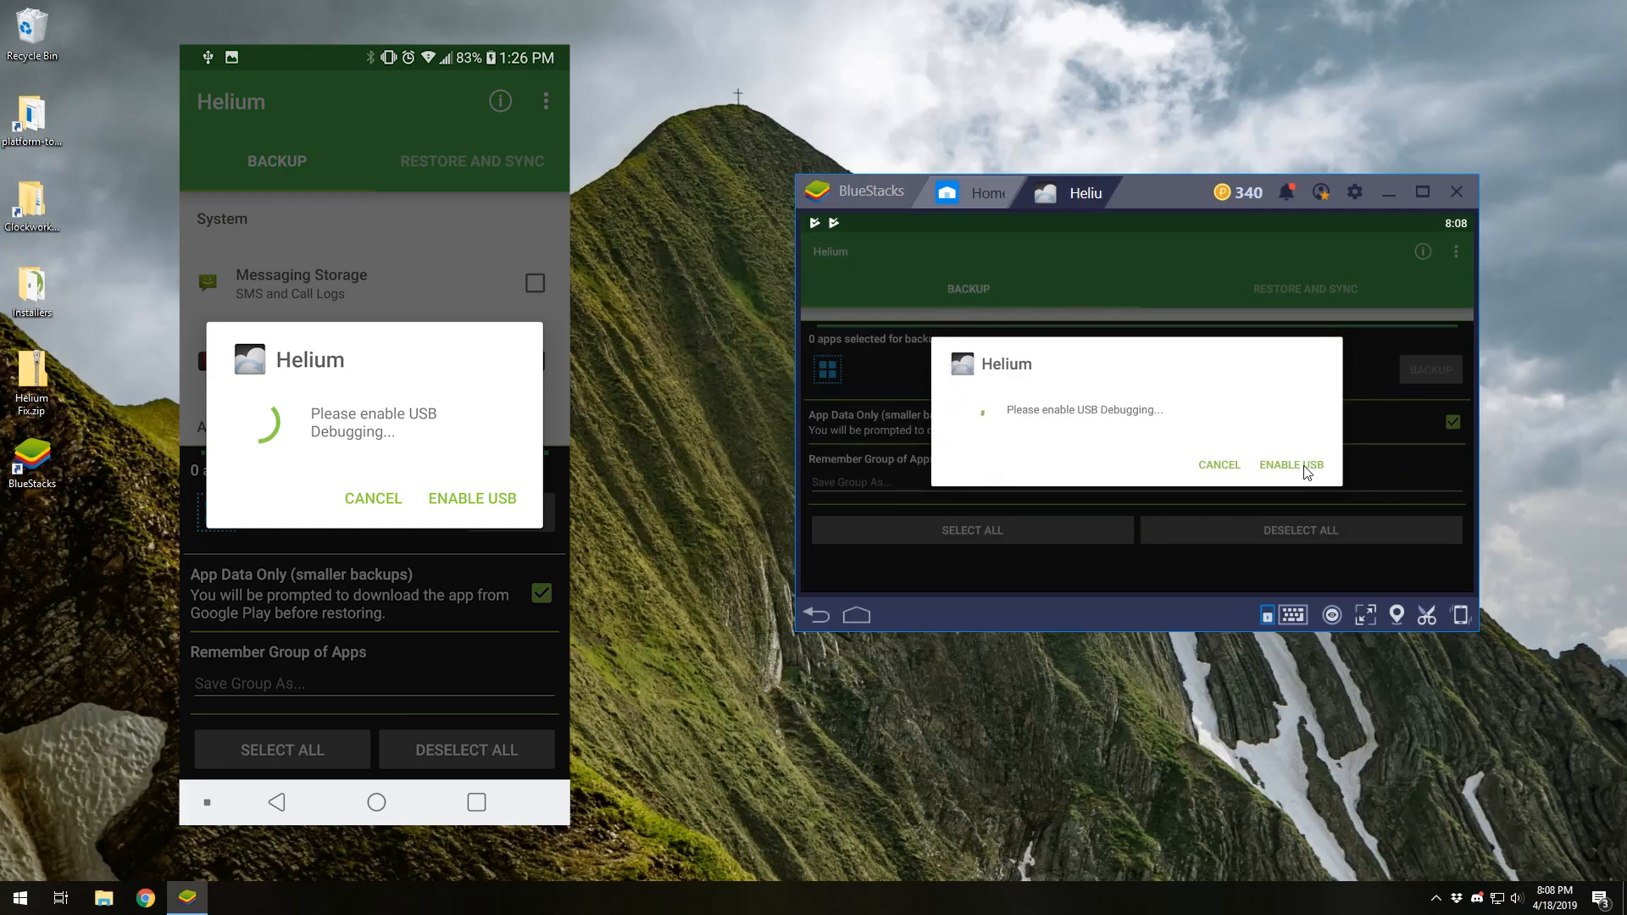
{"action": "left_click", "coordinate": [1290, 463]}
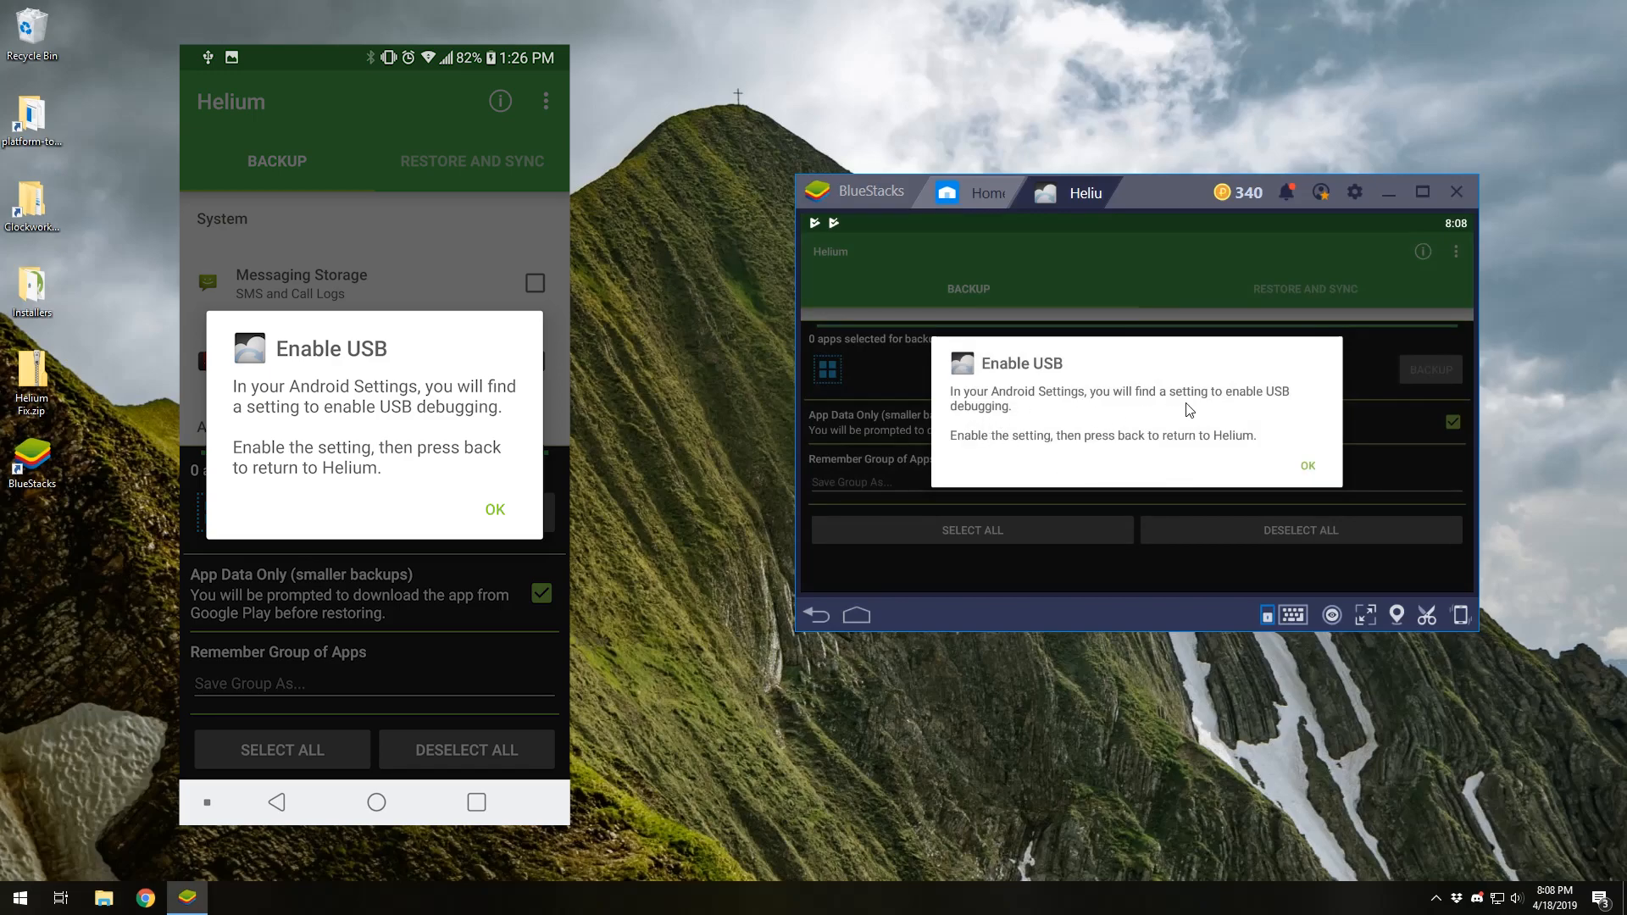
{"action": "mouse_move", "coordinate": [944, 466]}
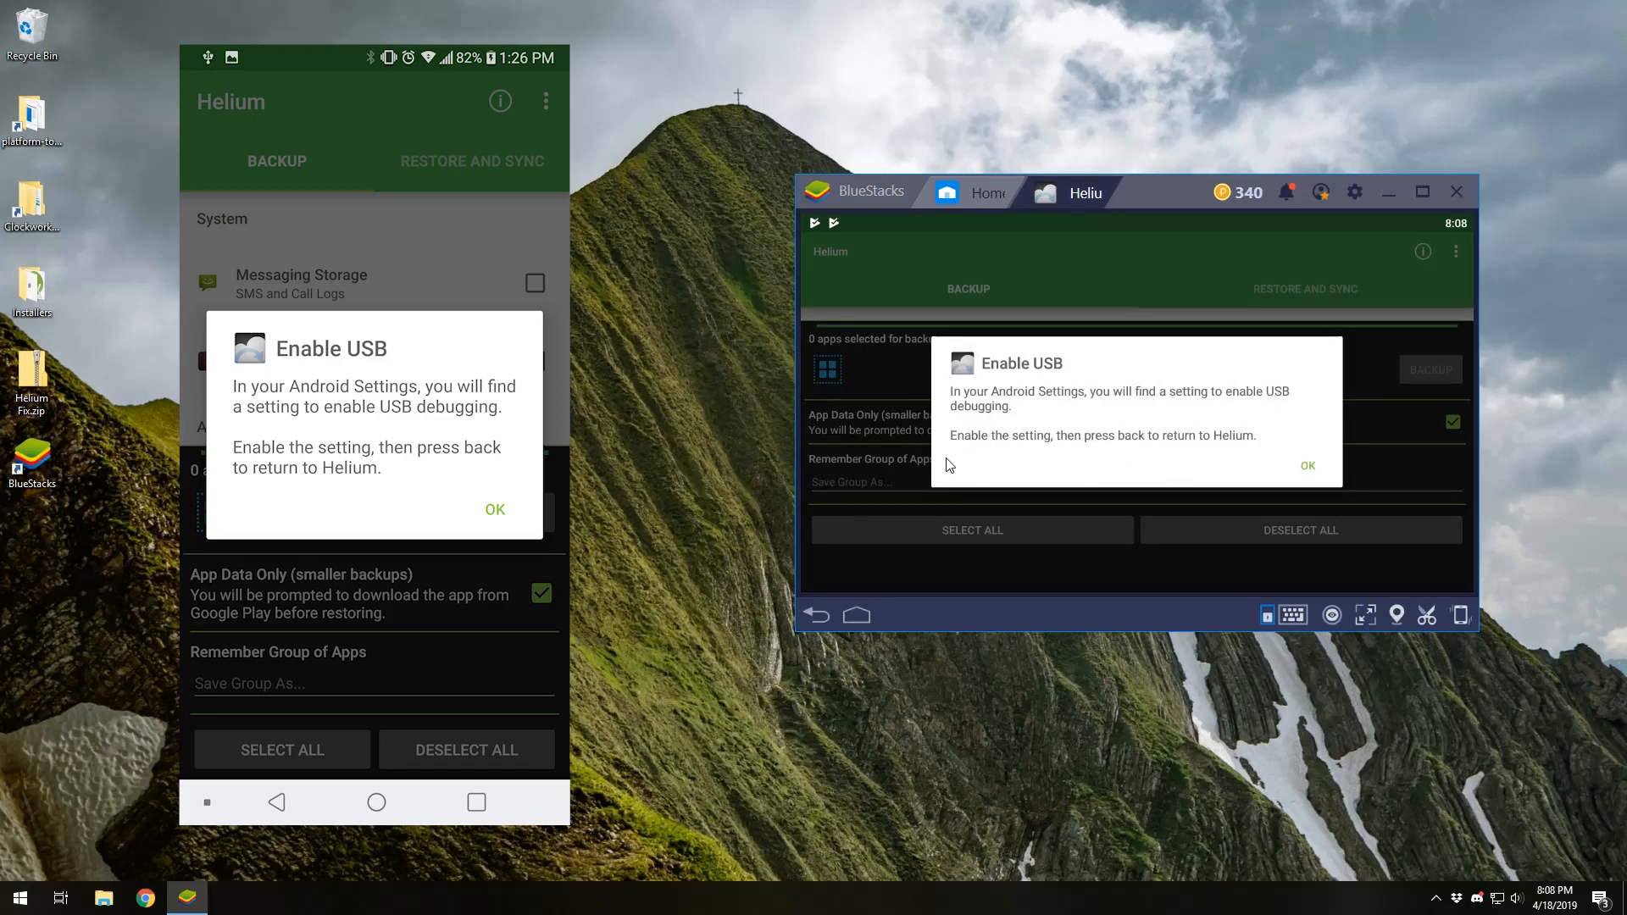
Visit Developer options, then cancel Helium's 'Please enable USB Debugging' dialog.
{"action": "left_click", "coordinate": [495, 510]}
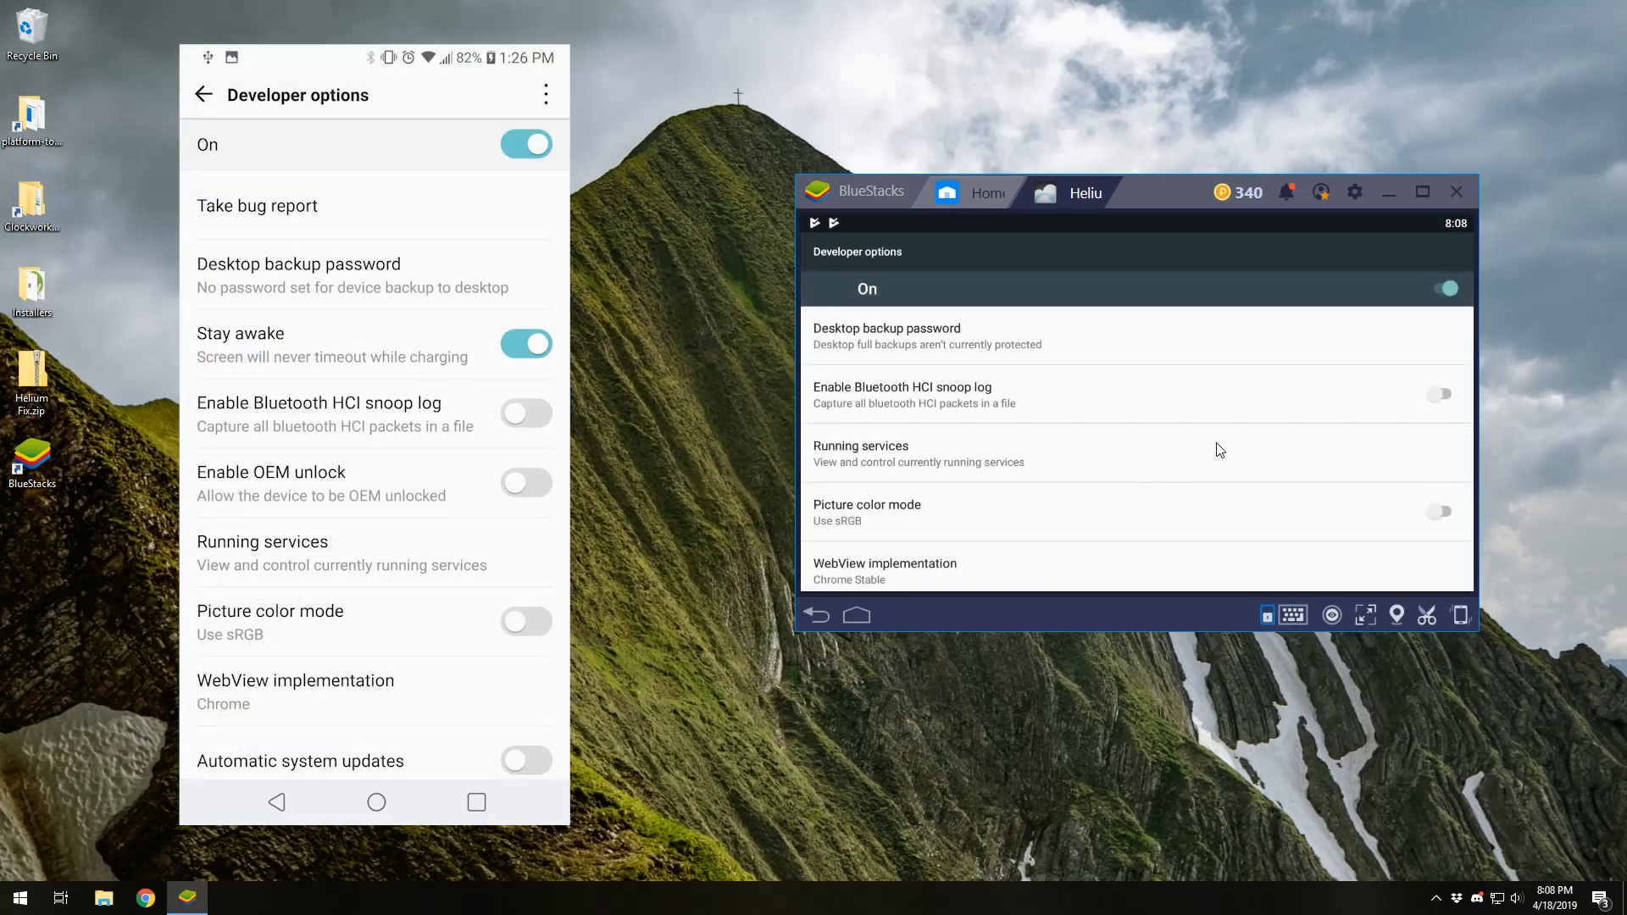
{"action": "scroll", "scroll_direction": "down", "scroll_amount": 3}
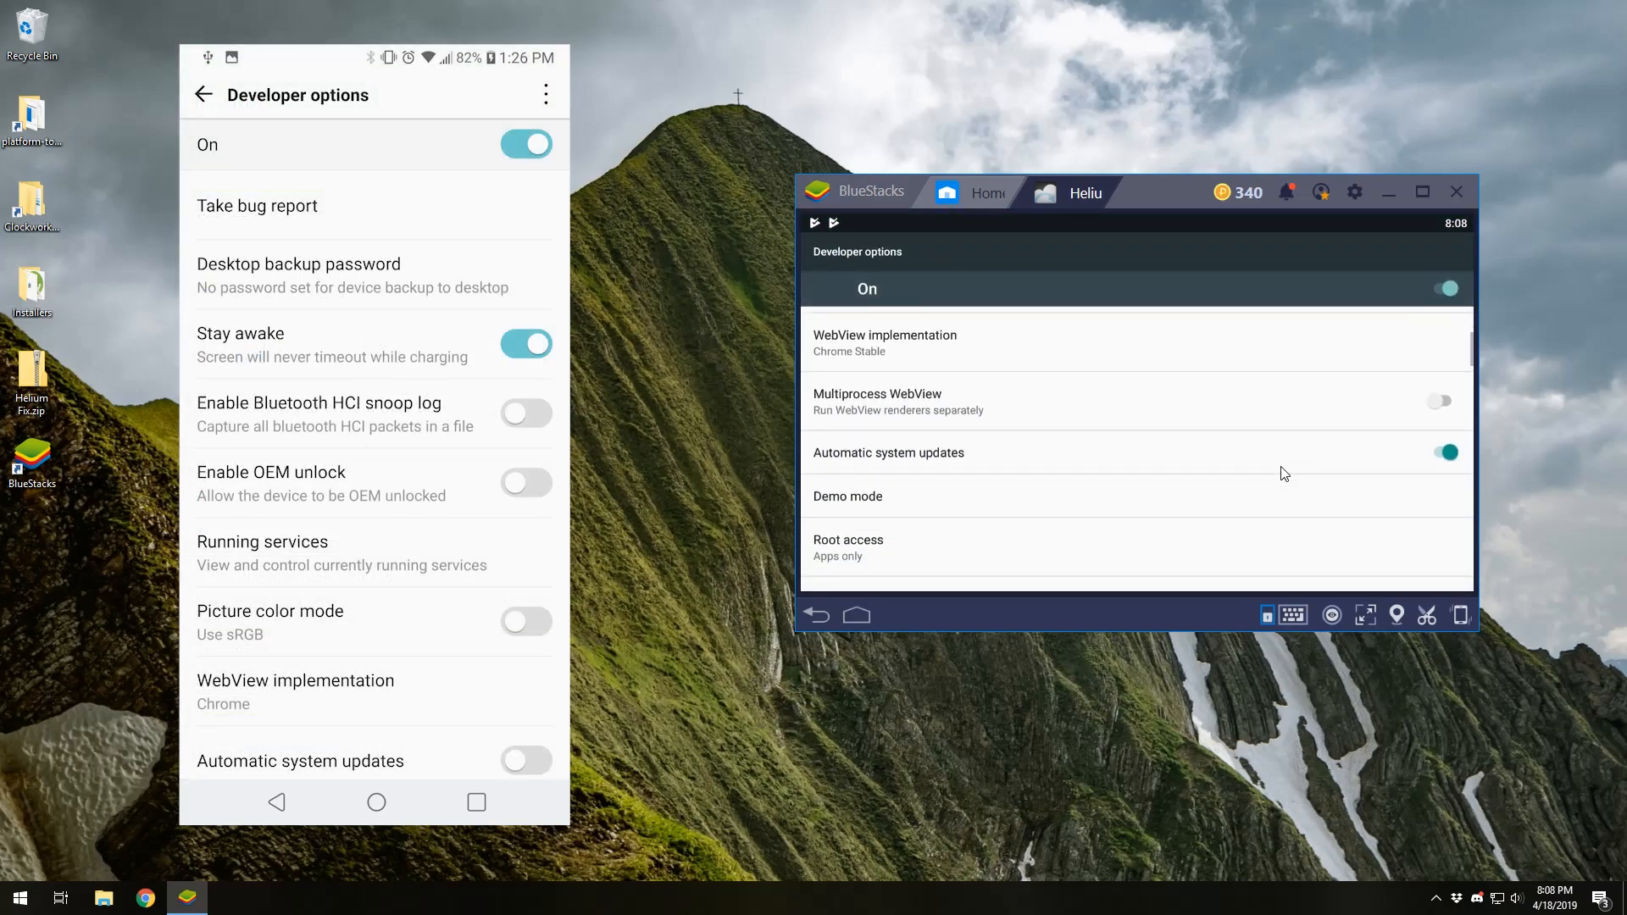
{"action": "scroll", "scroll_direction": "down", "scroll_amount": 3}
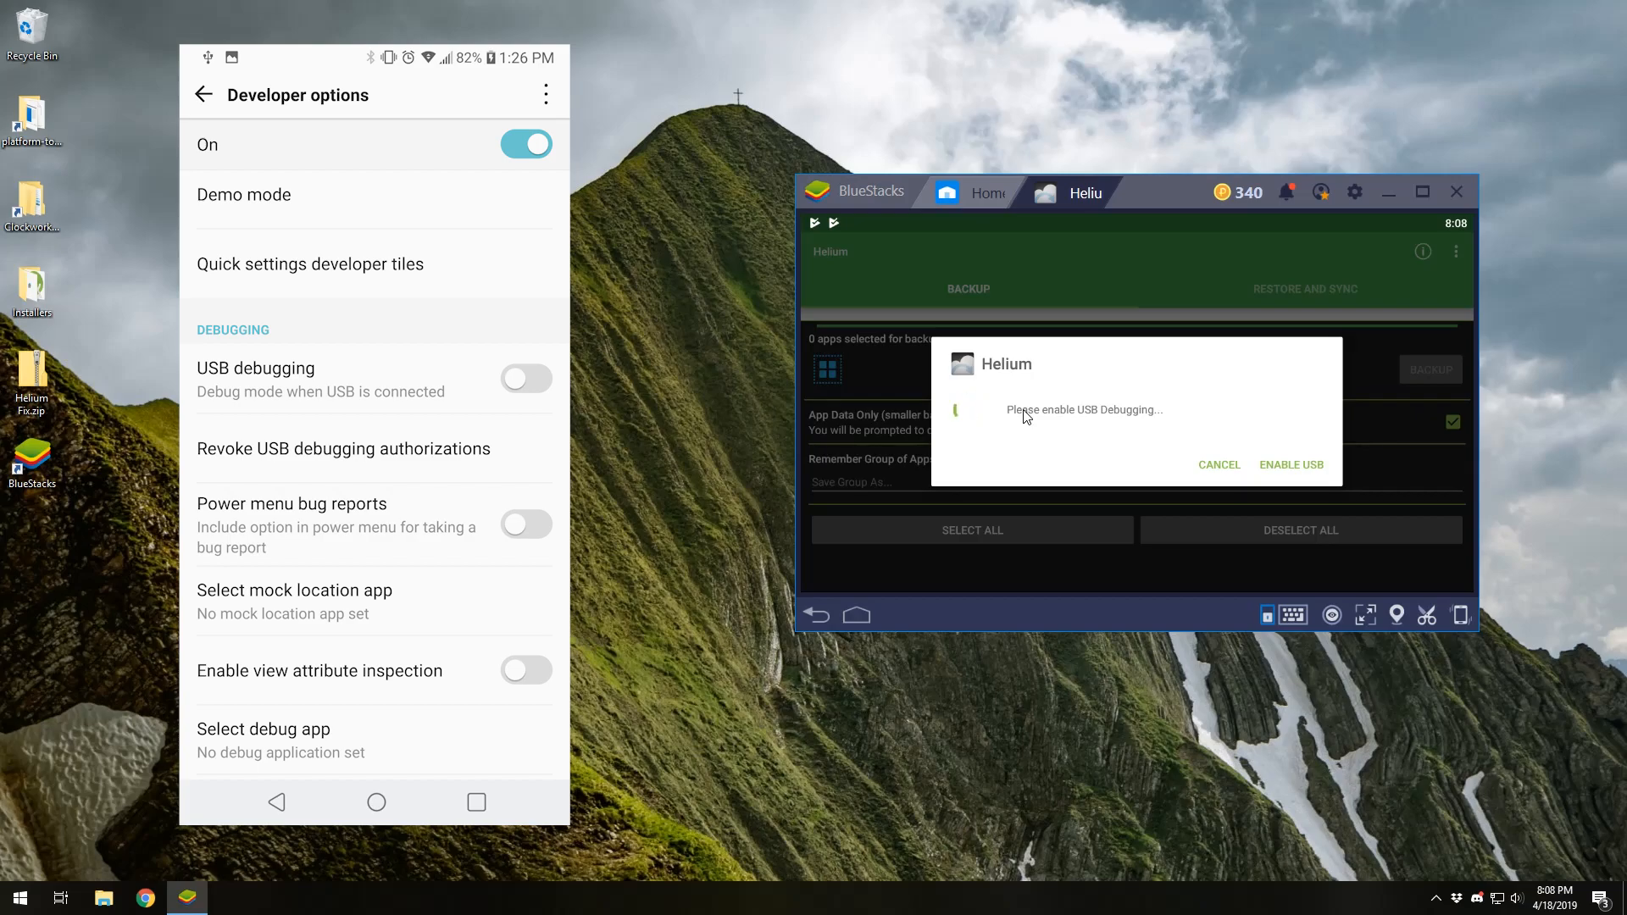
{"action": "left_click", "coordinate": [526, 378]}
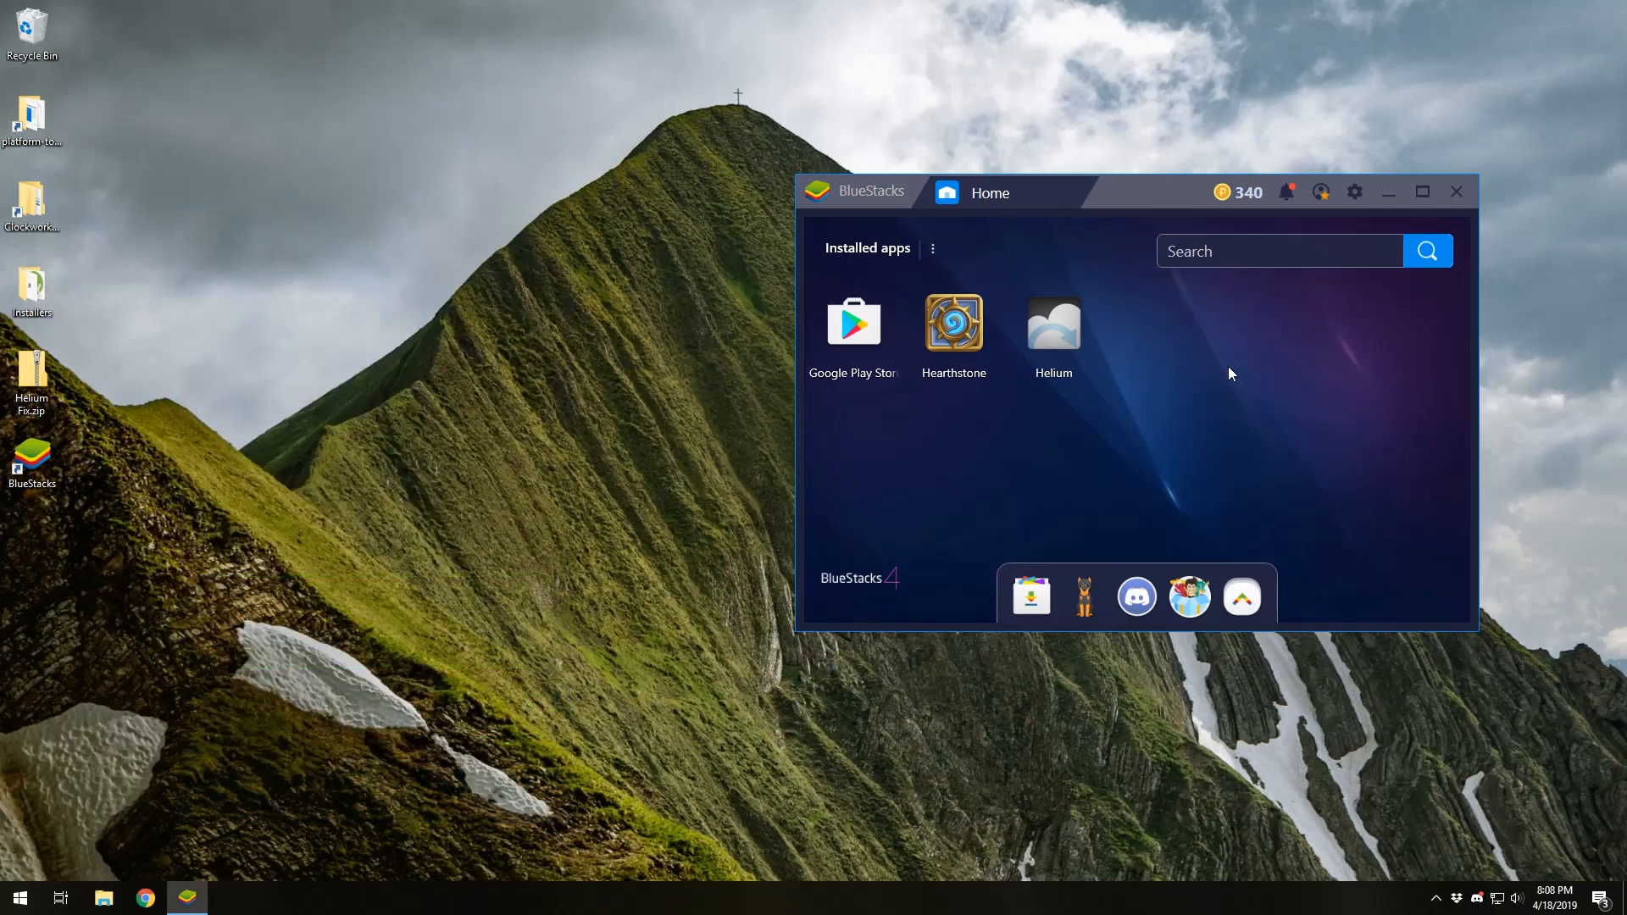
{"action": "mouse_move", "coordinate": [259, 706]}
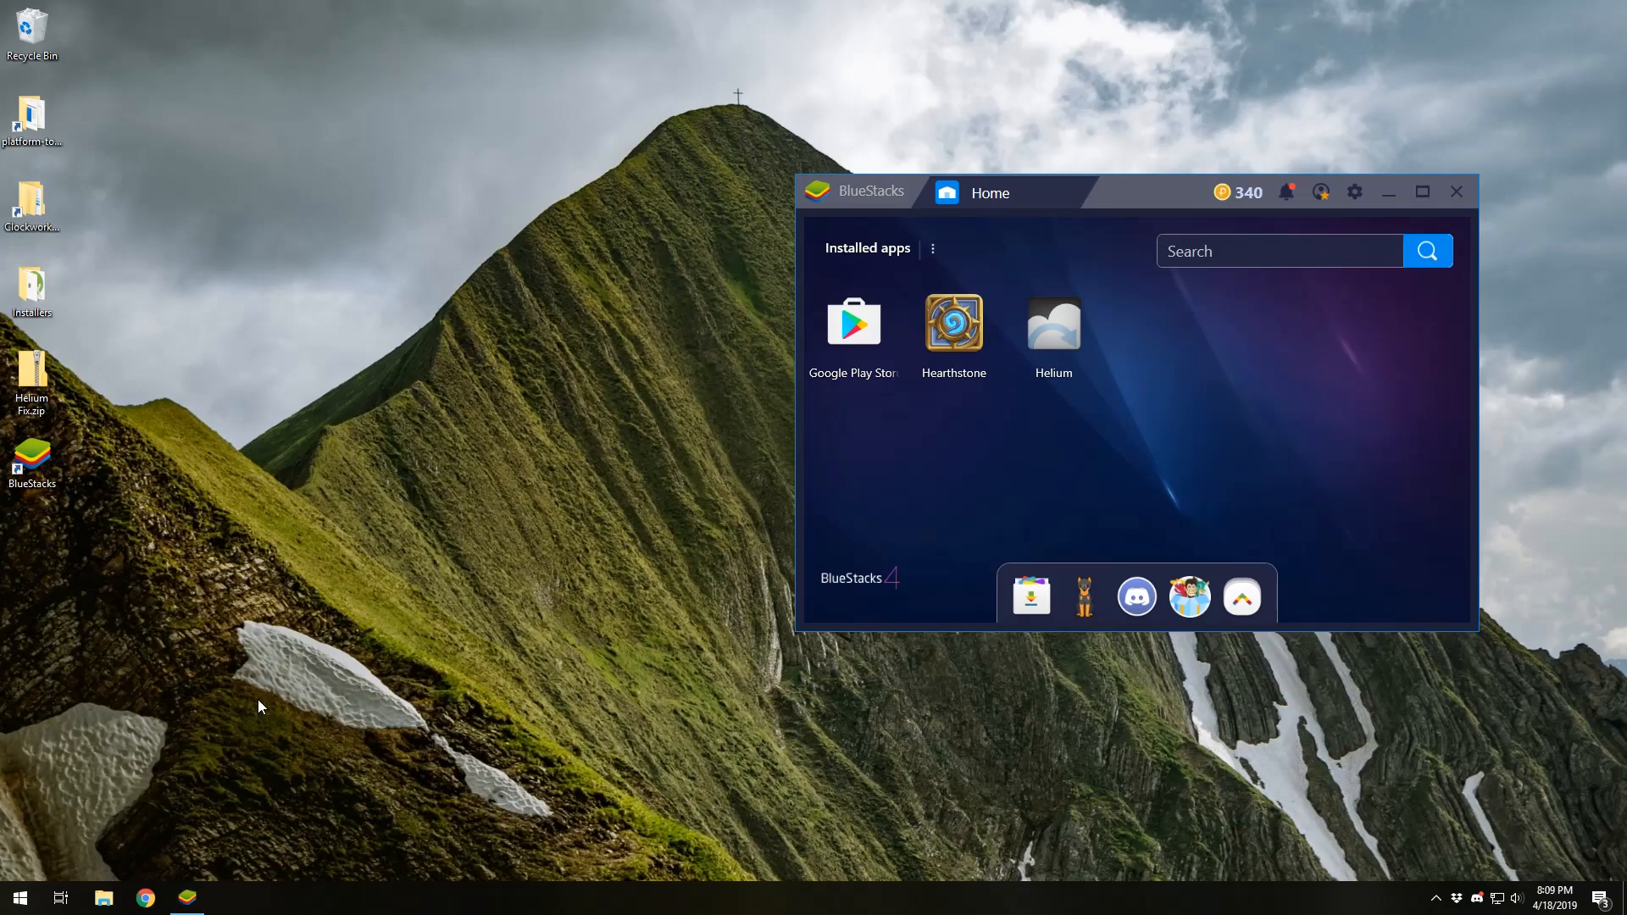
Search the Start menu for Helium and launch the Helium desktop app.
{"action": "left_click", "coordinate": [18, 897]}
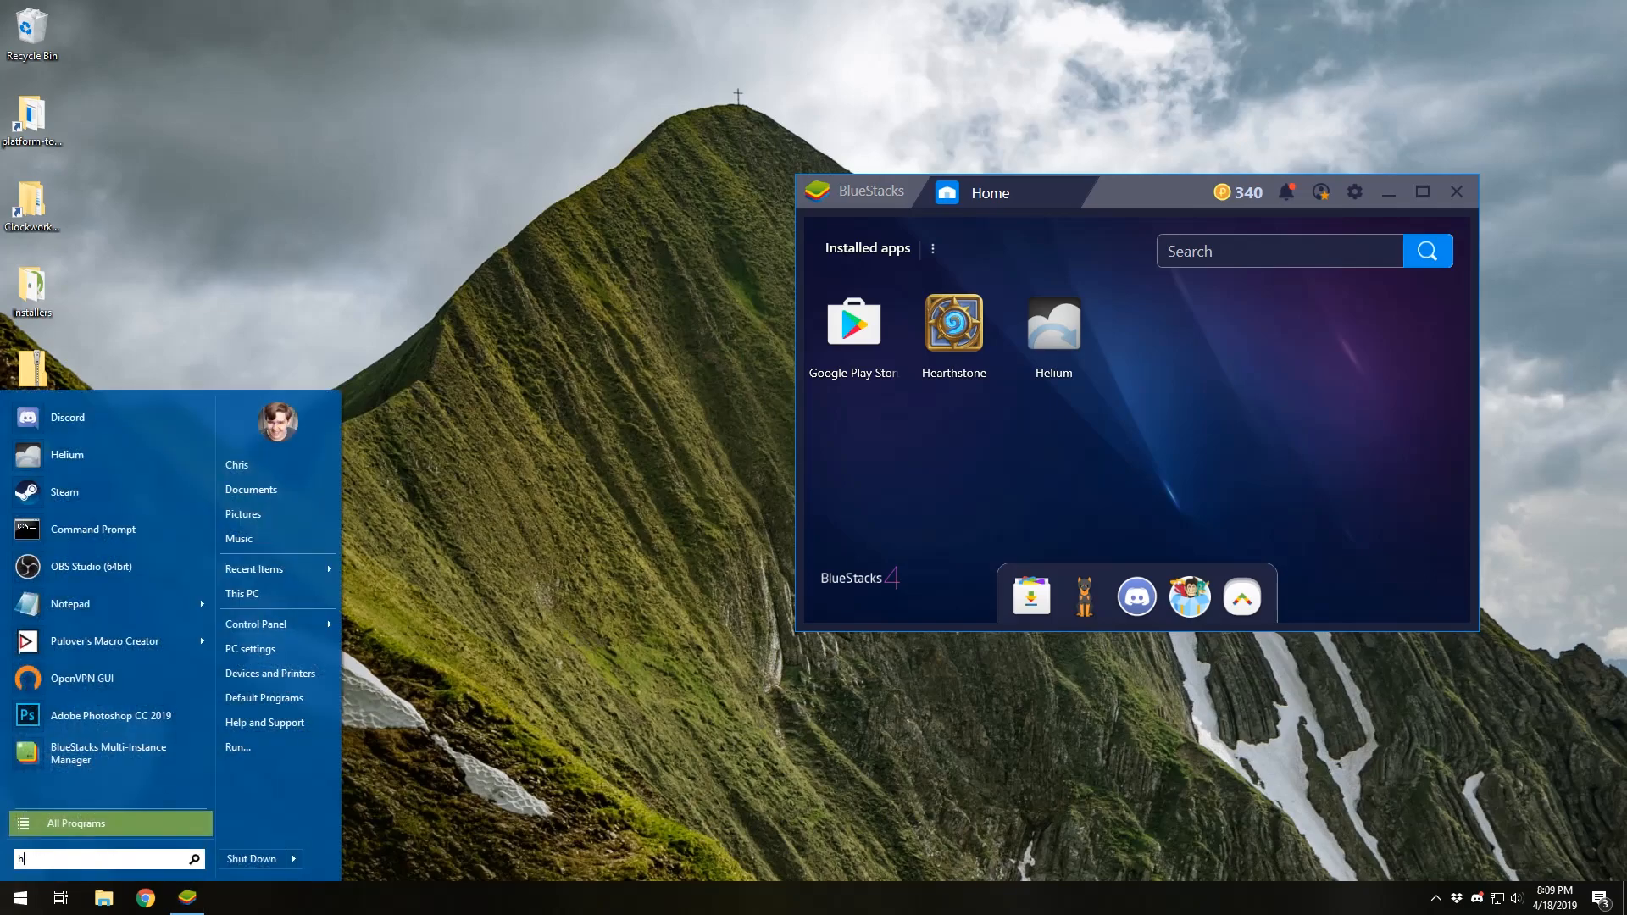
{"action": "type", "text": "eliu"}
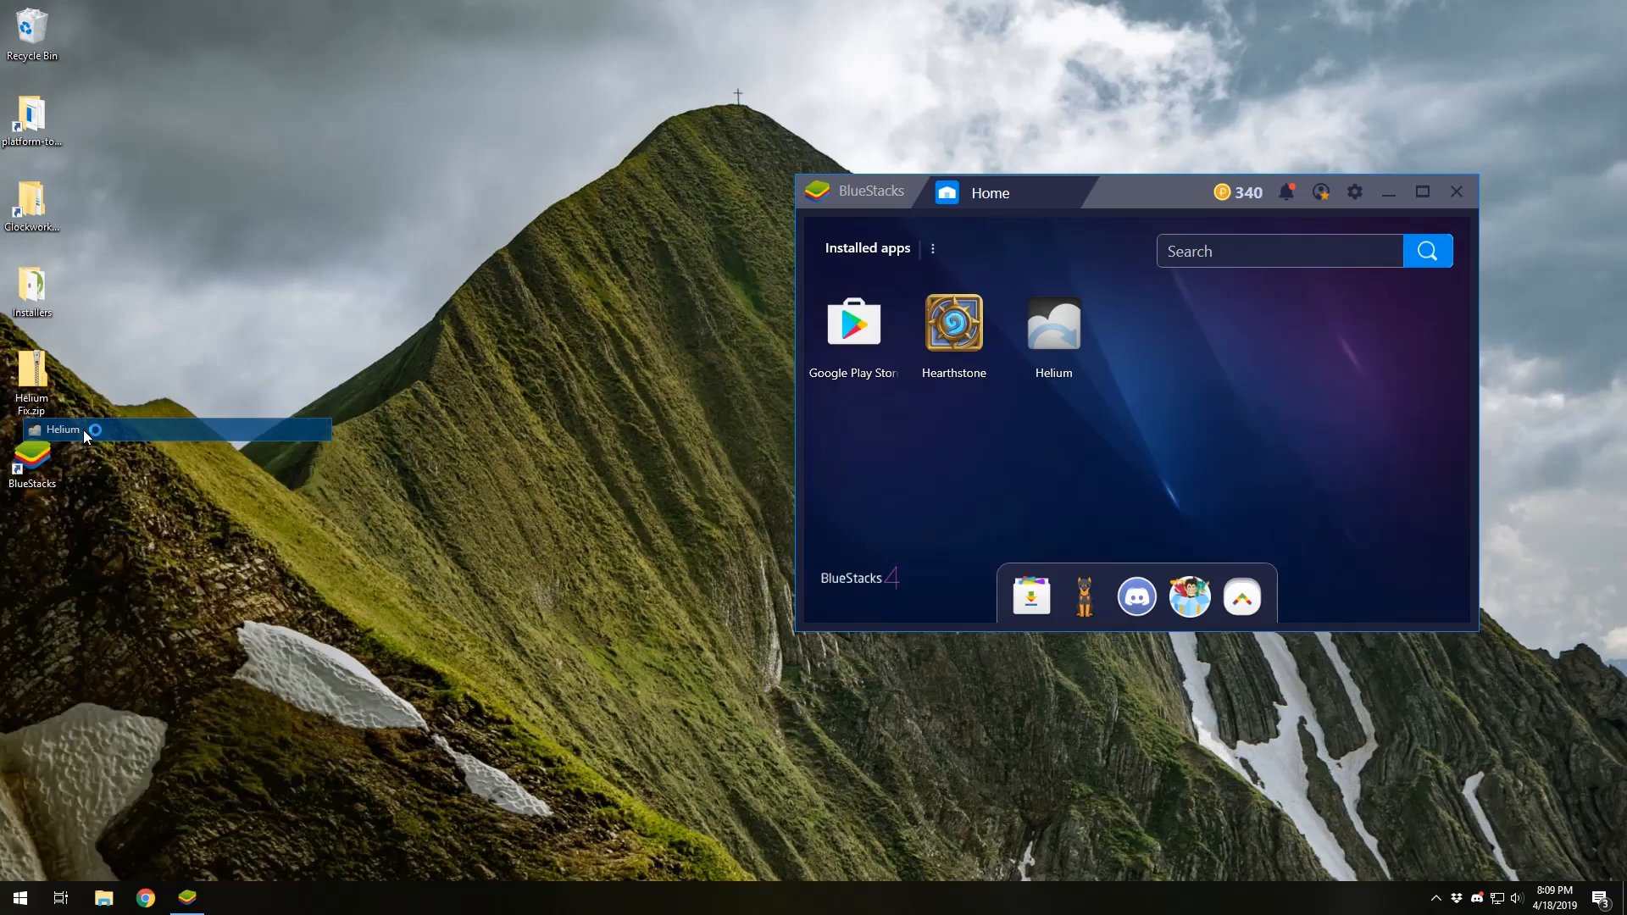
{"action": "left_click", "coordinate": [62, 429]}
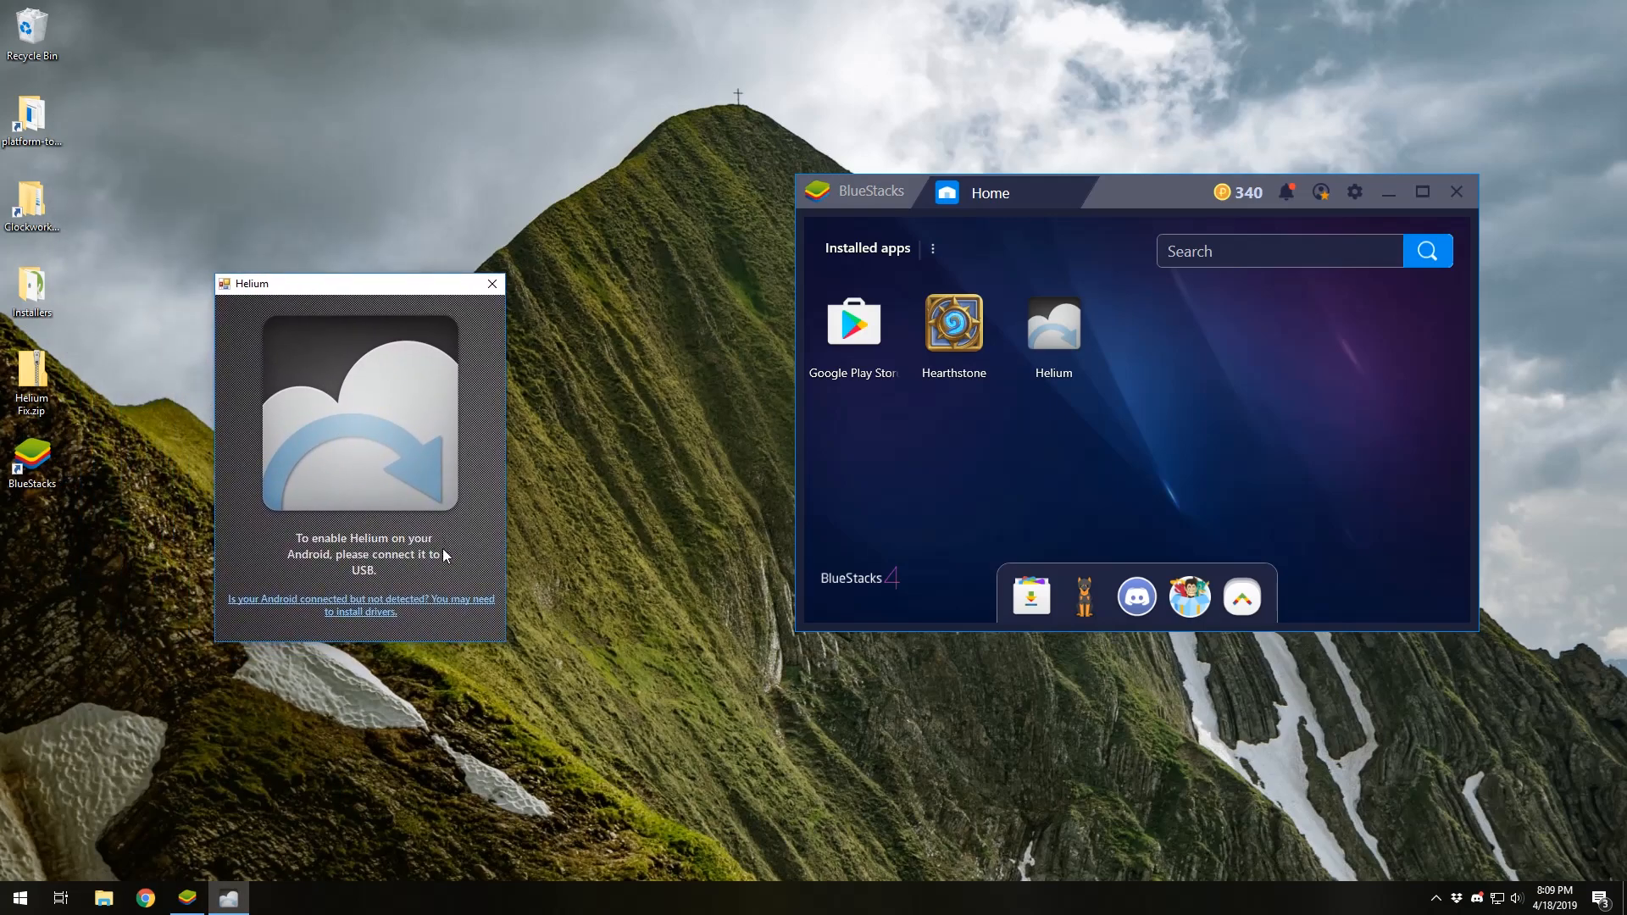
{"action": "mouse_move", "coordinate": [373, 524]}
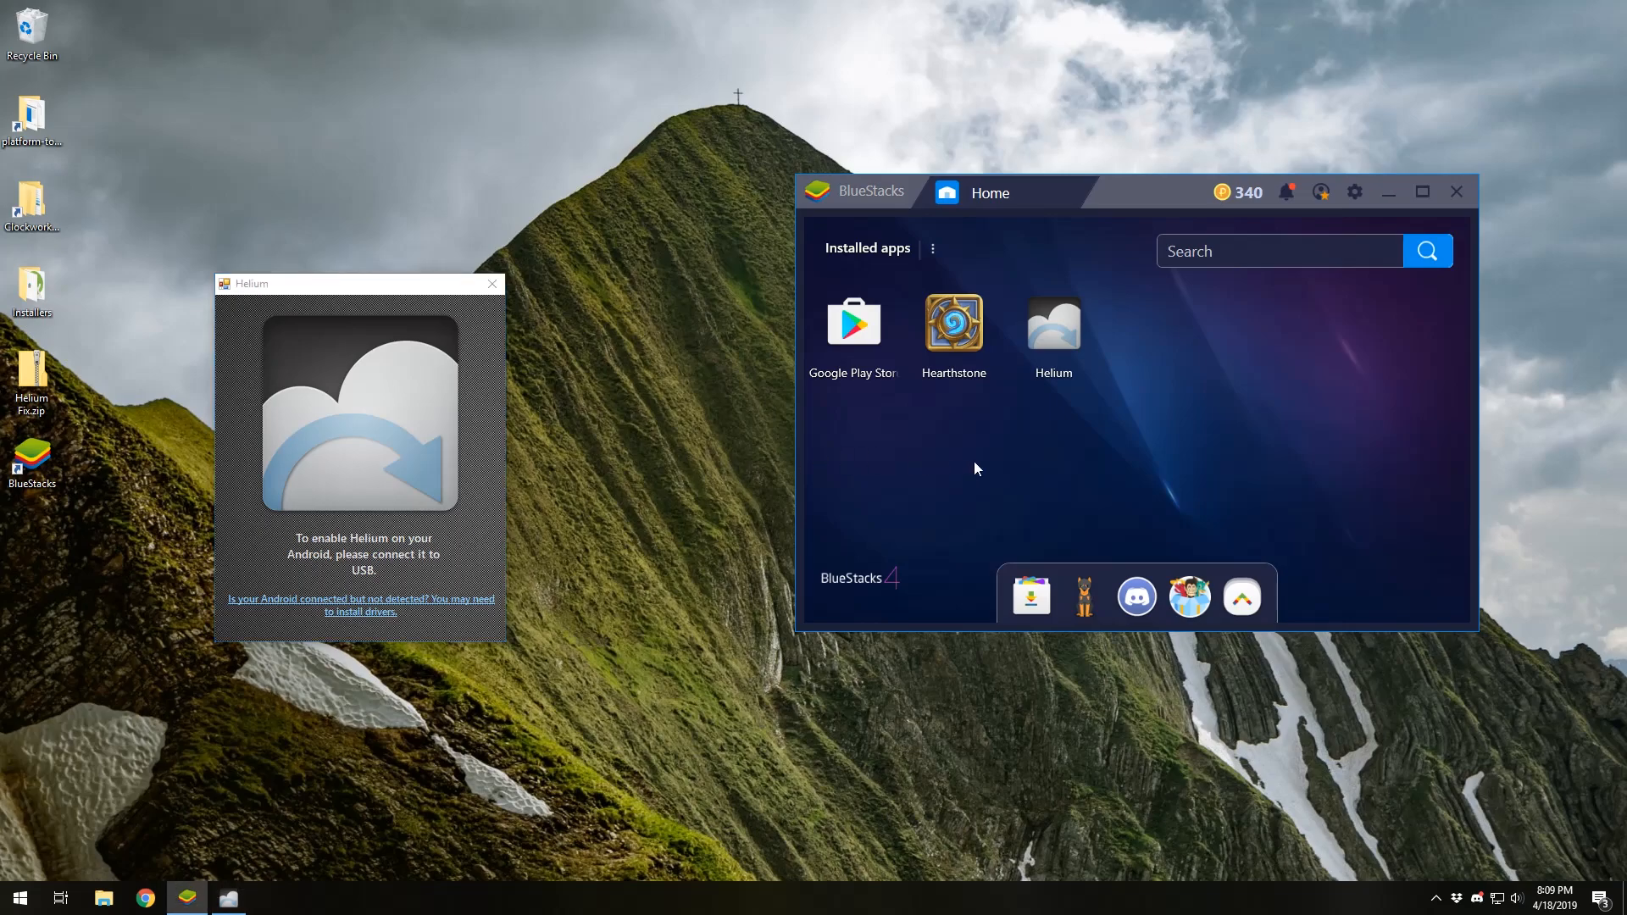
{"action": "mouse_move", "coordinate": [990, 482]}
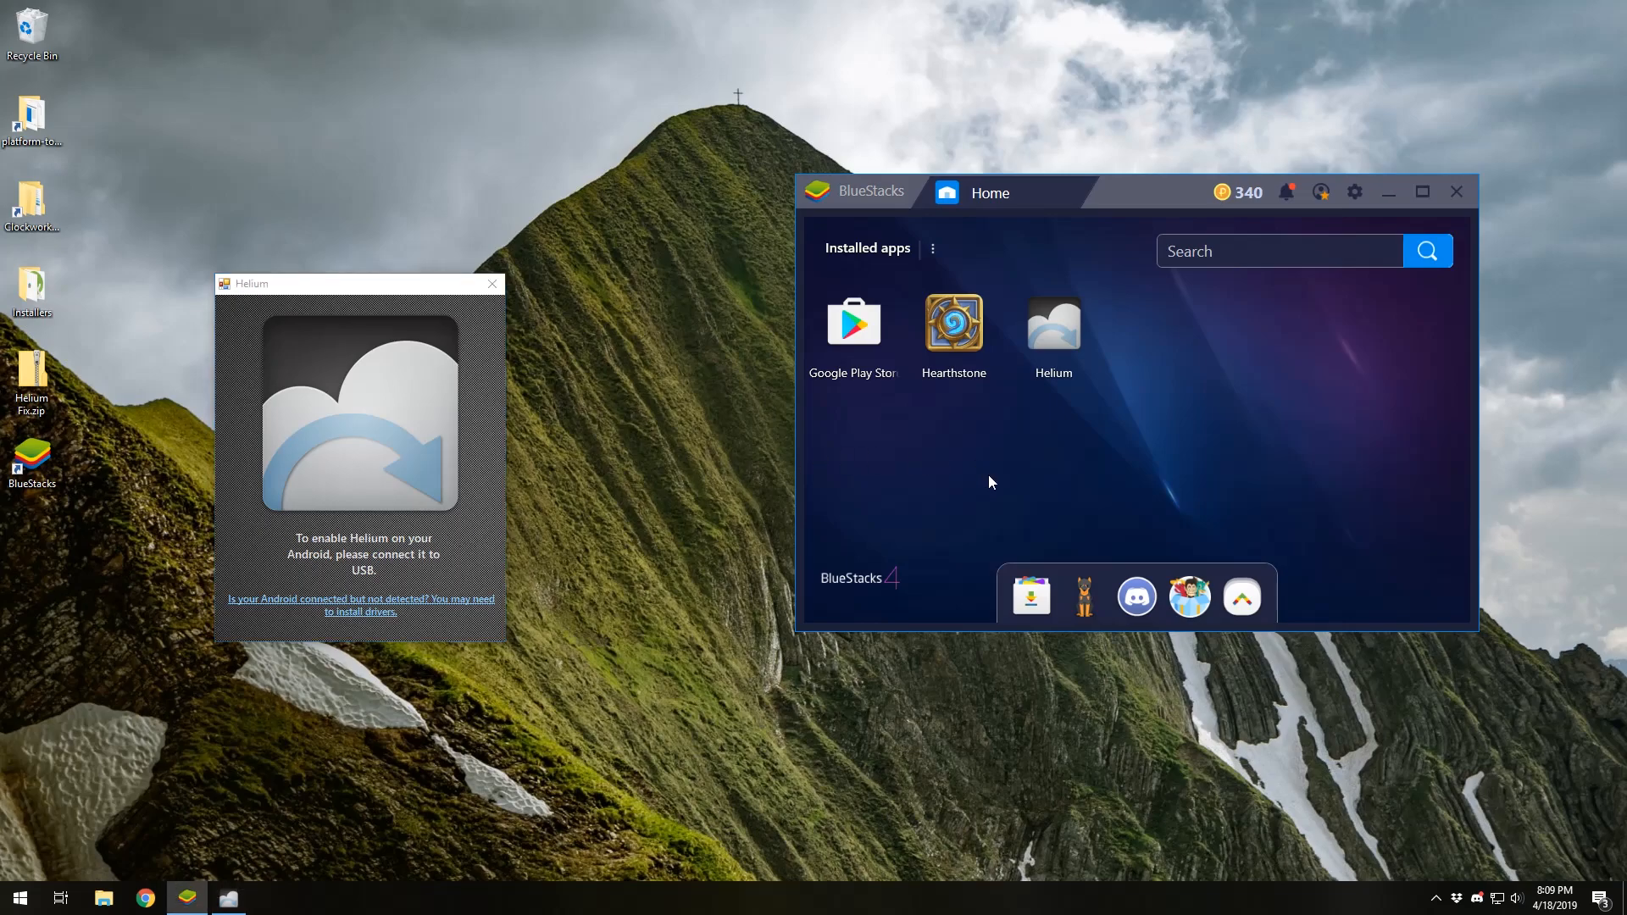
Open Helium in BlueStacks and accept the Welcome and 'Android app backup enabled' dialogs.
{"action": "left_click_drag", "start_coordinate": [1038, 190], "coordinate": [985, 159]}
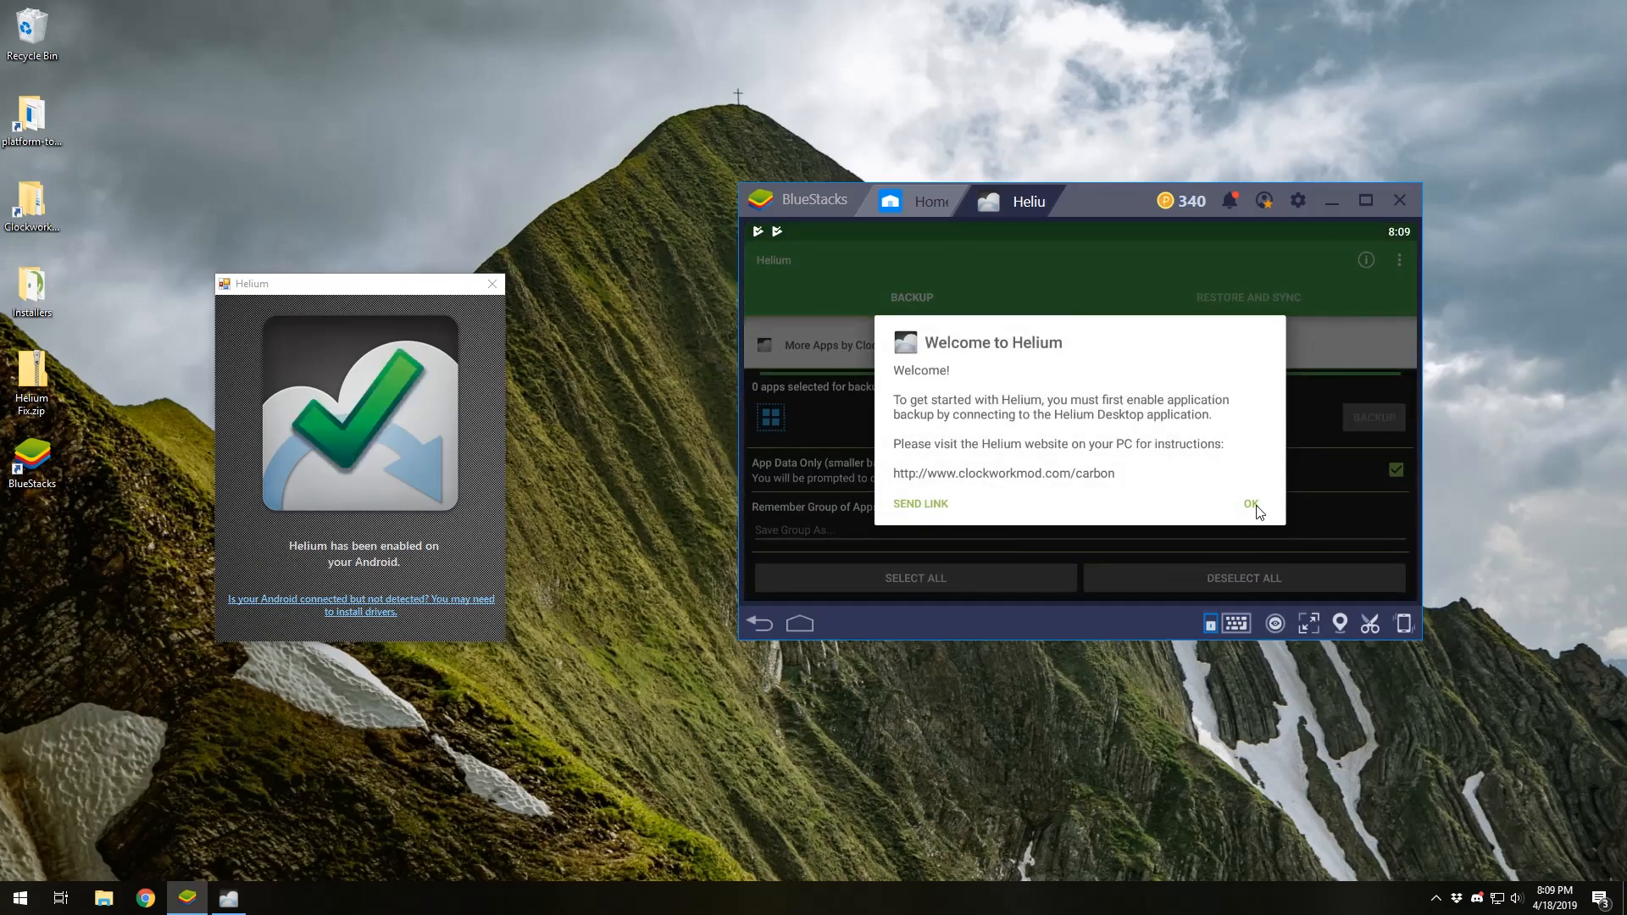
{"action": "left_click", "coordinate": [1249, 503]}
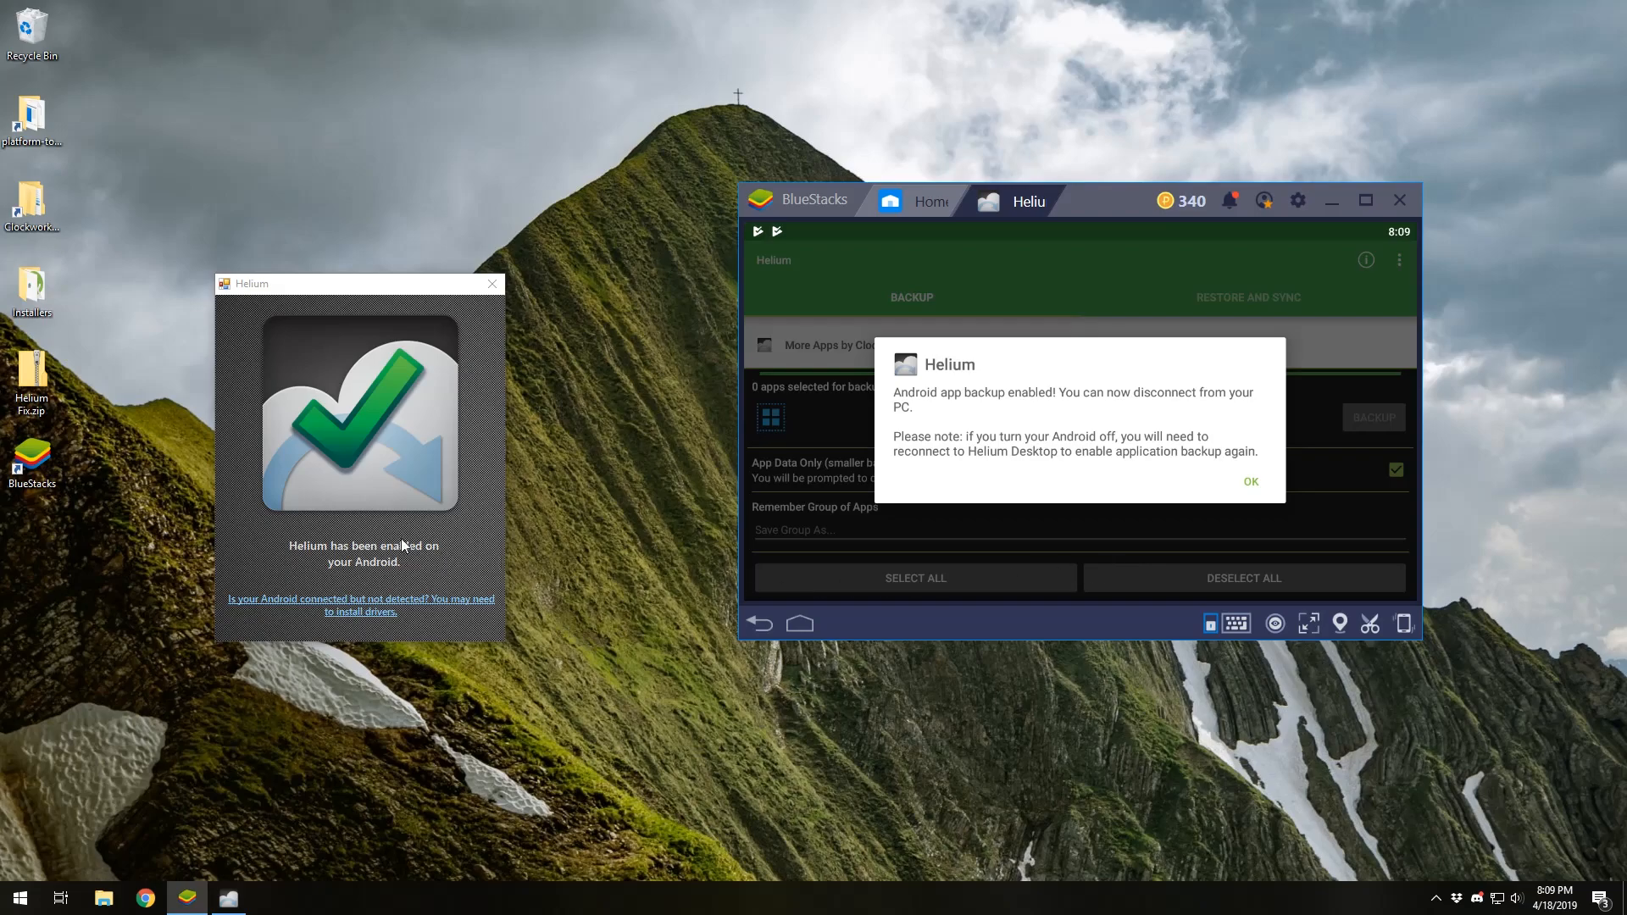
{"action": "mouse_move", "coordinate": [1004, 437]}
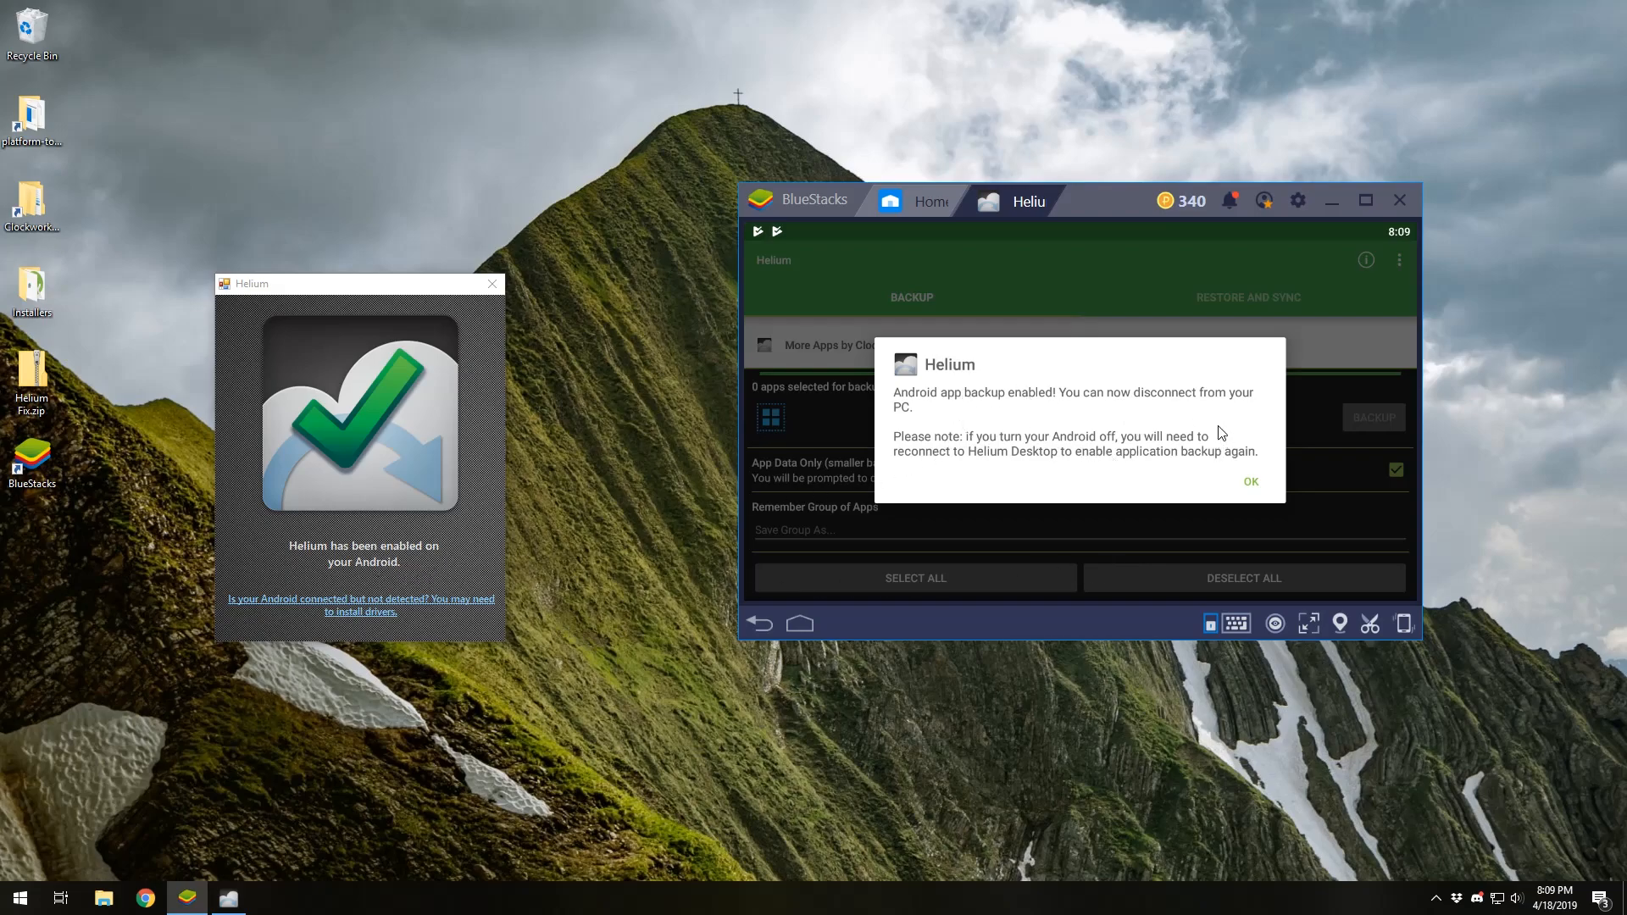
{"action": "left_click", "coordinate": [1250, 481]}
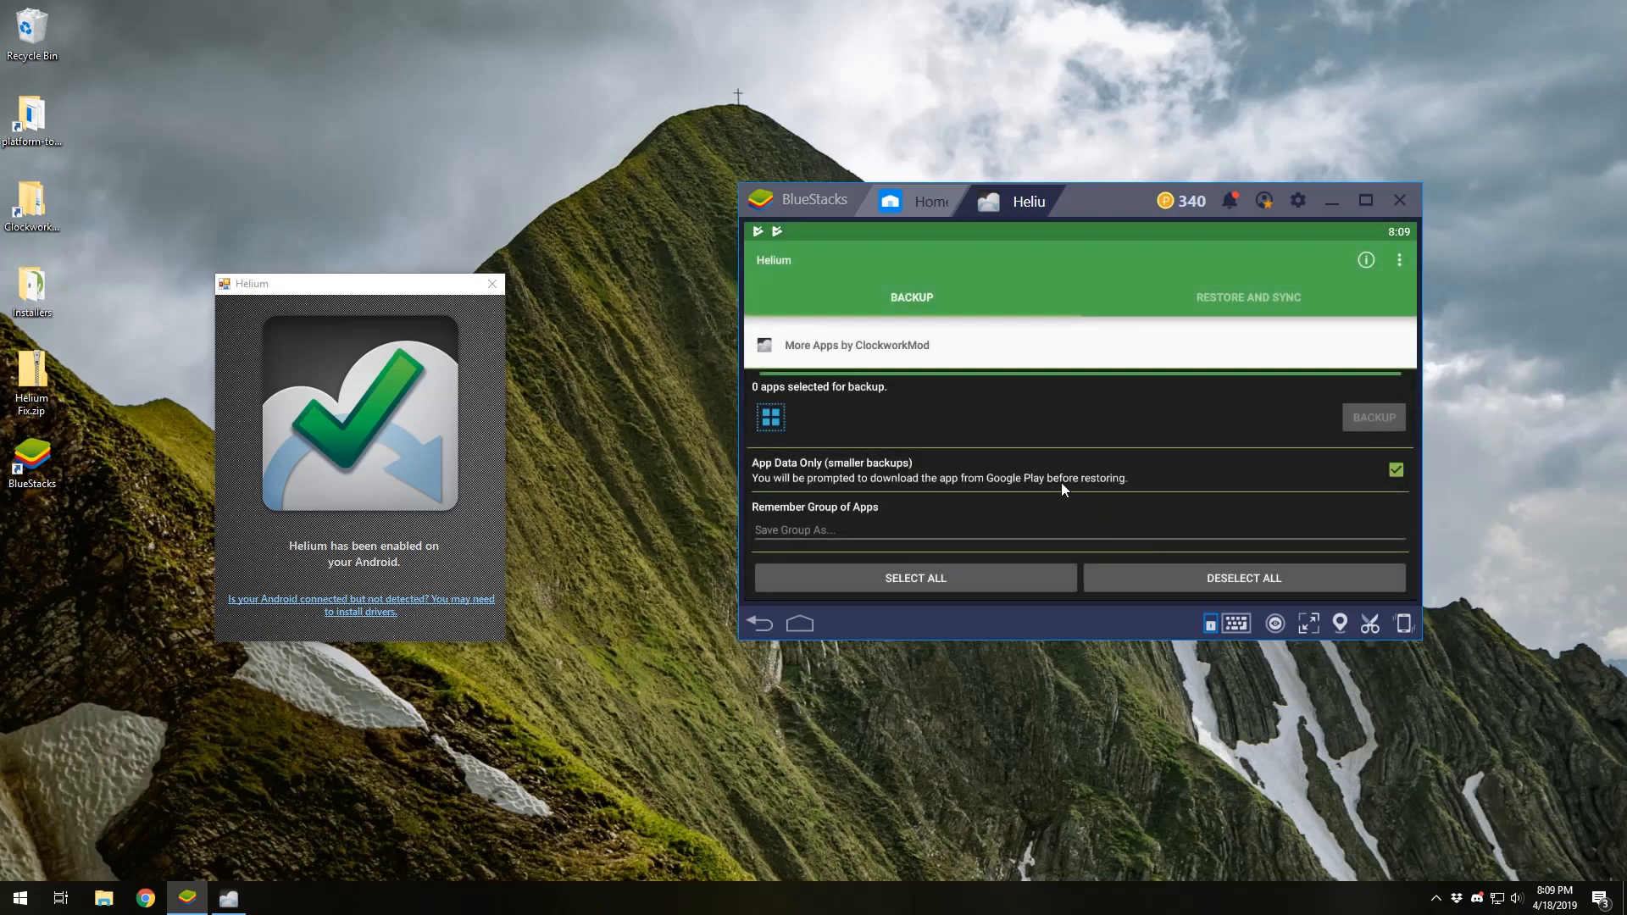
{"action": "mouse_move", "coordinate": [1054, 568]}
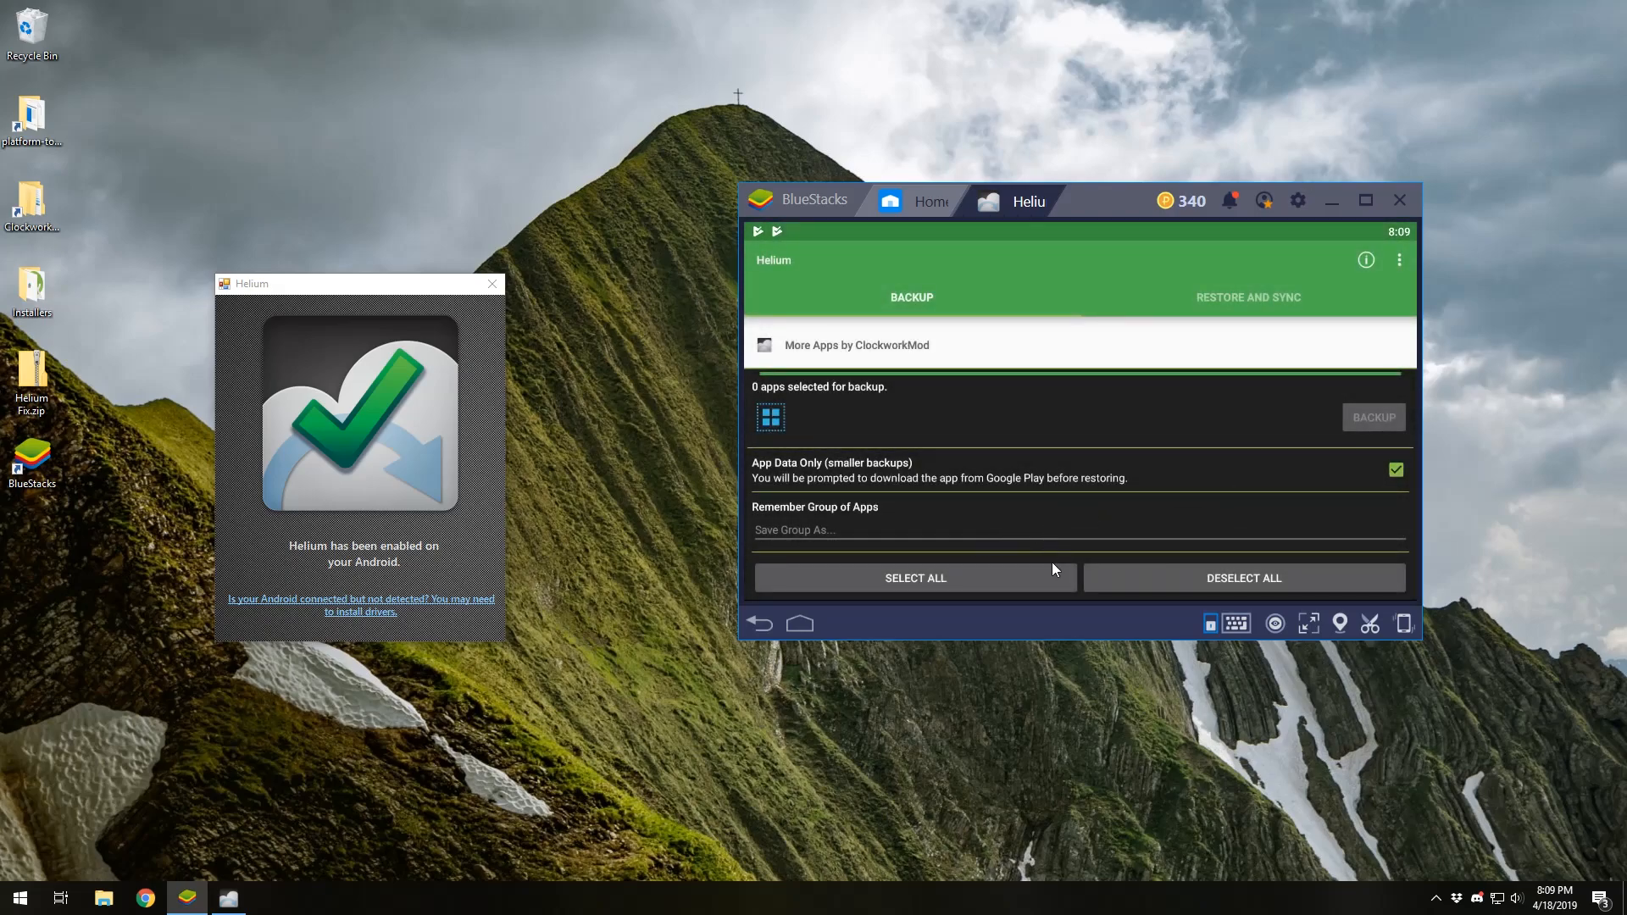
{"action": "mouse_move", "coordinate": [1082, 322]}
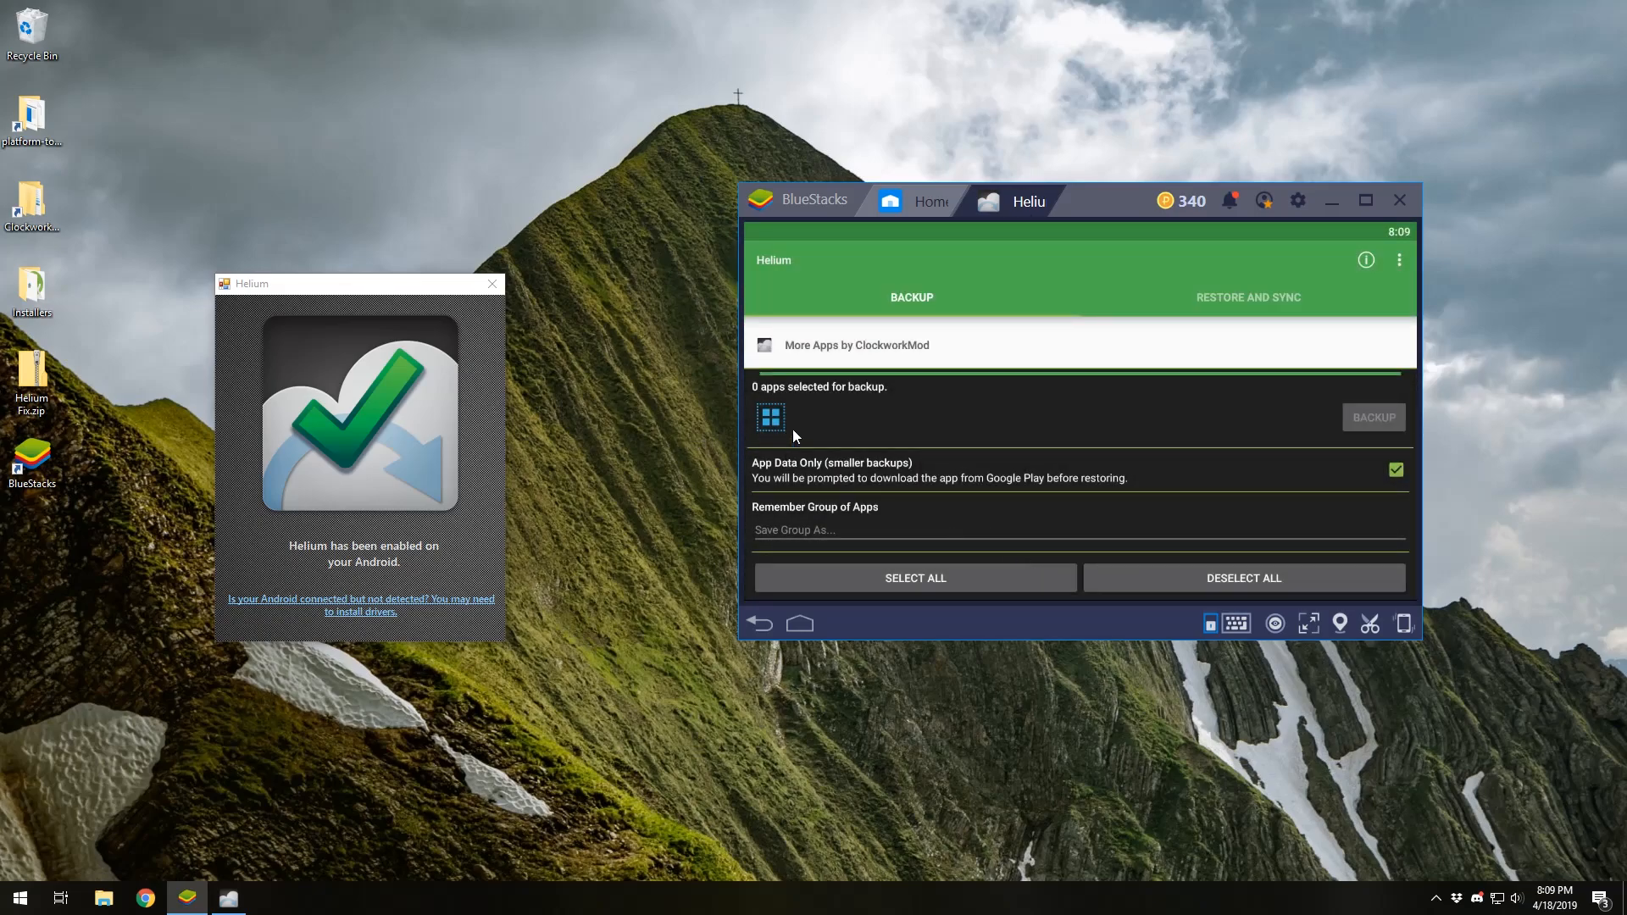
{"action": "left_click", "coordinate": [492, 283]}
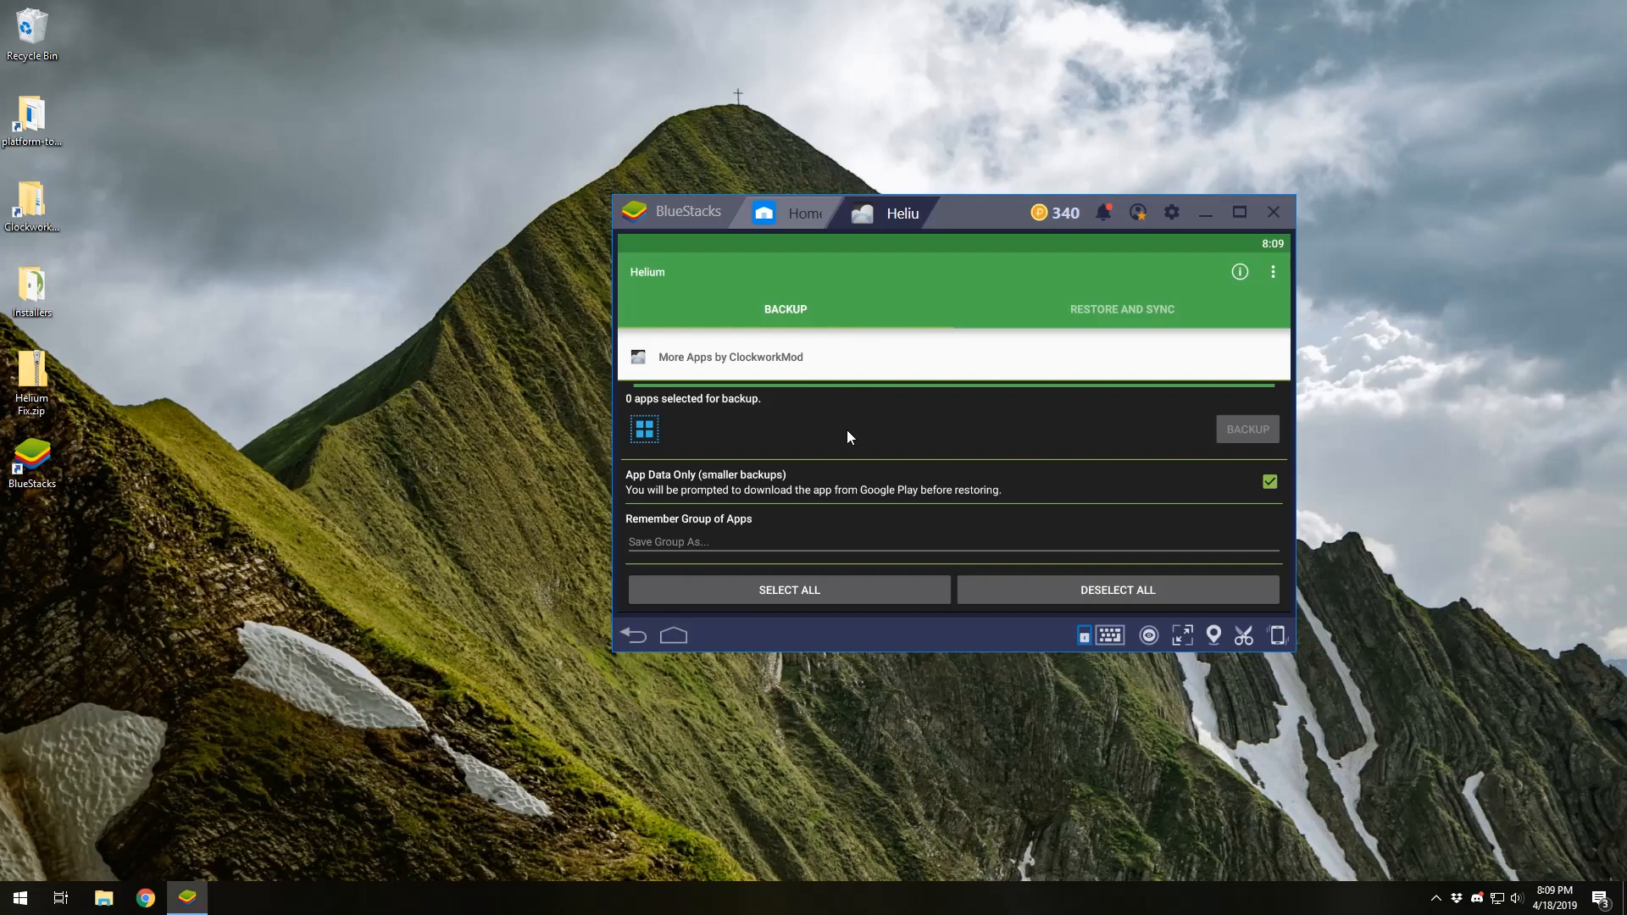
{"action": "mouse_move", "coordinate": [850, 421]}
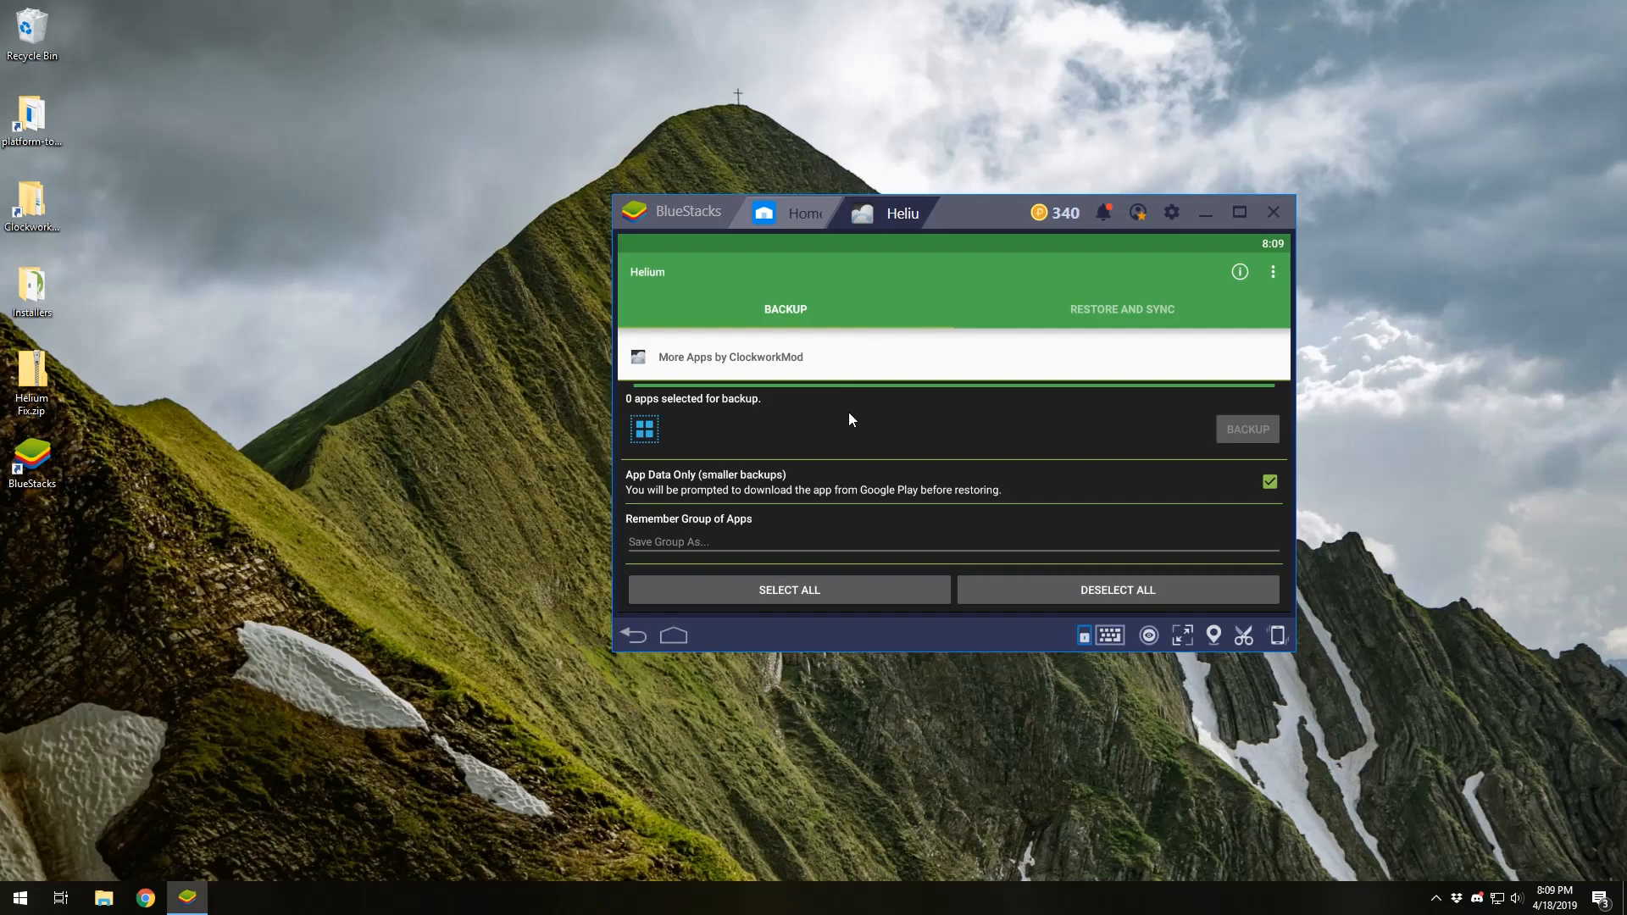
{"action": "mouse_move", "coordinate": [749, 452]}
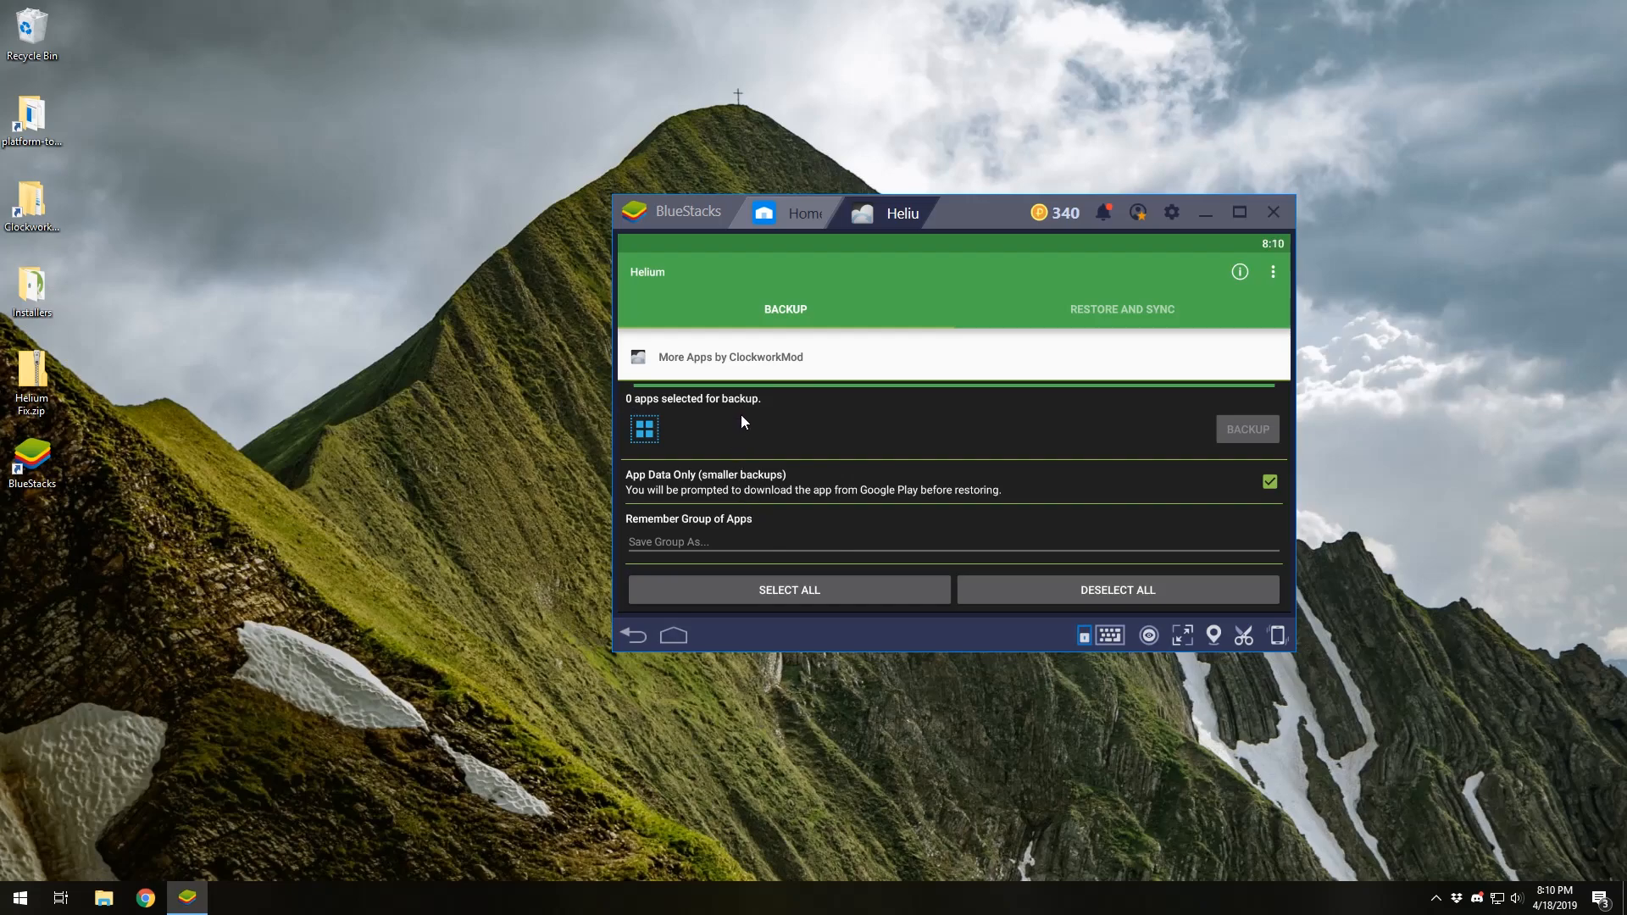
{"action": "mouse_move", "coordinate": [730, 471]}
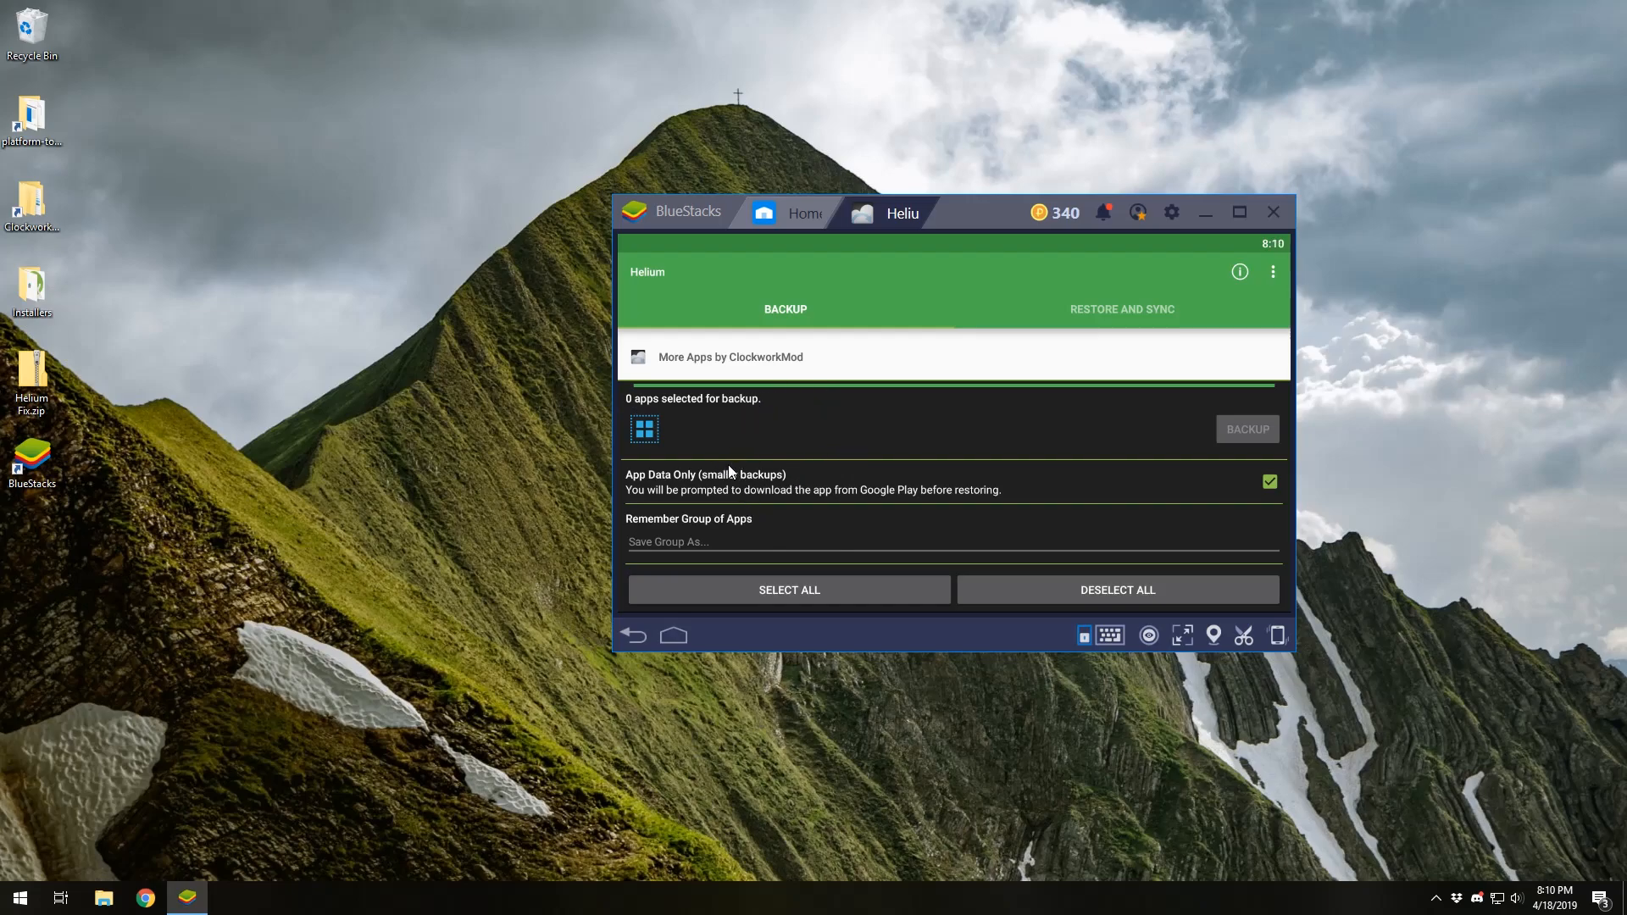
{"action": "mouse_move", "coordinate": [809, 604]}
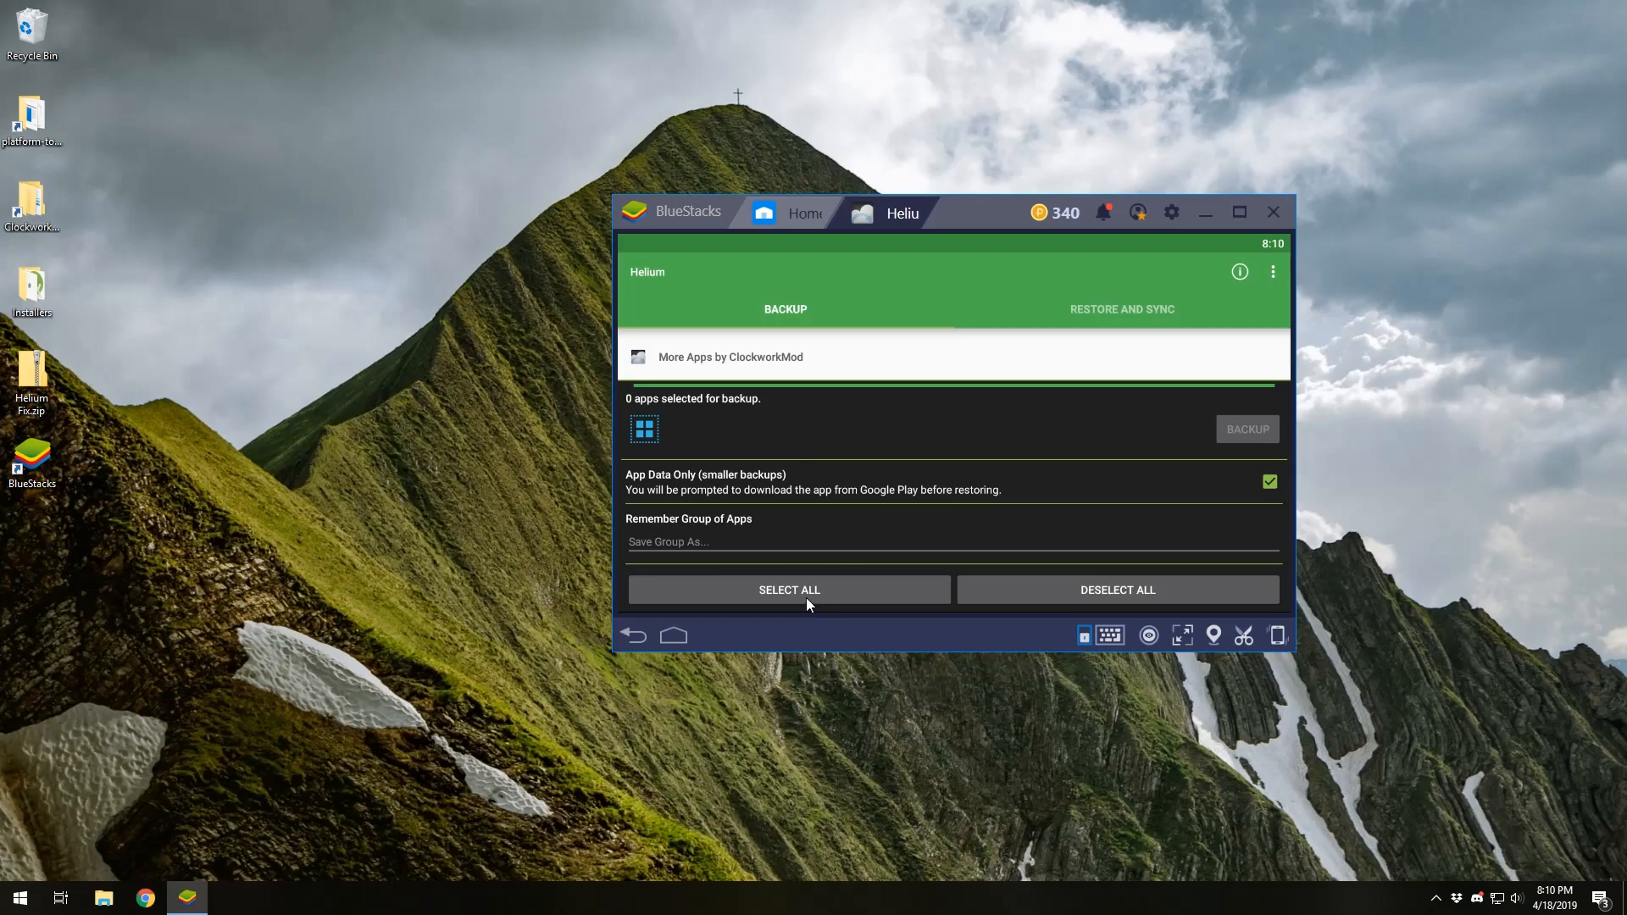
Select all apps for backup and toggle App Data Only off and back on.
{"action": "left_click", "coordinate": [789, 590]}
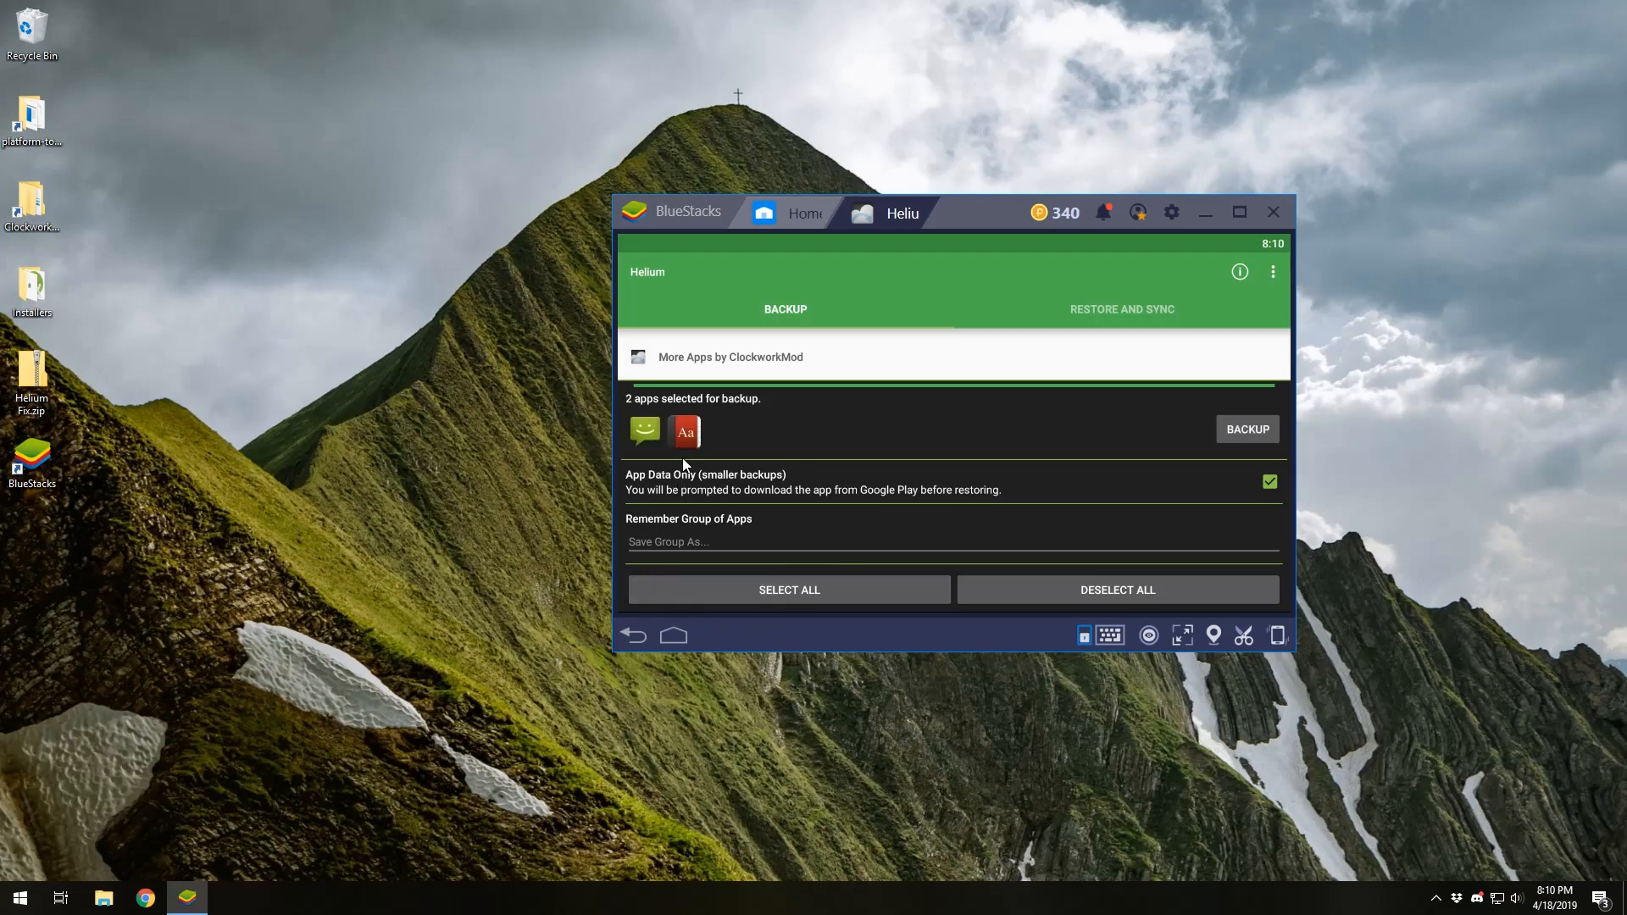
{"action": "mouse_move", "coordinate": [1133, 427]}
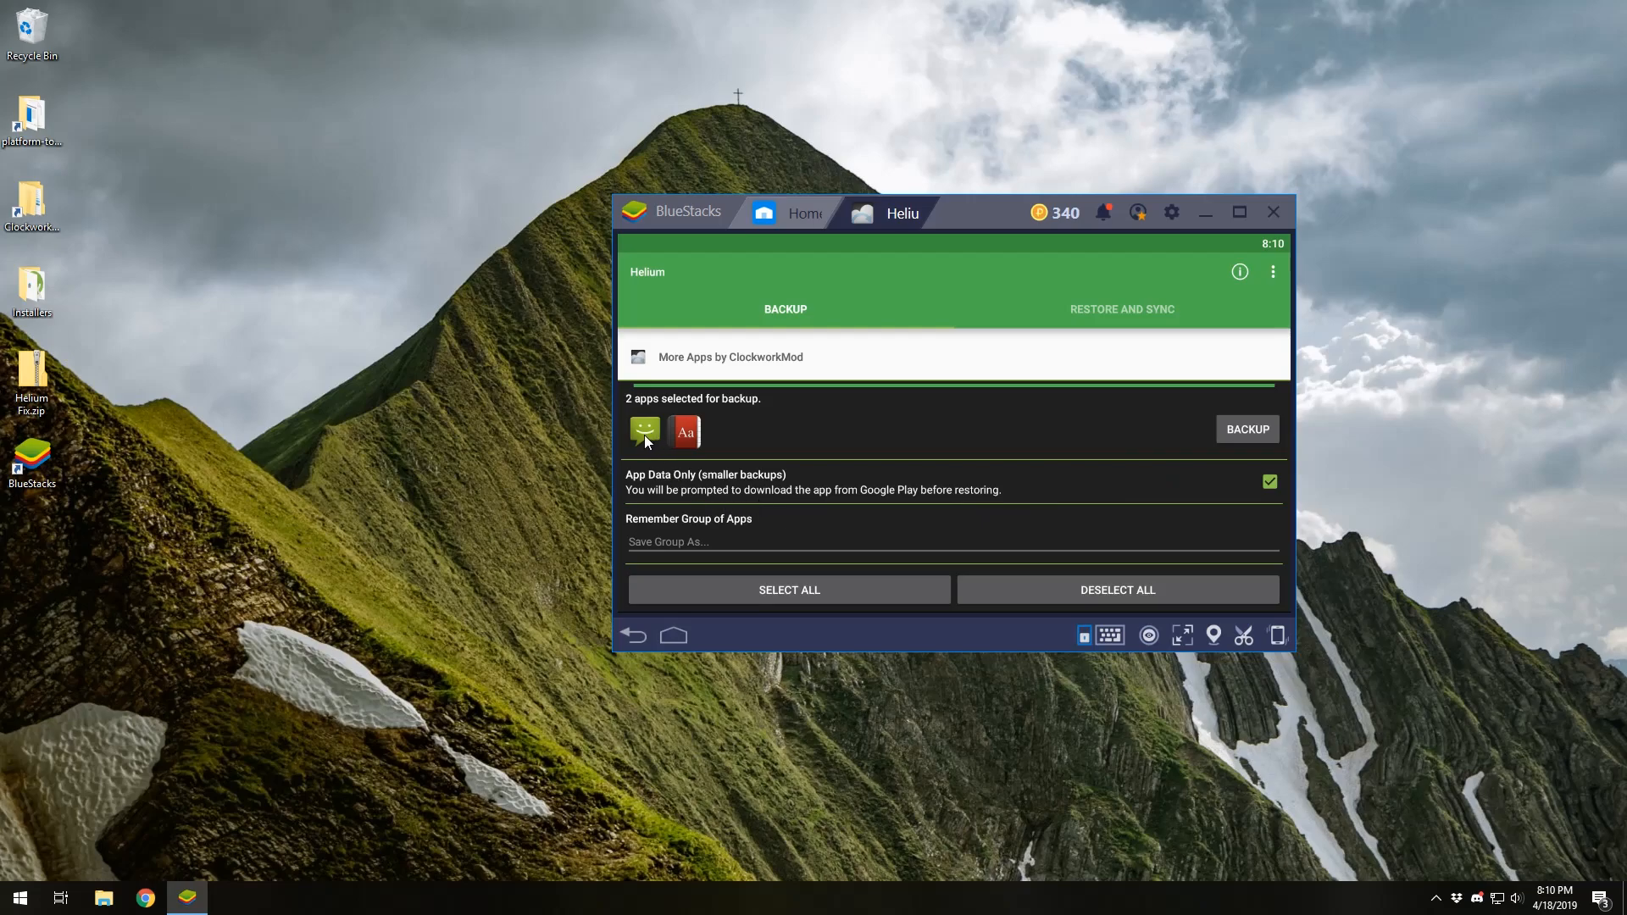
{"action": "mouse_move", "coordinate": [749, 446]}
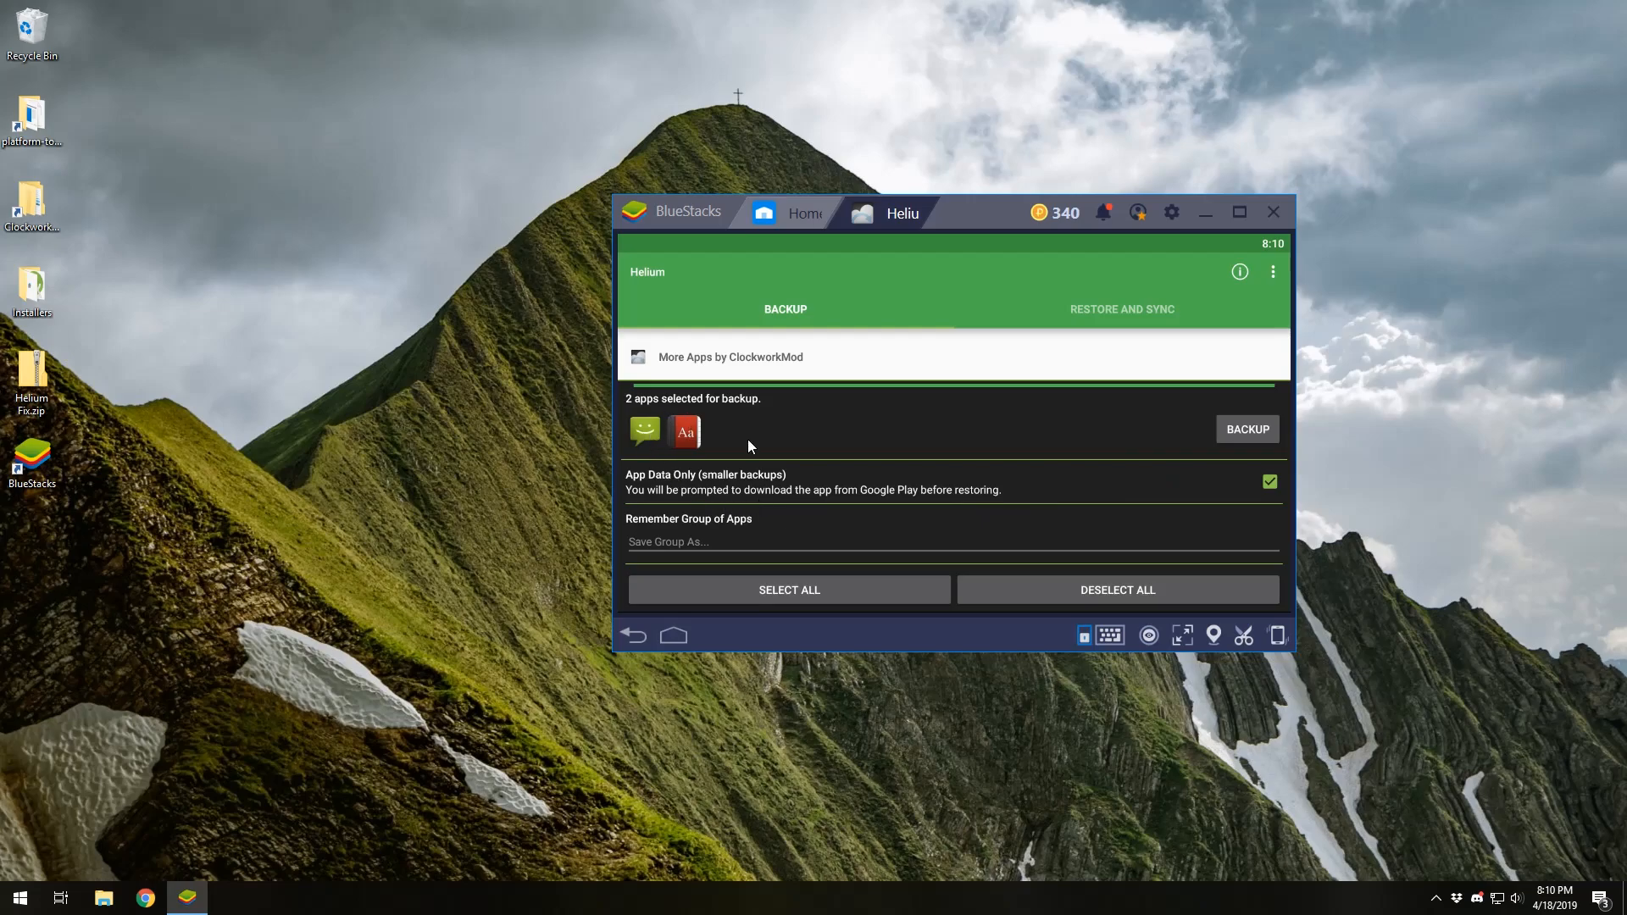
{"action": "mouse_move", "coordinate": [847, 495]}
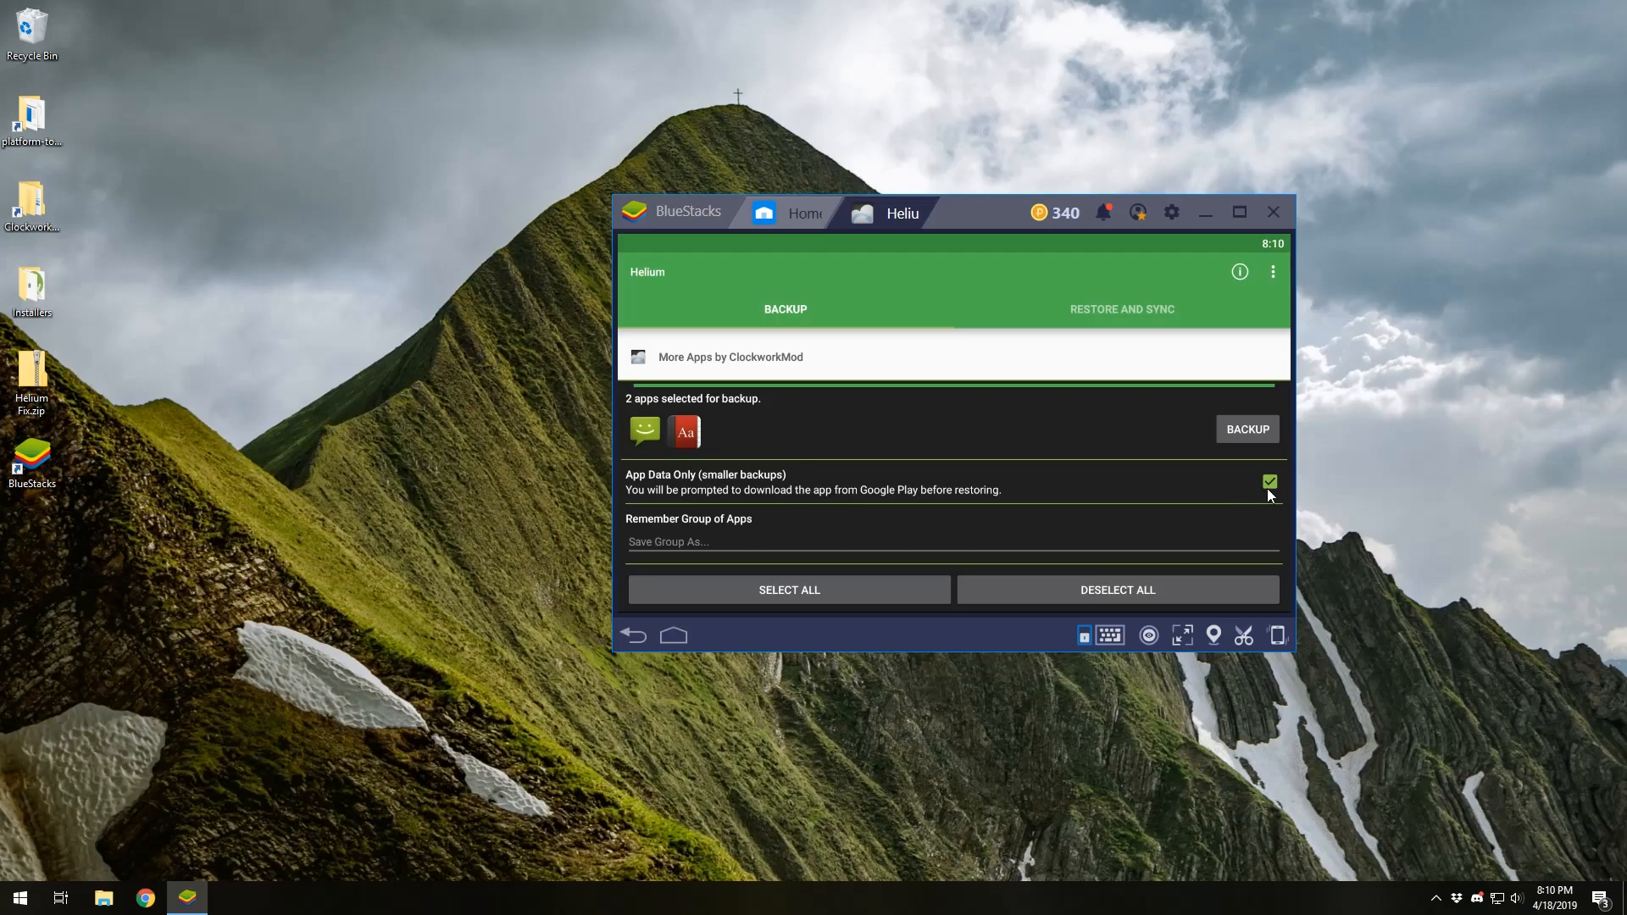
{"action": "mouse_move", "coordinate": [628, 484]}
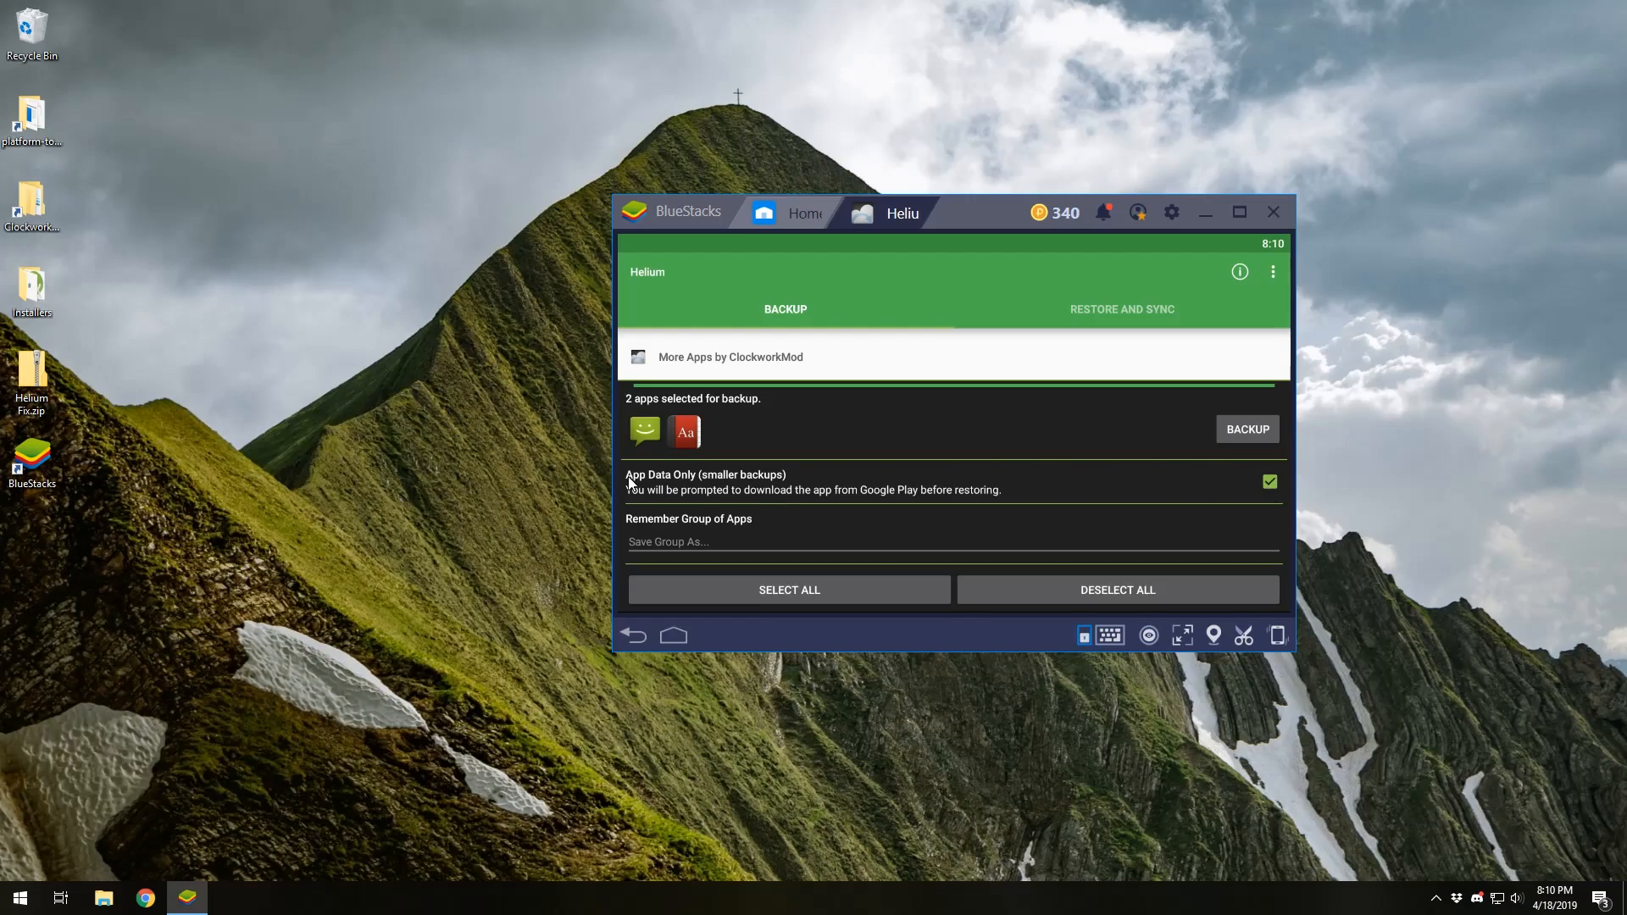
{"action": "mouse_move", "coordinate": [808, 507]}
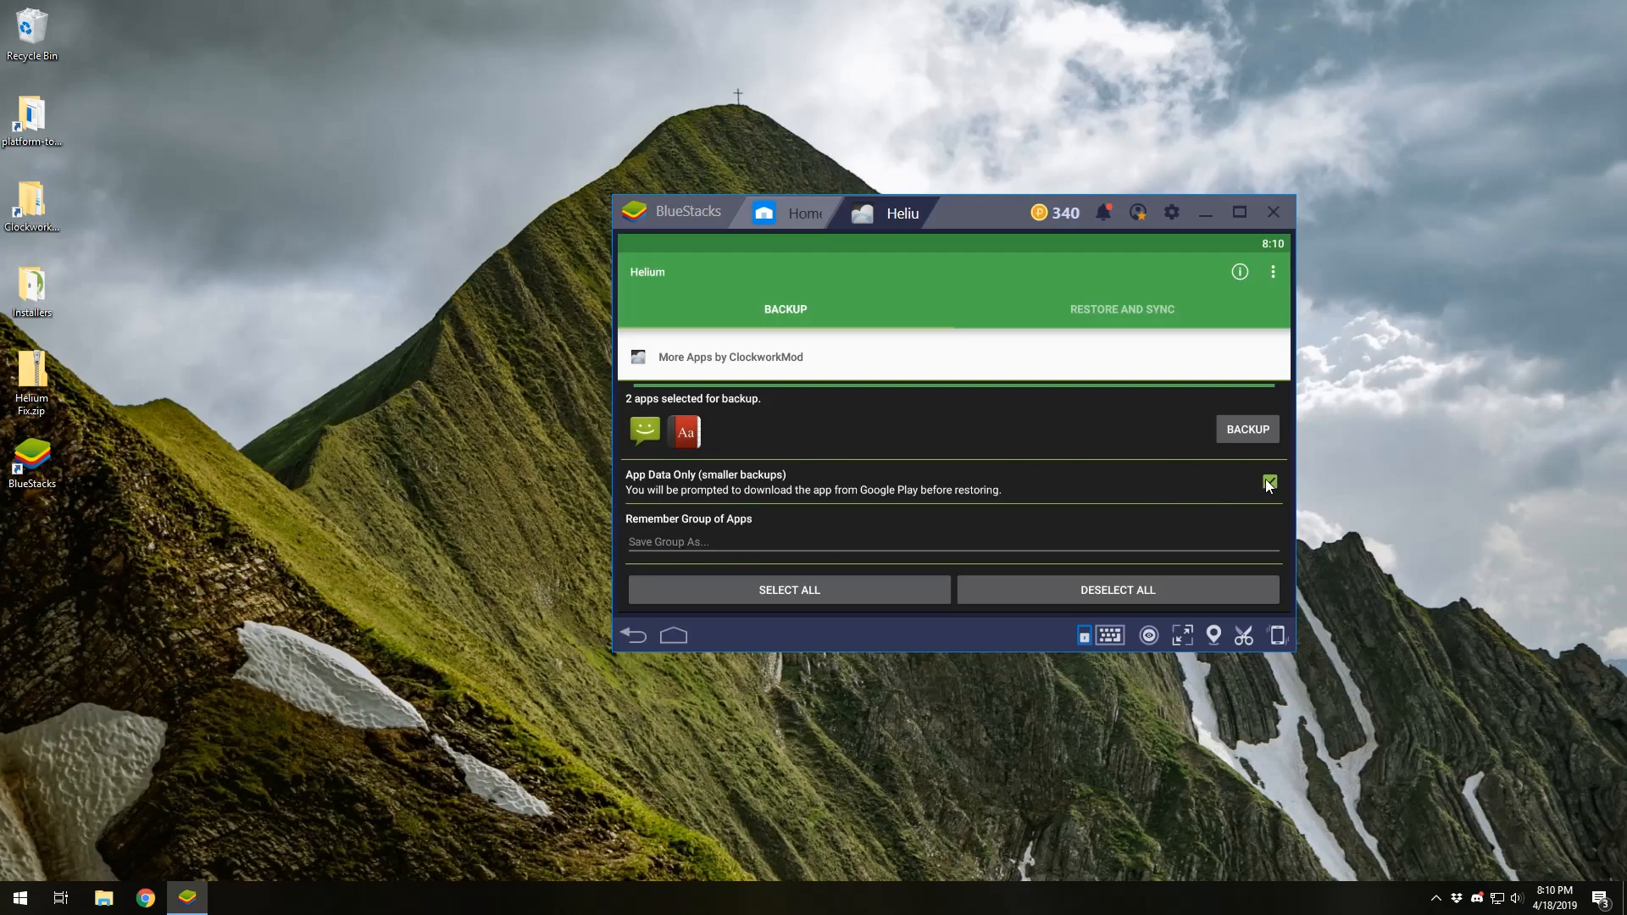
{"action": "left_click", "coordinate": [1270, 484]}
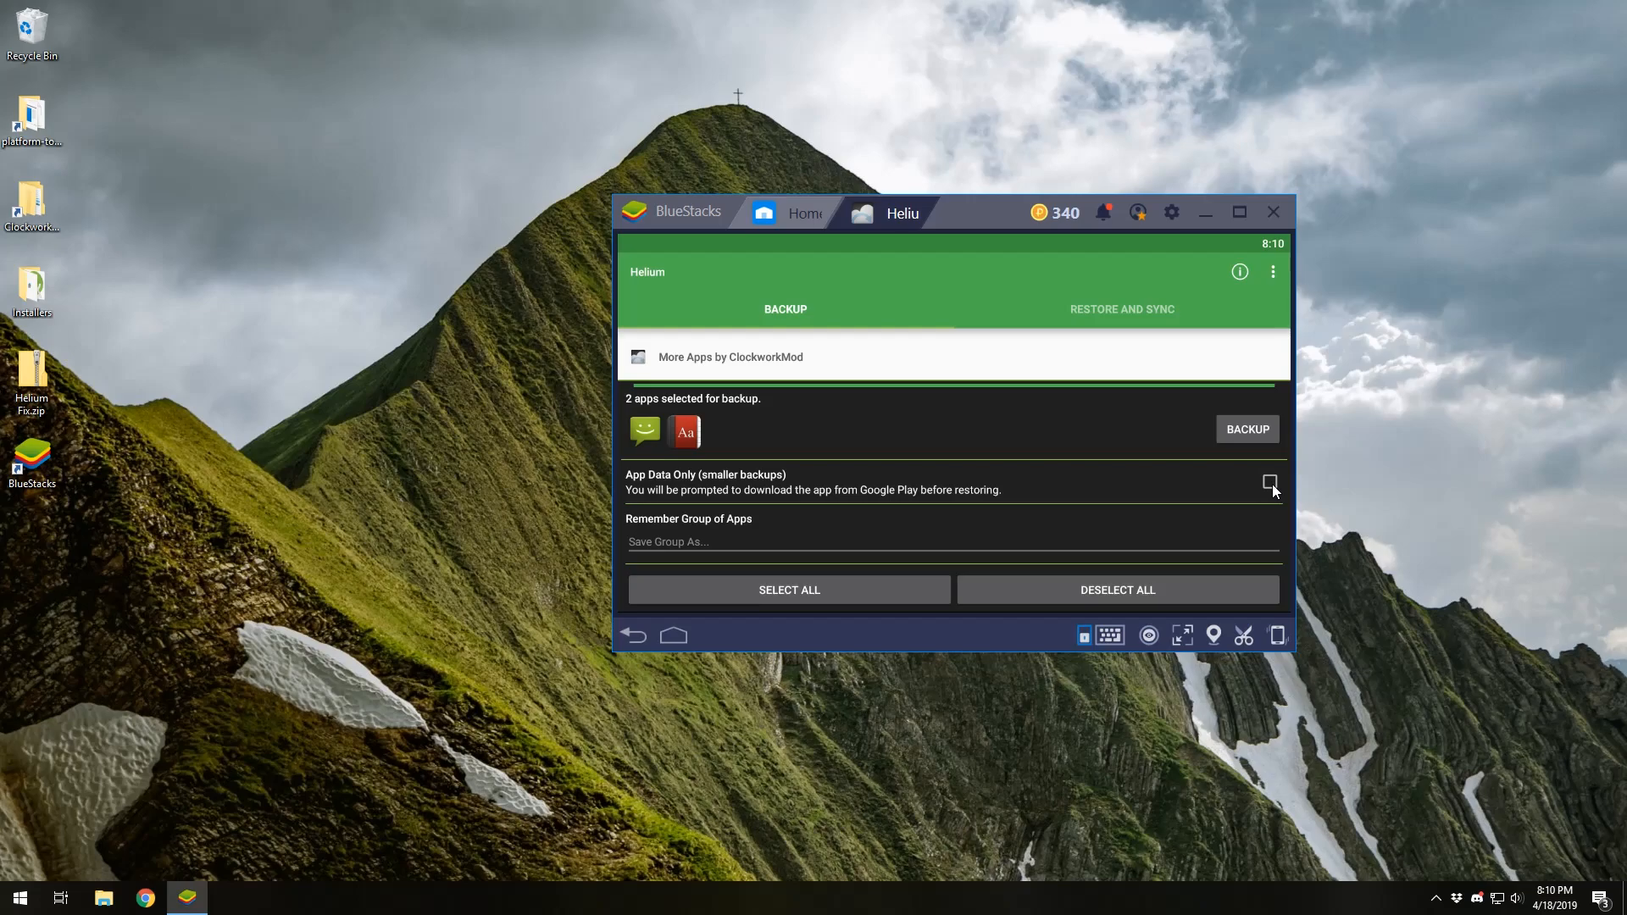
{"action": "mouse_move", "coordinate": [1095, 510]}
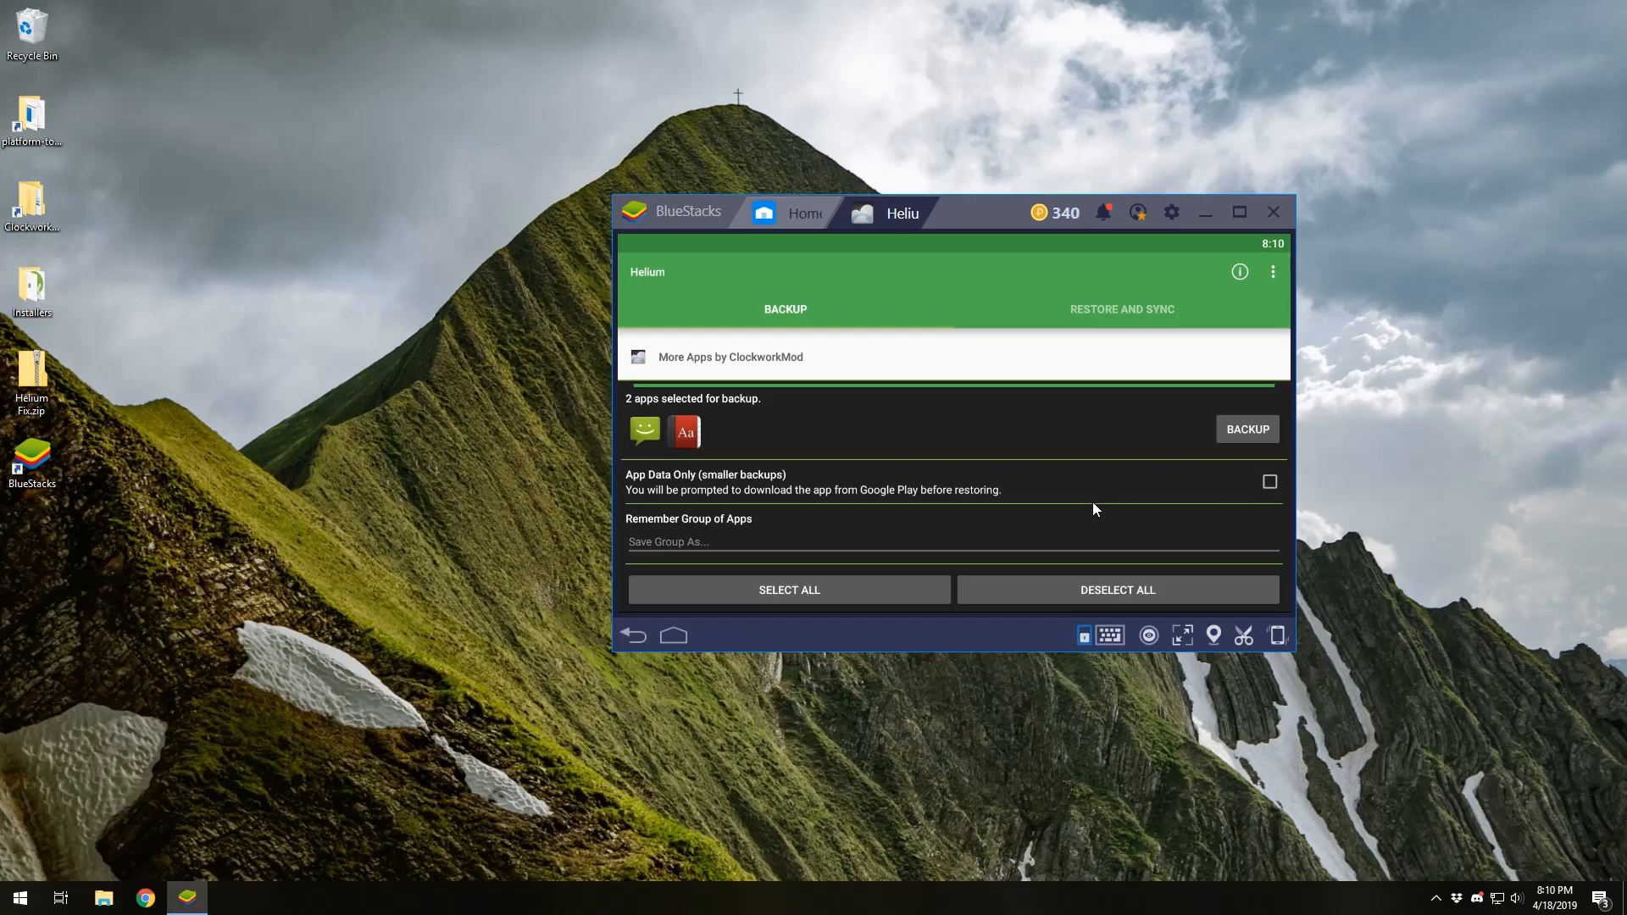
{"action": "mouse_move", "coordinate": [1235, 486]}
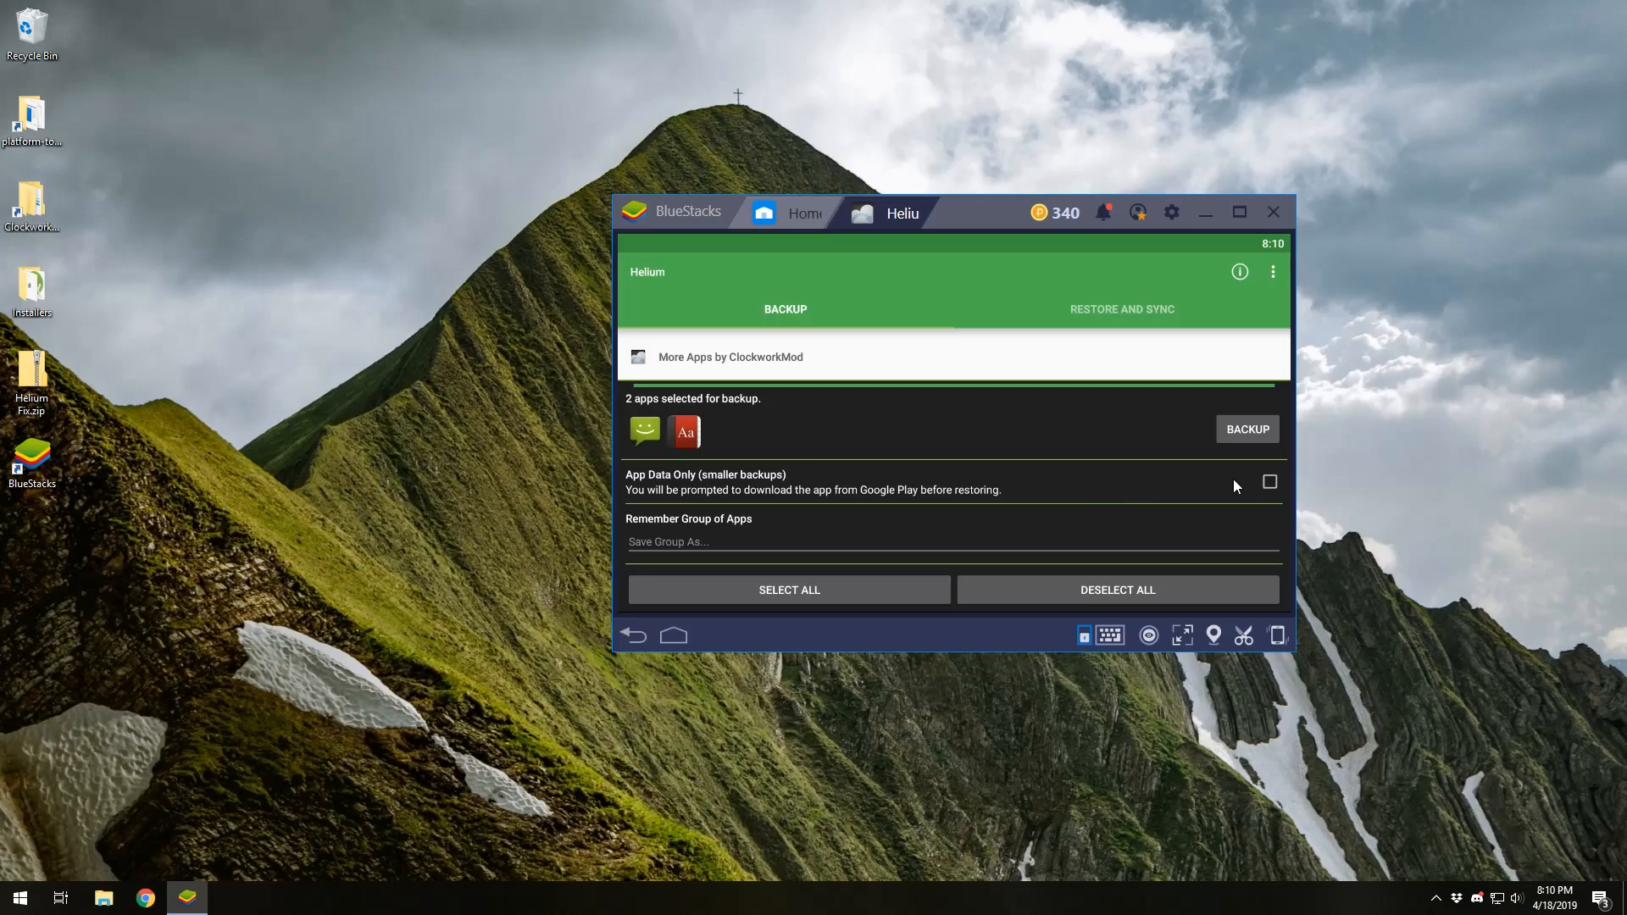
{"action": "mouse_move", "coordinate": [1271, 496]}
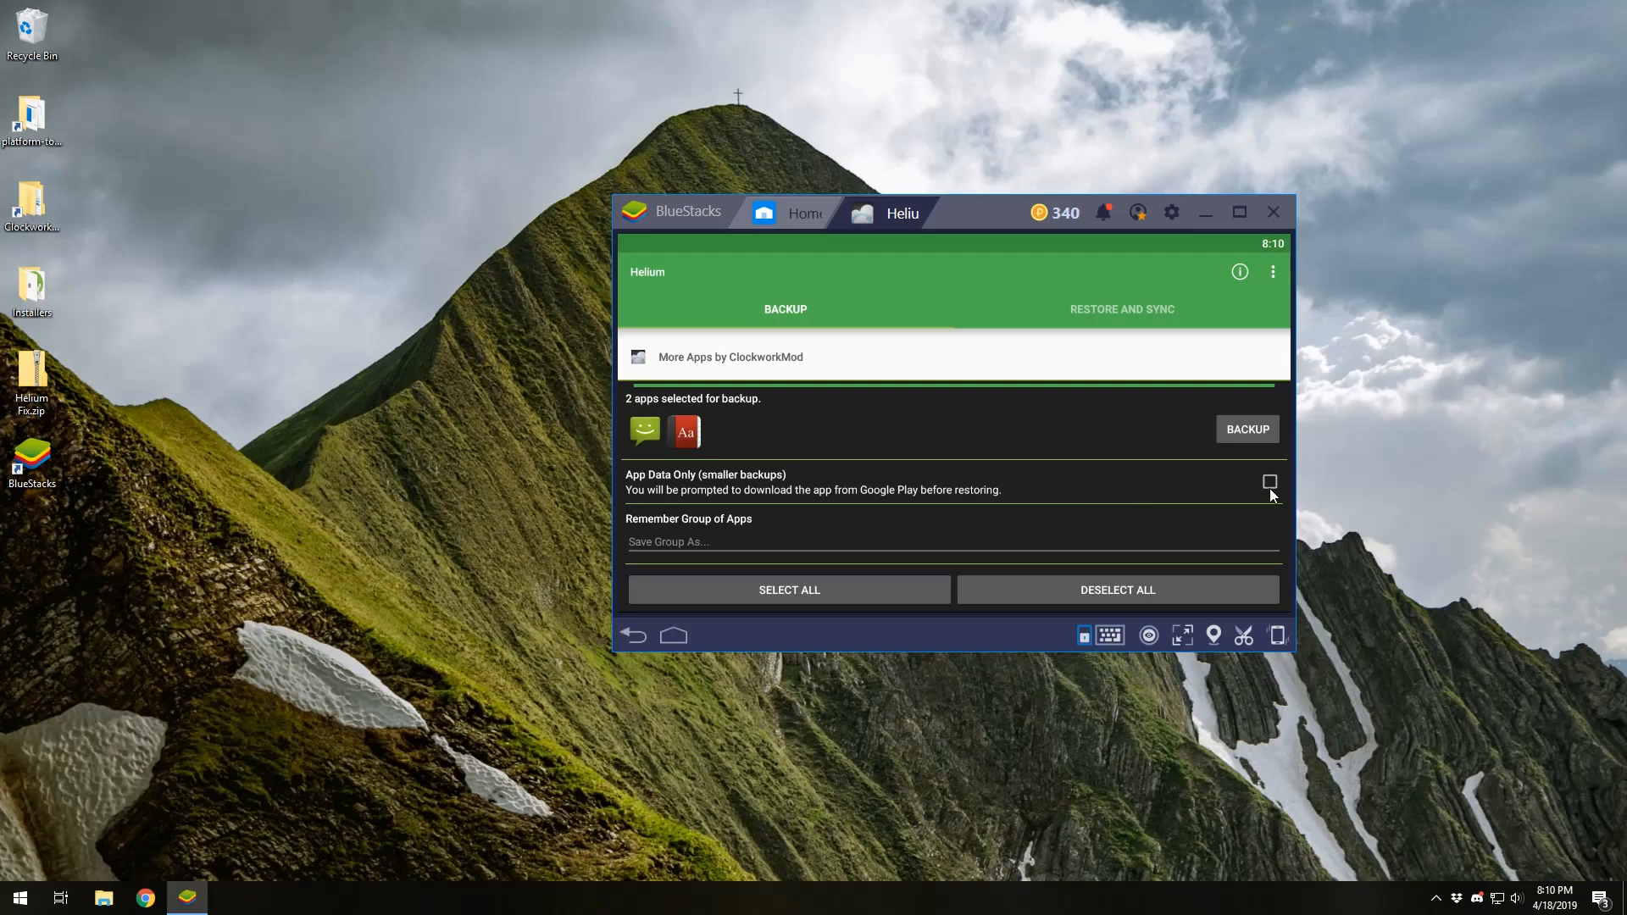
{"action": "left_click", "coordinate": [1270, 482]}
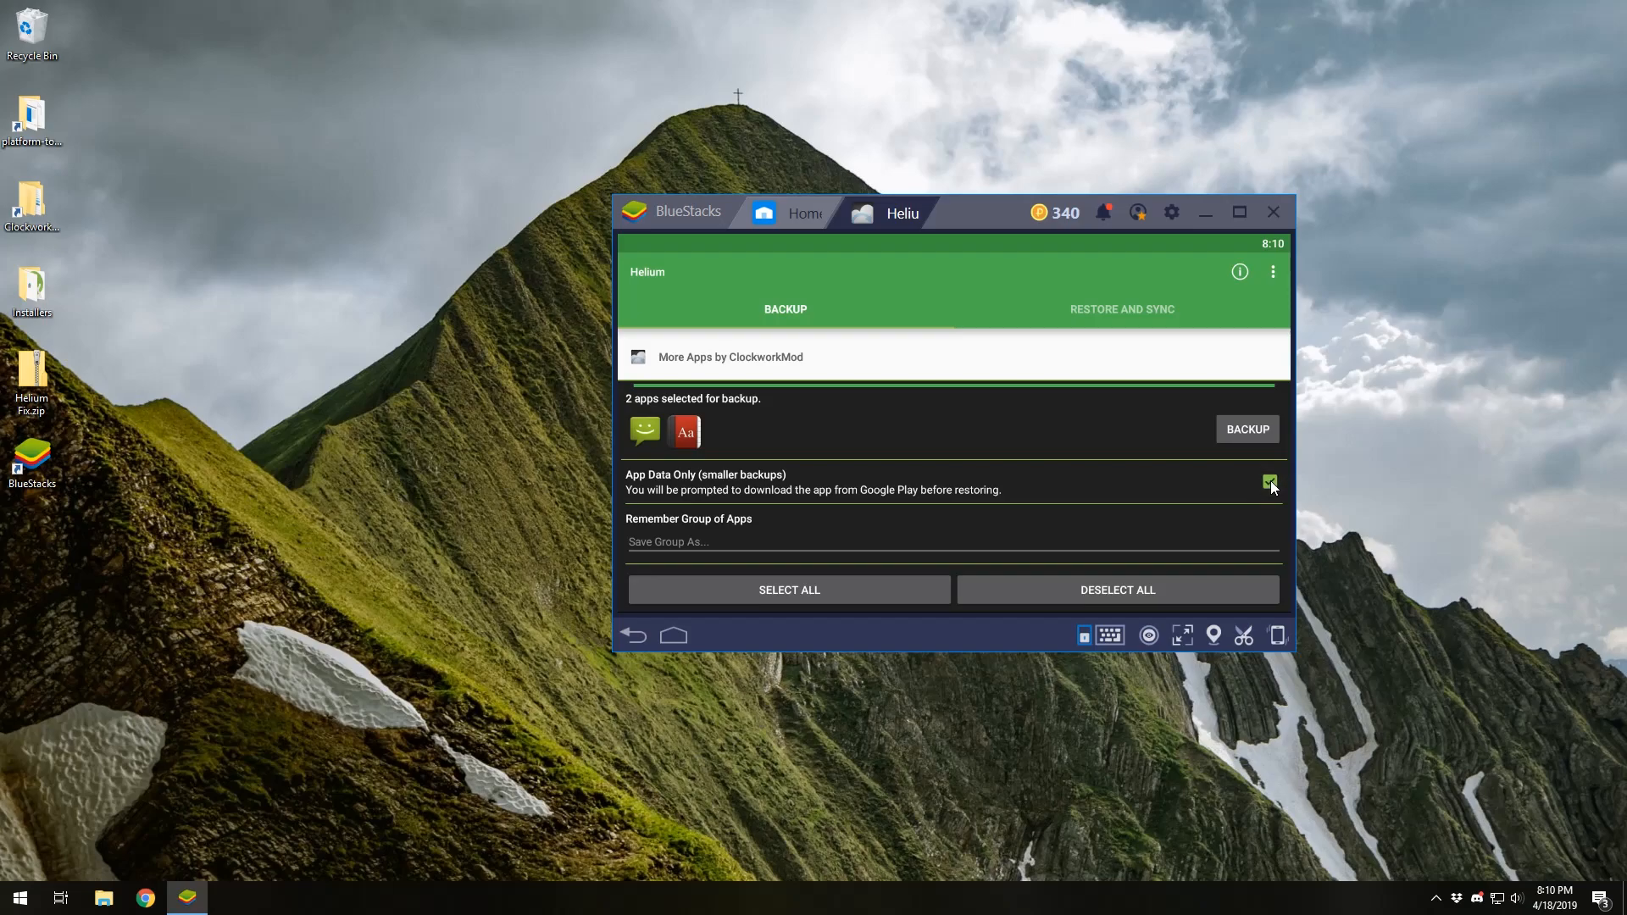
{"action": "mouse_move", "coordinate": [1004, 513]}
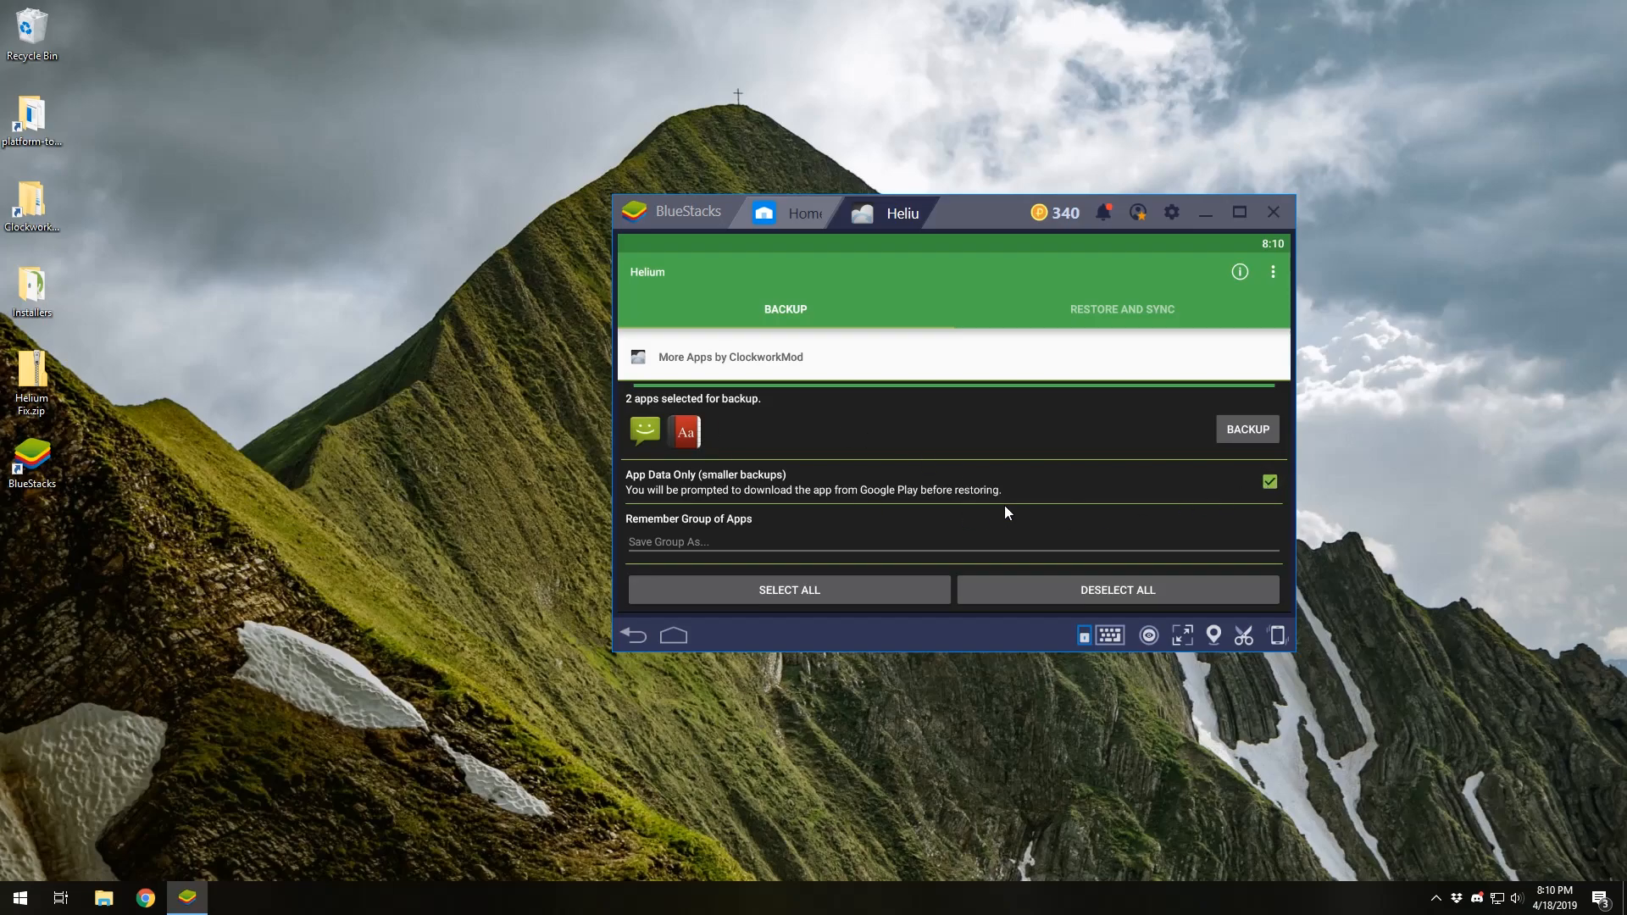
Back up the selected apps to Internal Storage, closing the ad and Backup Complete notices.
{"action": "left_click", "coordinate": [1247, 429]}
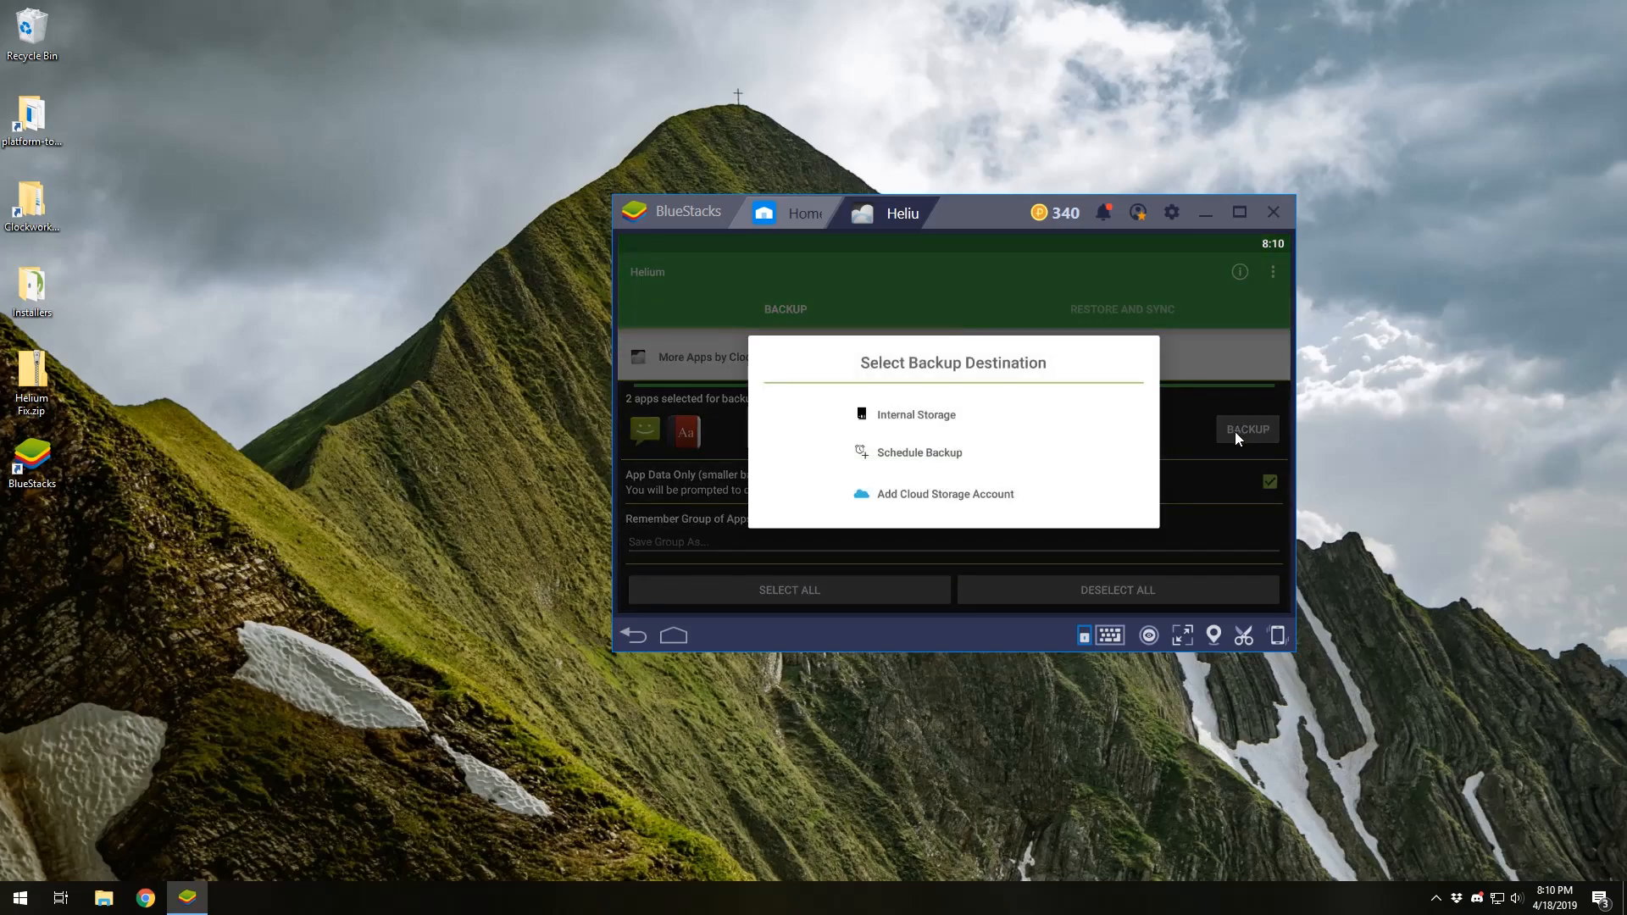
{"action": "left_click", "coordinate": [916, 414]}
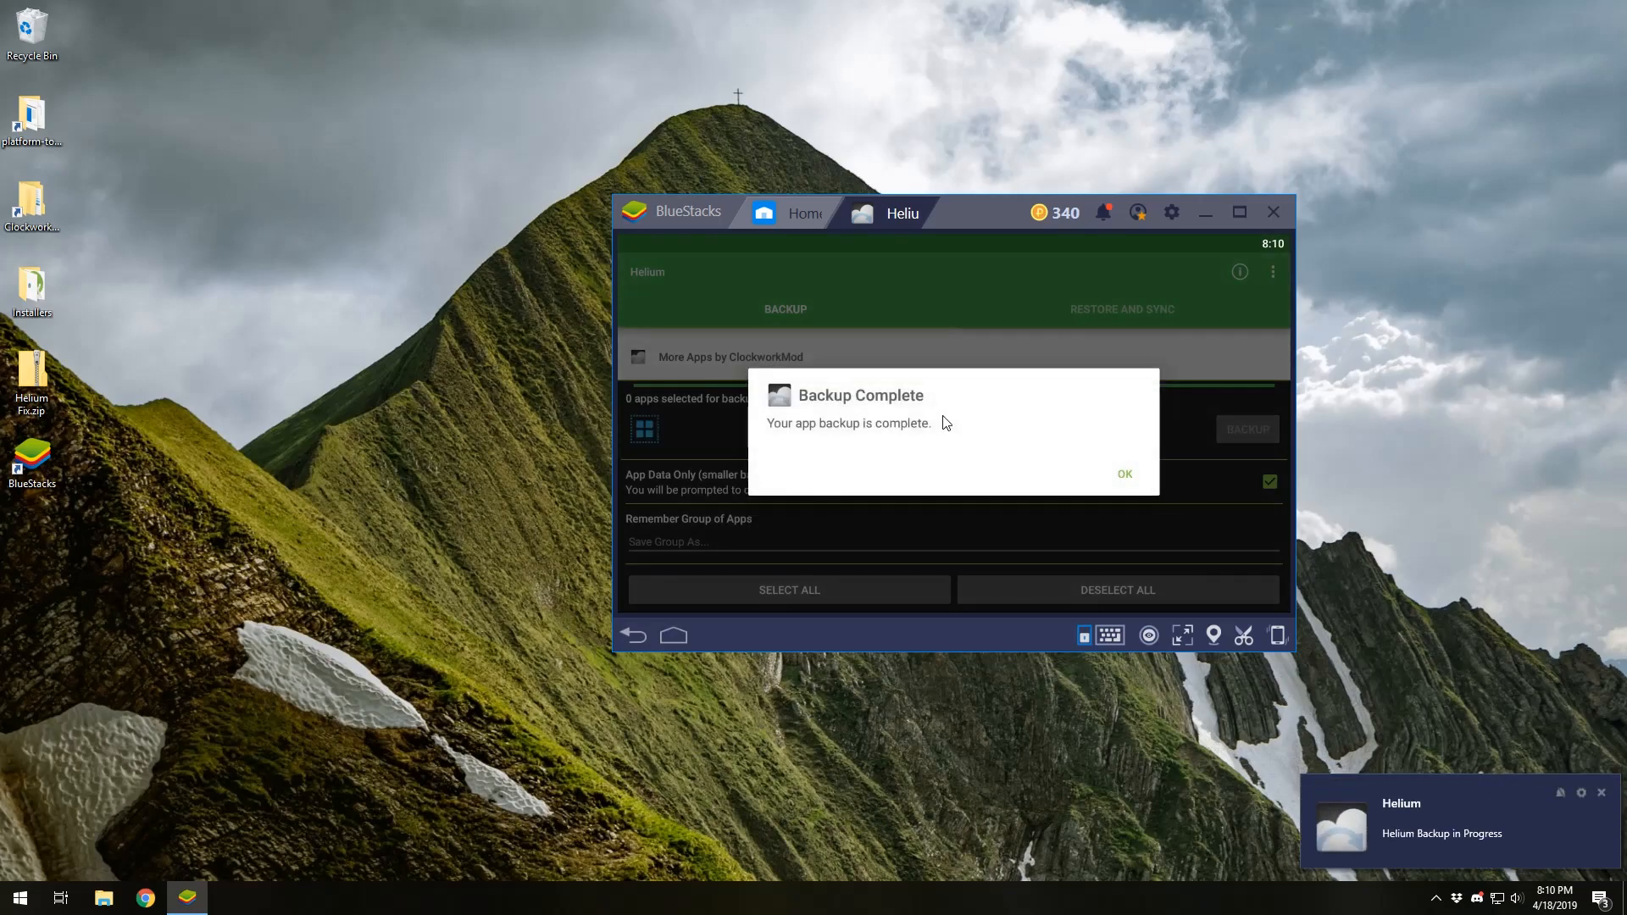
{"action": "left_click", "coordinate": [1124, 475]}
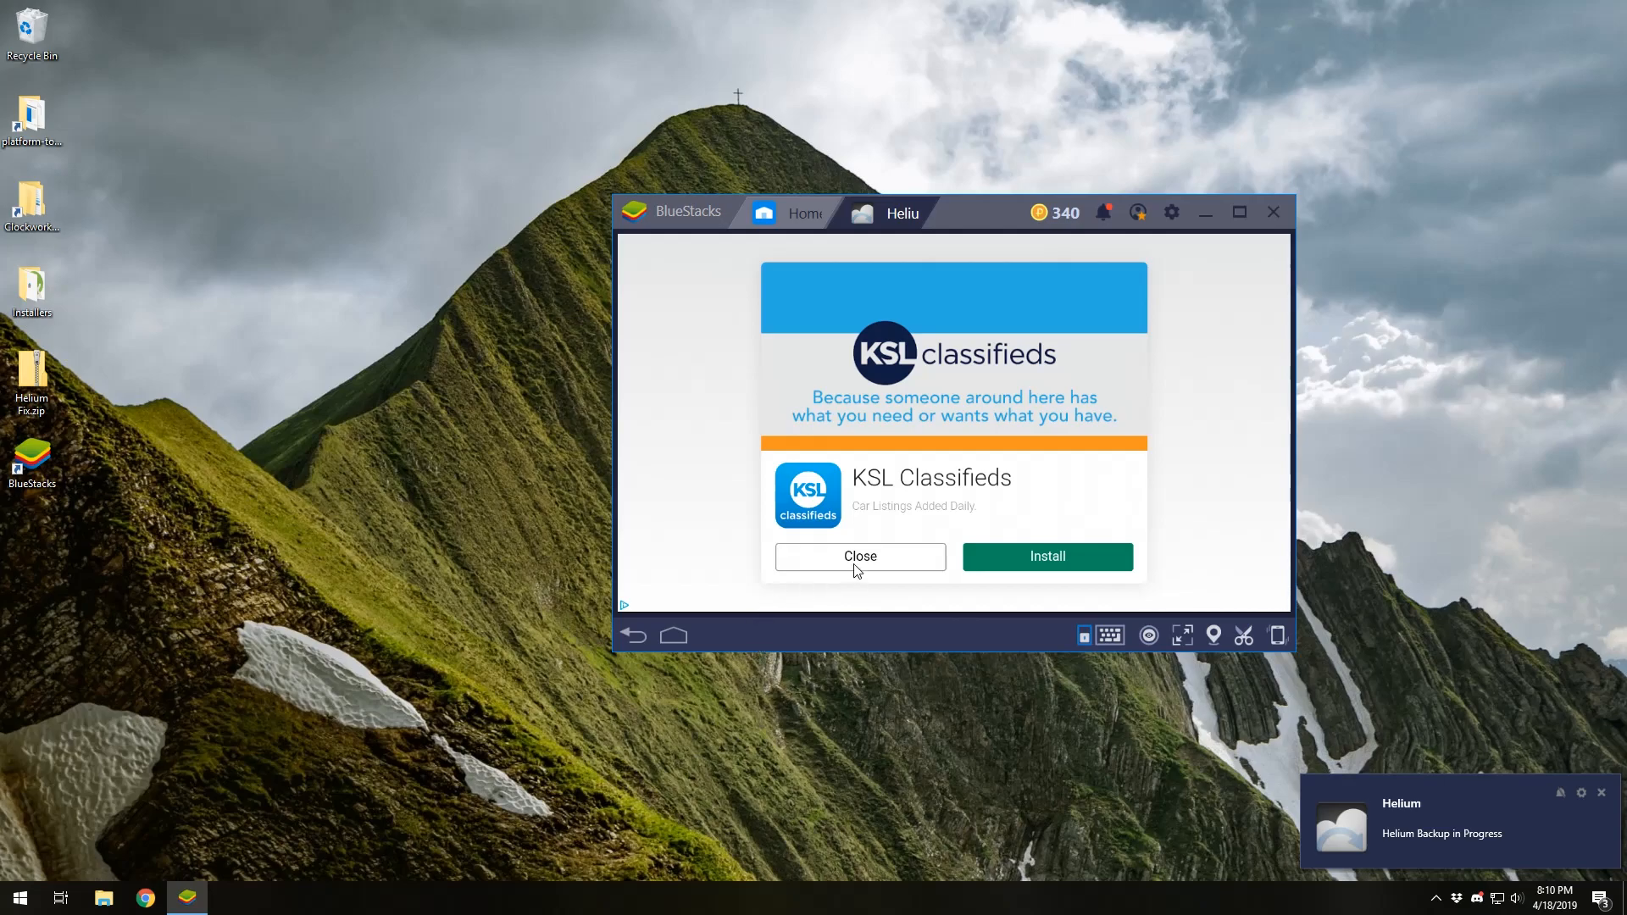
{"action": "left_click", "coordinate": [859, 556]}
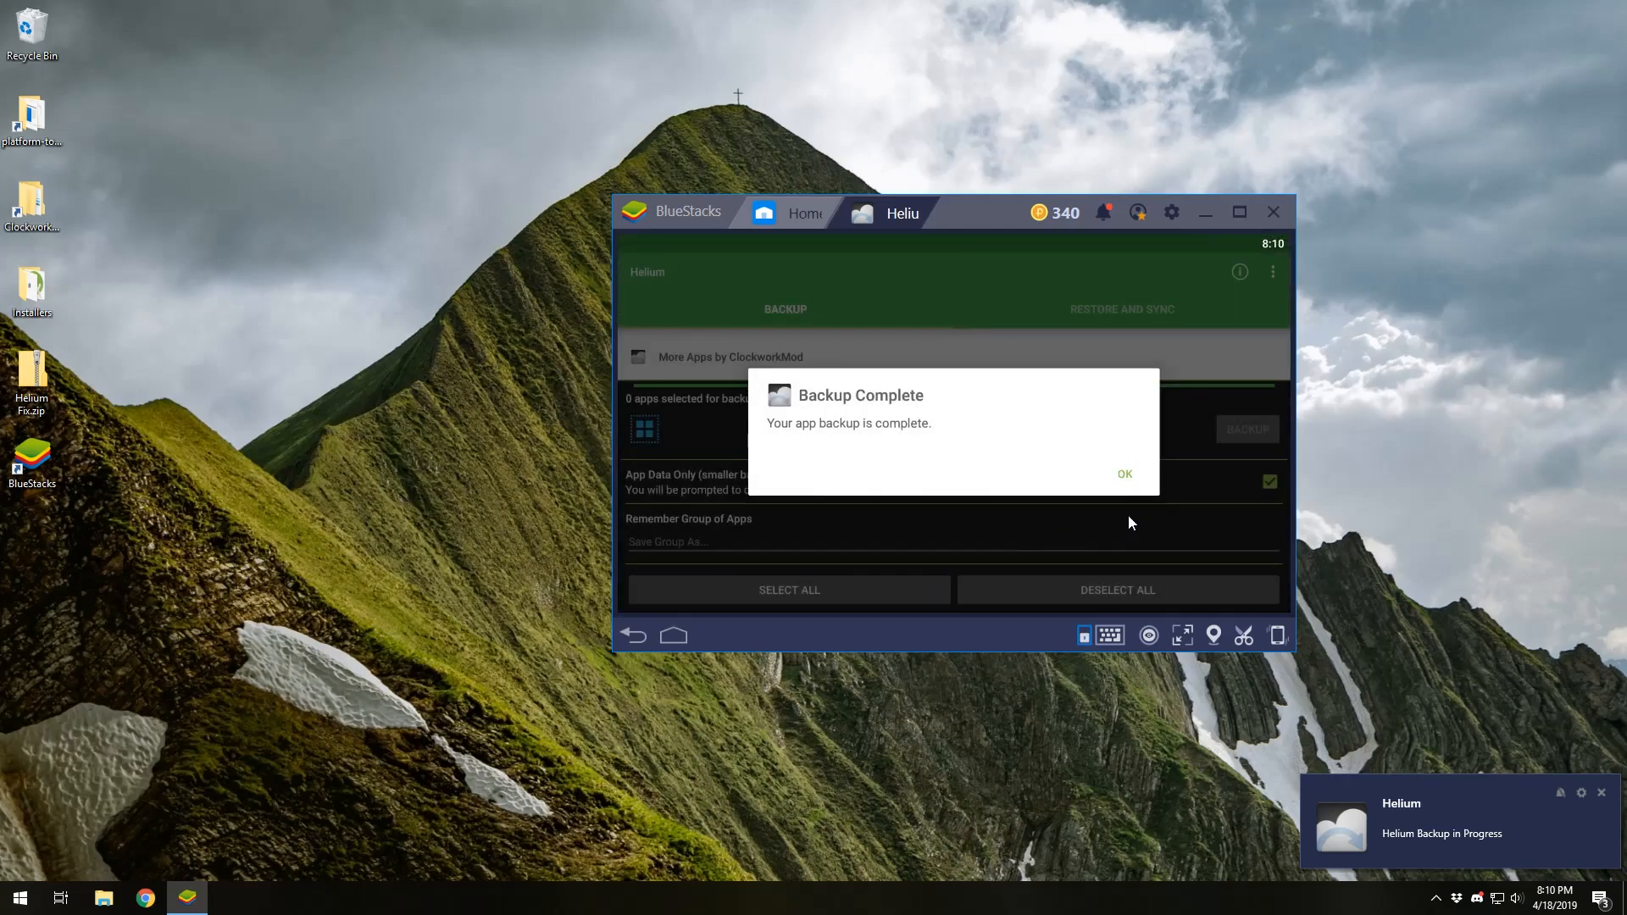
{"action": "left_click", "coordinate": [1123, 472]}
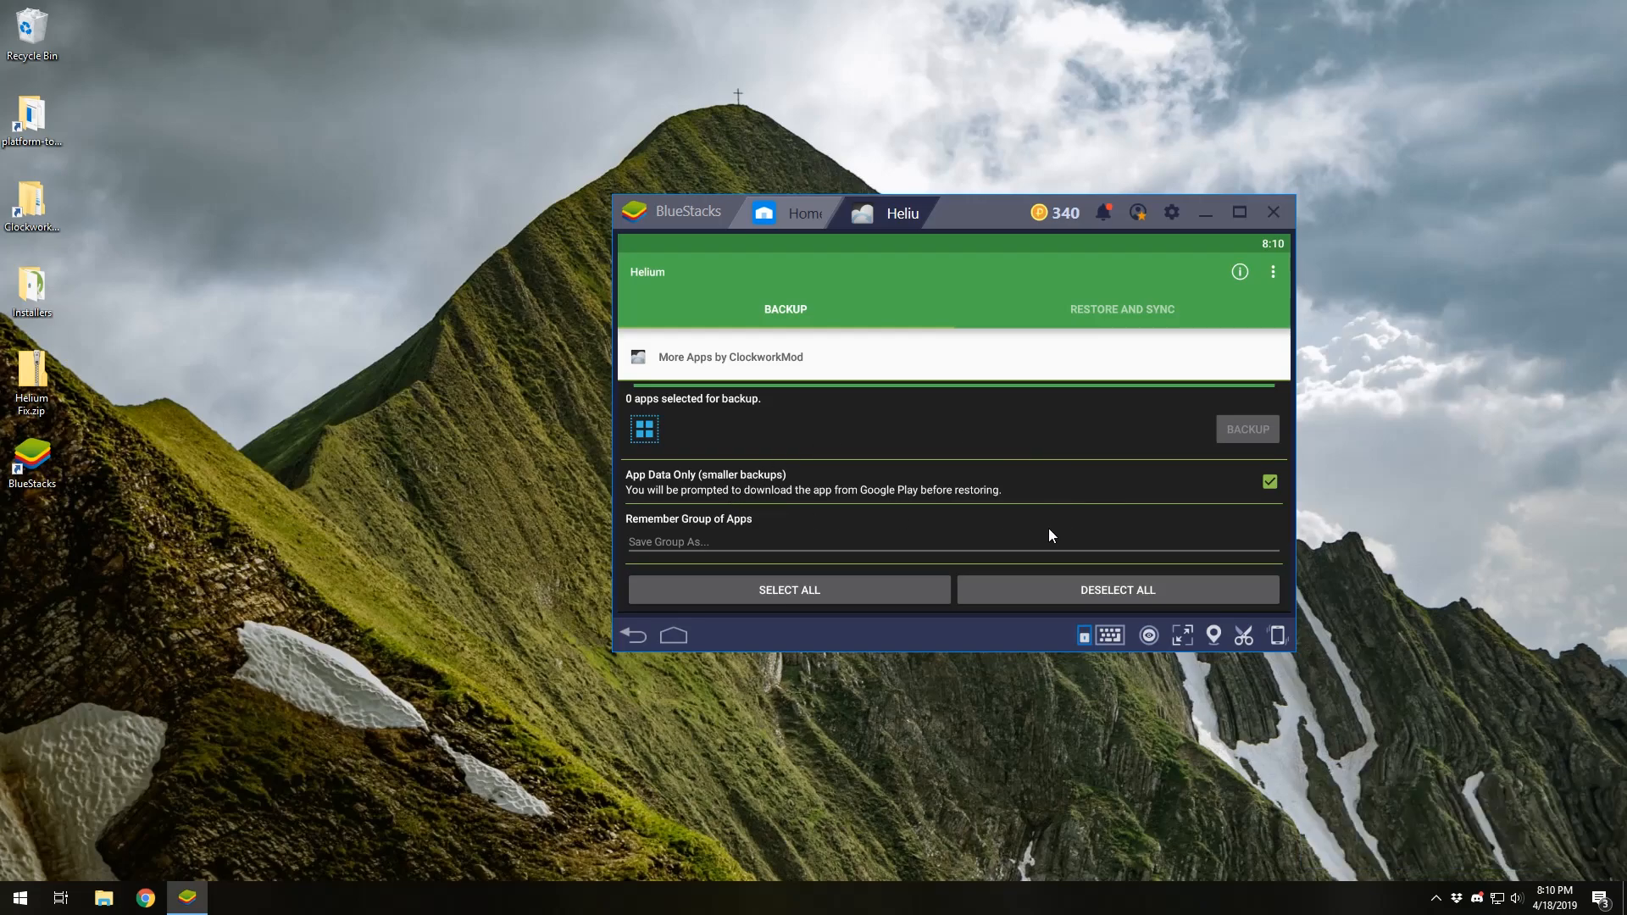
{"action": "mouse_move", "coordinate": [847, 481]}
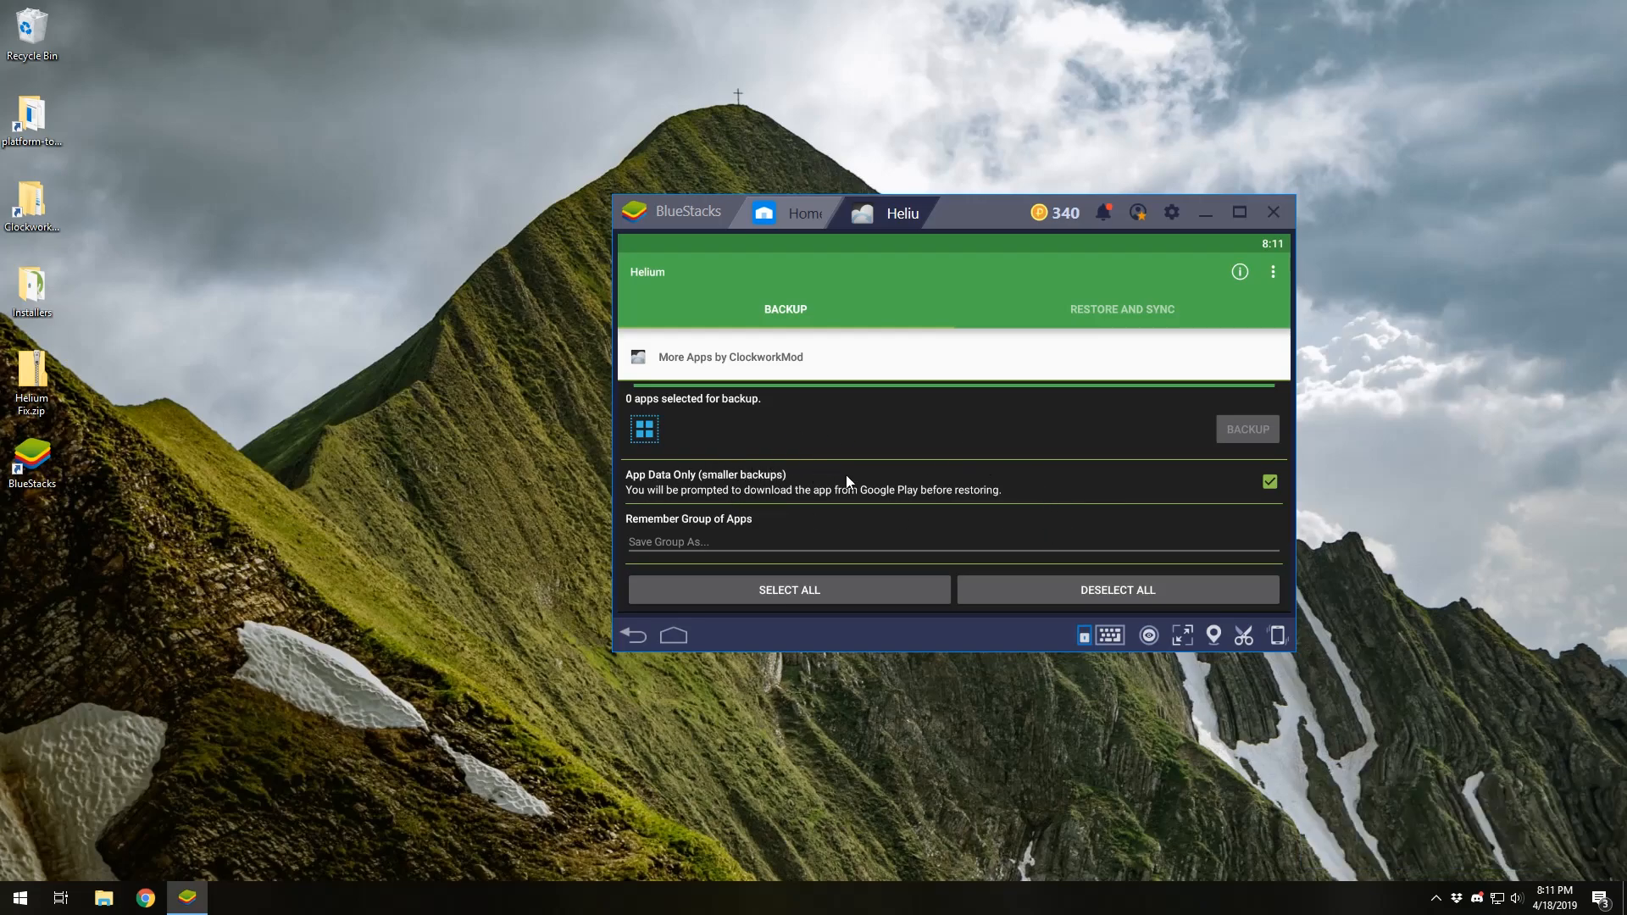
Restore User Dictionary from the Internal Storage backup with RESTORE MY DATA, dismissing Restore Complete.
{"action": "left_click", "coordinate": [1120, 310]}
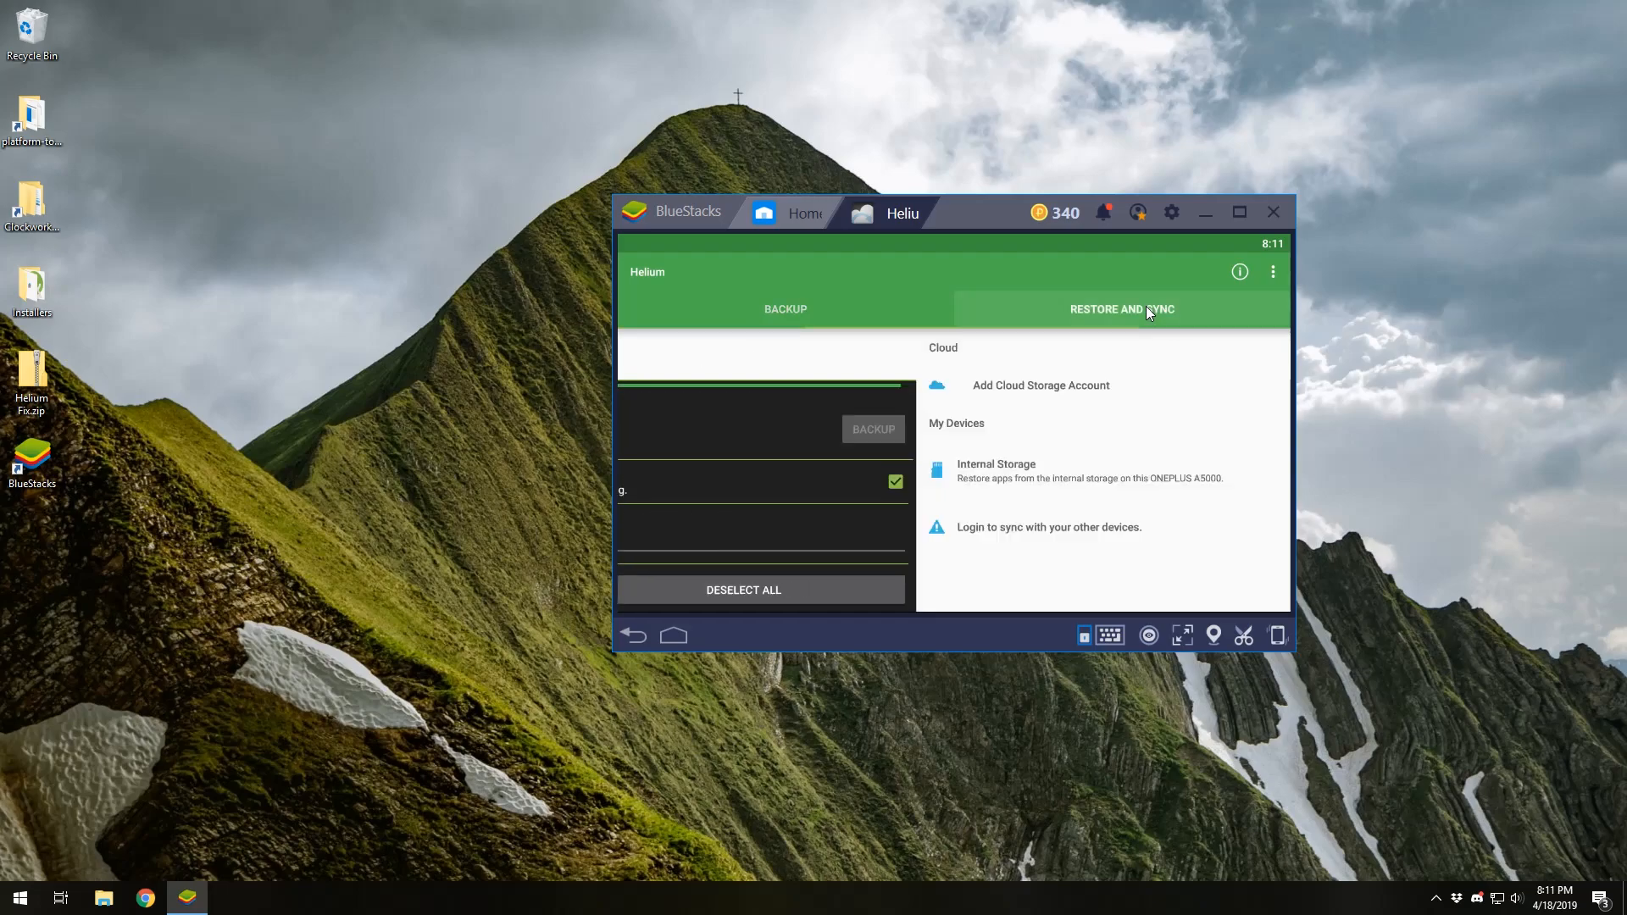
{"action": "left_click", "coordinate": [1121, 308]}
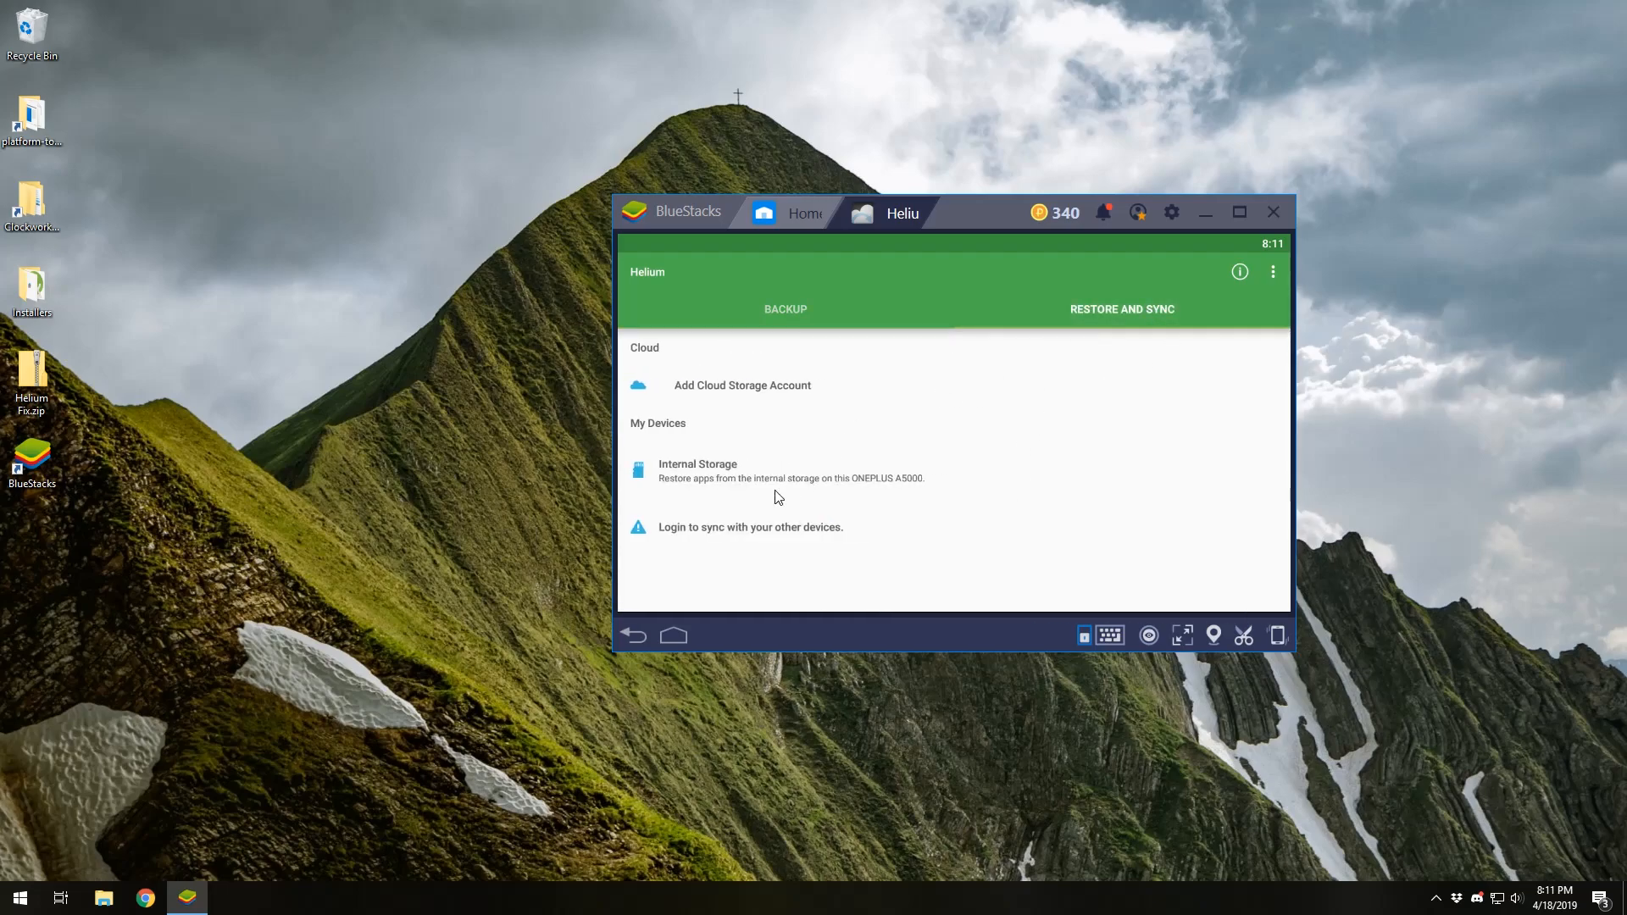
{"action": "left_click", "coordinate": [698, 470]}
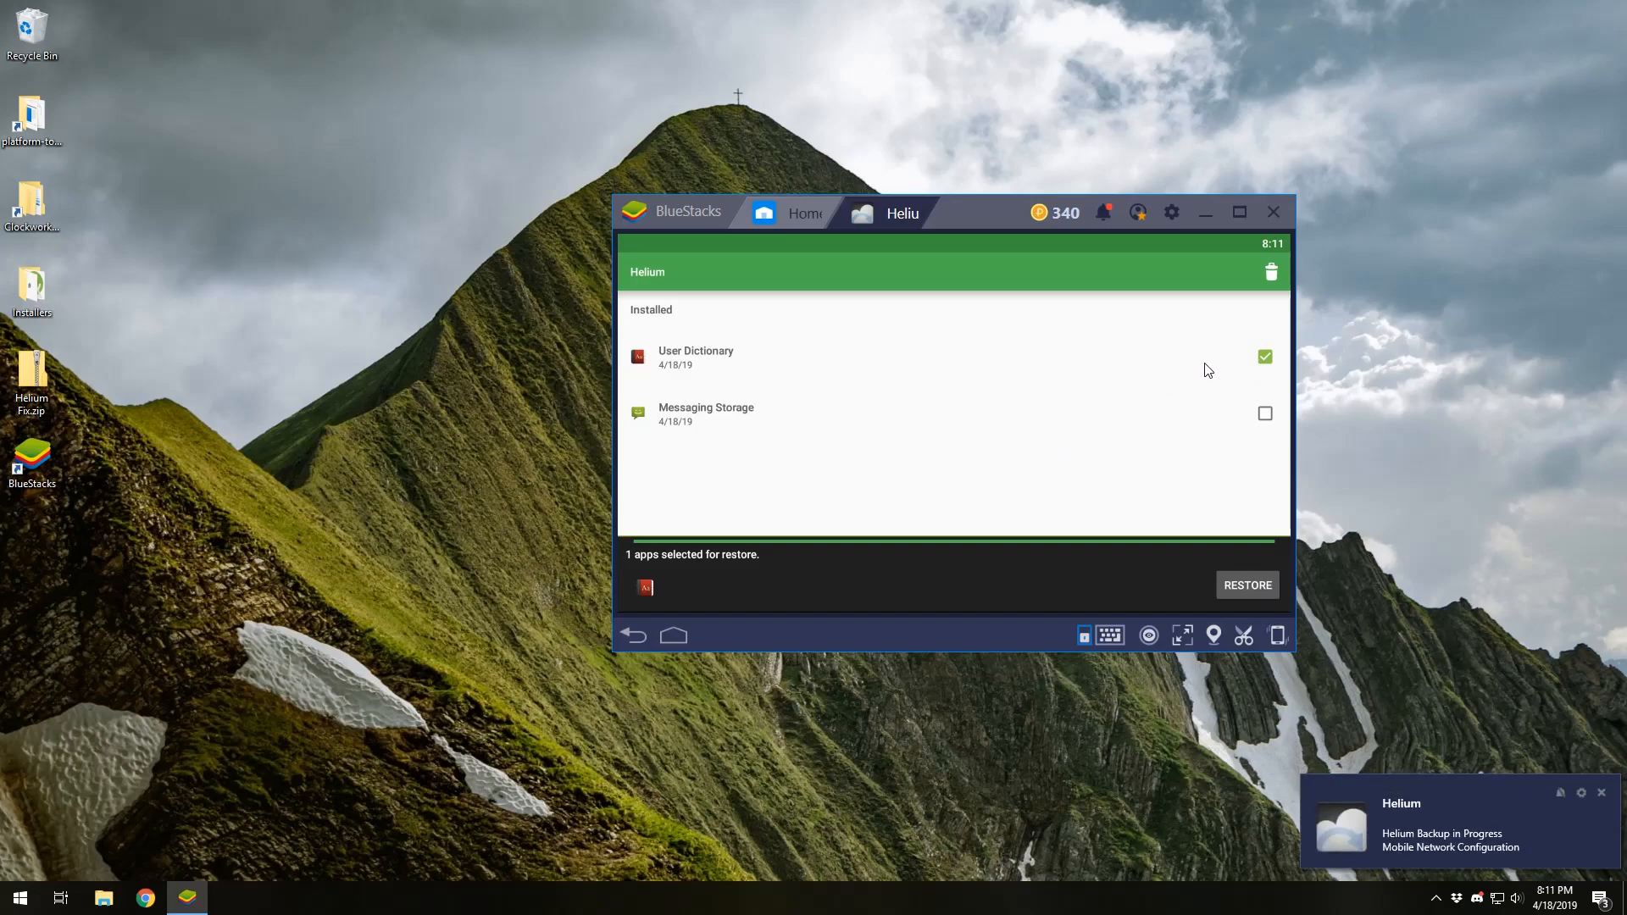
{"action": "mouse_move", "coordinate": [1110, 541]}
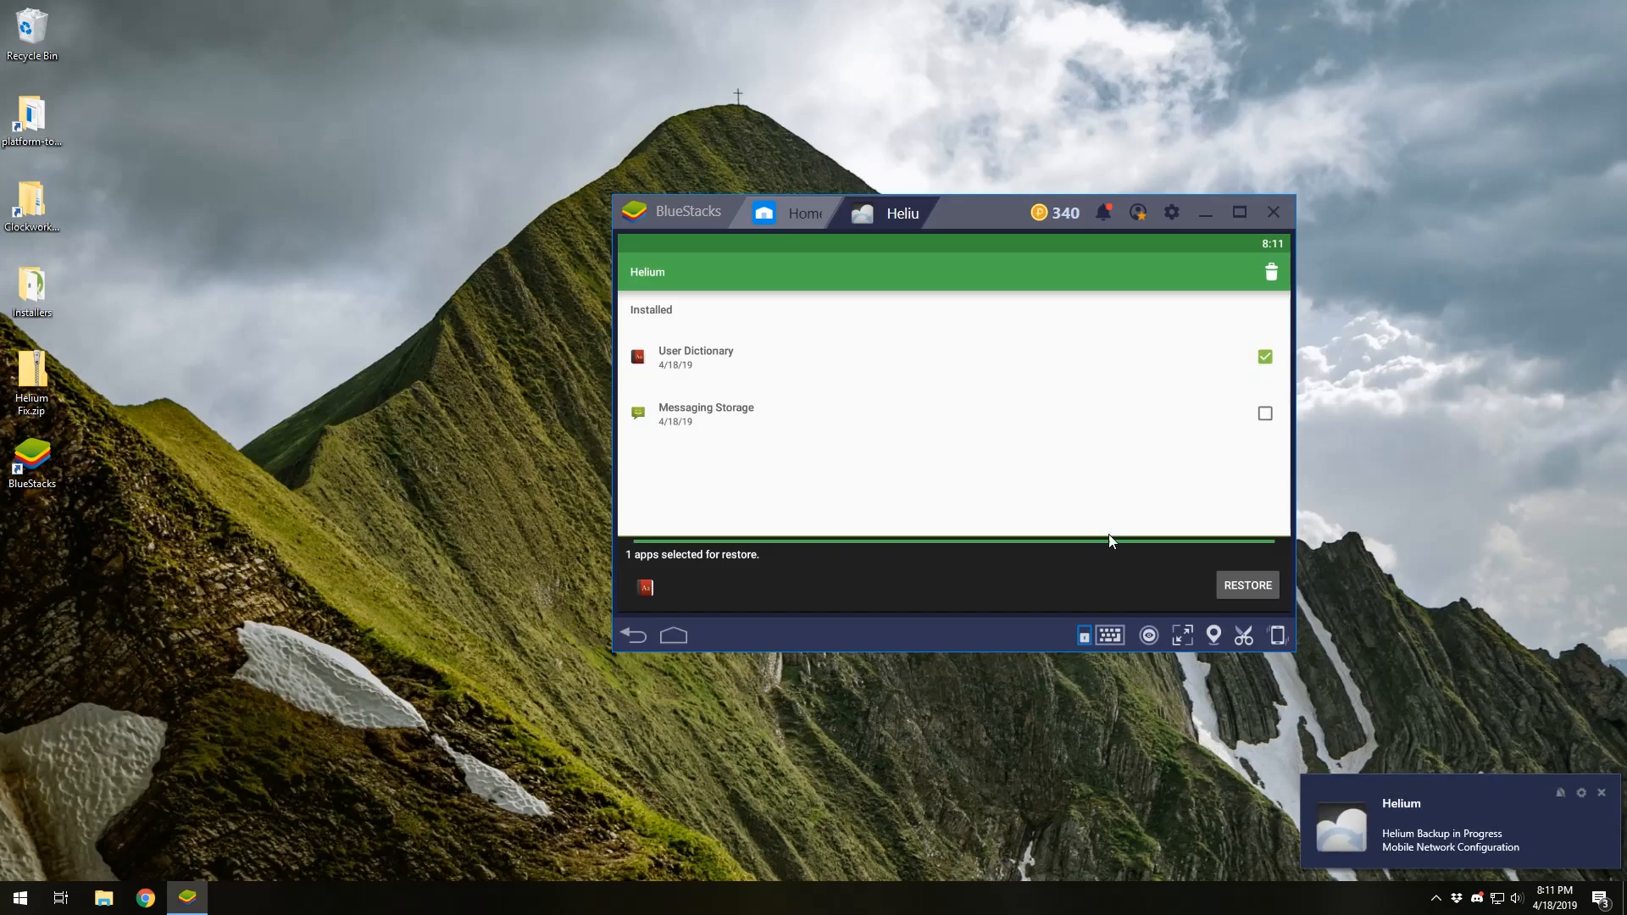
{"action": "left_click", "coordinate": [1264, 356]}
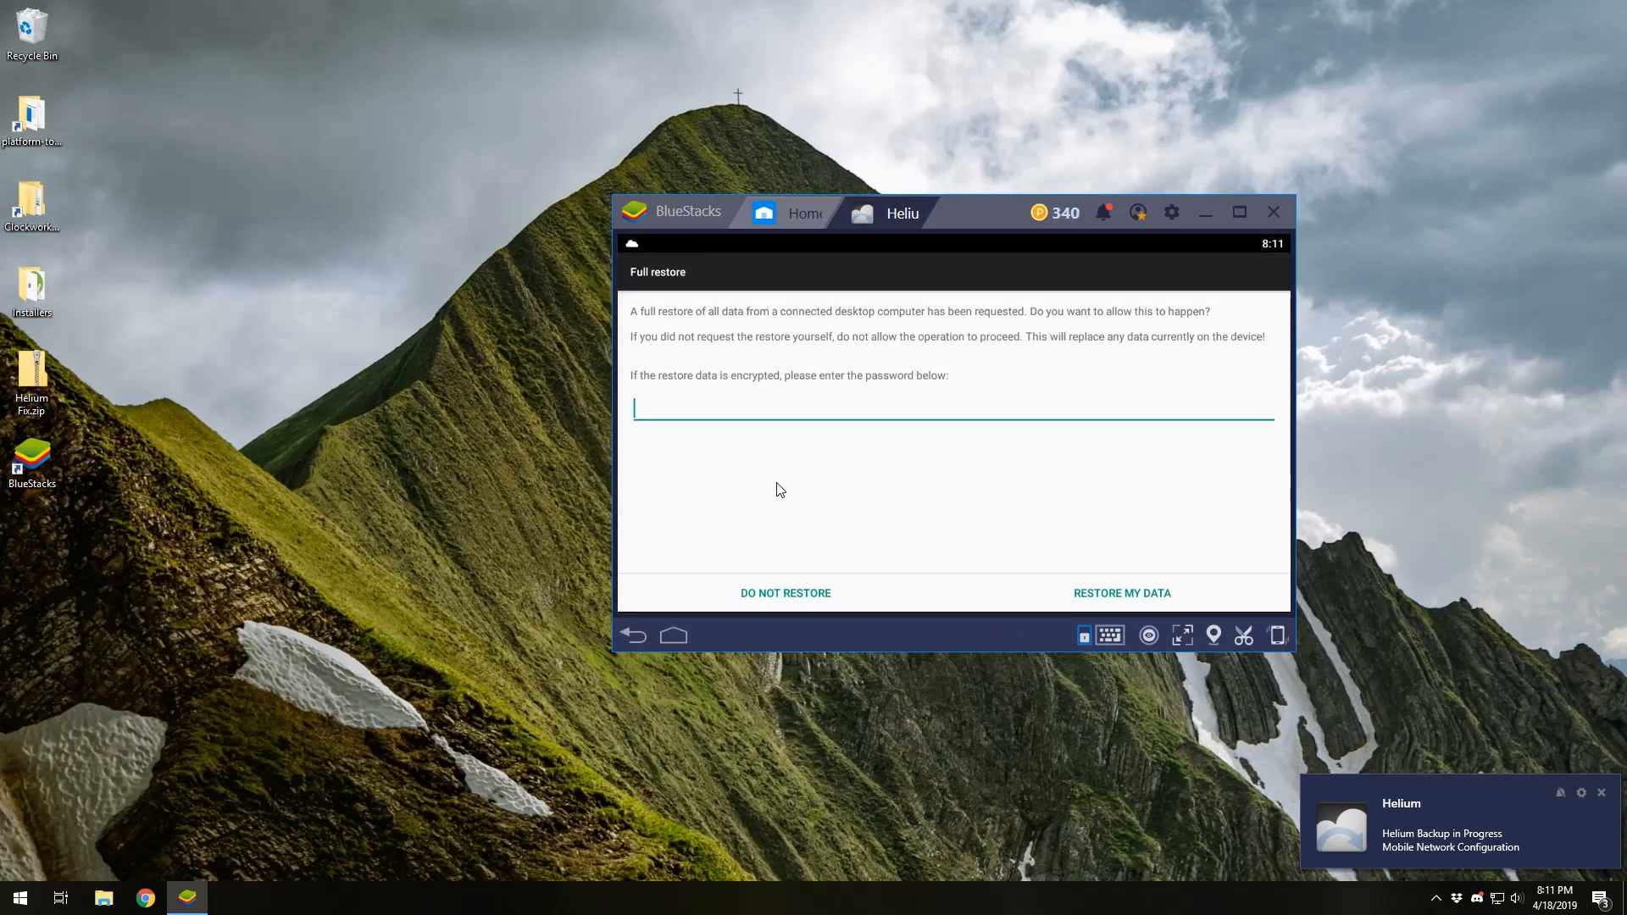
{"action": "left_click", "coordinate": [1122, 593]}
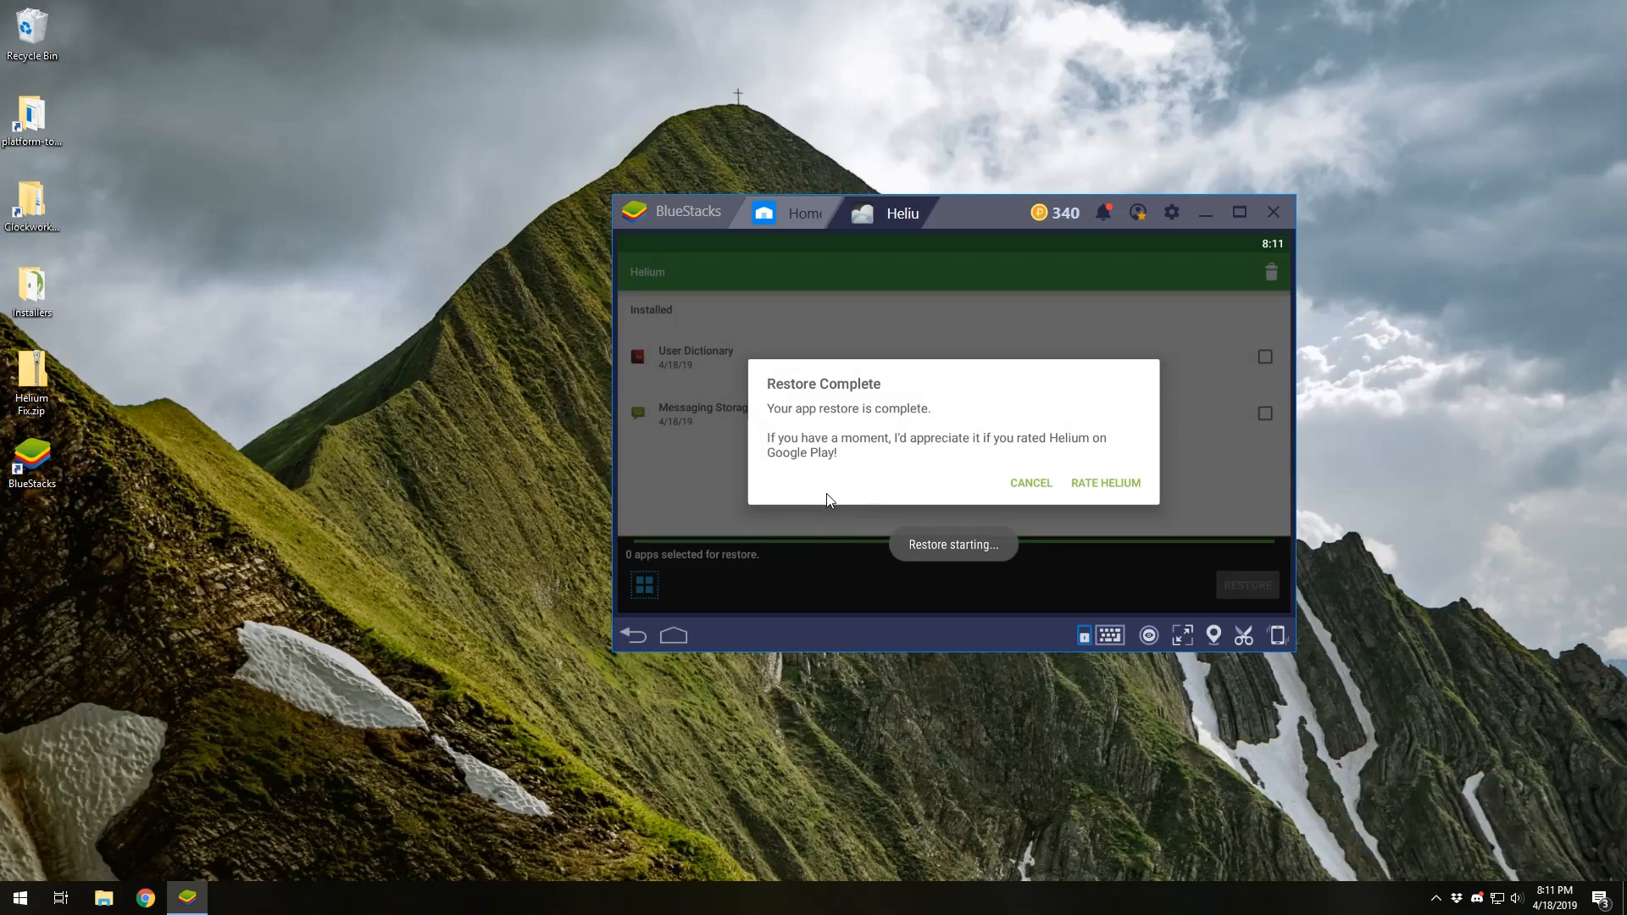
{"action": "left_click", "coordinate": [1030, 482]}
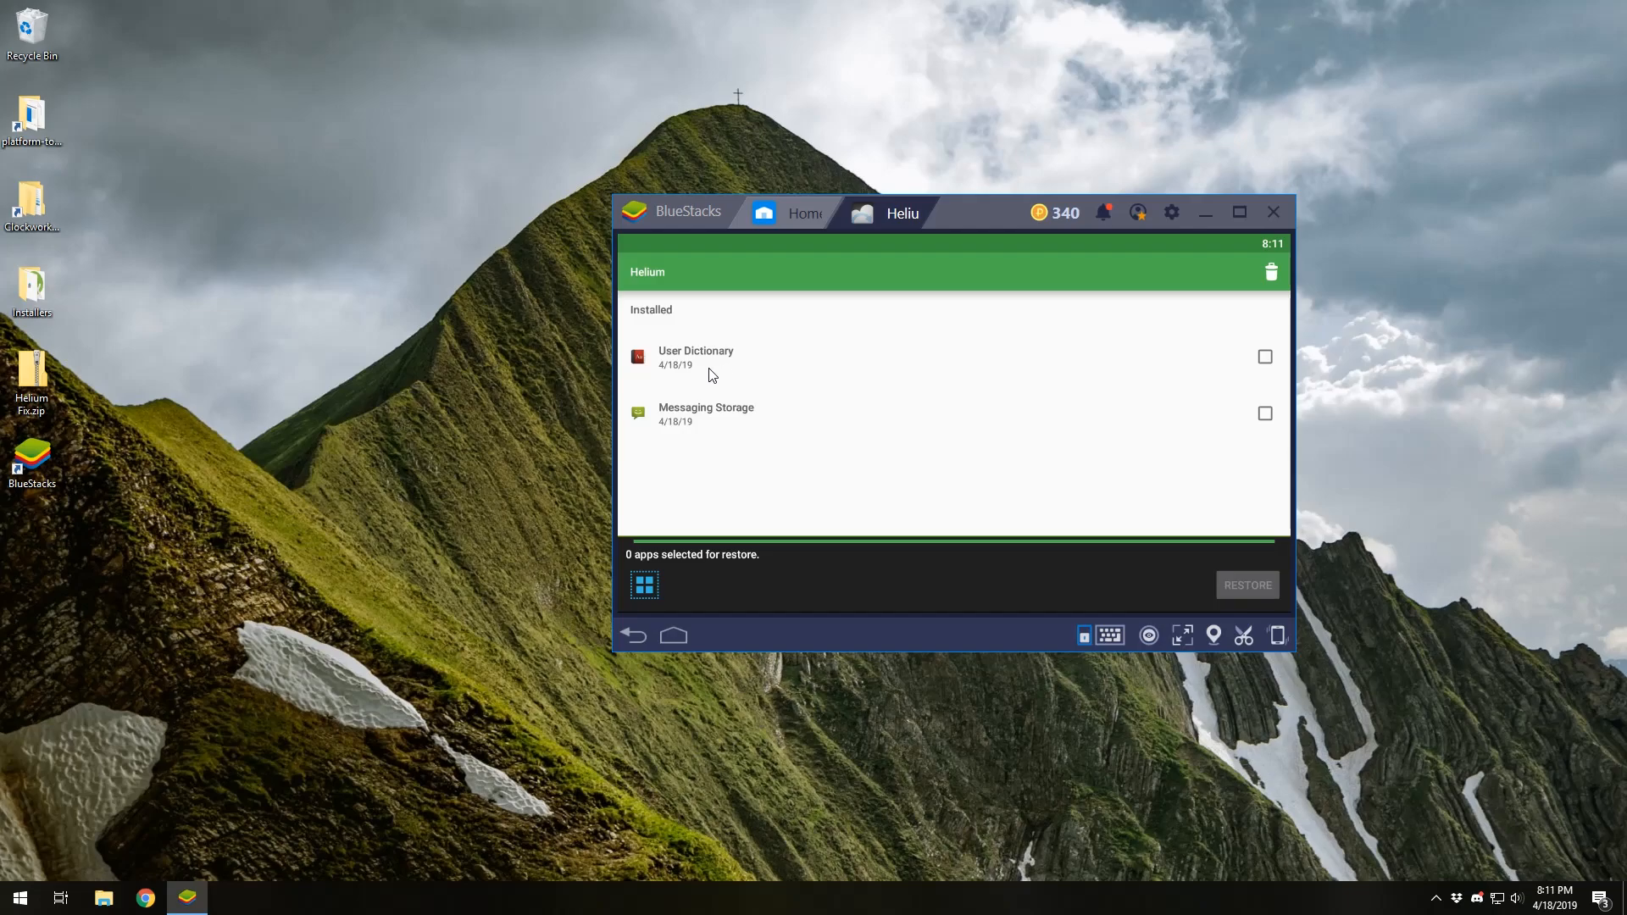
{"action": "mouse_move", "coordinate": [1072, 489]}
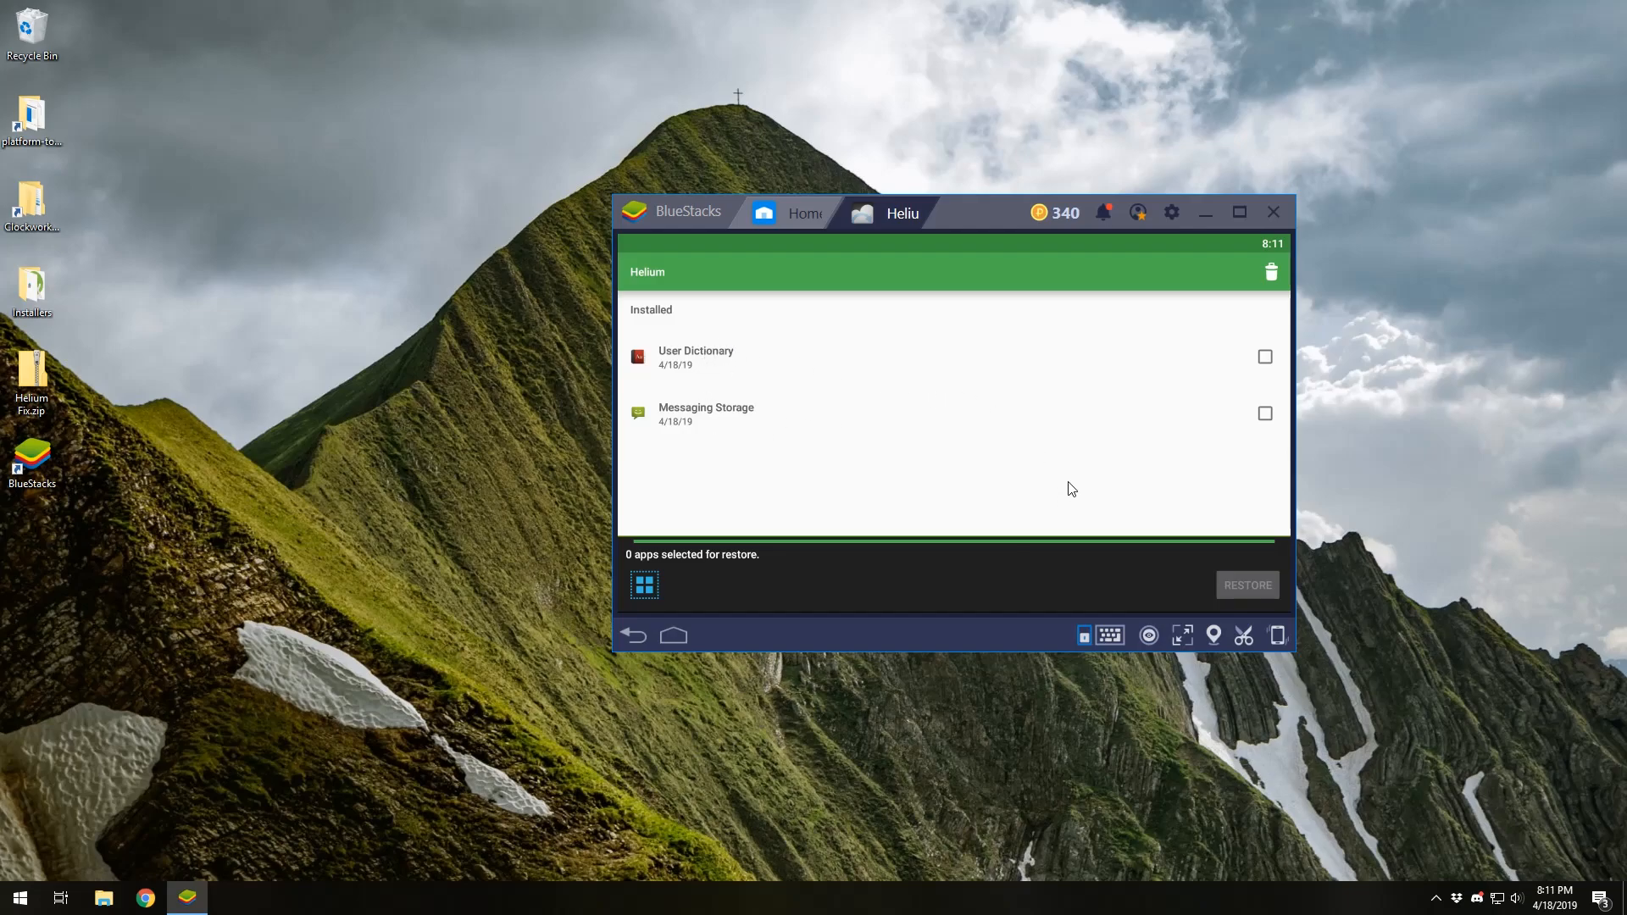
{"action": "mouse_move", "coordinate": [1138, 440]}
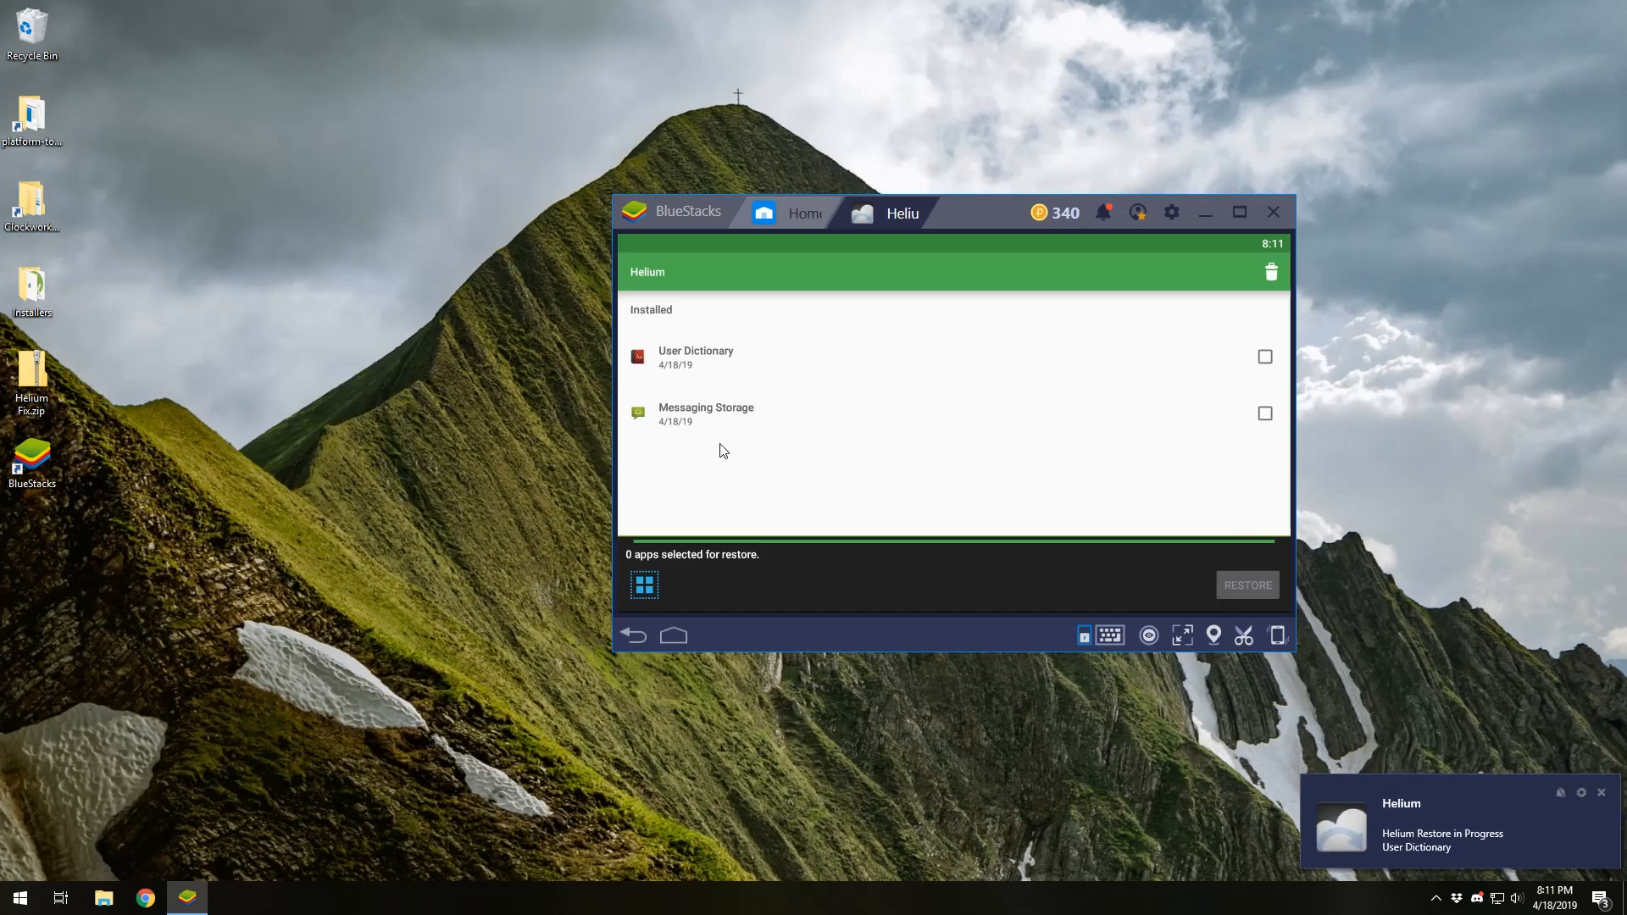
{"action": "mouse_move", "coordinate": [773, 285]}
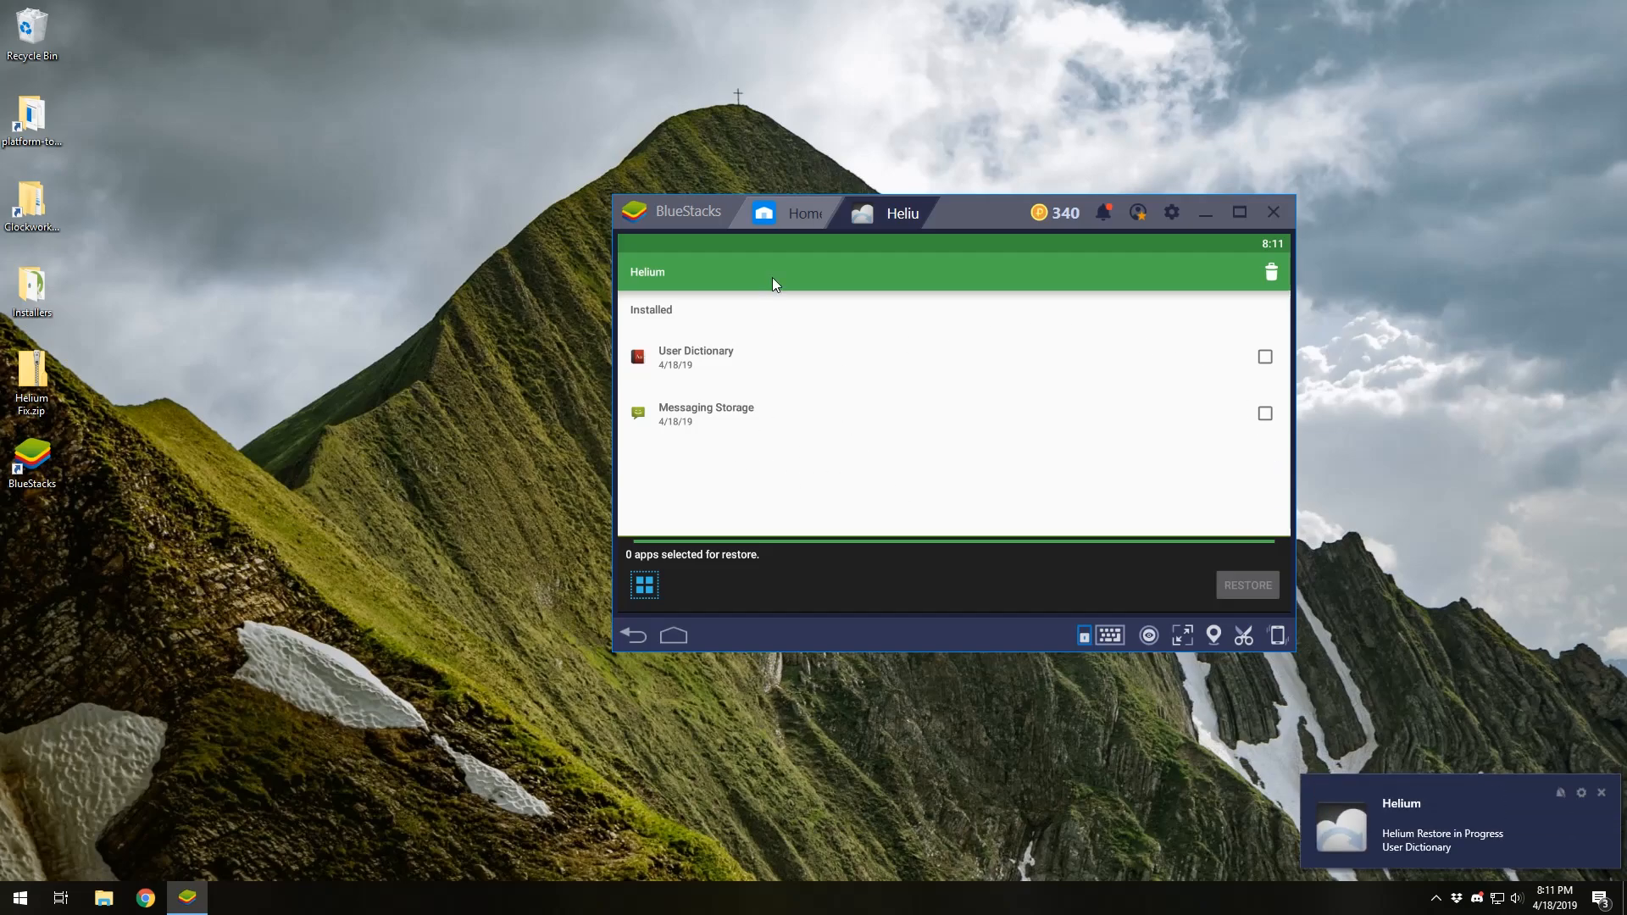
{"action": "mouse_move", "coordinate": [902, 480]}
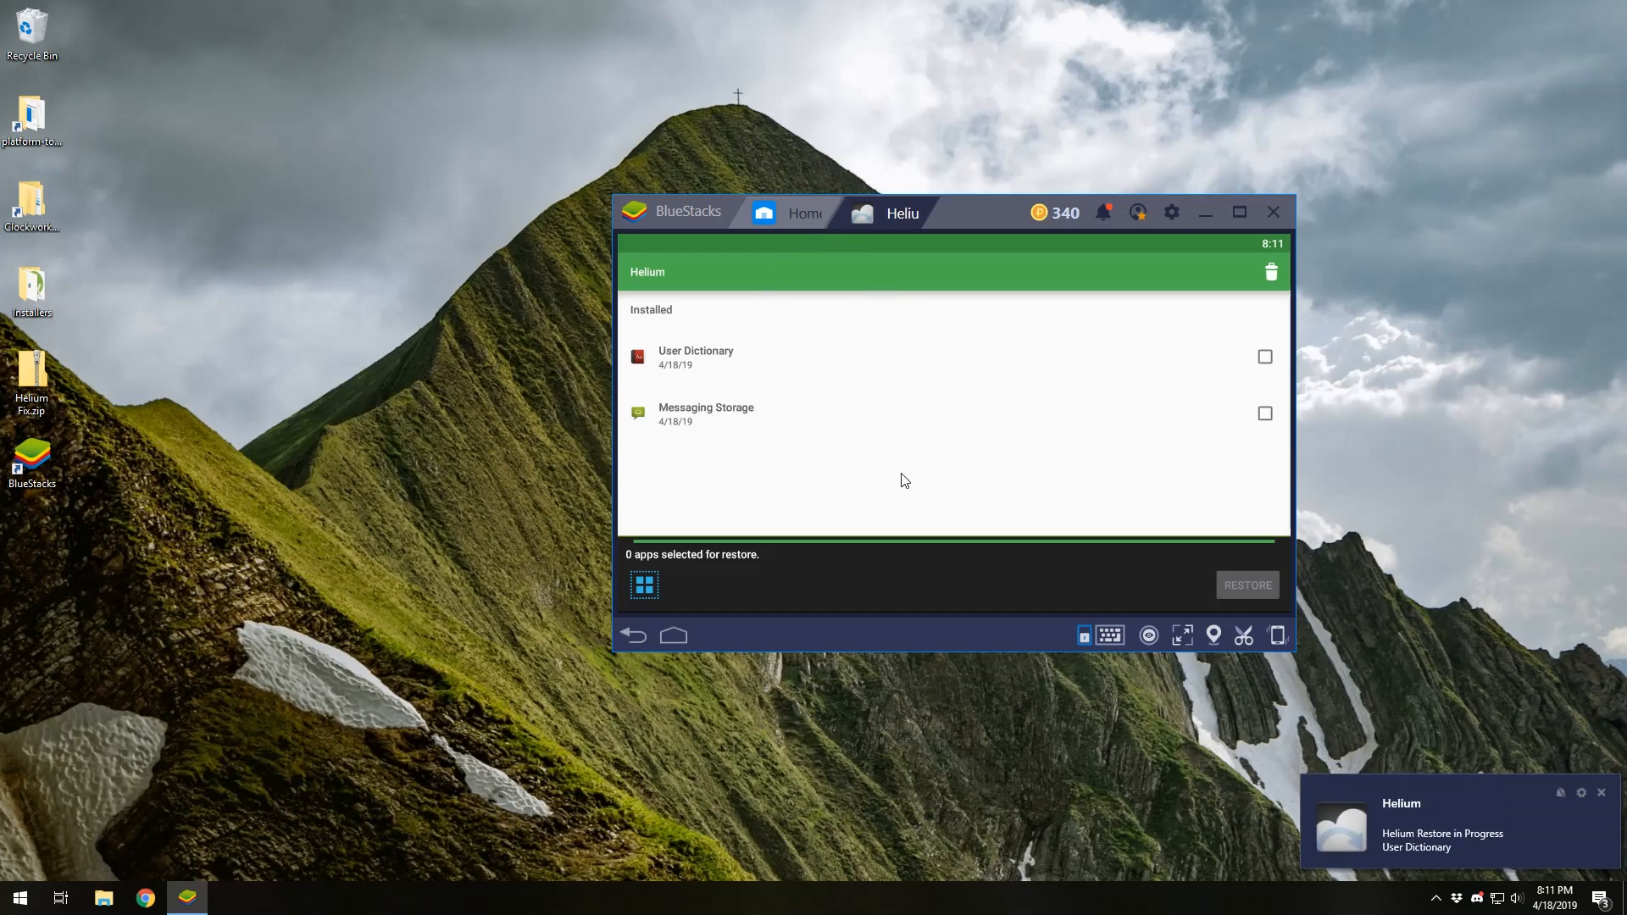
{"action": "mouse_move", "coordinate": [755, 456]}
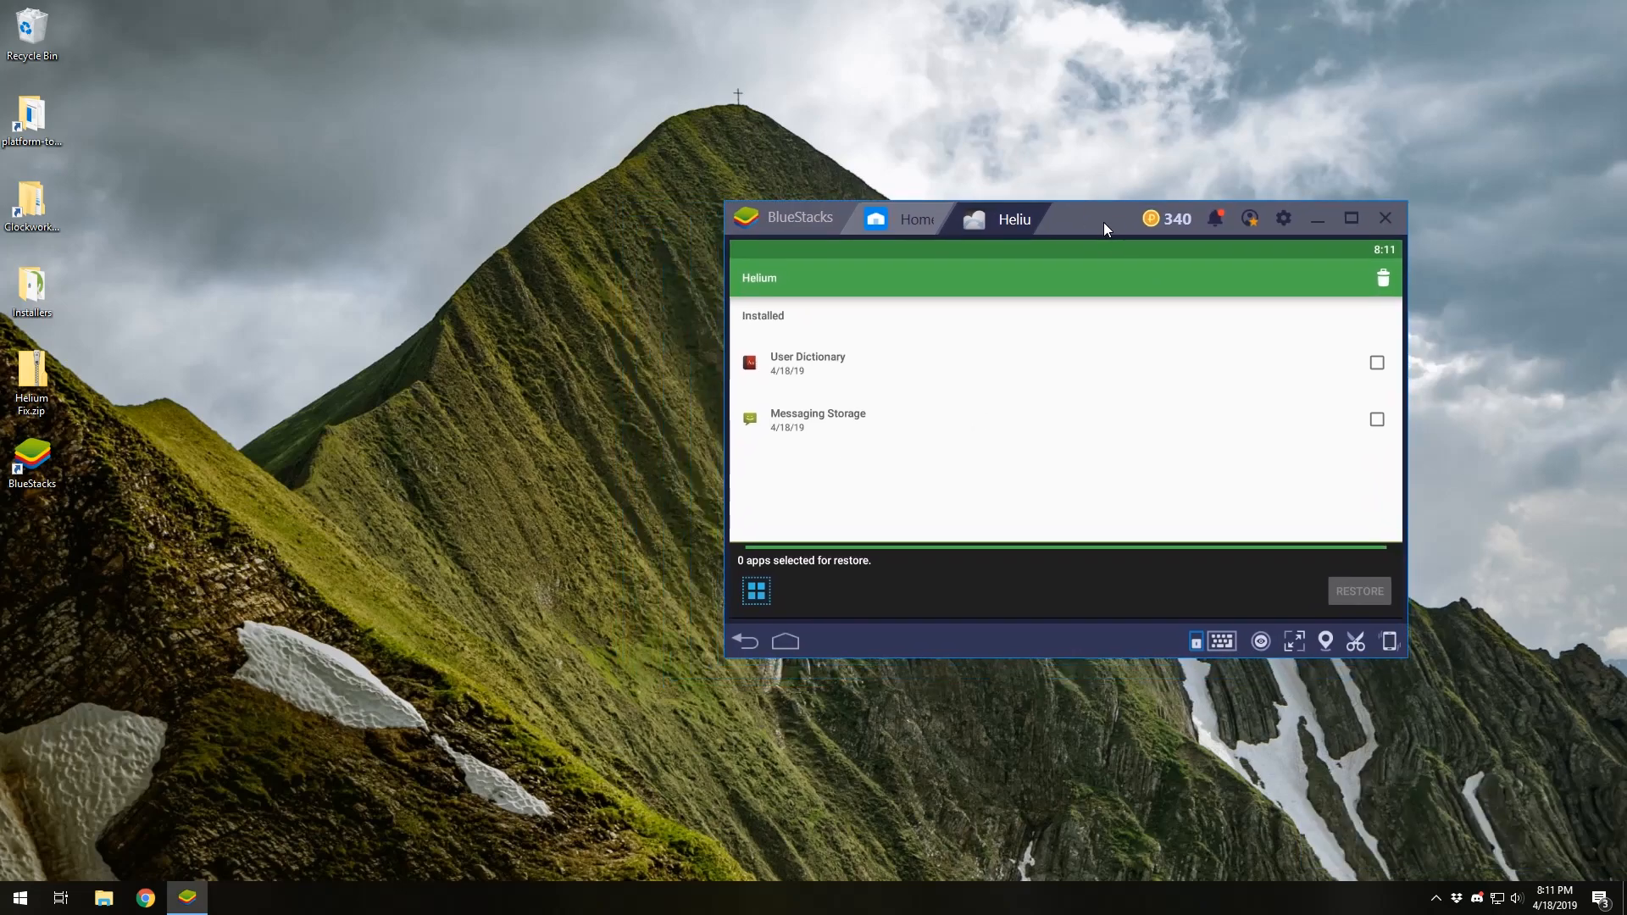
{"action": "mouse_move", "coordinate": [925, 459]}
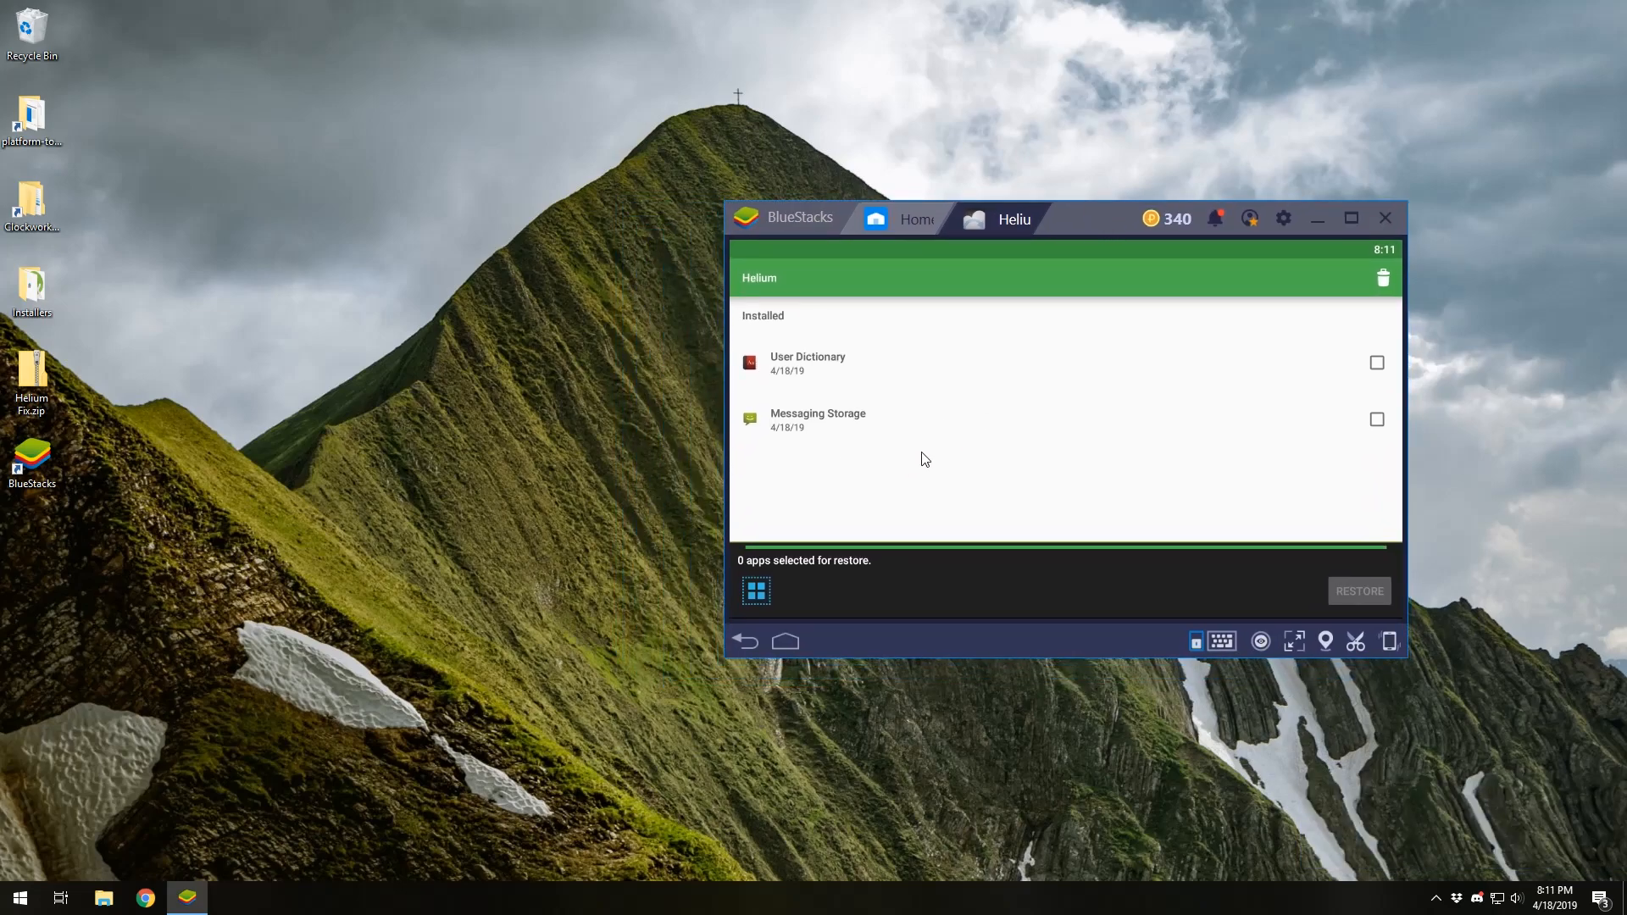
{"action": "mouse_move", "coordinate": [373, 591]}
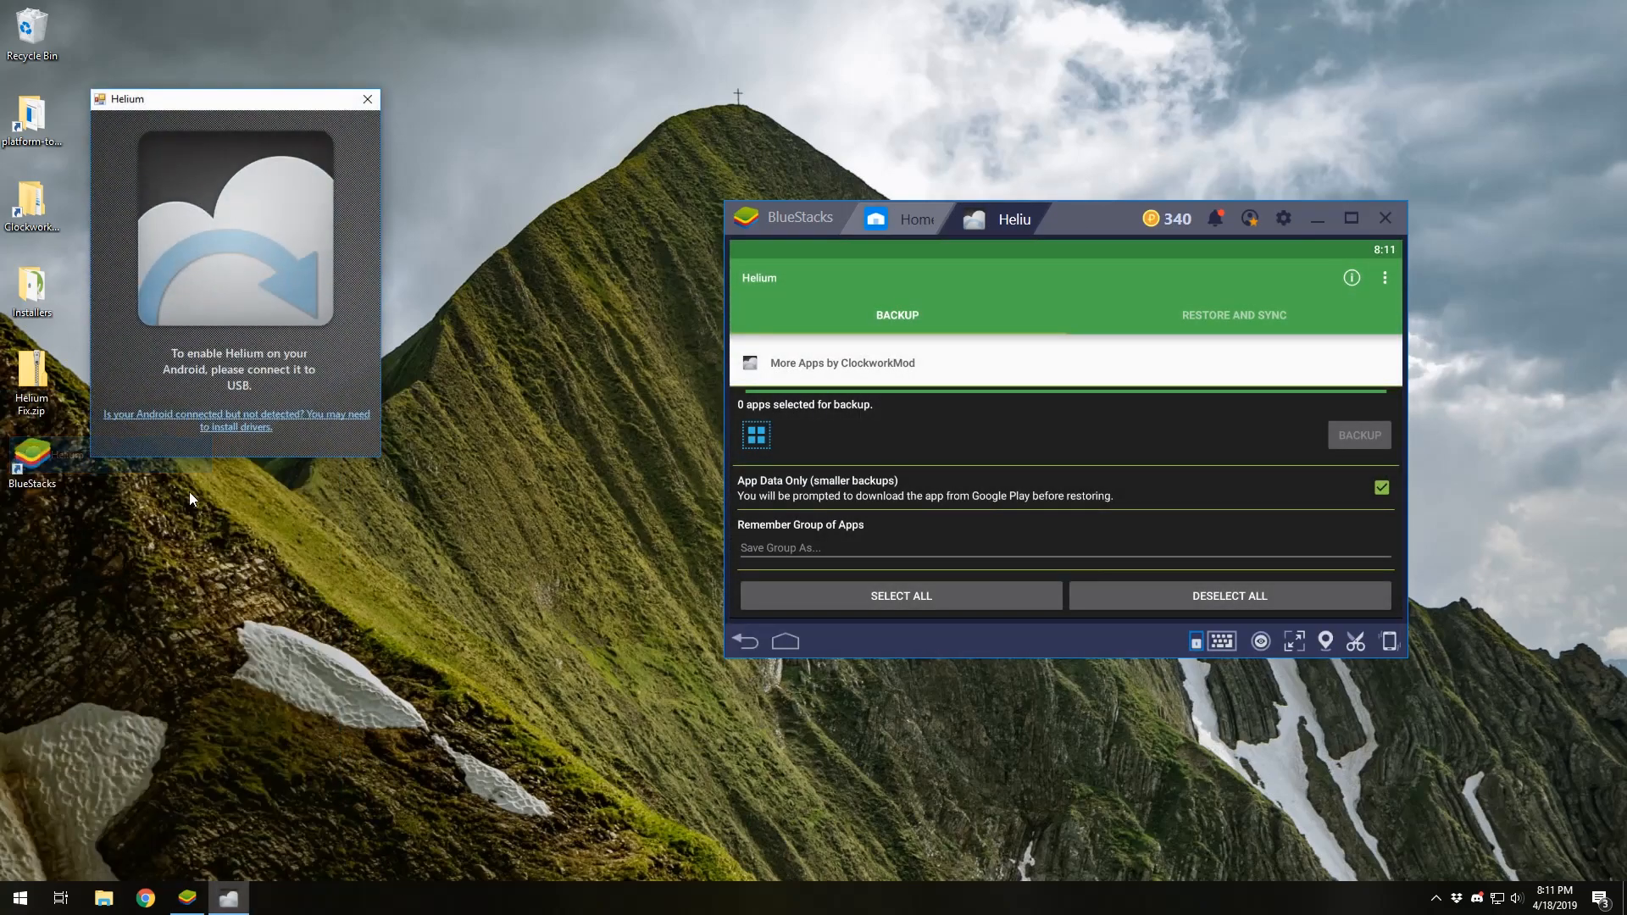
Position the Helium desktop window by the emulator until Helium is enabled, then close it and BlueStacks' Helium.
{"action": "left_click_drag", "start_coordinate": [234, 99], "coordinate": [430, 291]}
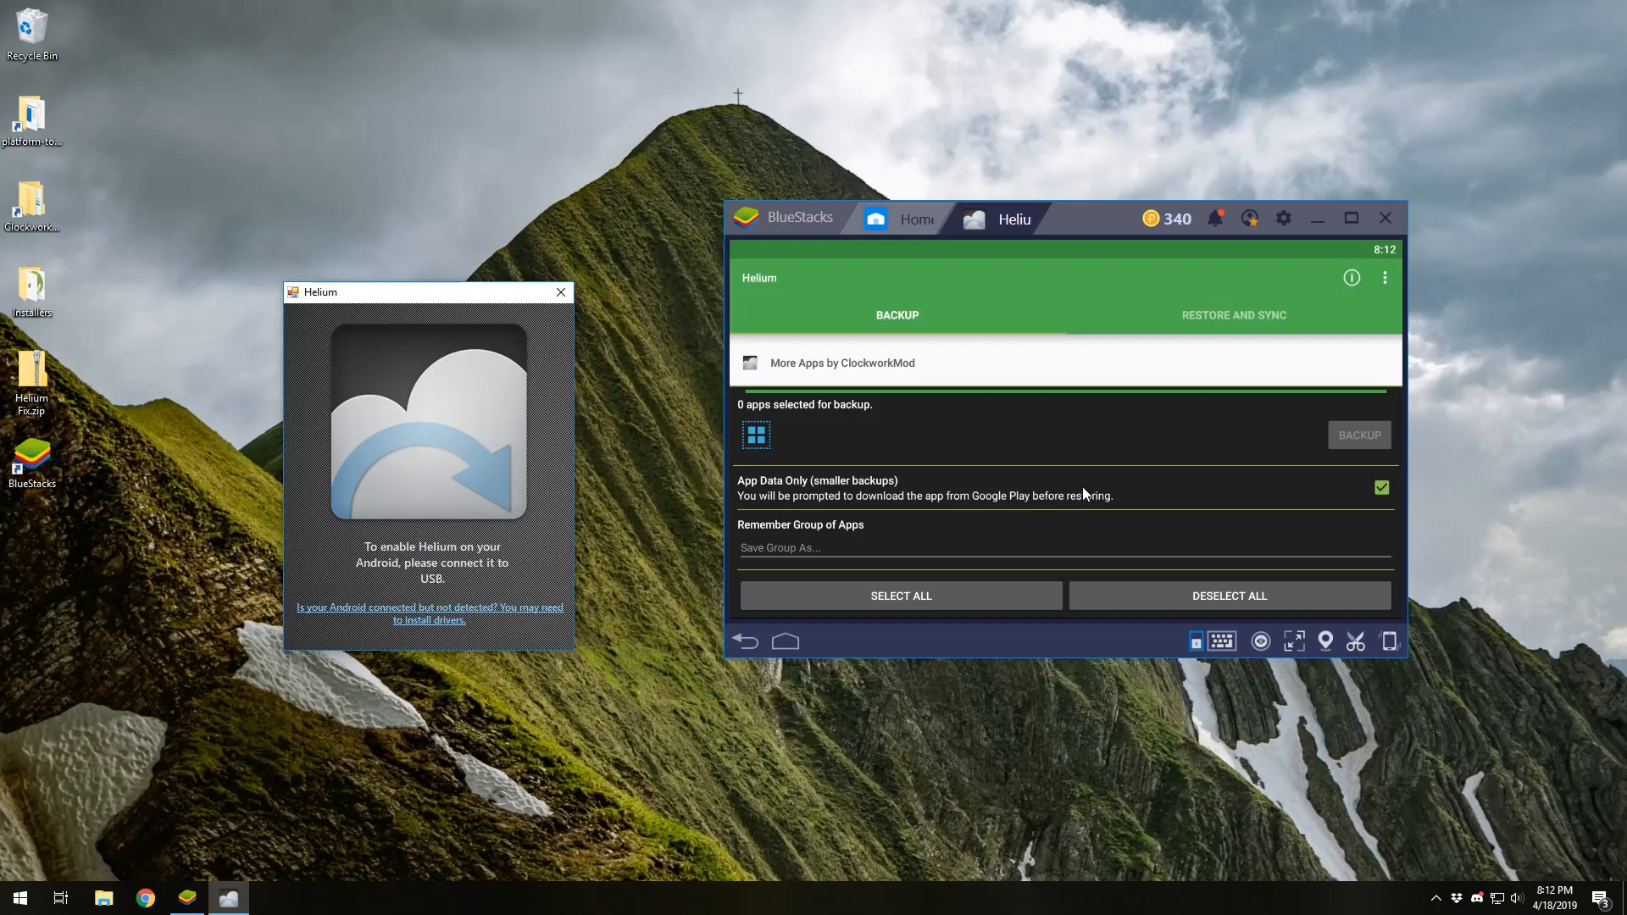
{"action": "mouse_move", "coordinate": [408, 301]}
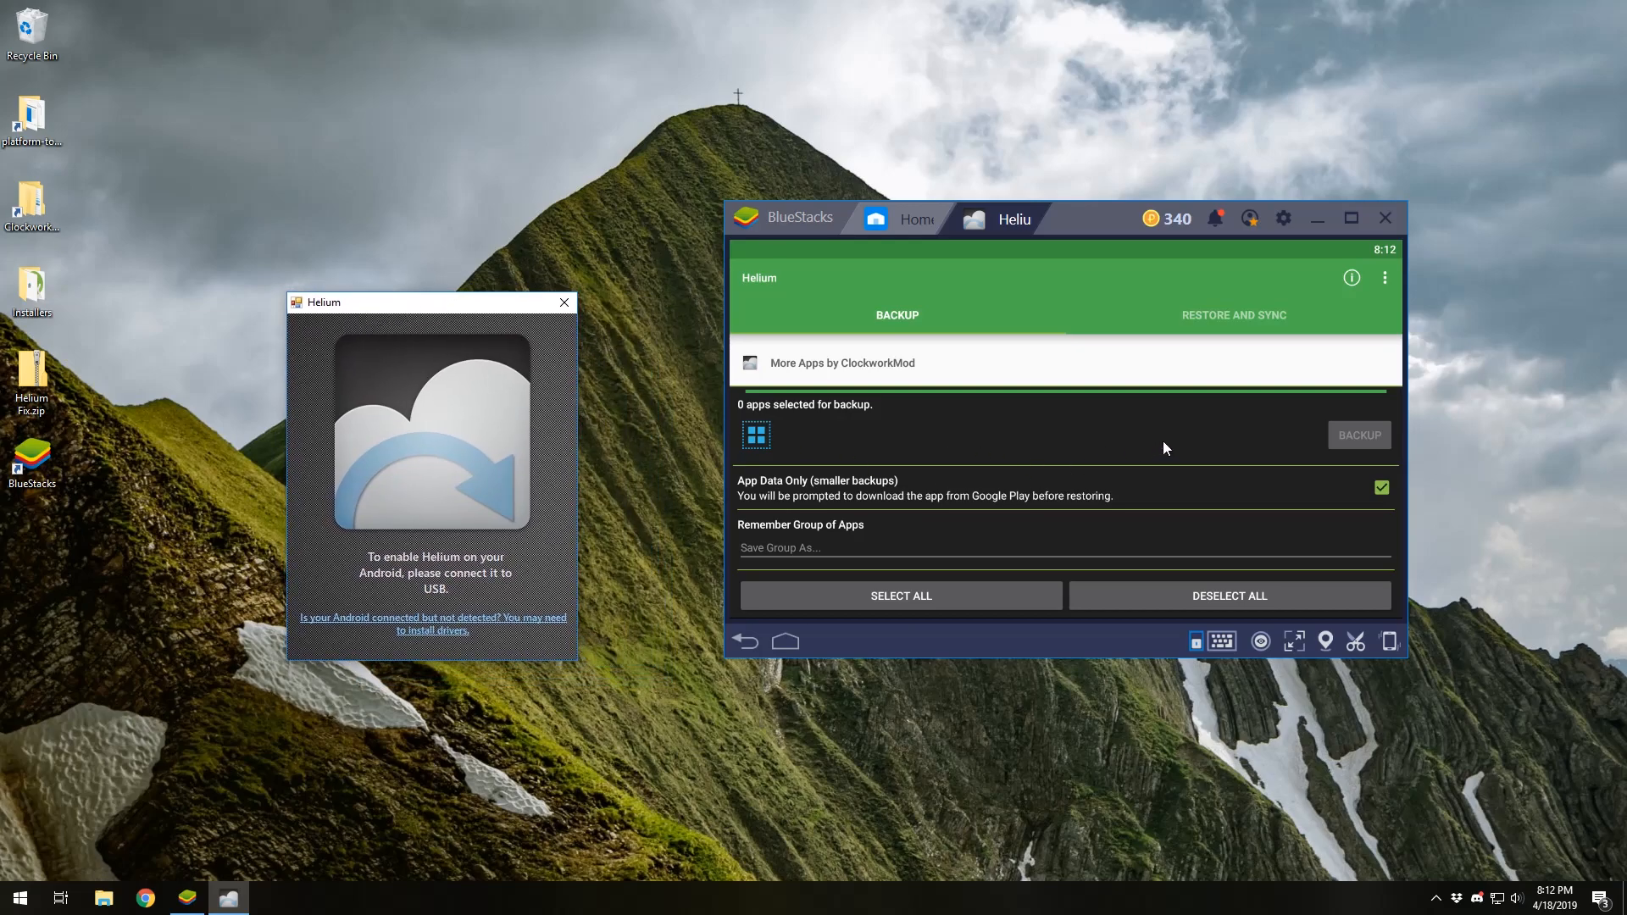
{"action": "mouse_move", "coordinate": [827, 418]}
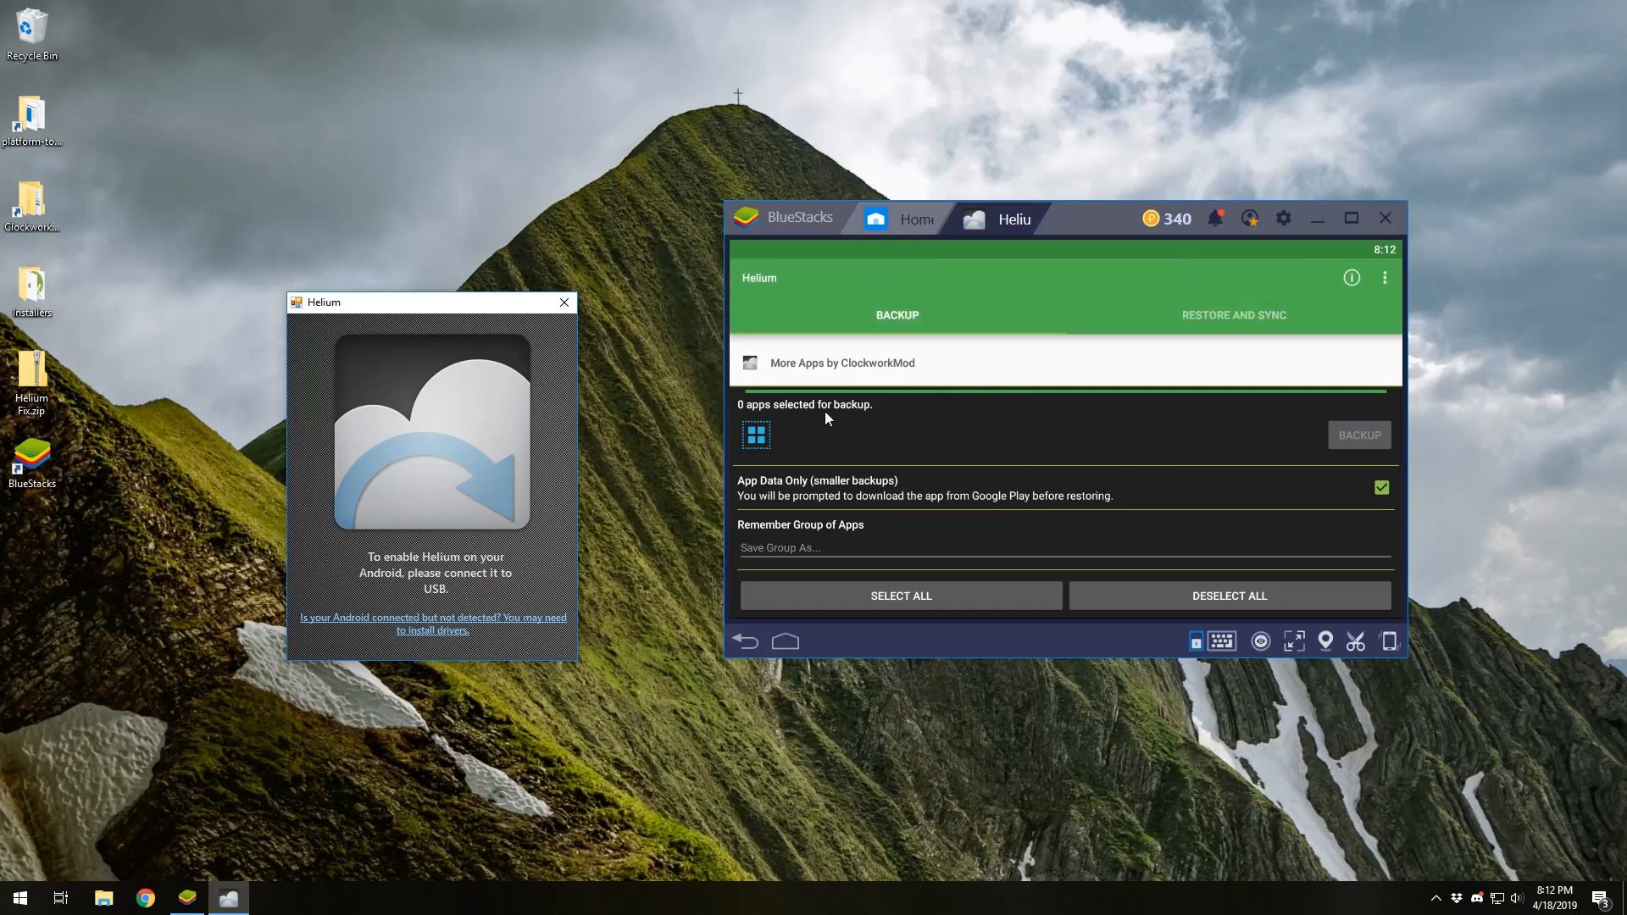
{"action": "left_click_drag", "start_coordinate": [432, 302], "coordinate": [387, 306]}
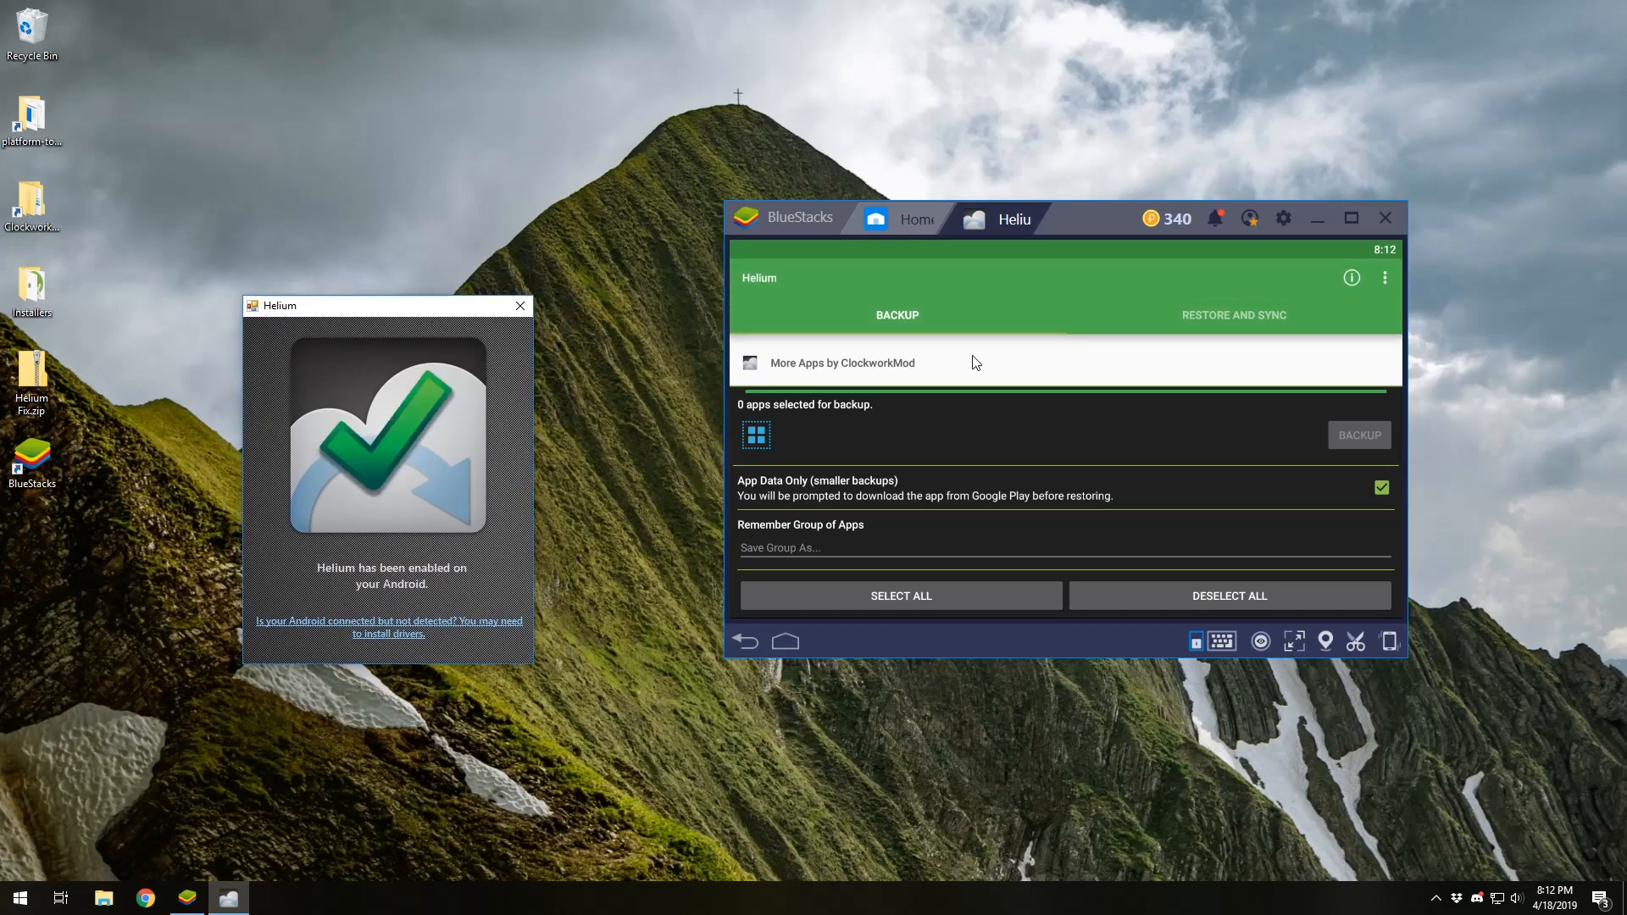
{"action": "mouse_move", "coordinate": [956, 453]}
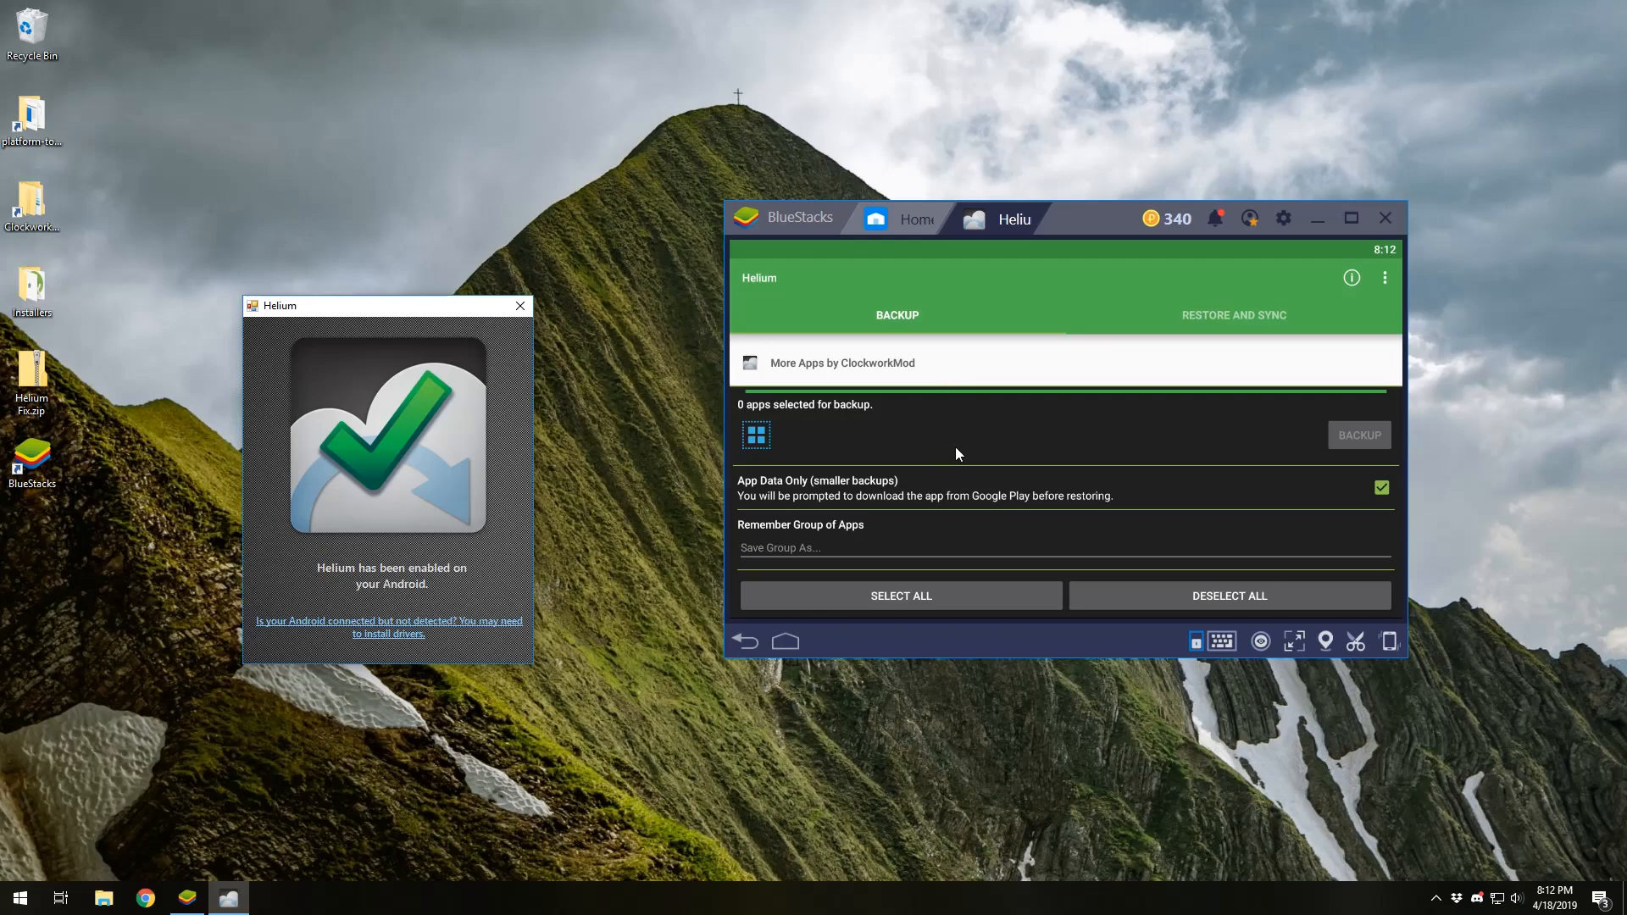
{"action": "mouse_move", "coordinate": [358, 589]}
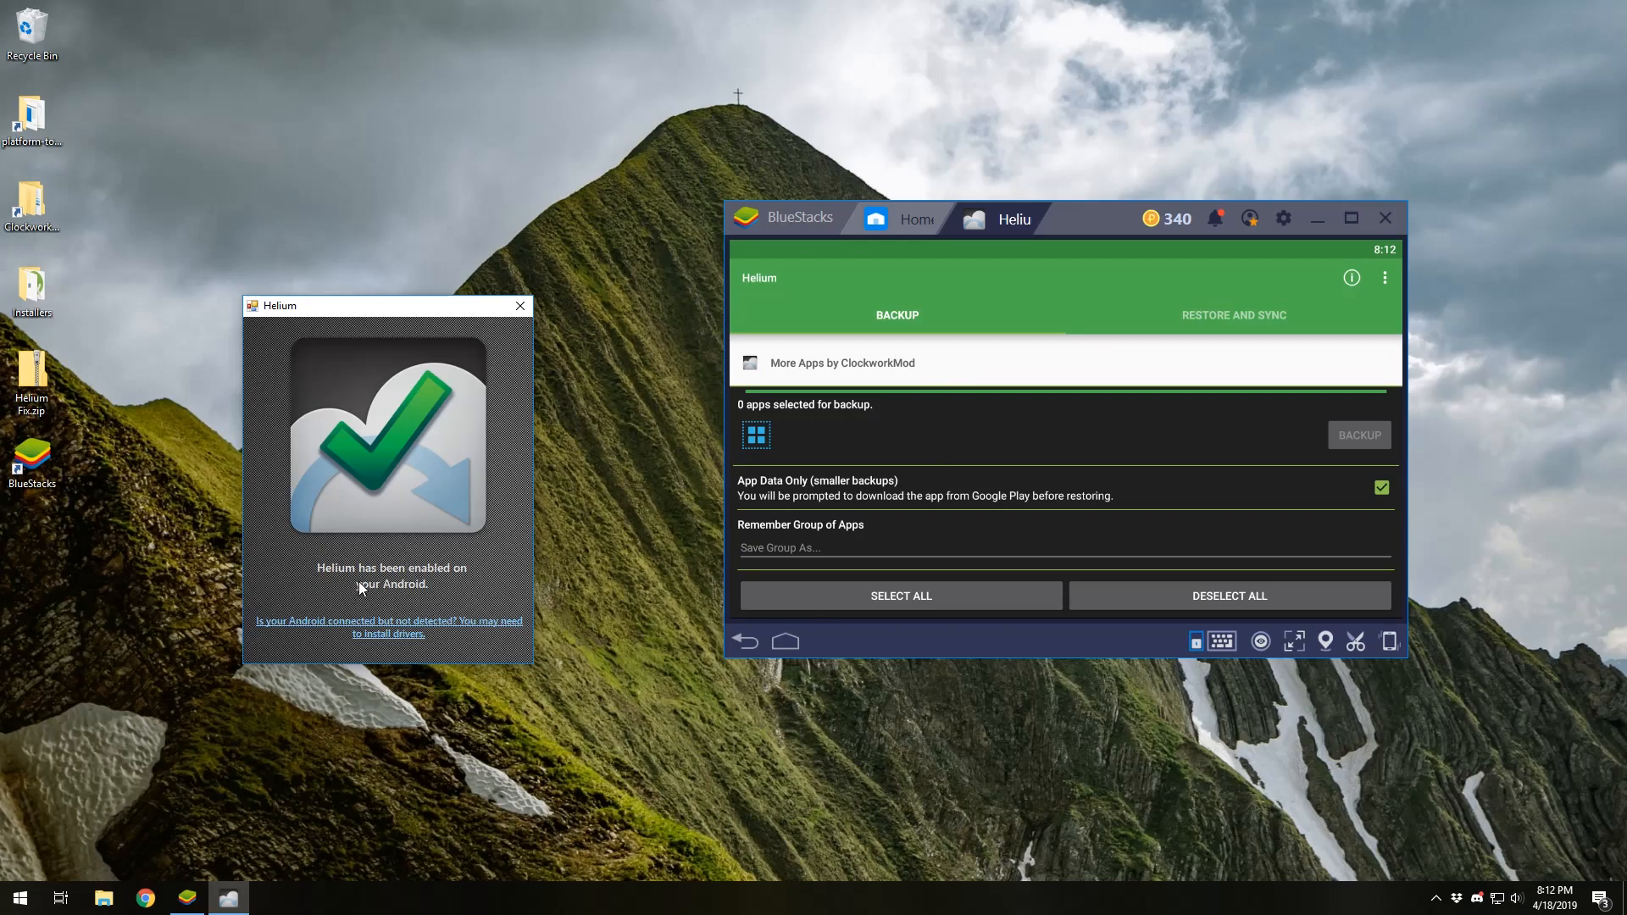
{"action": "mouse_move", "coordinate": [1022, 290]}
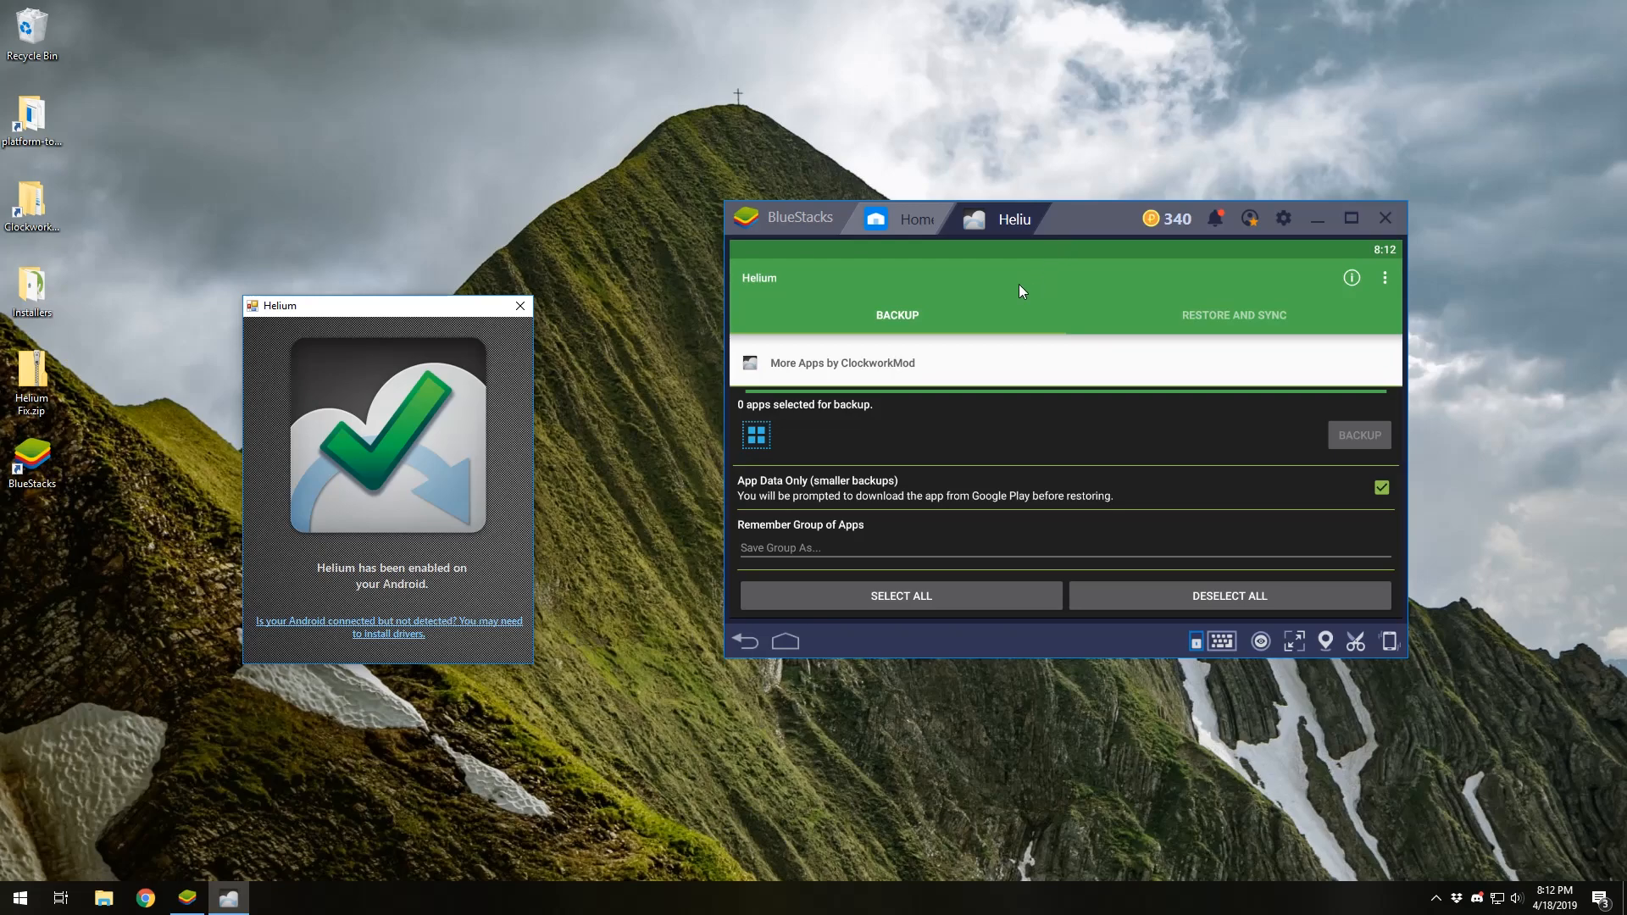
{"action": "mouse_move", "coordinate": [568, 375]}
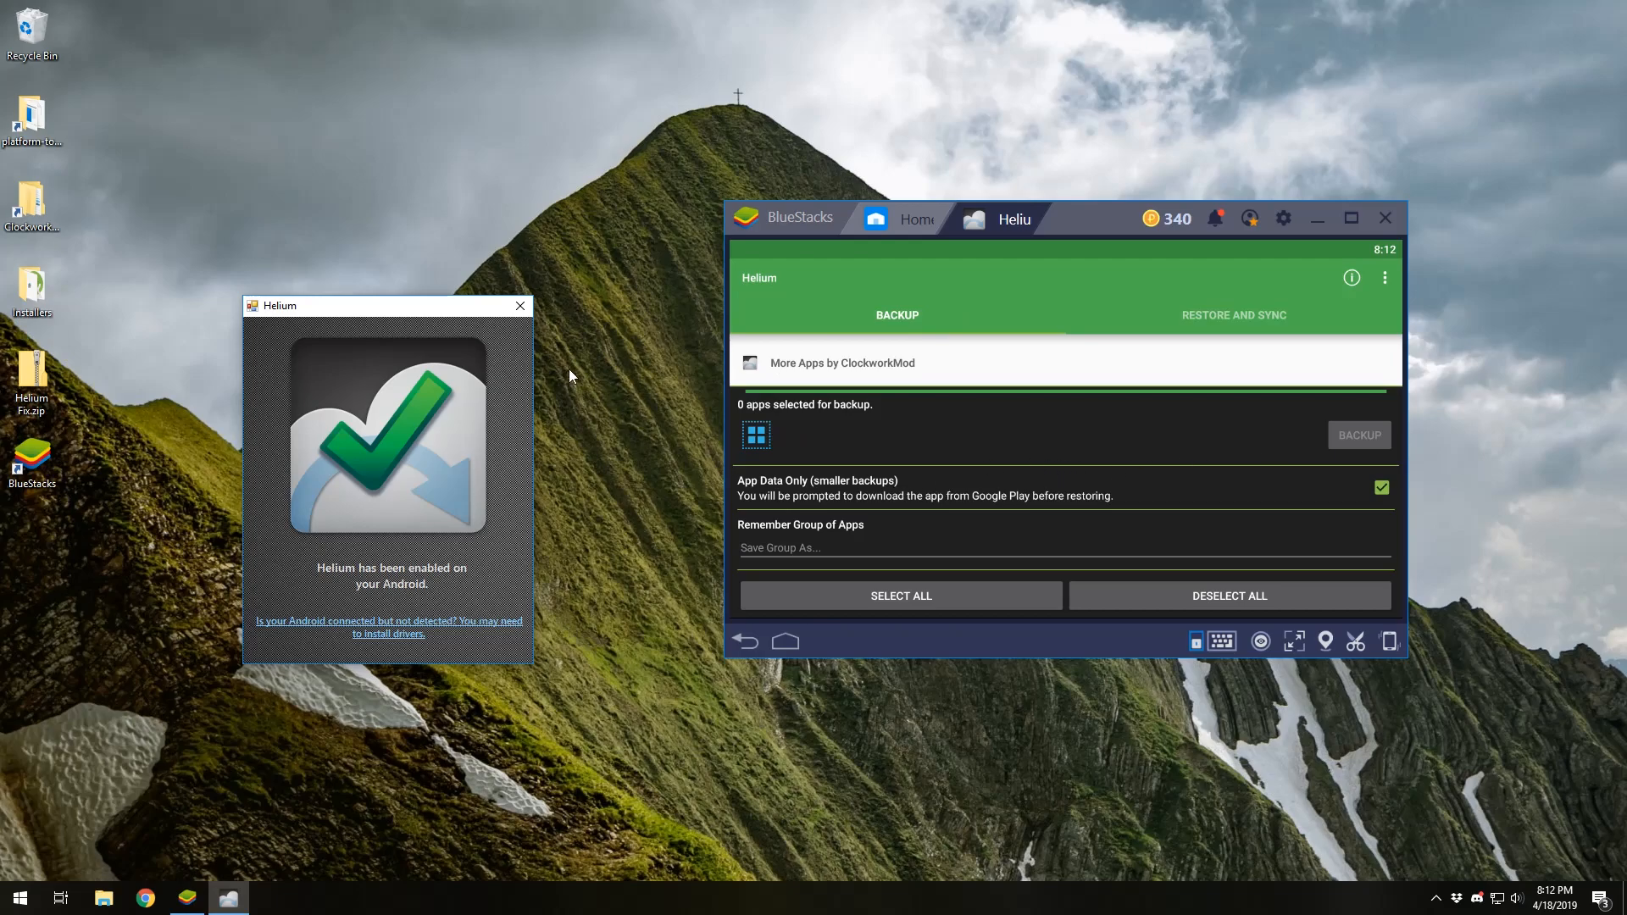
{"action": "left_click", "coordinate": [519, 305]}
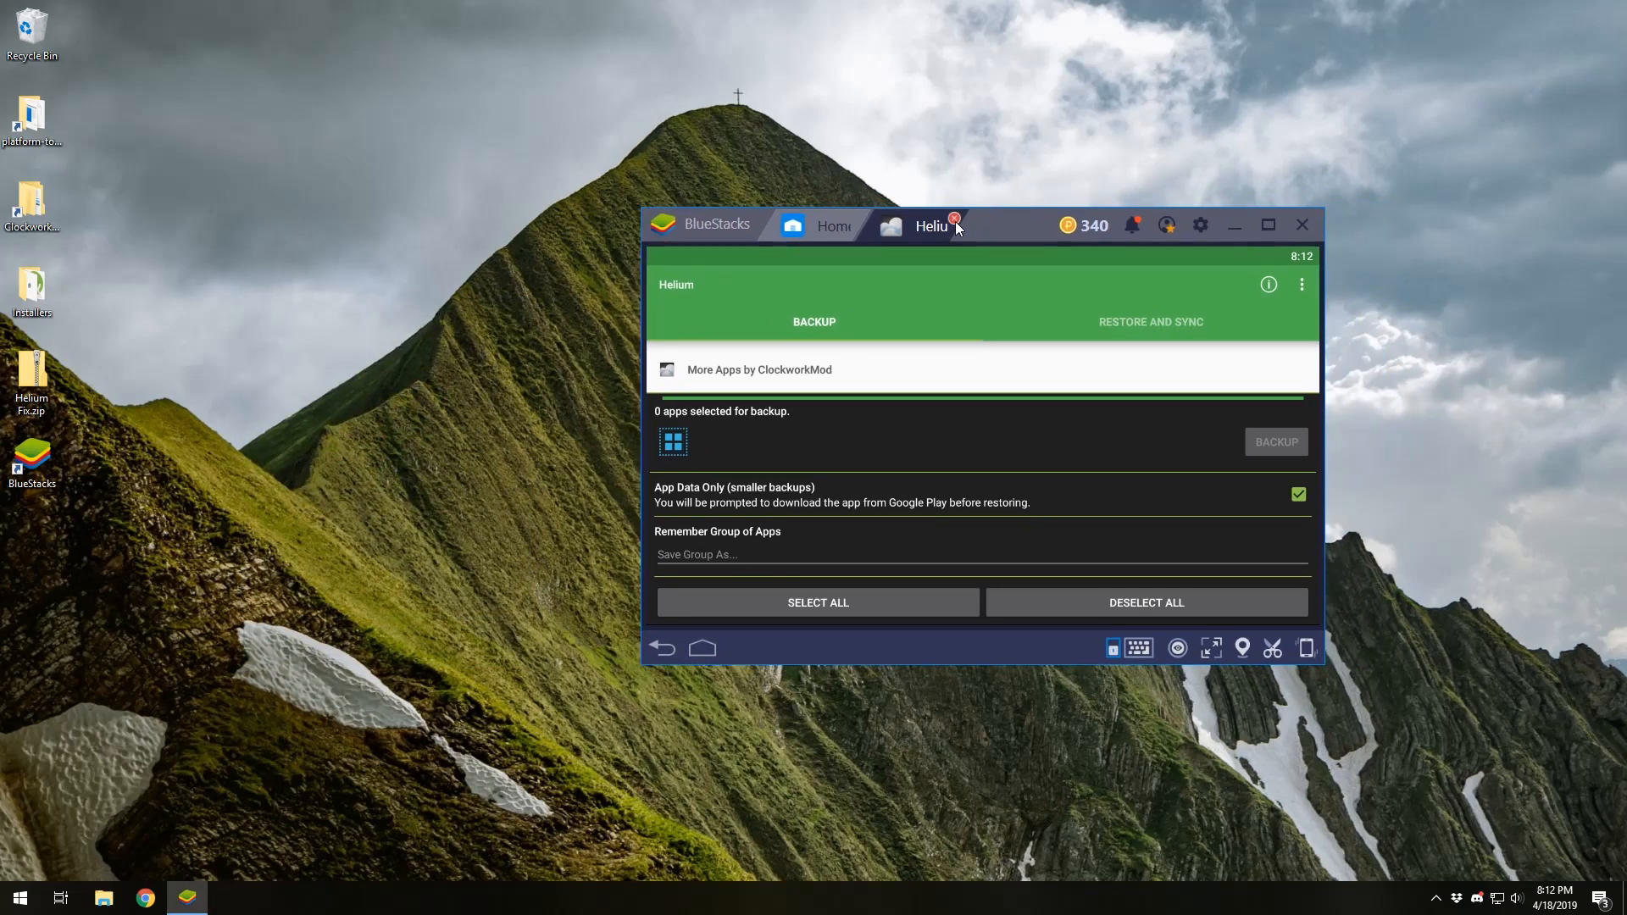
{"action": "left_click", "coordinate": [953, 219]}
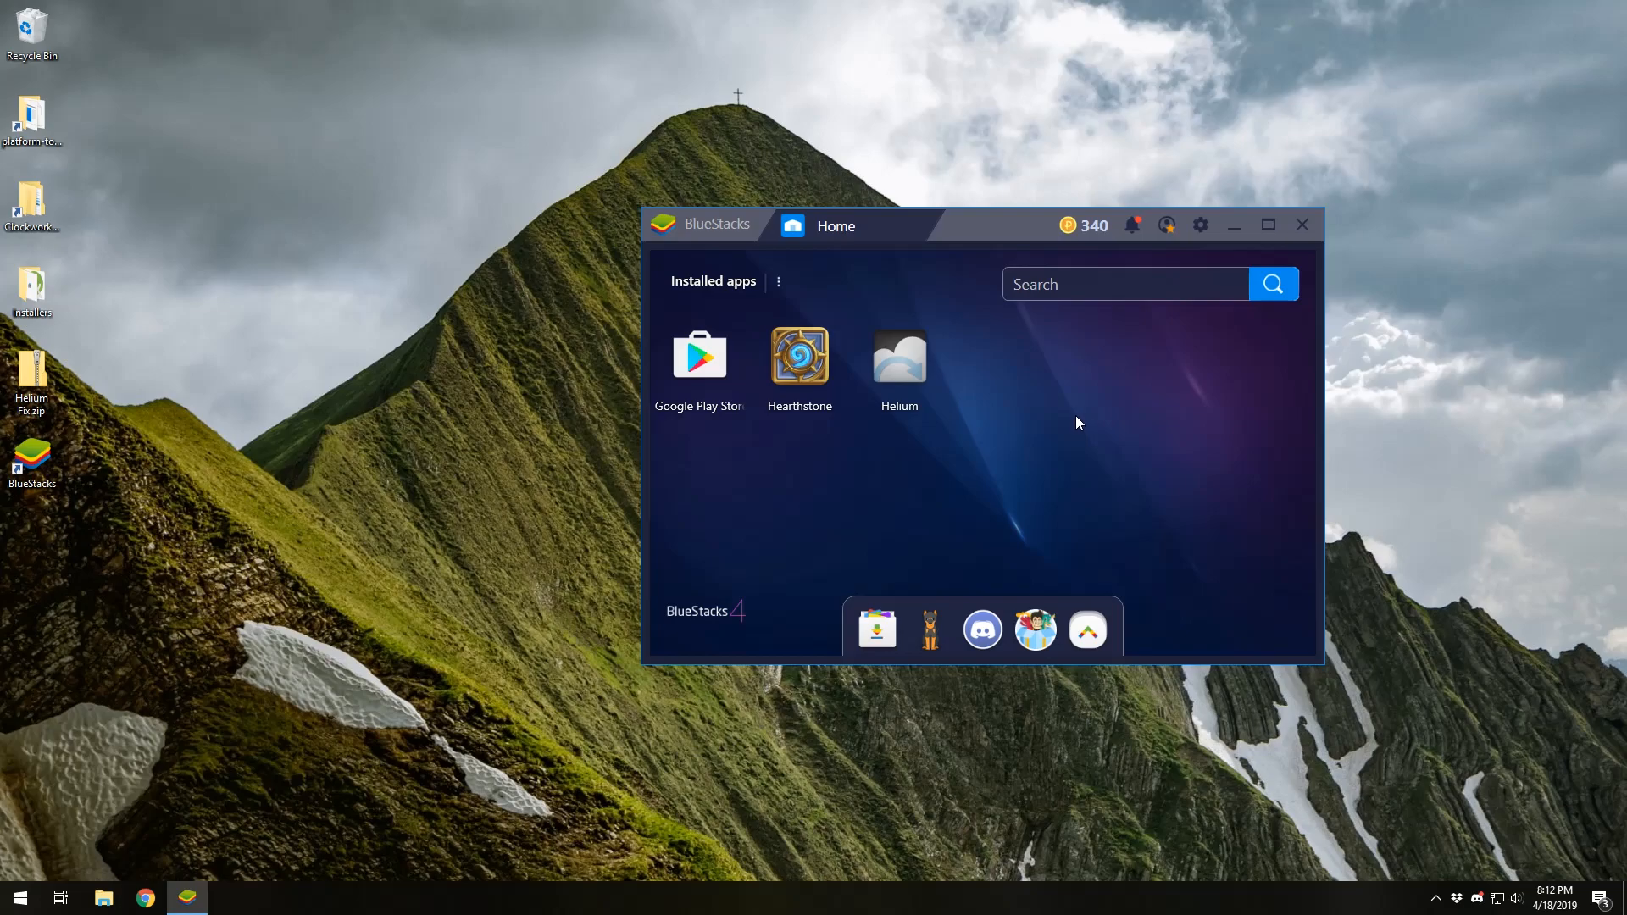
{"action": "mouse_move", "coordinate": [1047, 408]}
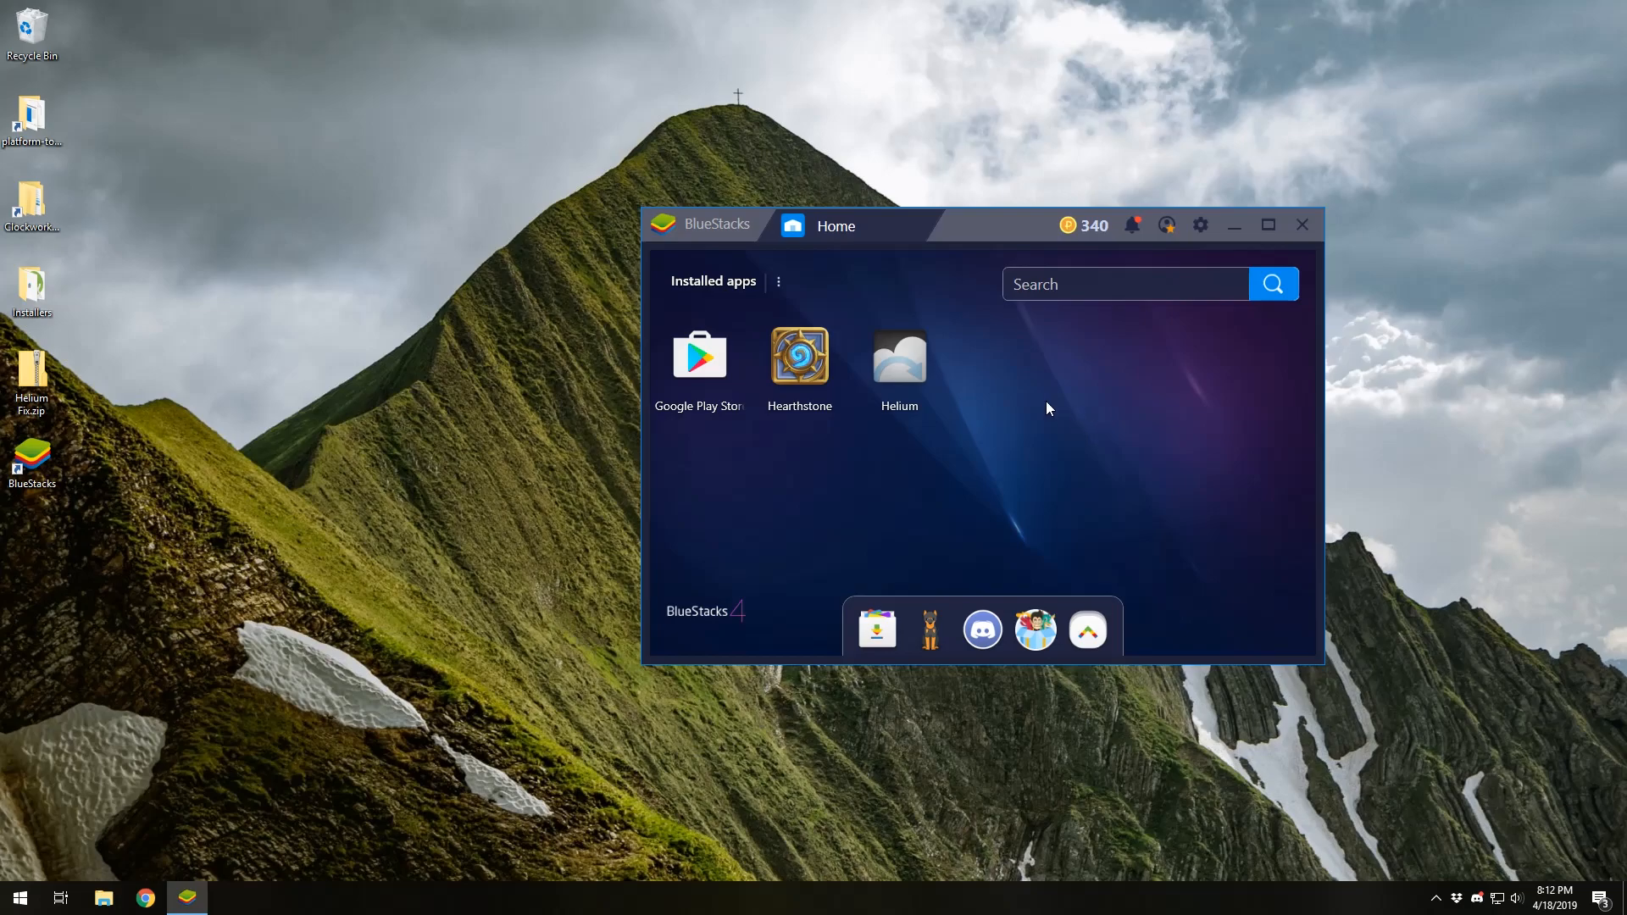